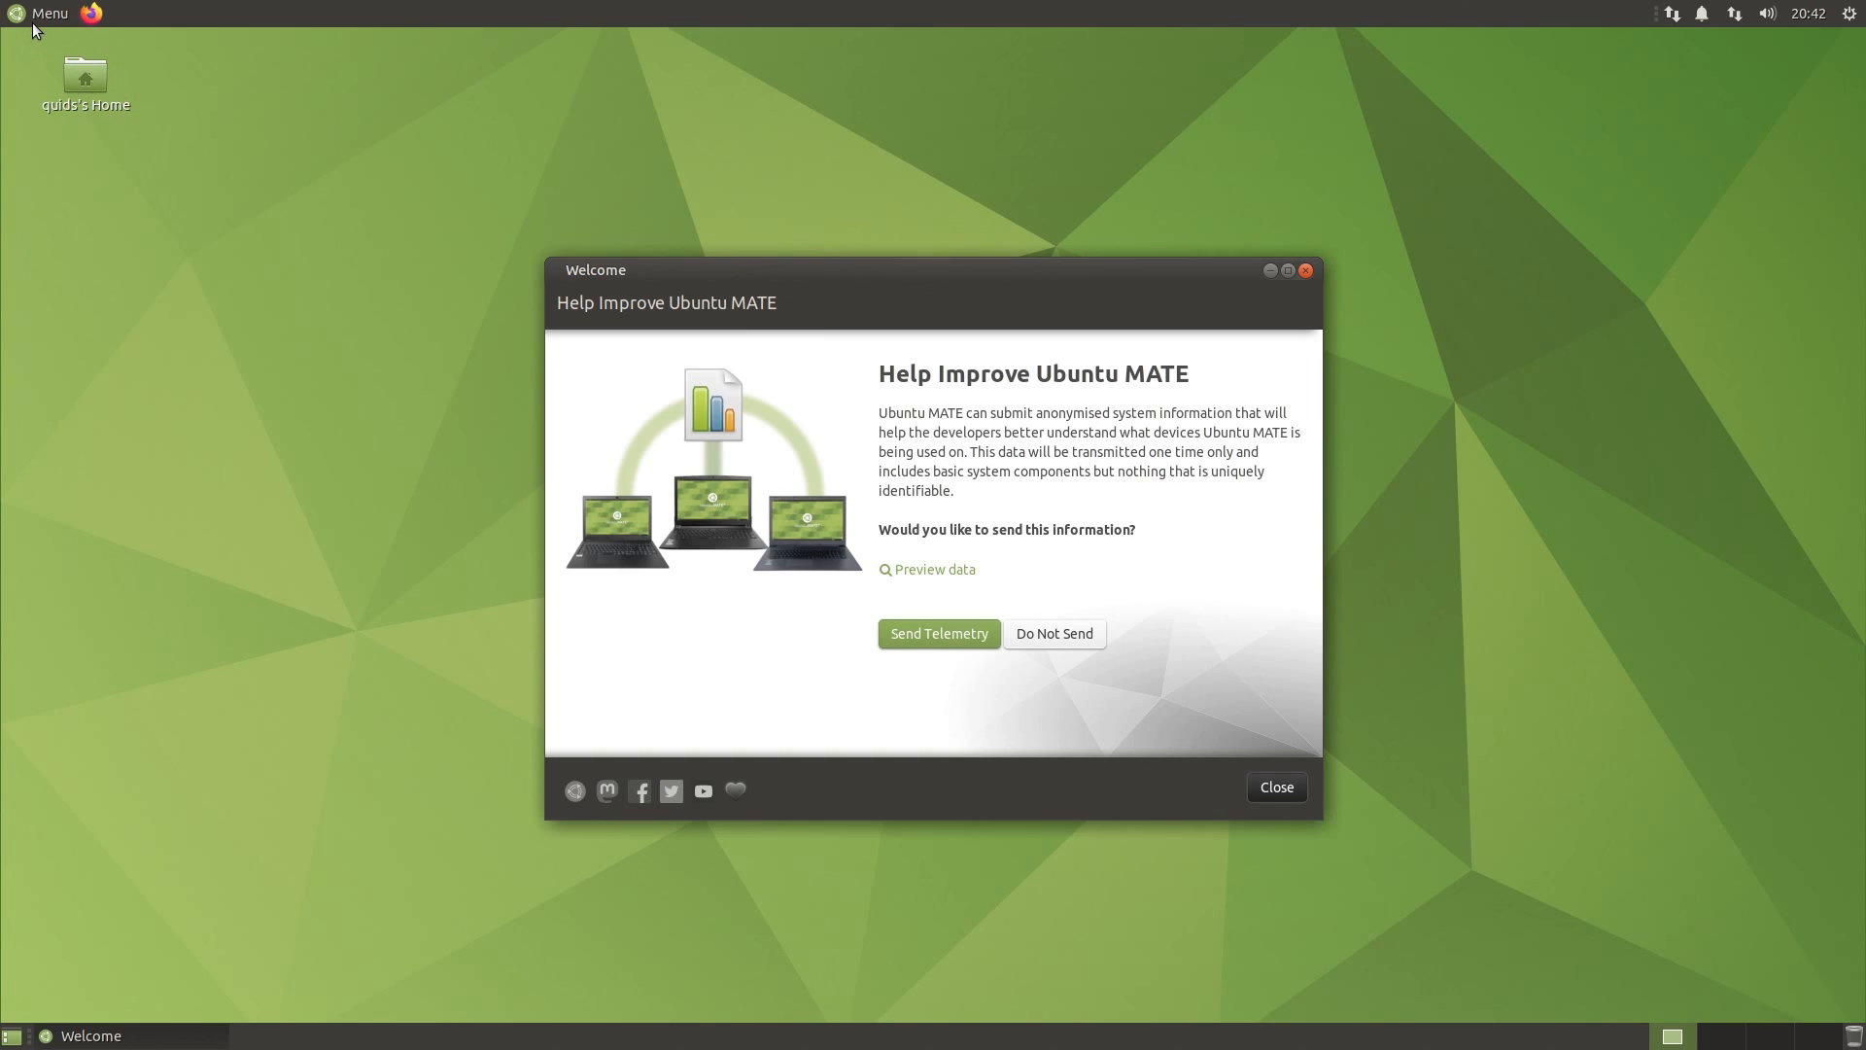
# Step: Launch MATE Terminal from the Menu's All applications list
pyautogui.click(38, 13)
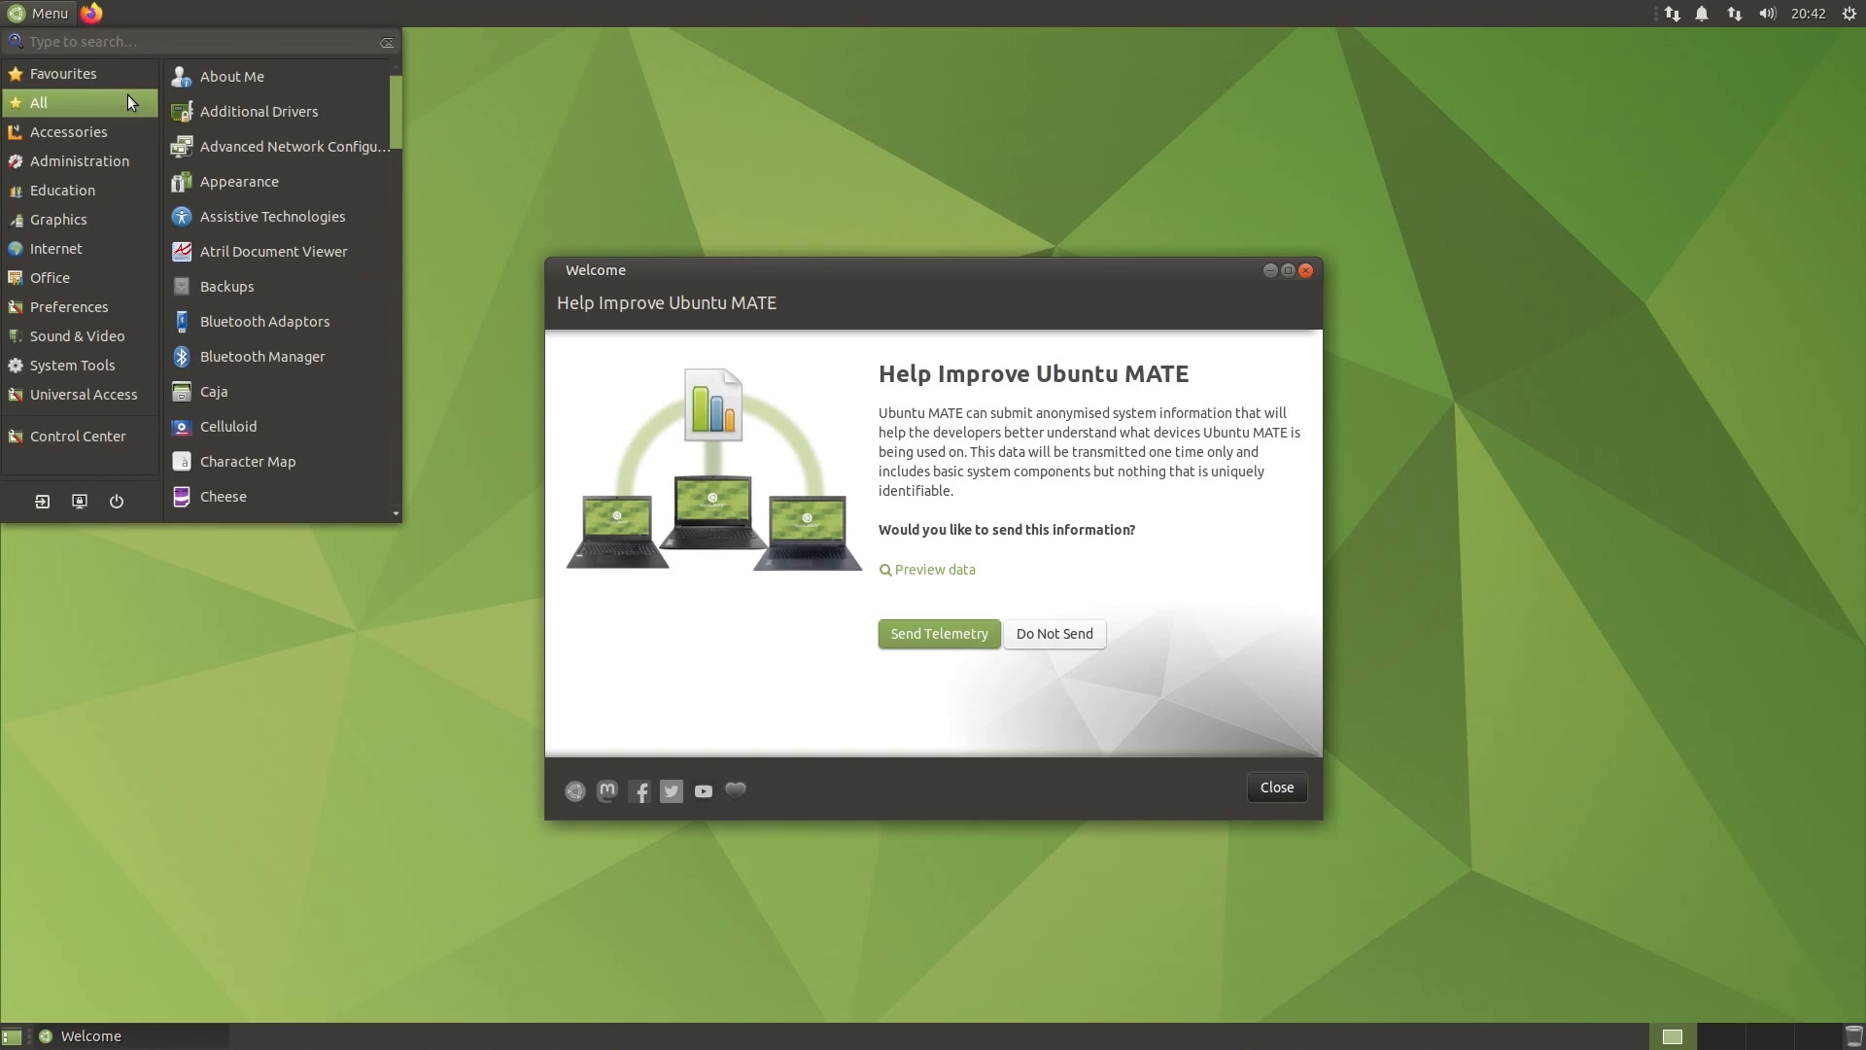
pyautogui.click(63, 73)
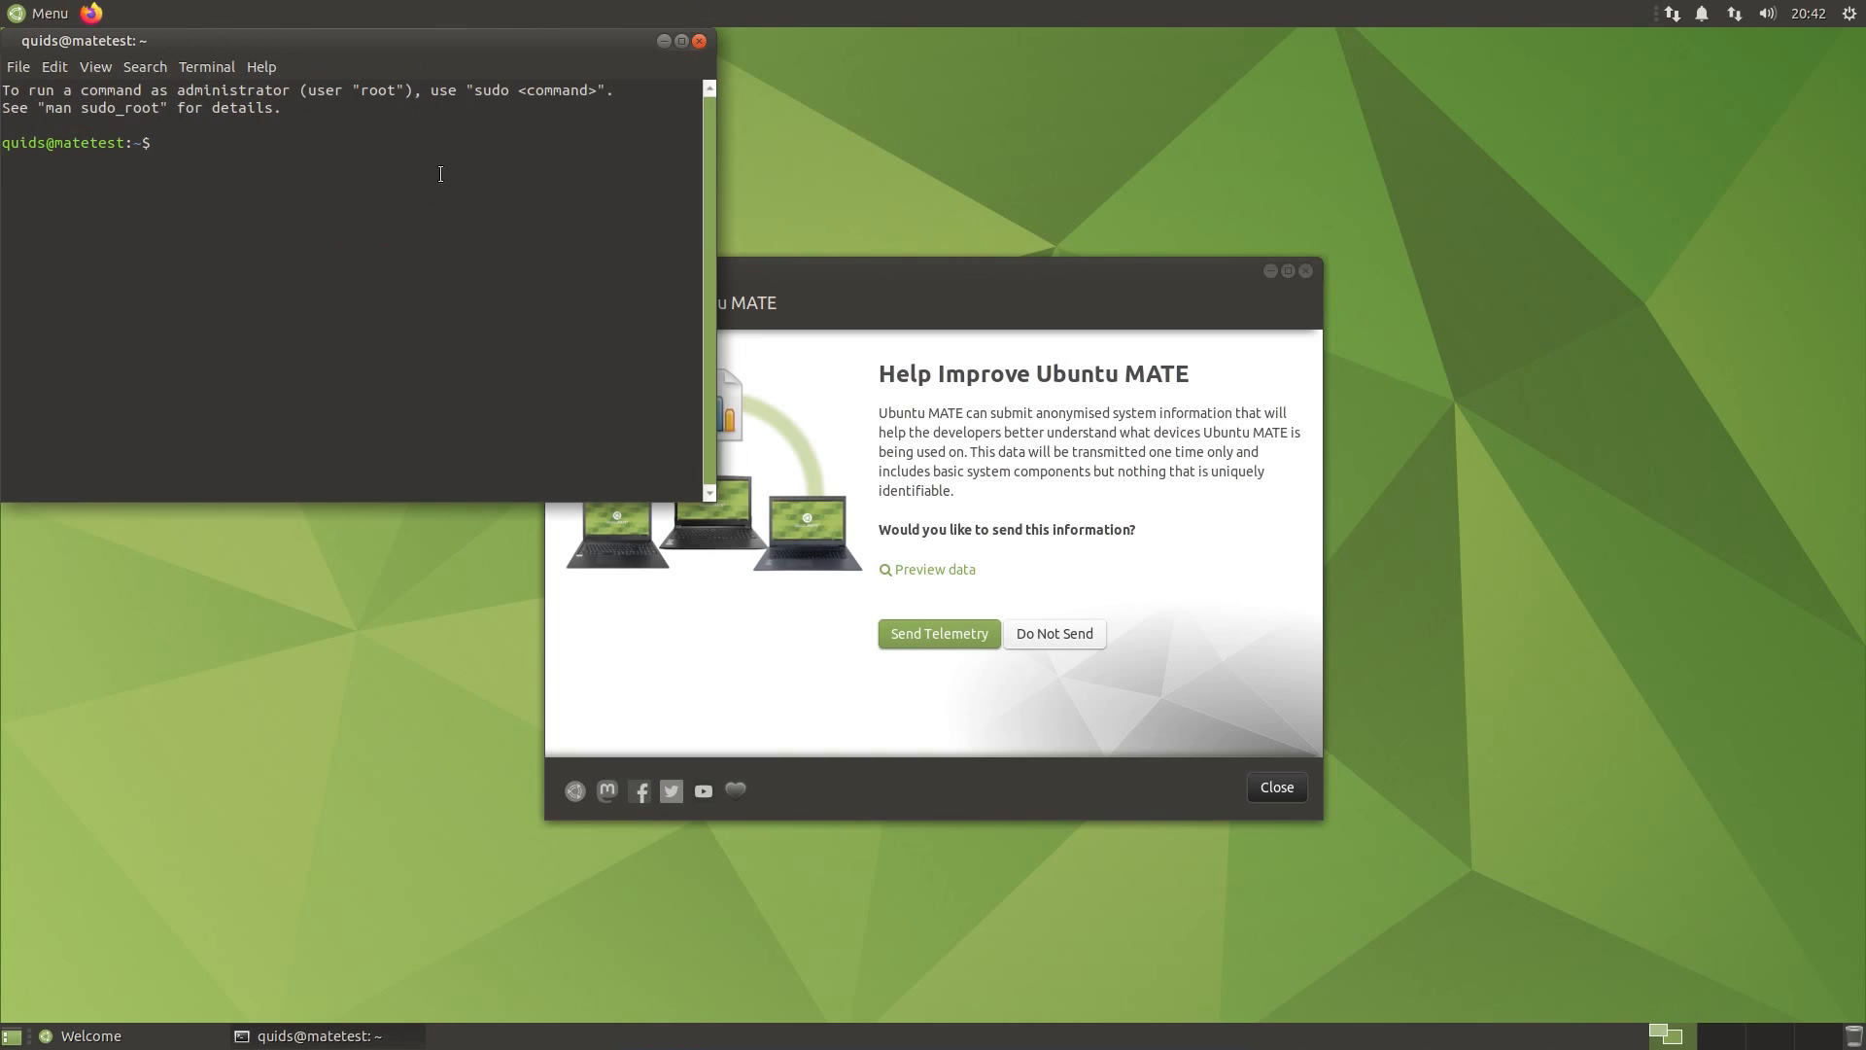
# Step: Run 'uname -a' and 'free -m' to show kernel details and 7960 MB total memory
pyautogui.write('u')
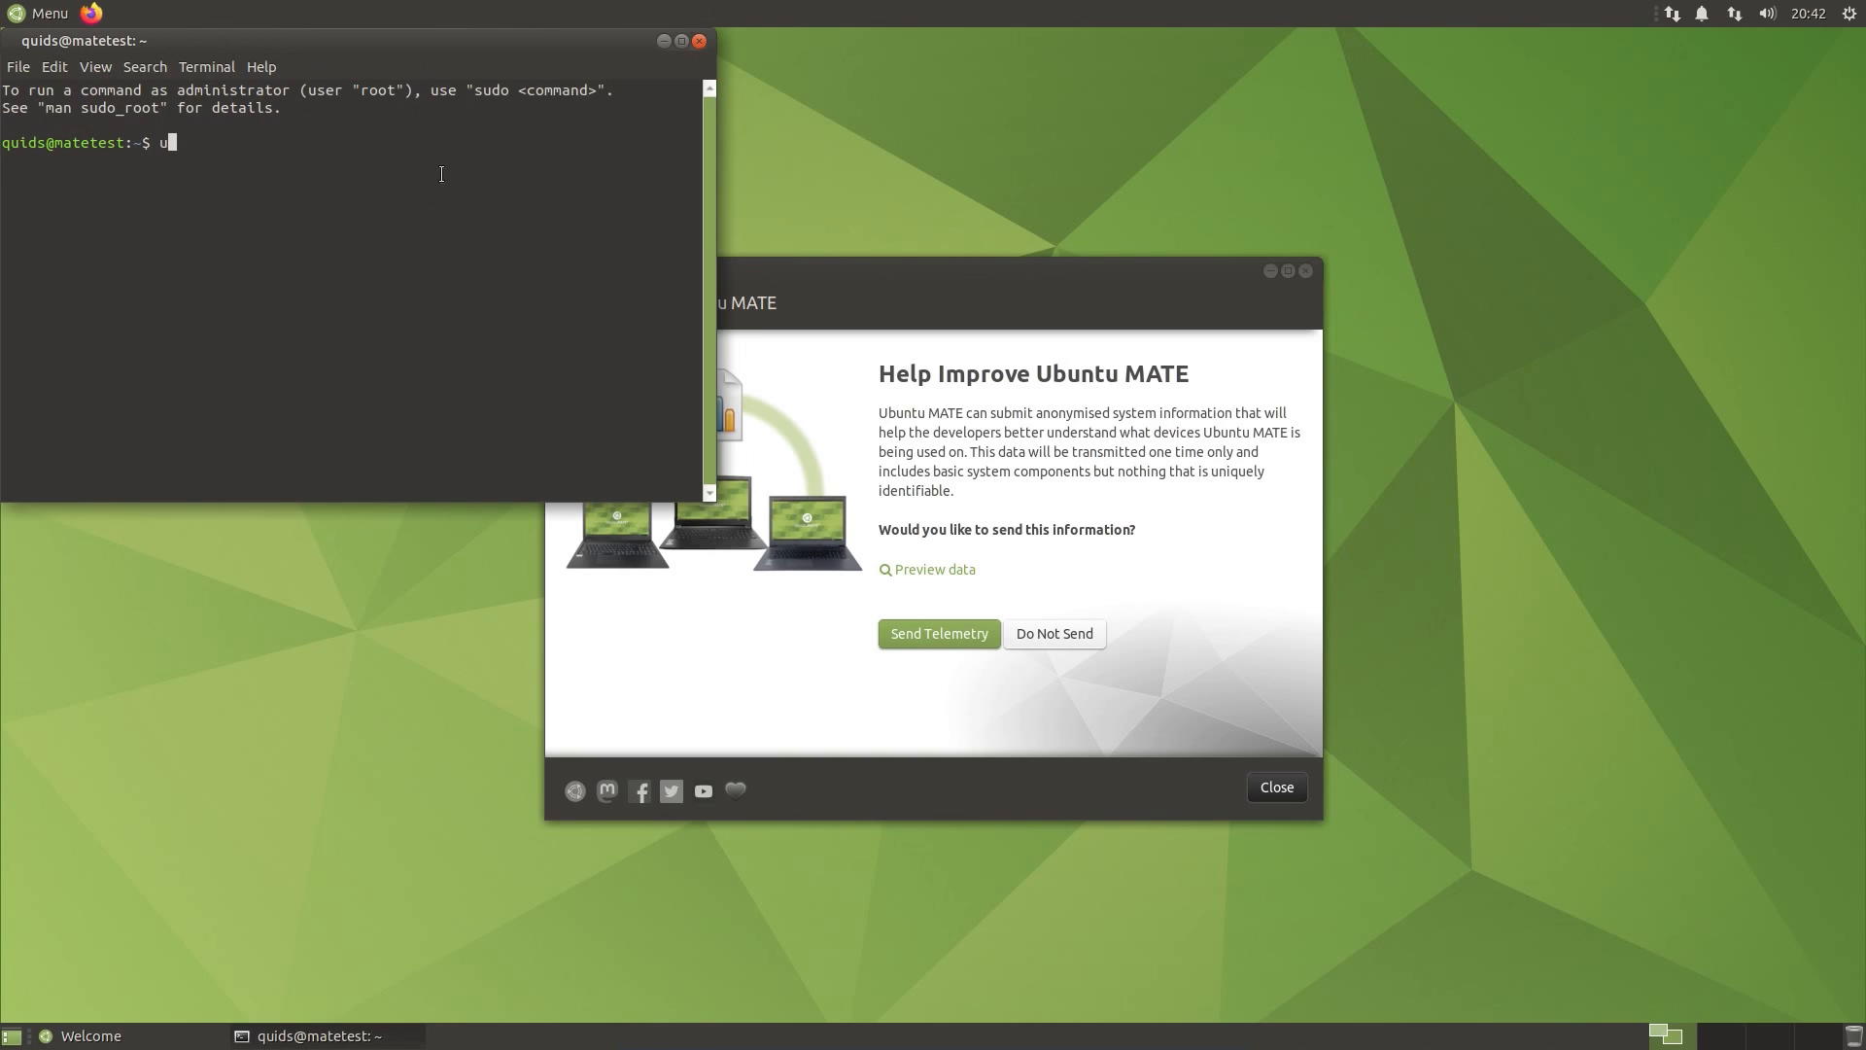
pyautogui.write('name -a')
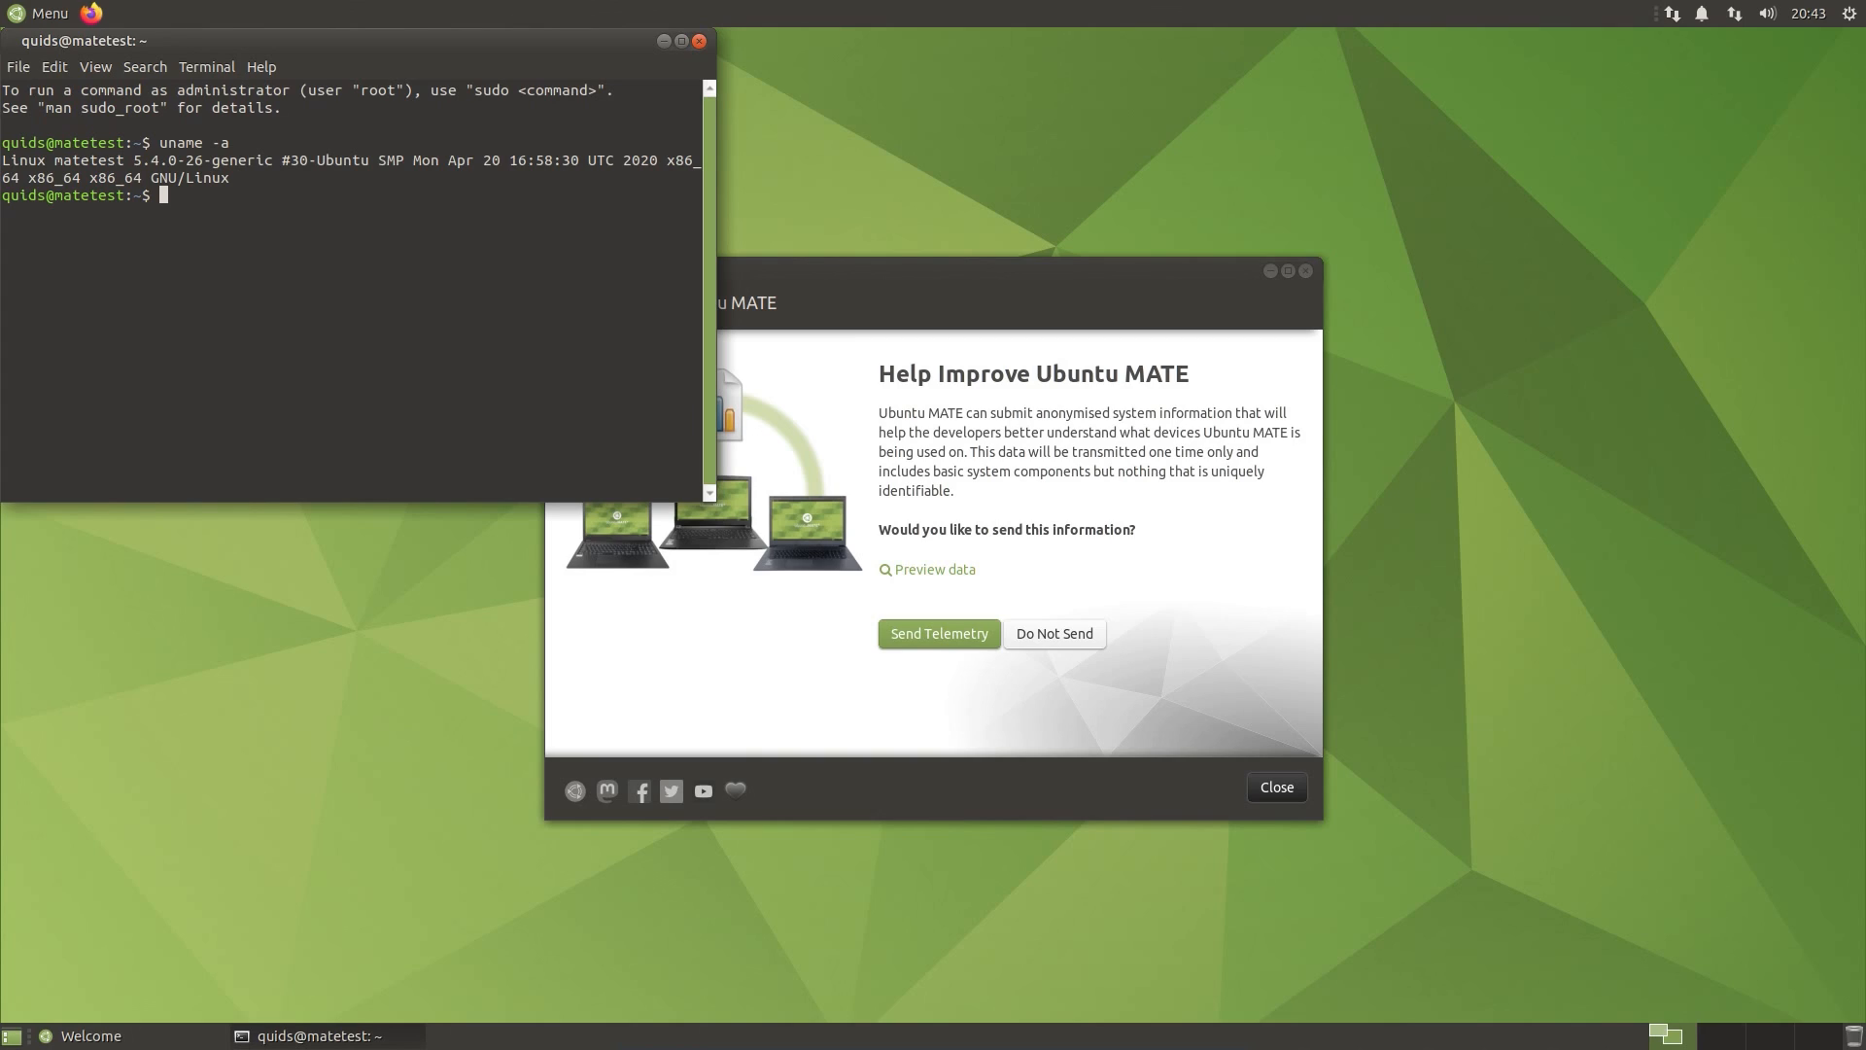
pyautogui.write('free -m')
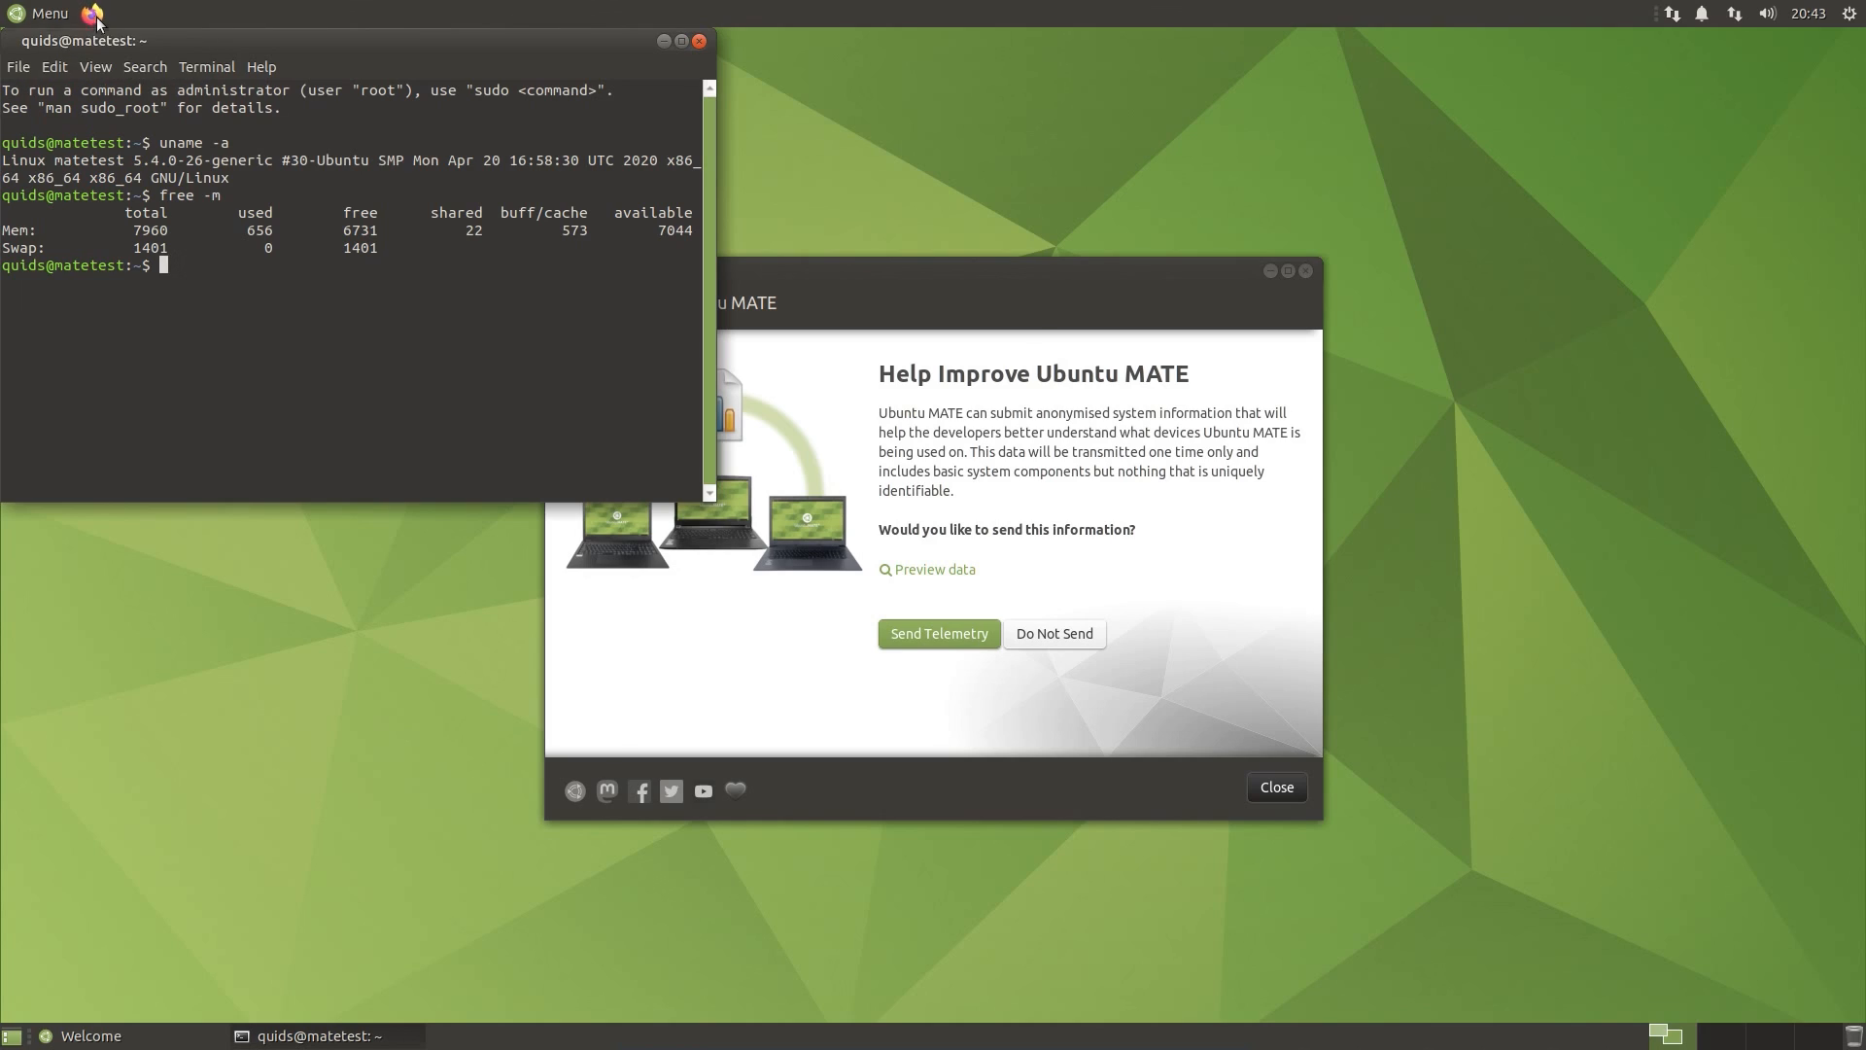
# Step: Launch Firefox and search for 'wireguard vpn'
pyautogui.click(92, 13)
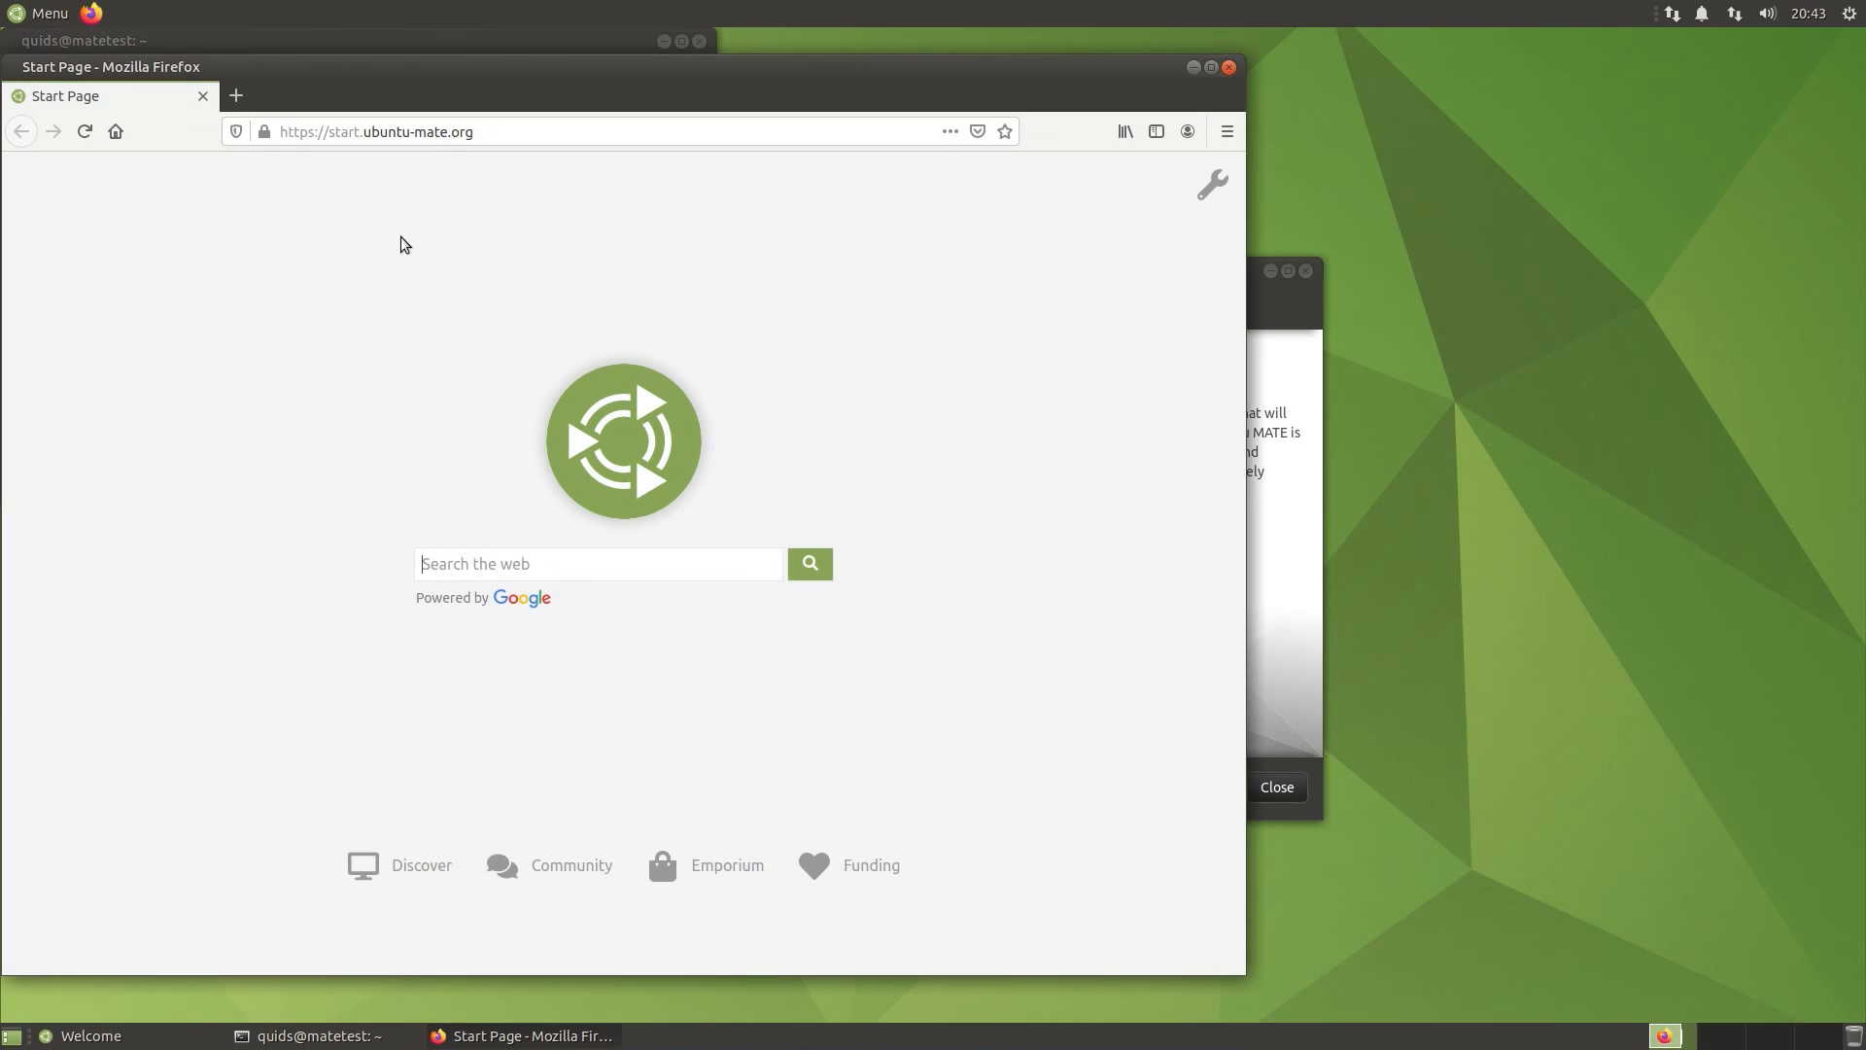
pyautogui.write('w')
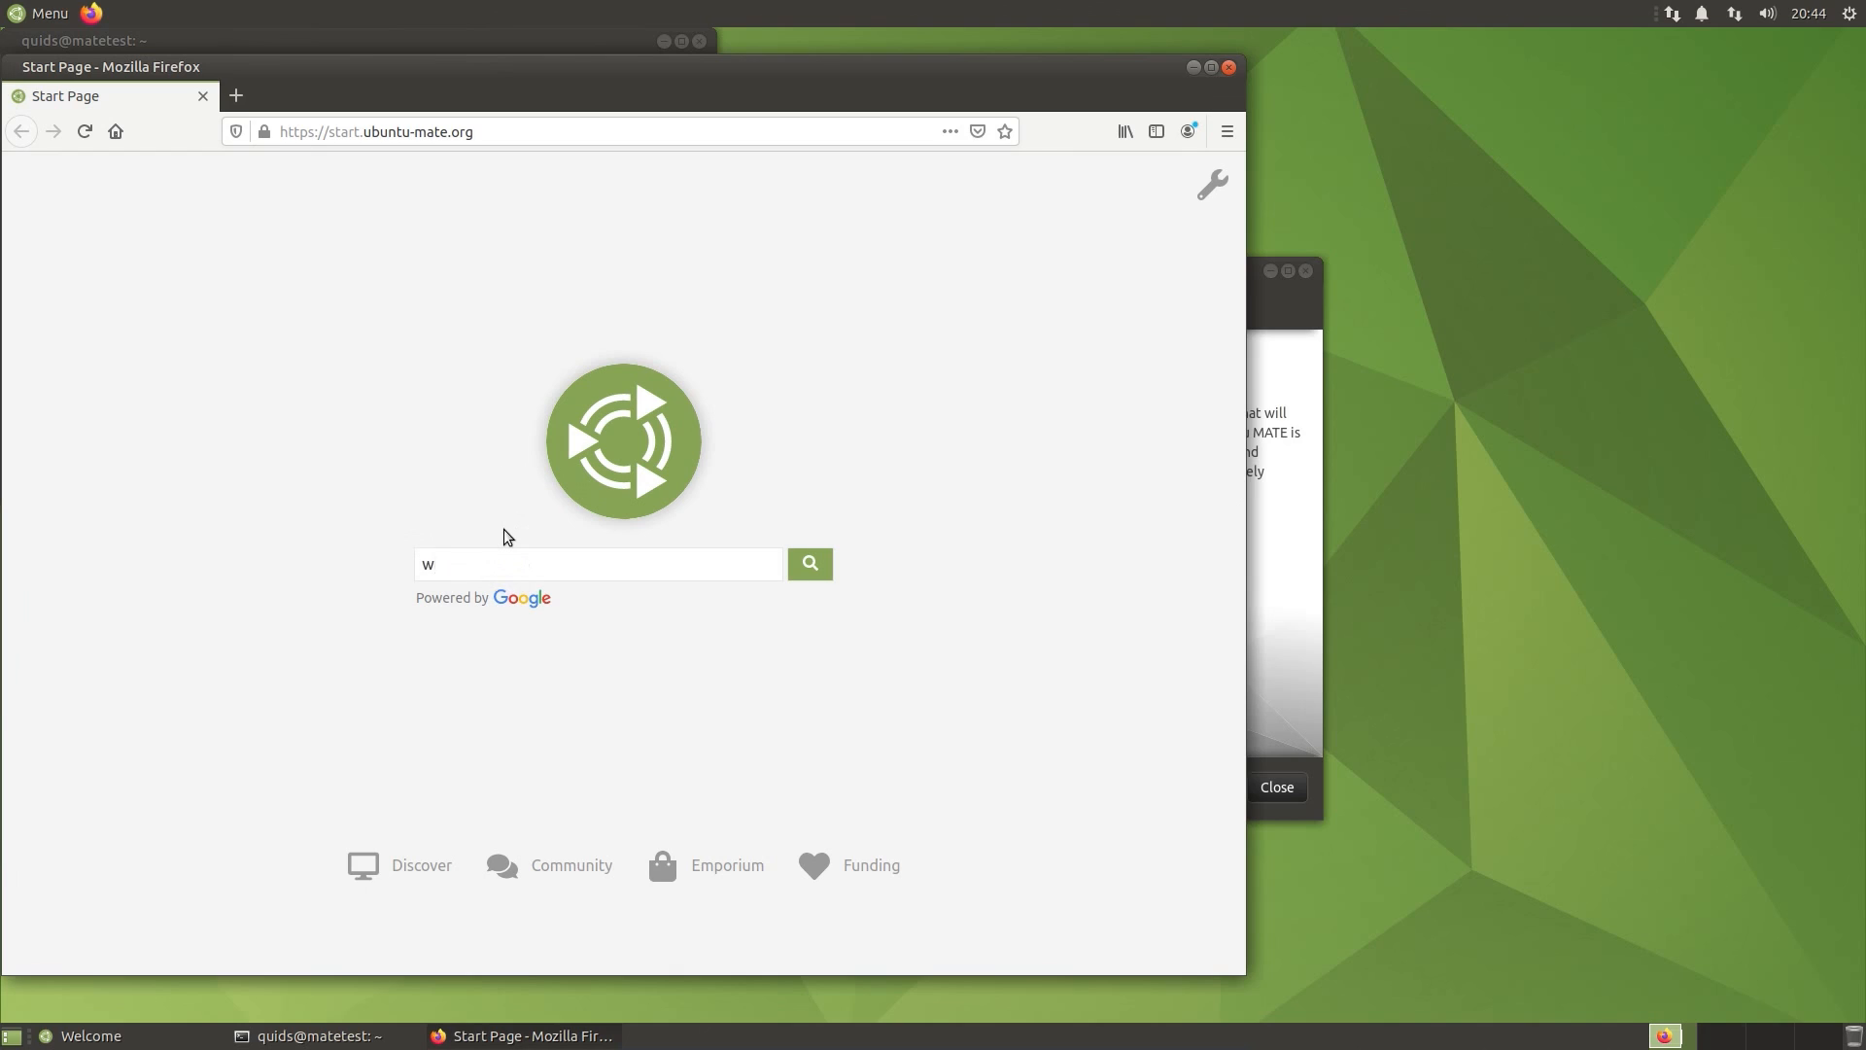
pyautogui.write('ireguard')
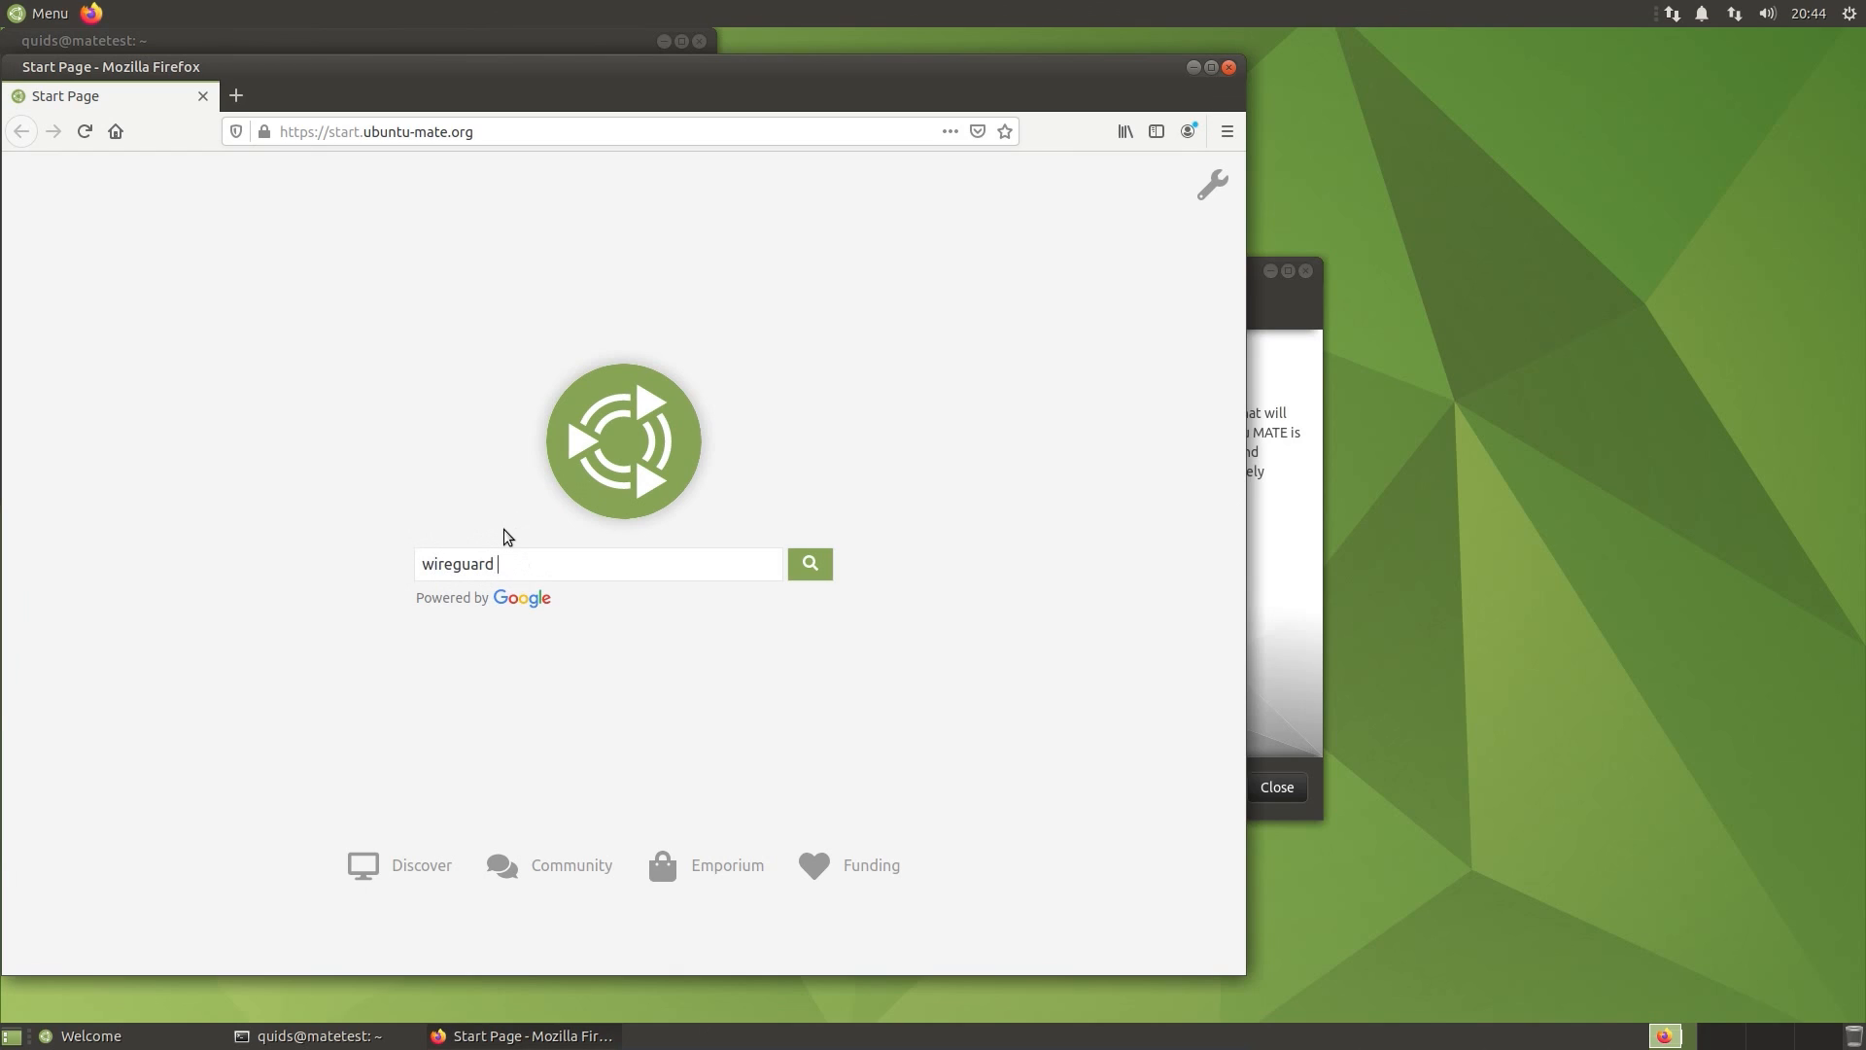
pyautogui.write('vpn')
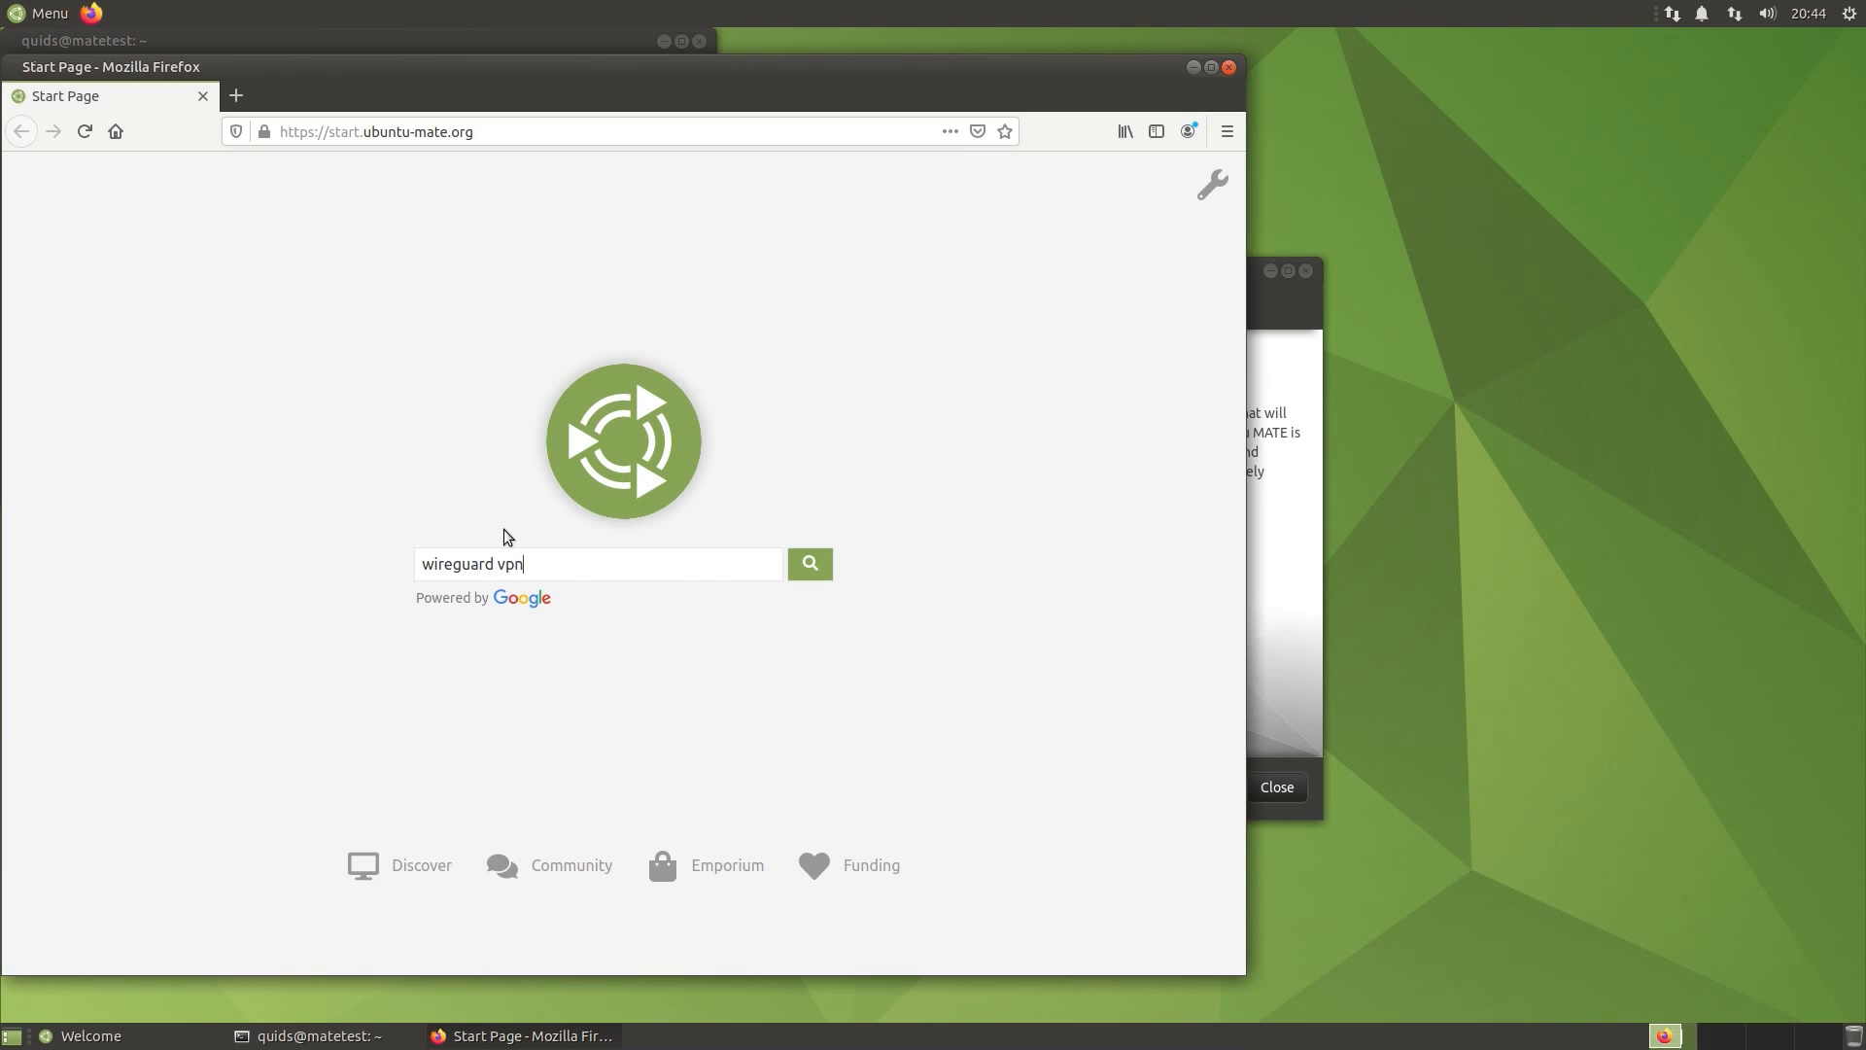
pyautogui.click(810, 563)
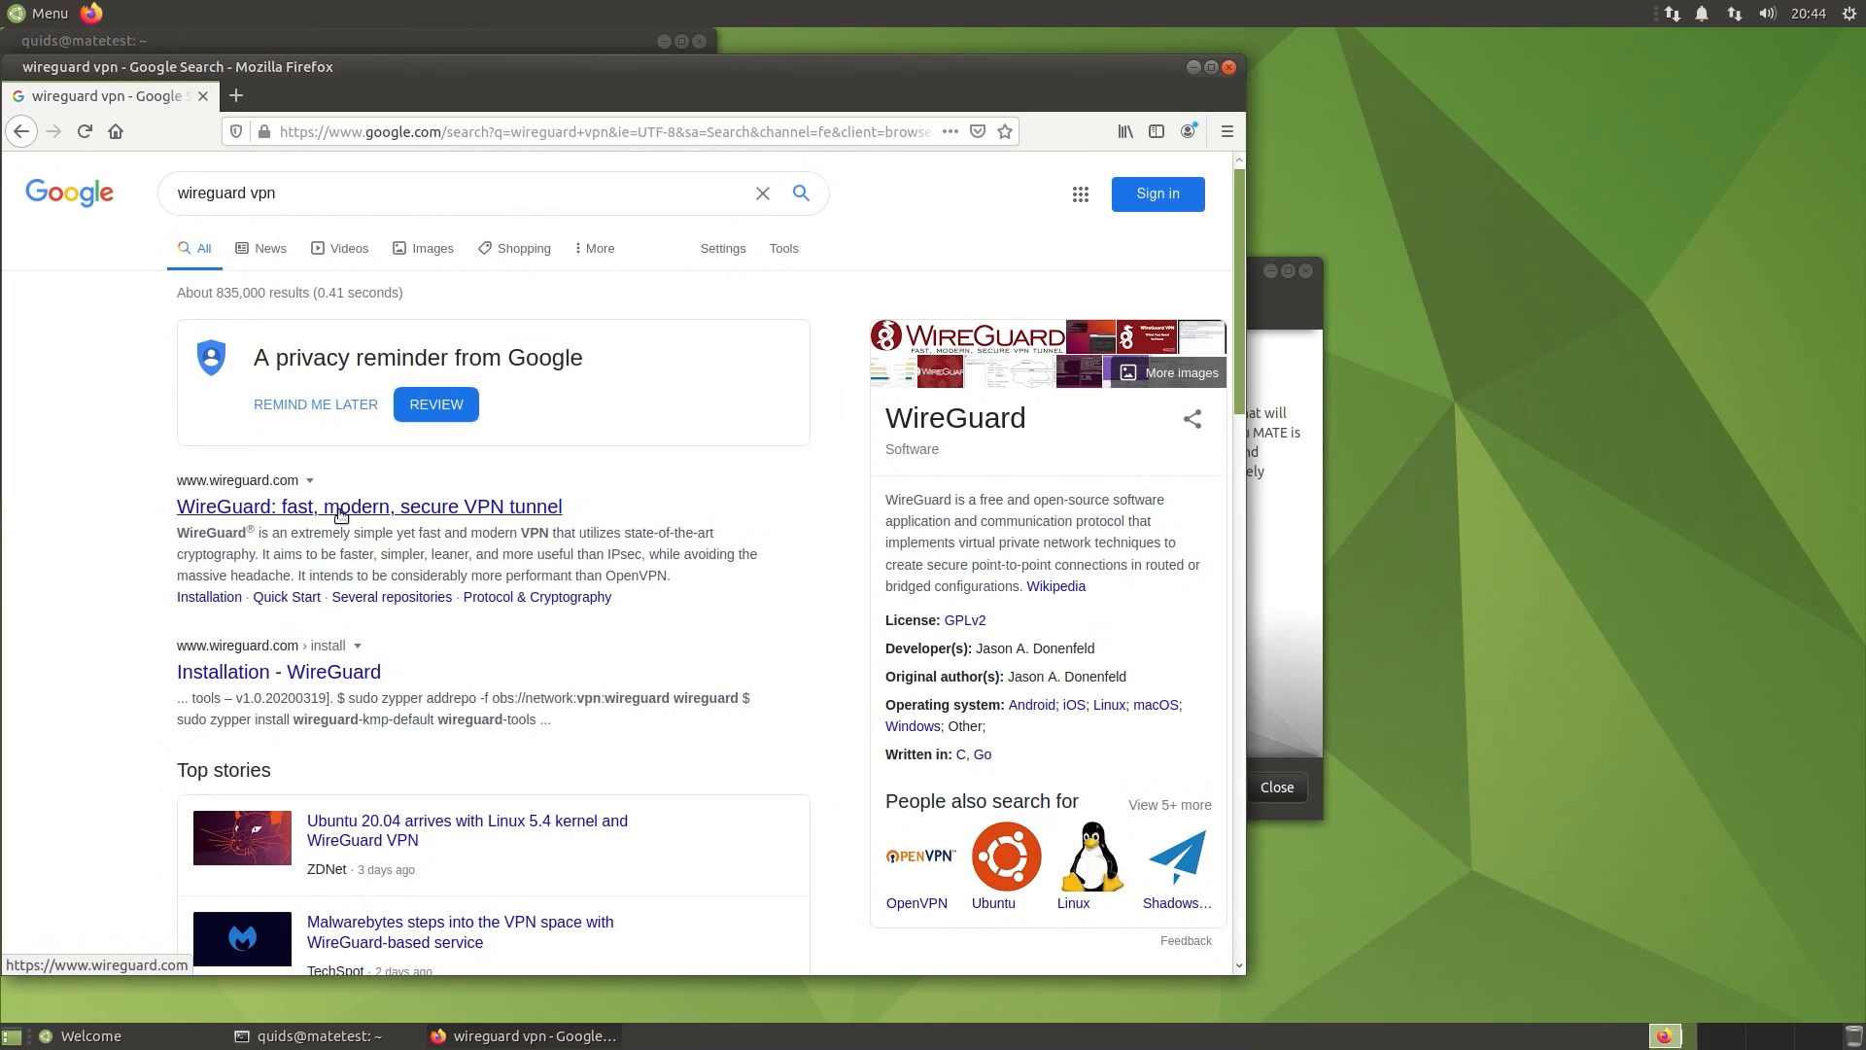
# Step: Open the wireguard.com result and scroll through its conceptual overview
pyautogui.click(368, 505)
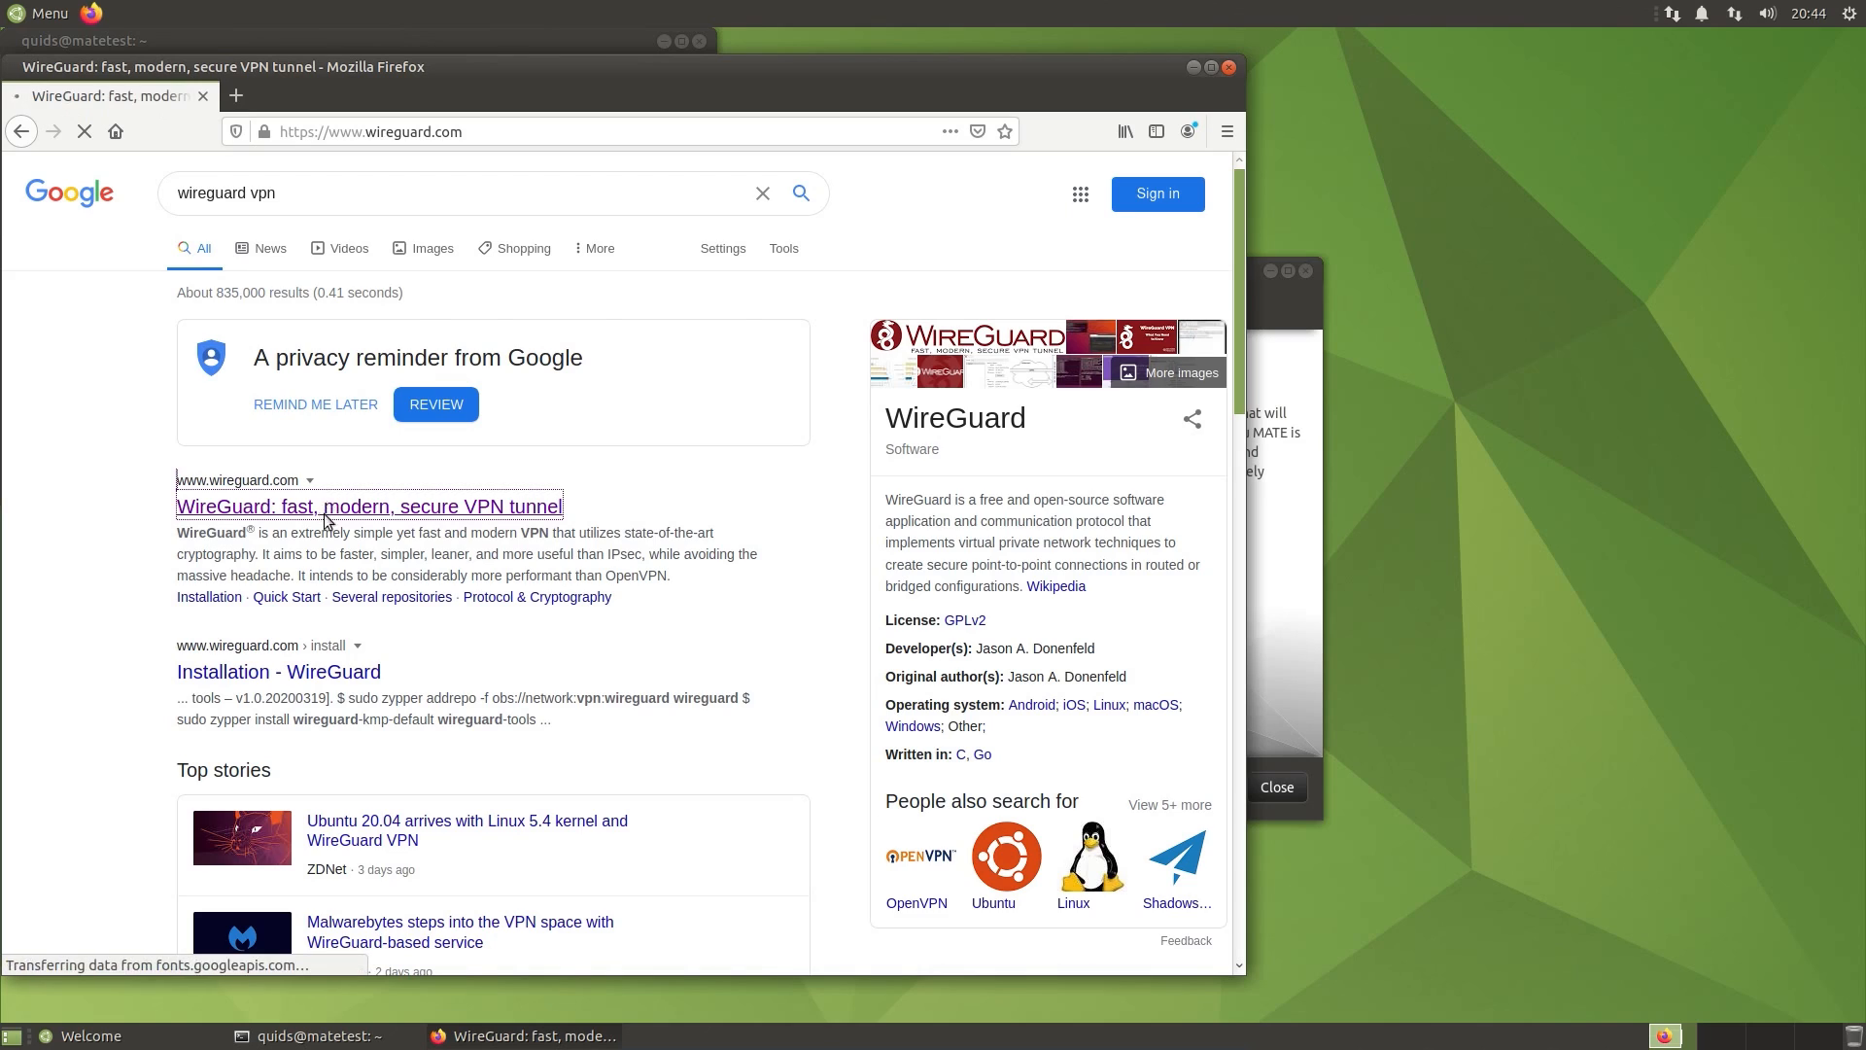
pyautogui.click(369, 505)
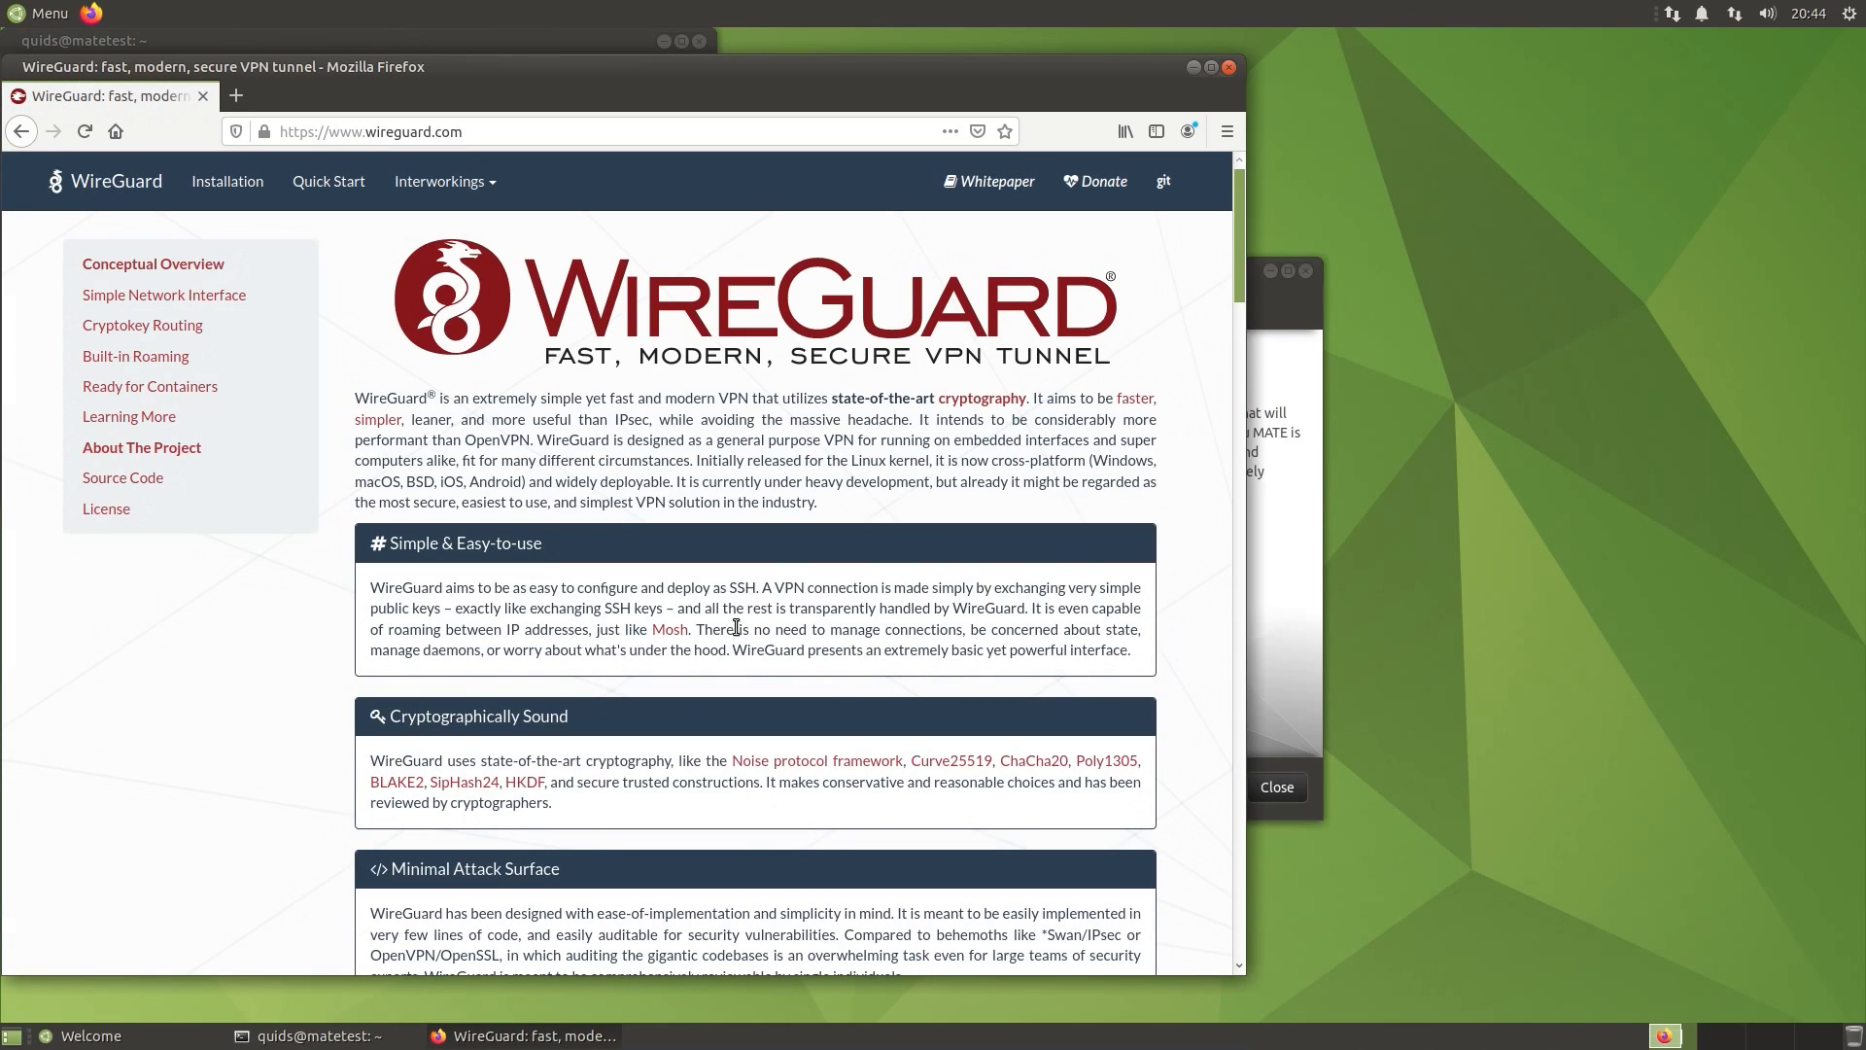
pyautogui.scroll(-3)
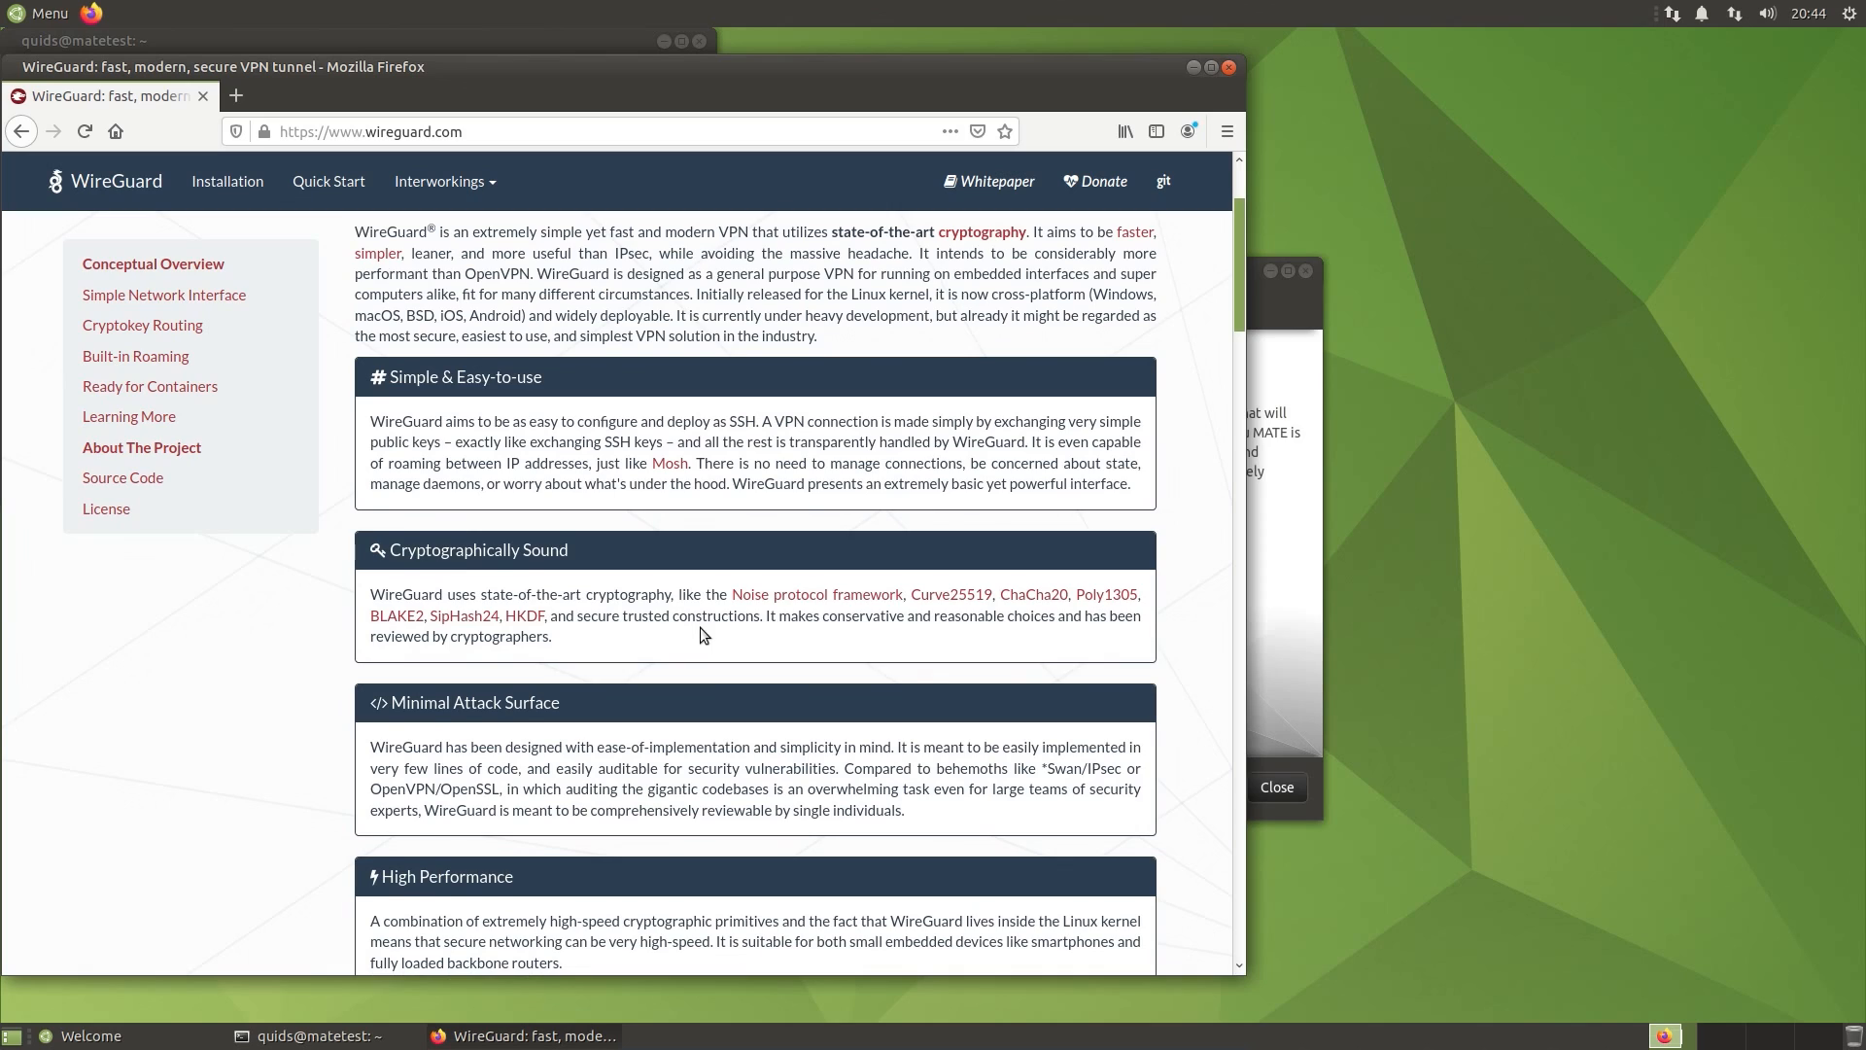
pyautogui.scroll(-3)
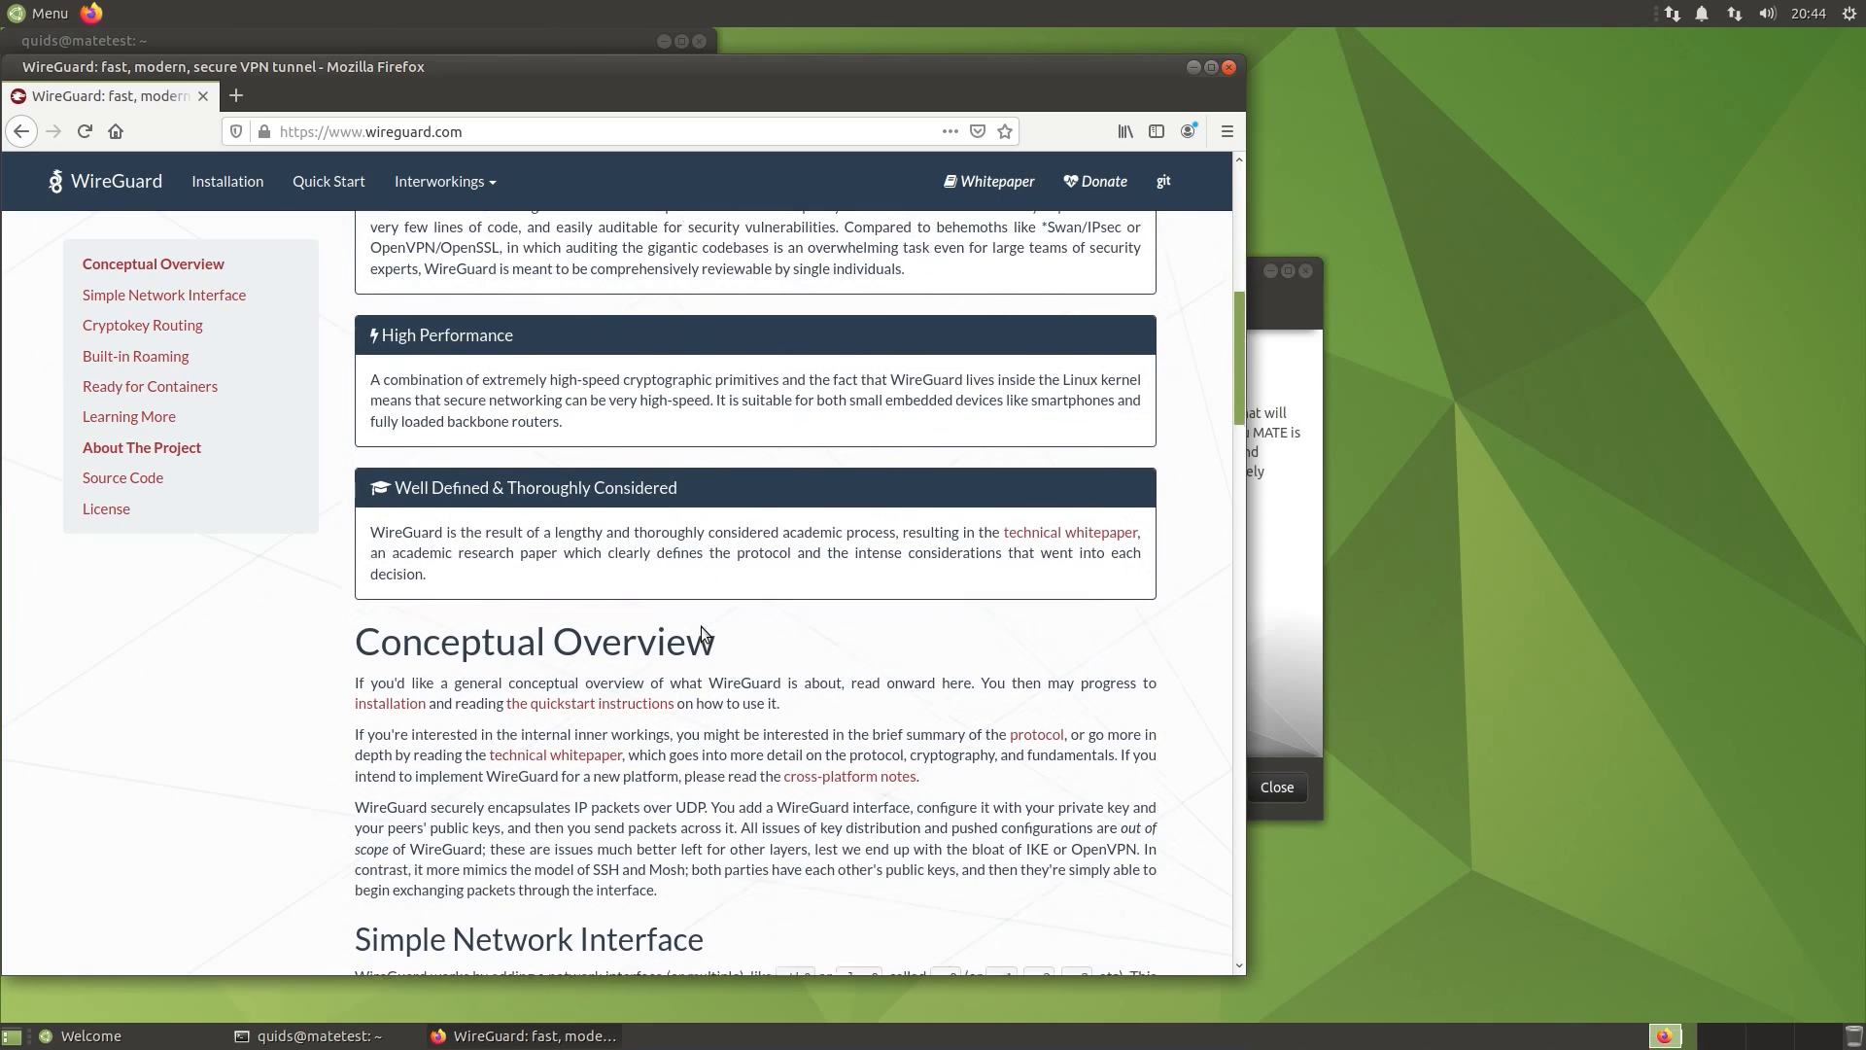
pyautogui.scroll(-3)
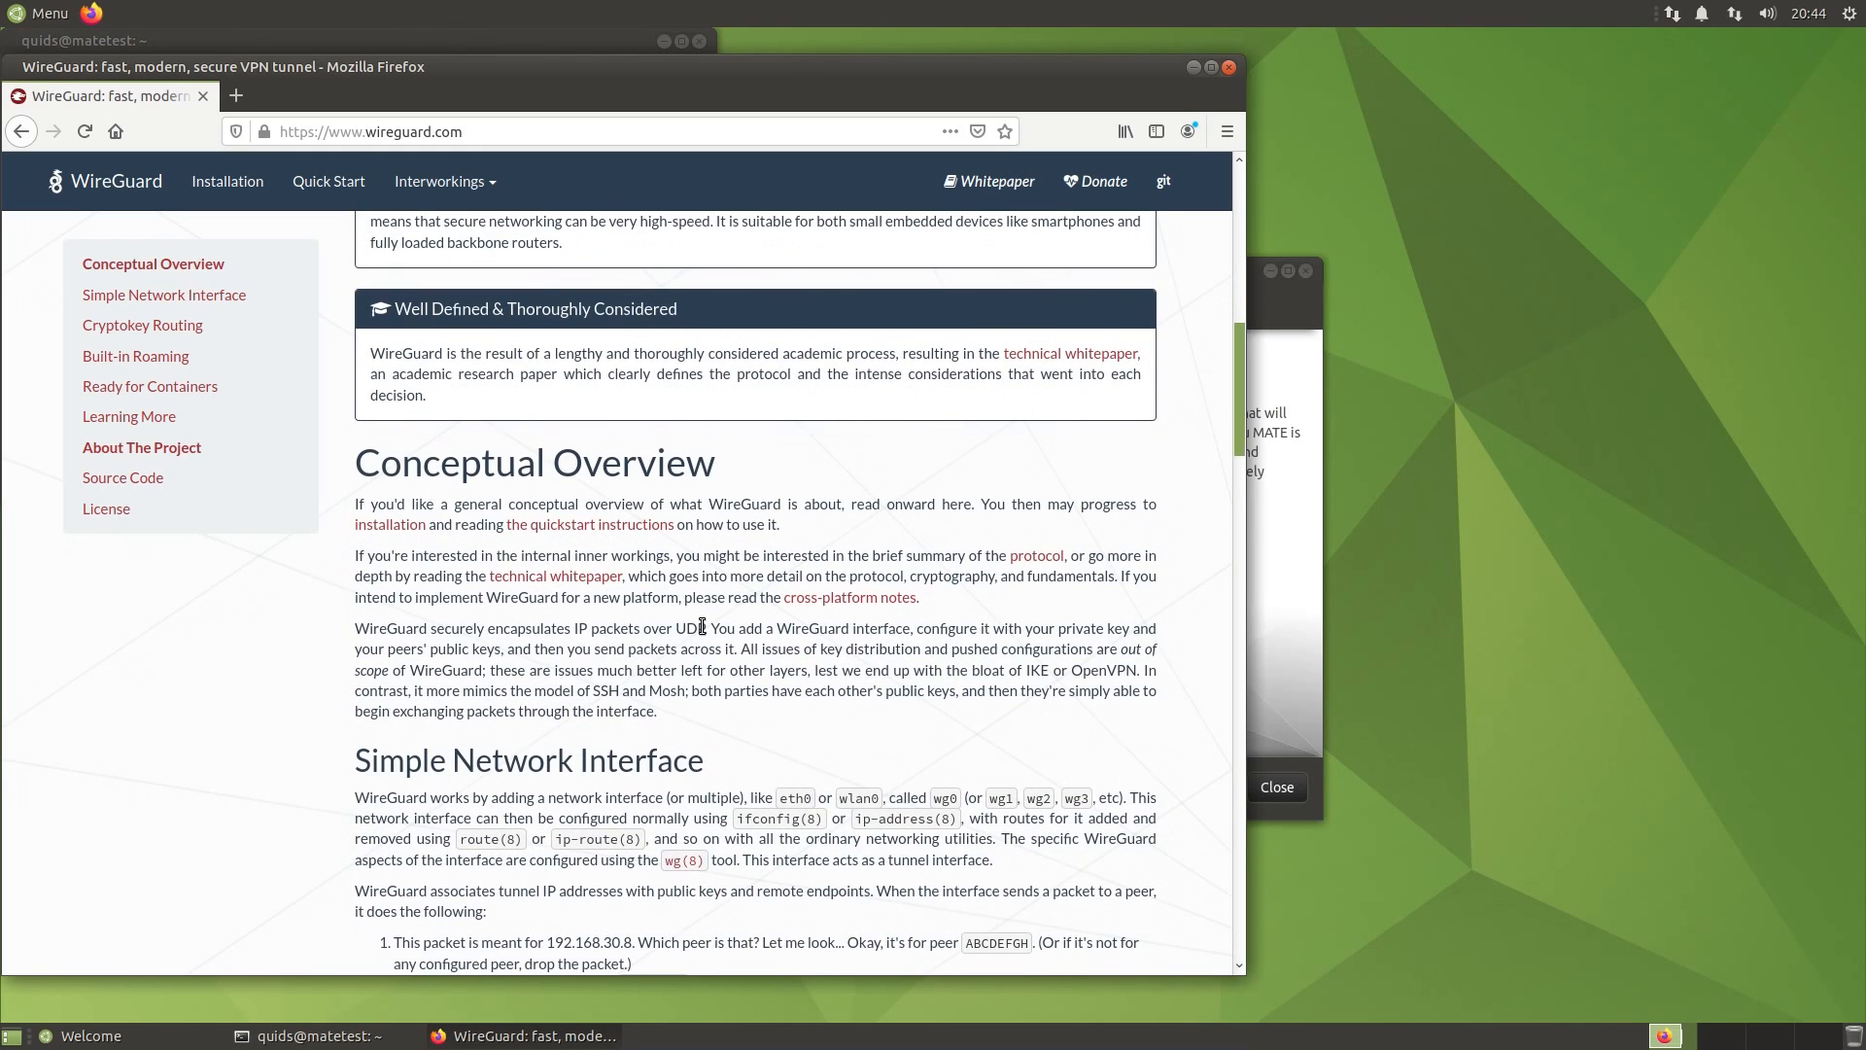
pyautogui.scroll(-3)
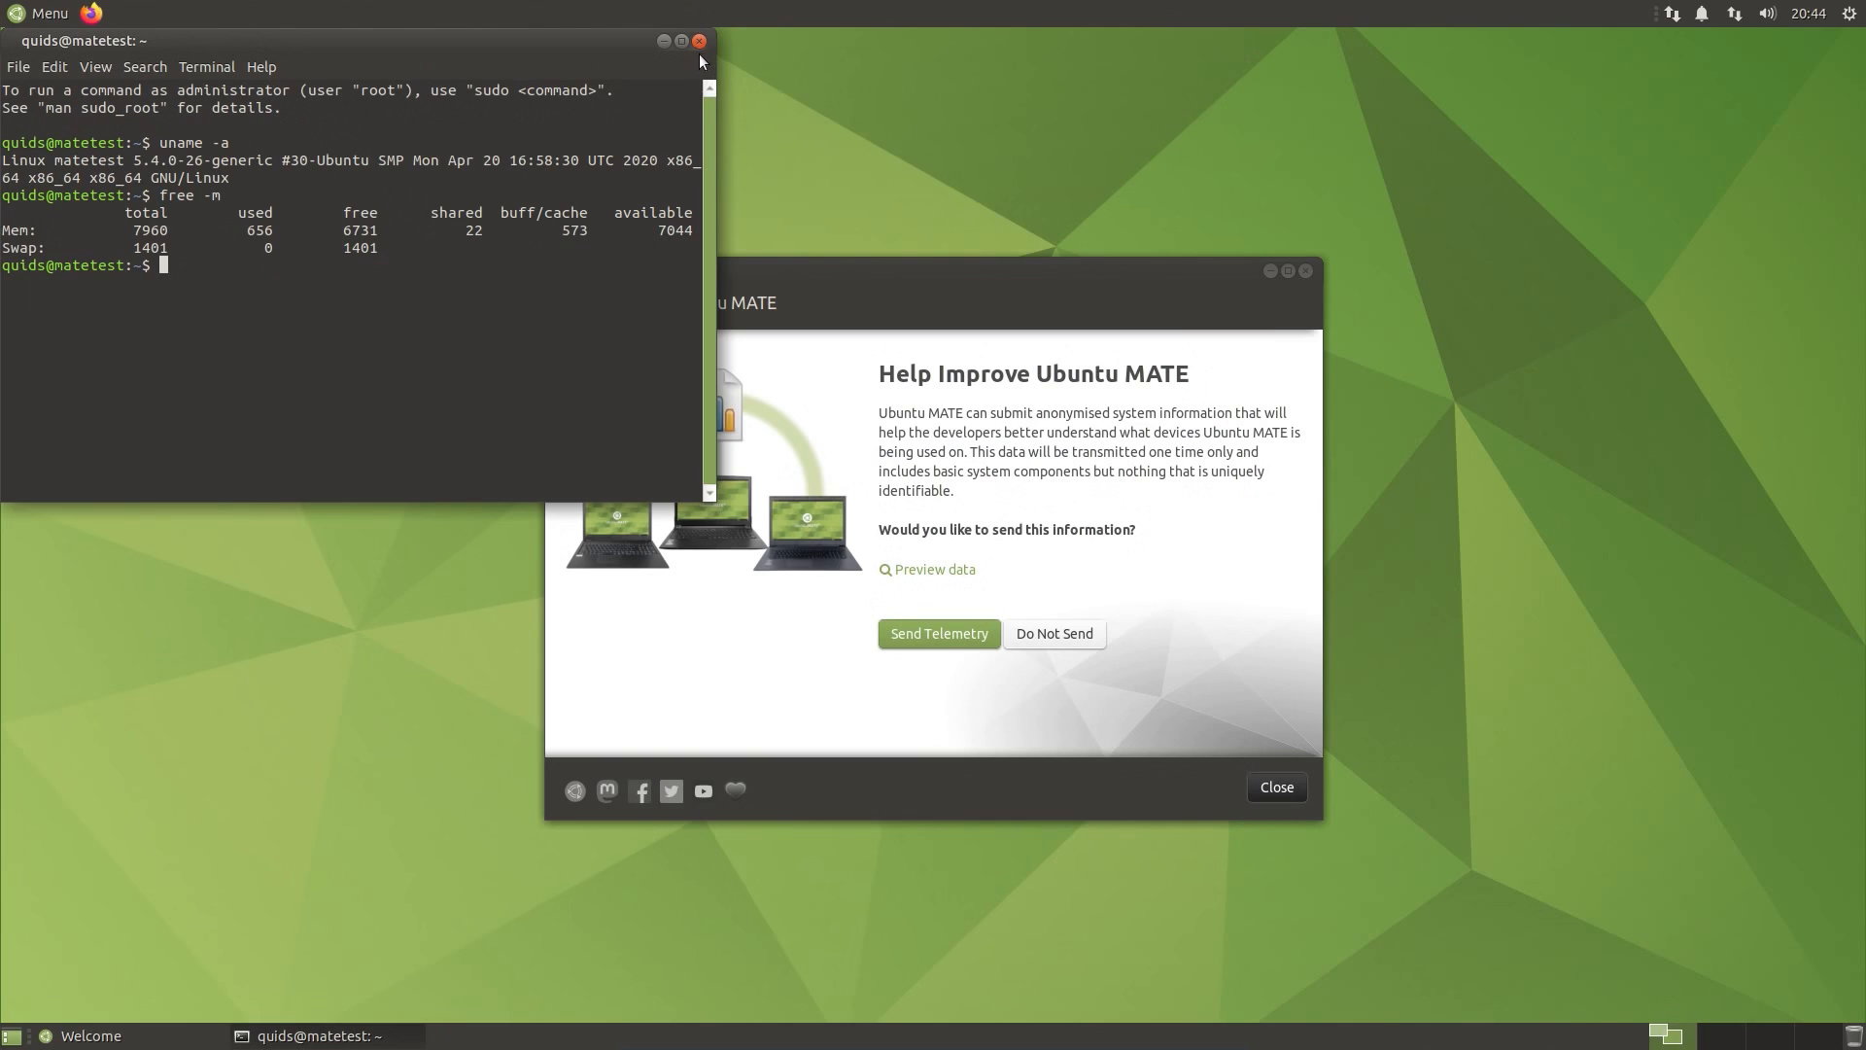
pyautogui.moveTo(663, 42)
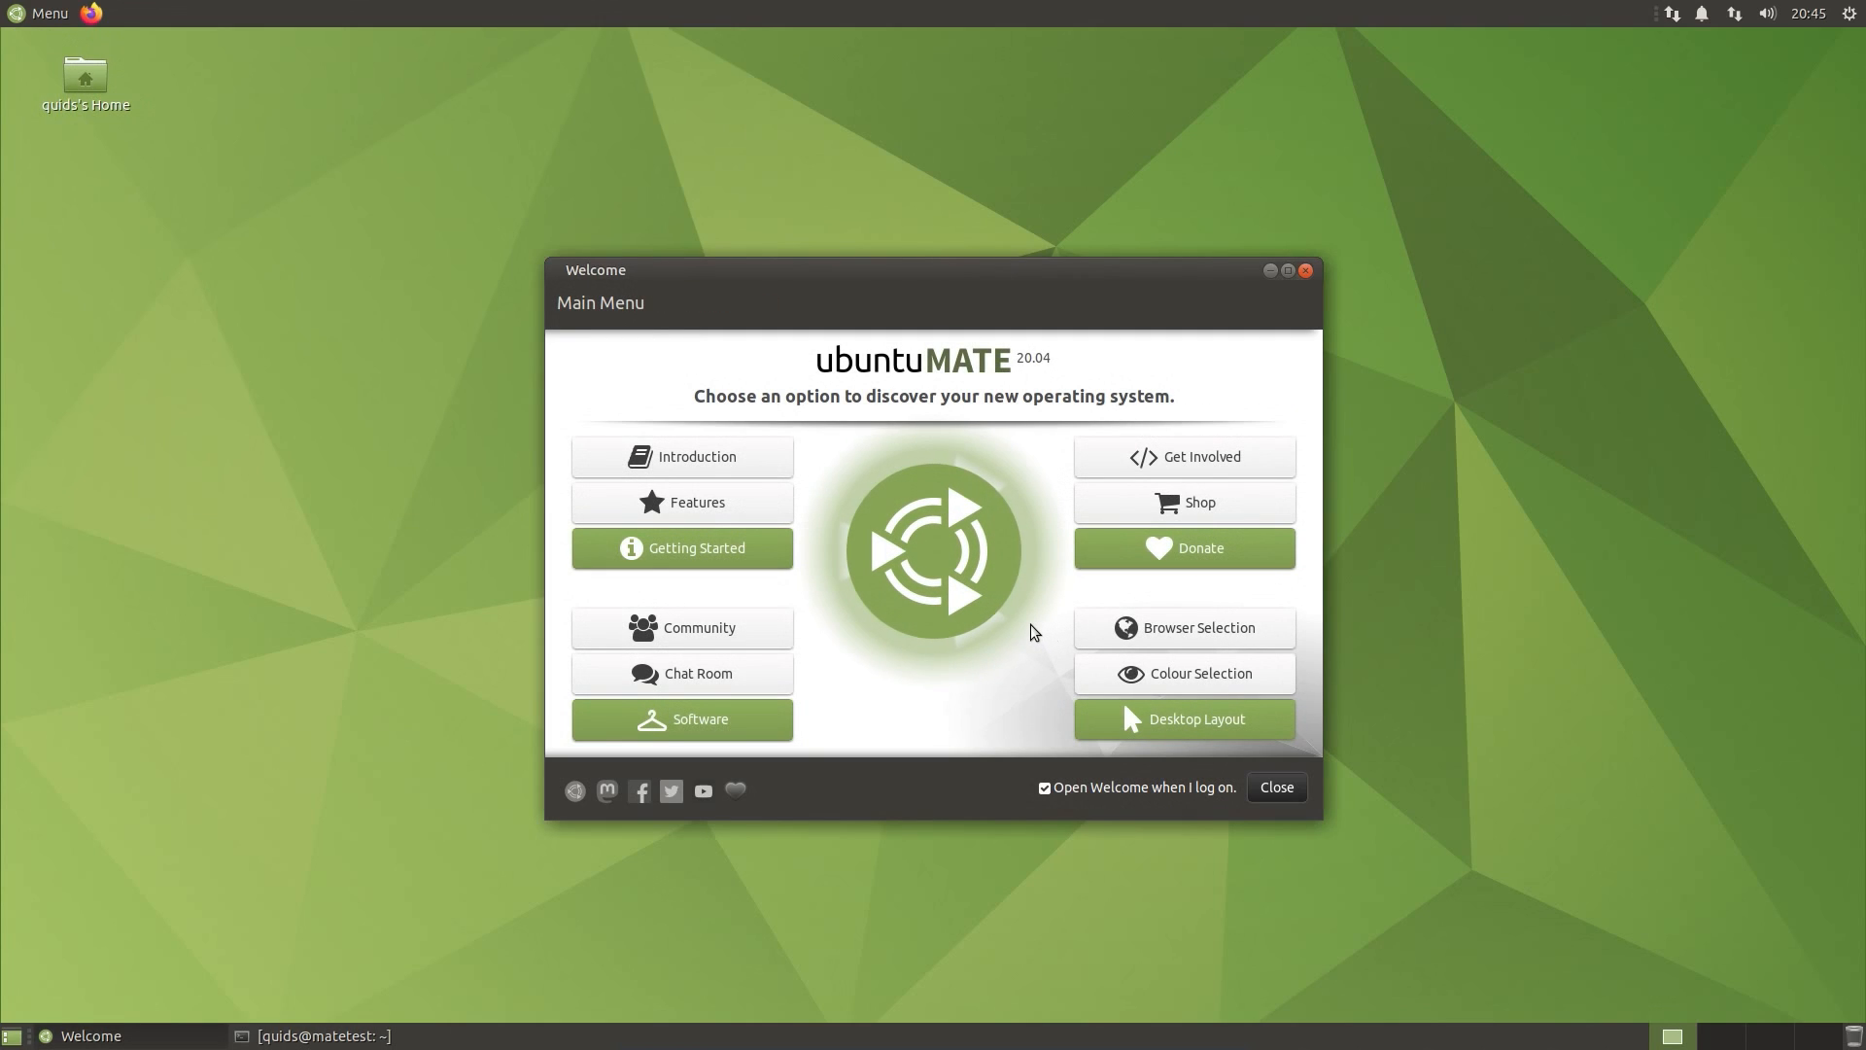
pyautogui.moveTo(833, 505)
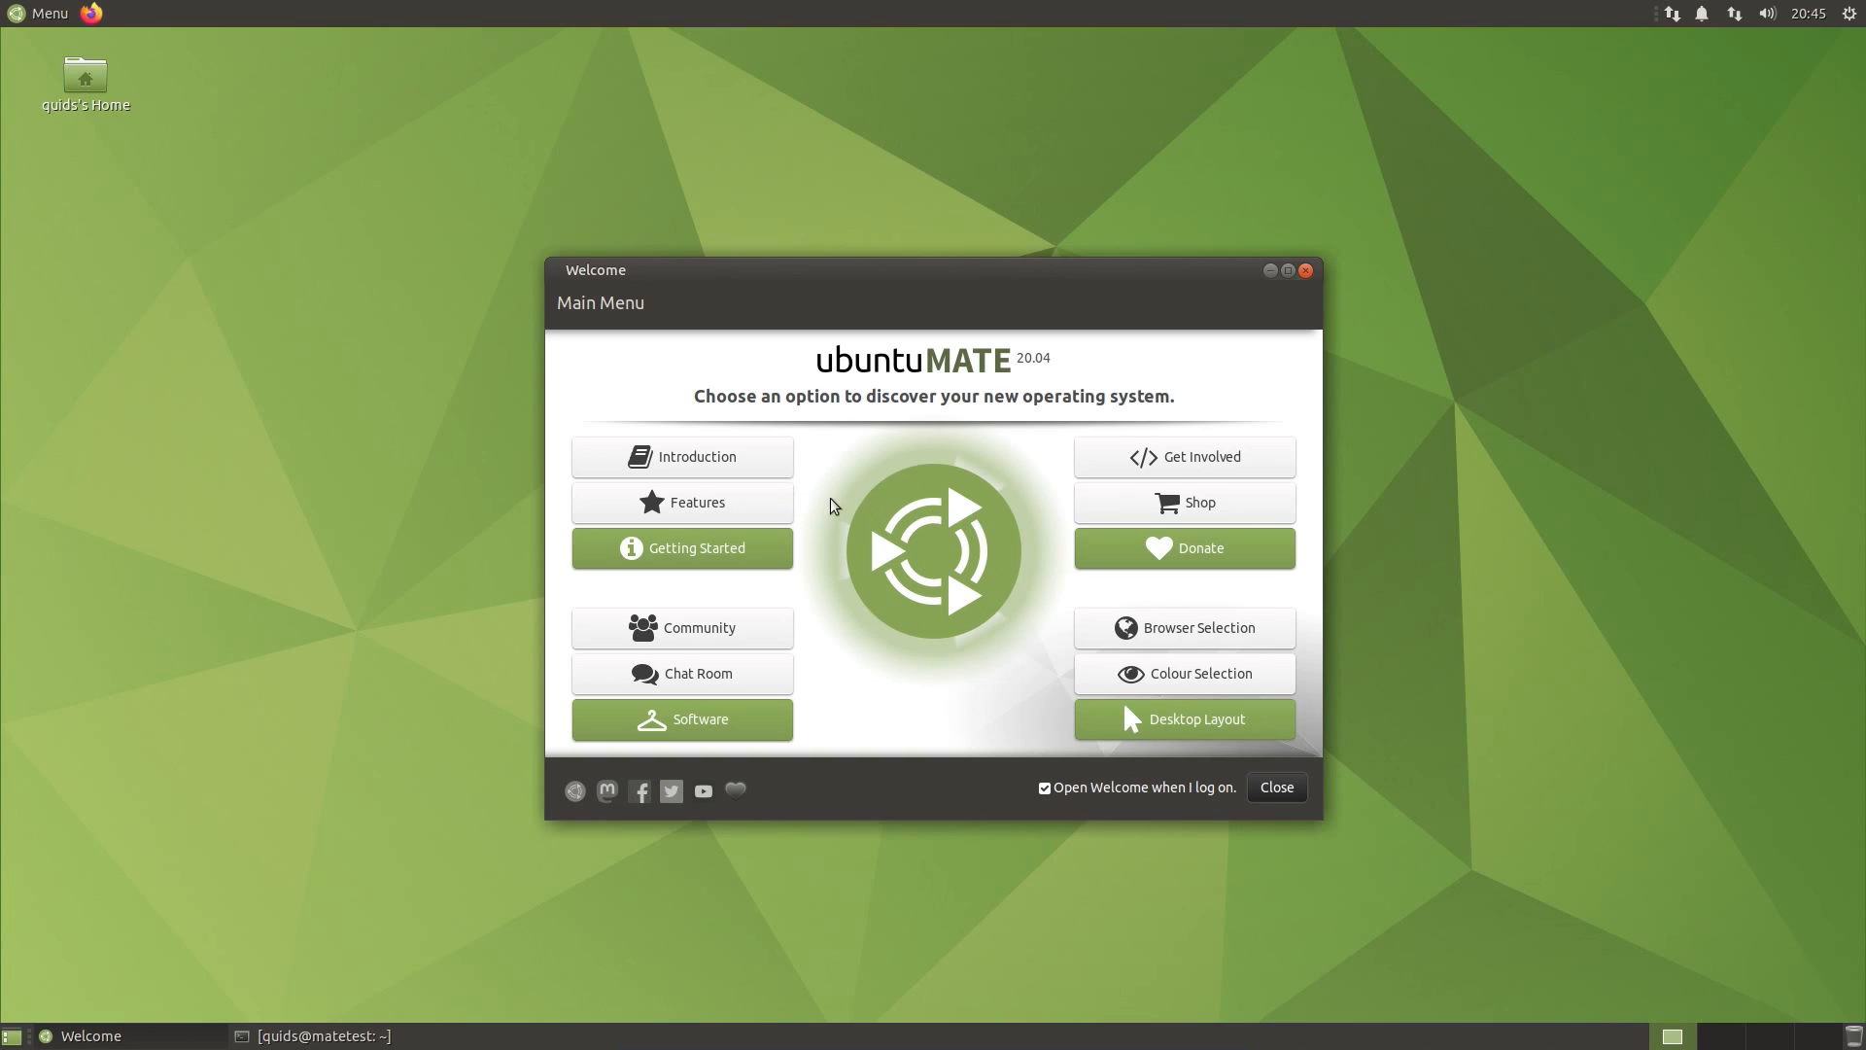
pyautogui.moveTo(752, 472)
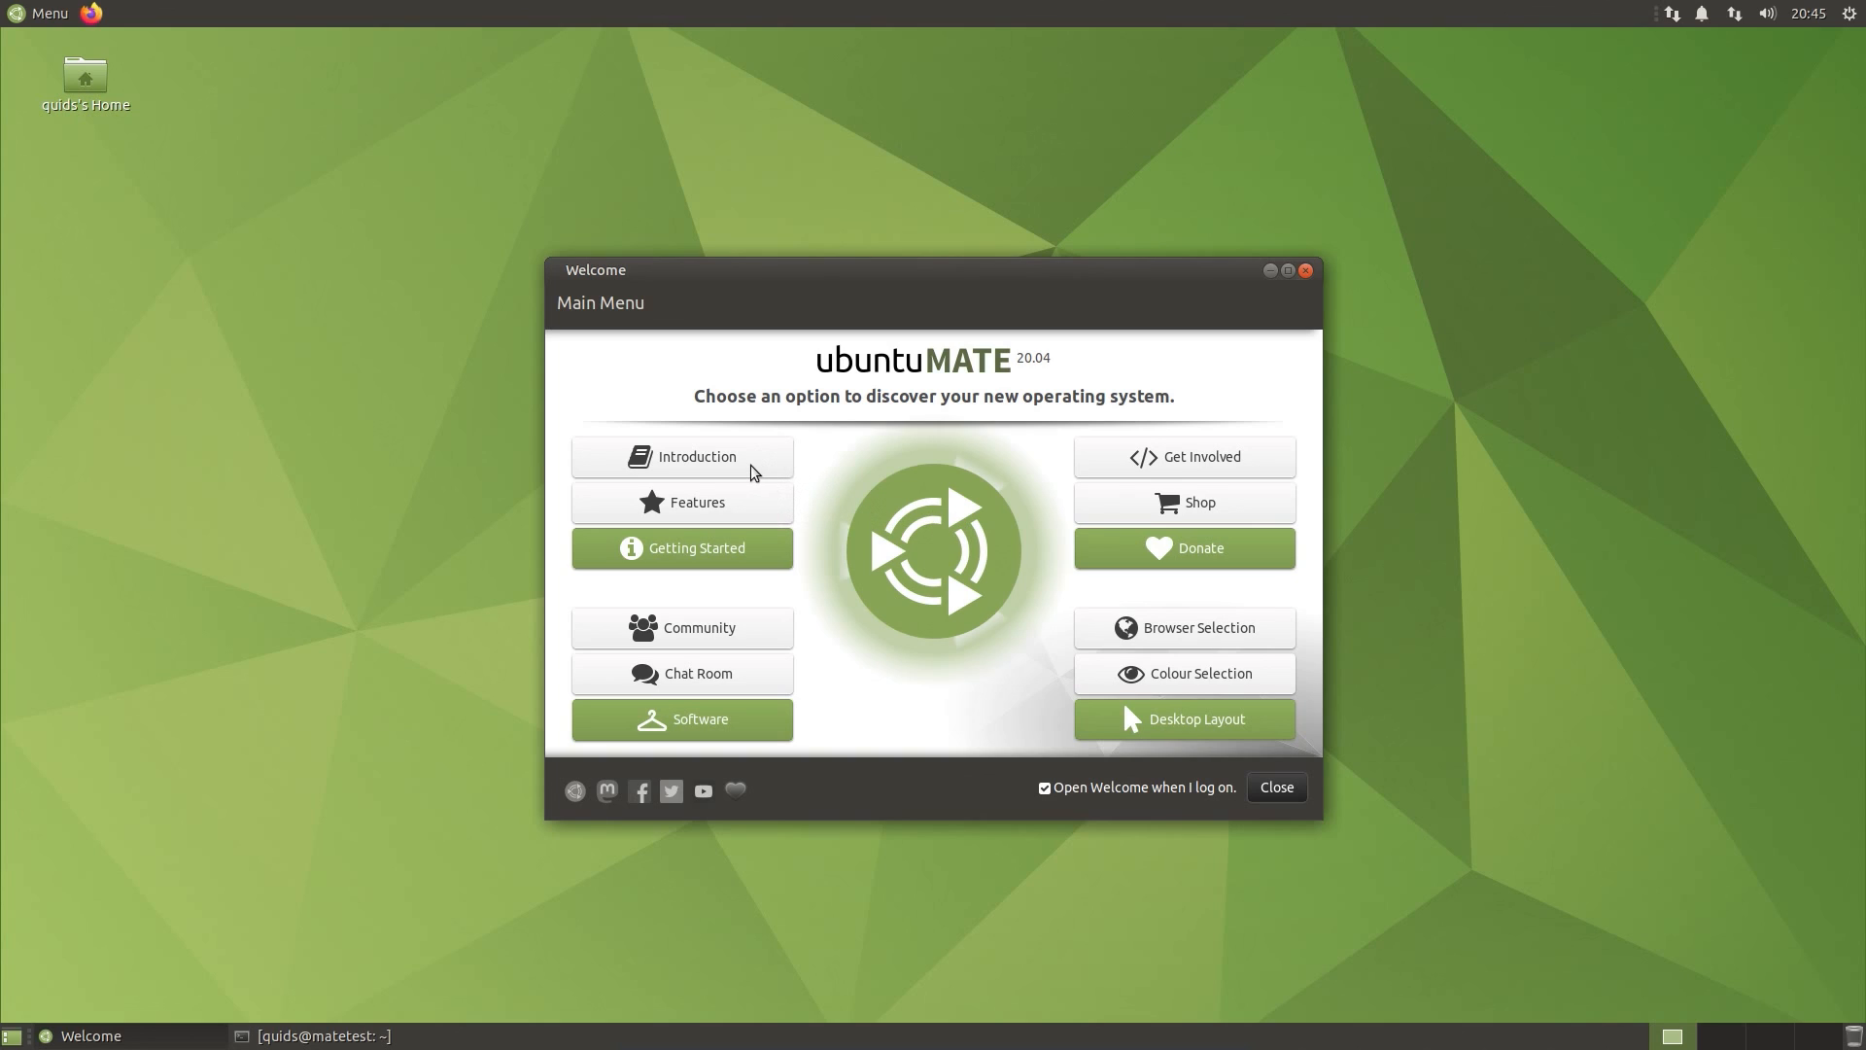
pyautogui.click(682, 456)
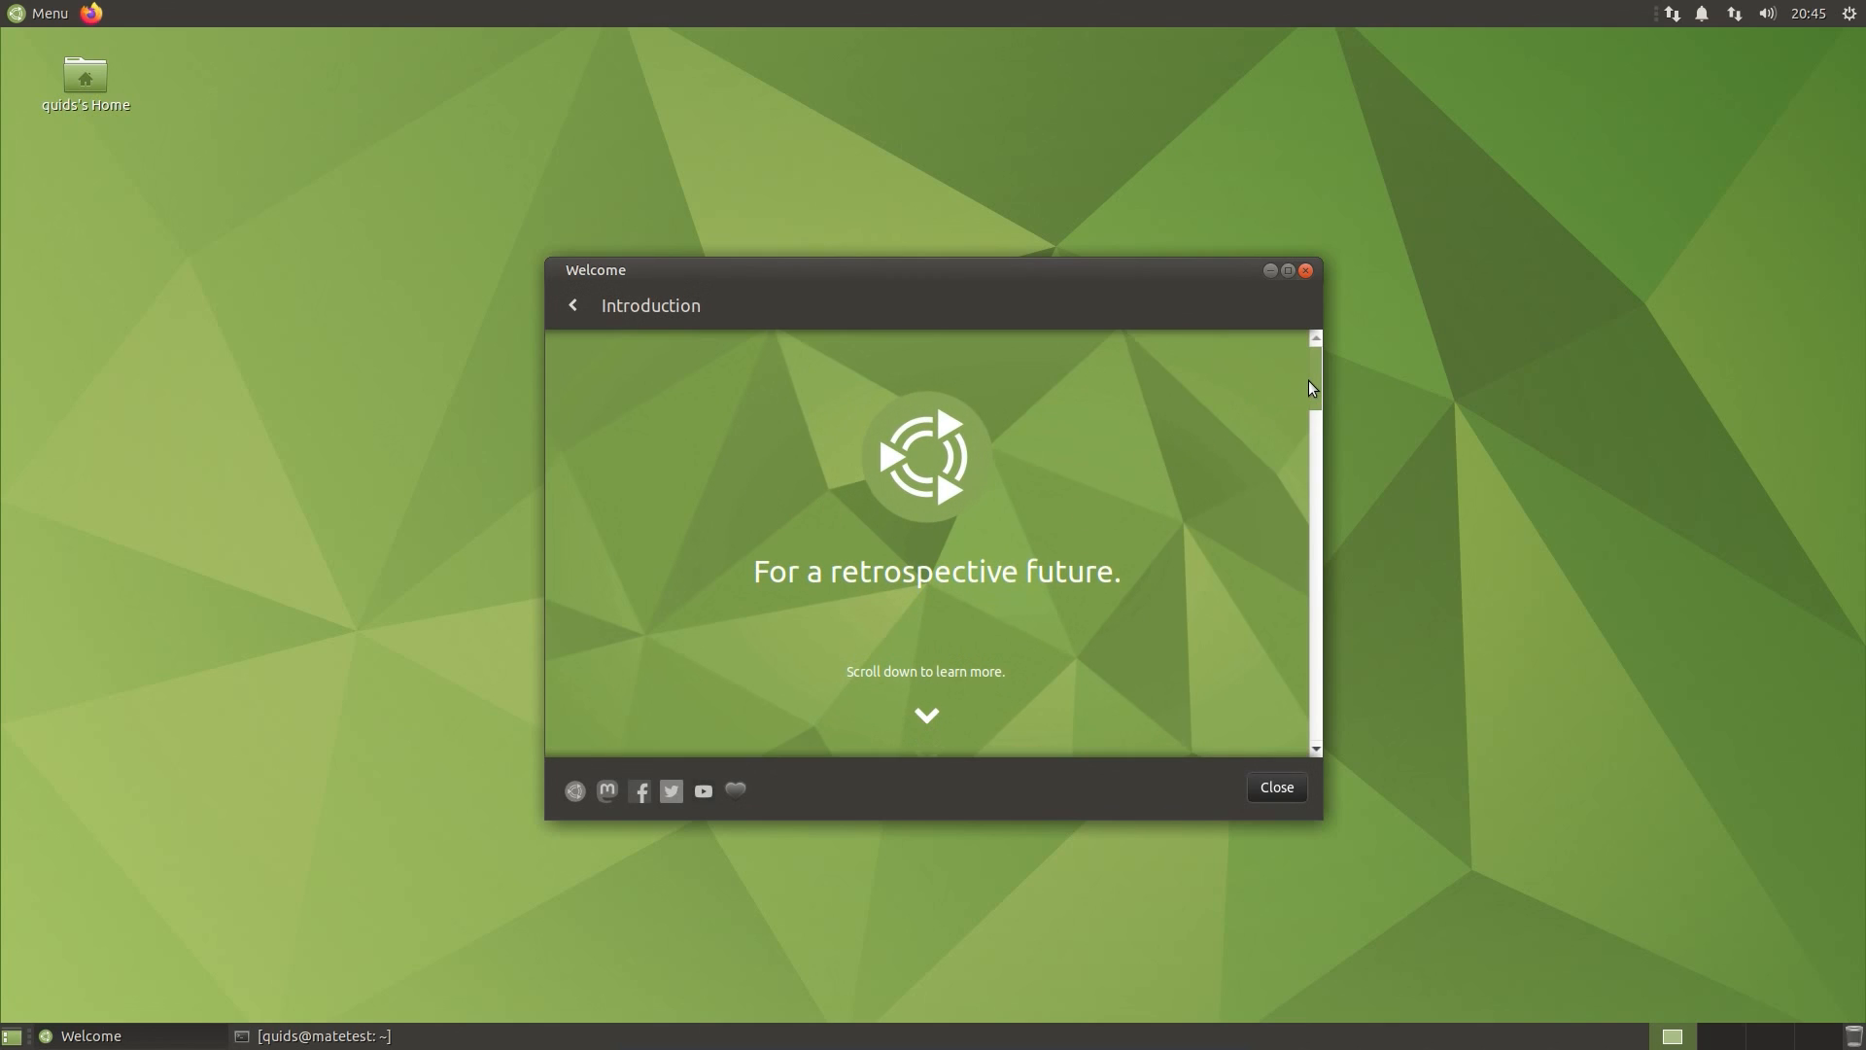
pyautogui.scroll(-3)
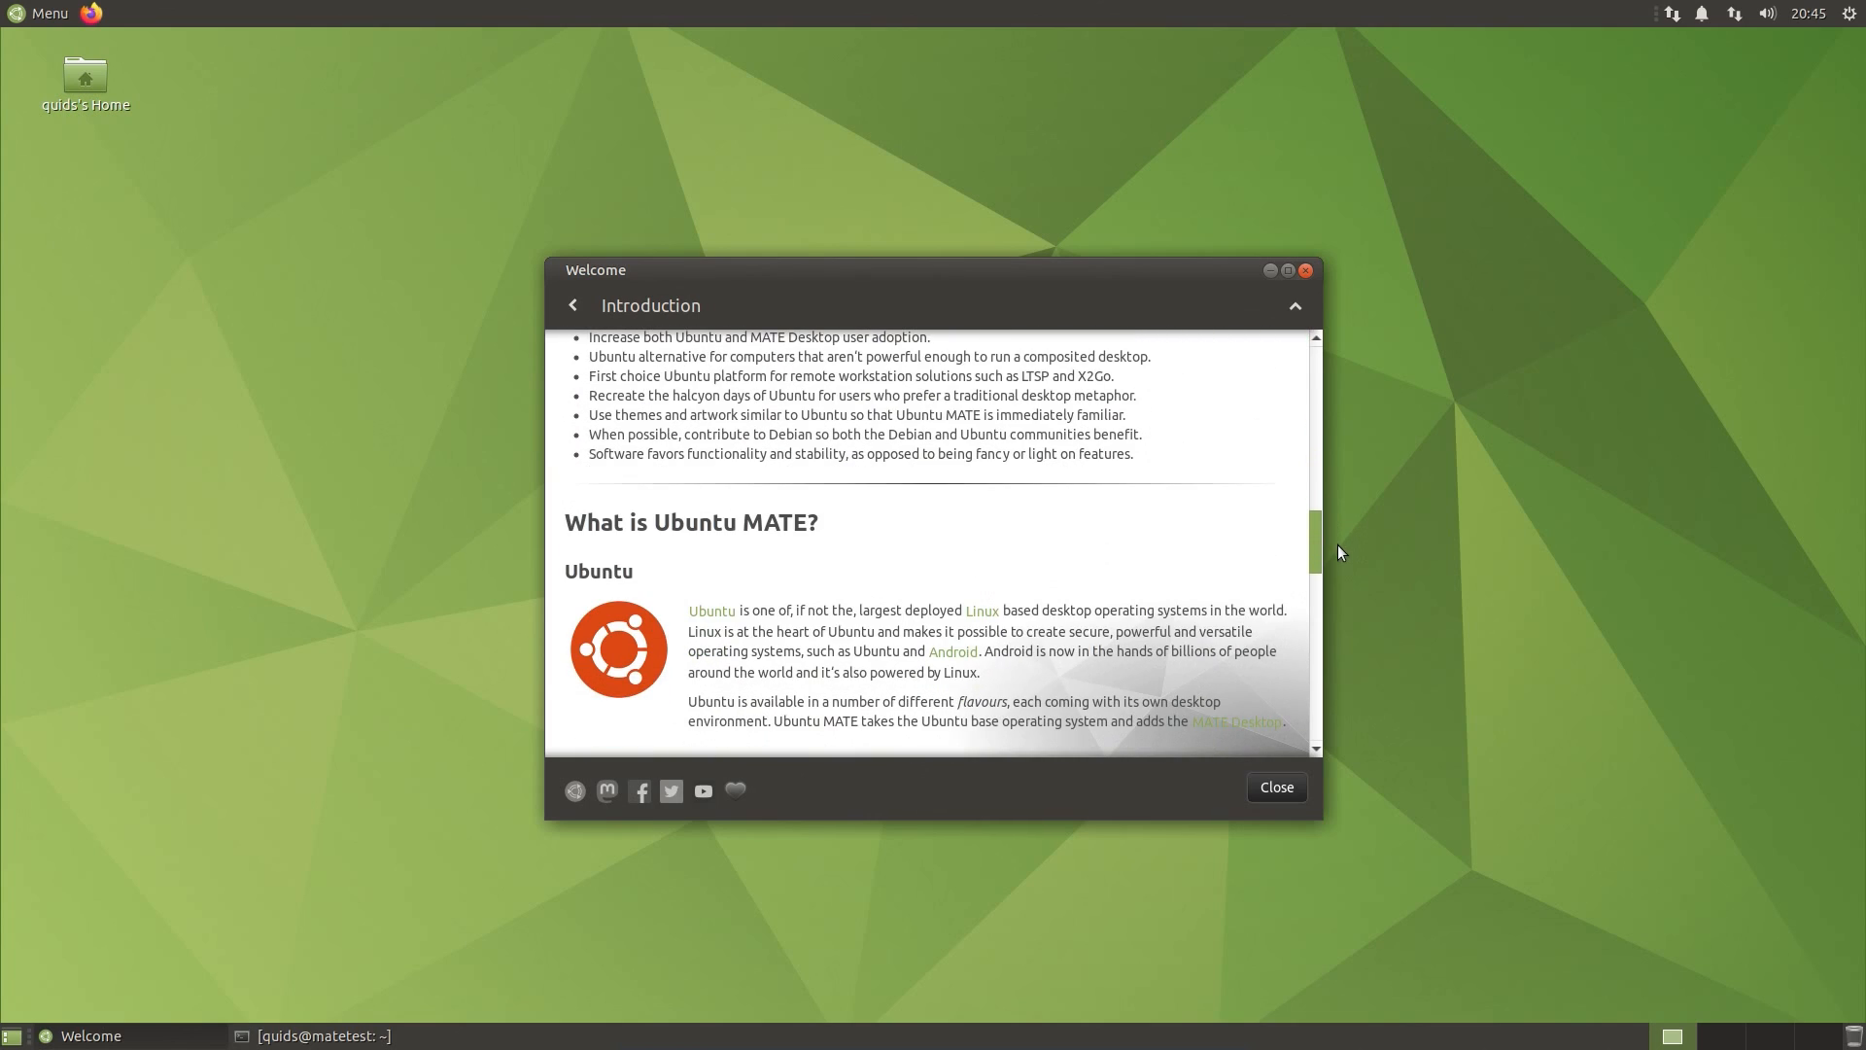
pyautogui.scroll(-3)
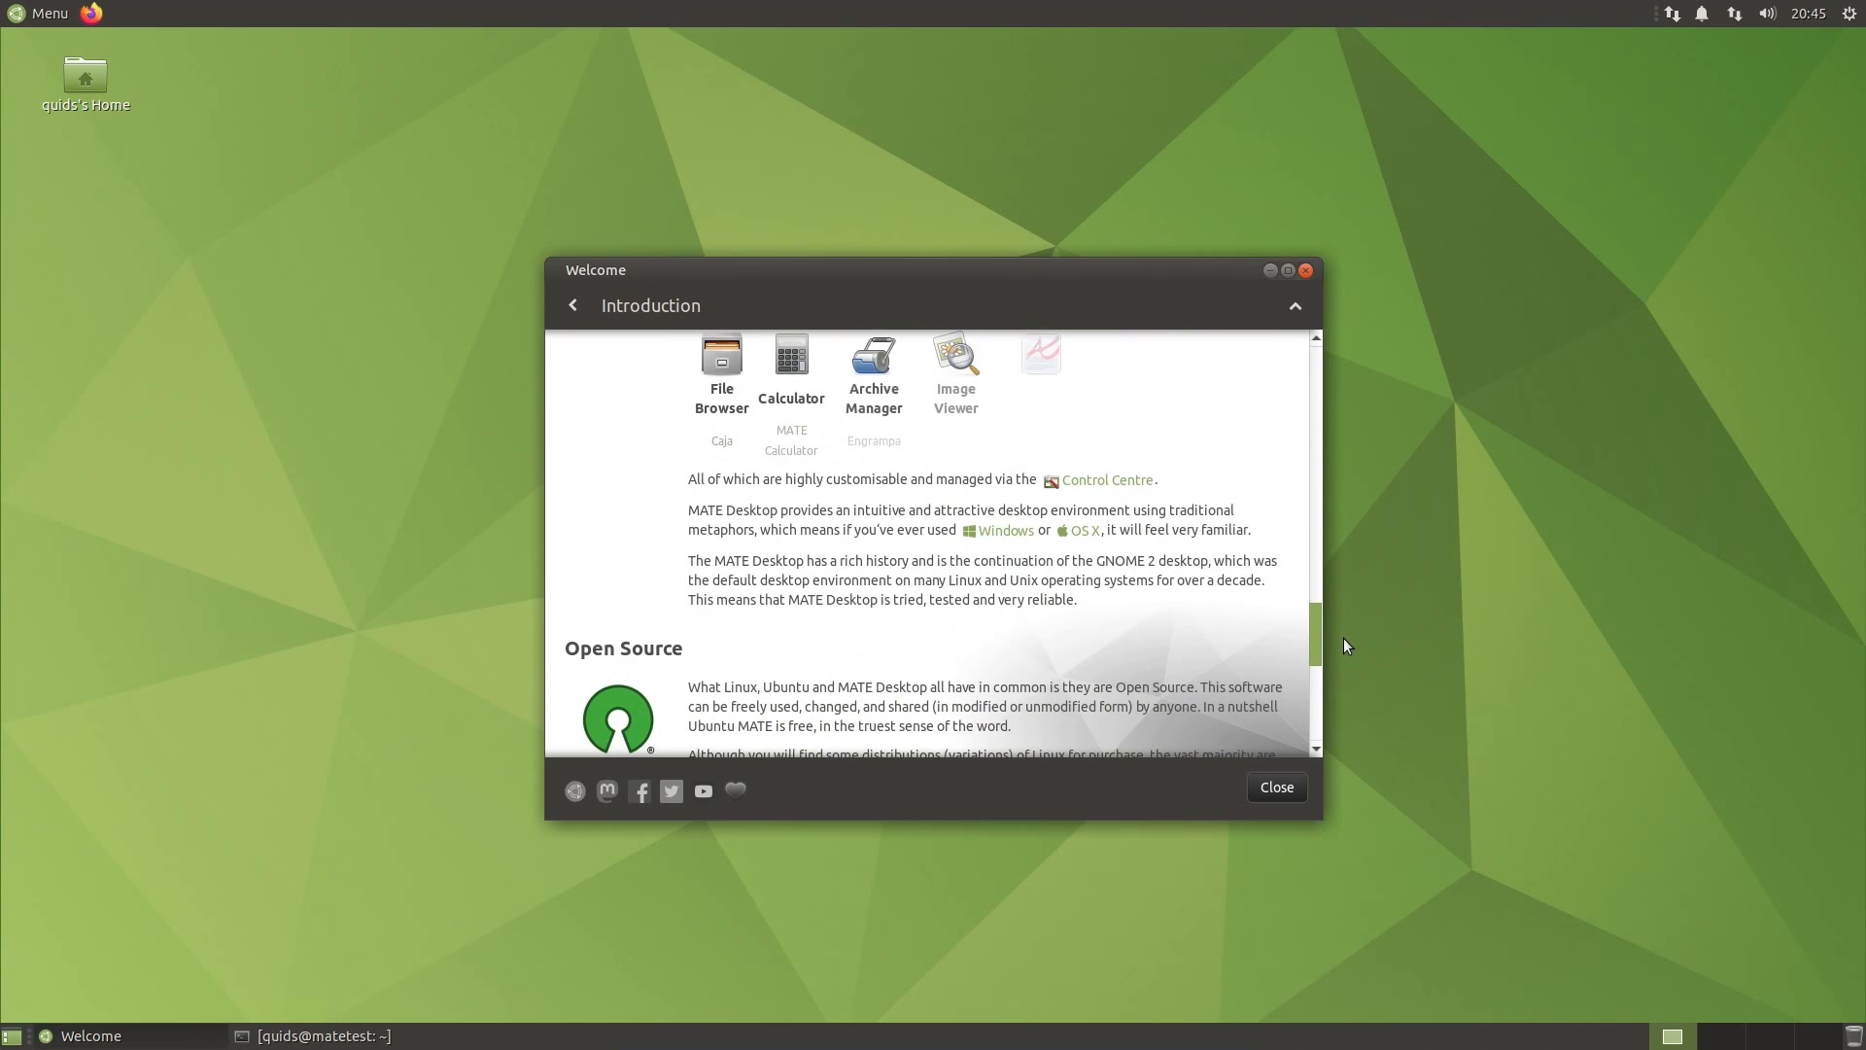
pyautogui.scroll(-3)
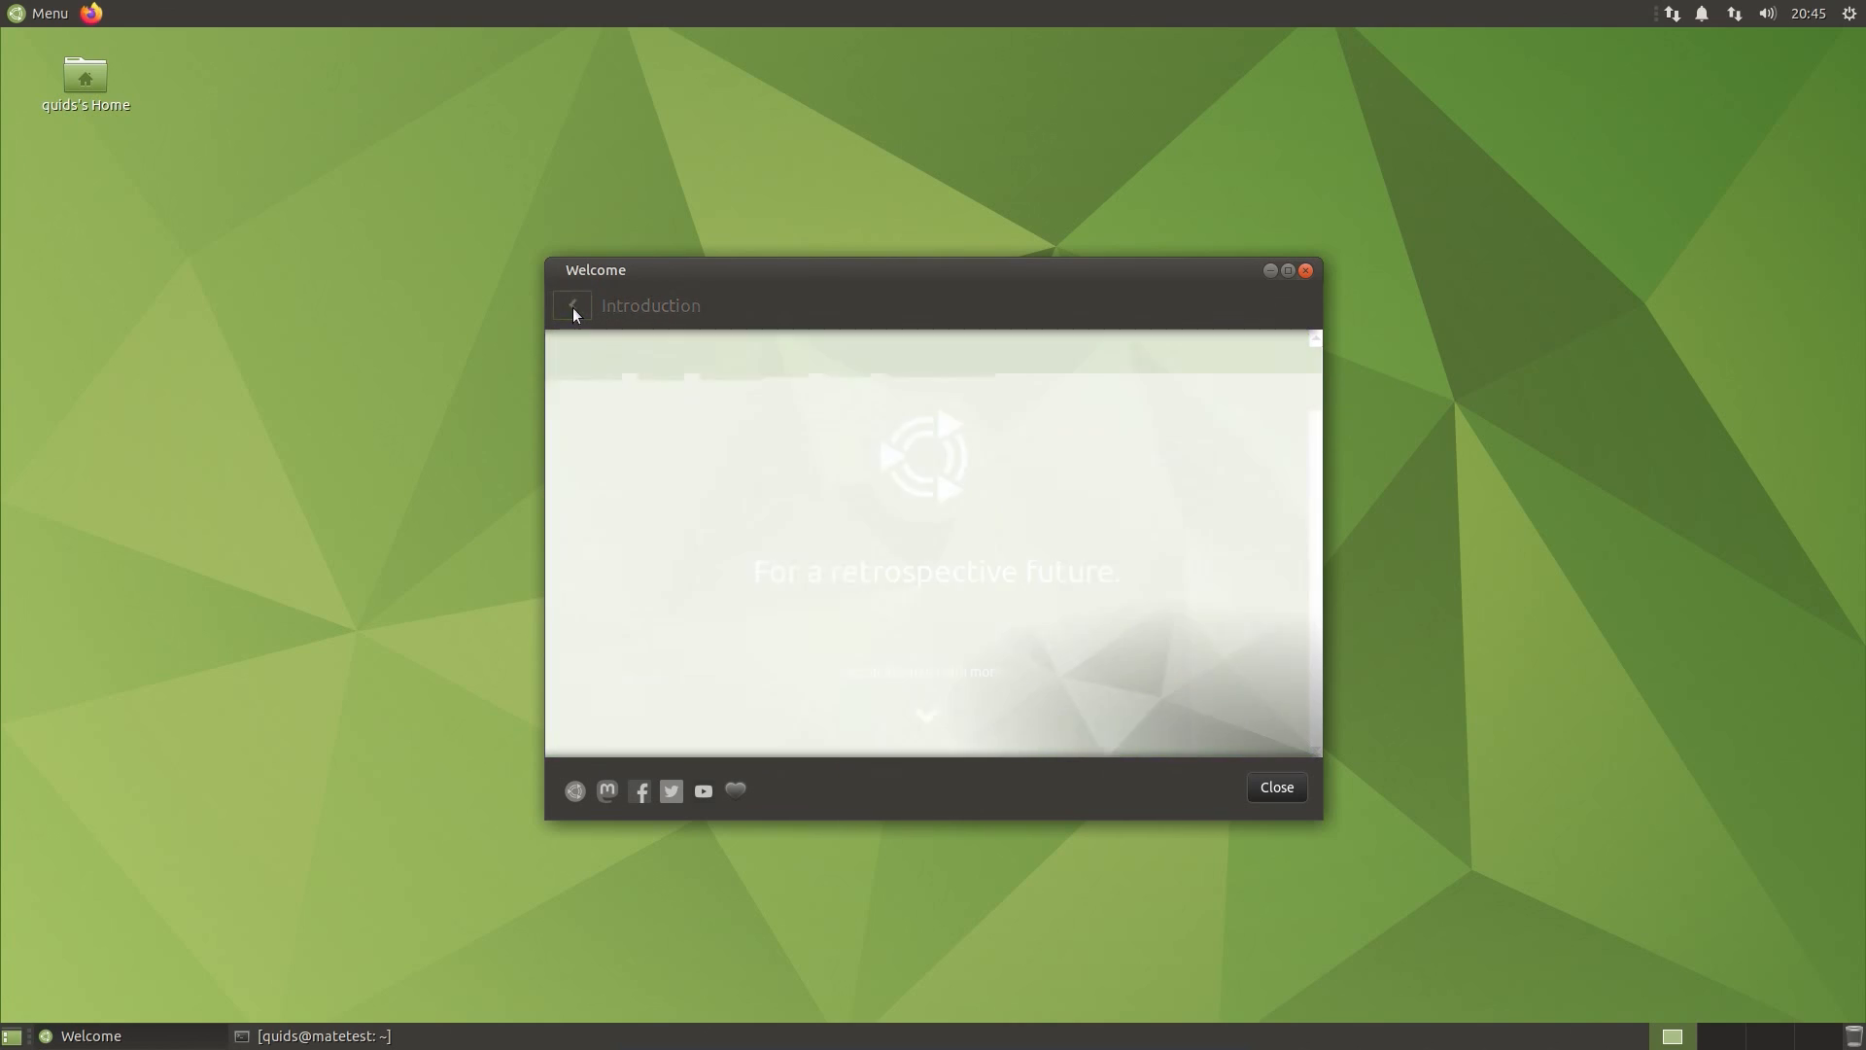
pyautogui.click(571, 304)
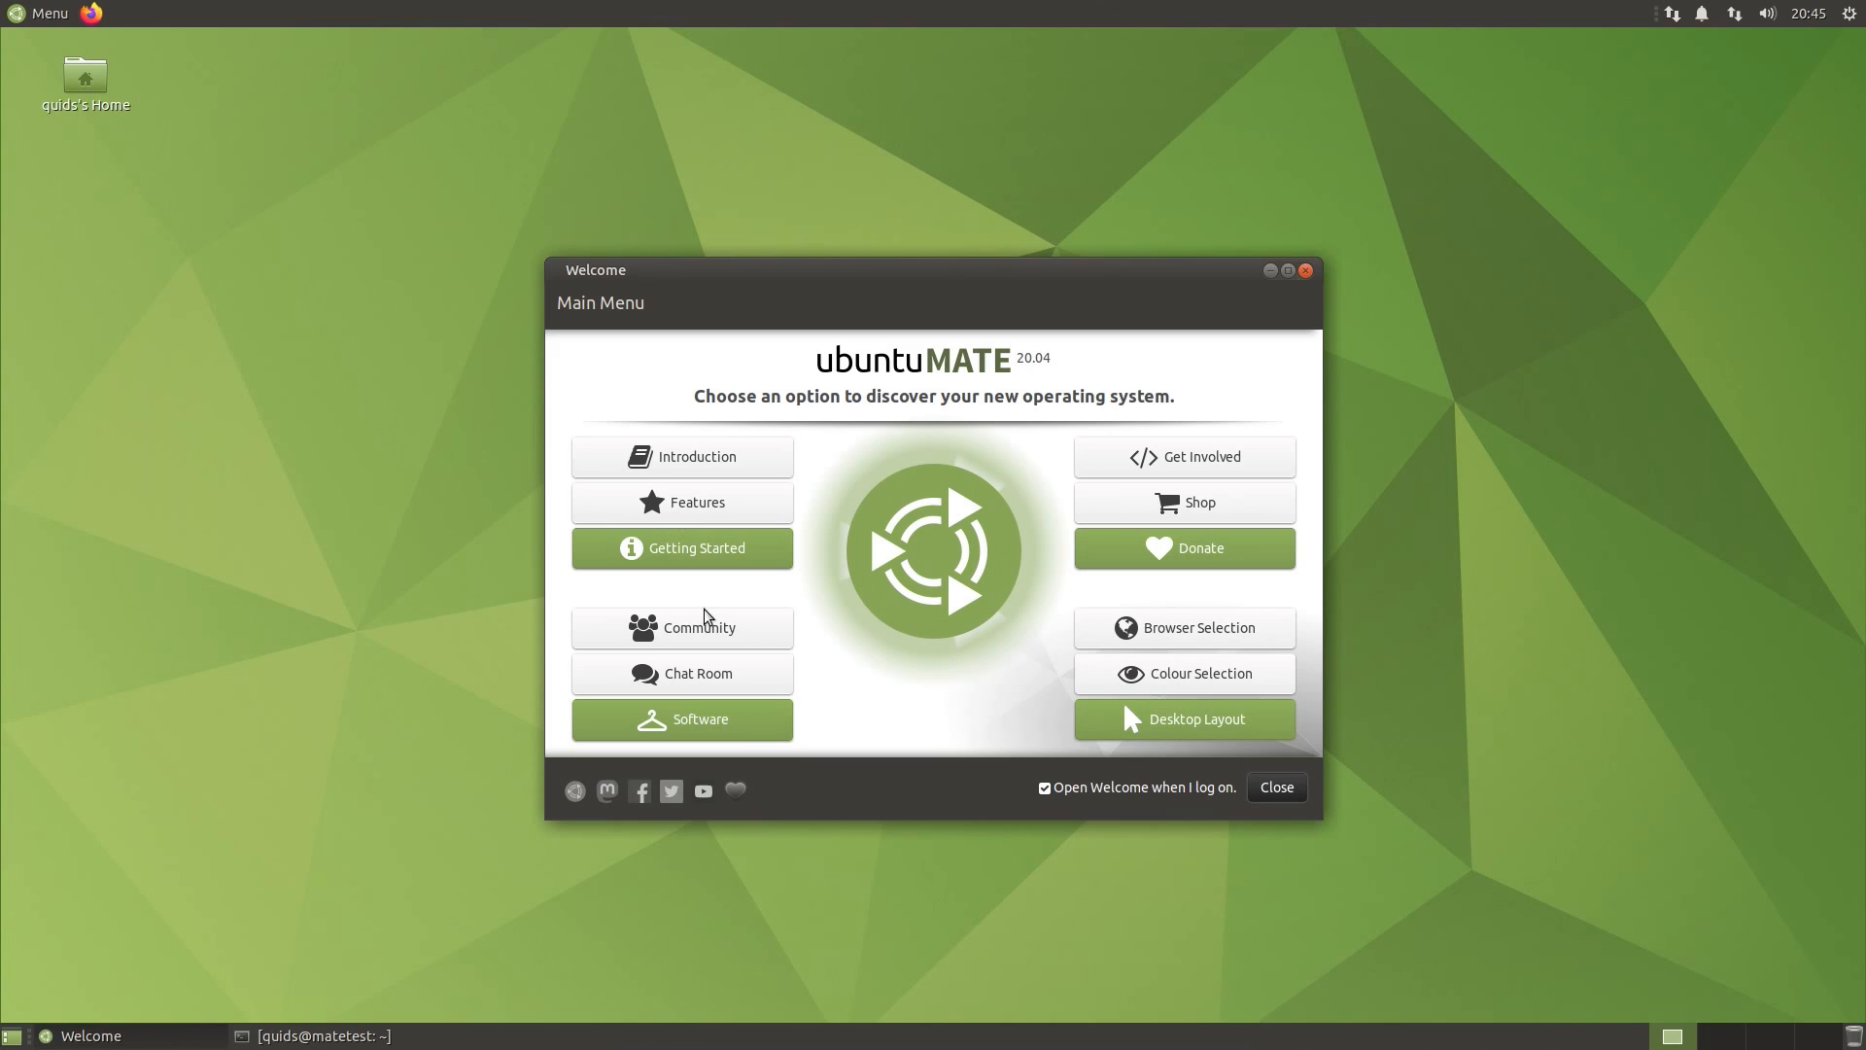
# Step: View the Chat Room page suggesting Hexchat, then return to the Welcome main menu
pyautogui.click(681, 673)
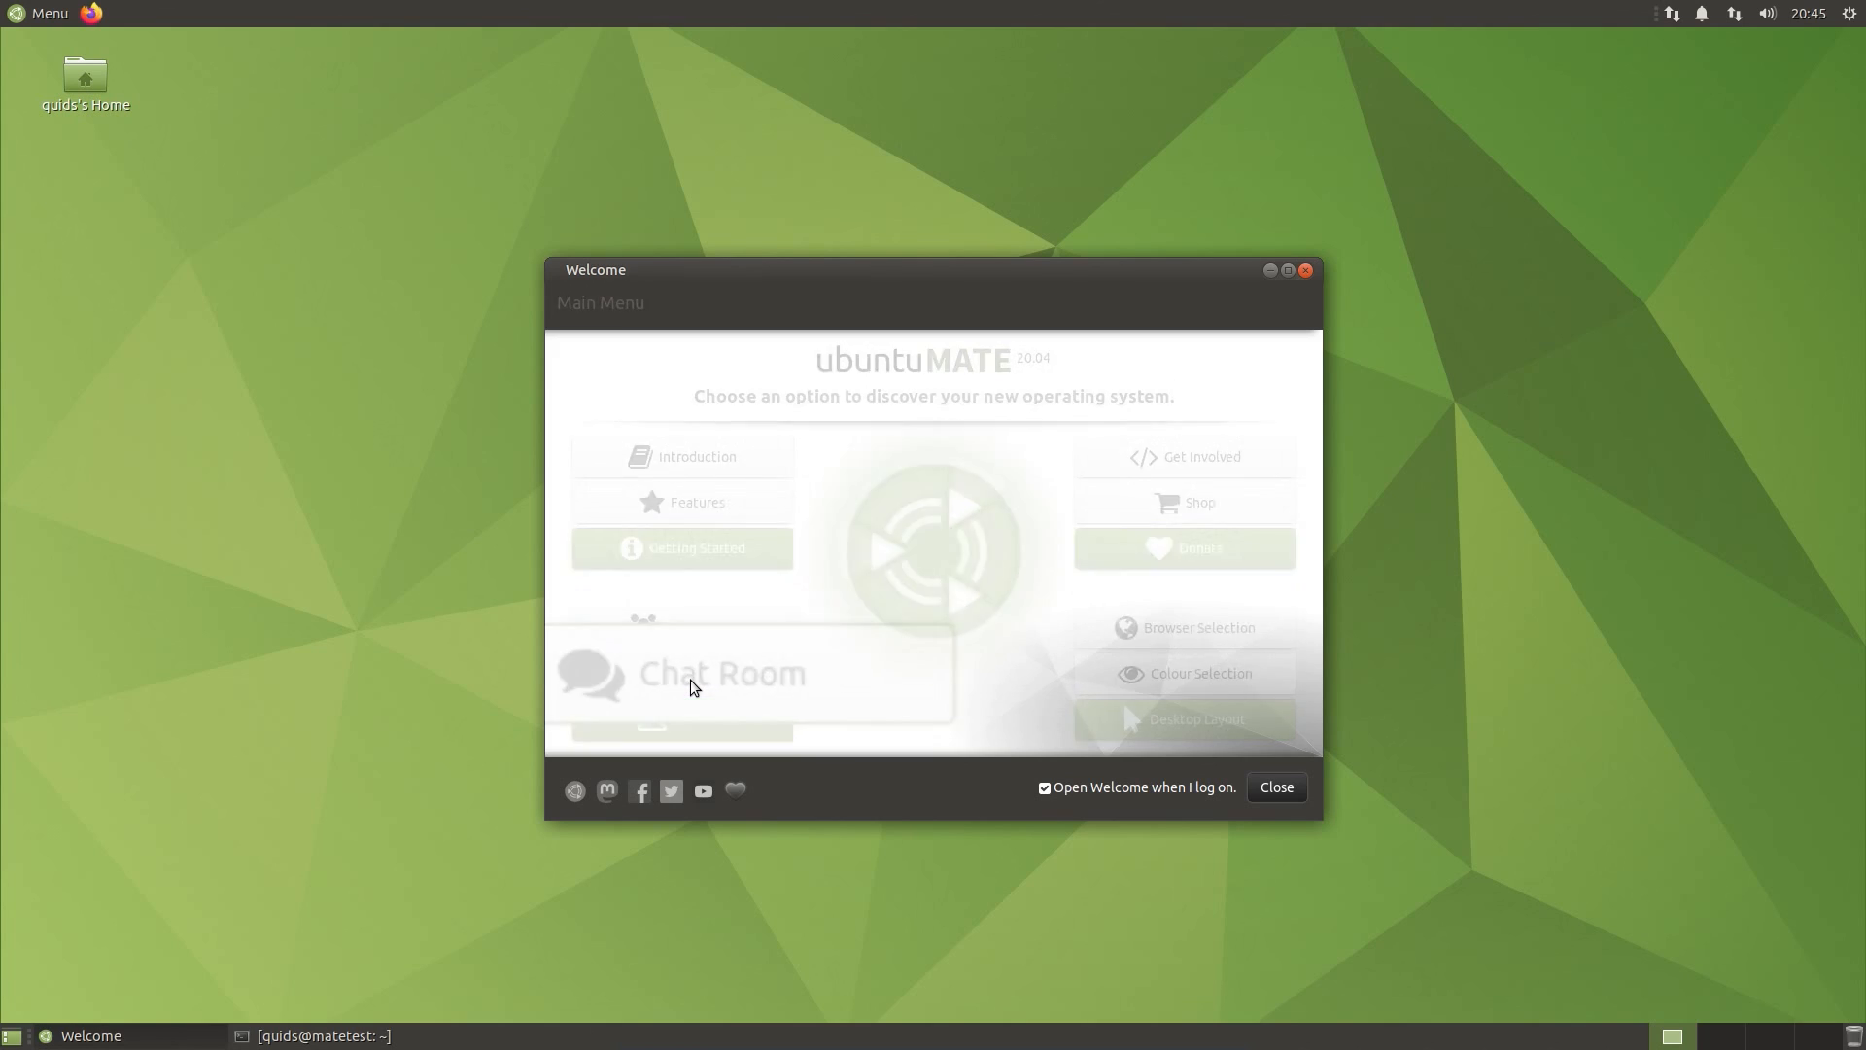
pyautogui.click(720, 672)
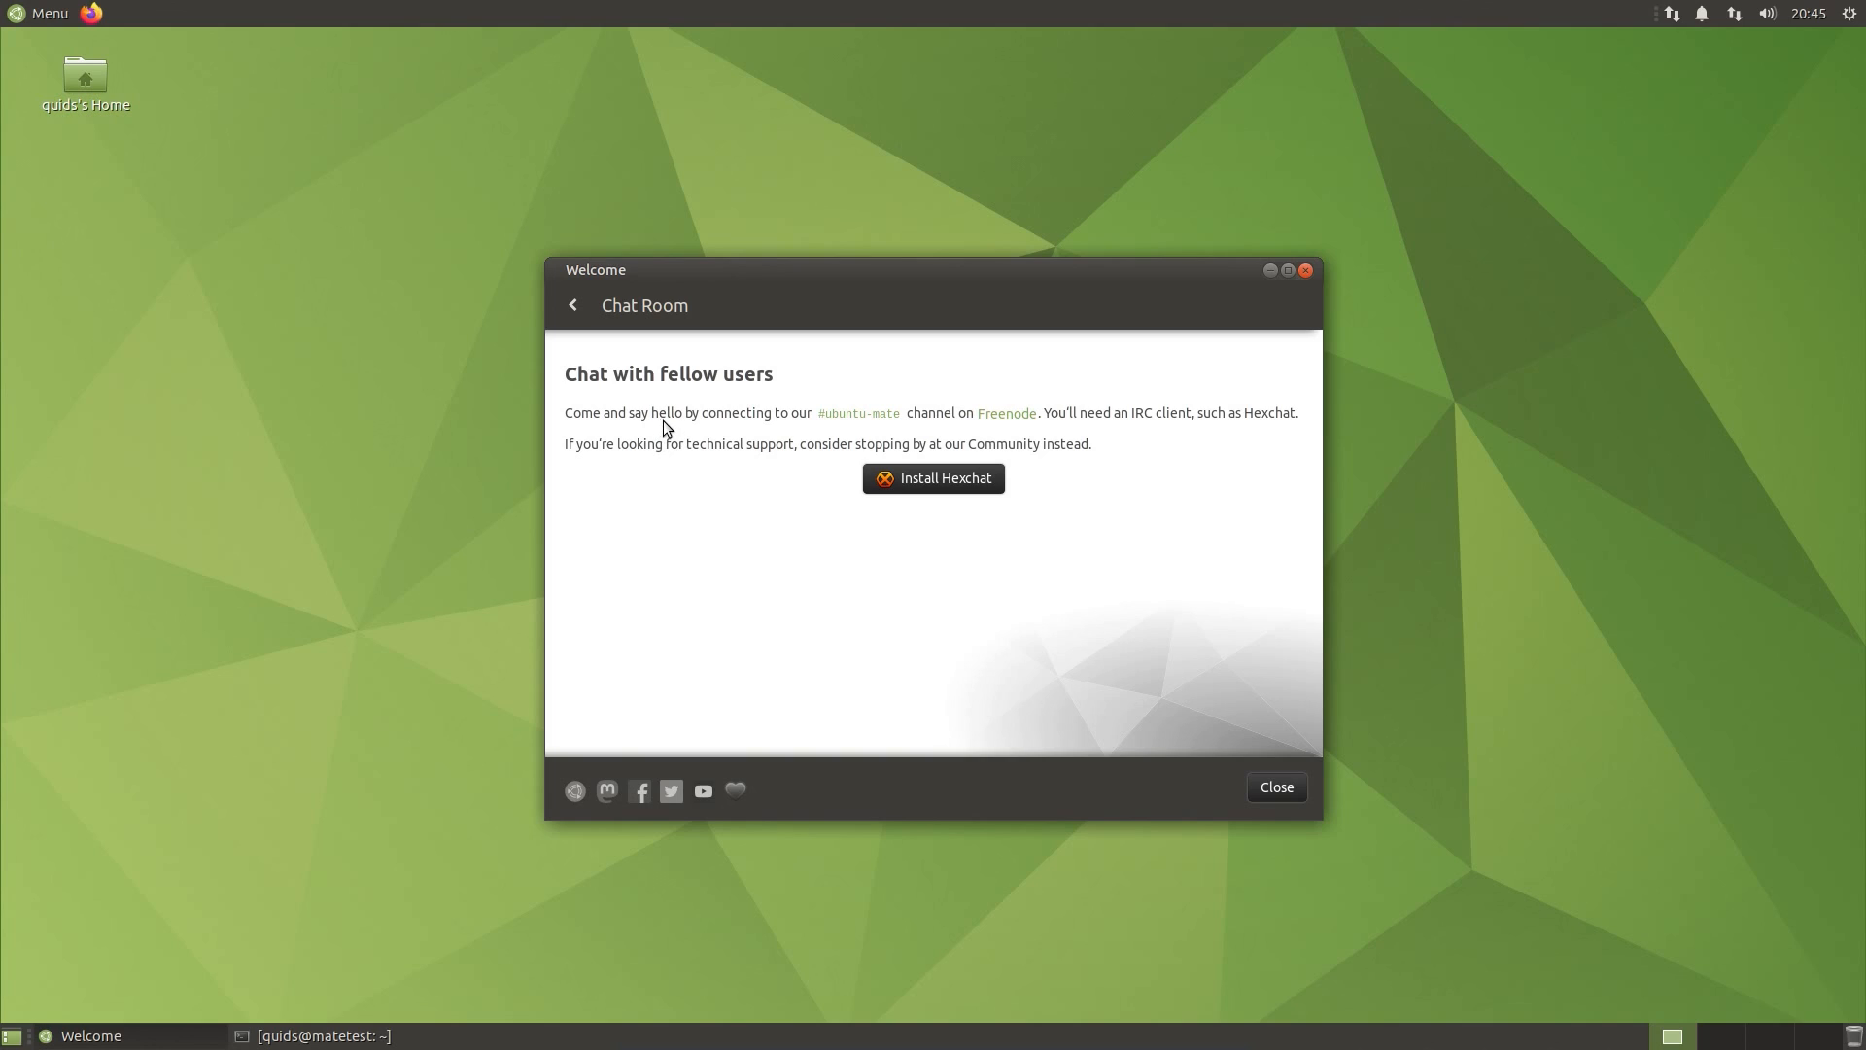
pyautogui.moveTo(752, 441)
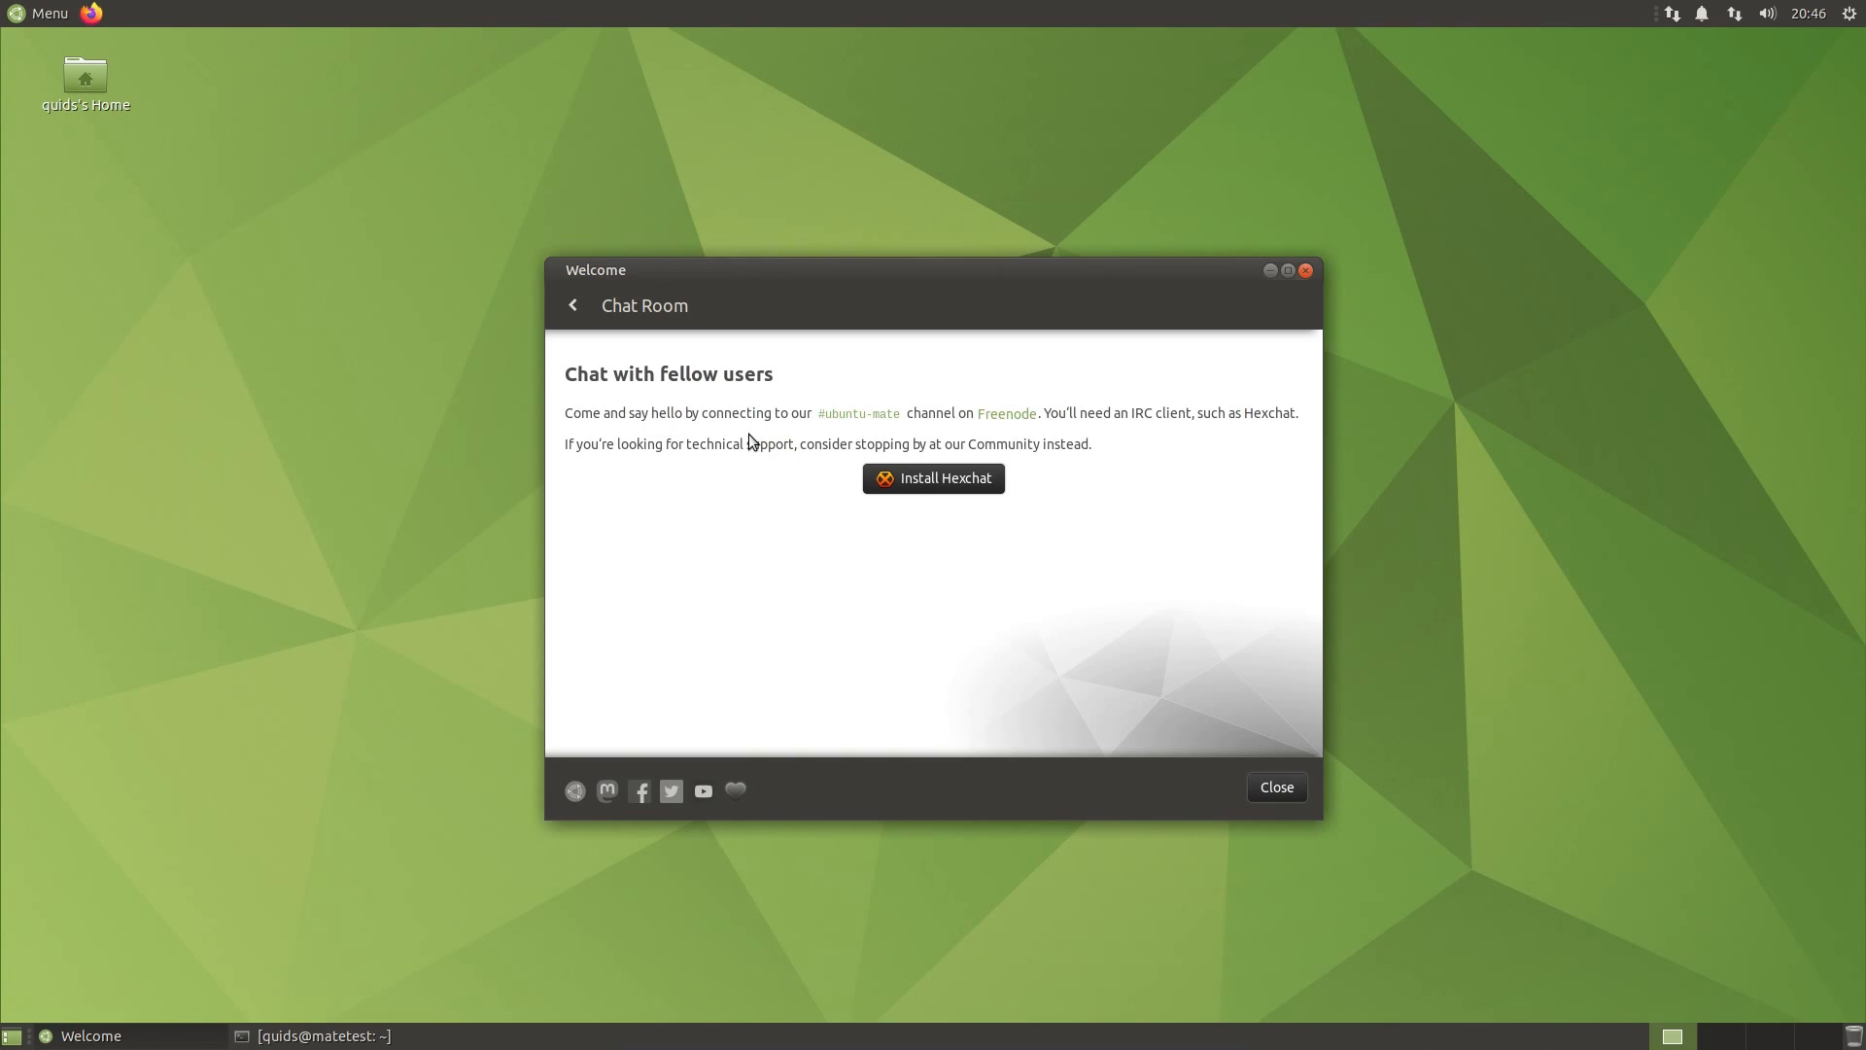
pyautogui.moveTo(863, 456)
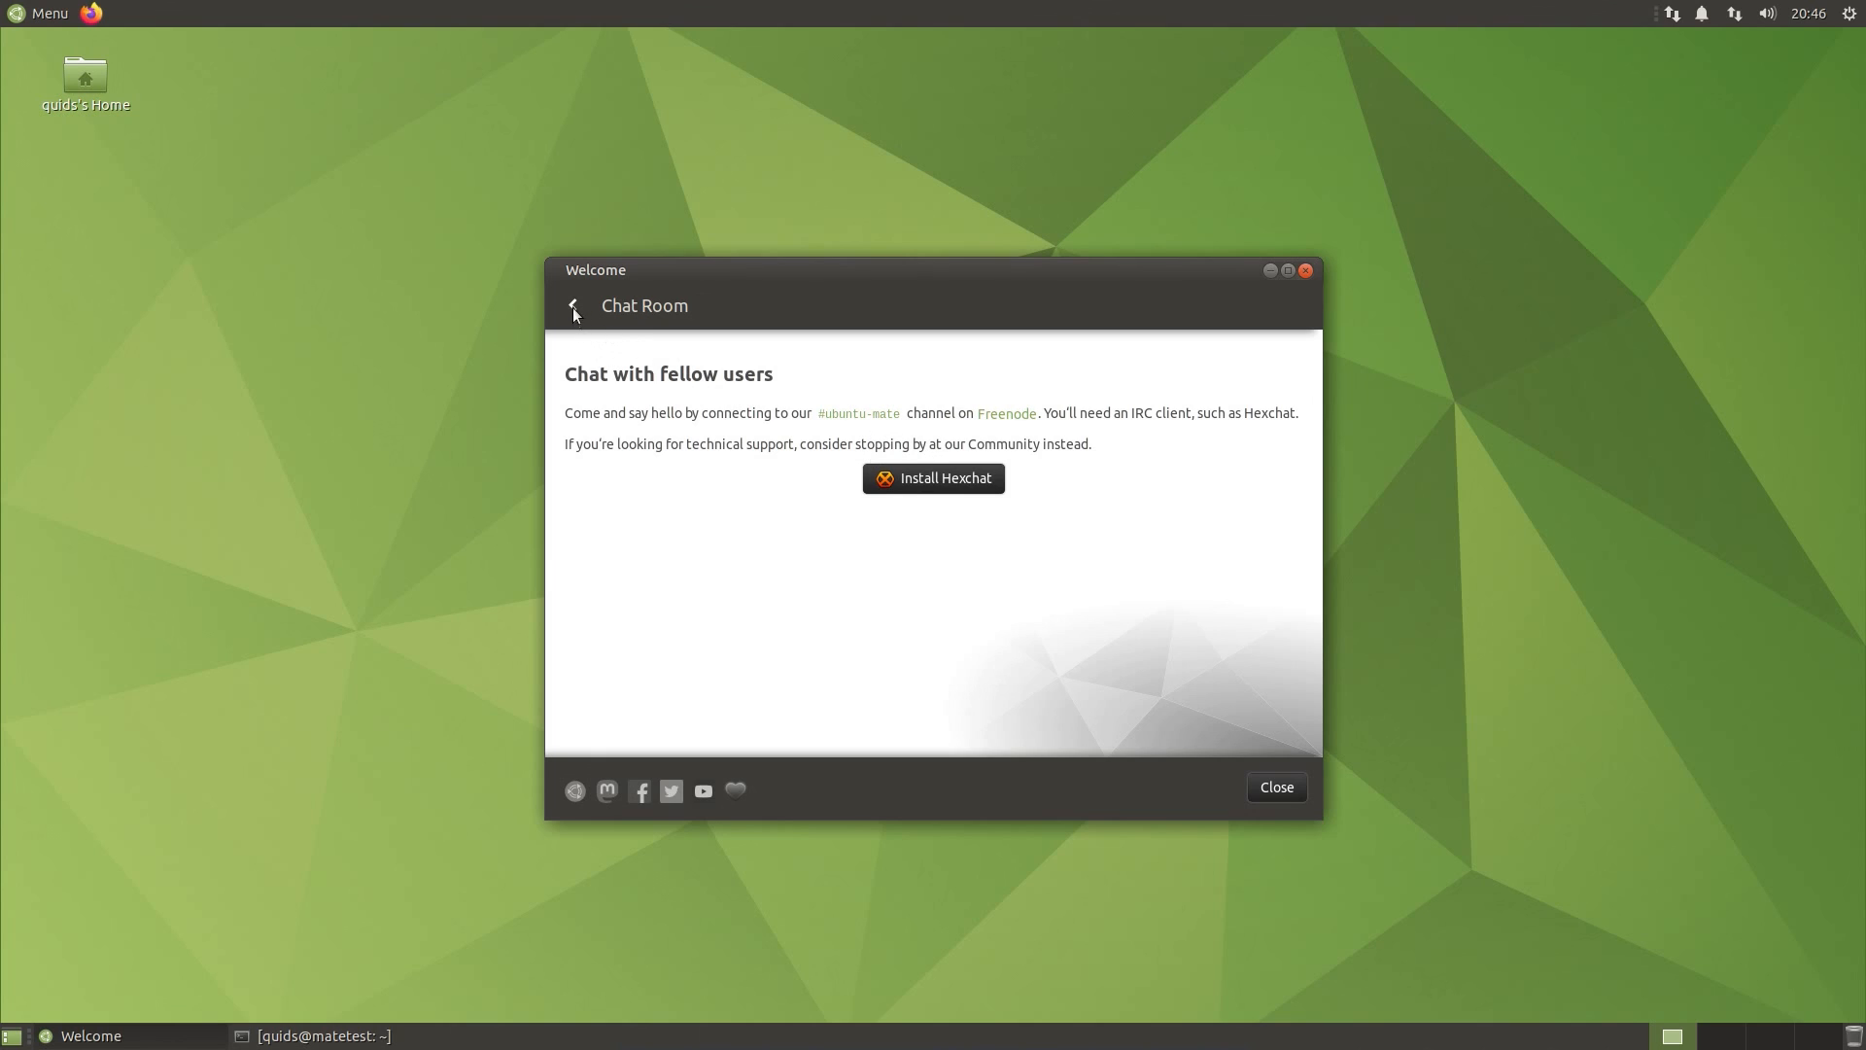
pyautogui.click(573, 306)
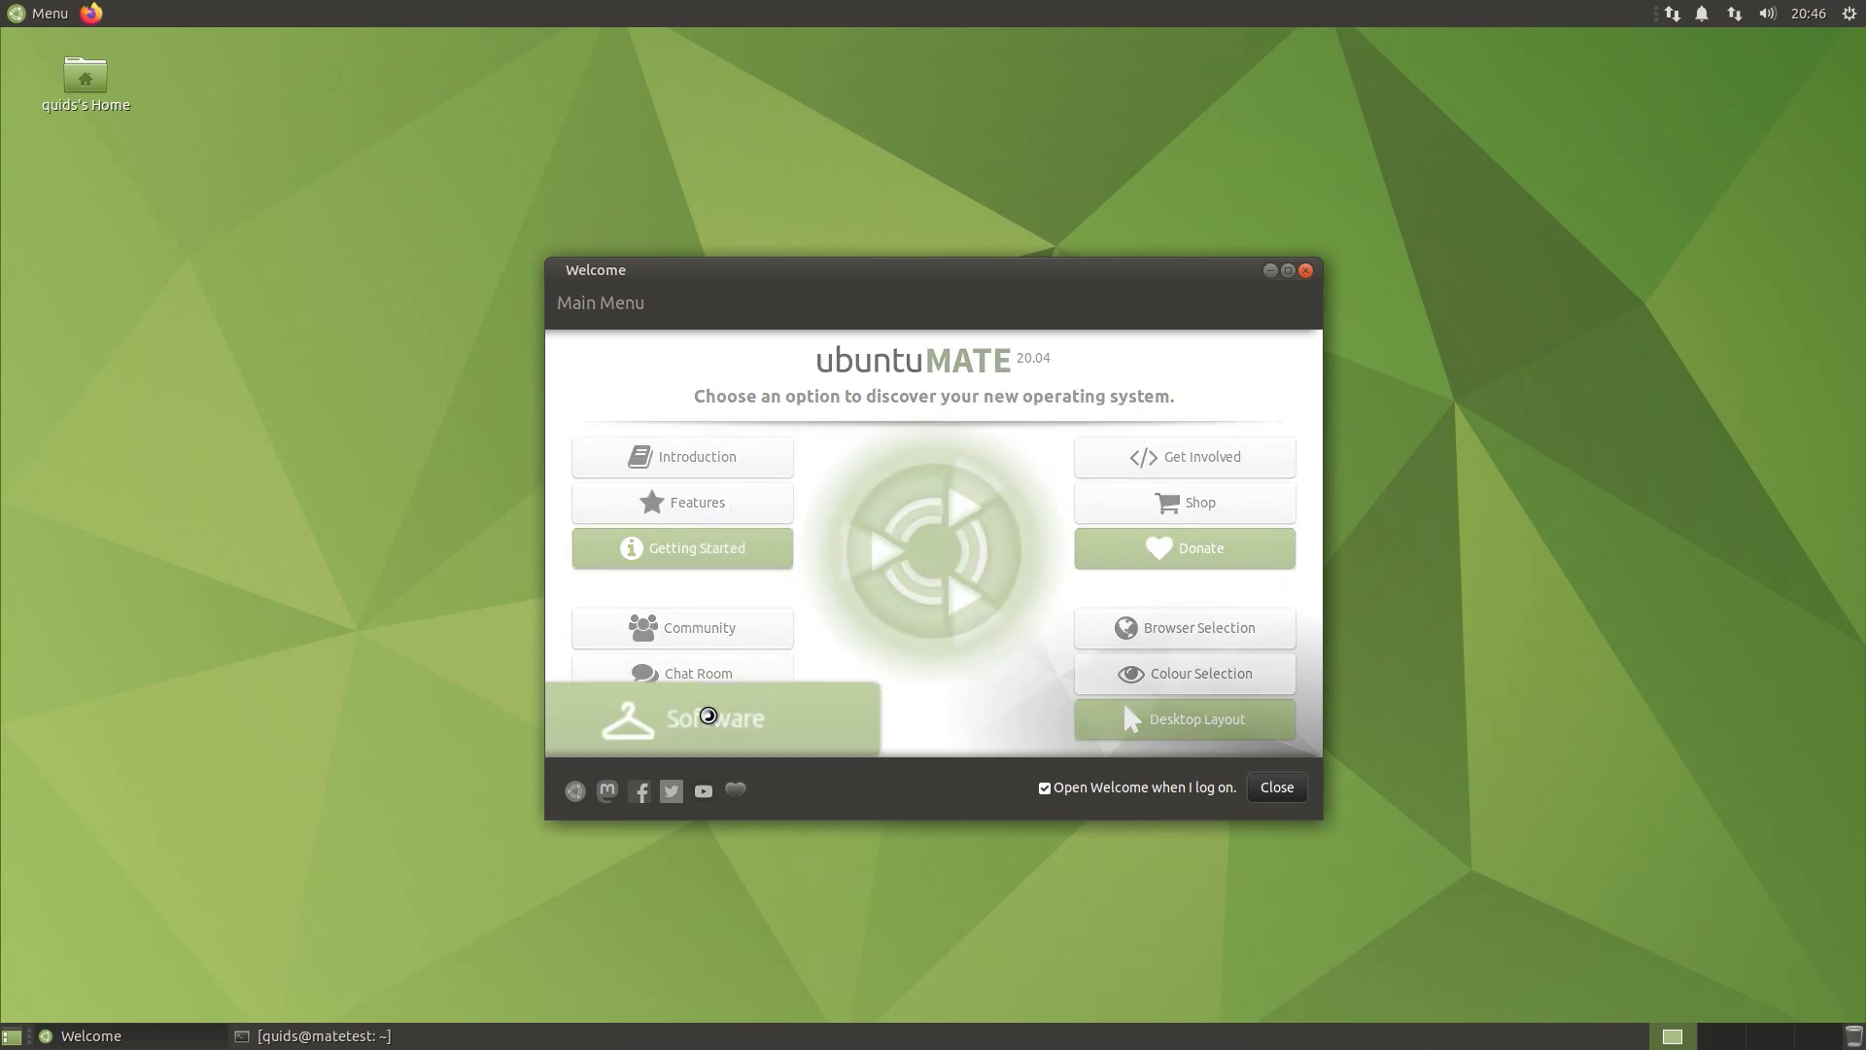
# Step: Queue Synaptic and Software from Get More Apps, then authenticate to install them
pyautogui.click(713, 718)
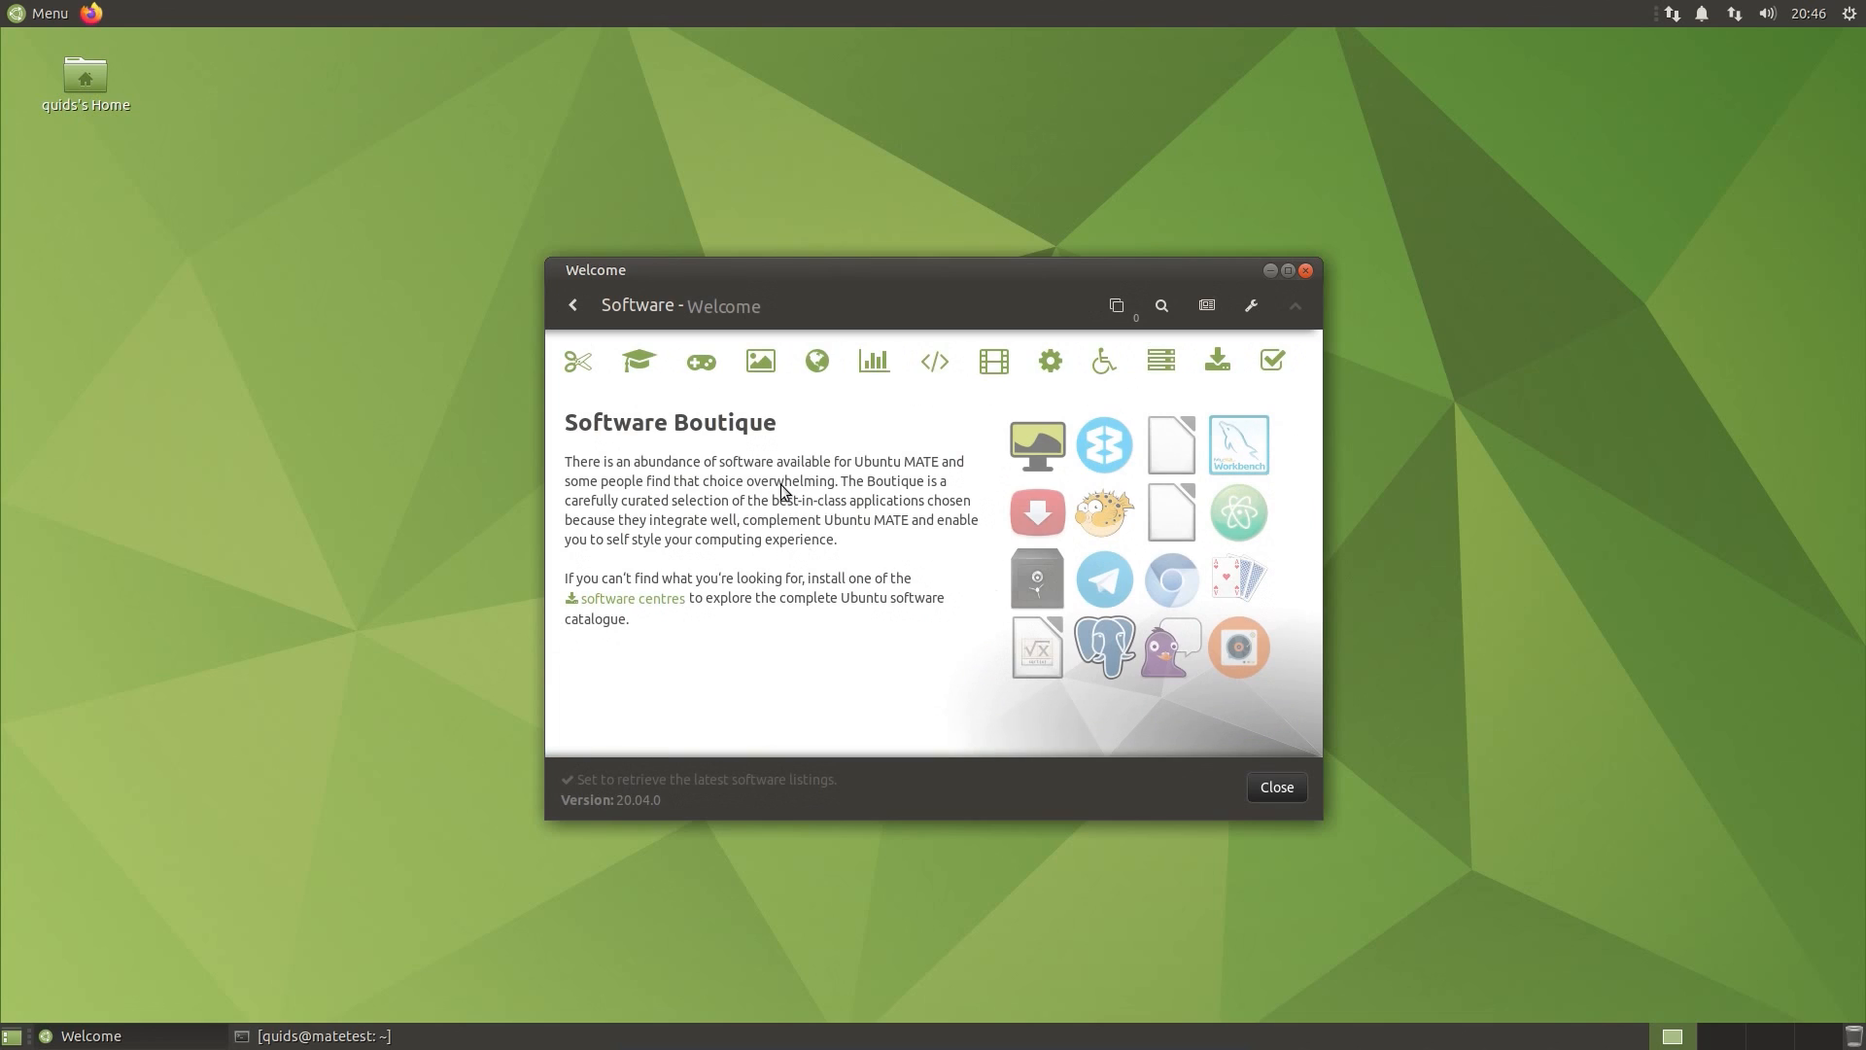
pyautogui.moveTo(678, 561)
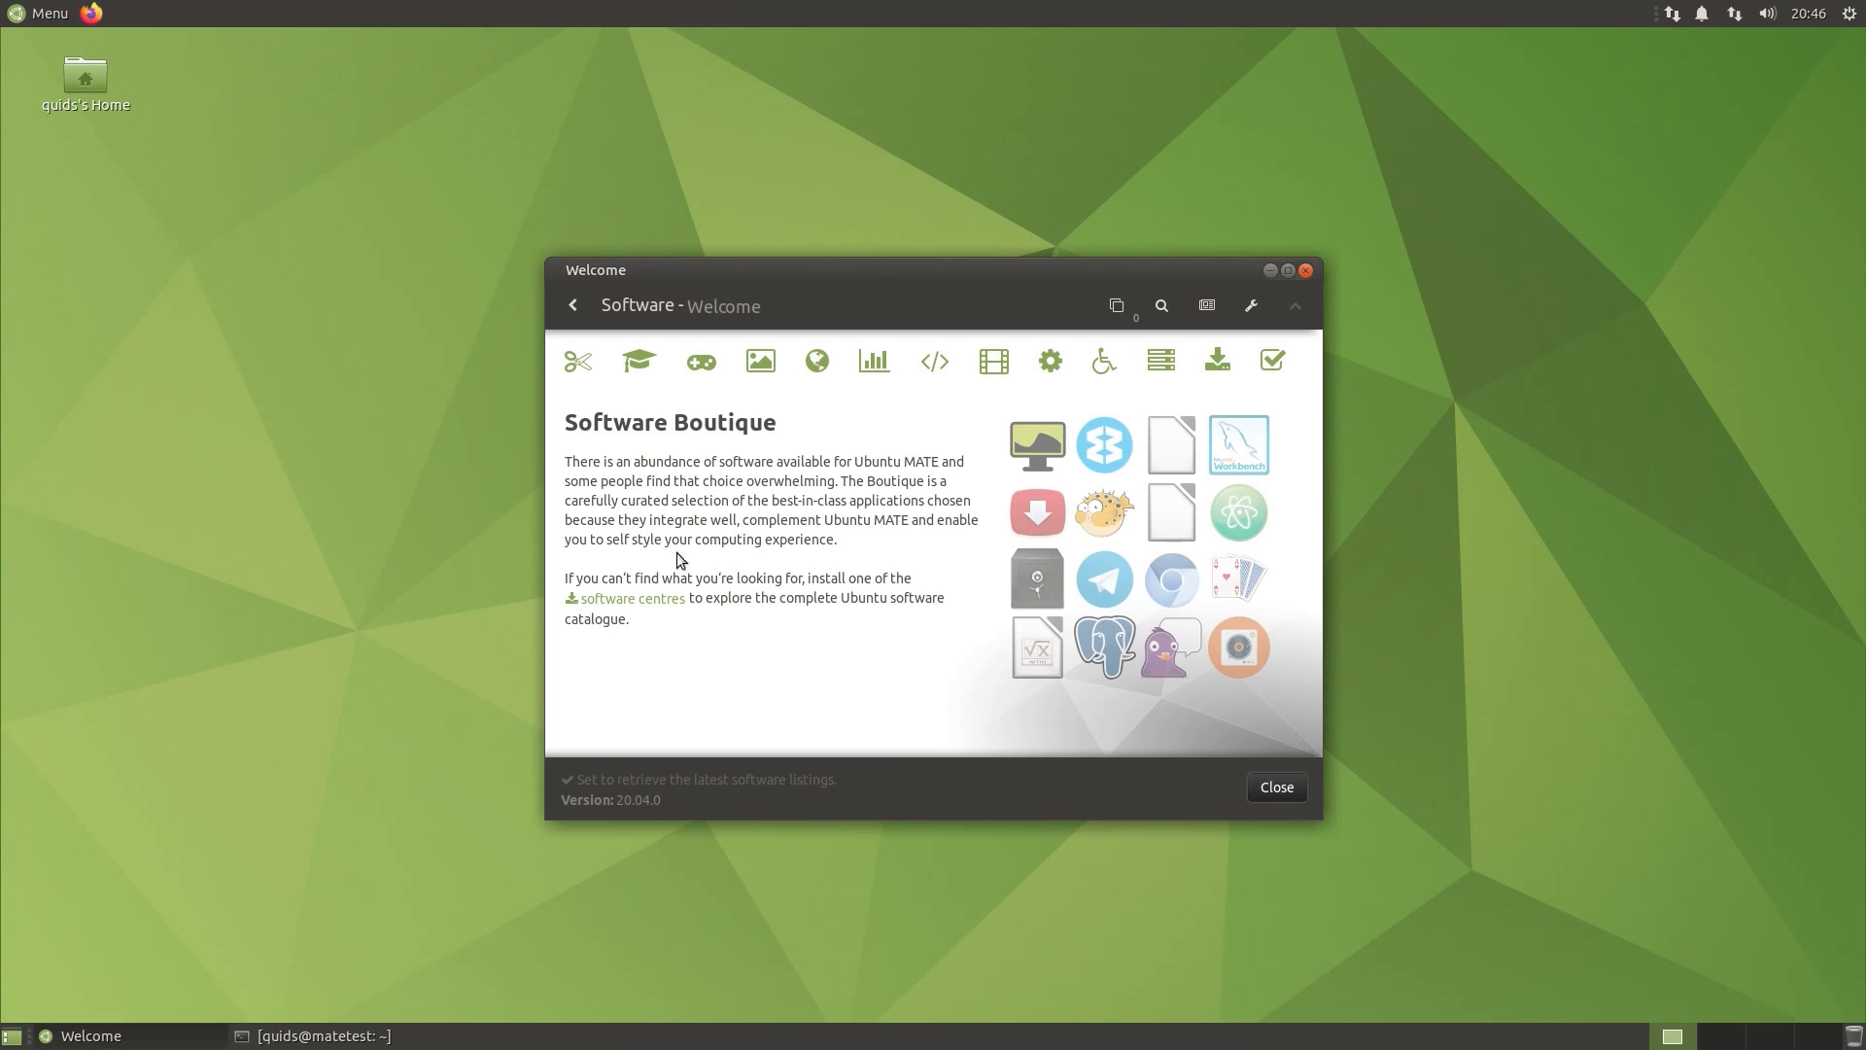
pyautogui.moveTo(654, 606)
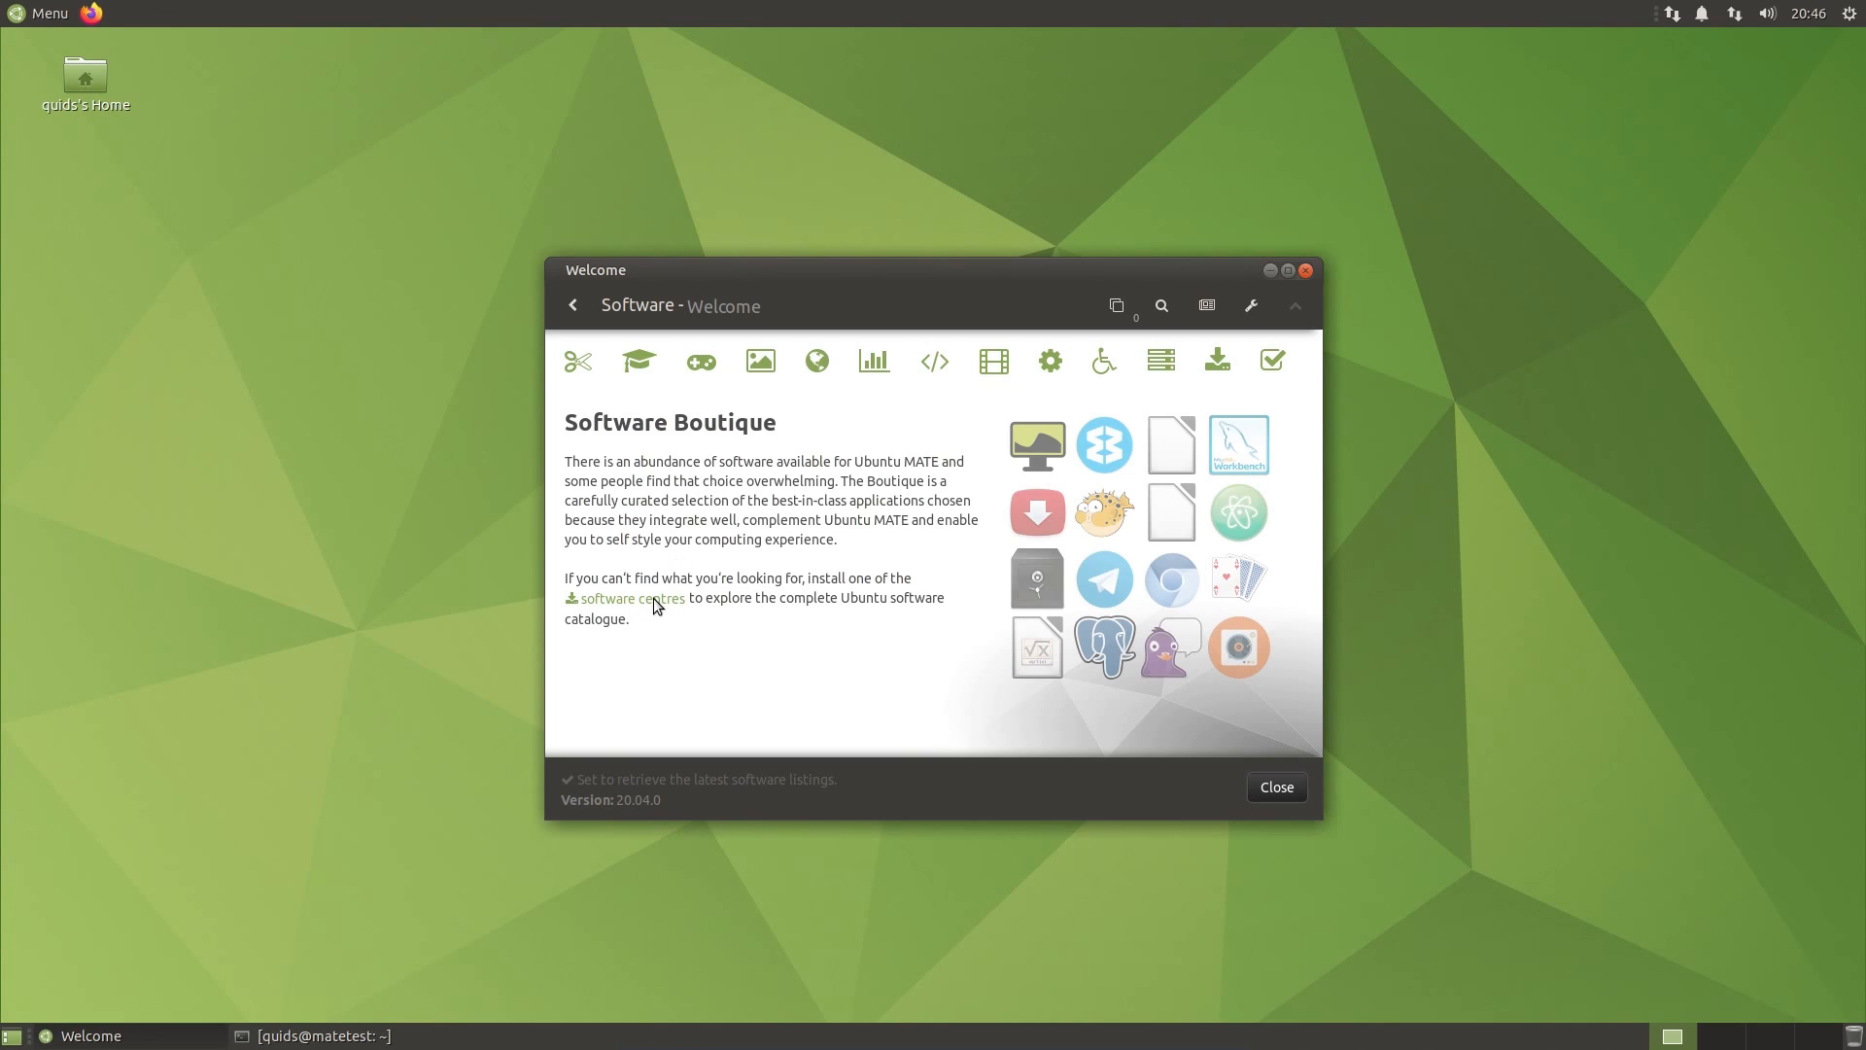
pyautogui.click(1214, 360)
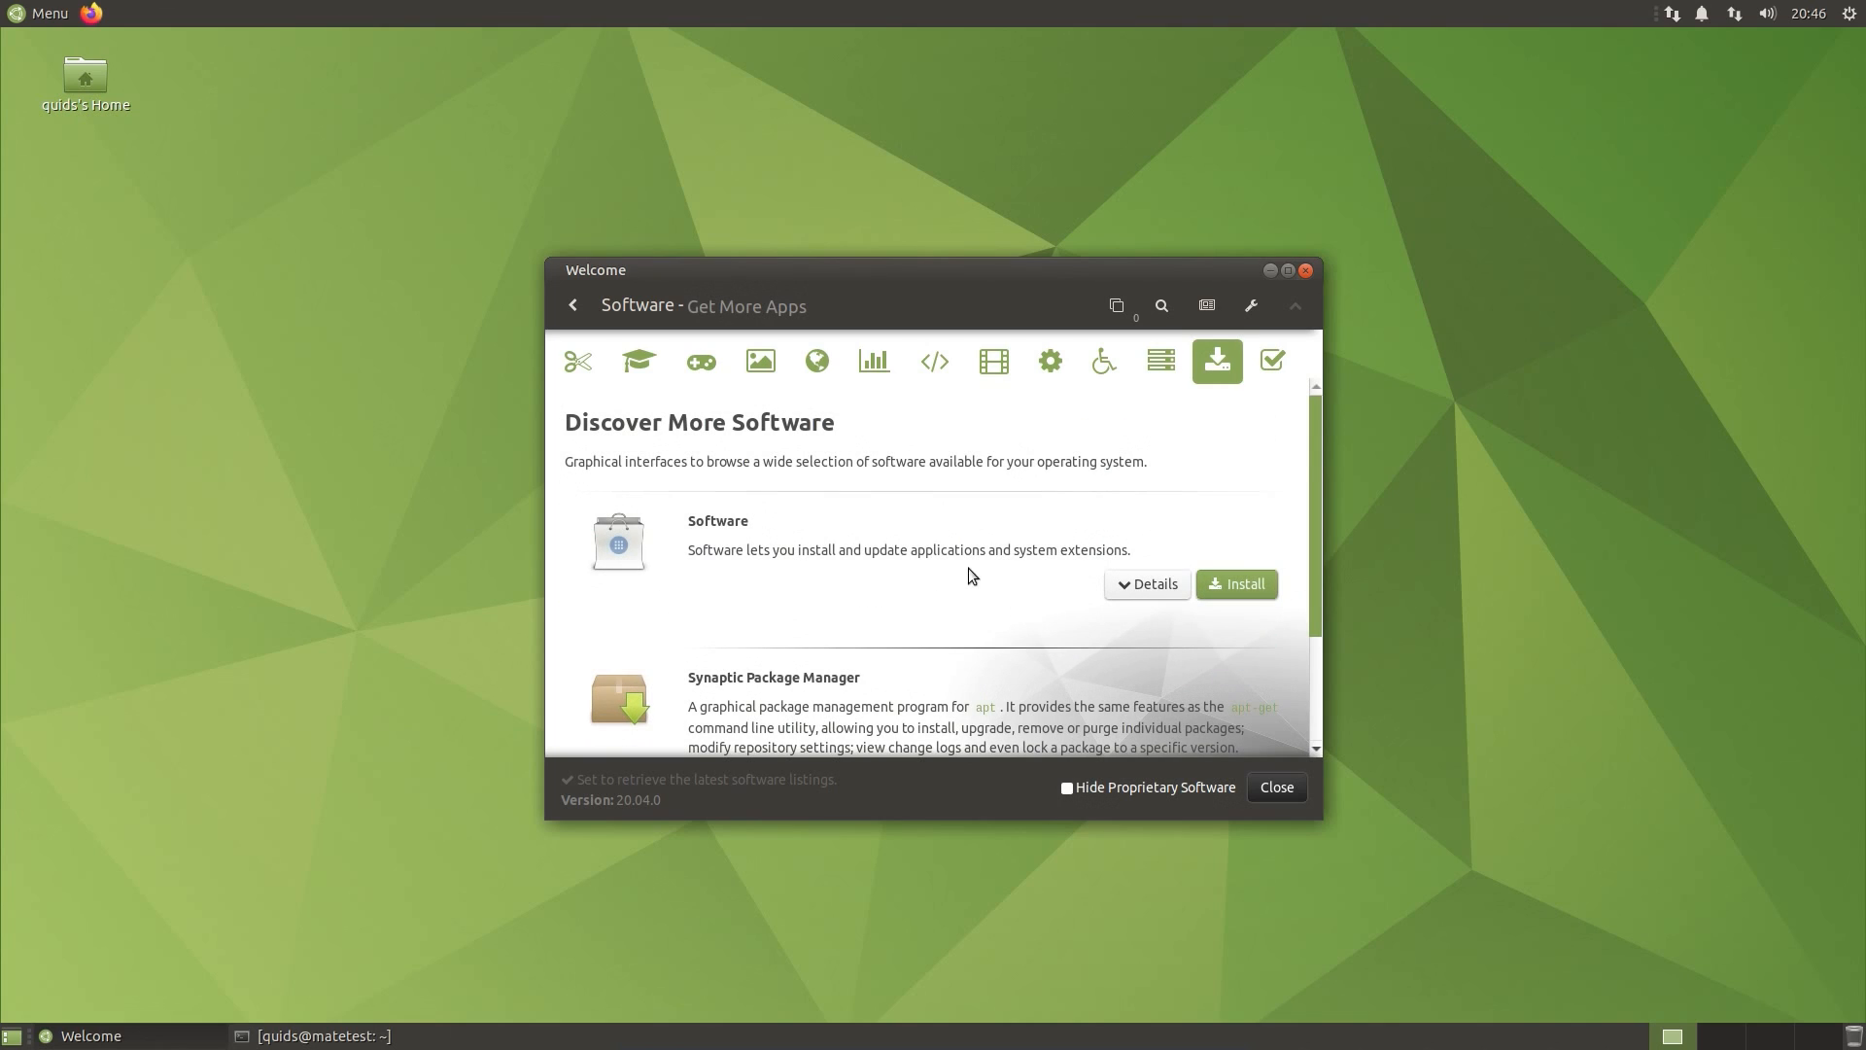
pyautogui.scroll(-3)
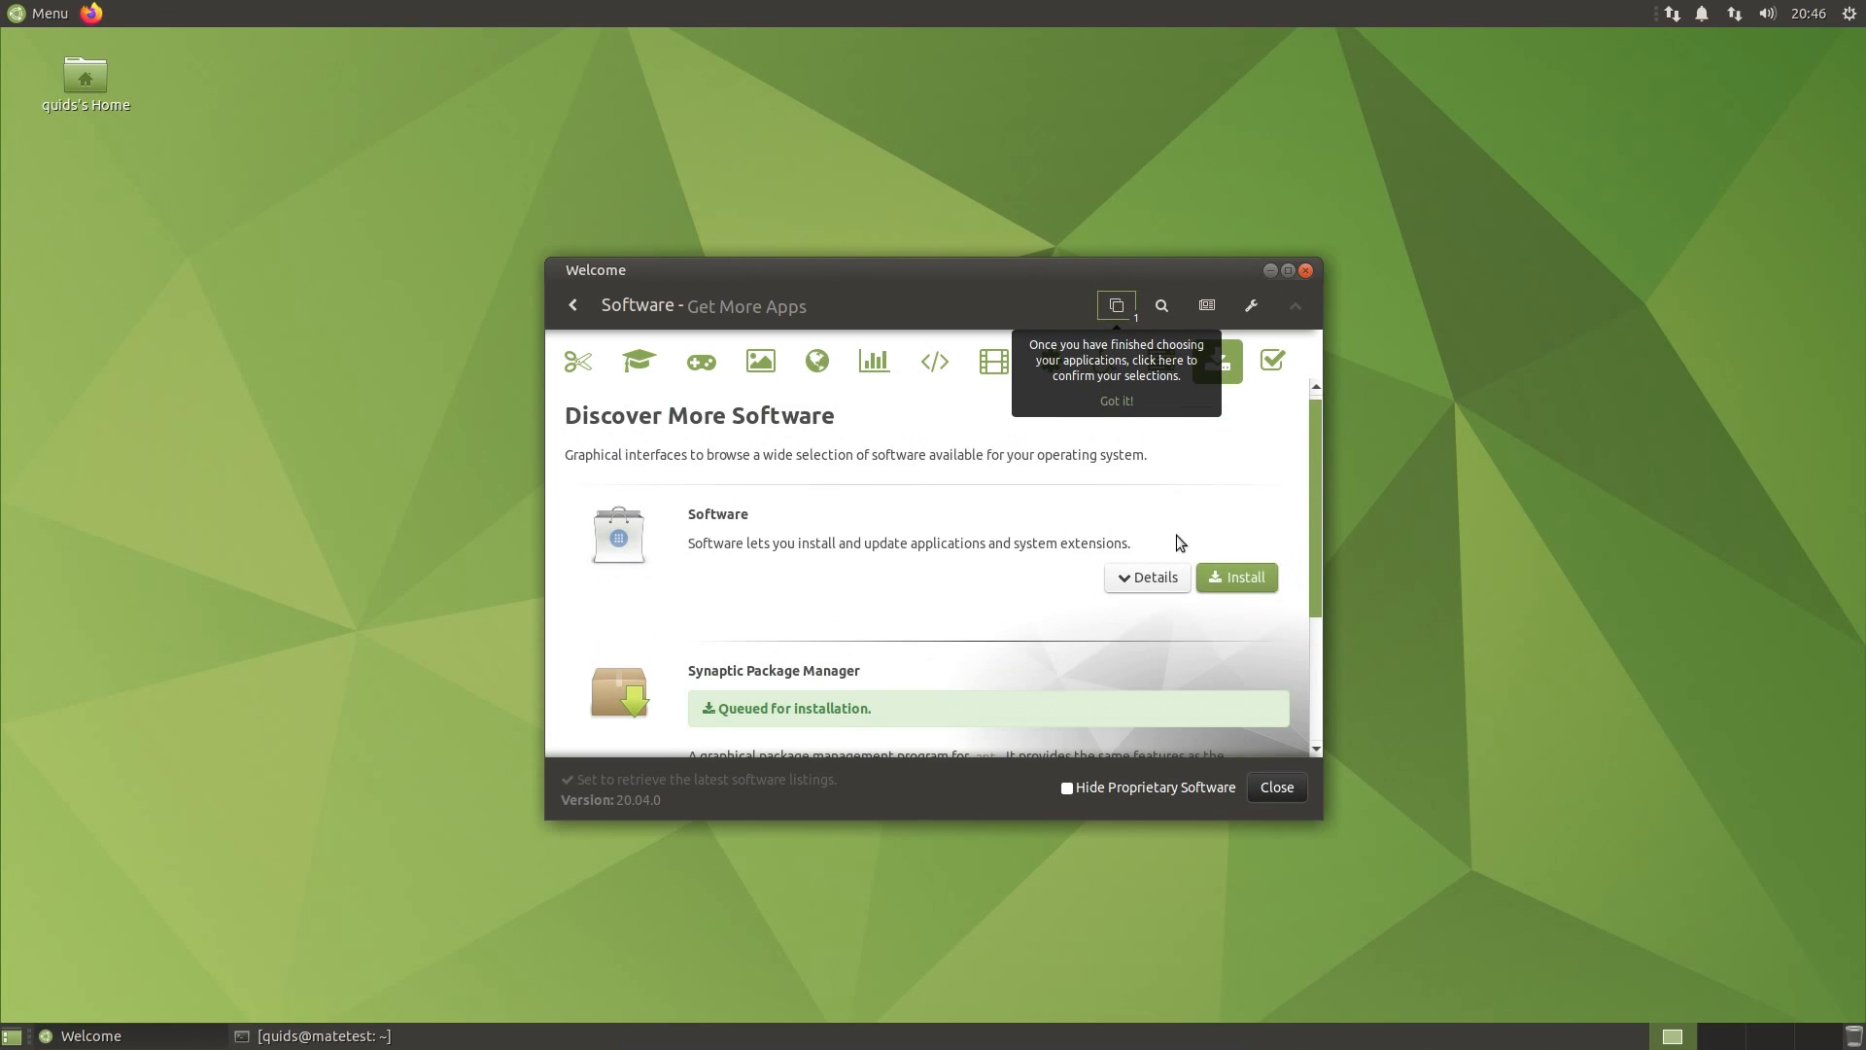
pyautogui.click(1235, 577)
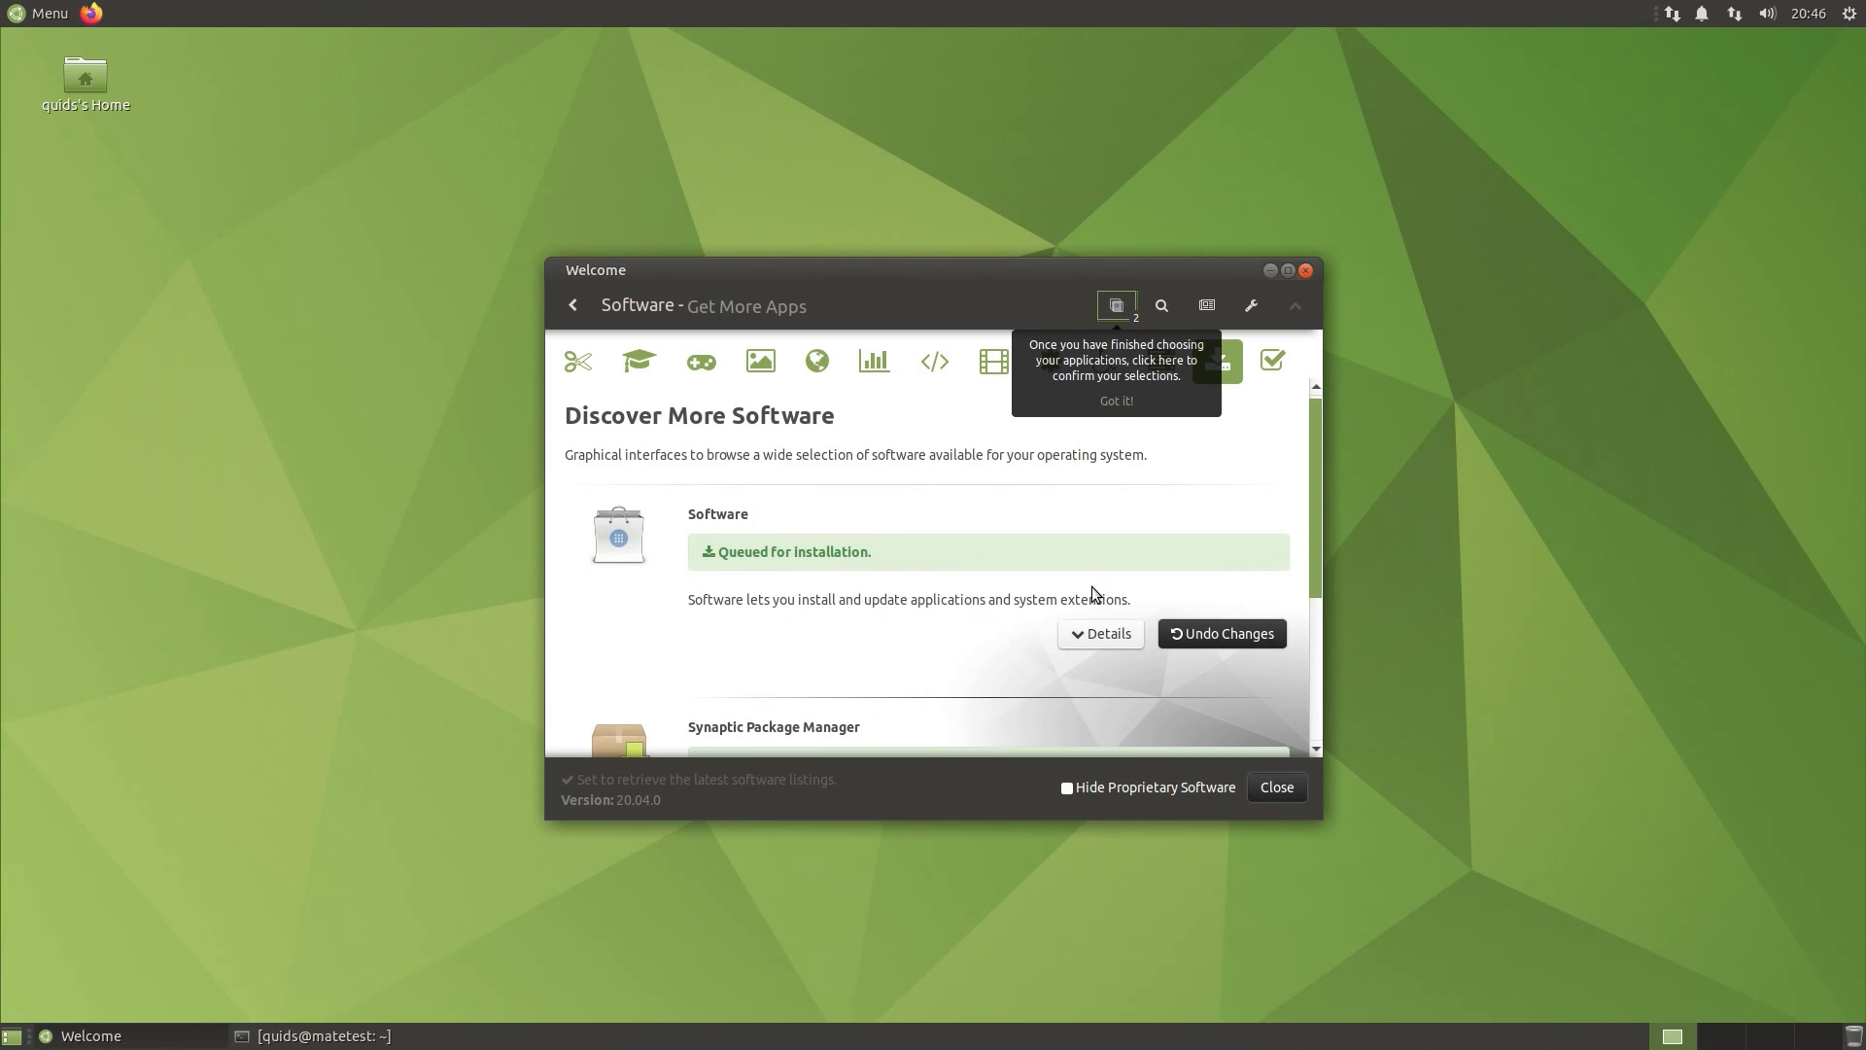
pyautogui.click(1115, 304)
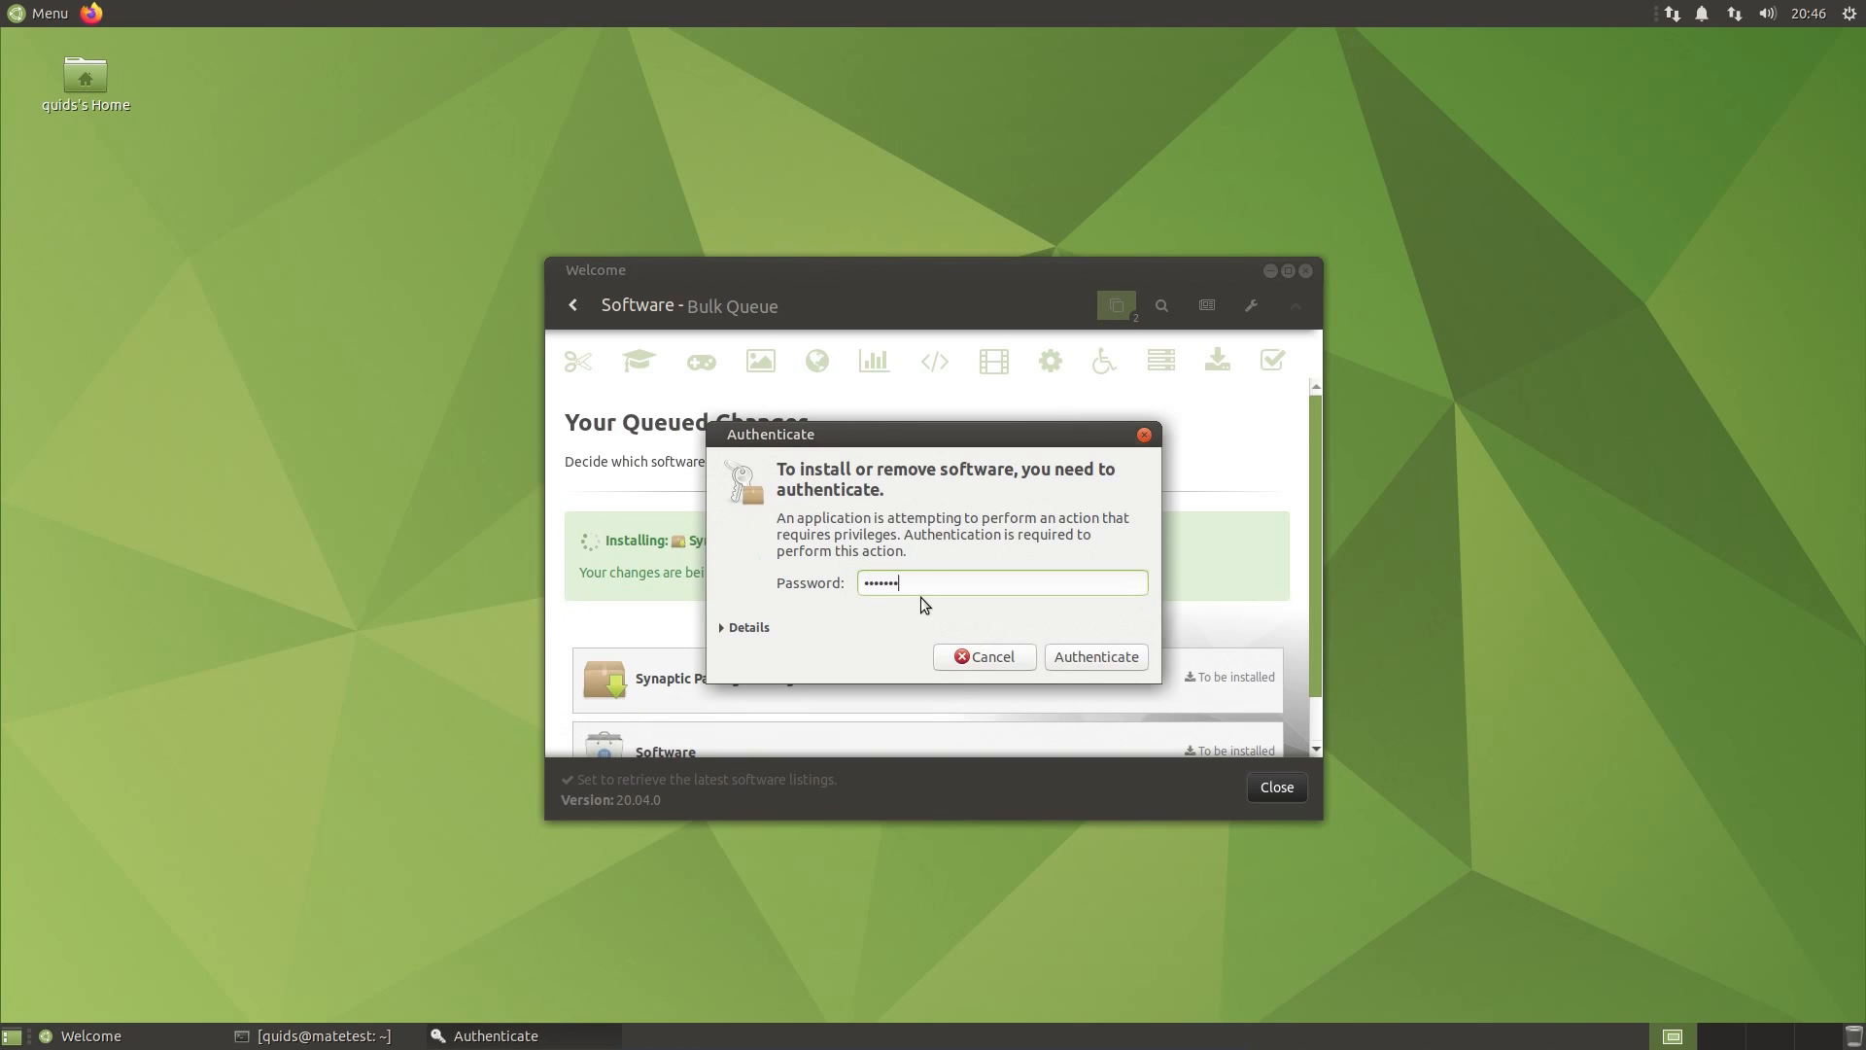
pyautogui.click(1092, 656)
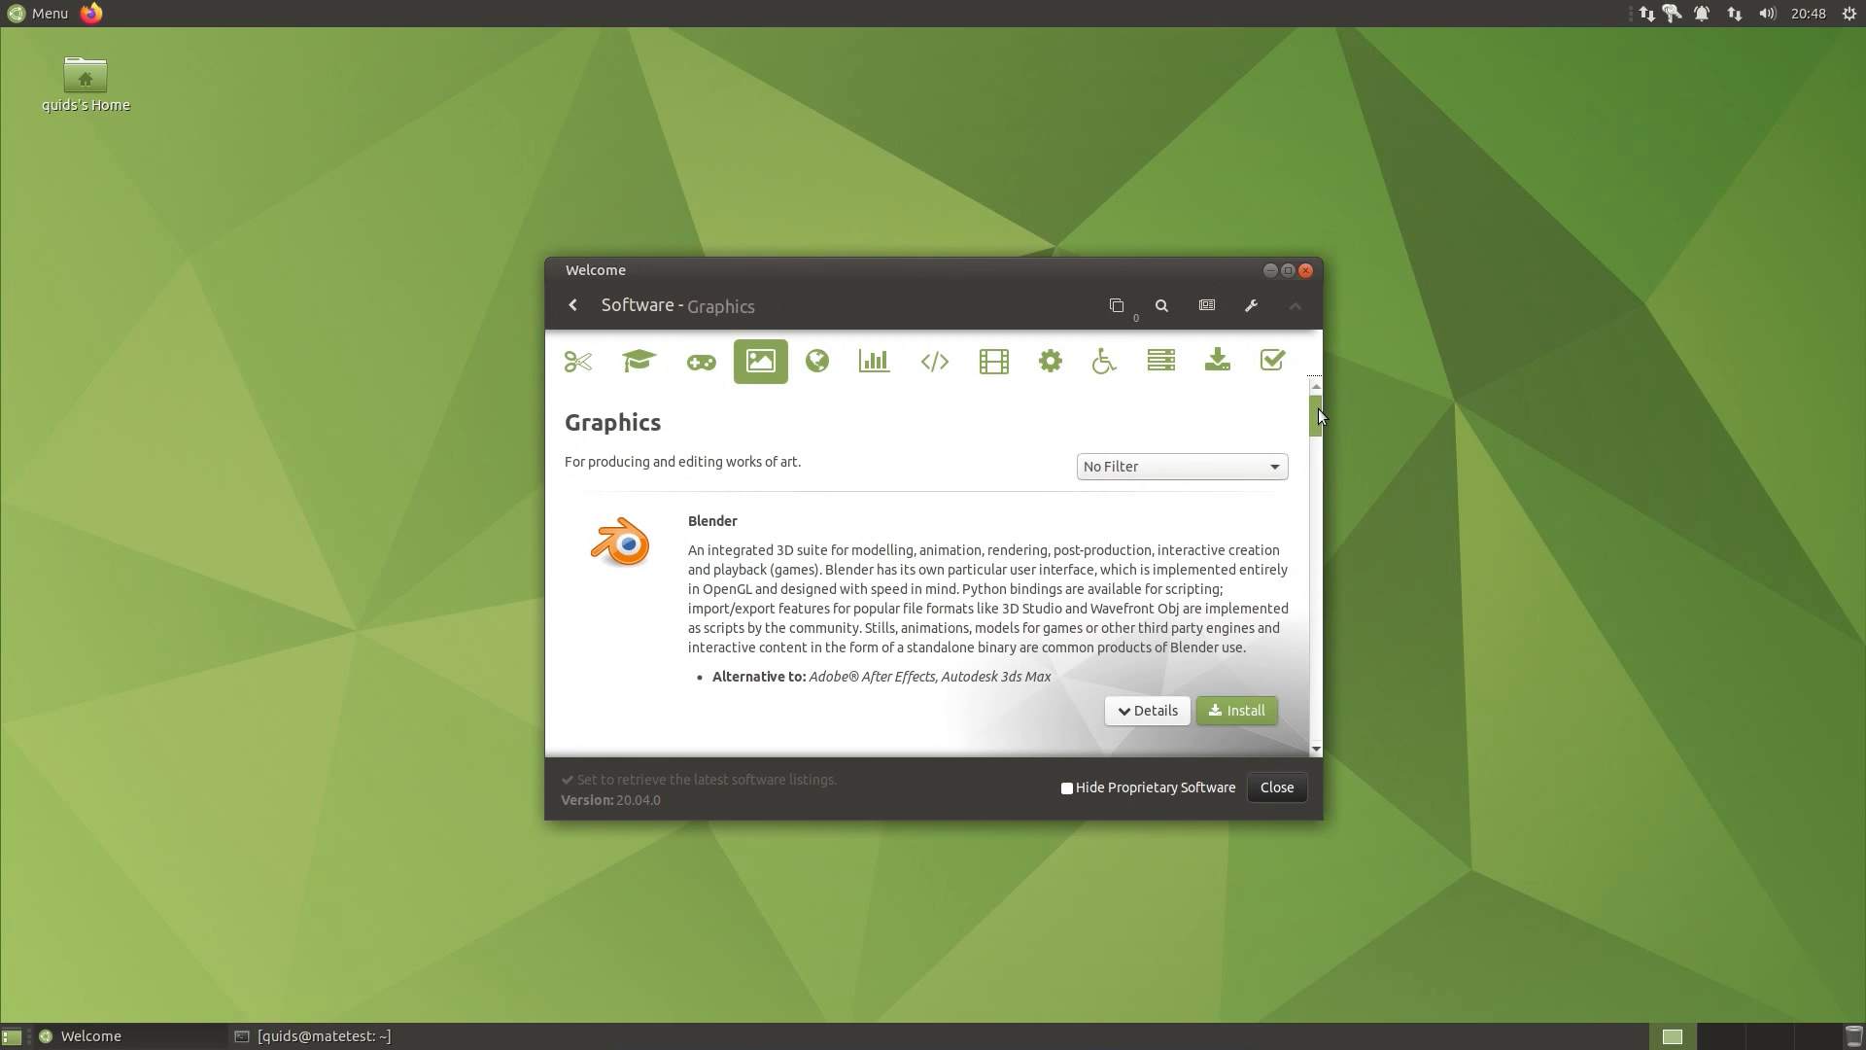
# Step: Scroll the Graphics listings past installed Shotwell, then show the Internet category
pyautogui.scroll(-3)
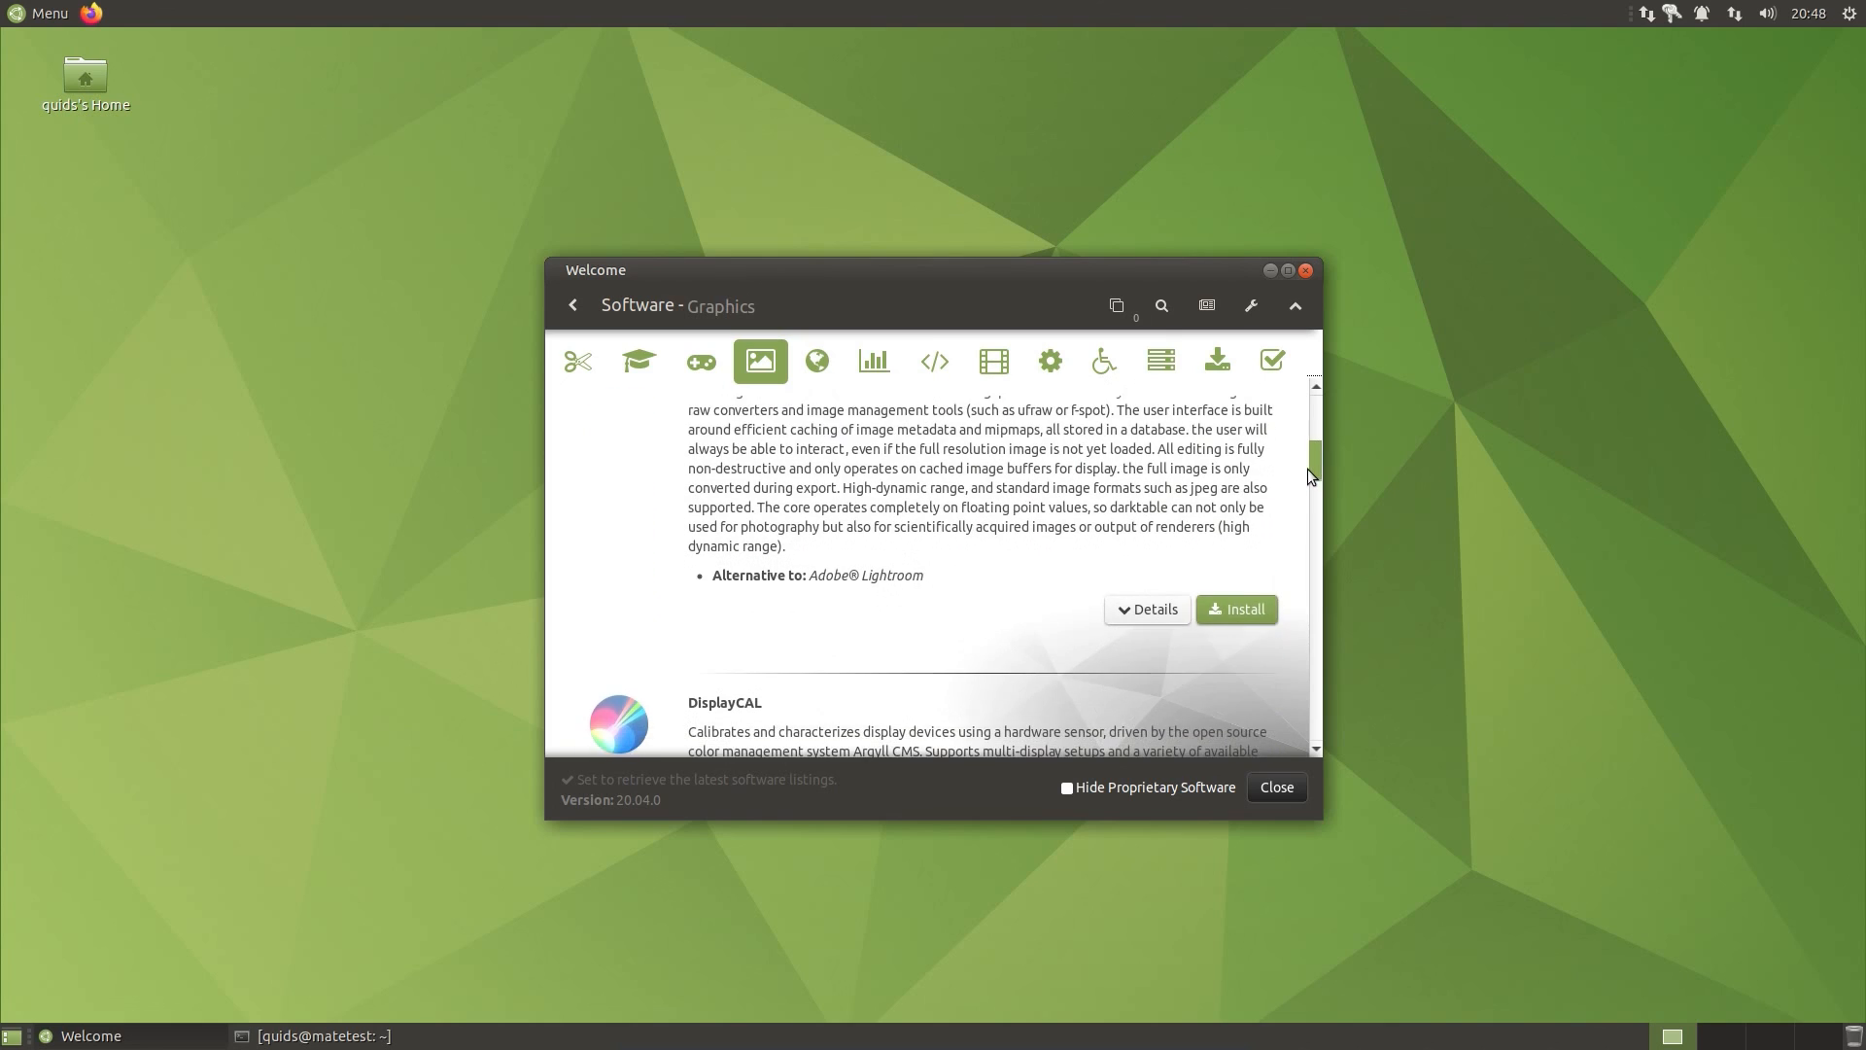
pyautogui.scroll(-3)
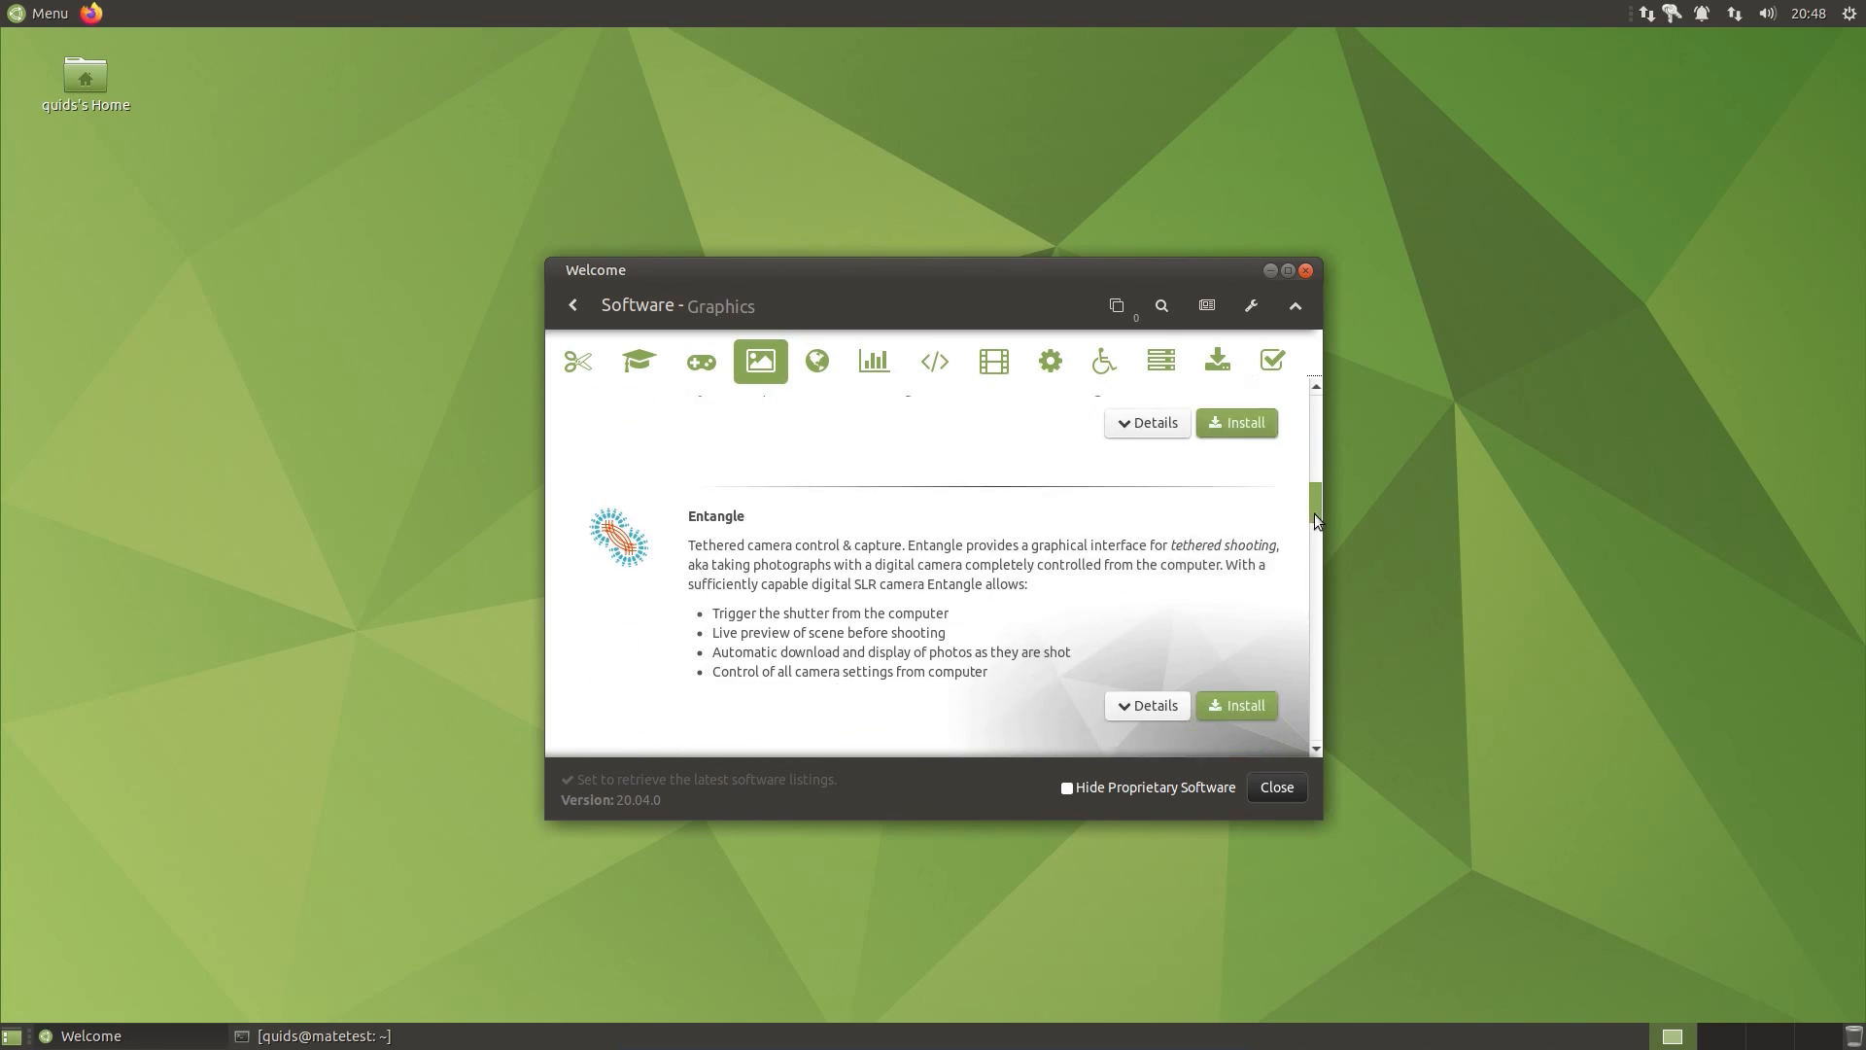
pyautogui.scroll(-3)
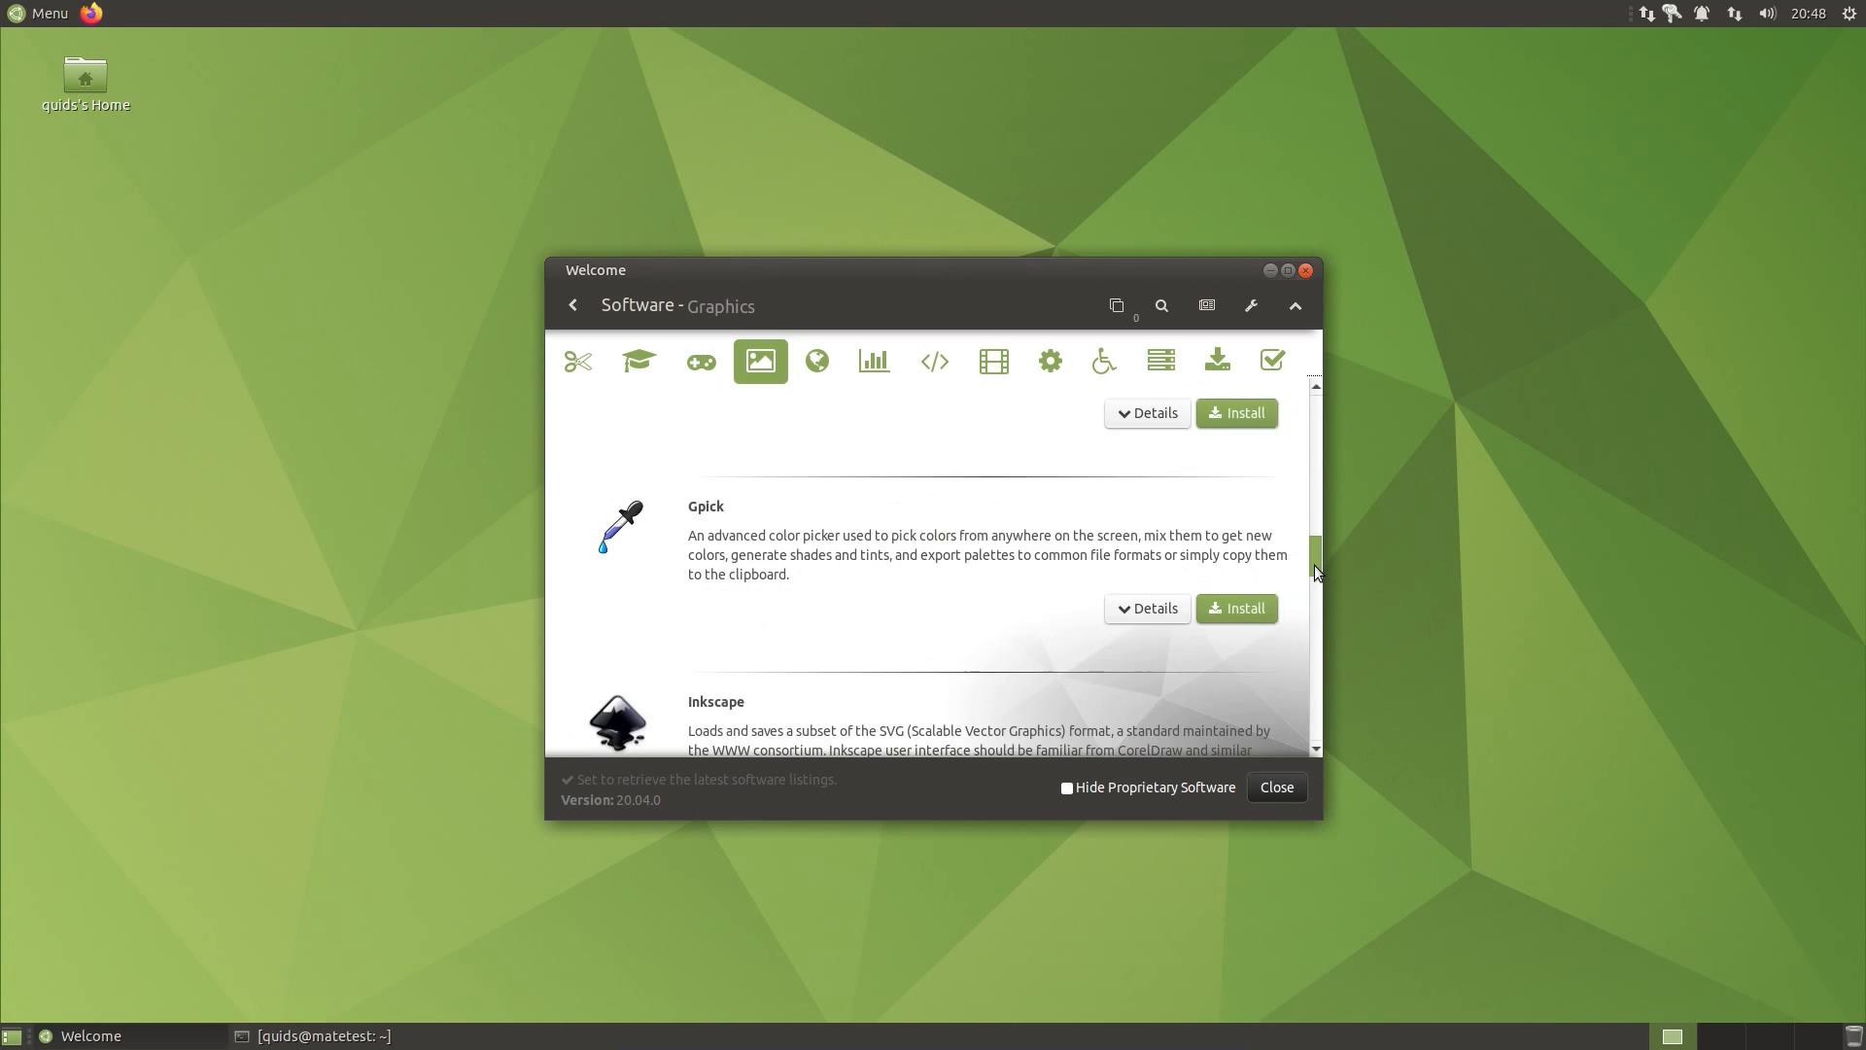
pyautogui.scroll(-3)
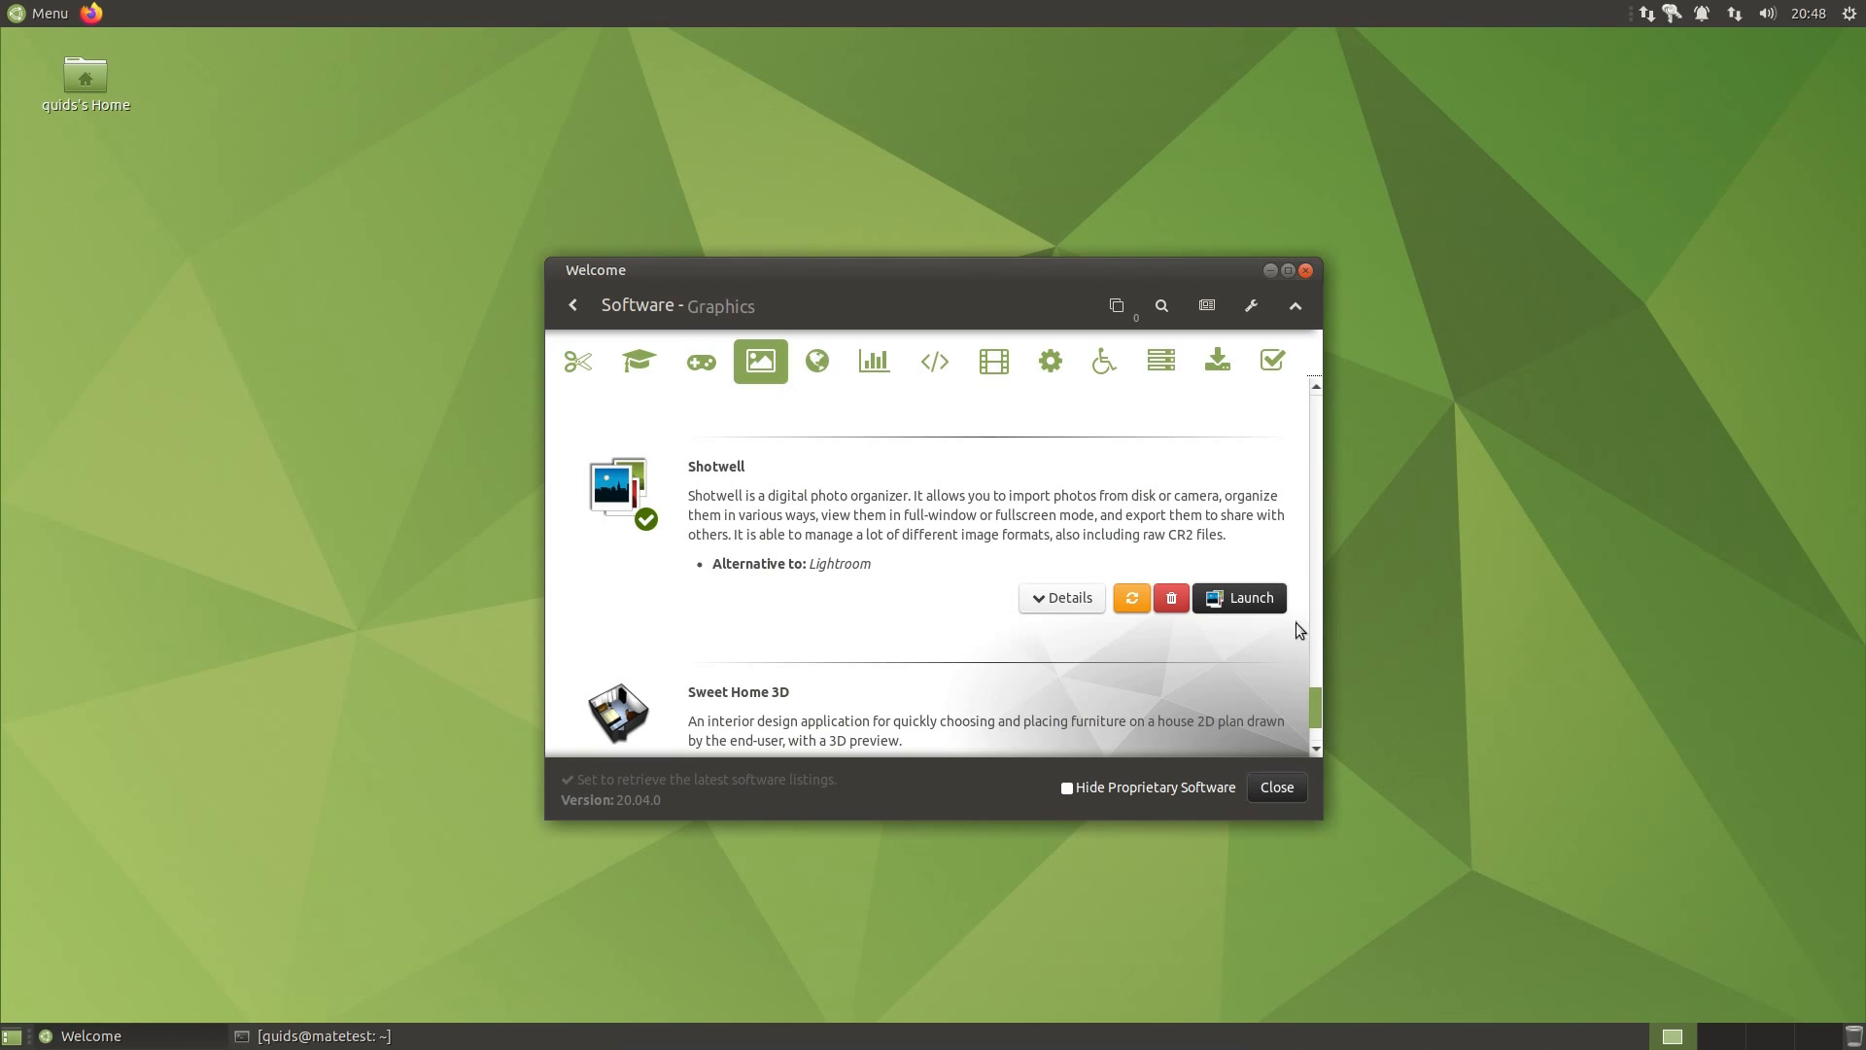
pyautogui.moveTo(817, 360)
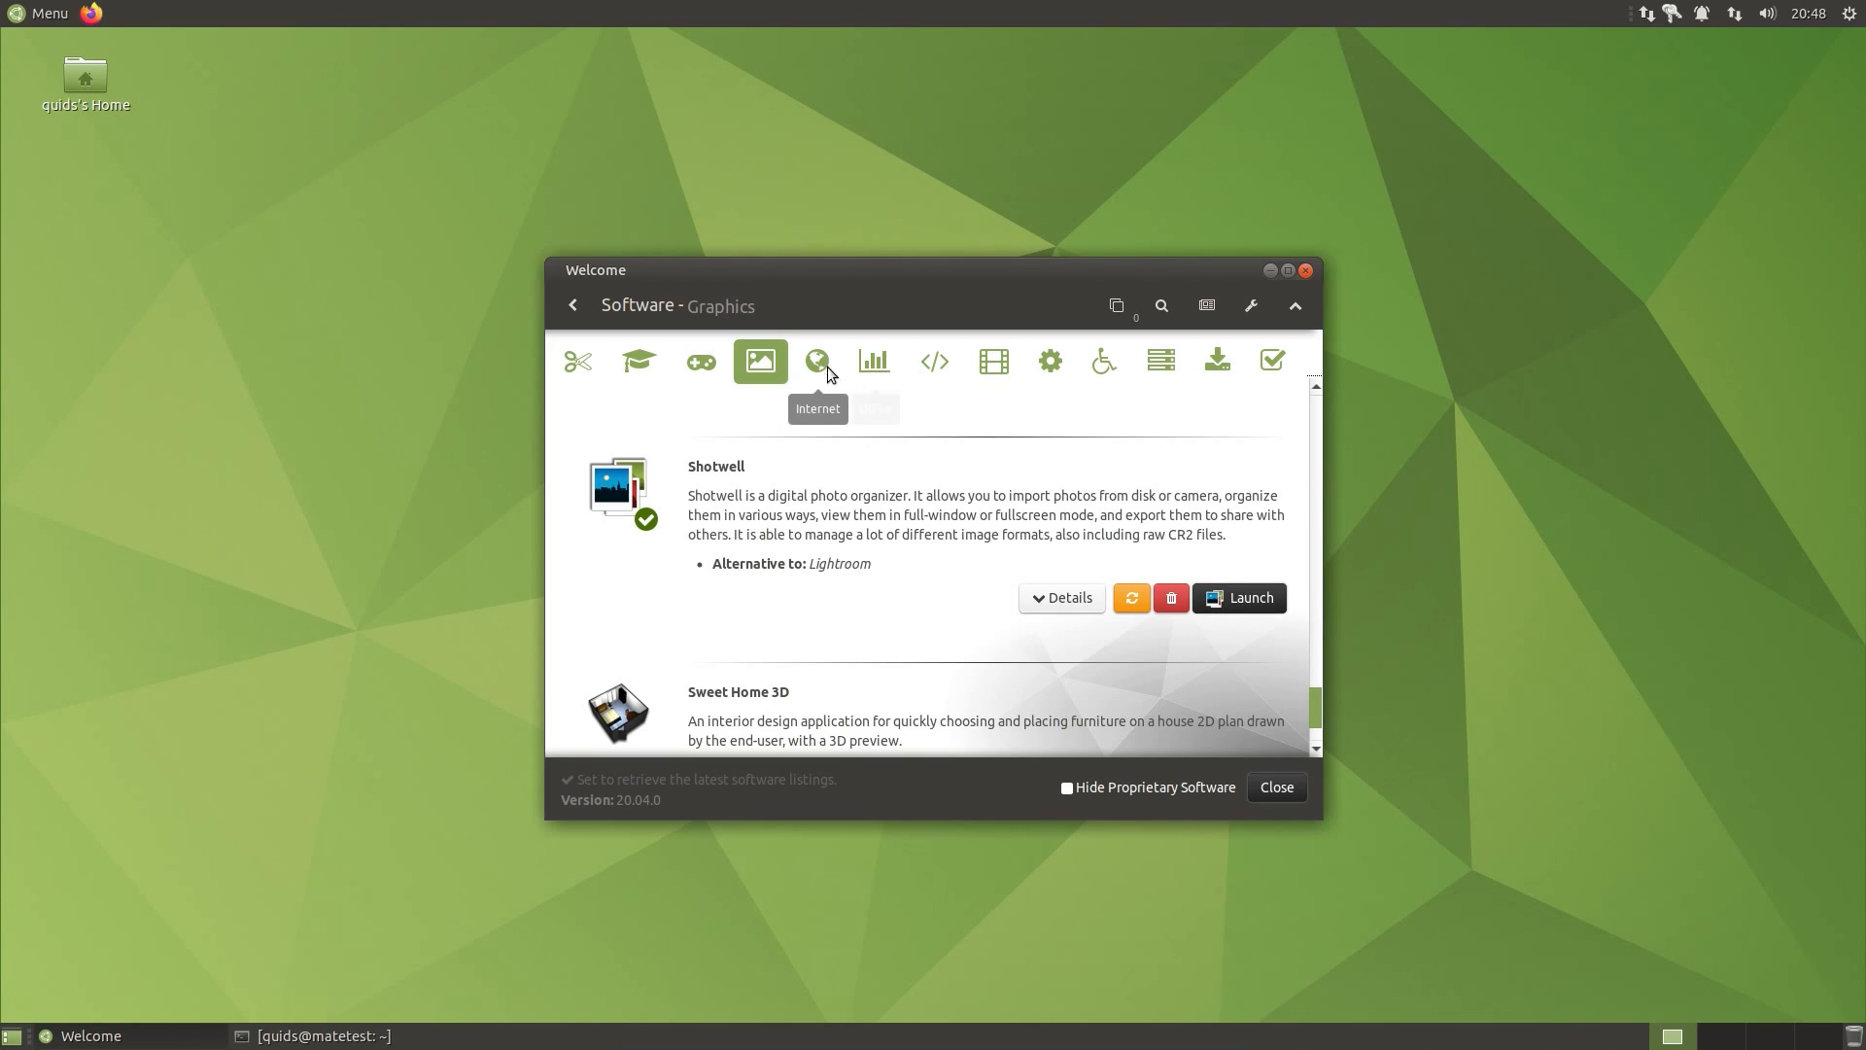
pyautogui.click(816, 361)
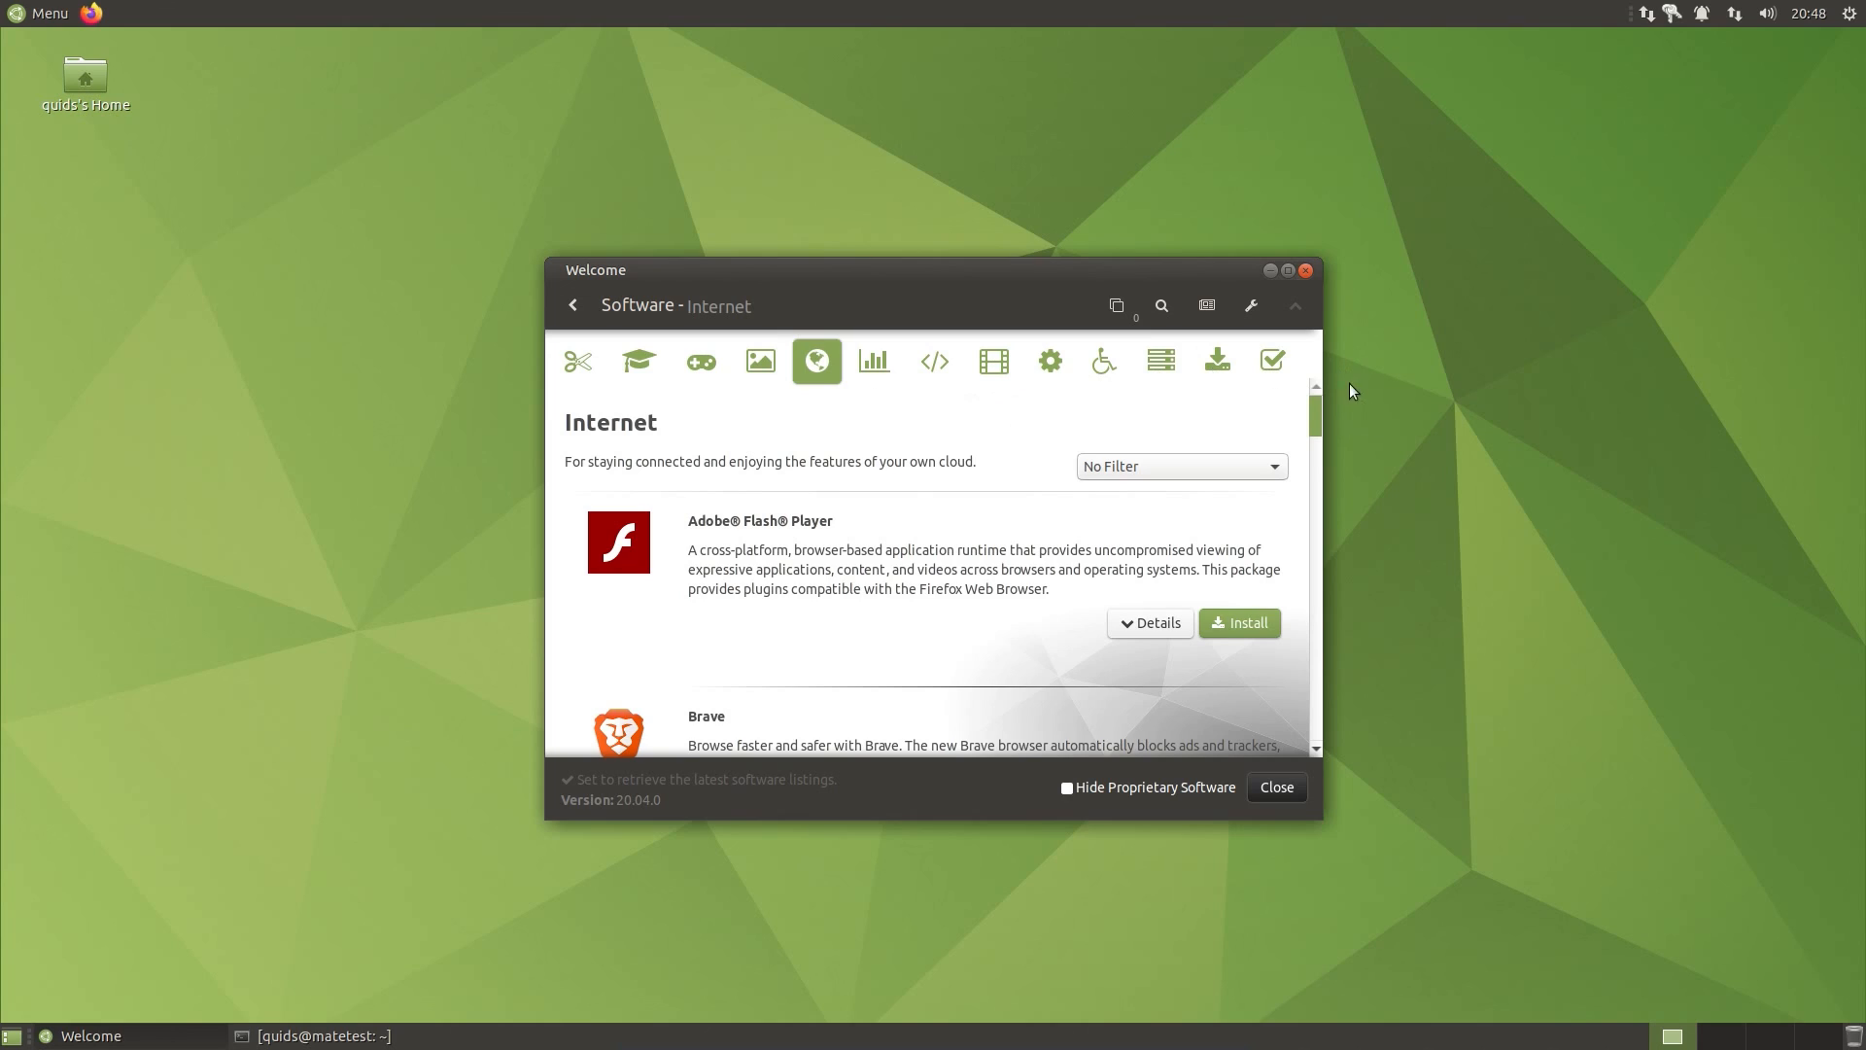
# Step: View the Browser Selection page with Firefox as default, then return to the main menu
pyautogui.click(572, 304)
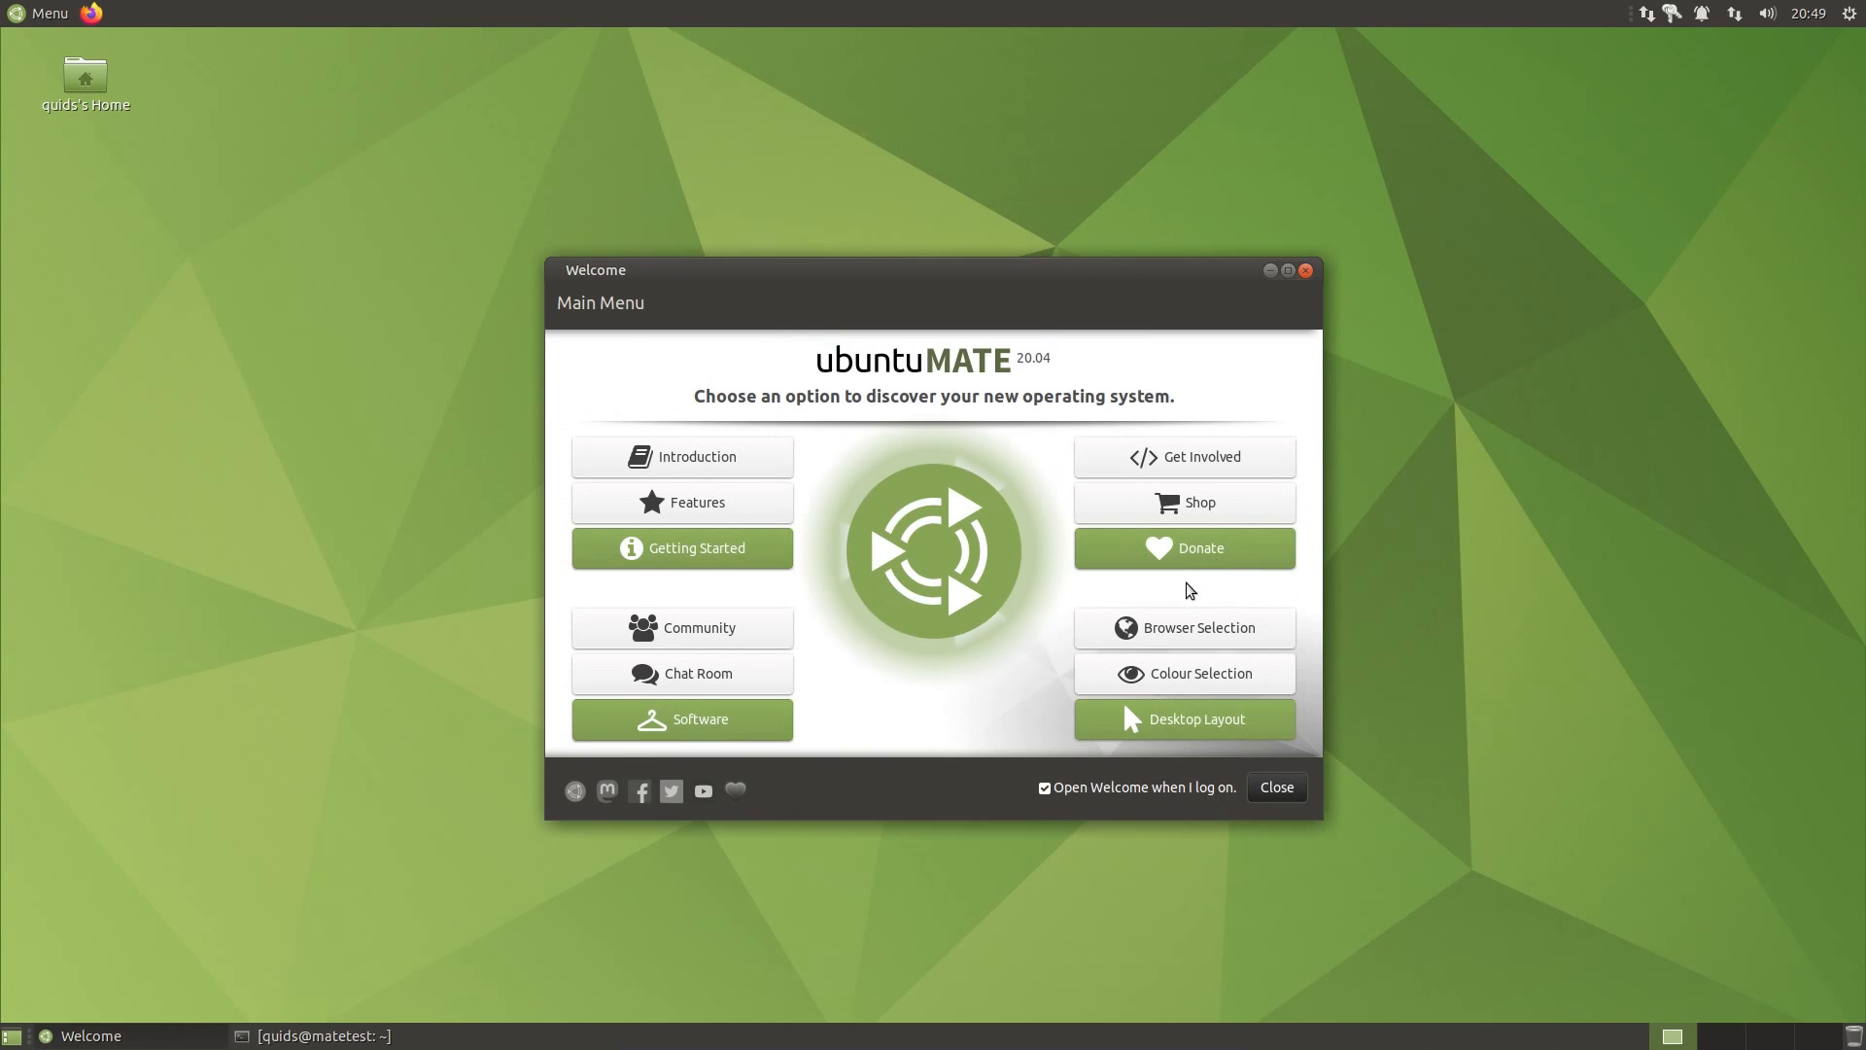
pyautogui.moveTo(1162, 634)
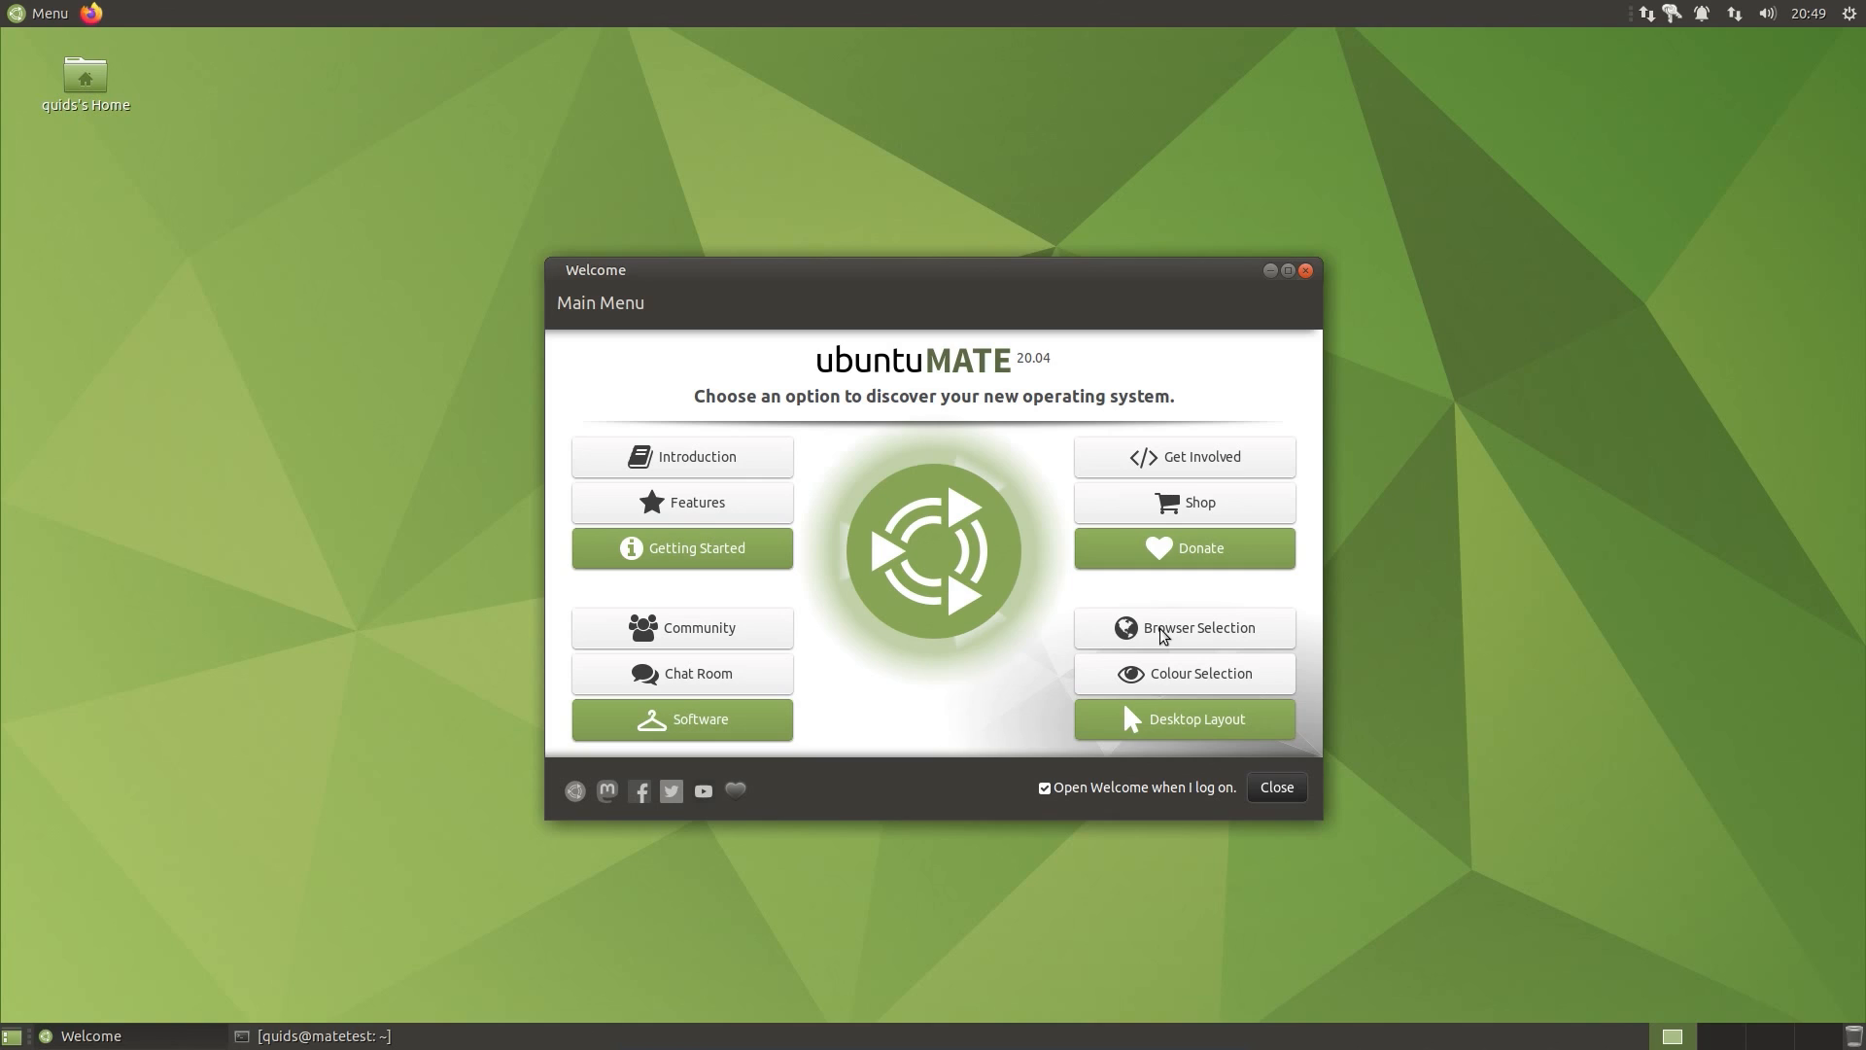
pyautogui.click(1183, 627)
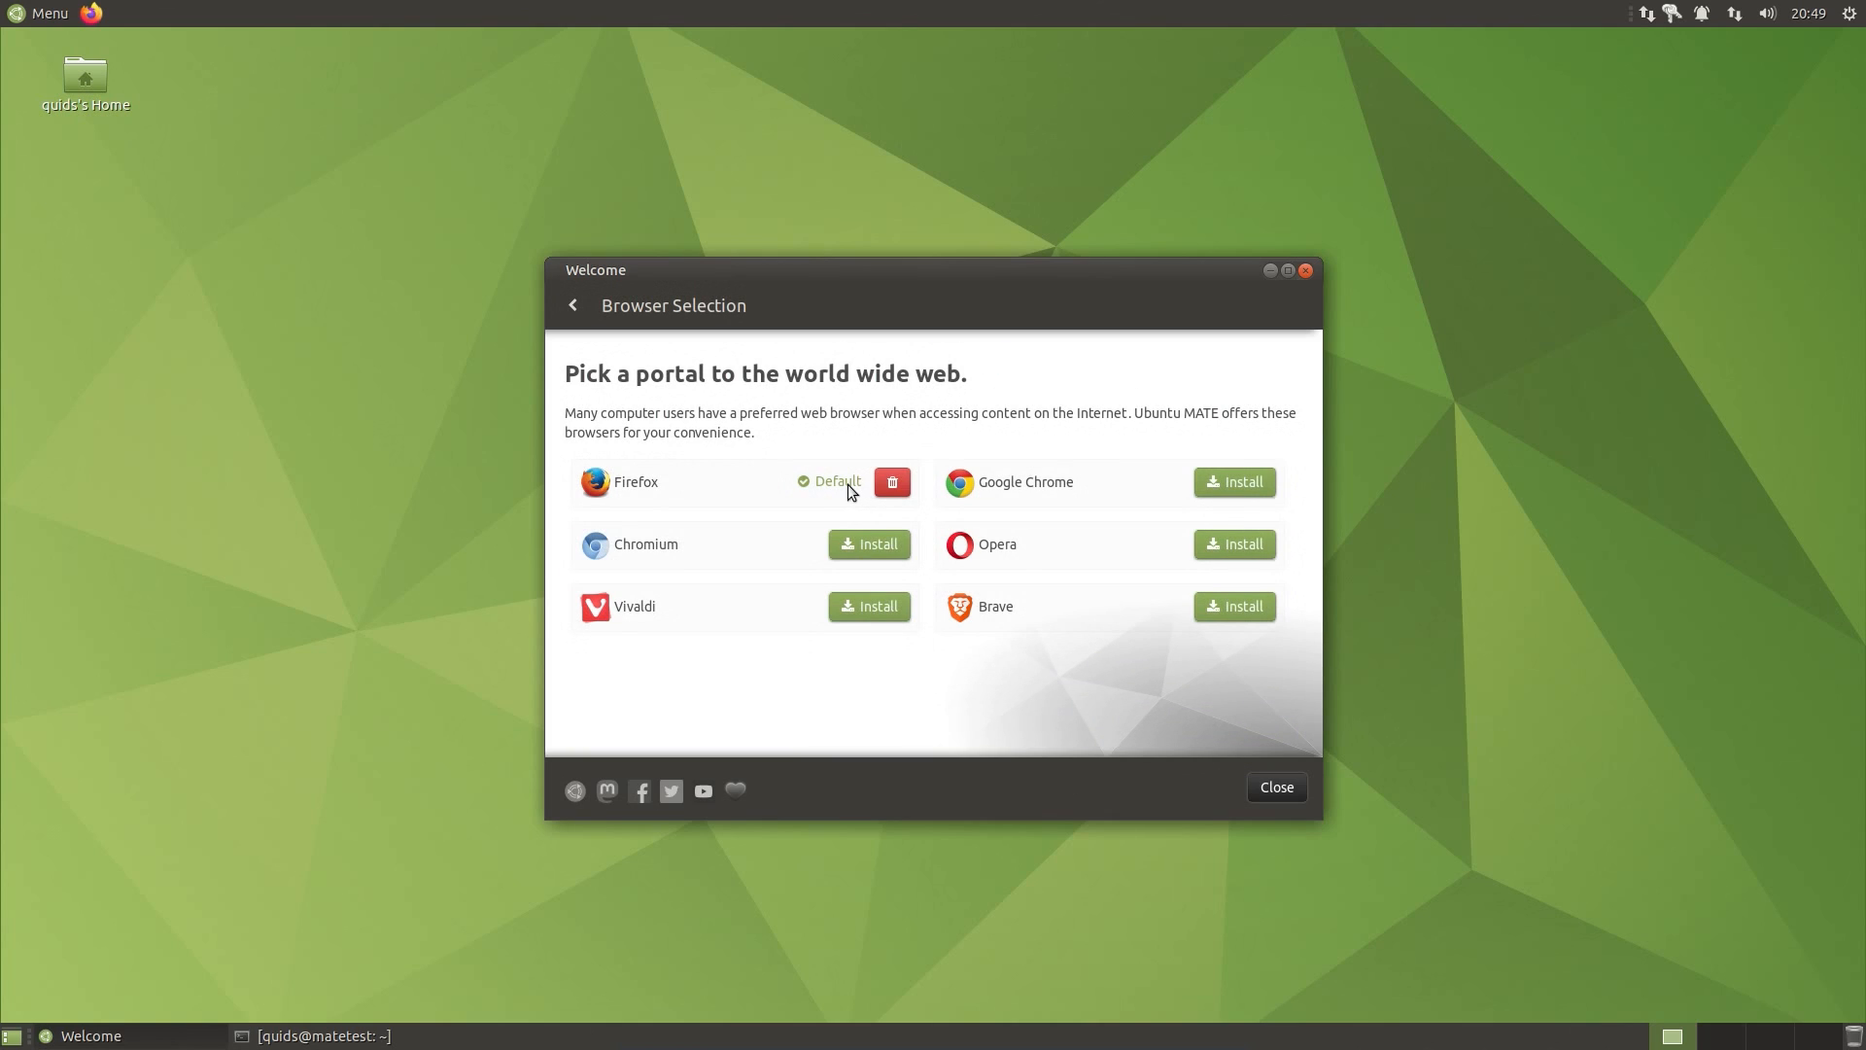
pyautogui.moveTo(834, 492)
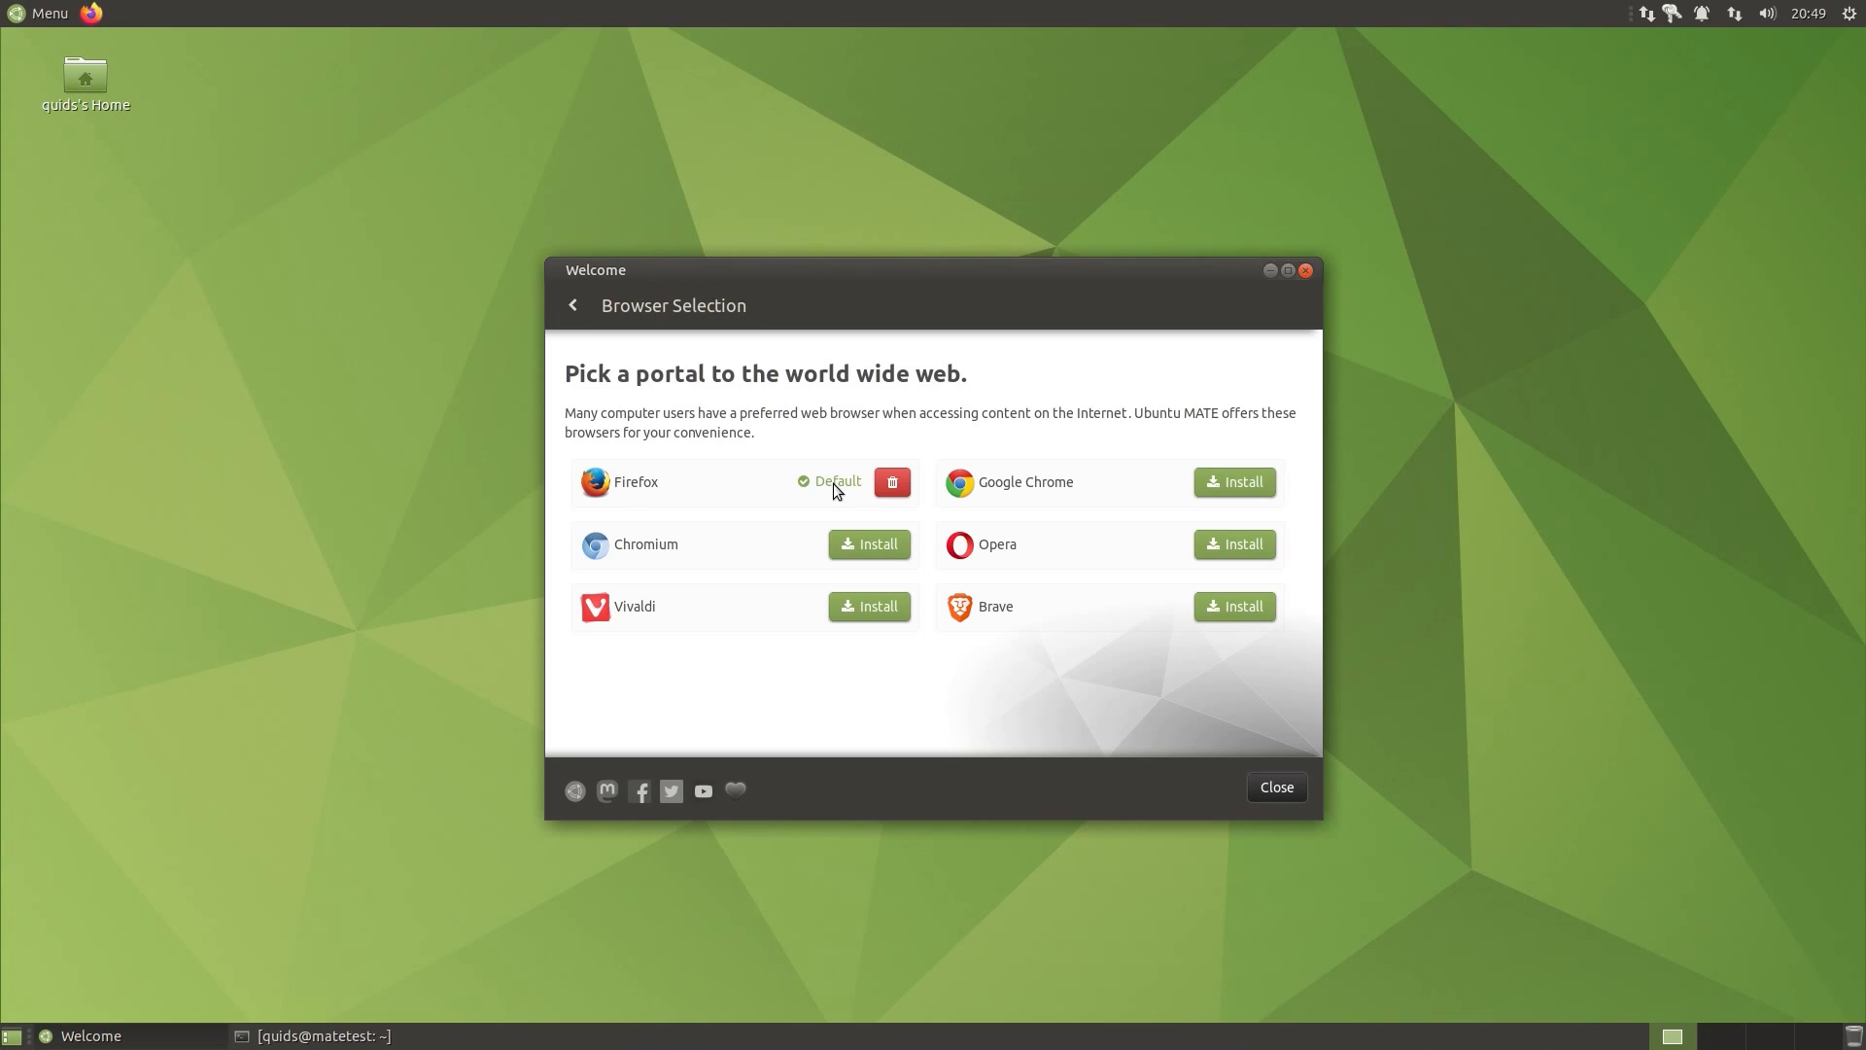
pyautogui.moveTo(574, 307)
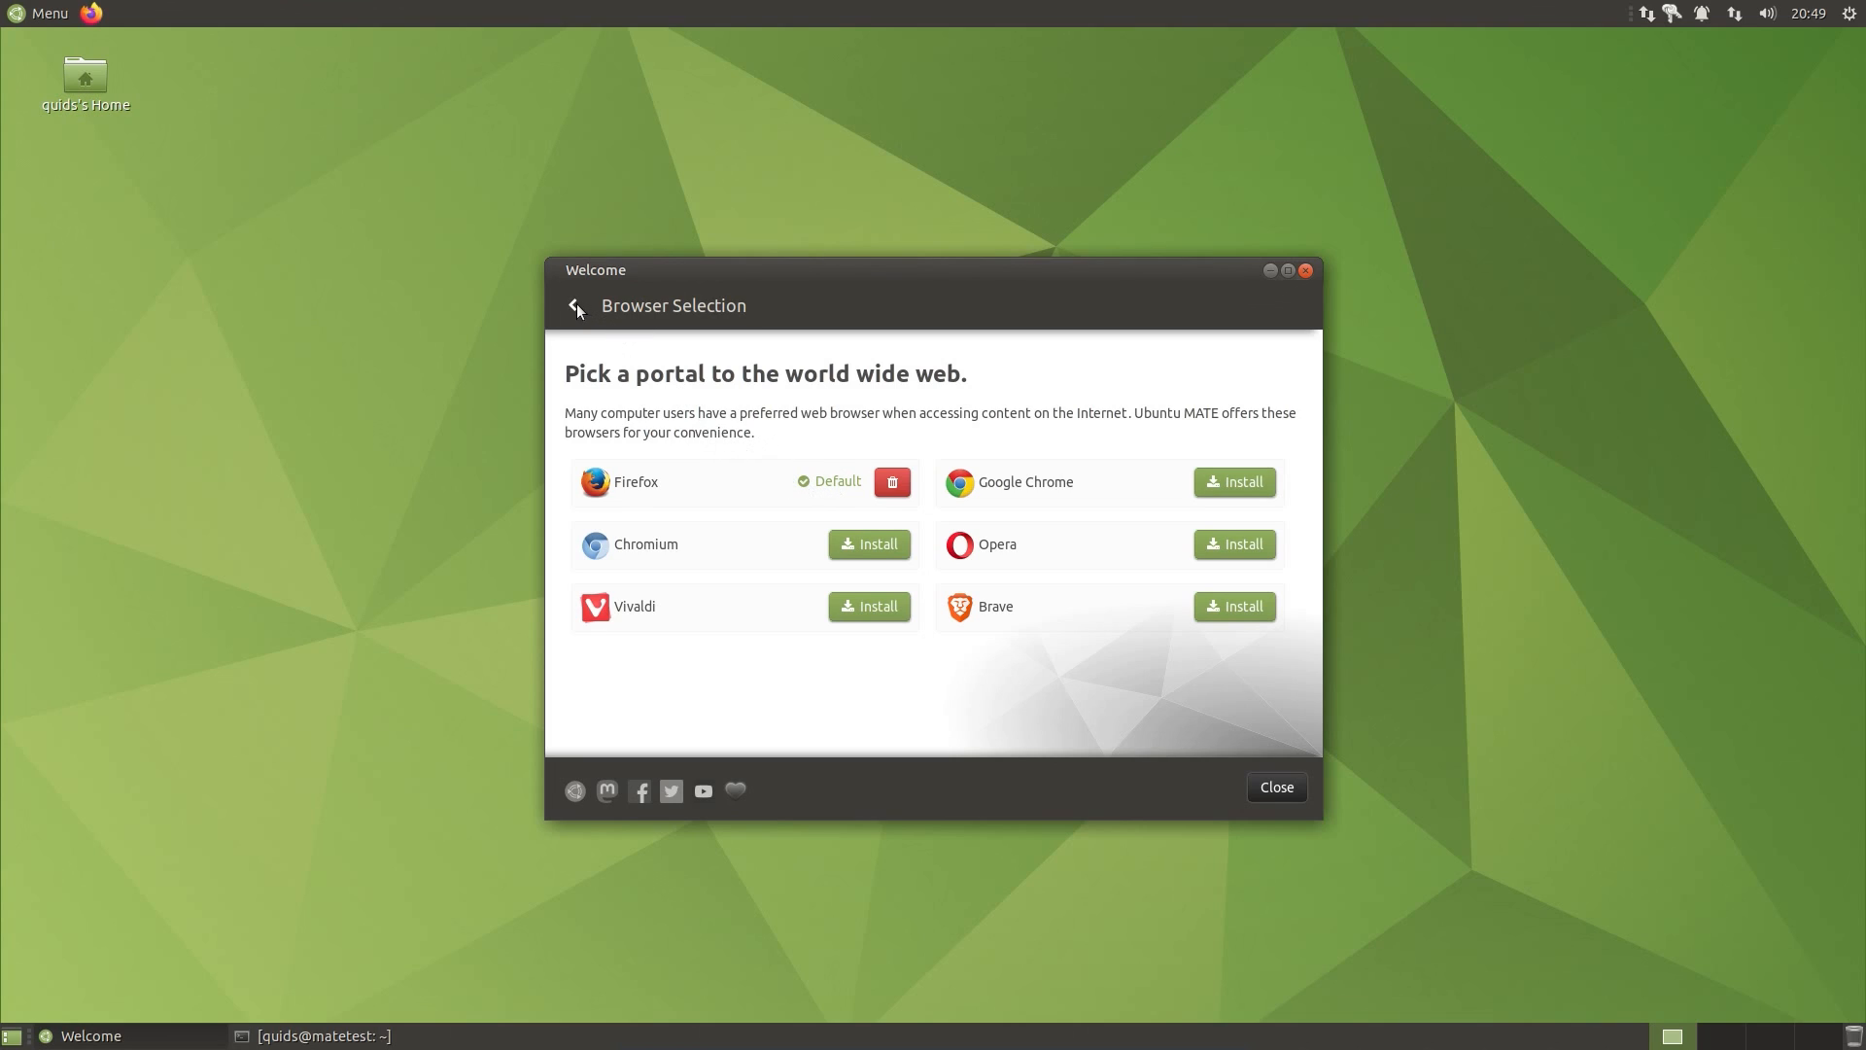
pyautogui.click(576, 306)
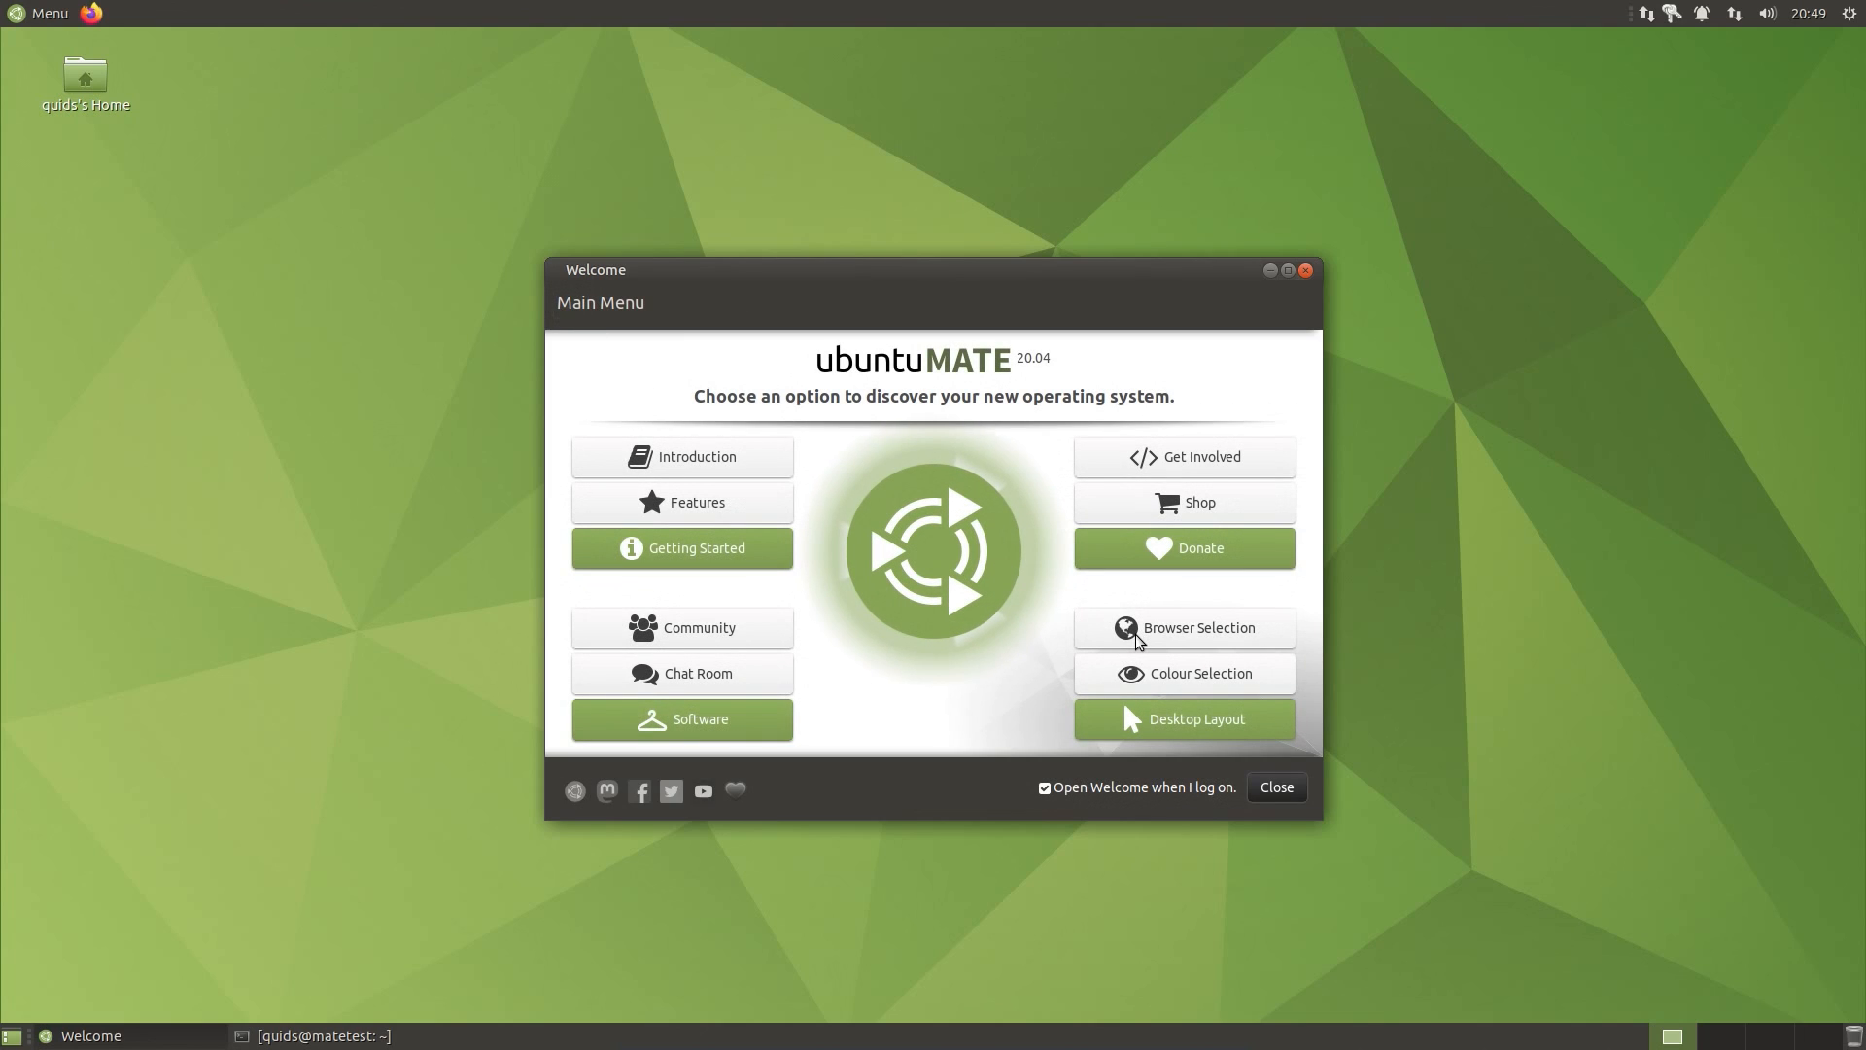
pyautogui.moveTo(1141, 635)
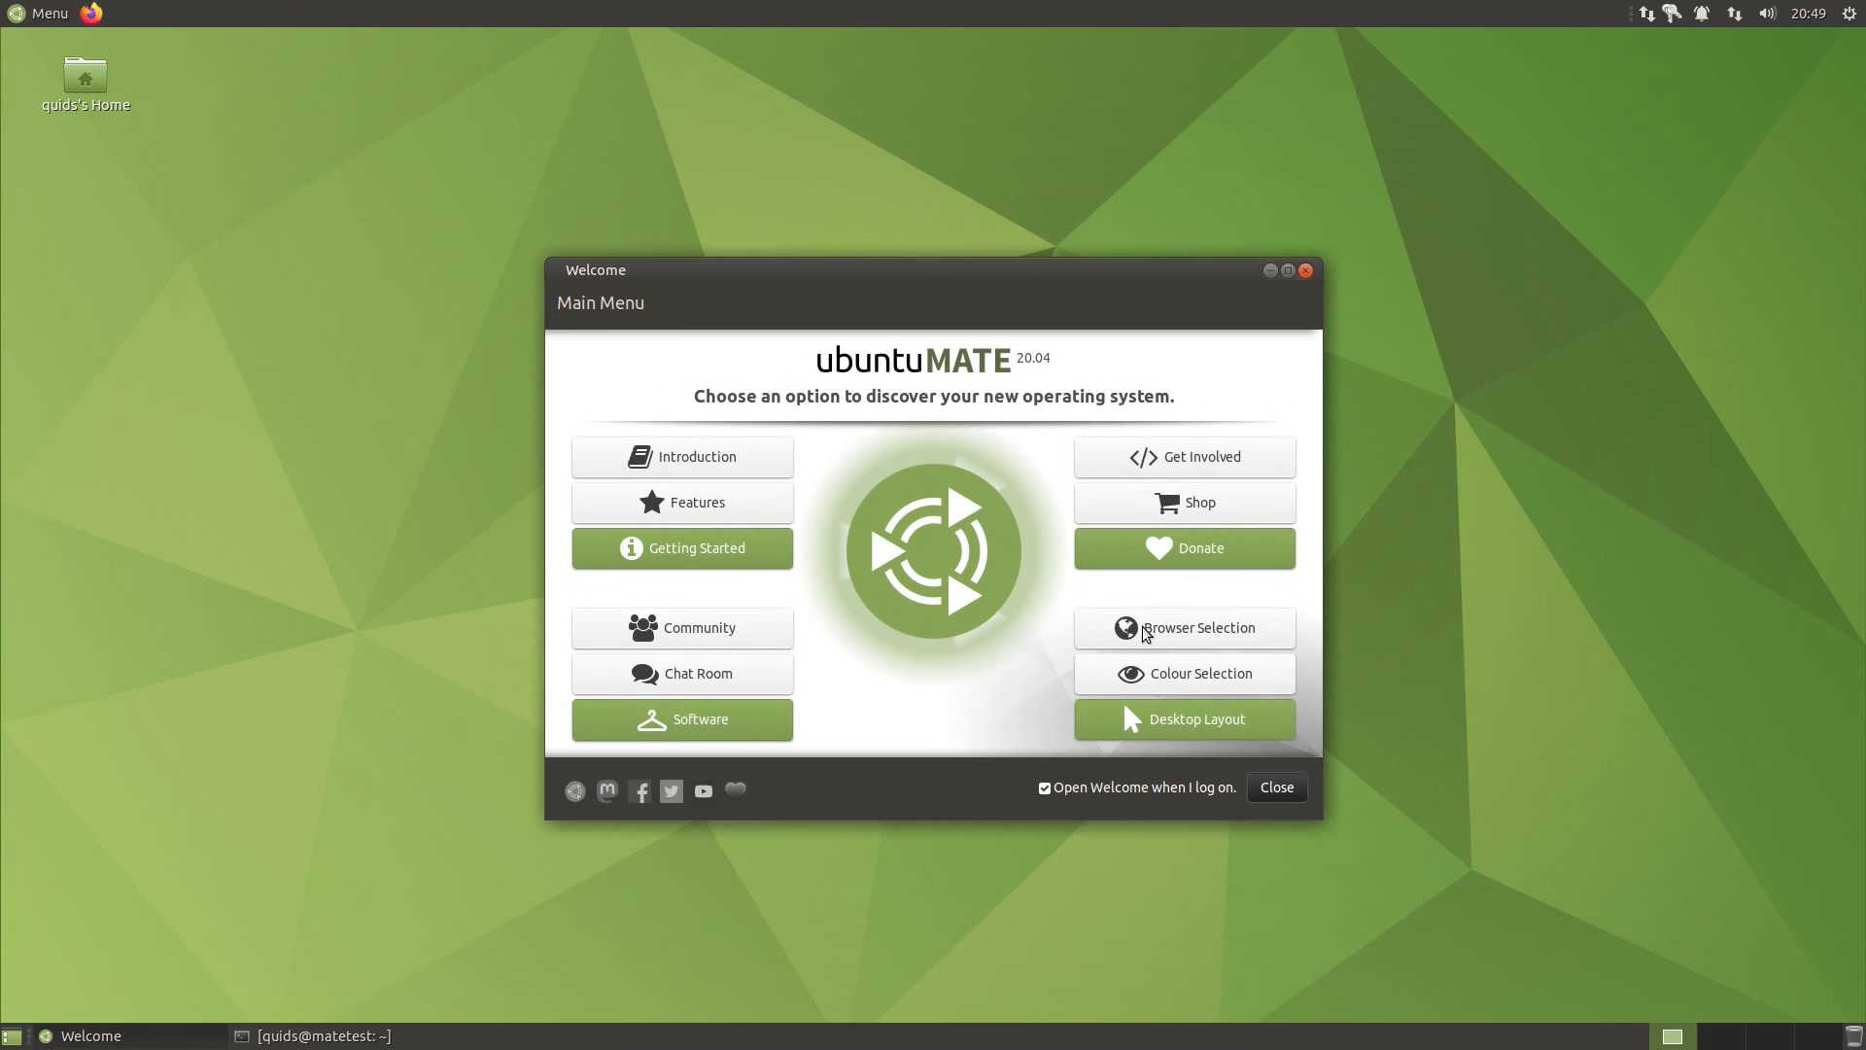
# Step: Install the Ubuntu MATE Colours Aqua theme from Colour Selection
pyautogui.click(1182, 672)
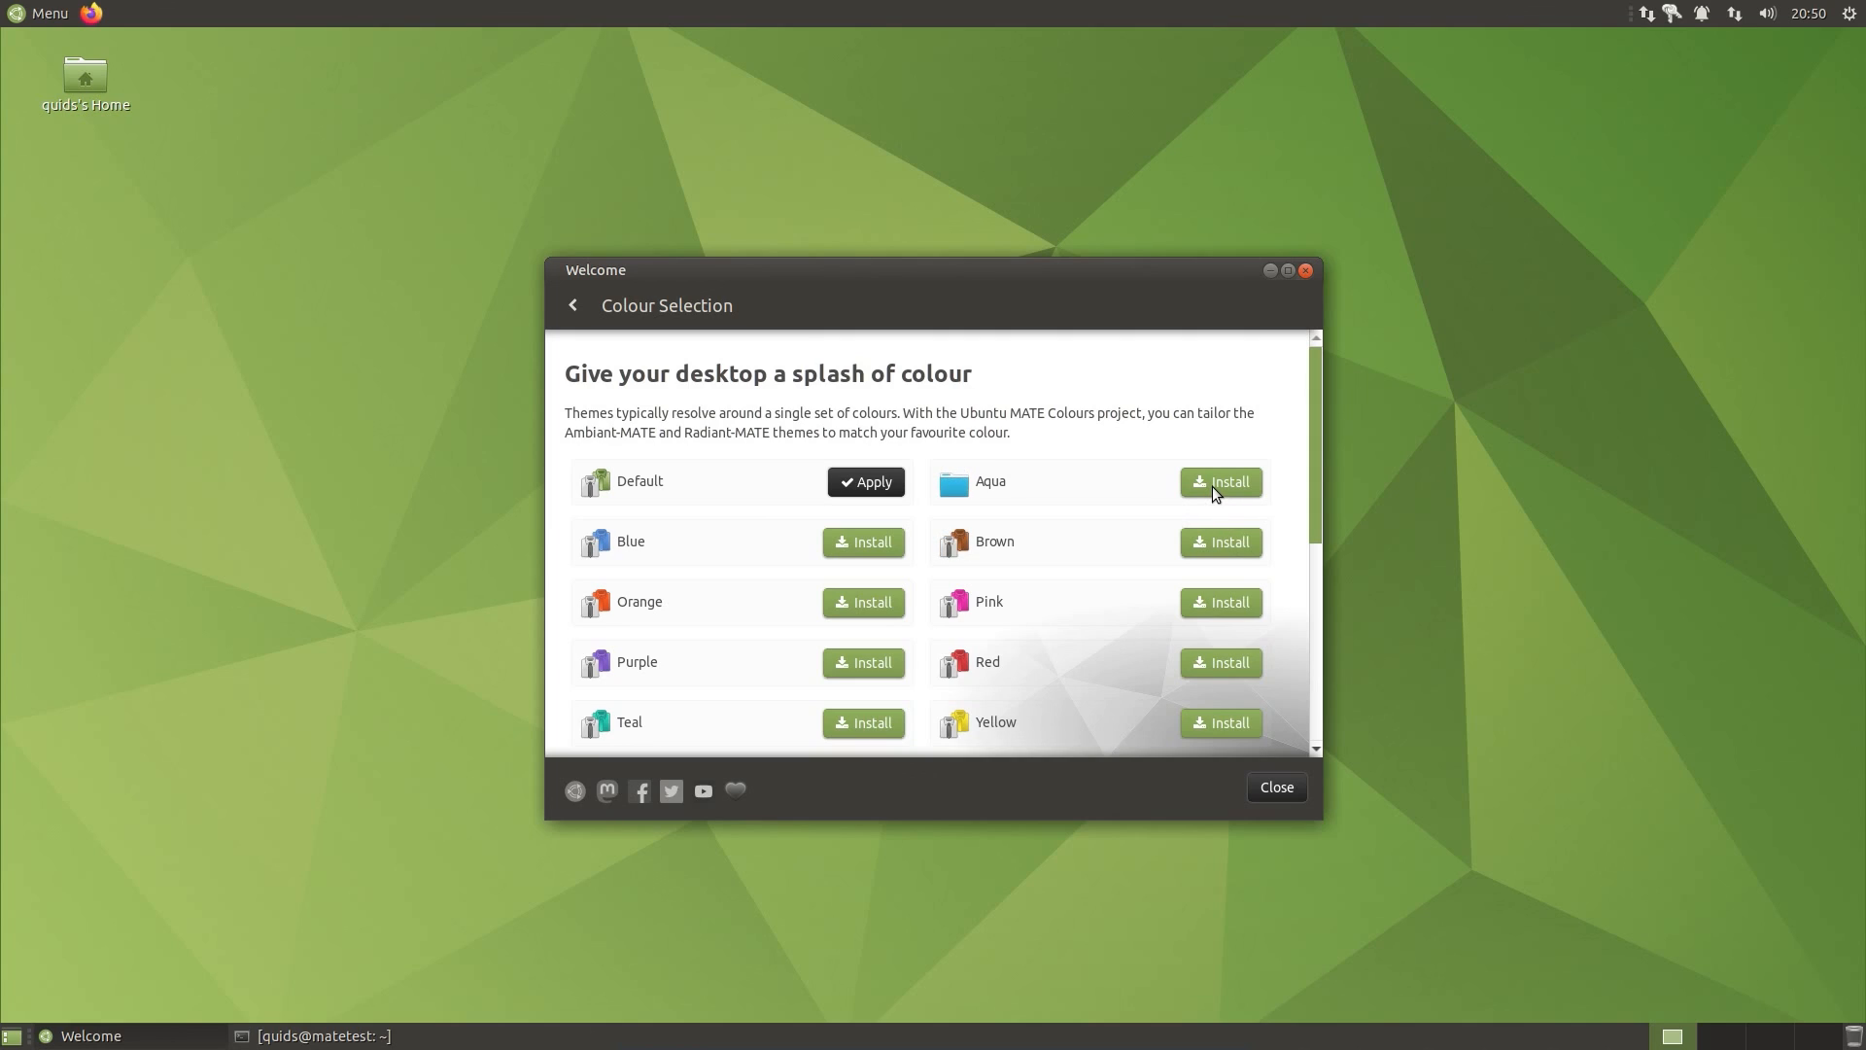
pyautogui.moveTo(1223, 497)
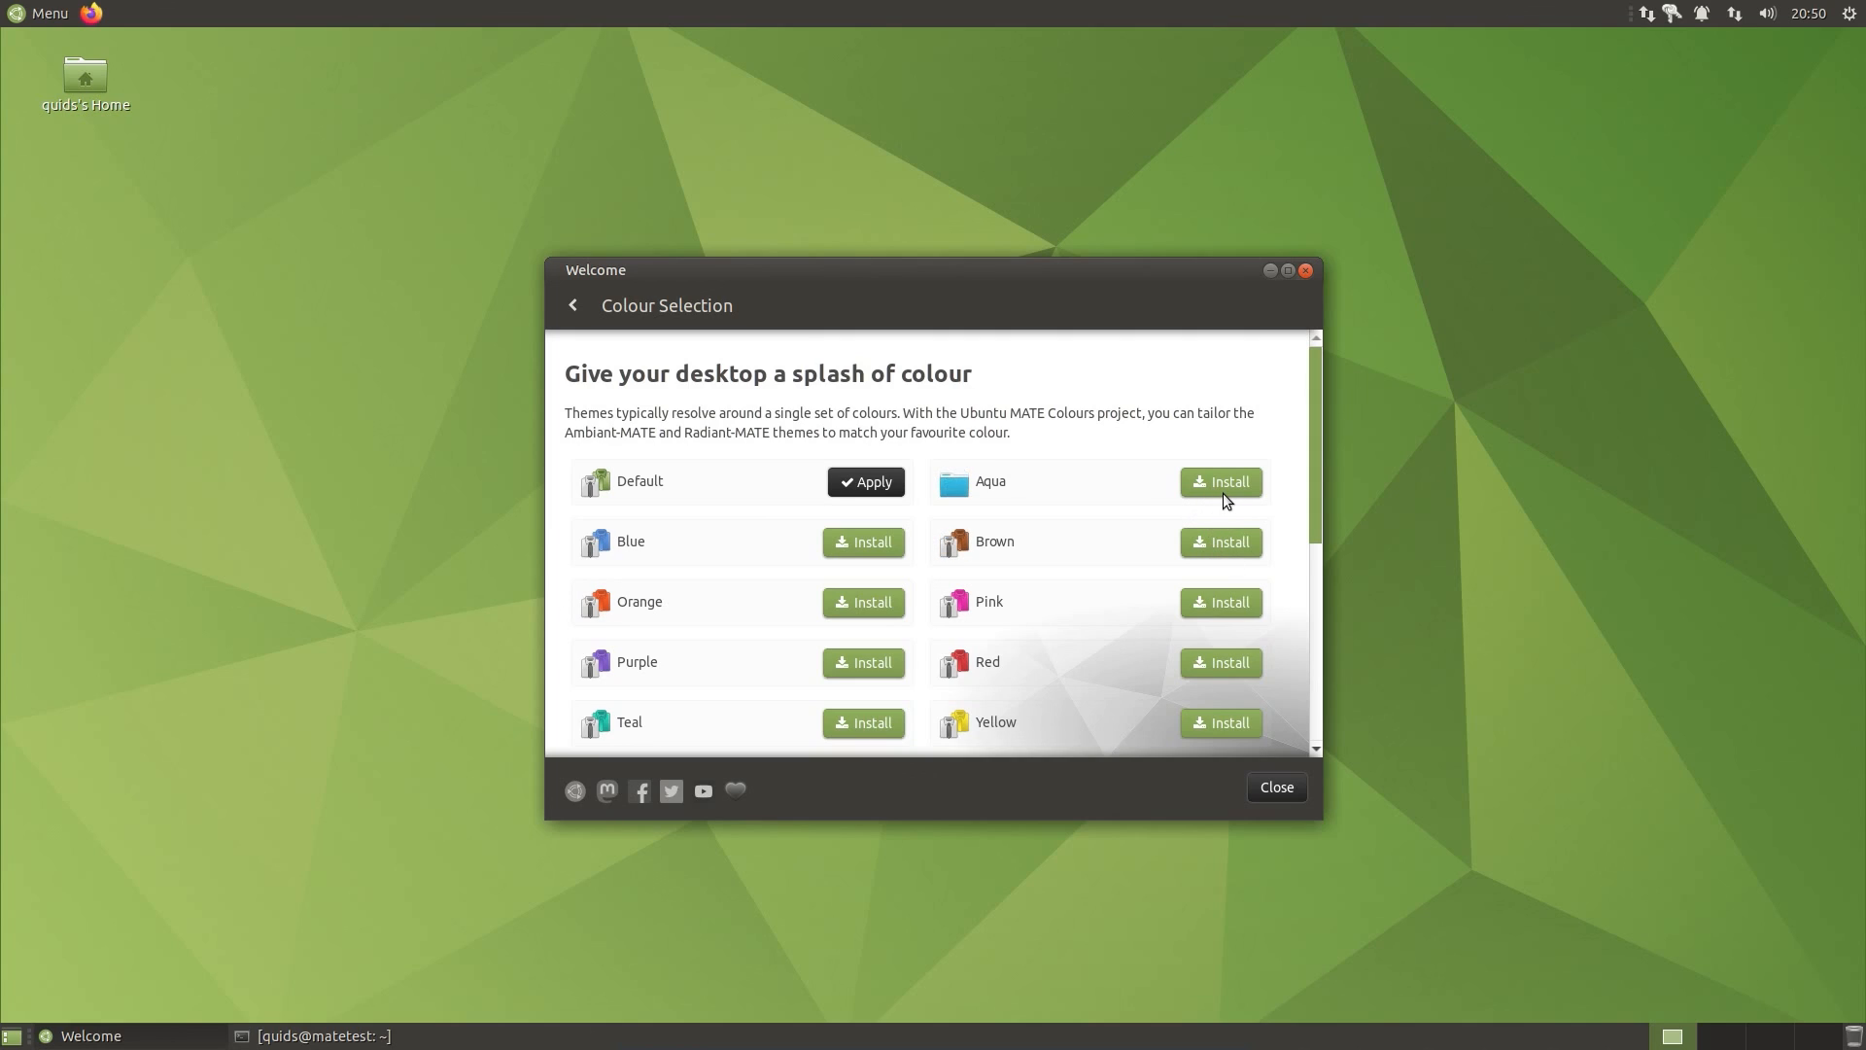
pyautogui.click(1219, 482)
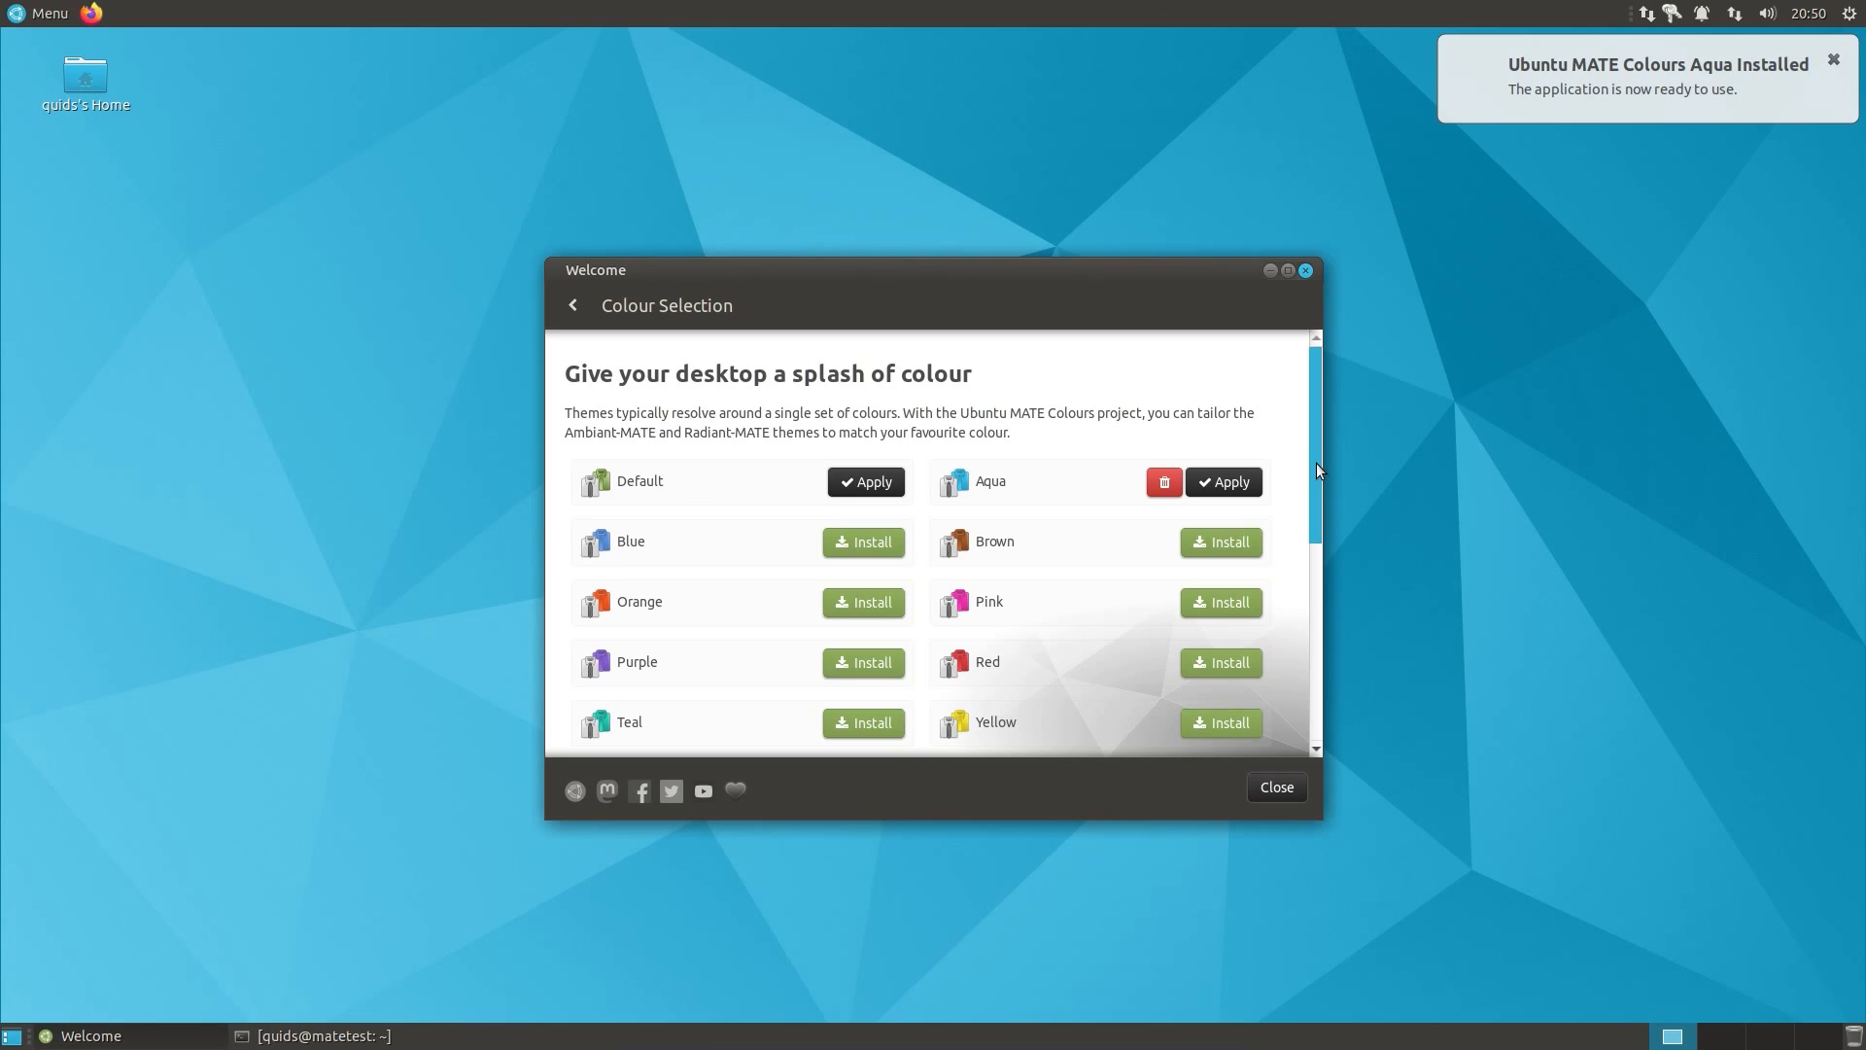
pyautogui.scroll(-3)
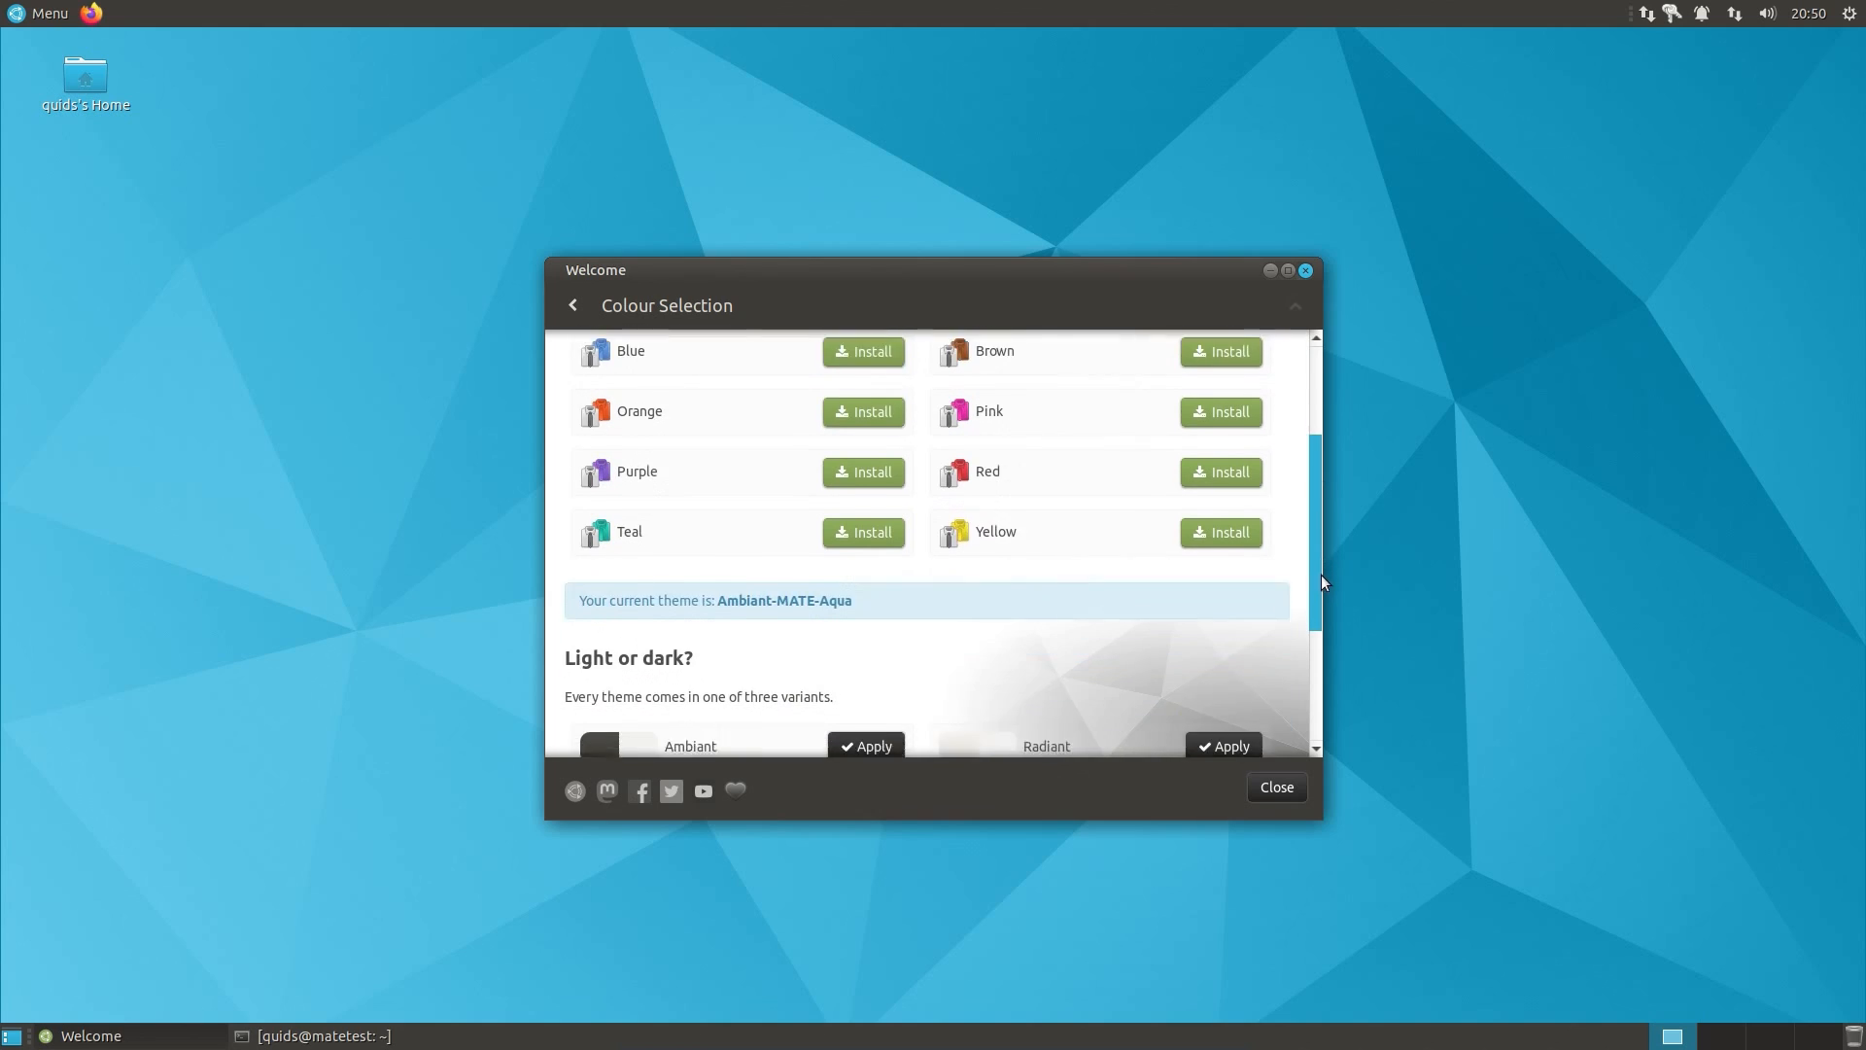
pyautogui.scroll(-3)
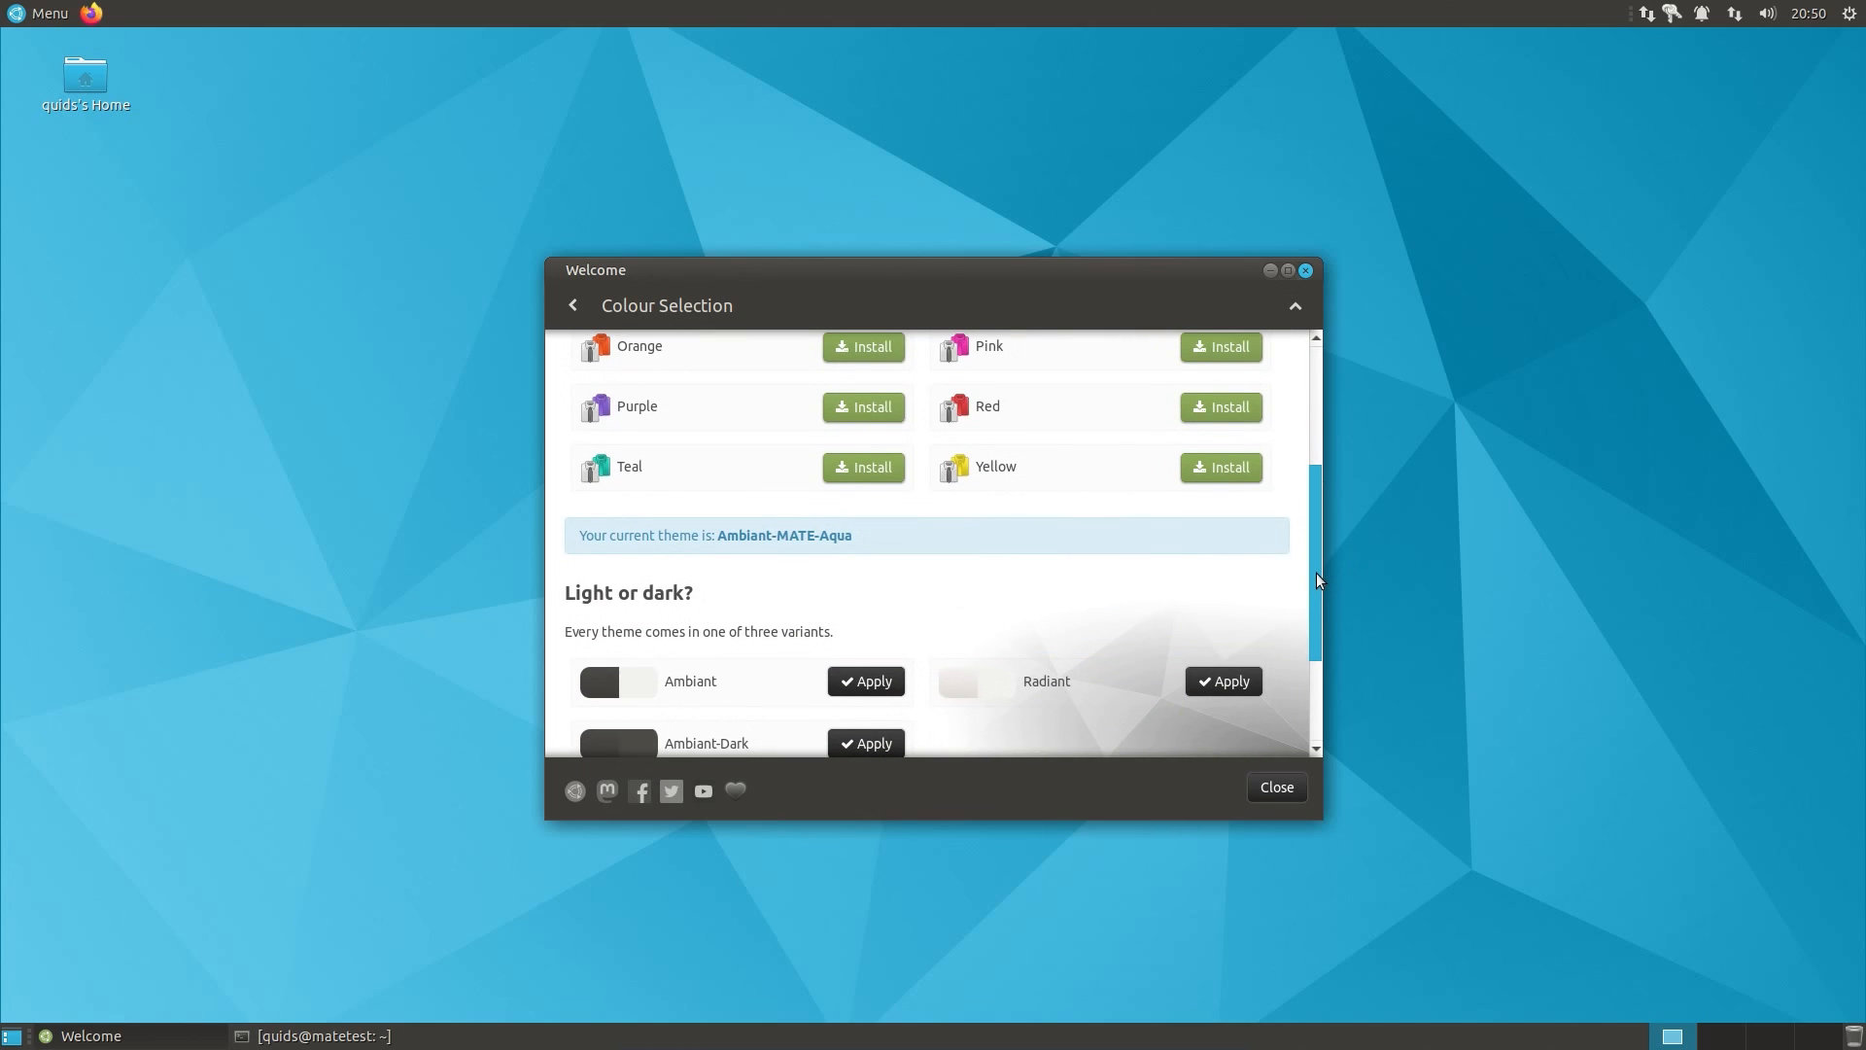
pyautogui.scroll(-3)
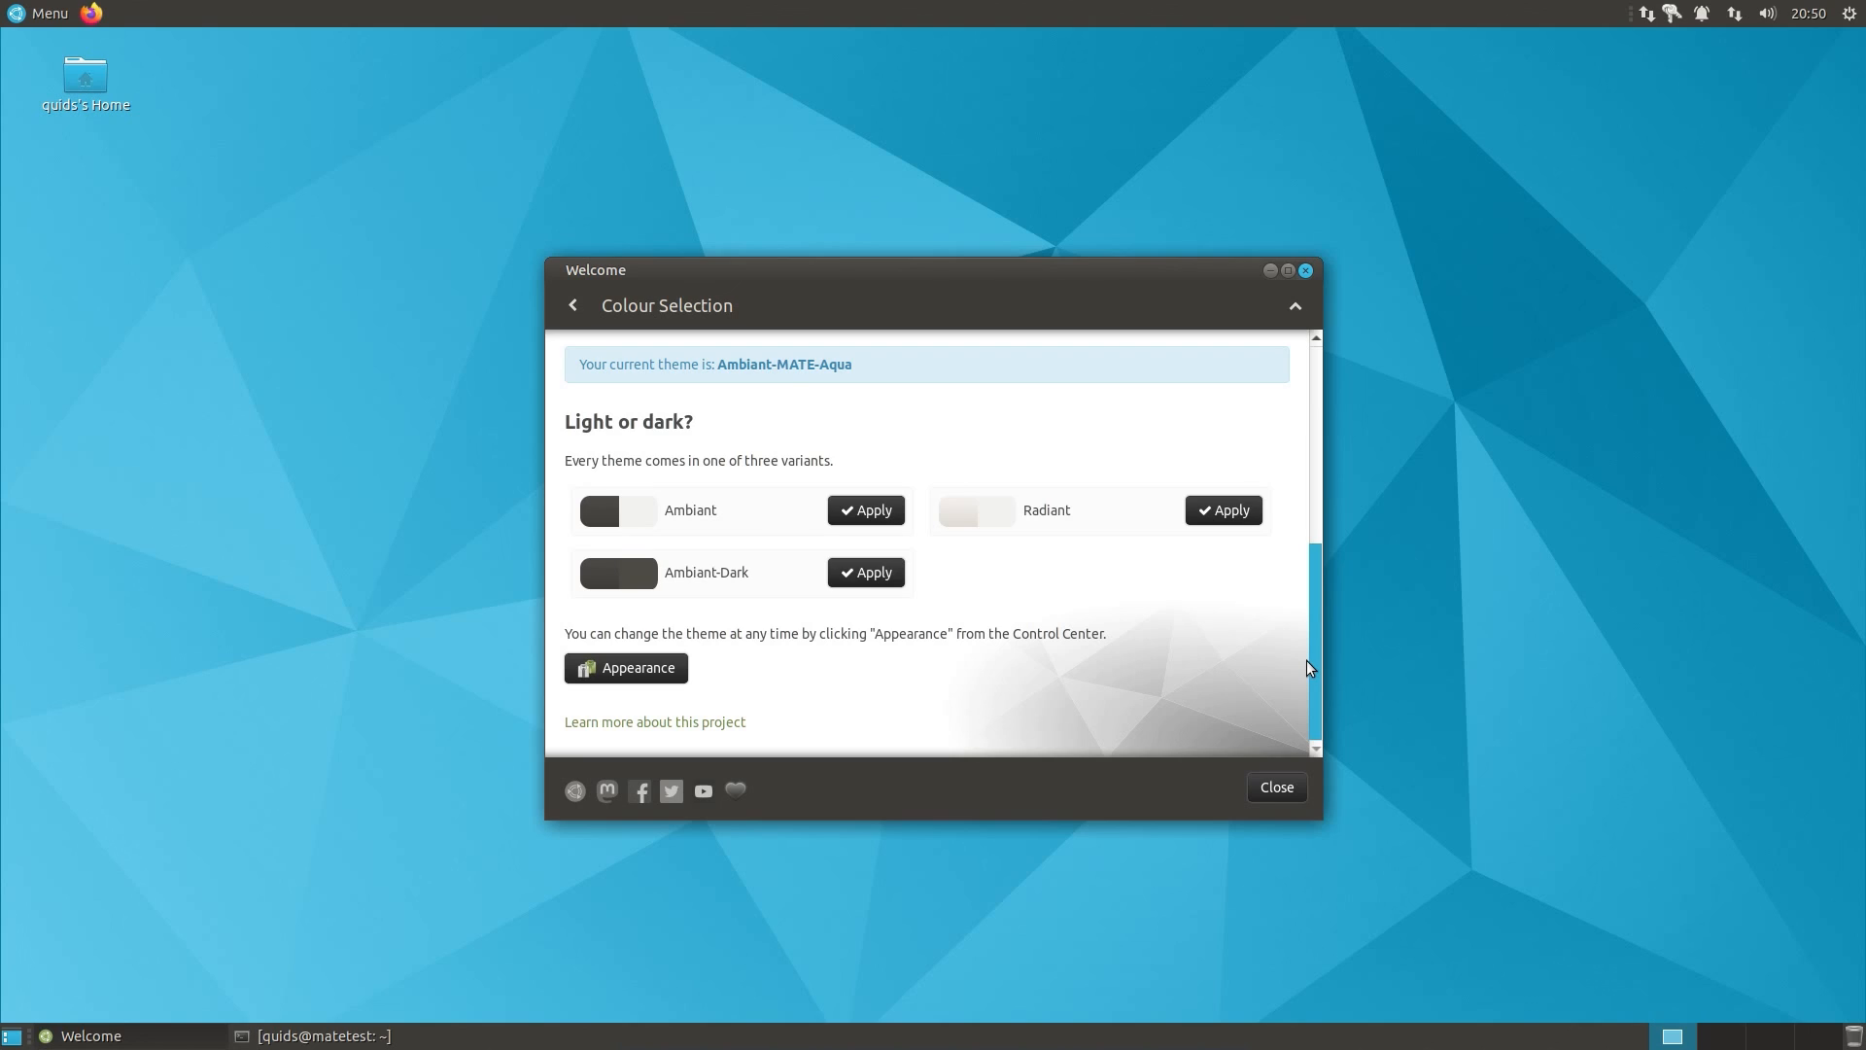
pyautogui.moveTo(865, 572)
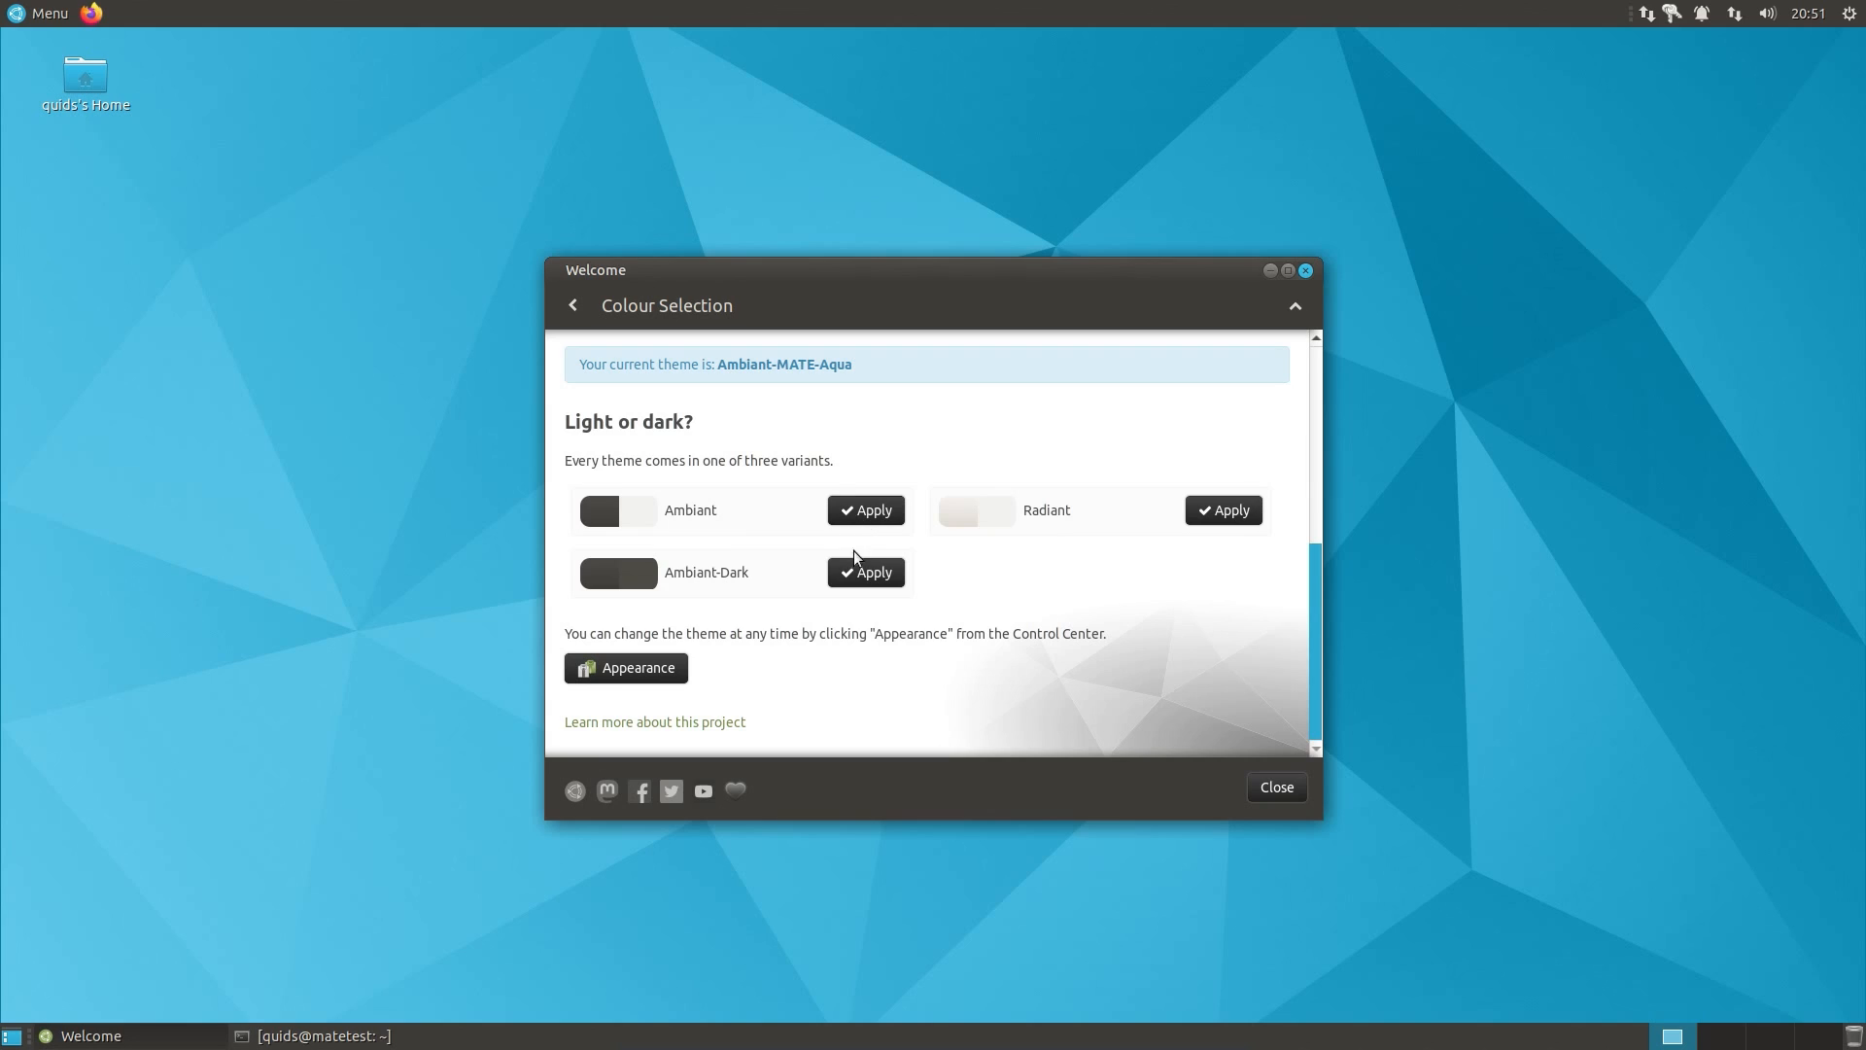
pyautogui.click(865, 573)
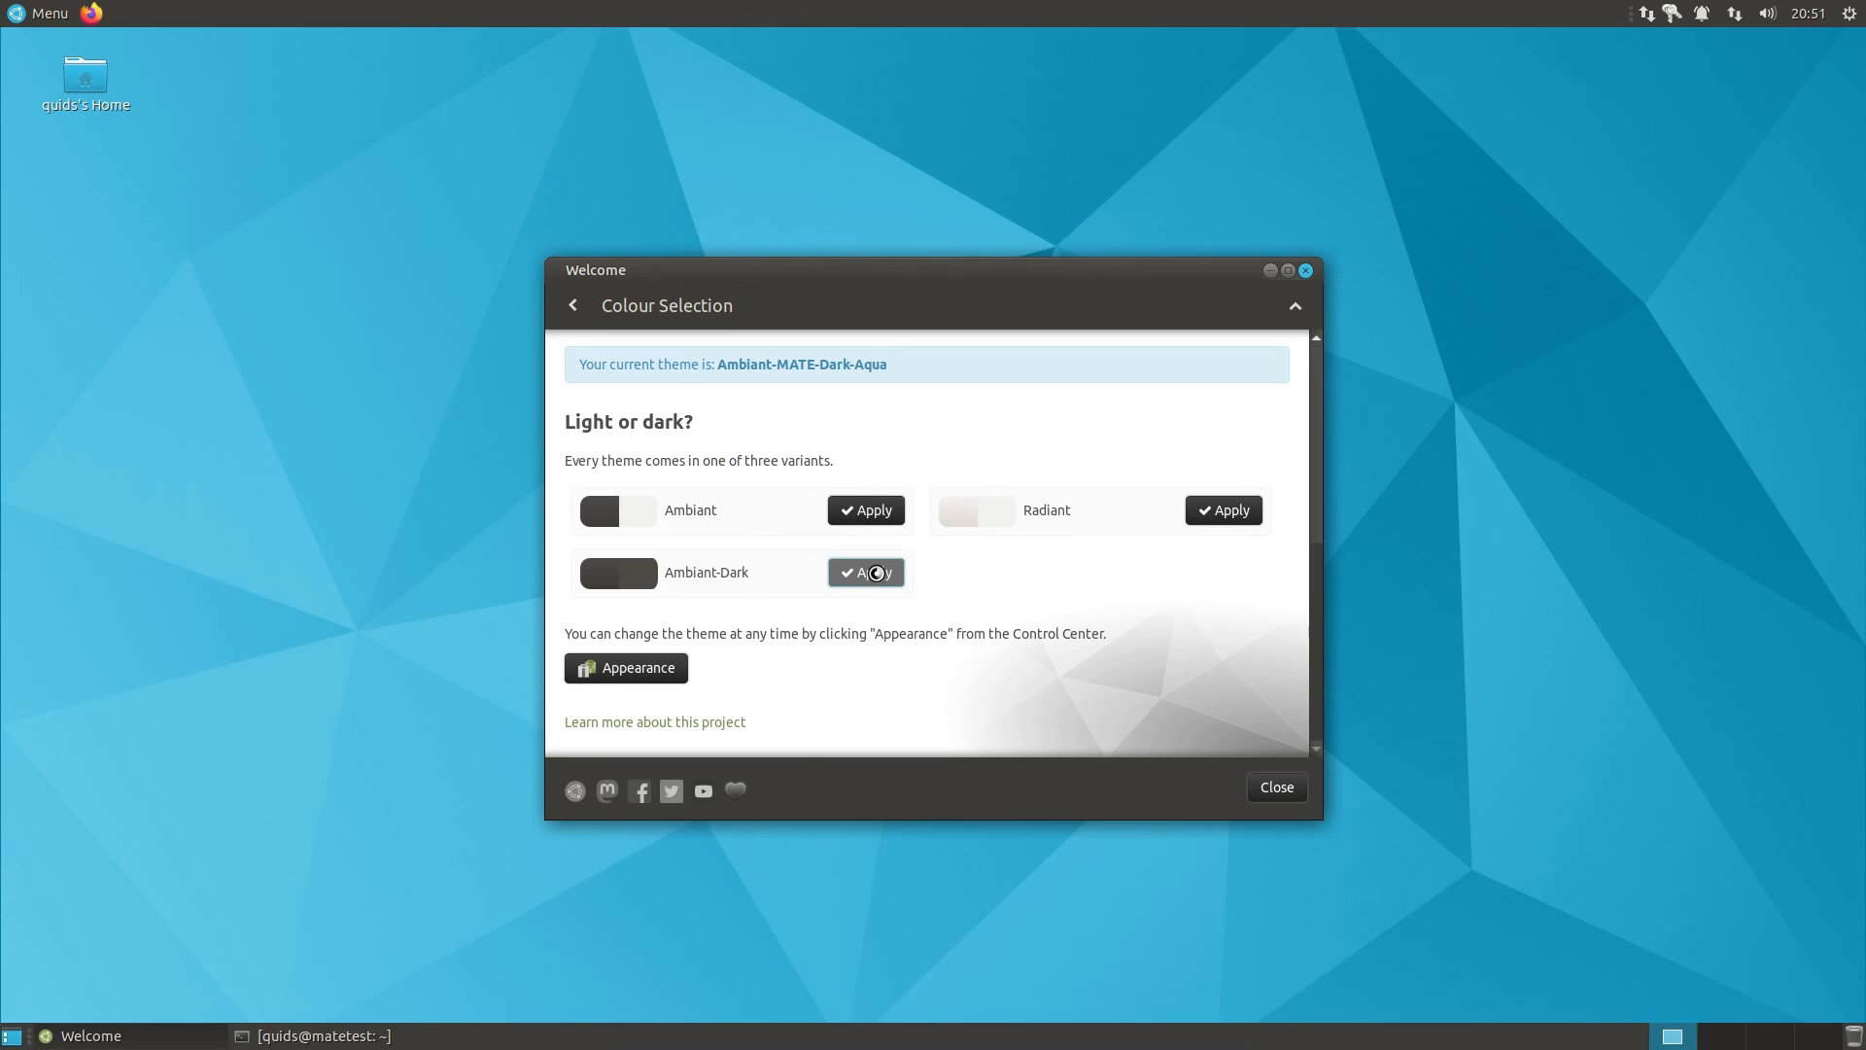
pyautogui.click(865, 572)
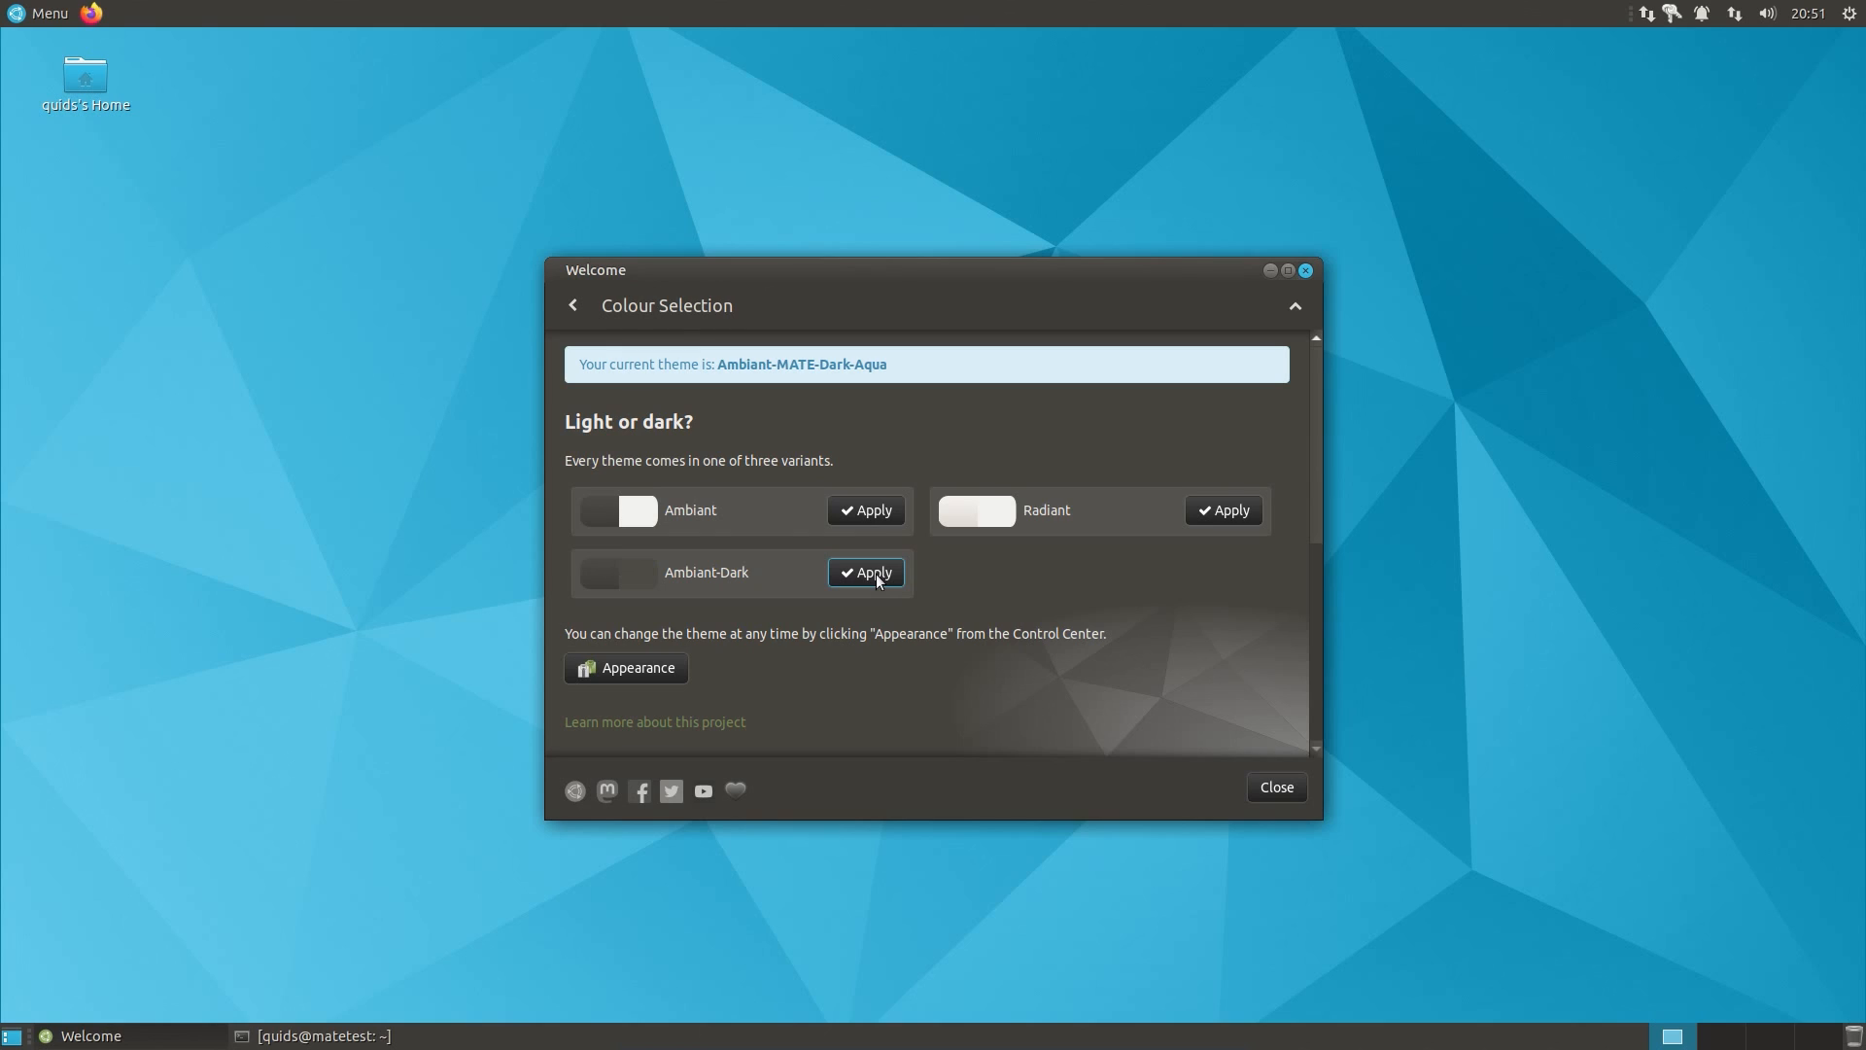
pyautogui.moveTo(1305, 546)
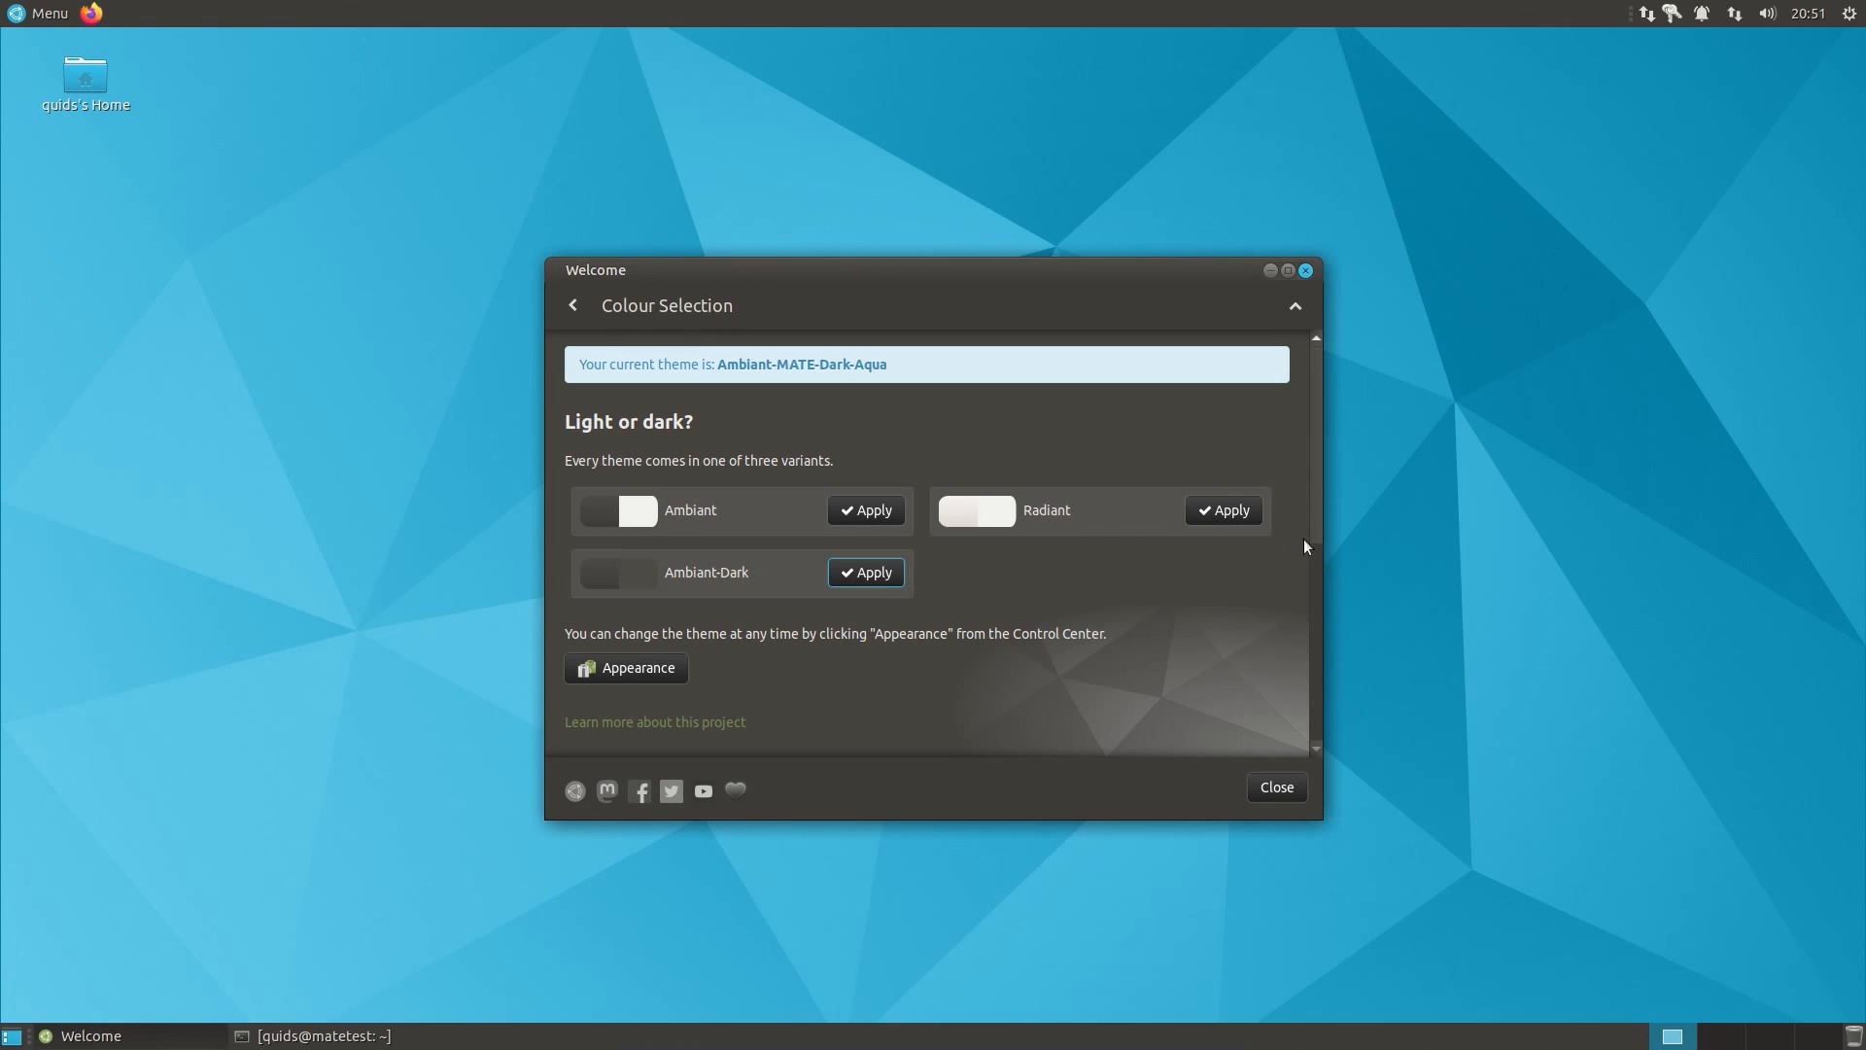
pyautogui.moveTo(1316, 487)
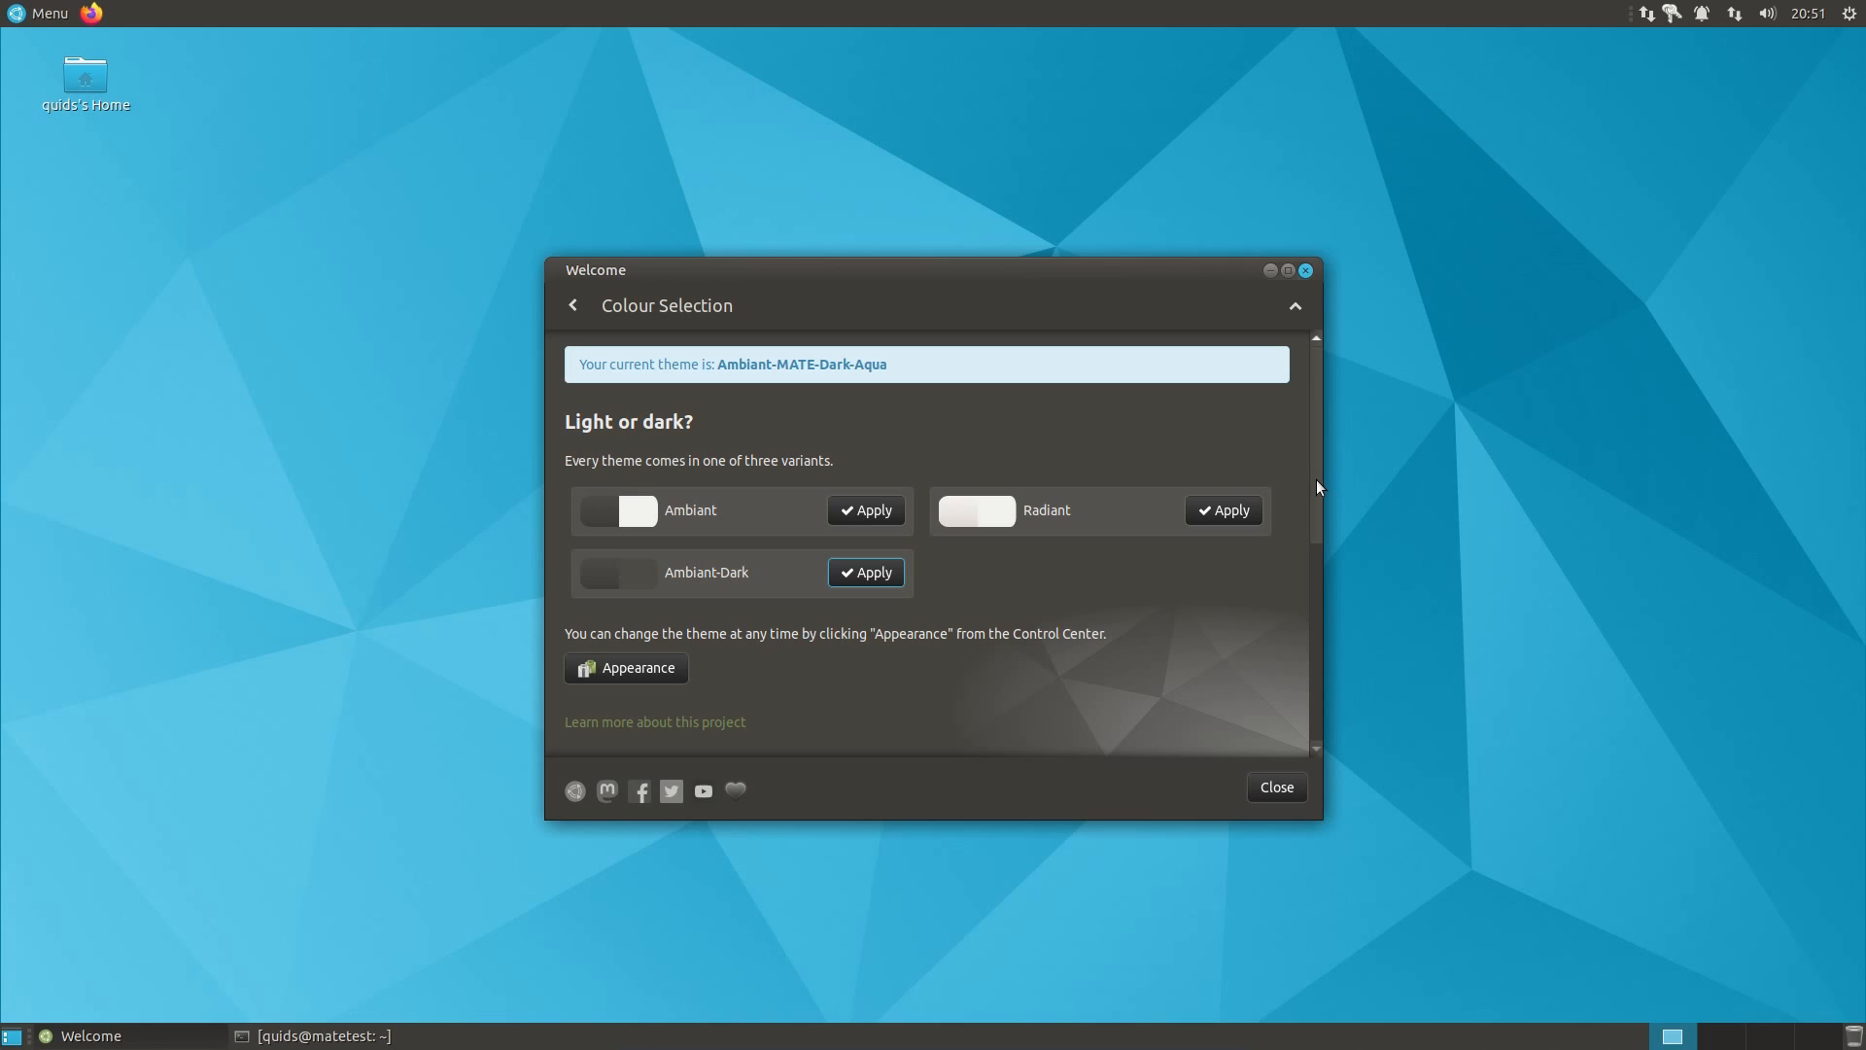
pyautogui.moveTo(883, 520)
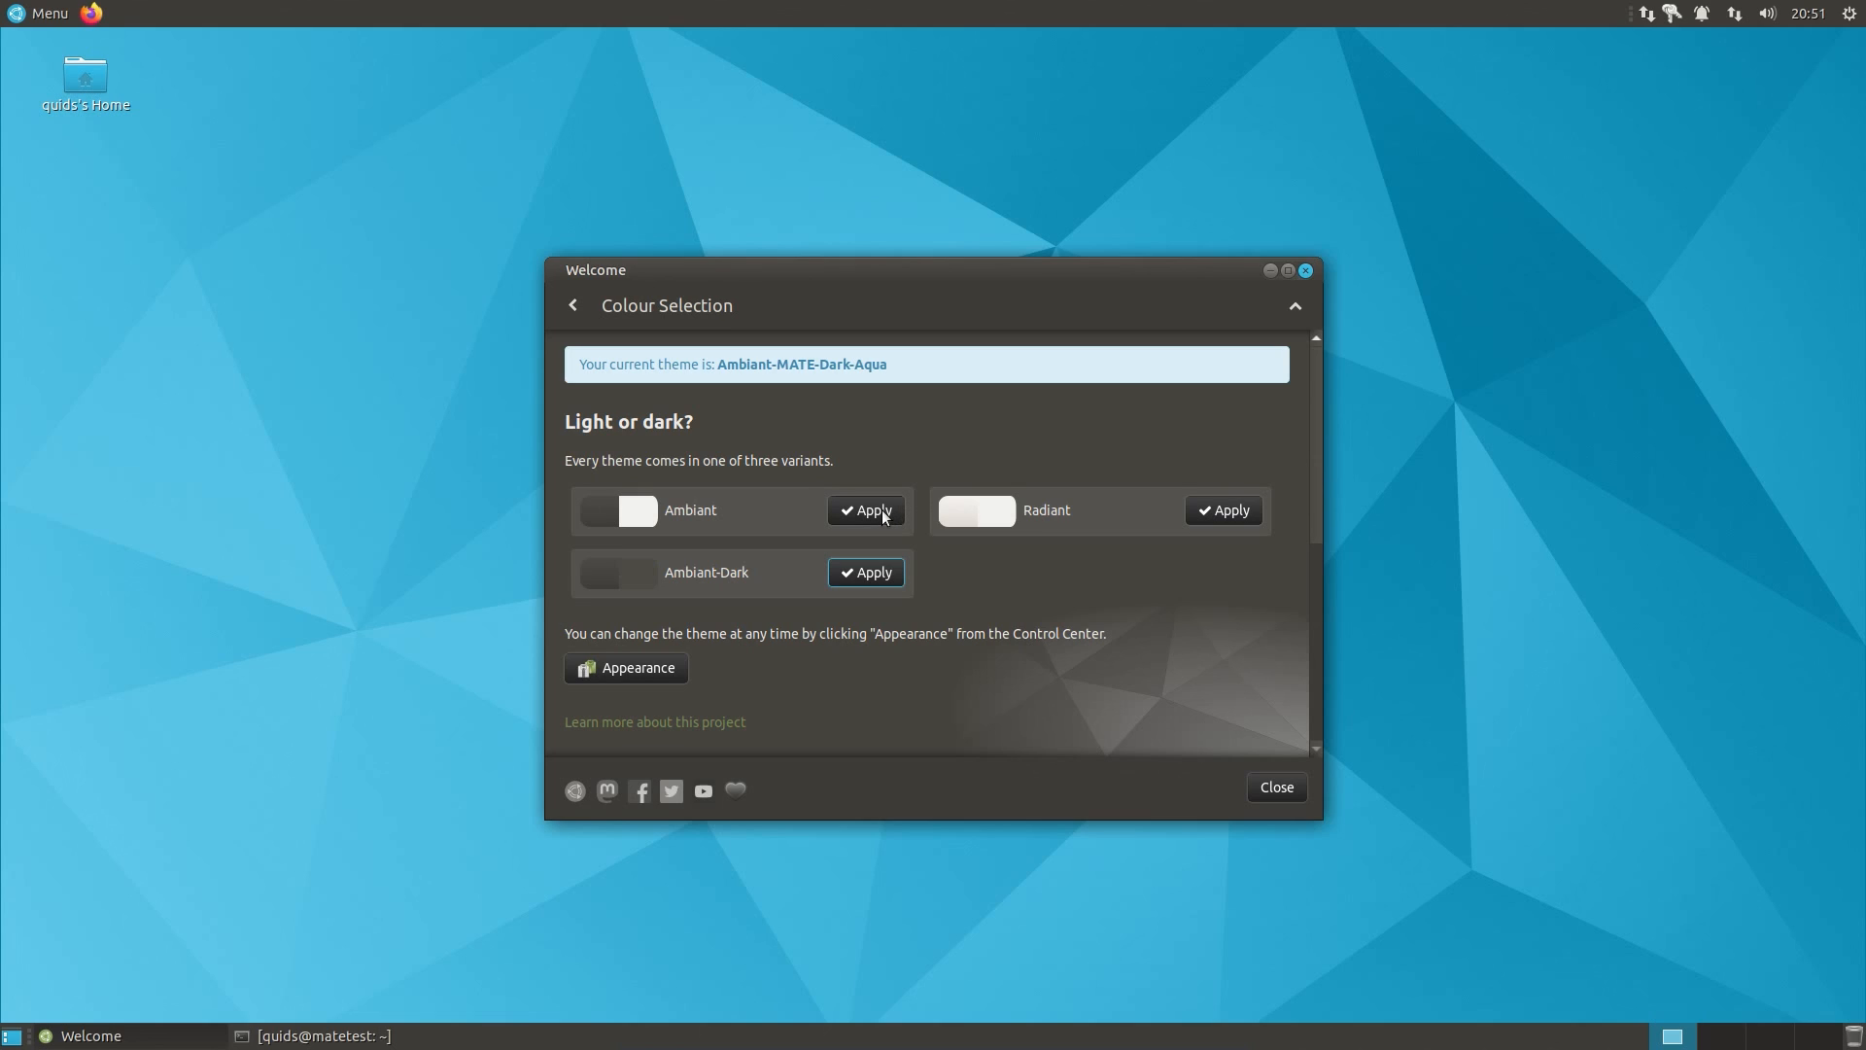
pyautogui.click(865, 509)
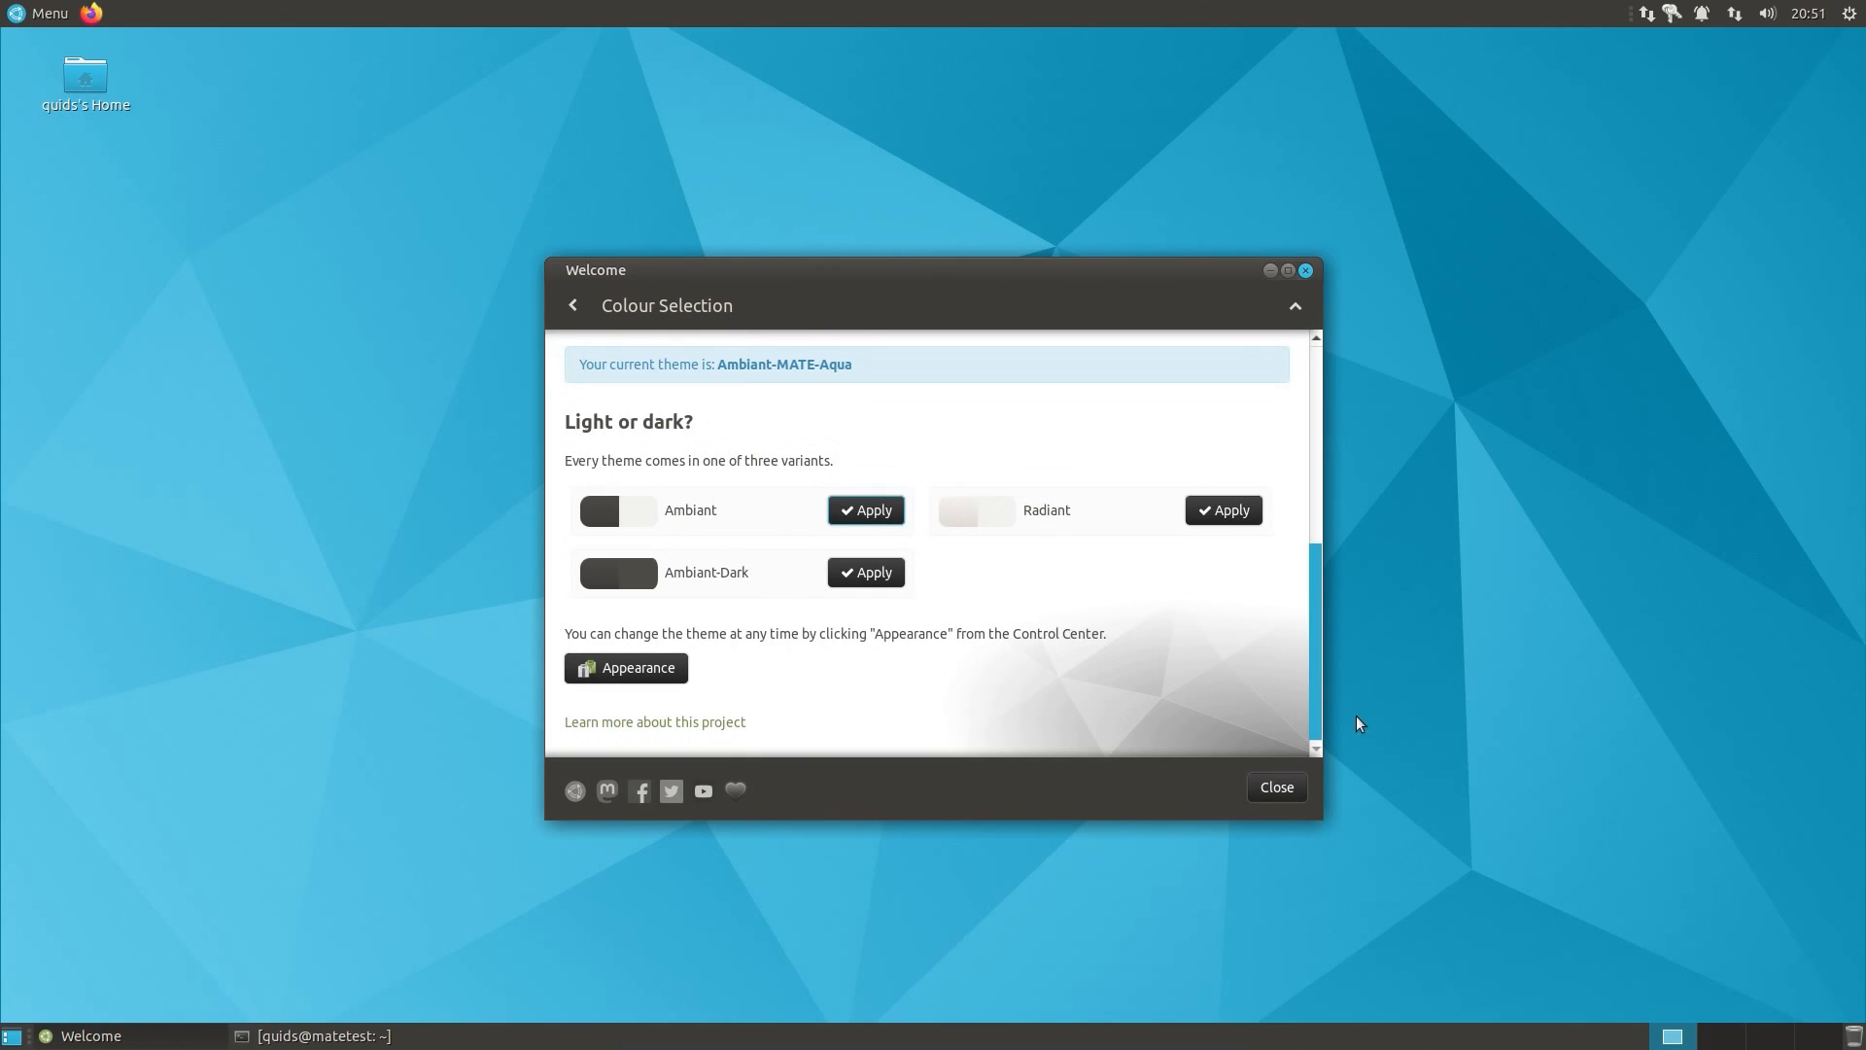
# Step: Revisit Colour Selection showing Aqua installed, then return to the main menu
pyautogui.click(573, 306)
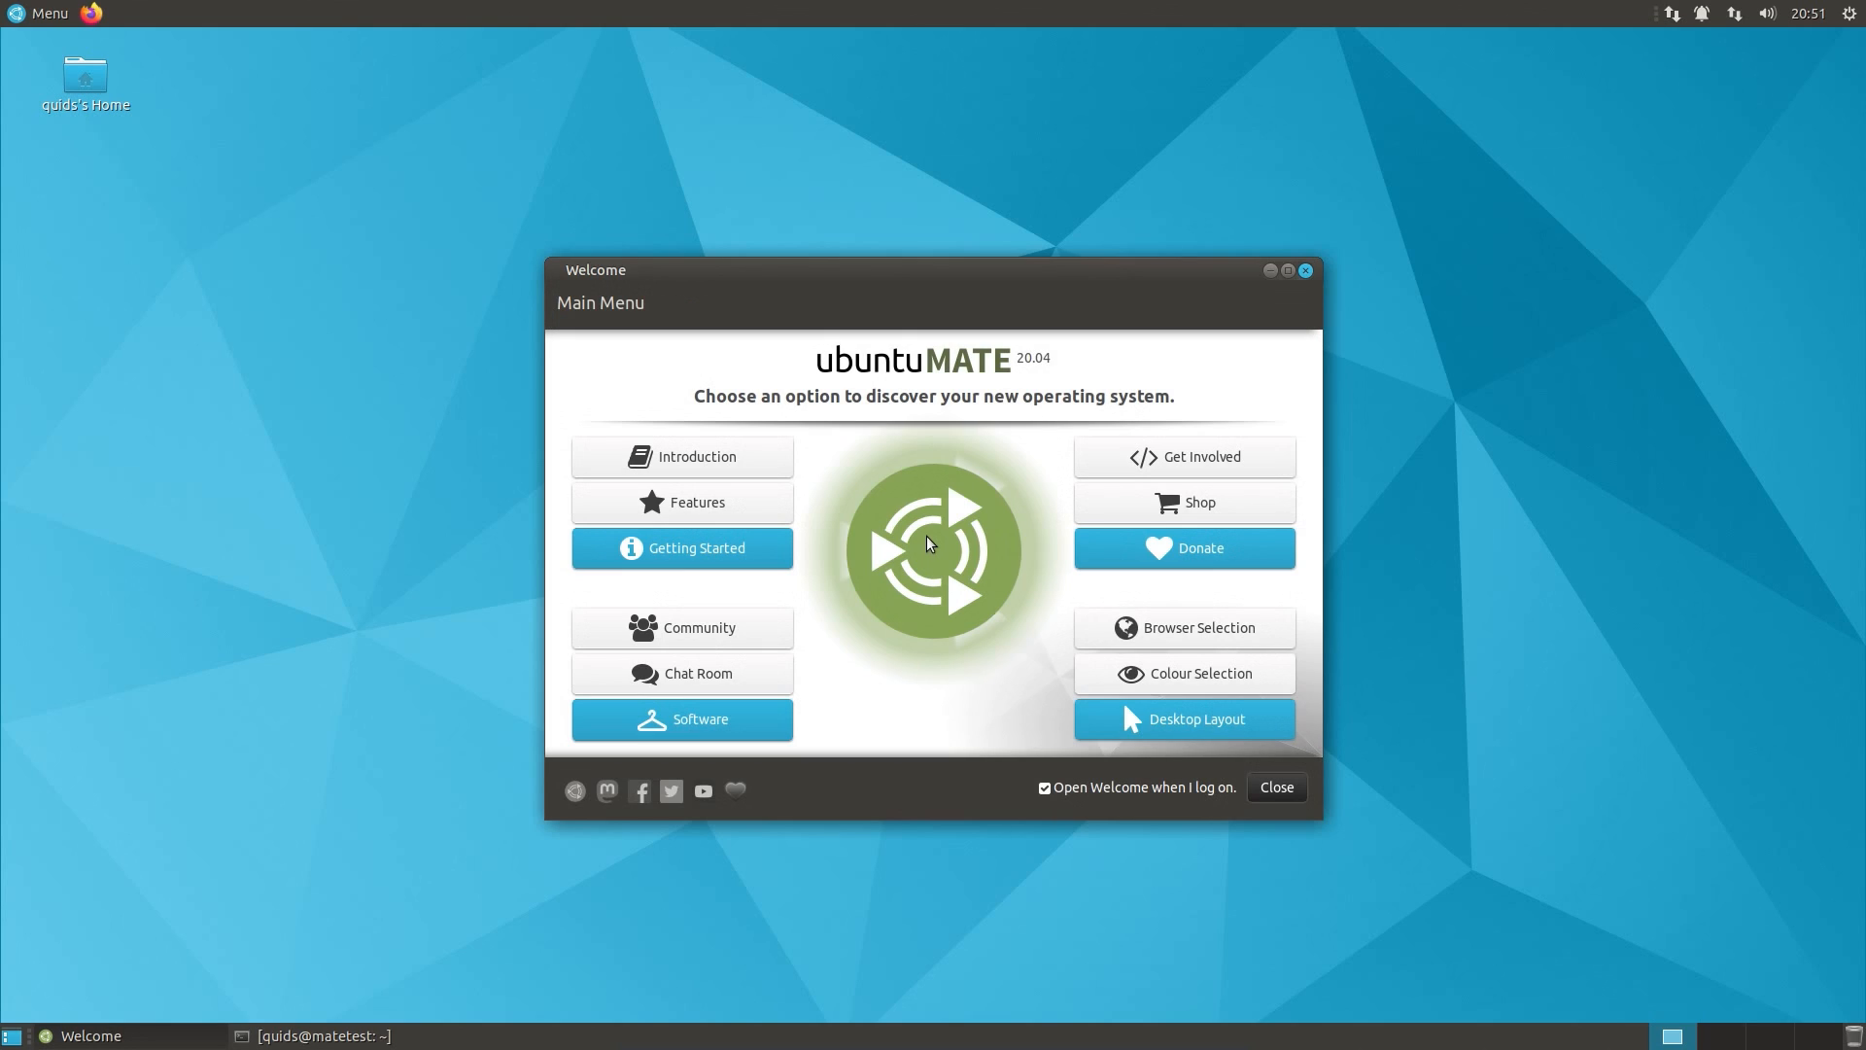
pyautogui.moveTo(938, 550)
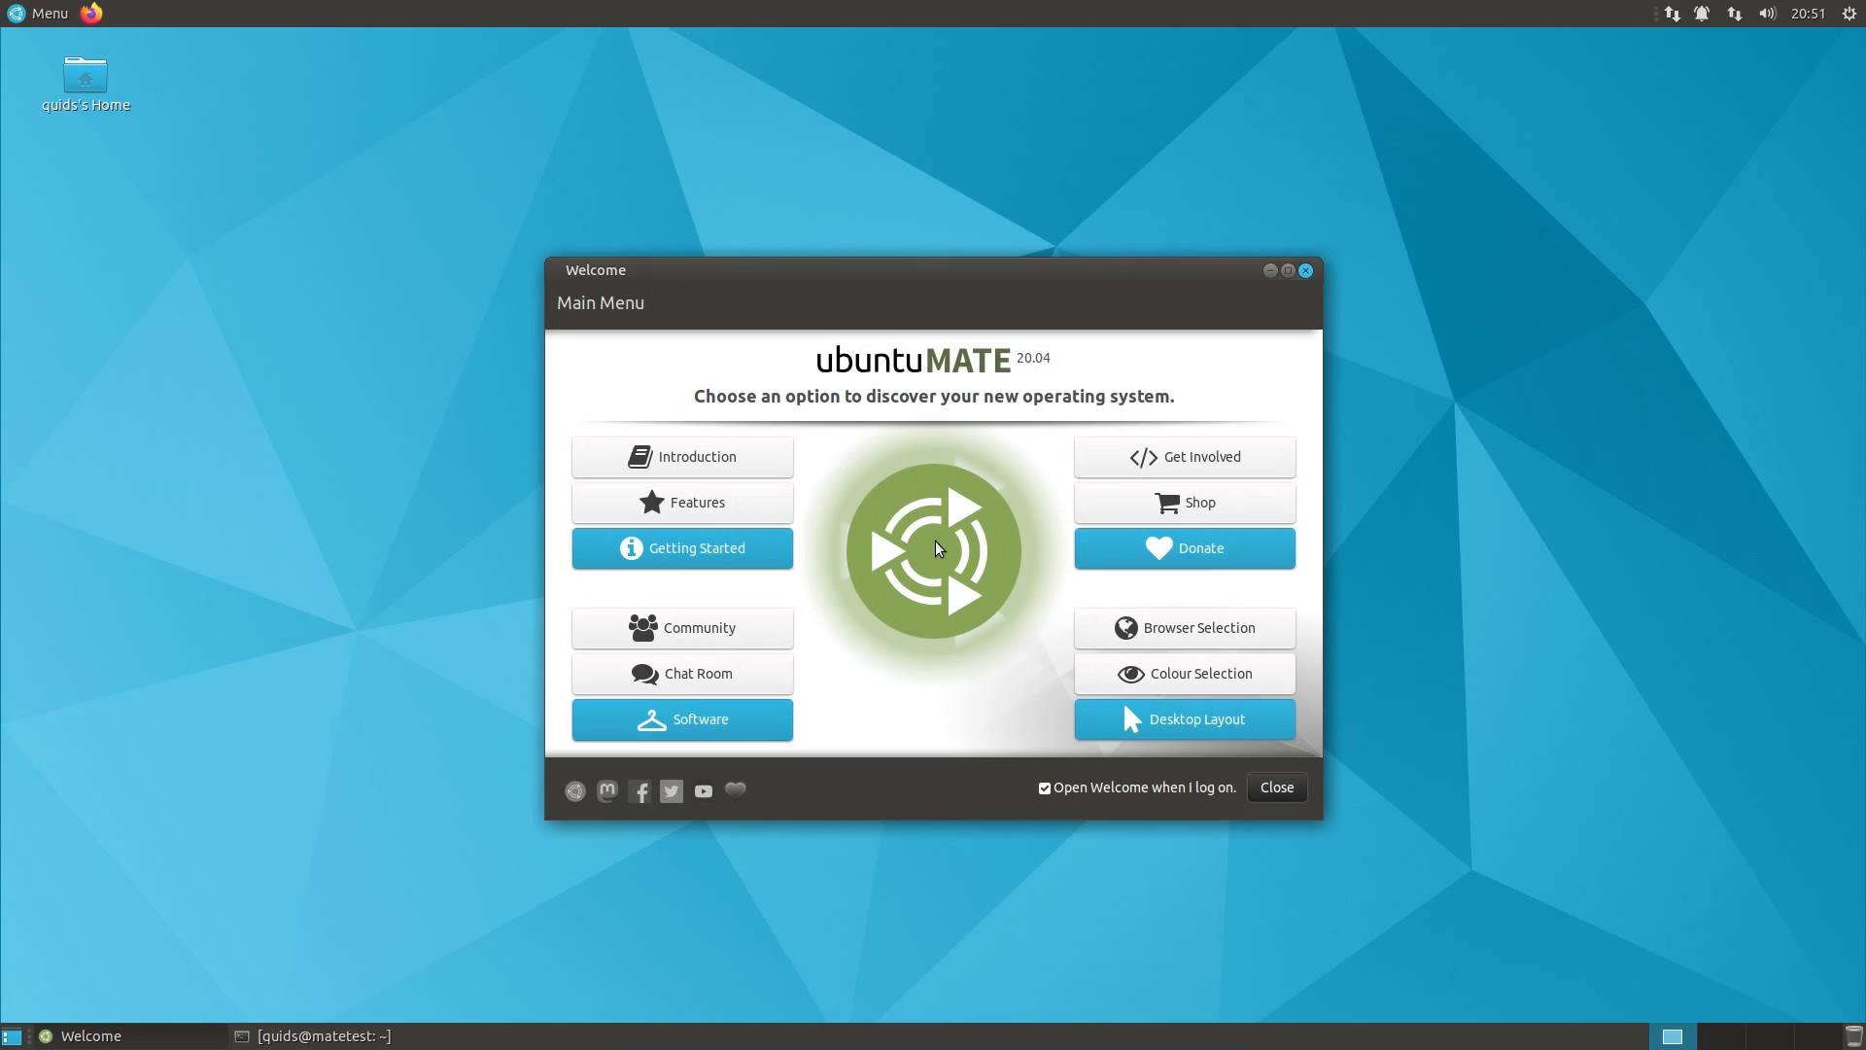
pyautogui.click(1183, 672)
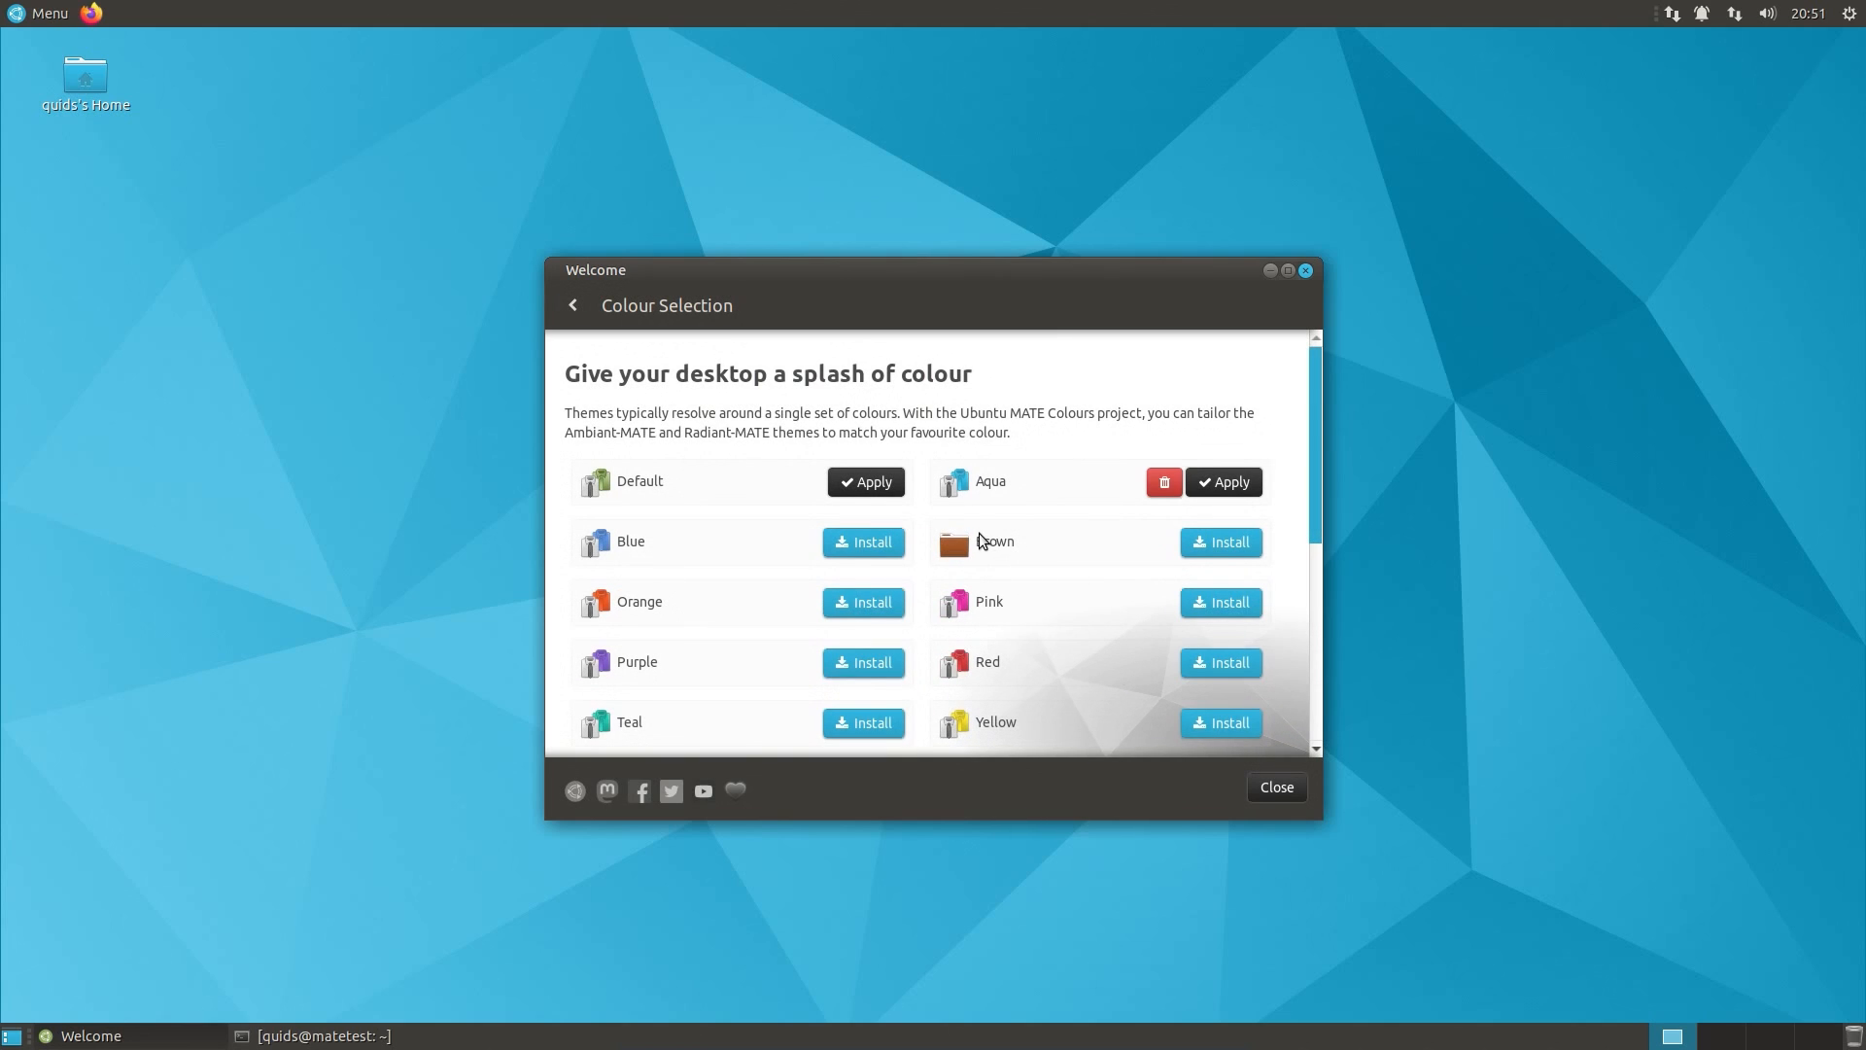
pyautogui.click(573, 304)
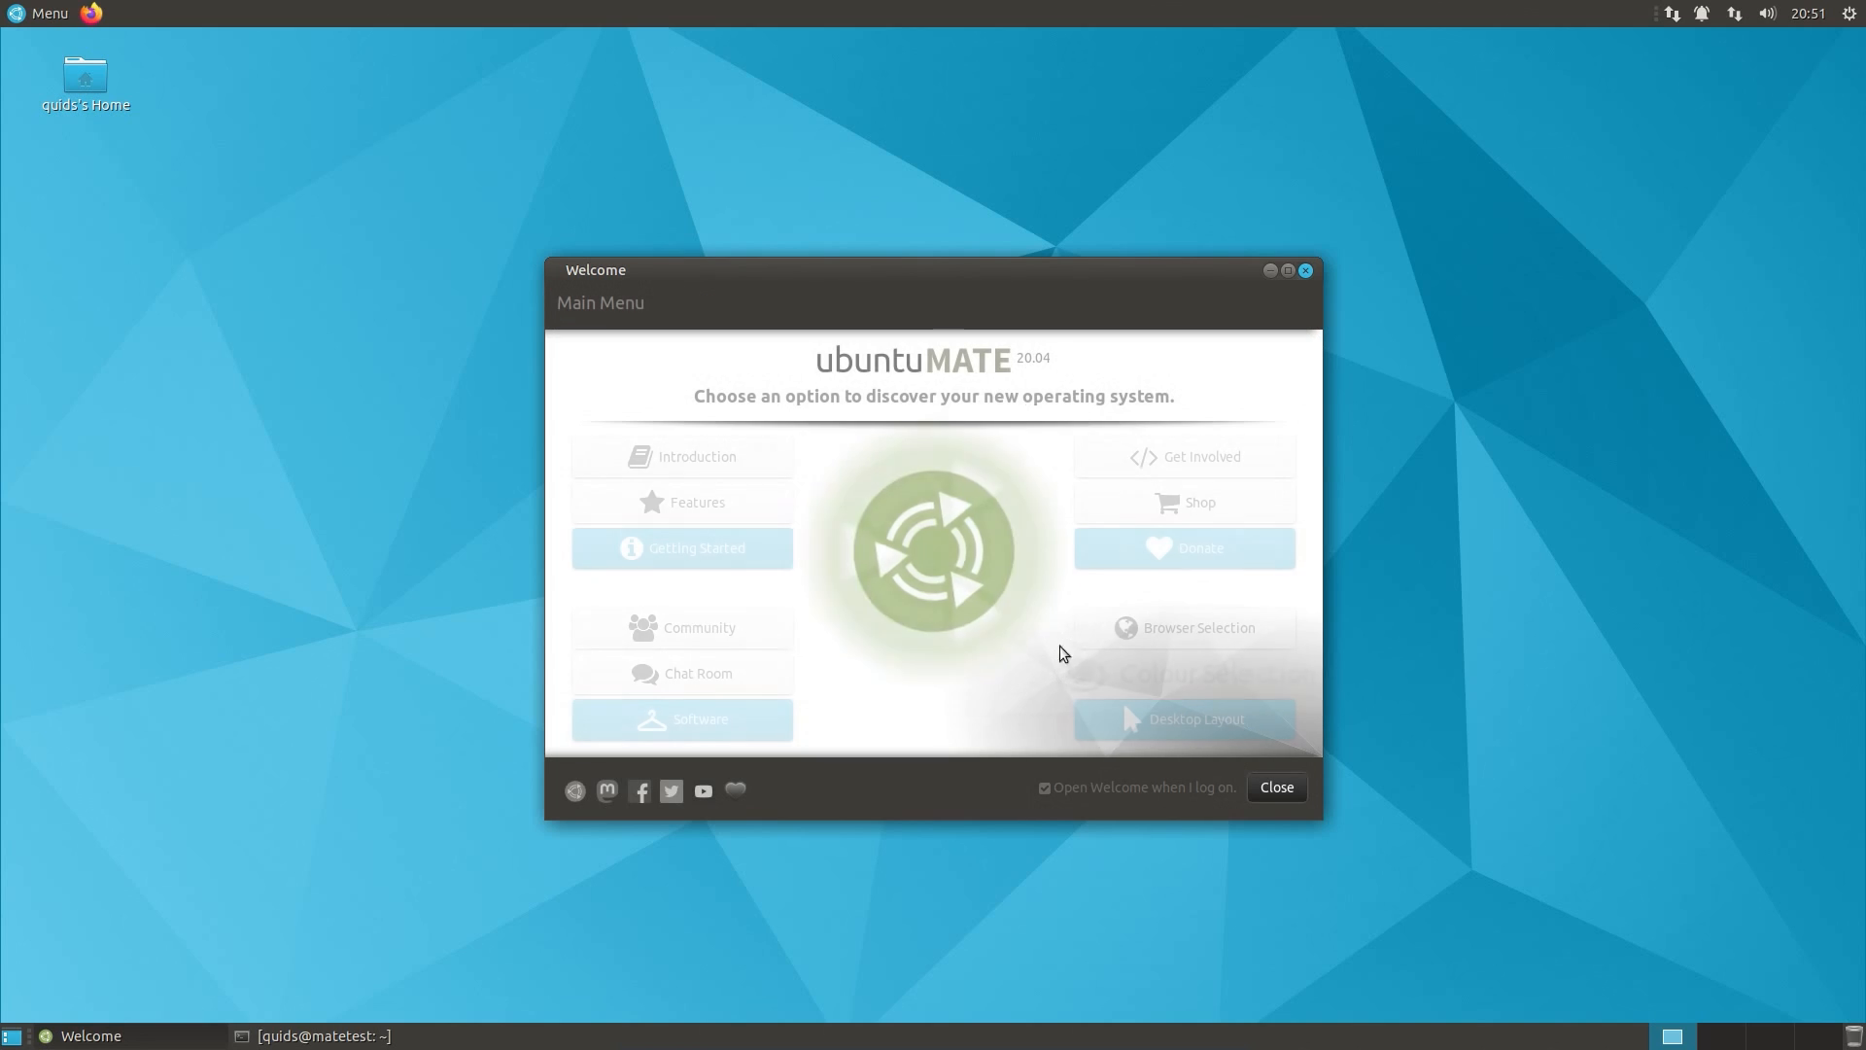
# Step: Open Desktop Layout and use Show More to reveal layouts beyond Familiar
pyautogui.click(1194, 717)
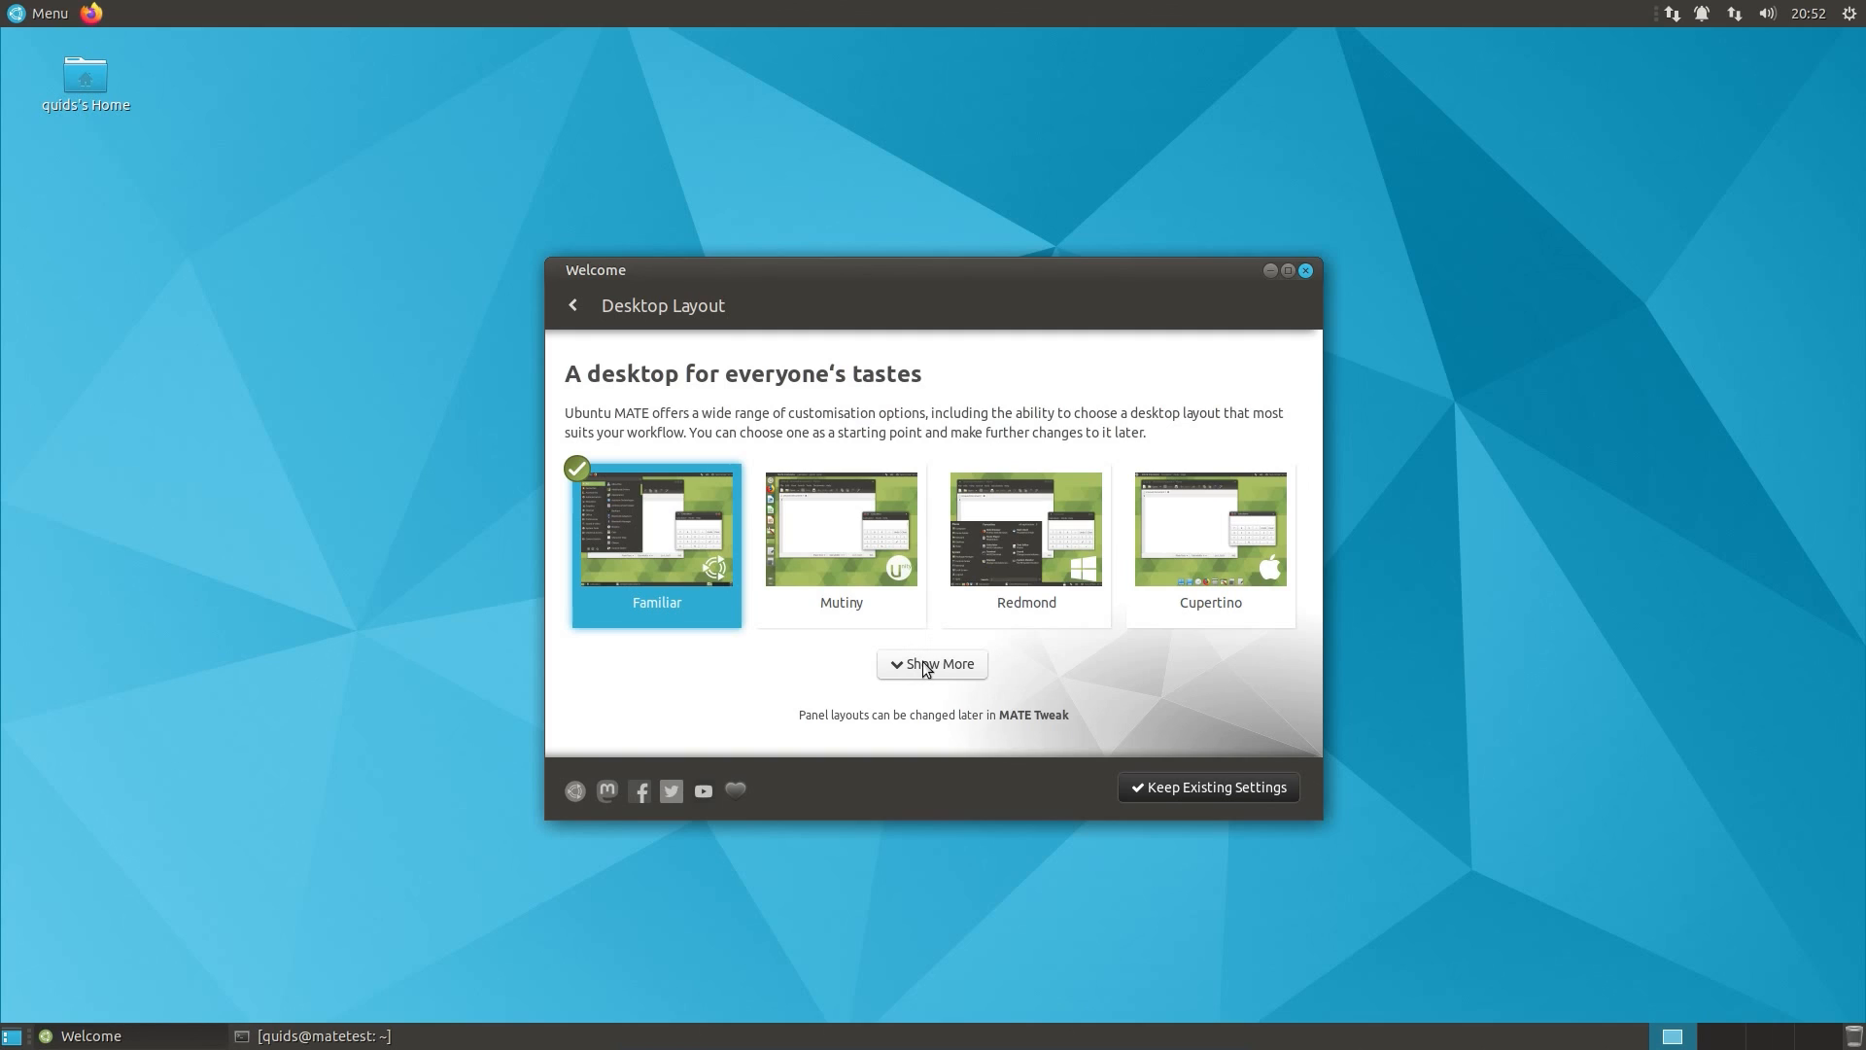
pyautogui.click(931, 664)
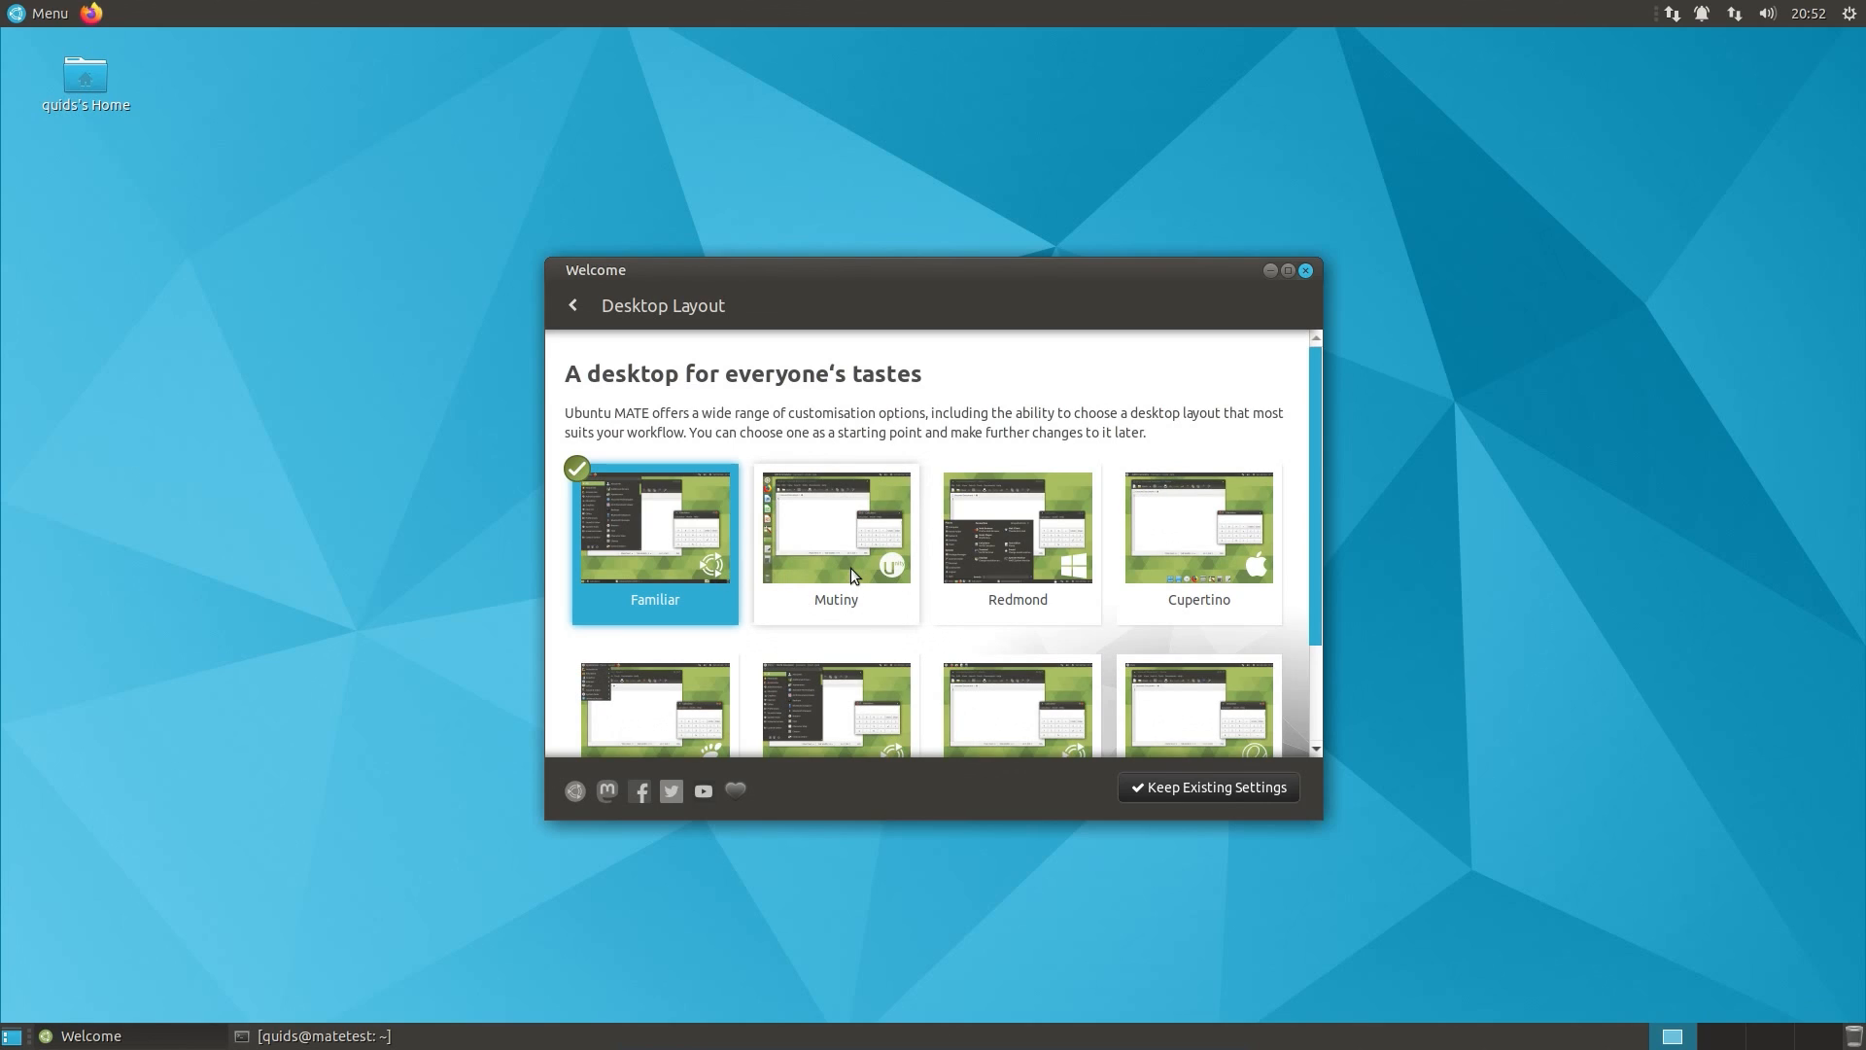
pyautogui.moveTo(891, 577)
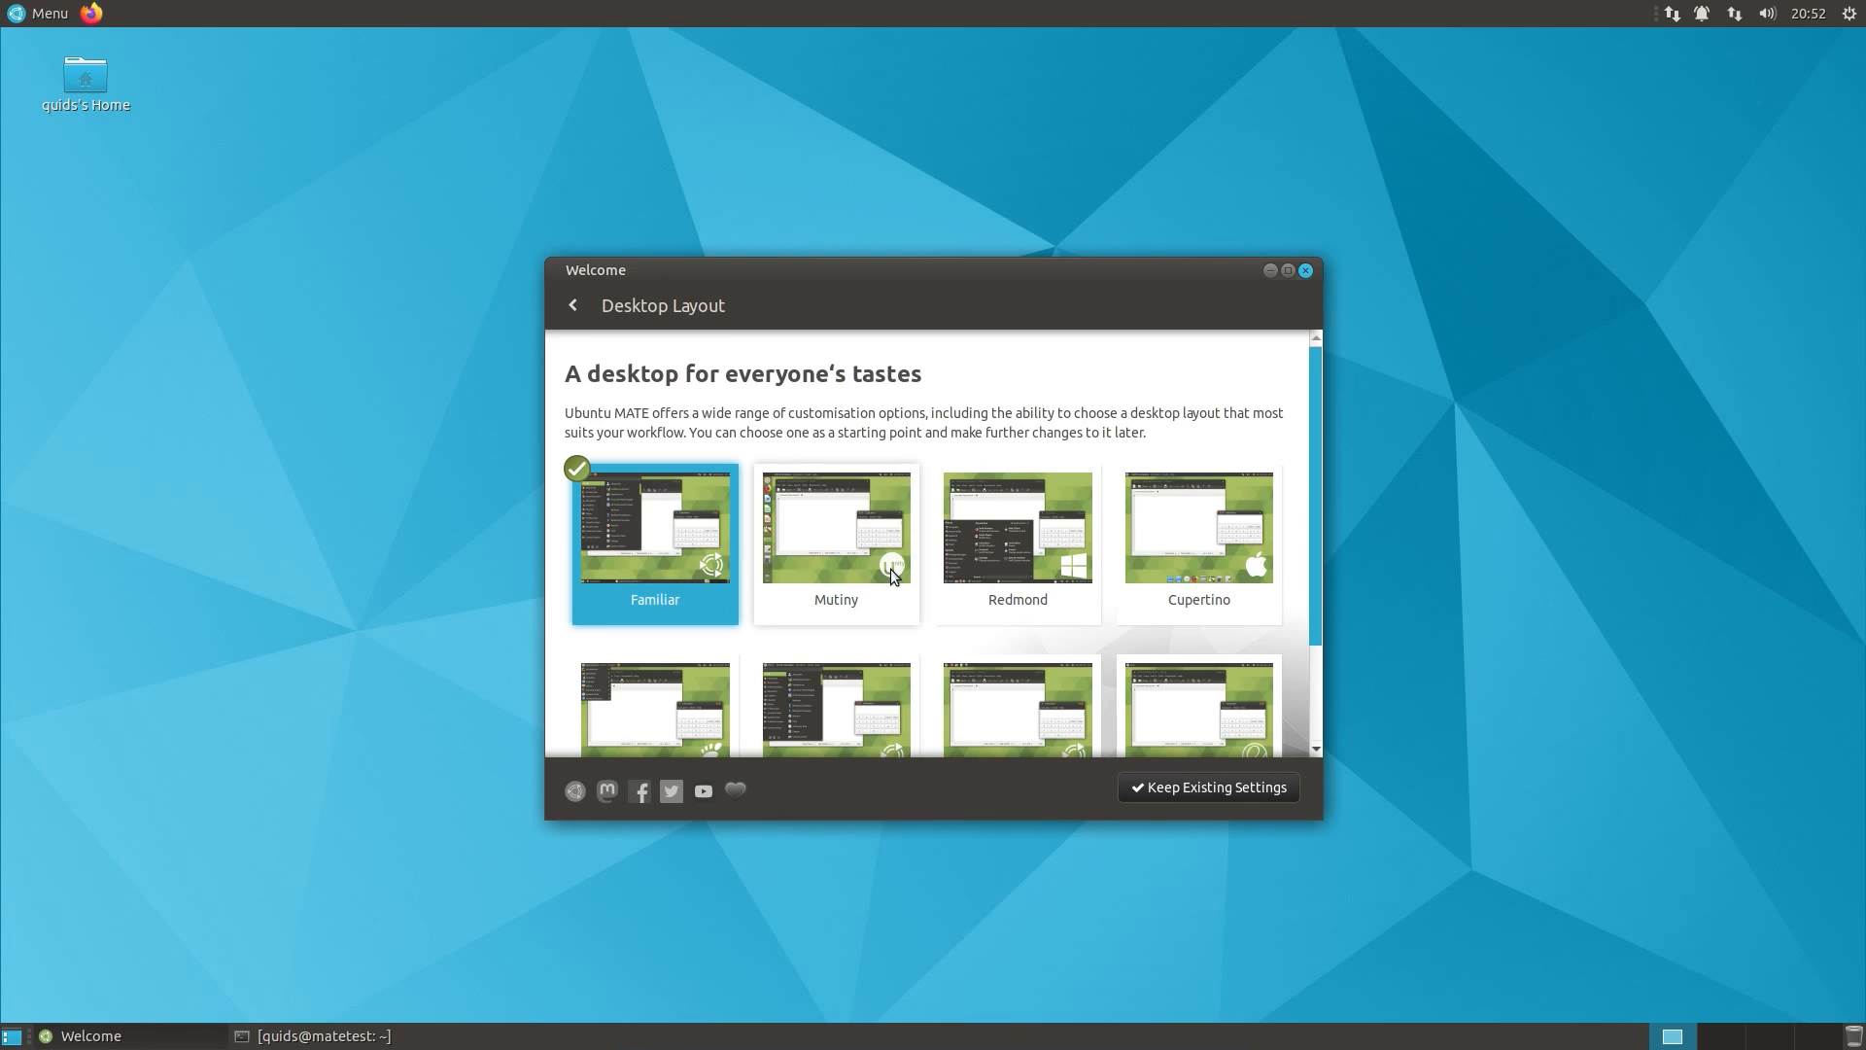
pyautogui.moveTo(892, 580)
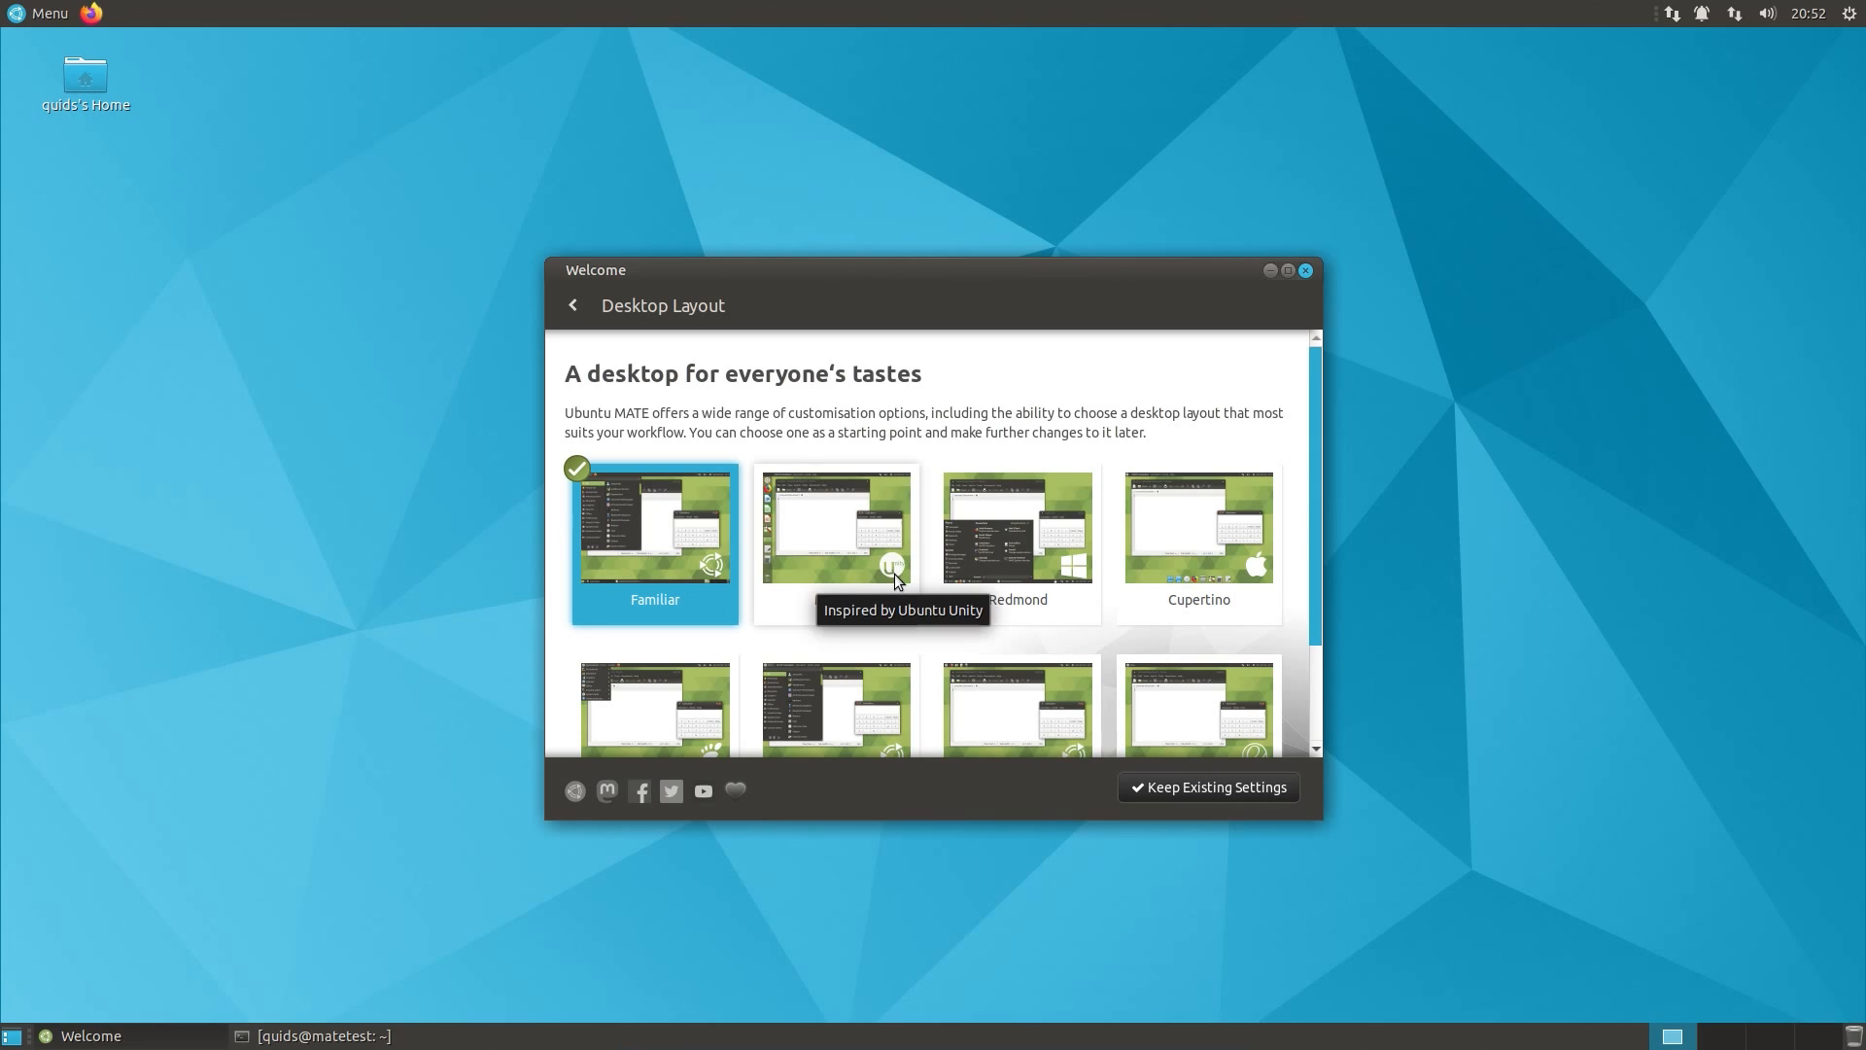
pyautogui.moveTo(1071, 571)
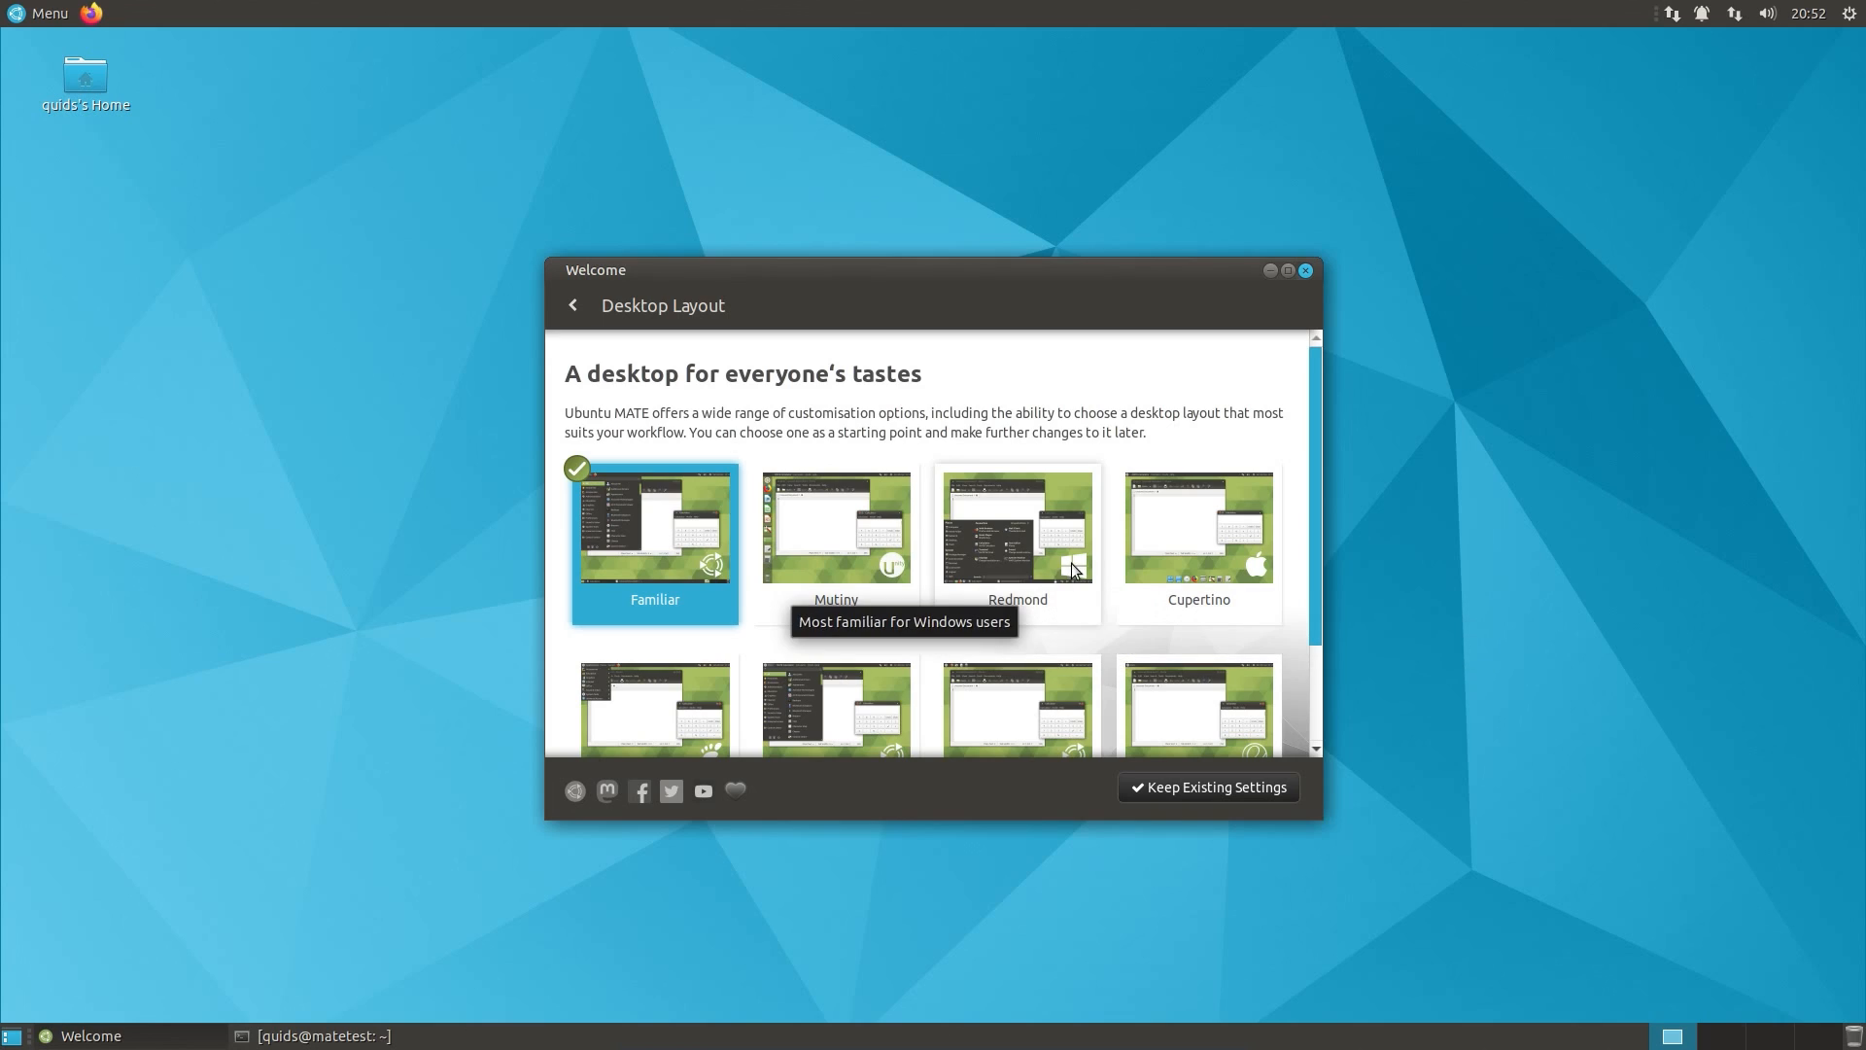
pyautogui.moveTo(1231, 599)
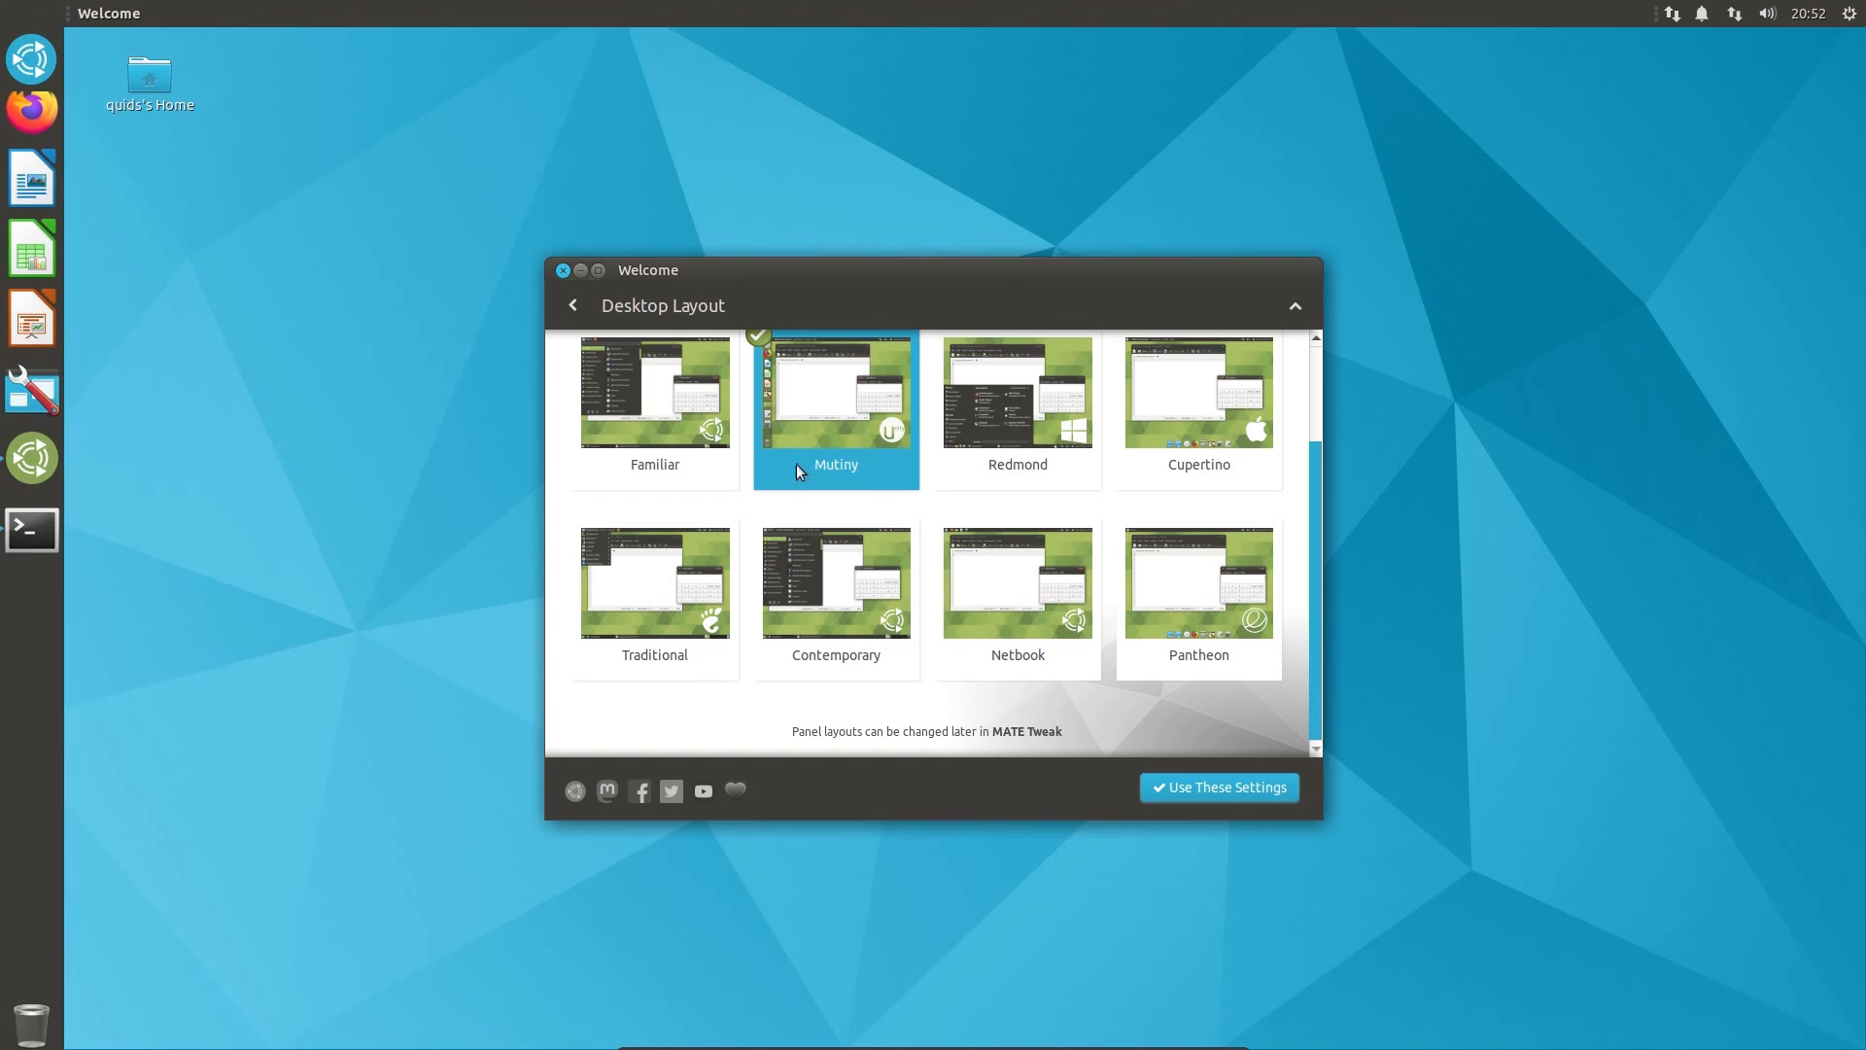
# Step: Hide the Welcome window and launch LibreOffice Writer from the Mutiny launcher
pyautogui.click(1217, 786)
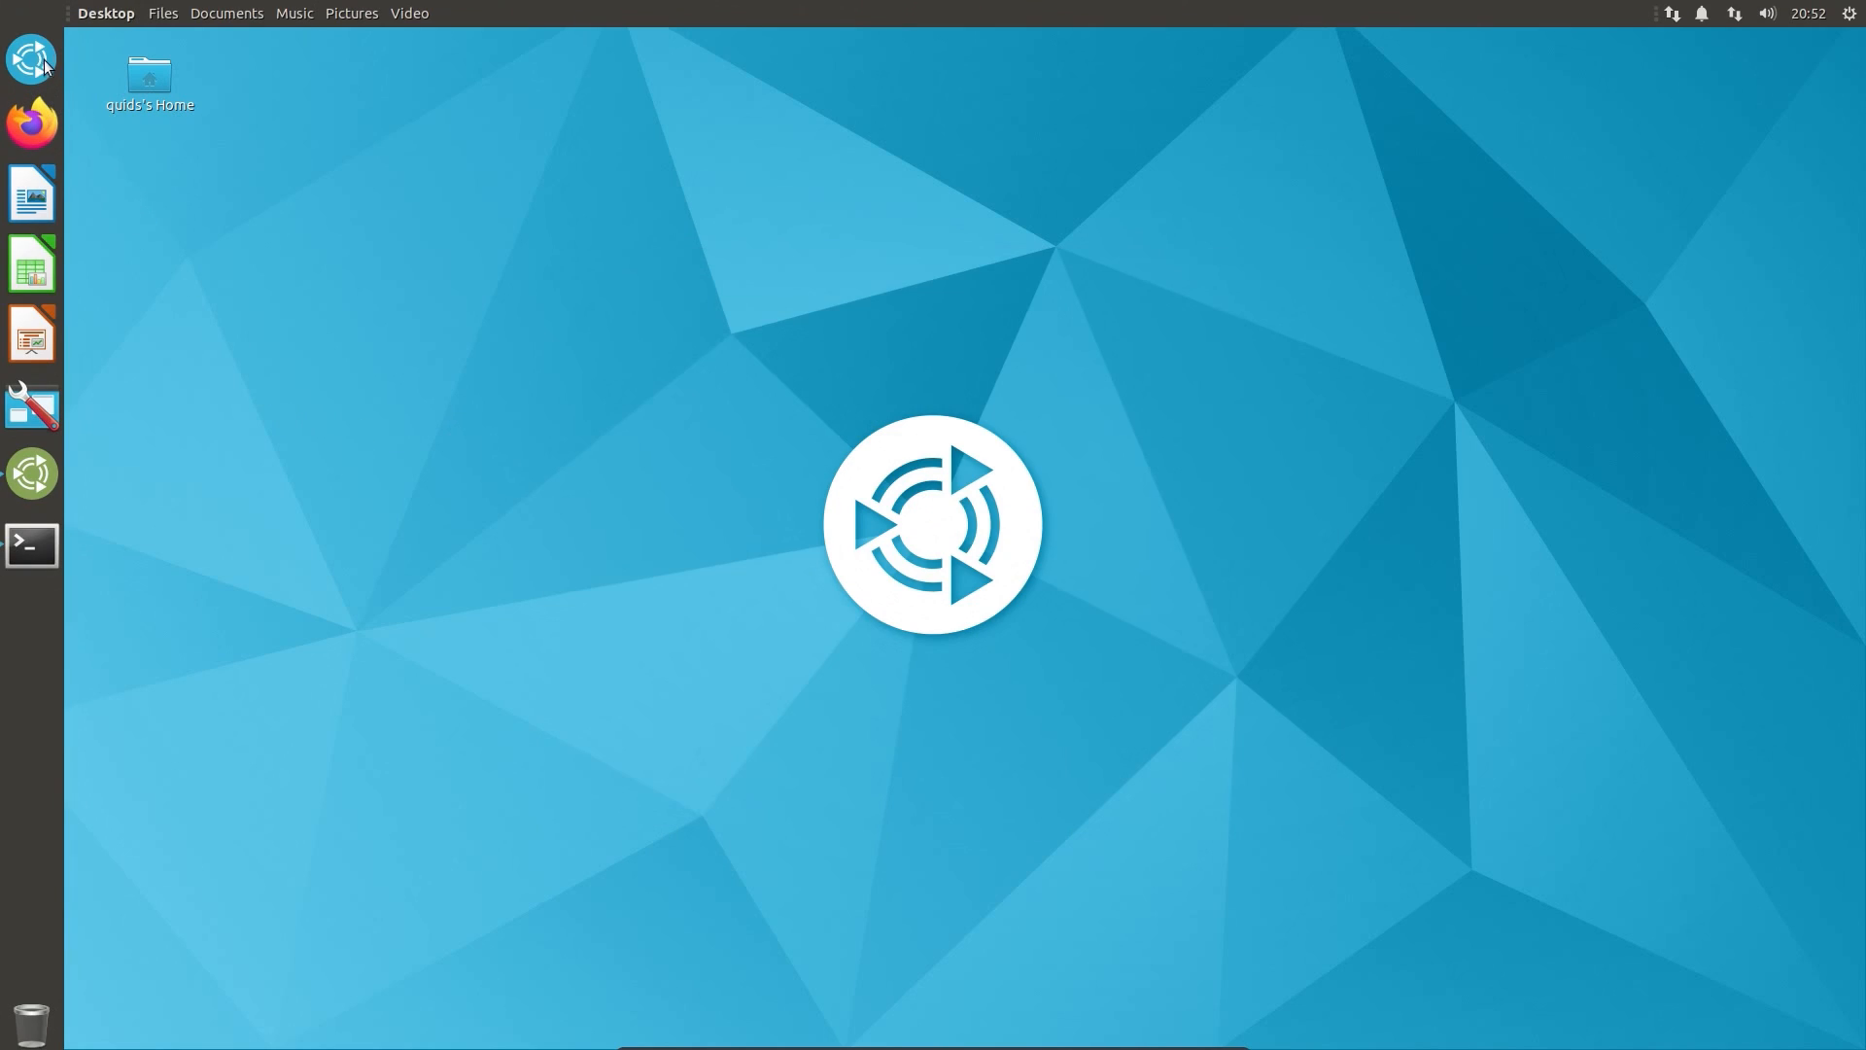
pyautogui.click(31, 57)
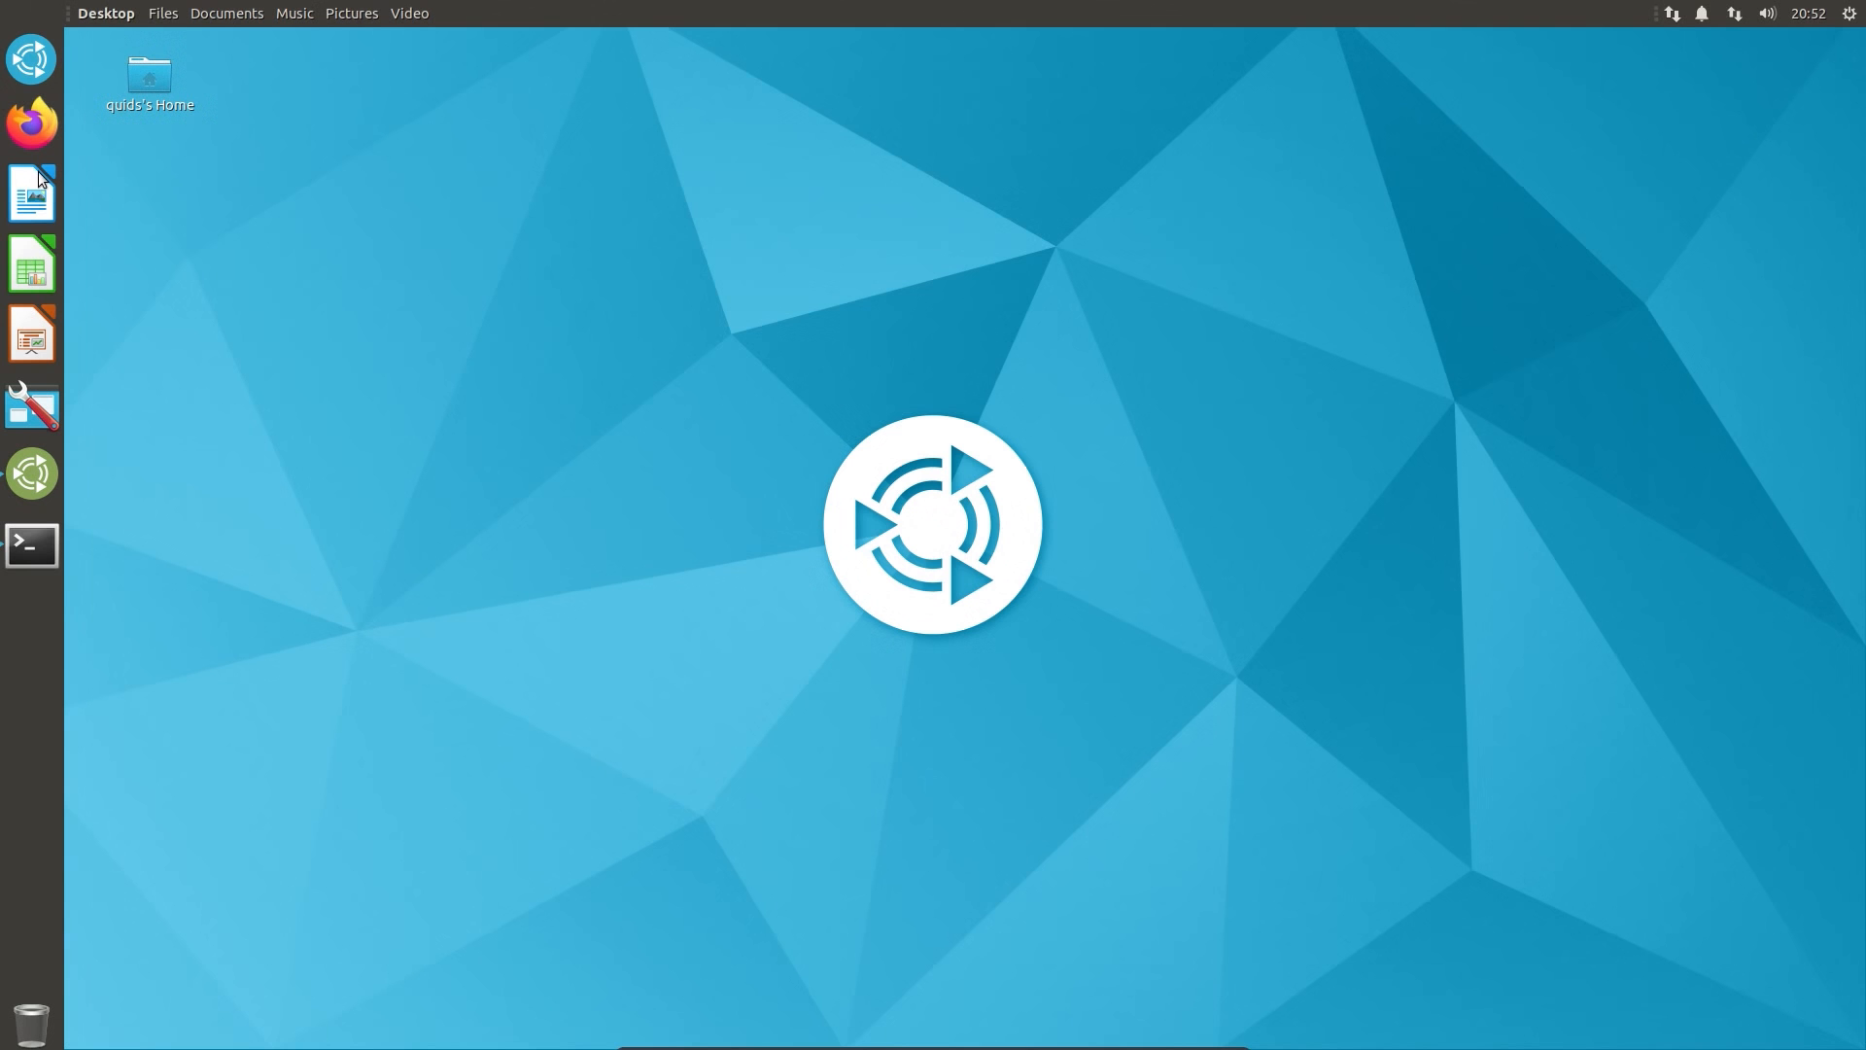
pyautogui.click(31, 192)
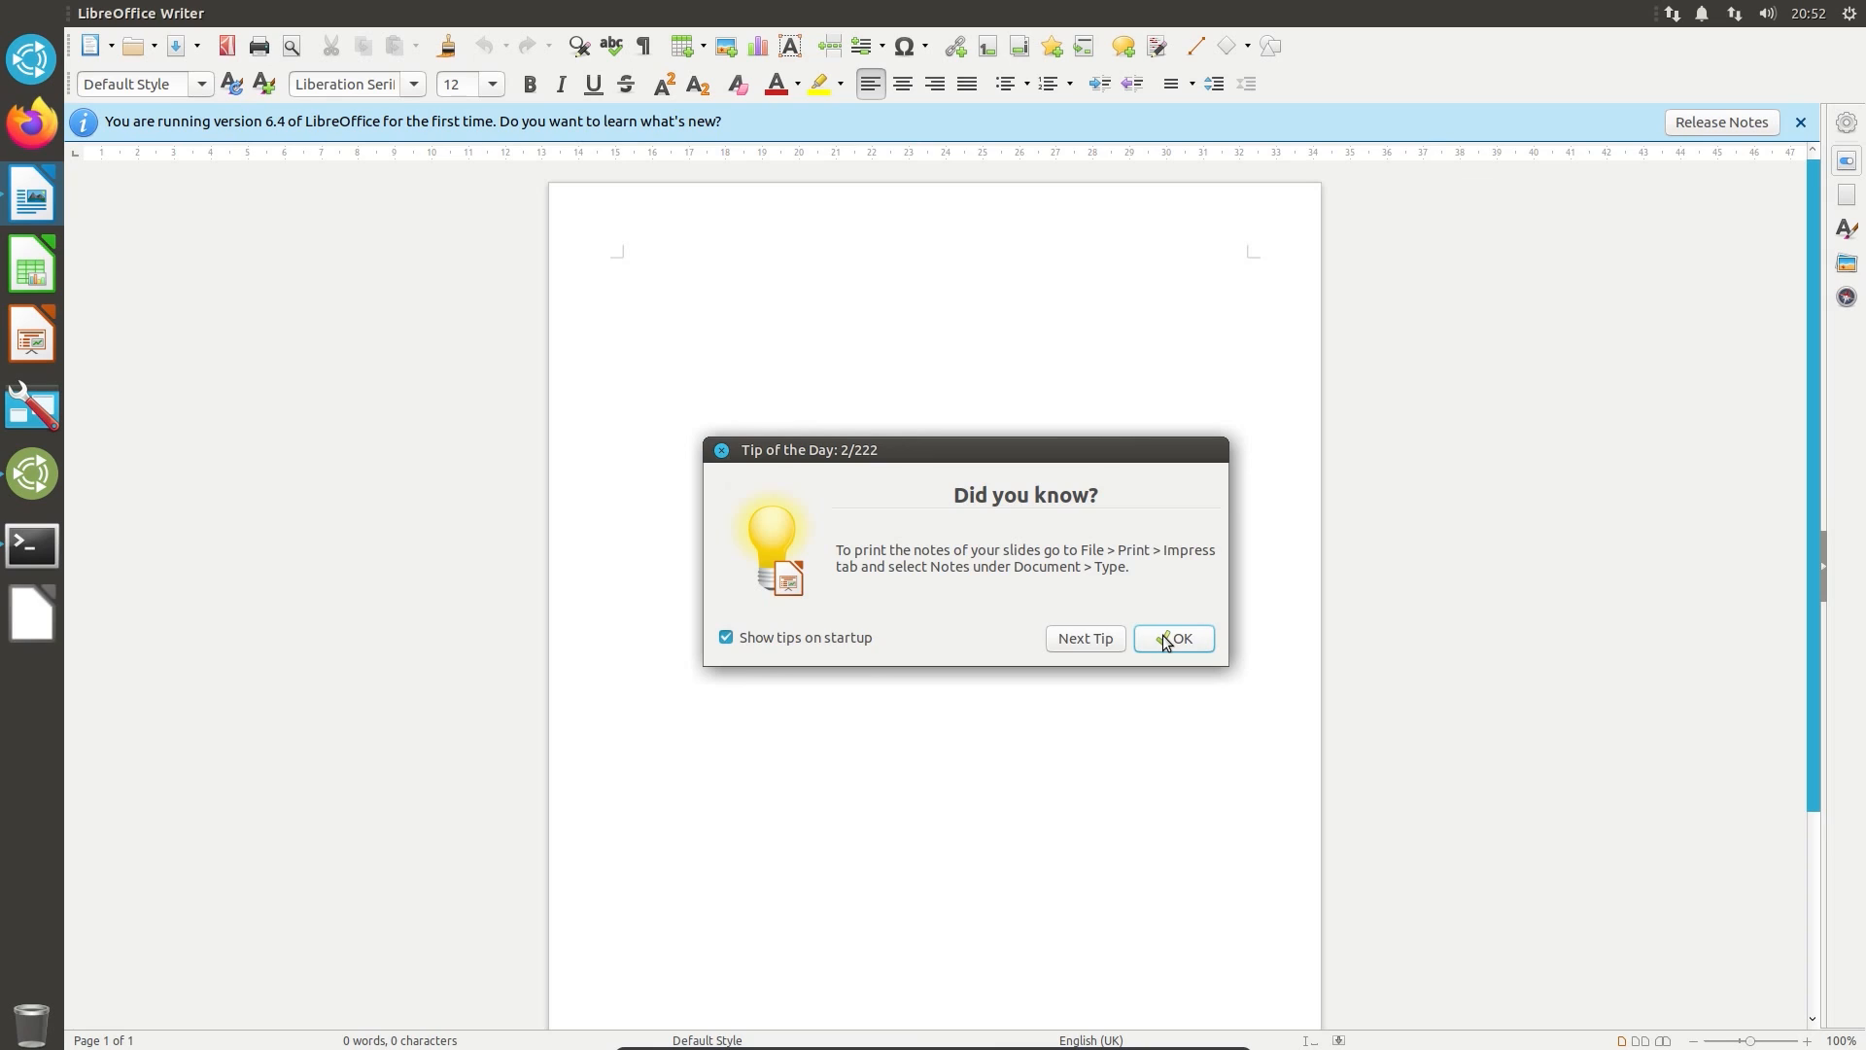
pyautogui.click(1172, 638)
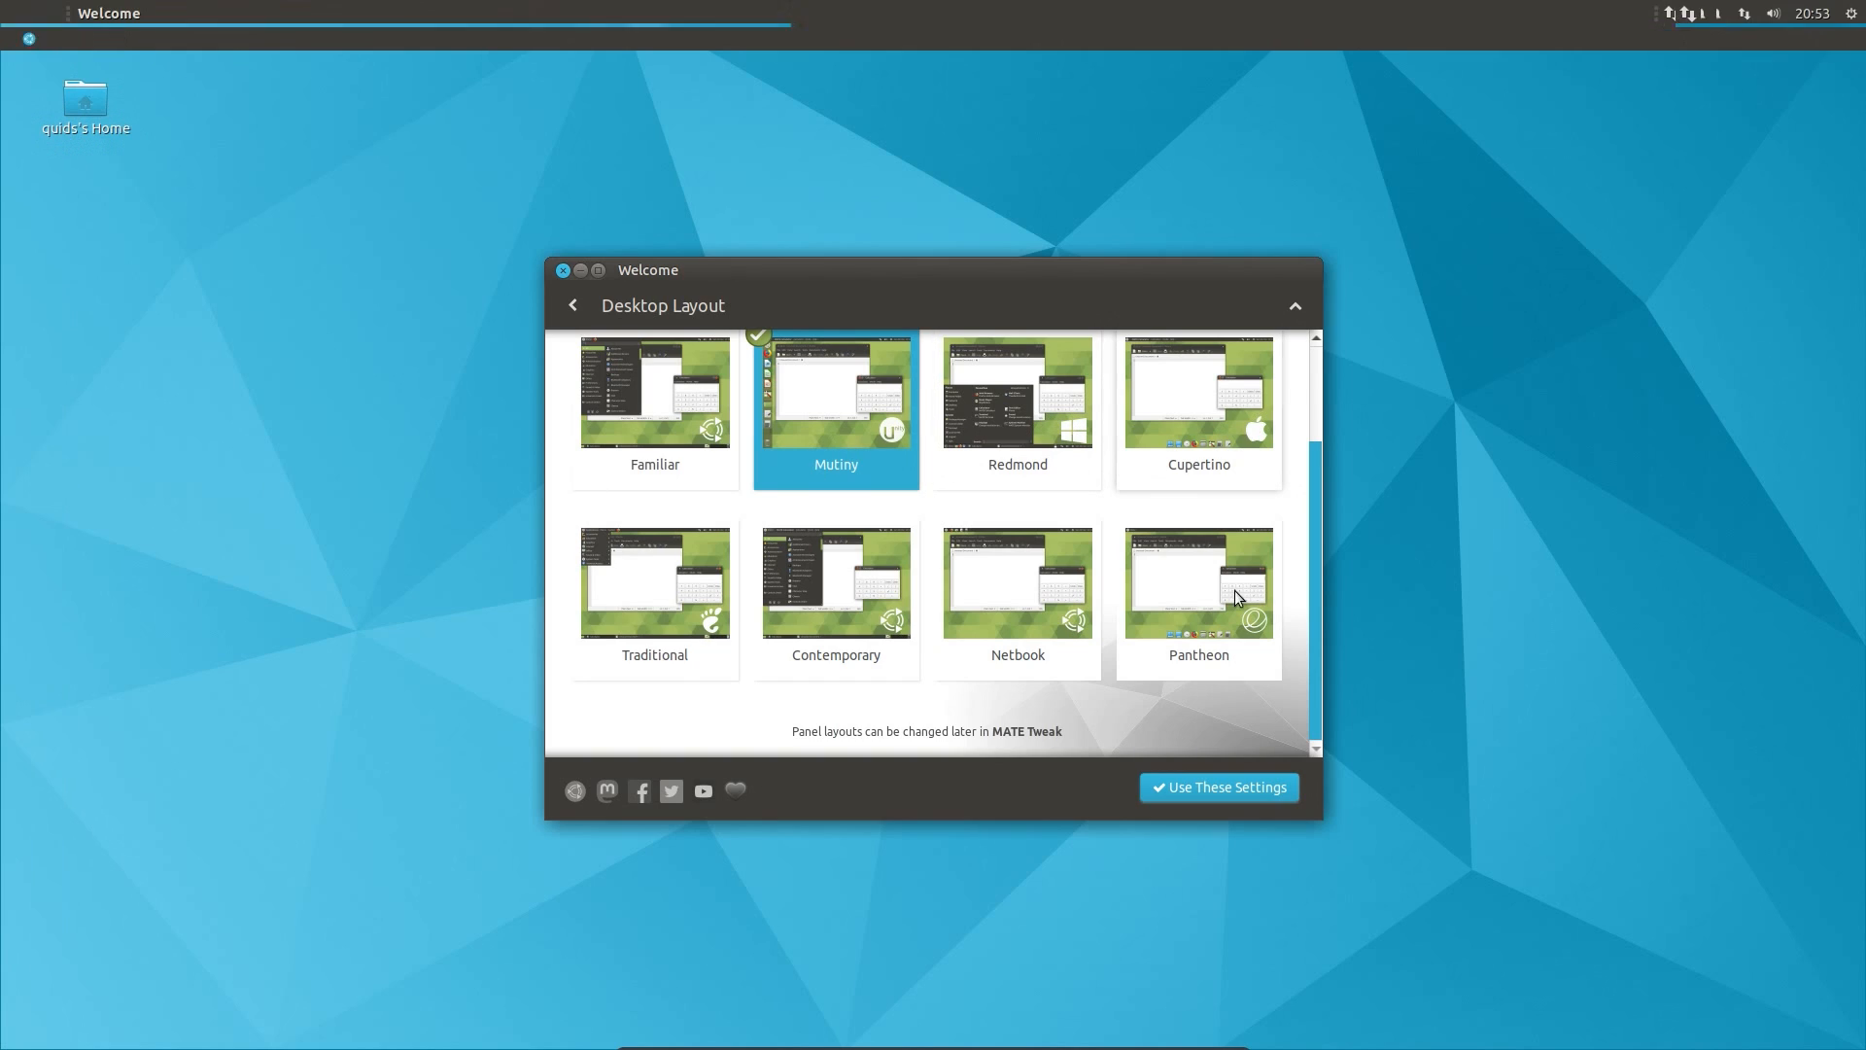
# Step: Try the Cupertino layout with its dock, then switch back to Familiar
pyautogui.click(1218, 786)
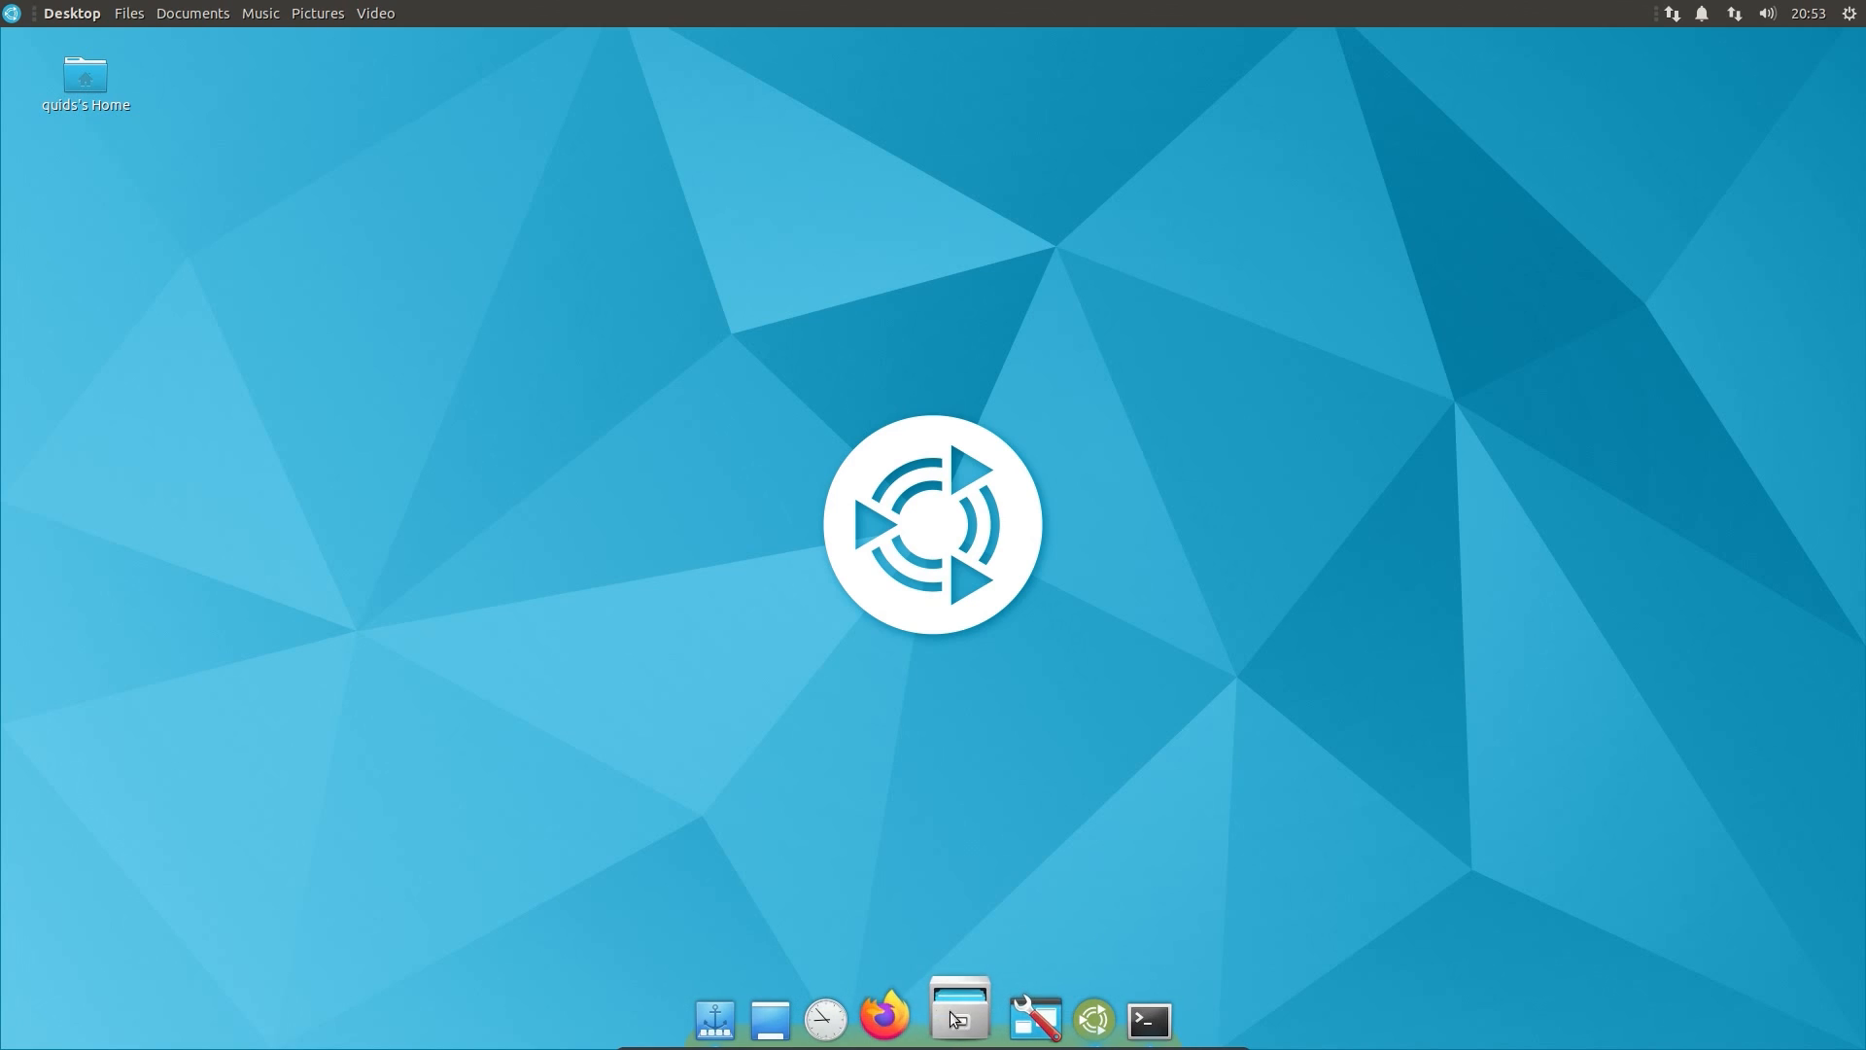
pyautogui.moveTo(837, 1018)
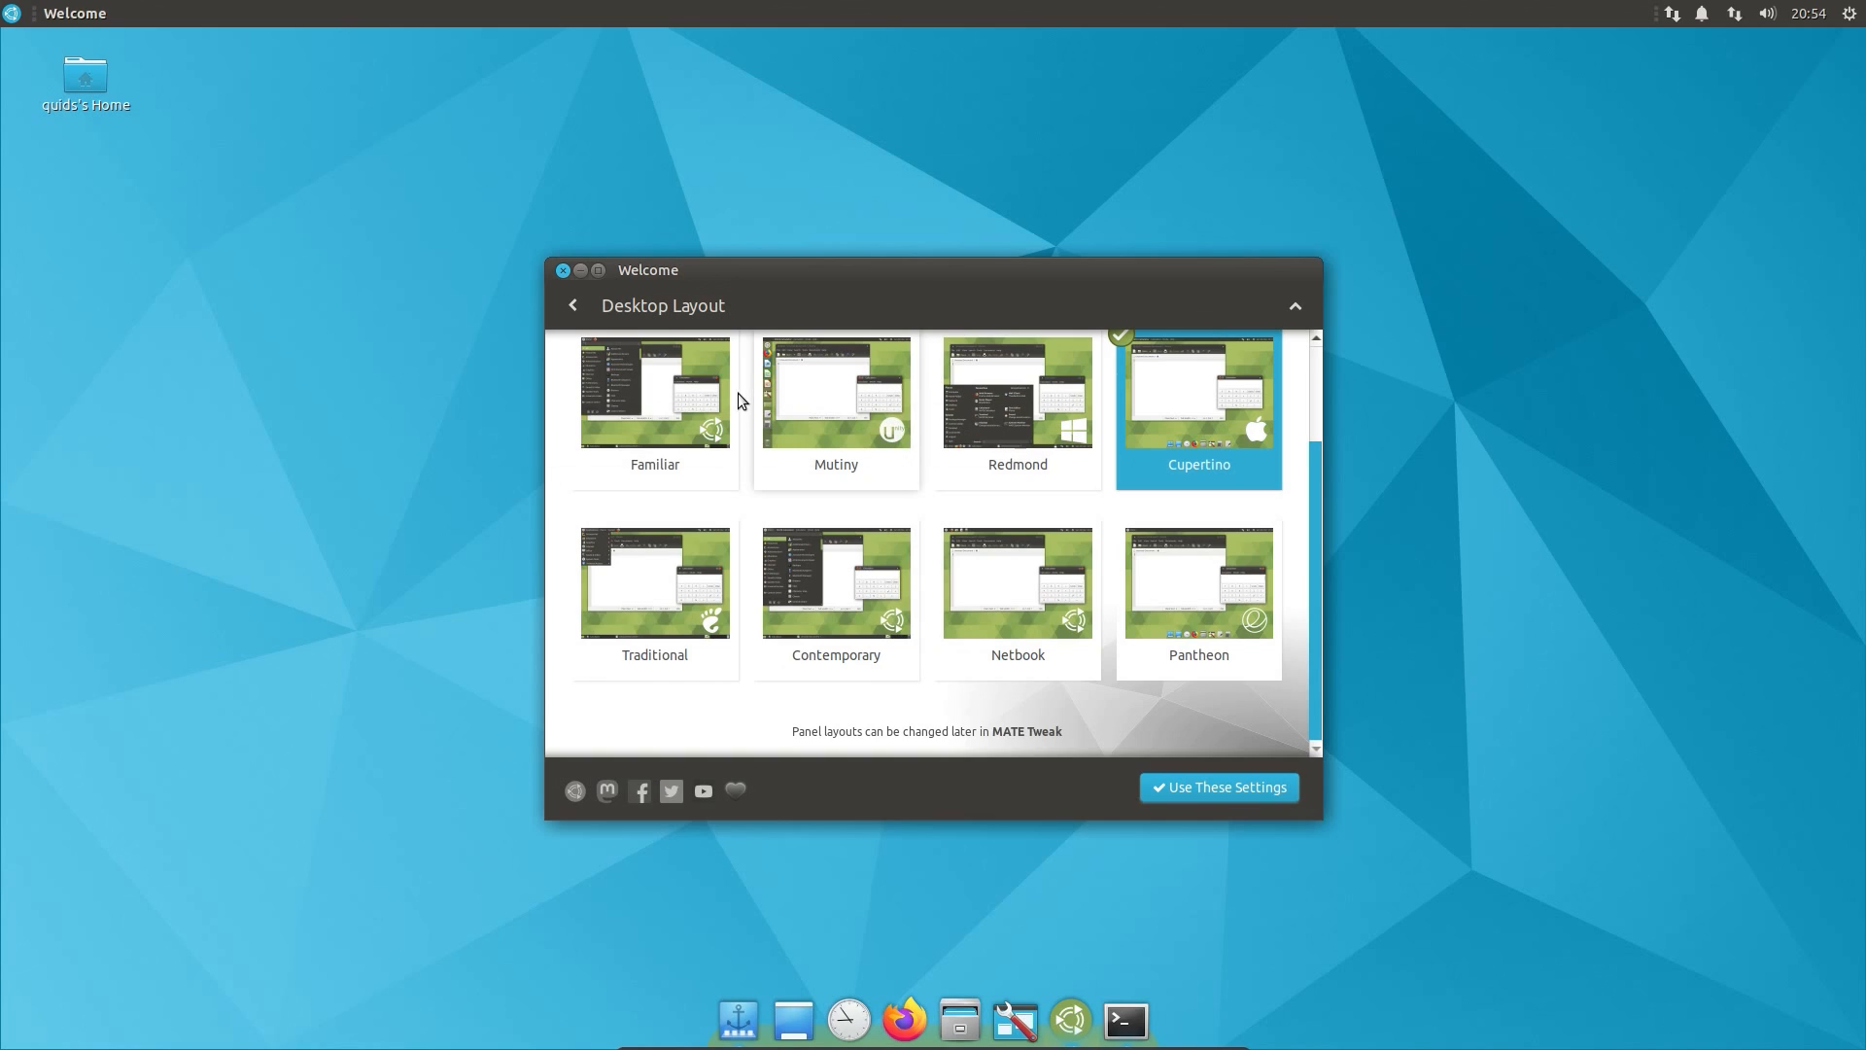
pyautogui.moveTo(654, 391)
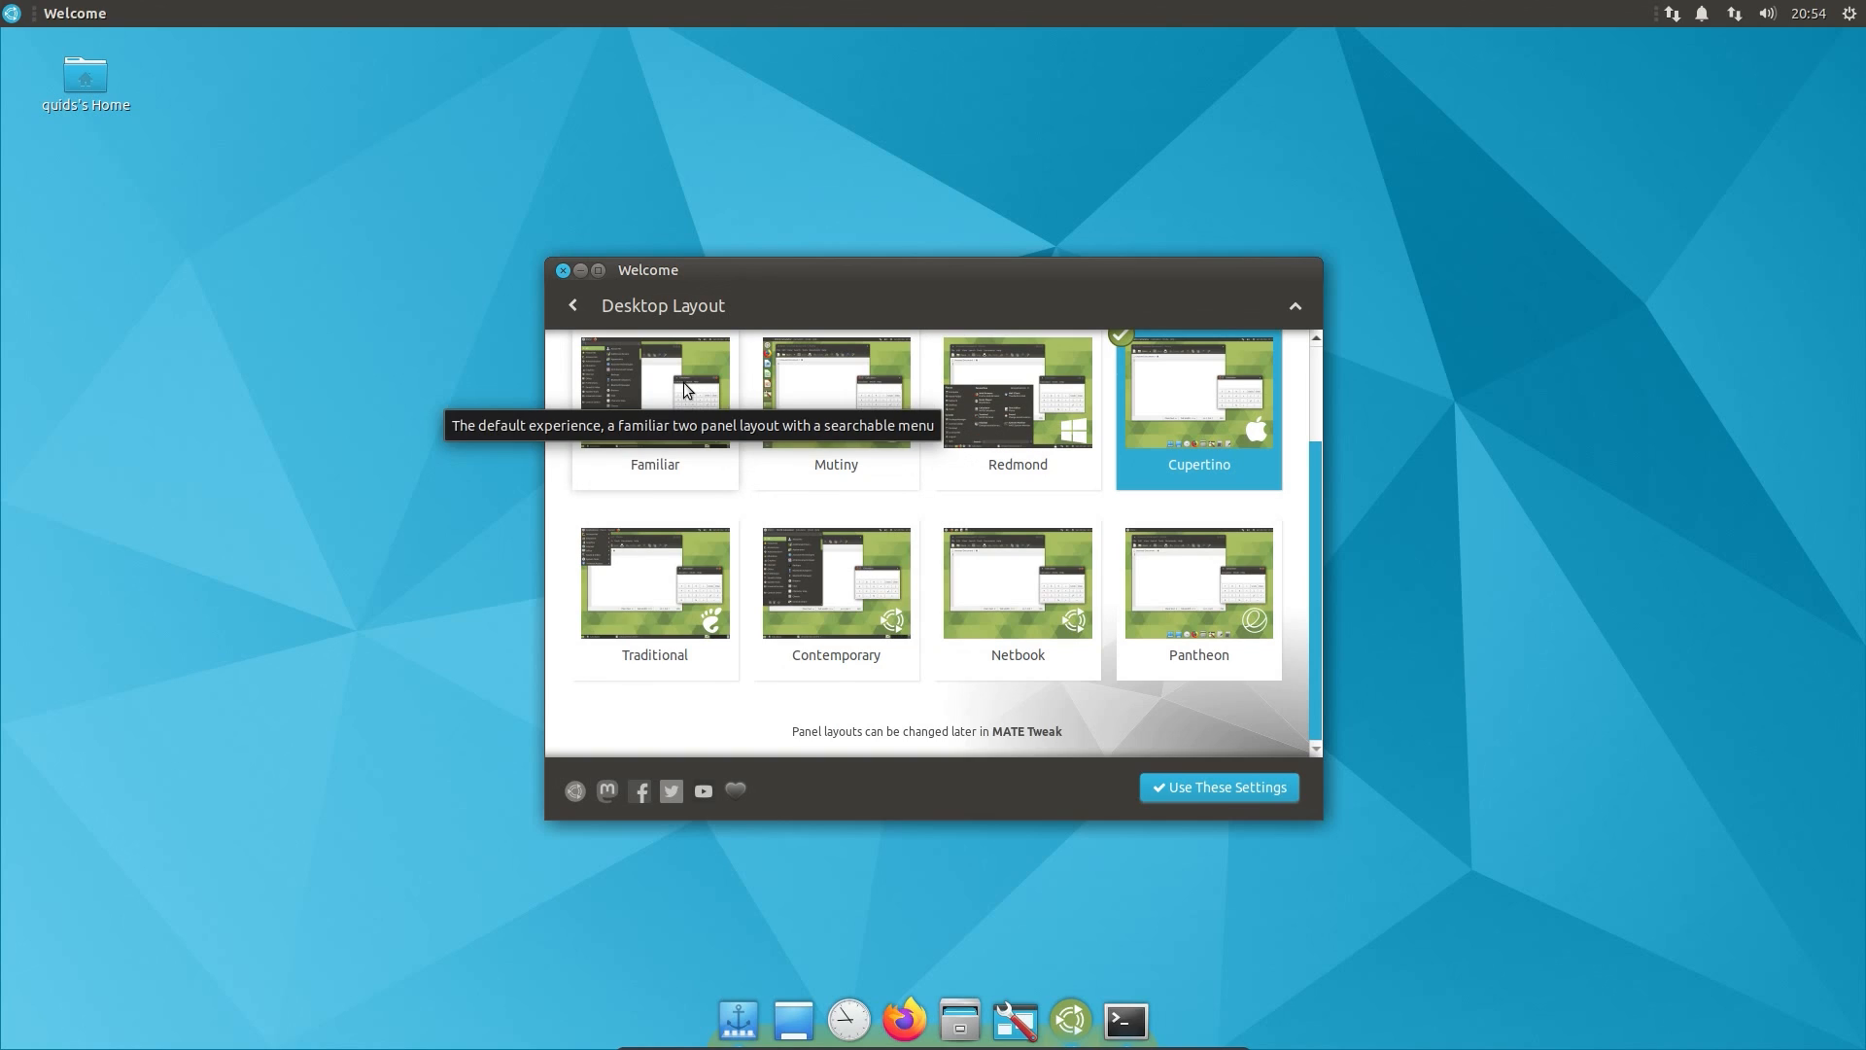
pyautogui.click(653, 391)
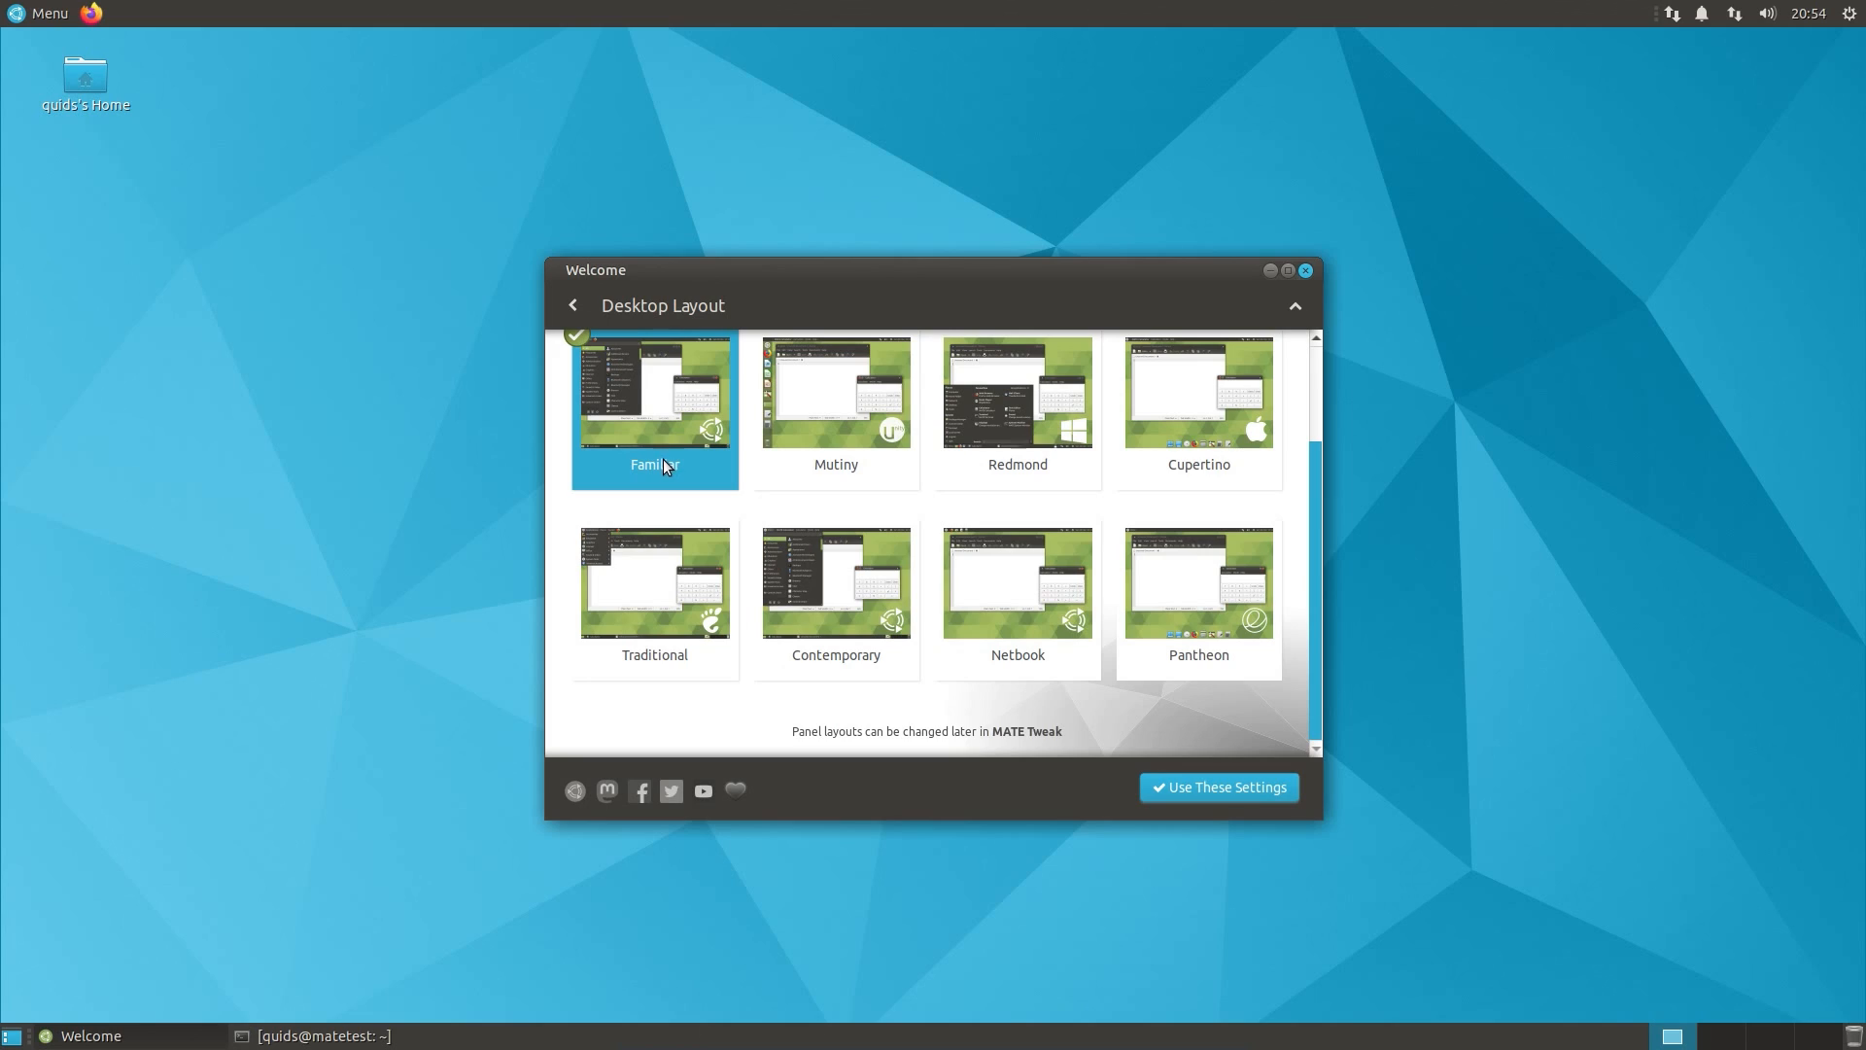
pyautogui.moveTo(1283, 401)
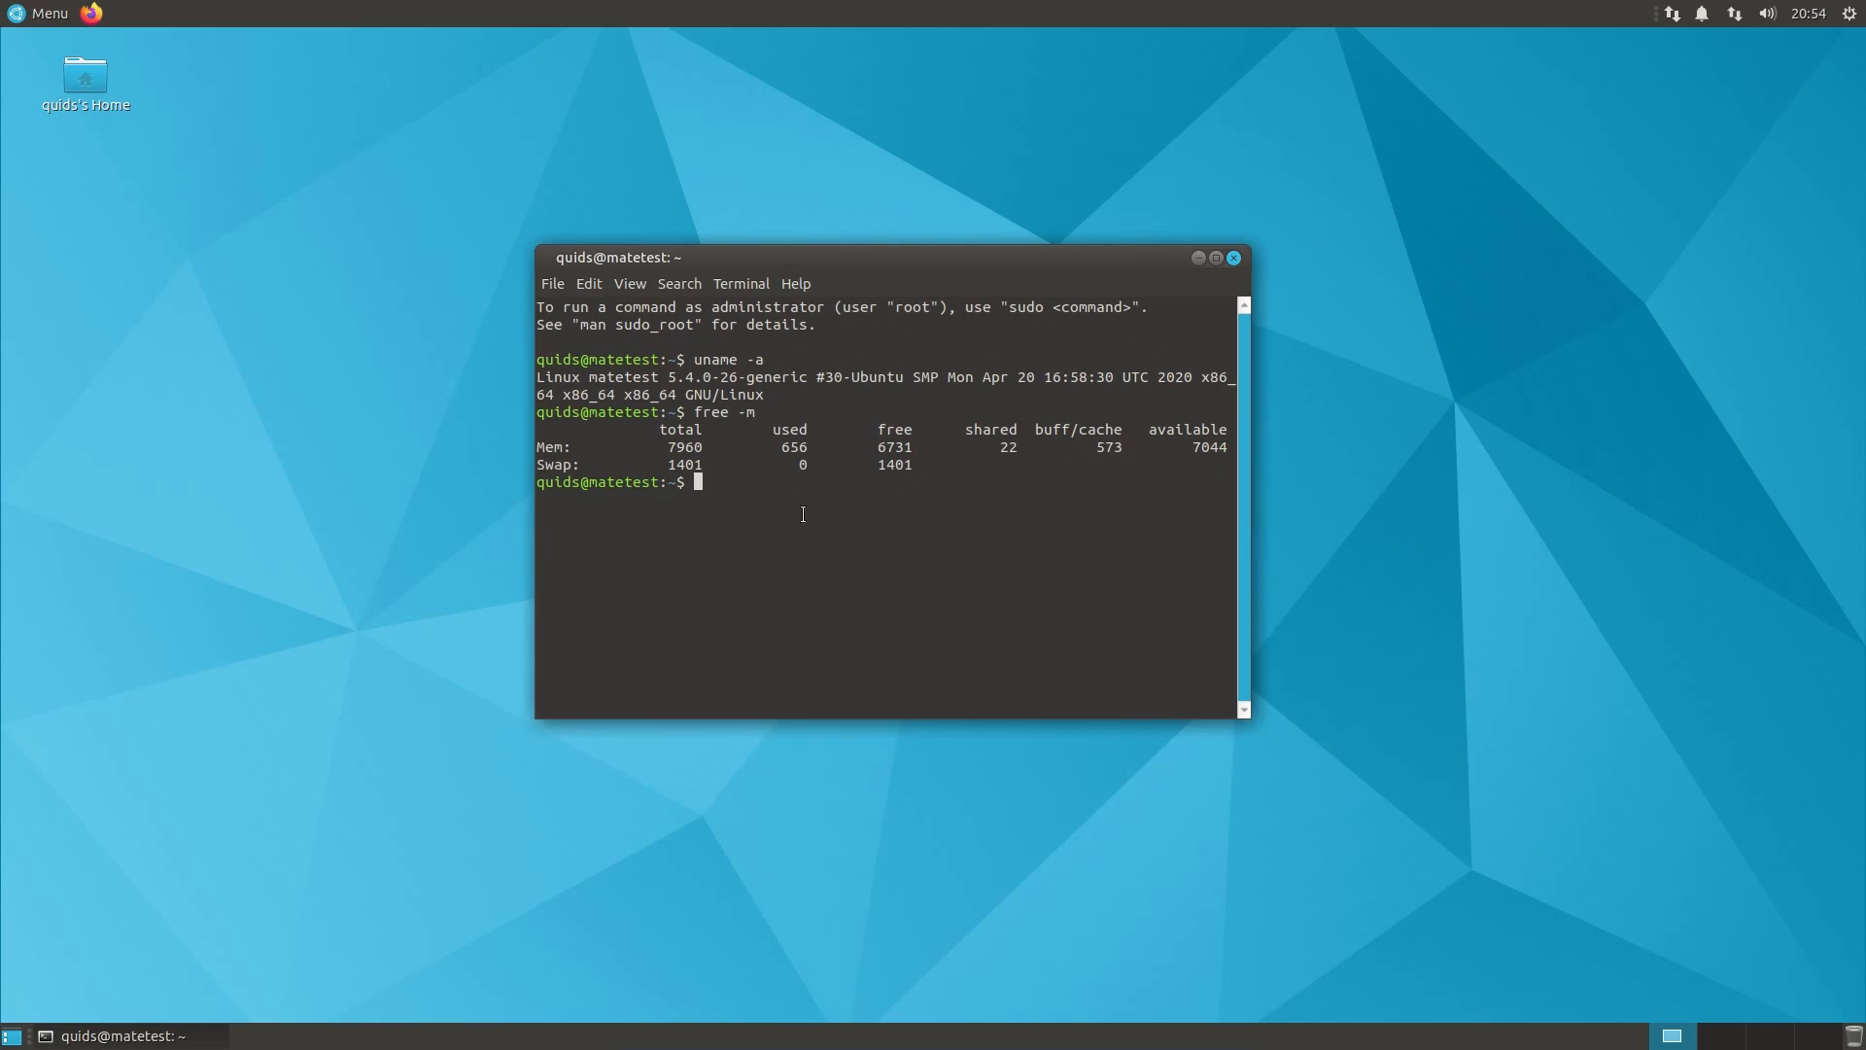
# Step: Run snap list to show software-boutique, ubuntu-mate-welcome and other snaps
pyautogui.write('snap list')
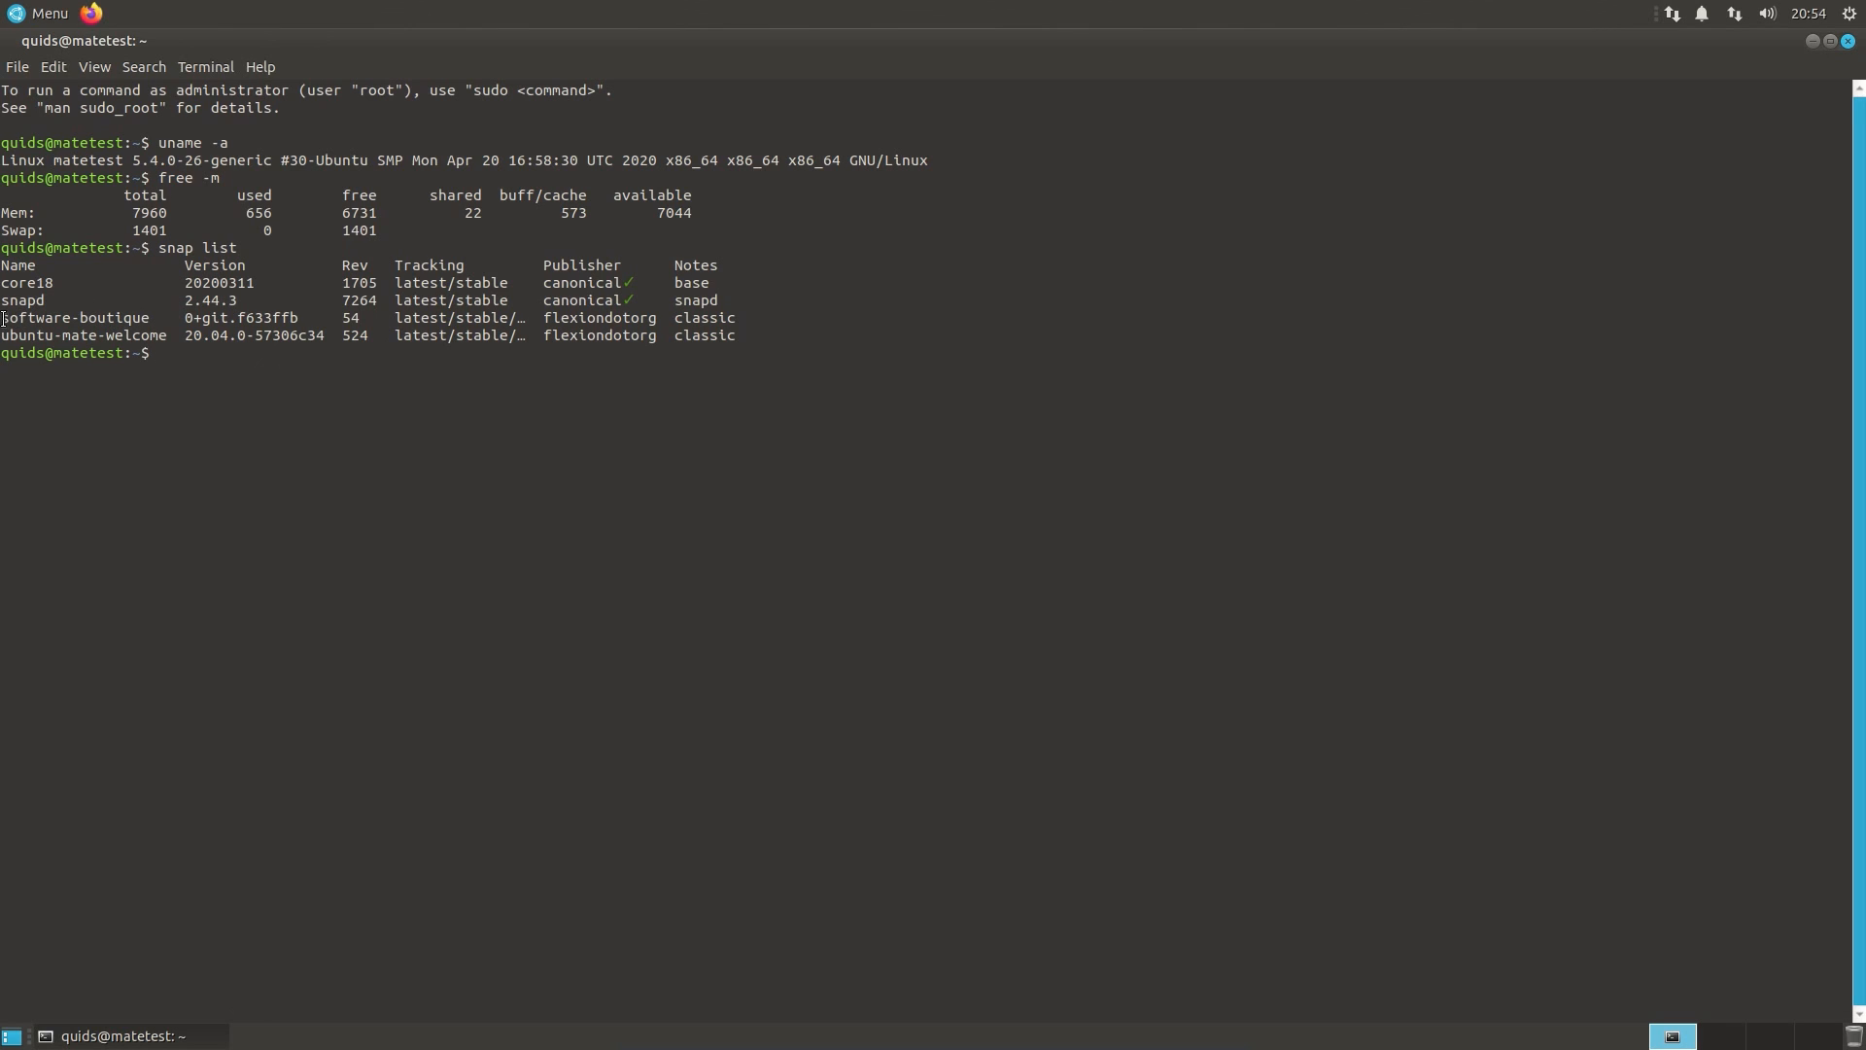
pyautogui.doubleClick(83, 334)
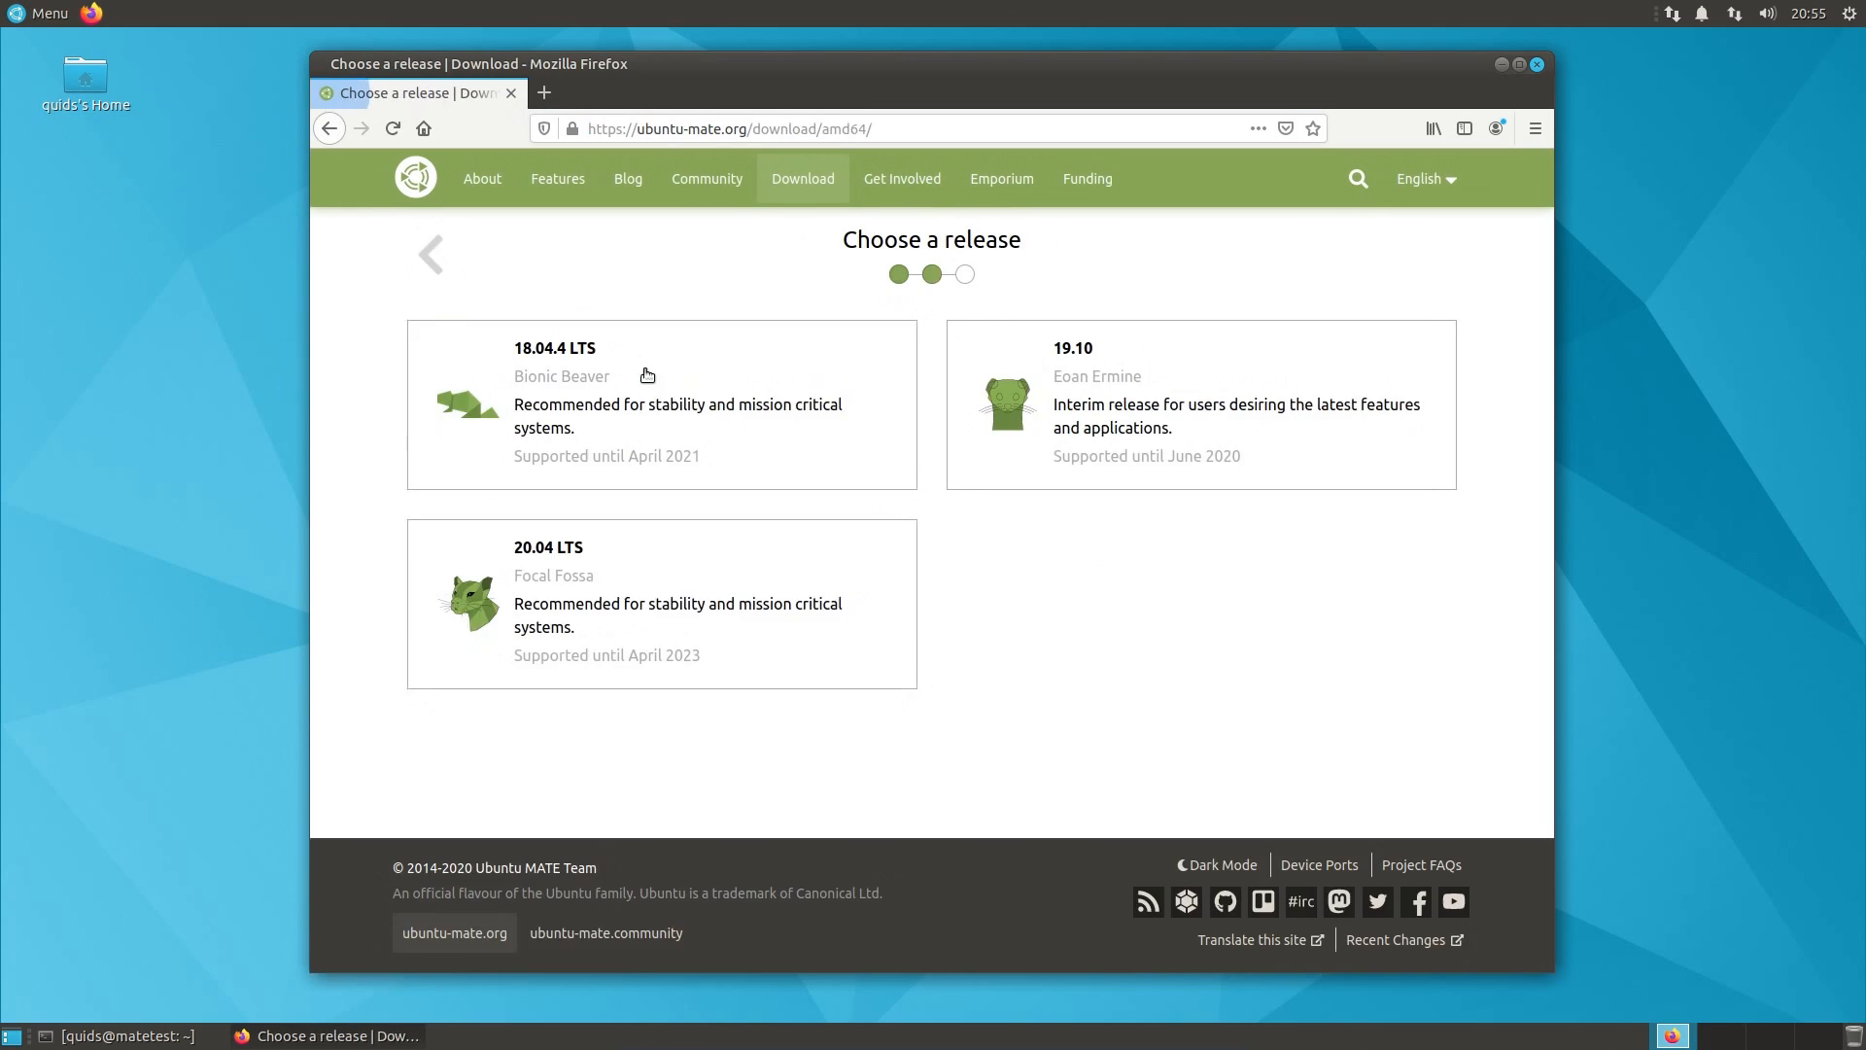
pyautogui.moveTo(648, 378)
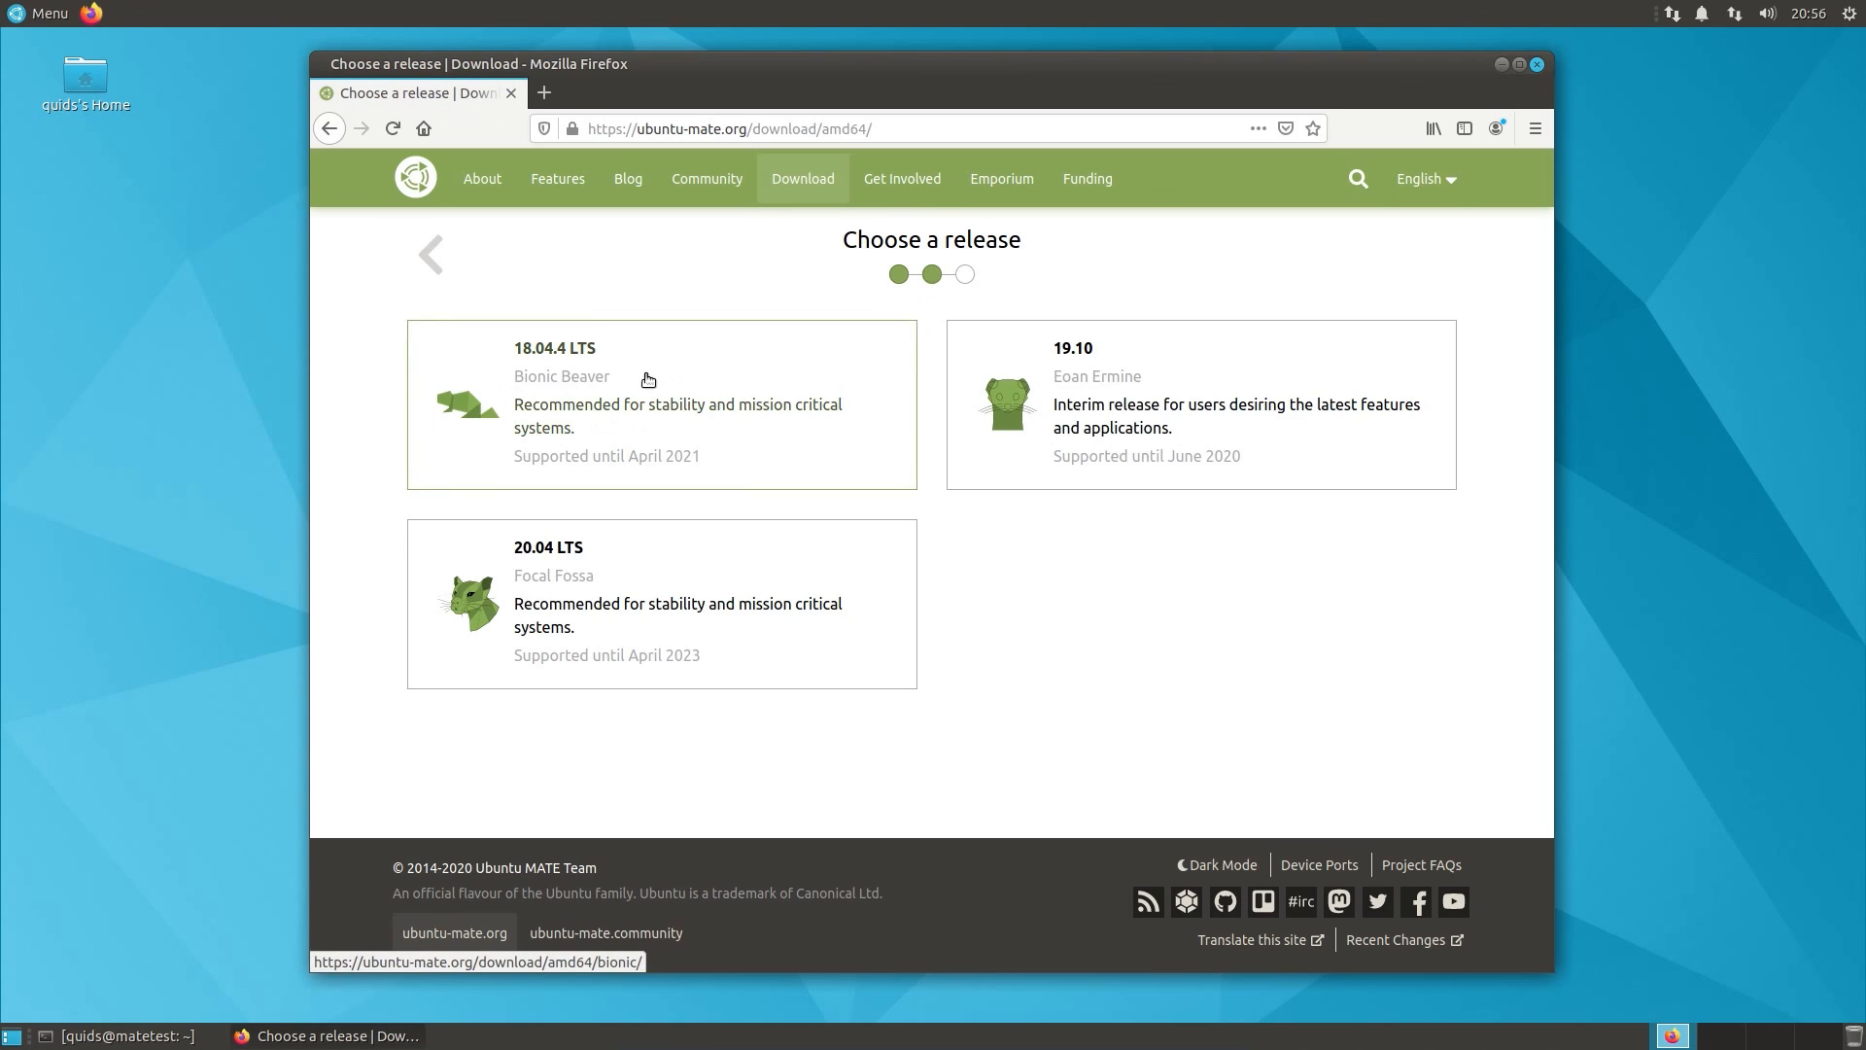
pyautogui.moveTo(634, 571)
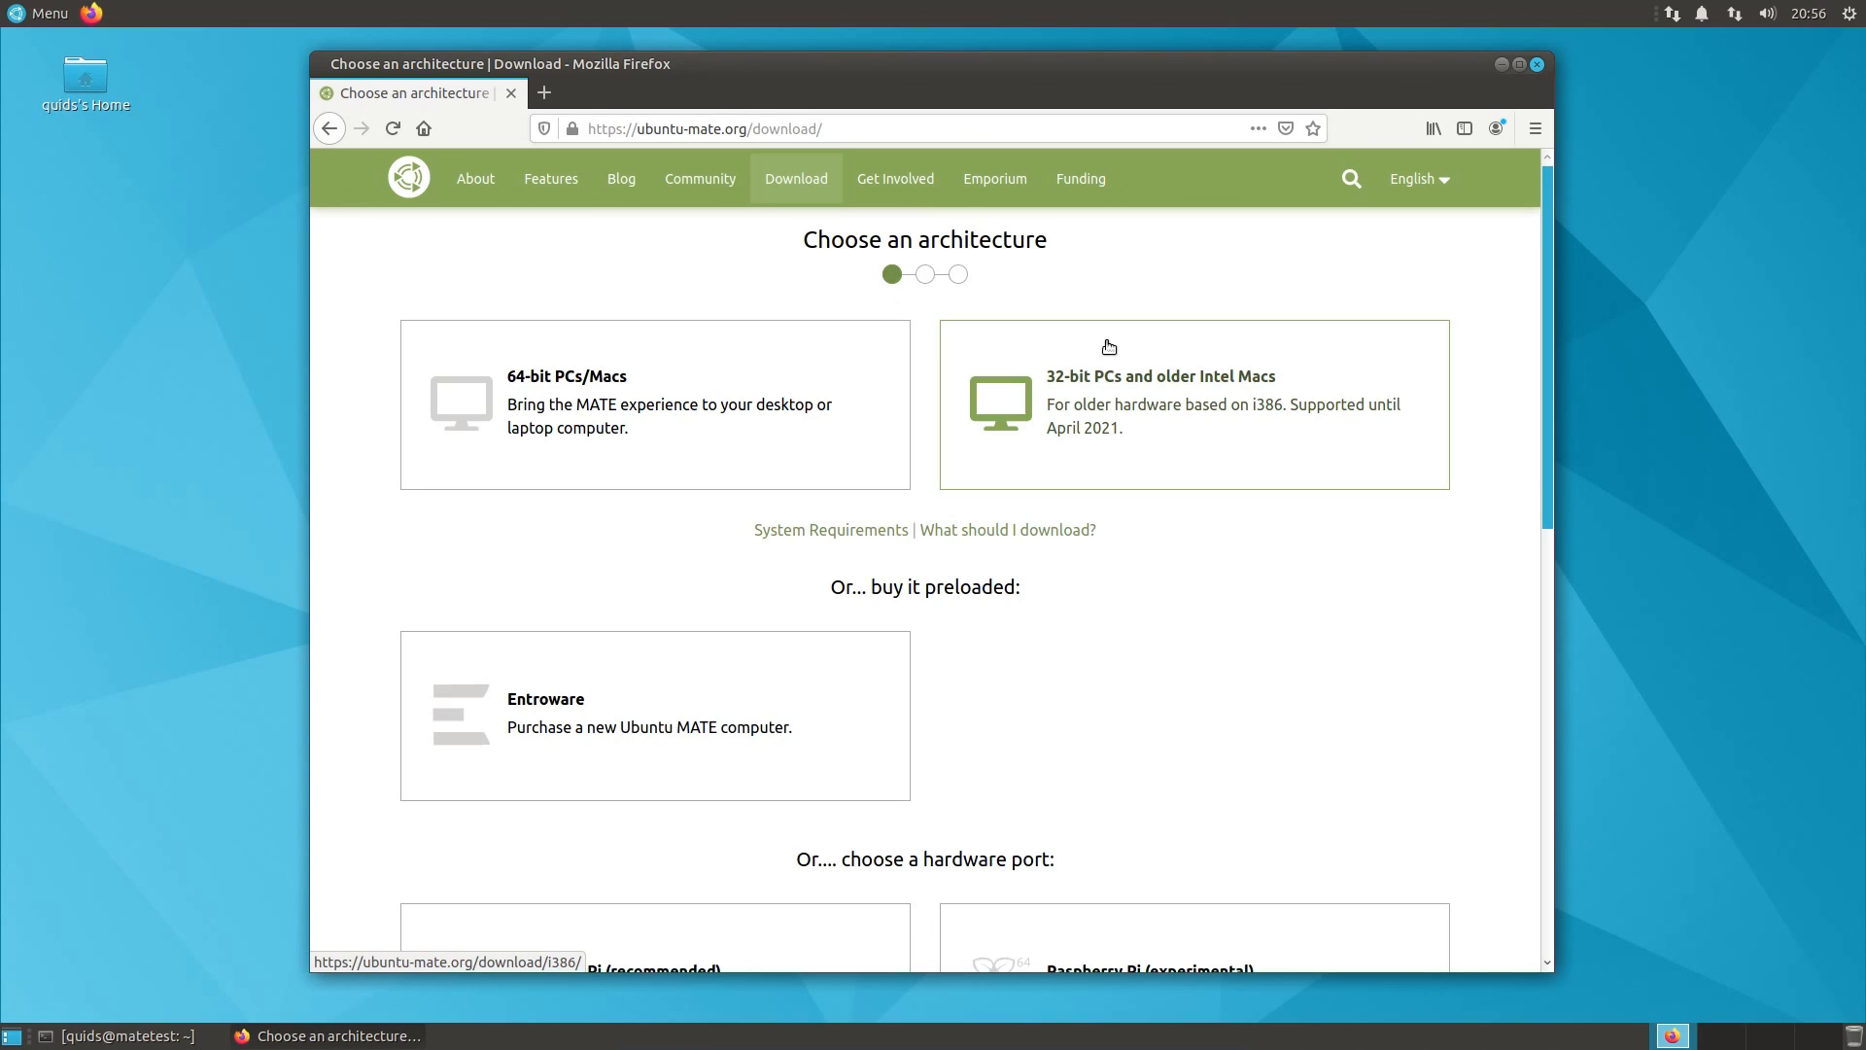
# Step: View the 32-bit PC releases, scroll the hardware ports list, then close Firefox
pyautogui.click(1192, 402)
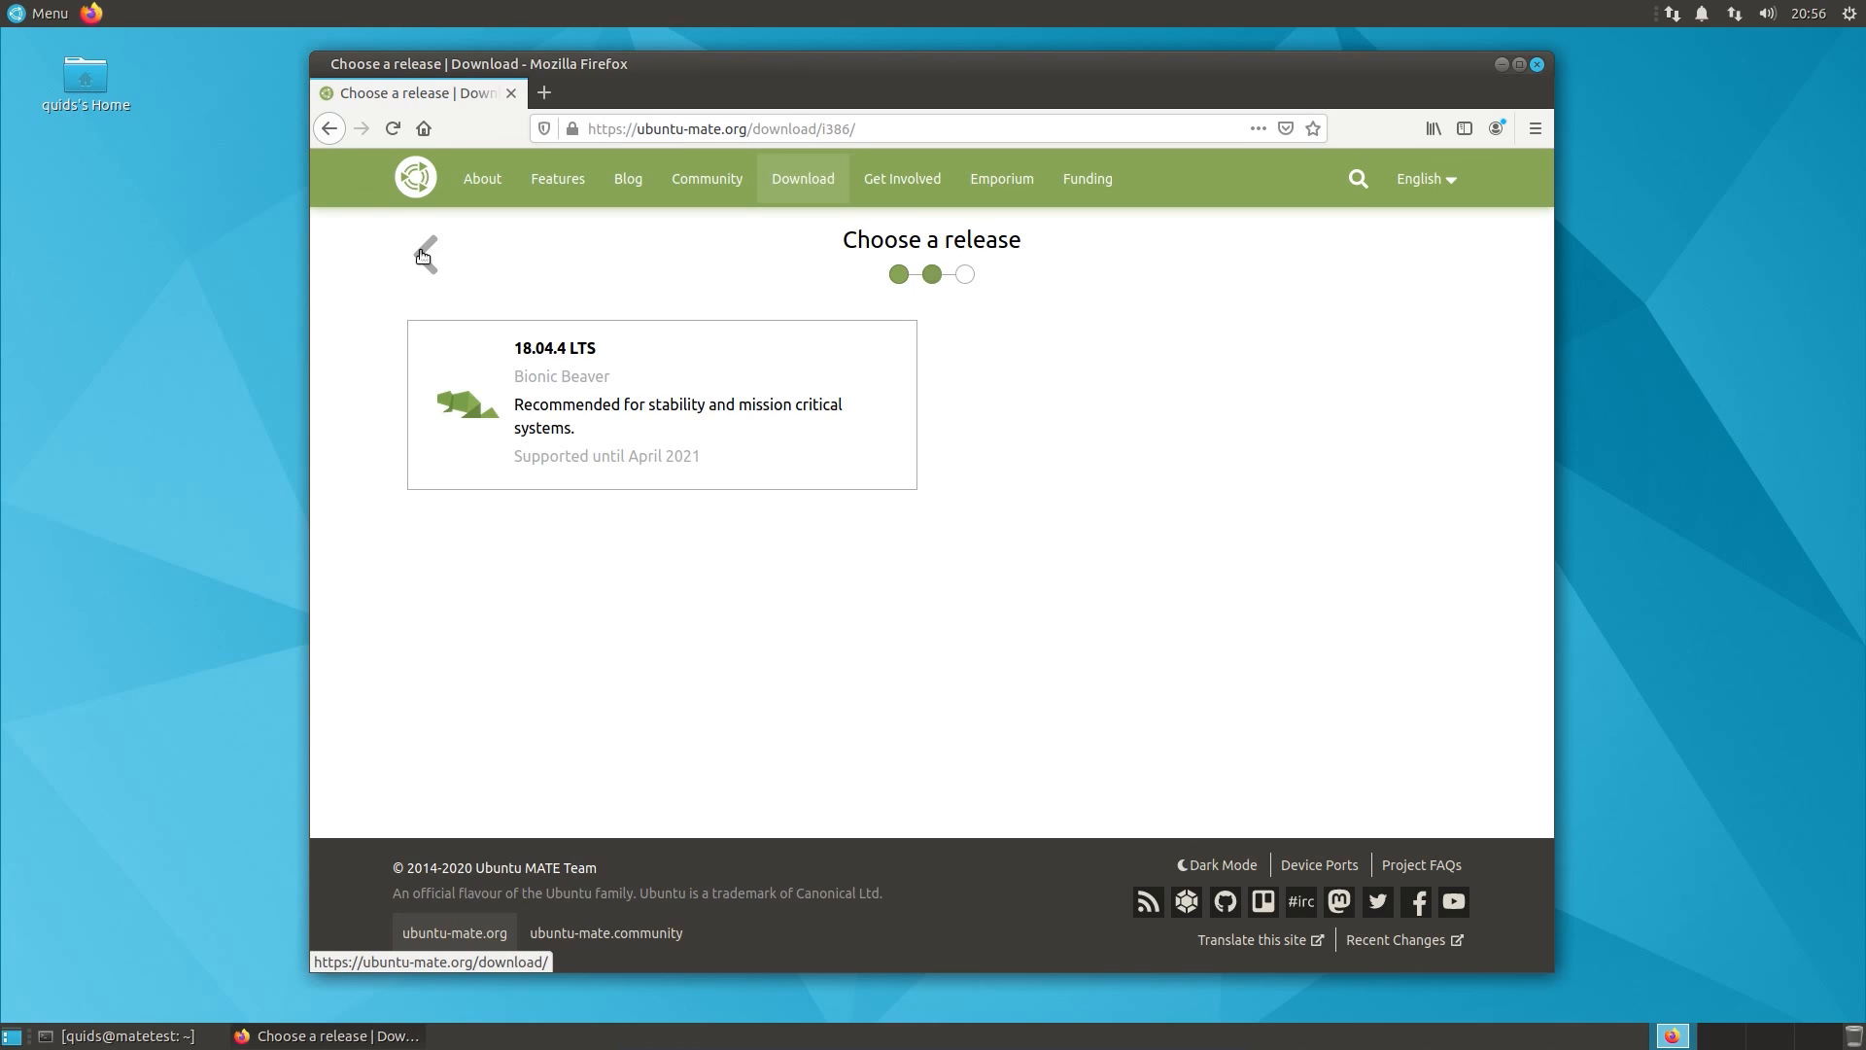
pyautogui.click(425, 254)
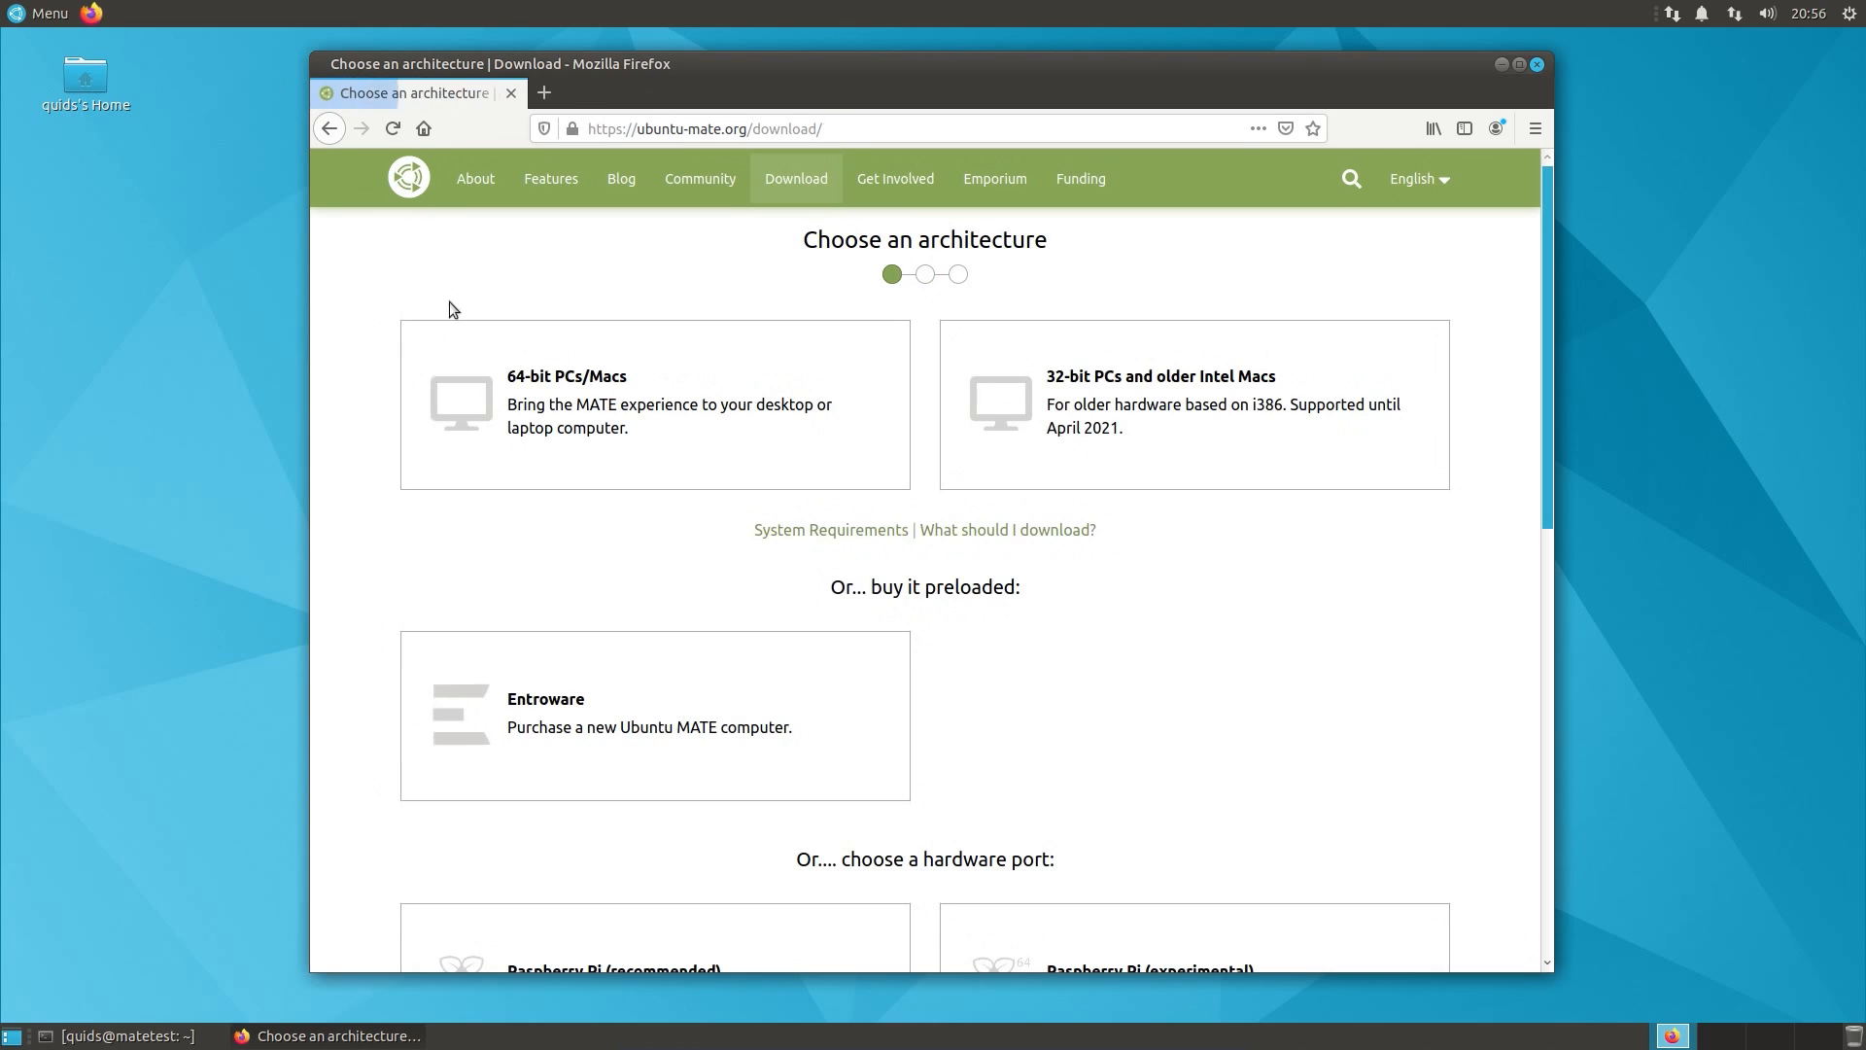
pyautogui.scroll(-3)
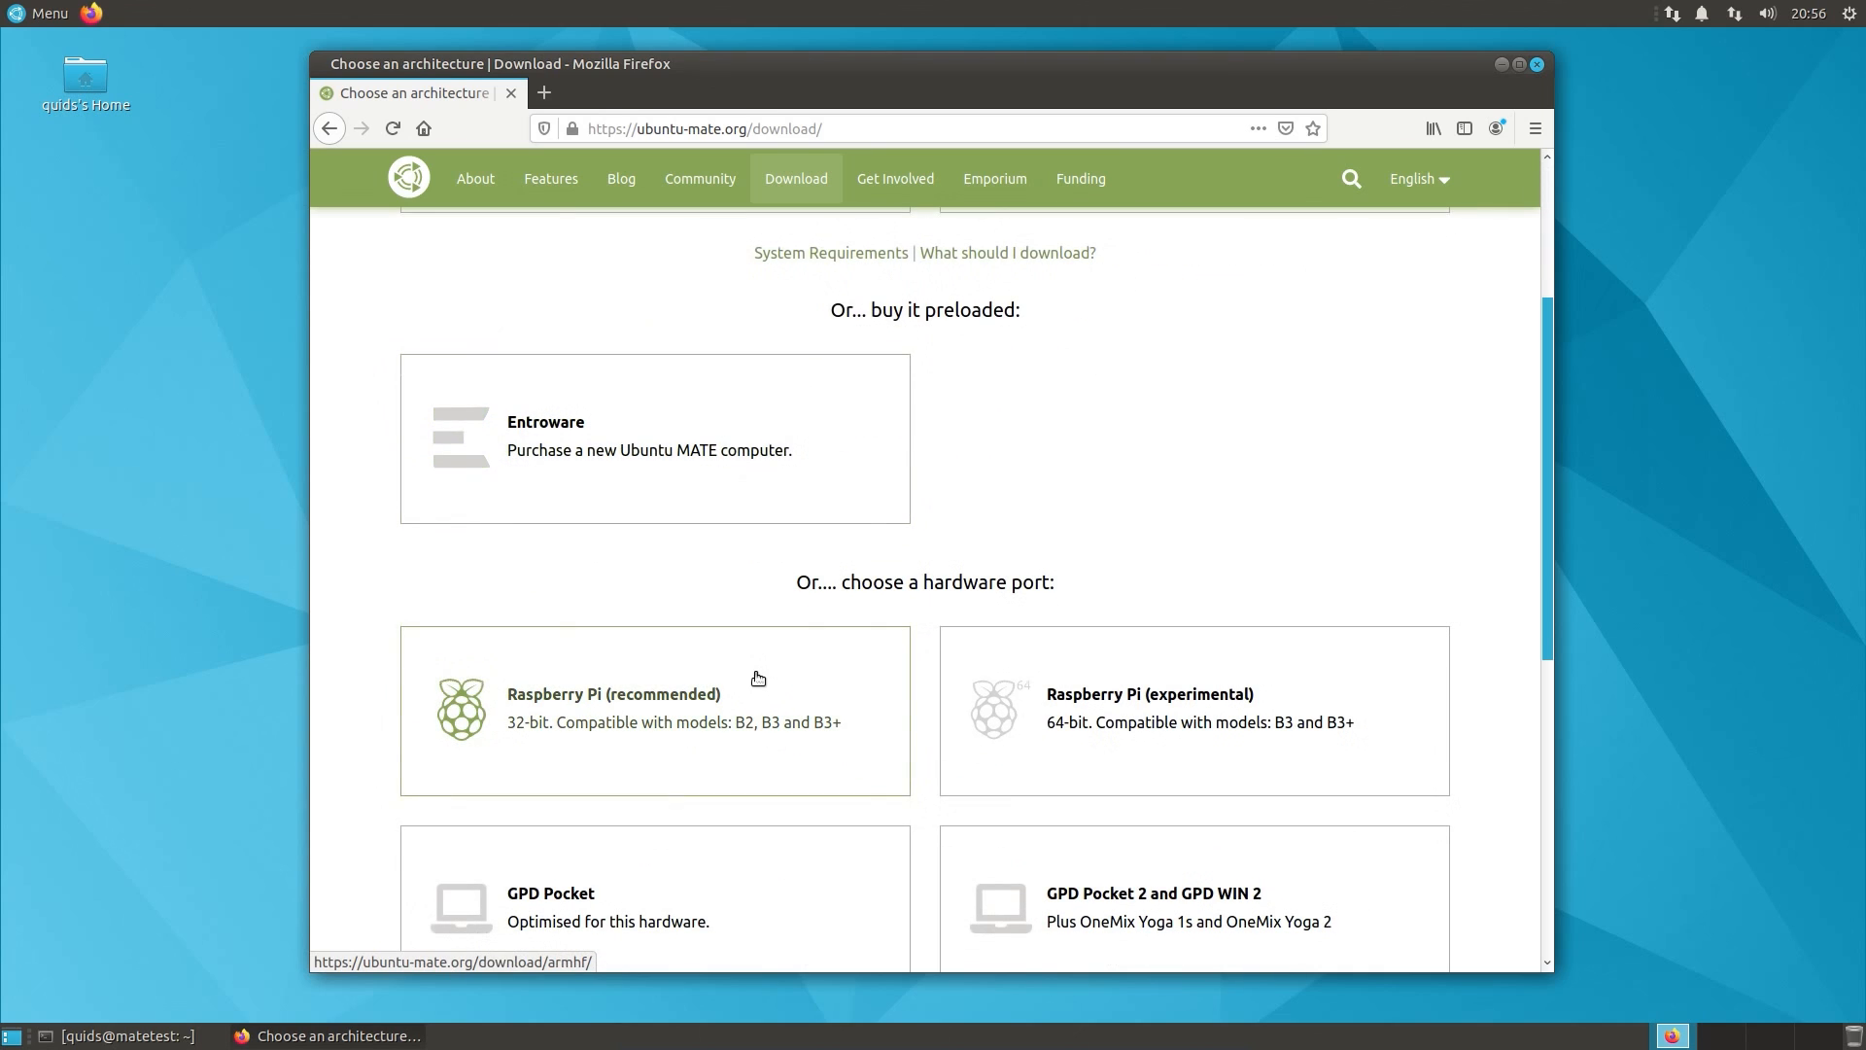
pyautogui.scroll(-3)
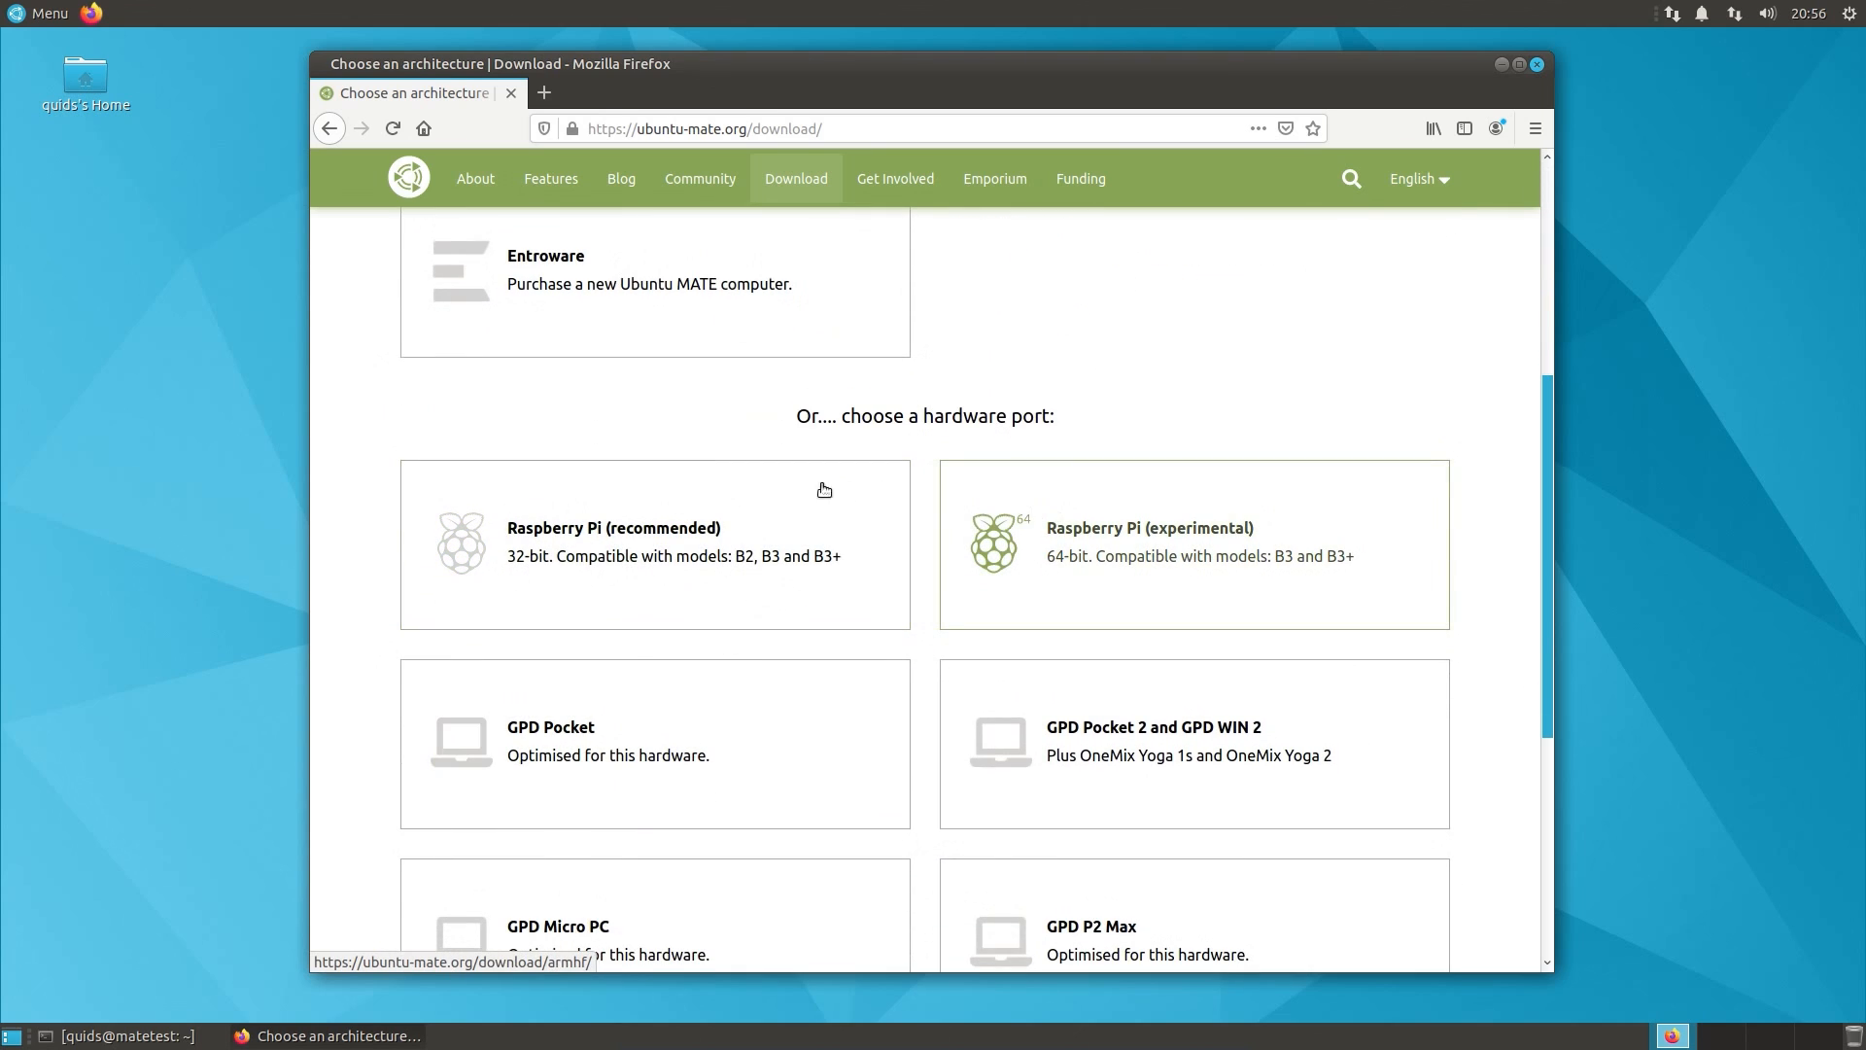
pyautogui.scroll(-3)
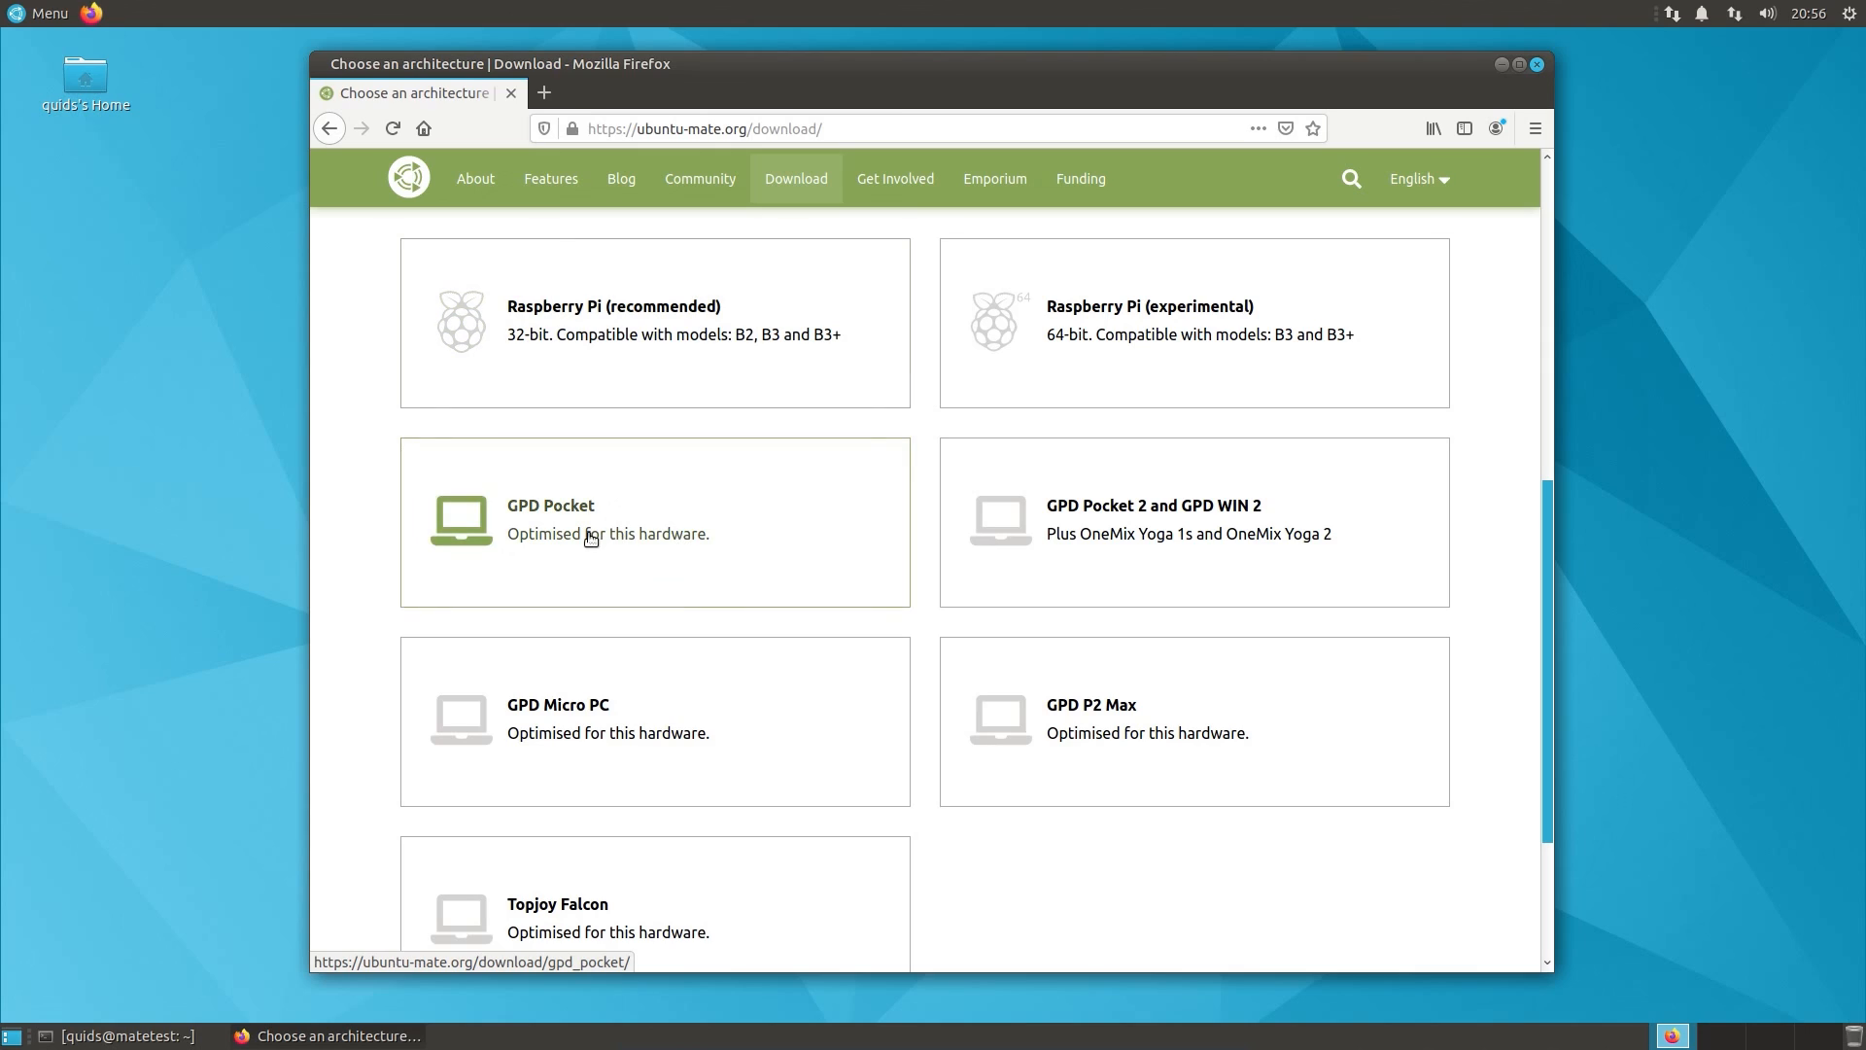
pyautogui.moveTo(771, 598)
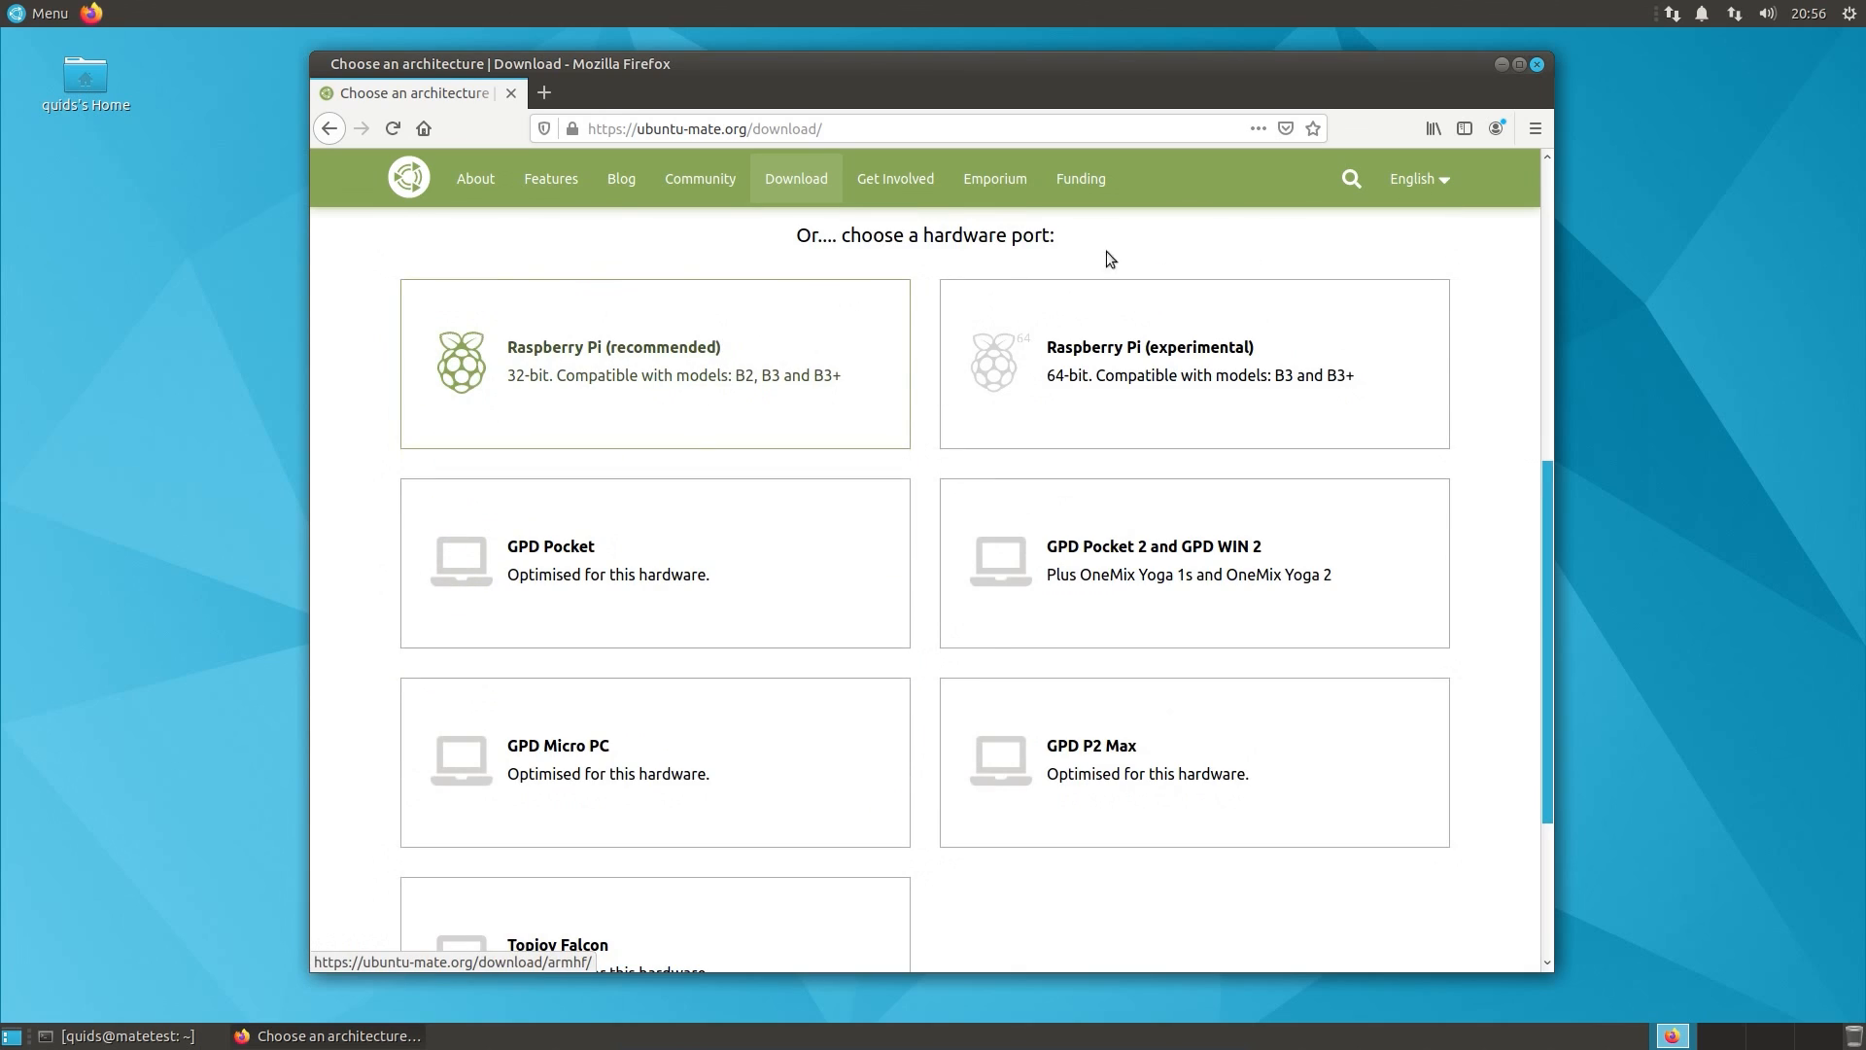
pyautogui.moveTo(1537, 64)
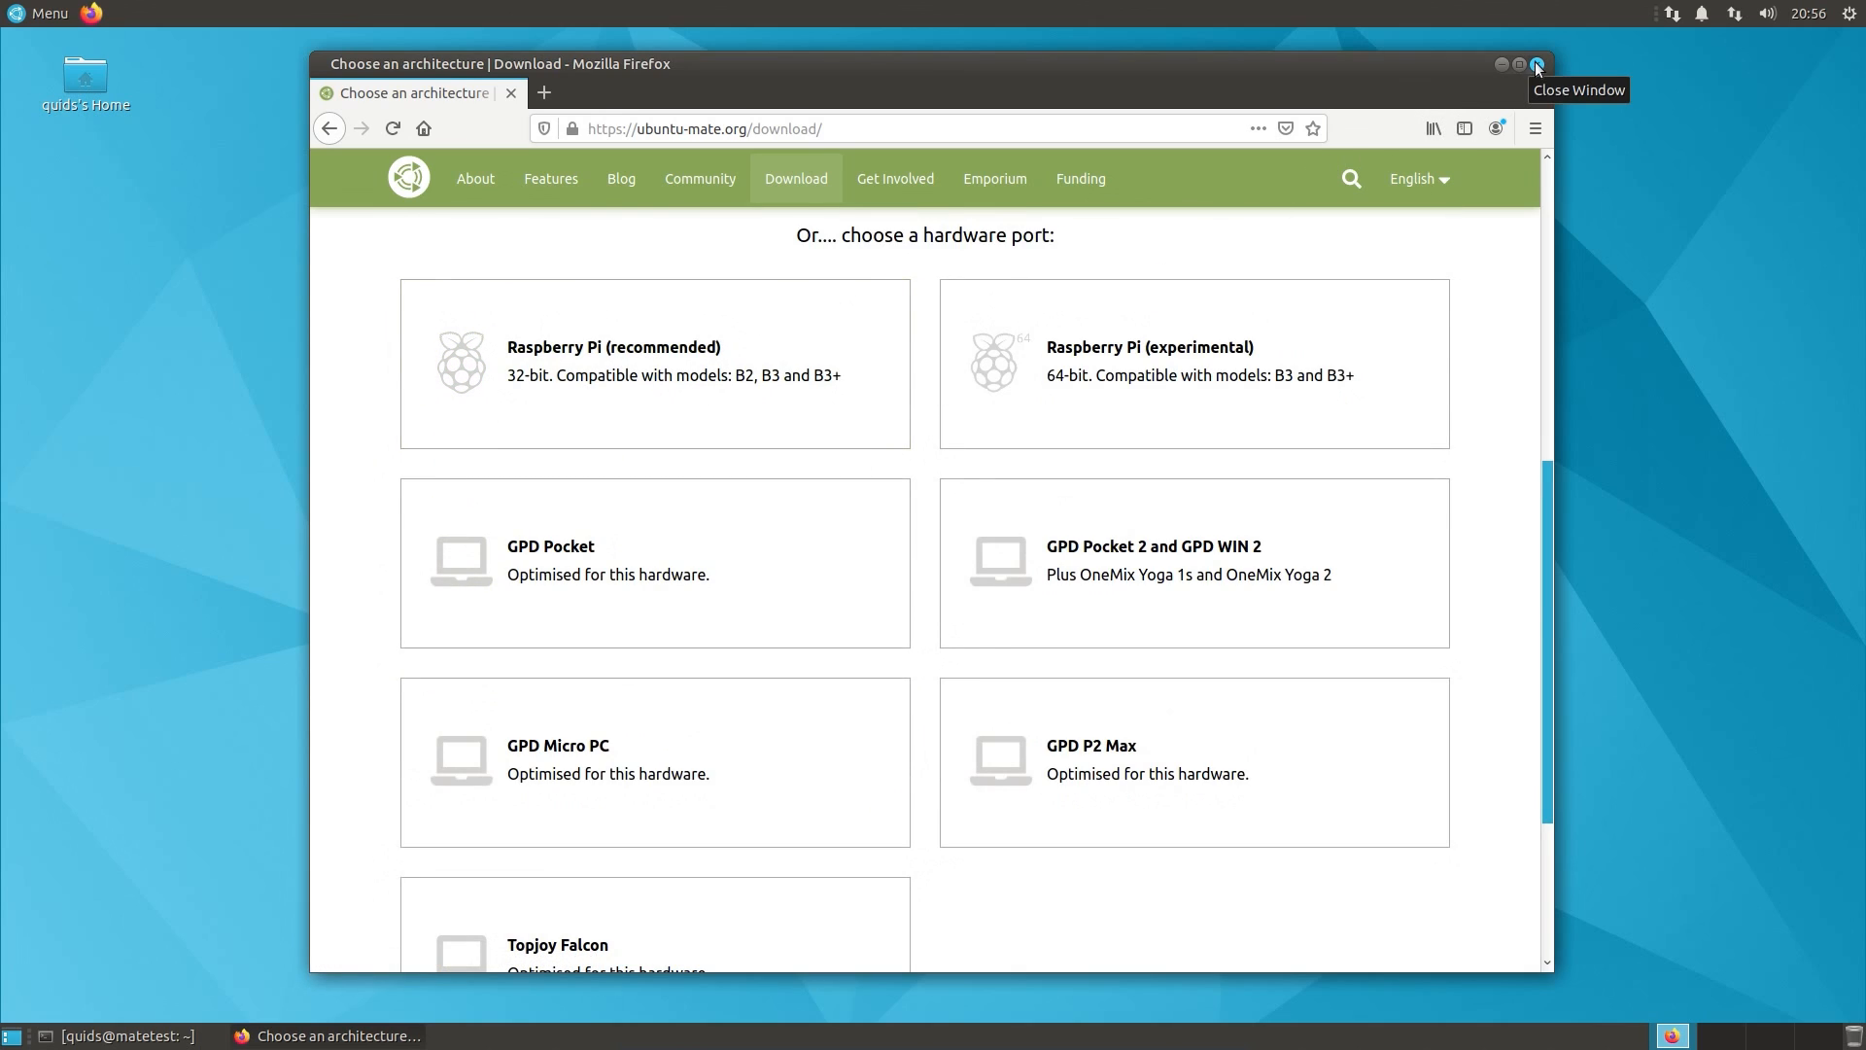
pyautogui.click(1533, 64)
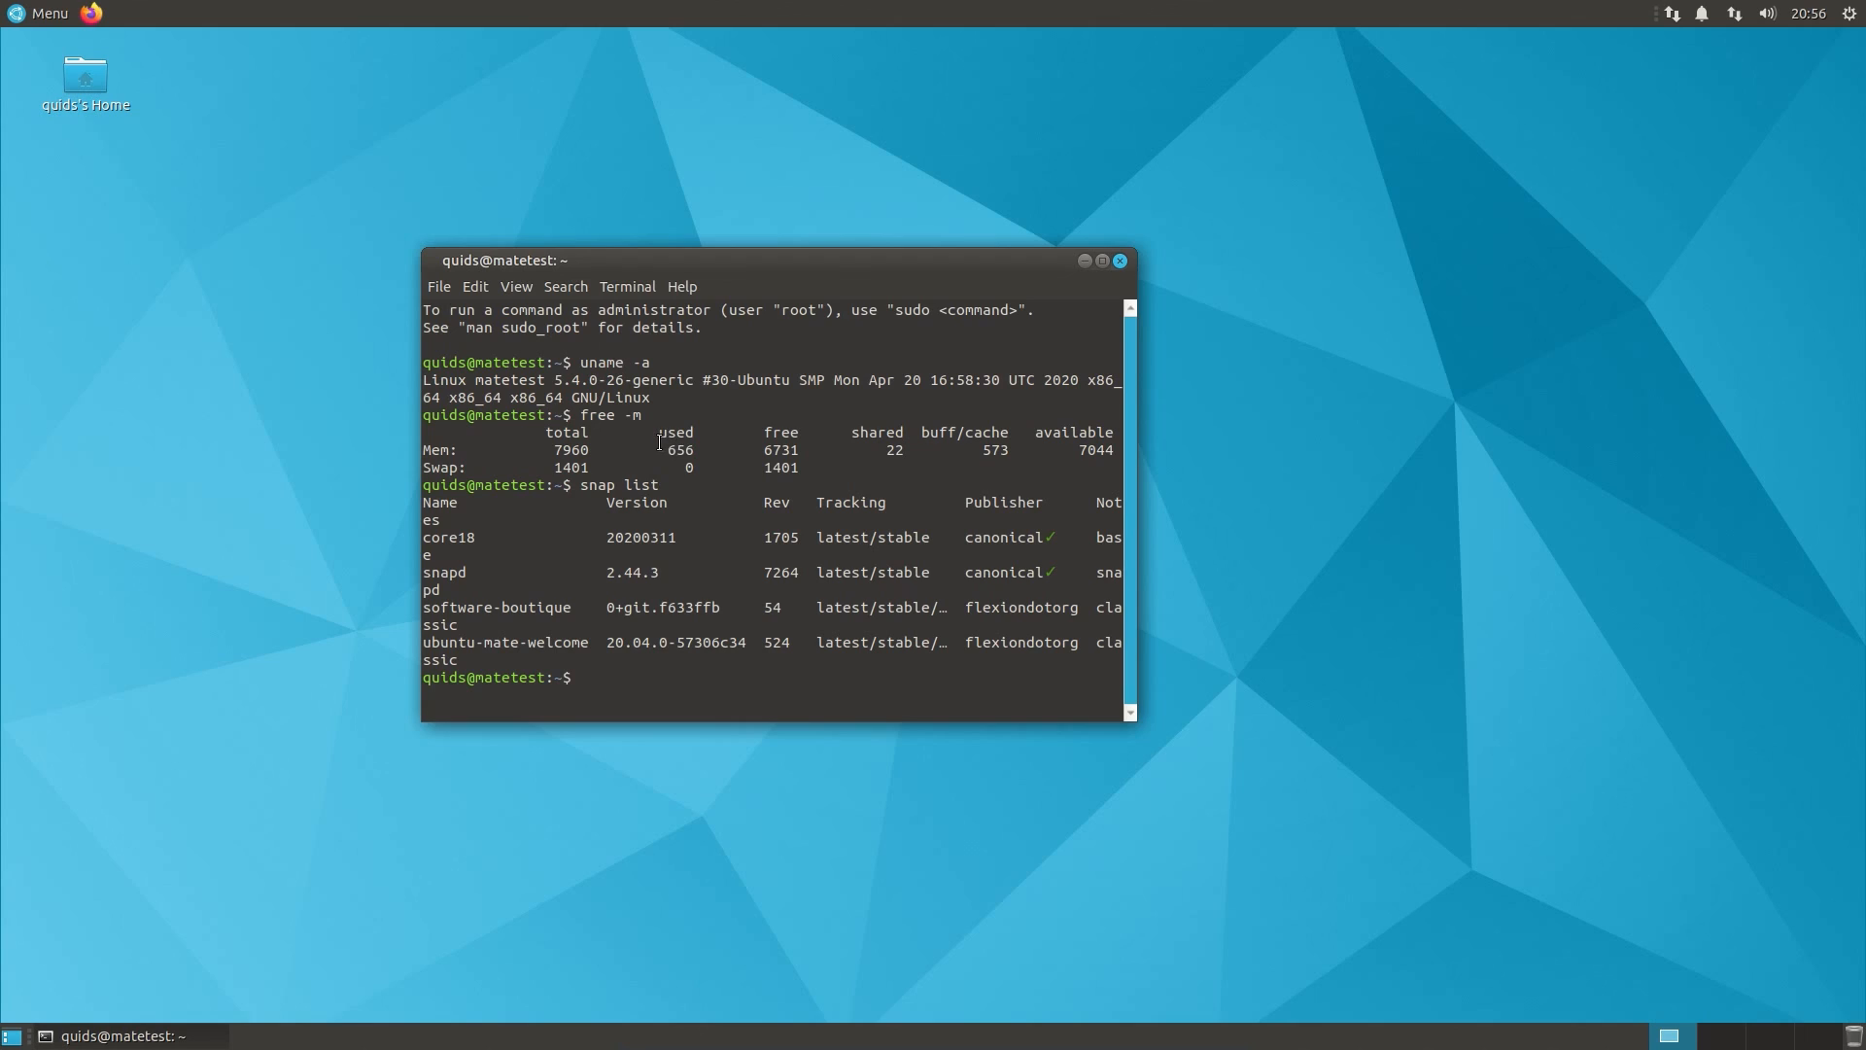
# Step: Highlight the 656 used-memory value, then minimise the terminal window
pyautogui.doubleClick(679, 450)
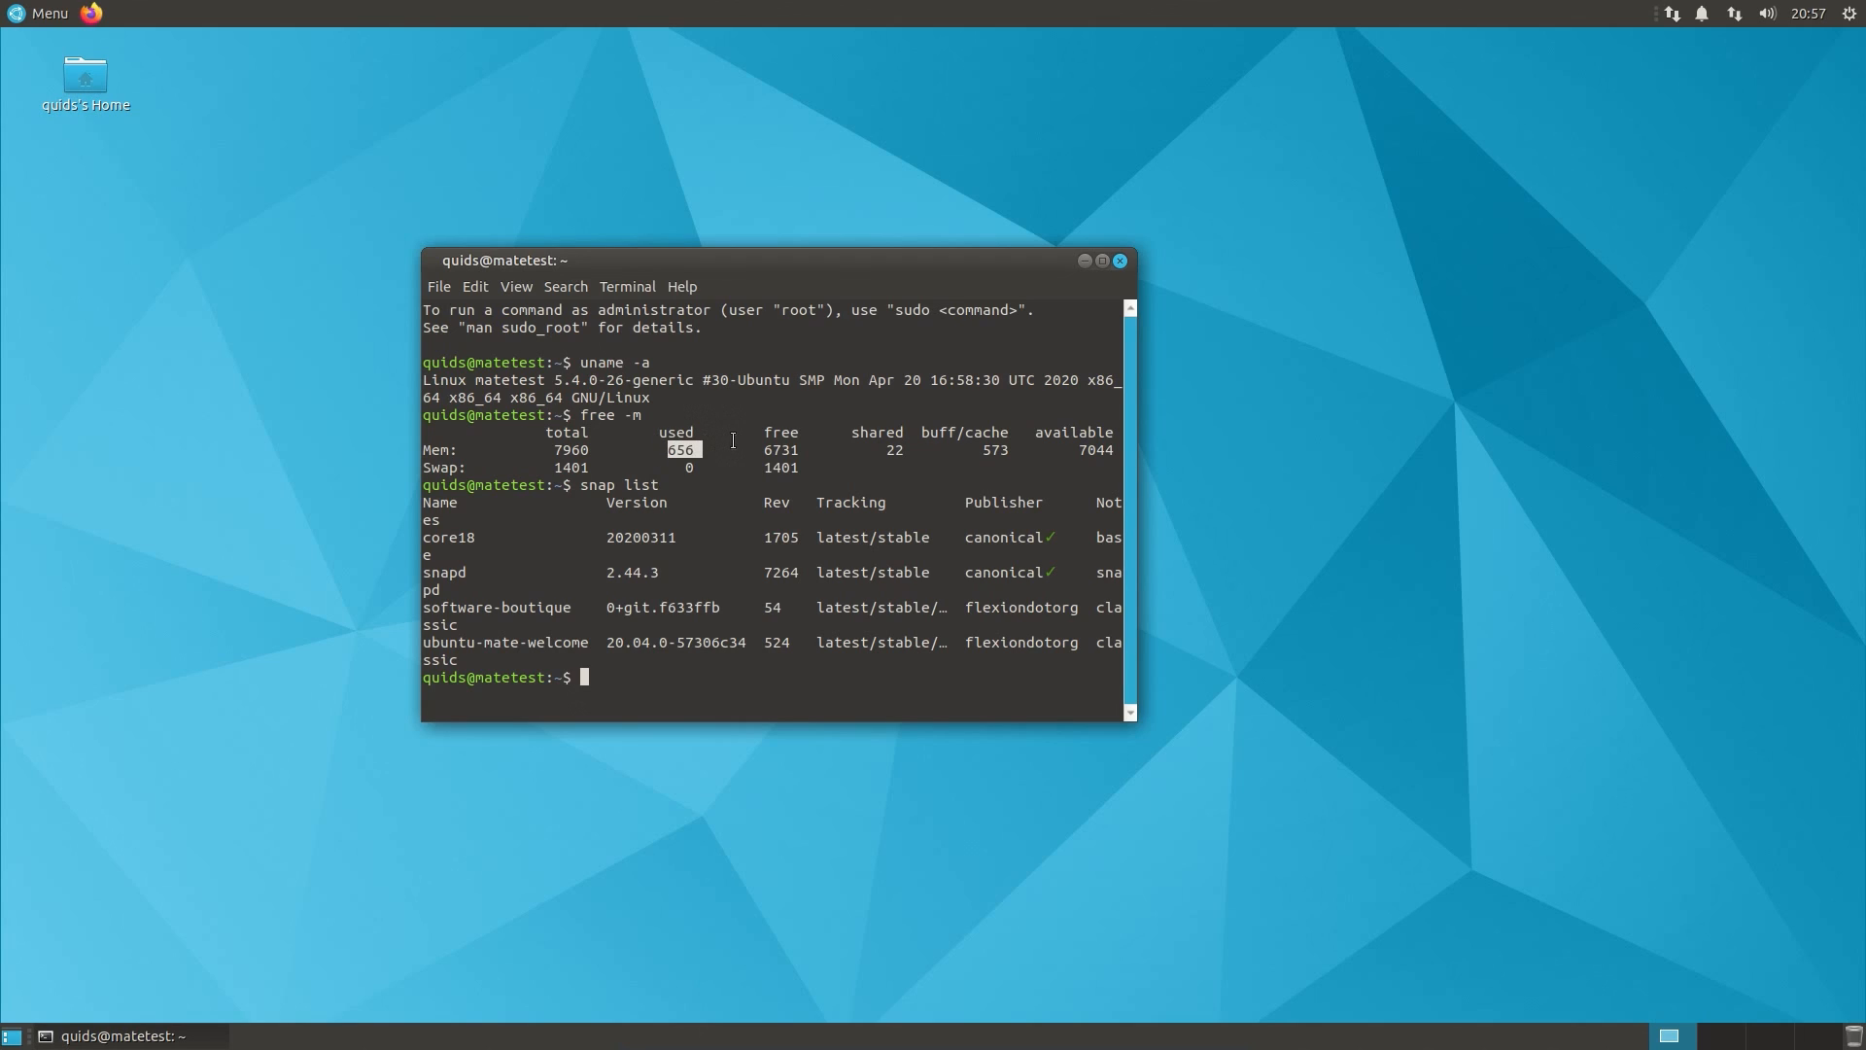
pyautogui.moveTo(1083, 261)
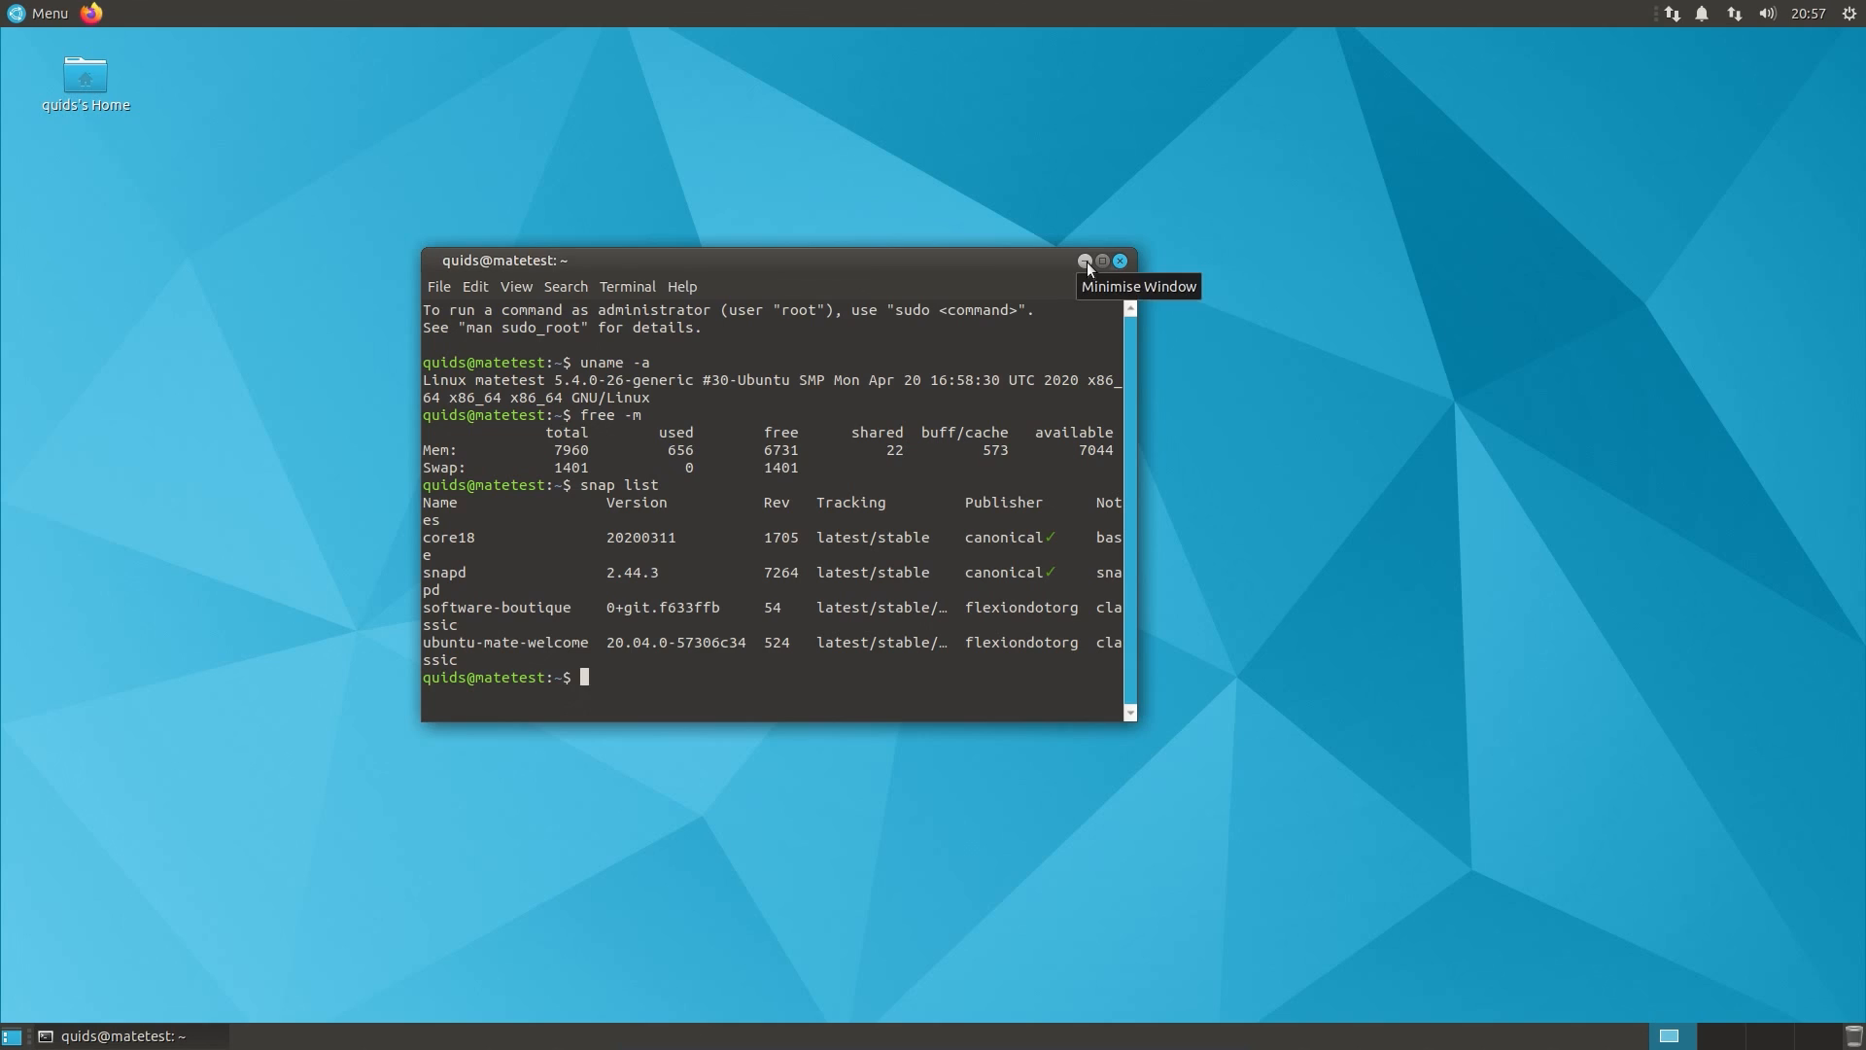
pyautogui.click(1083, 260)
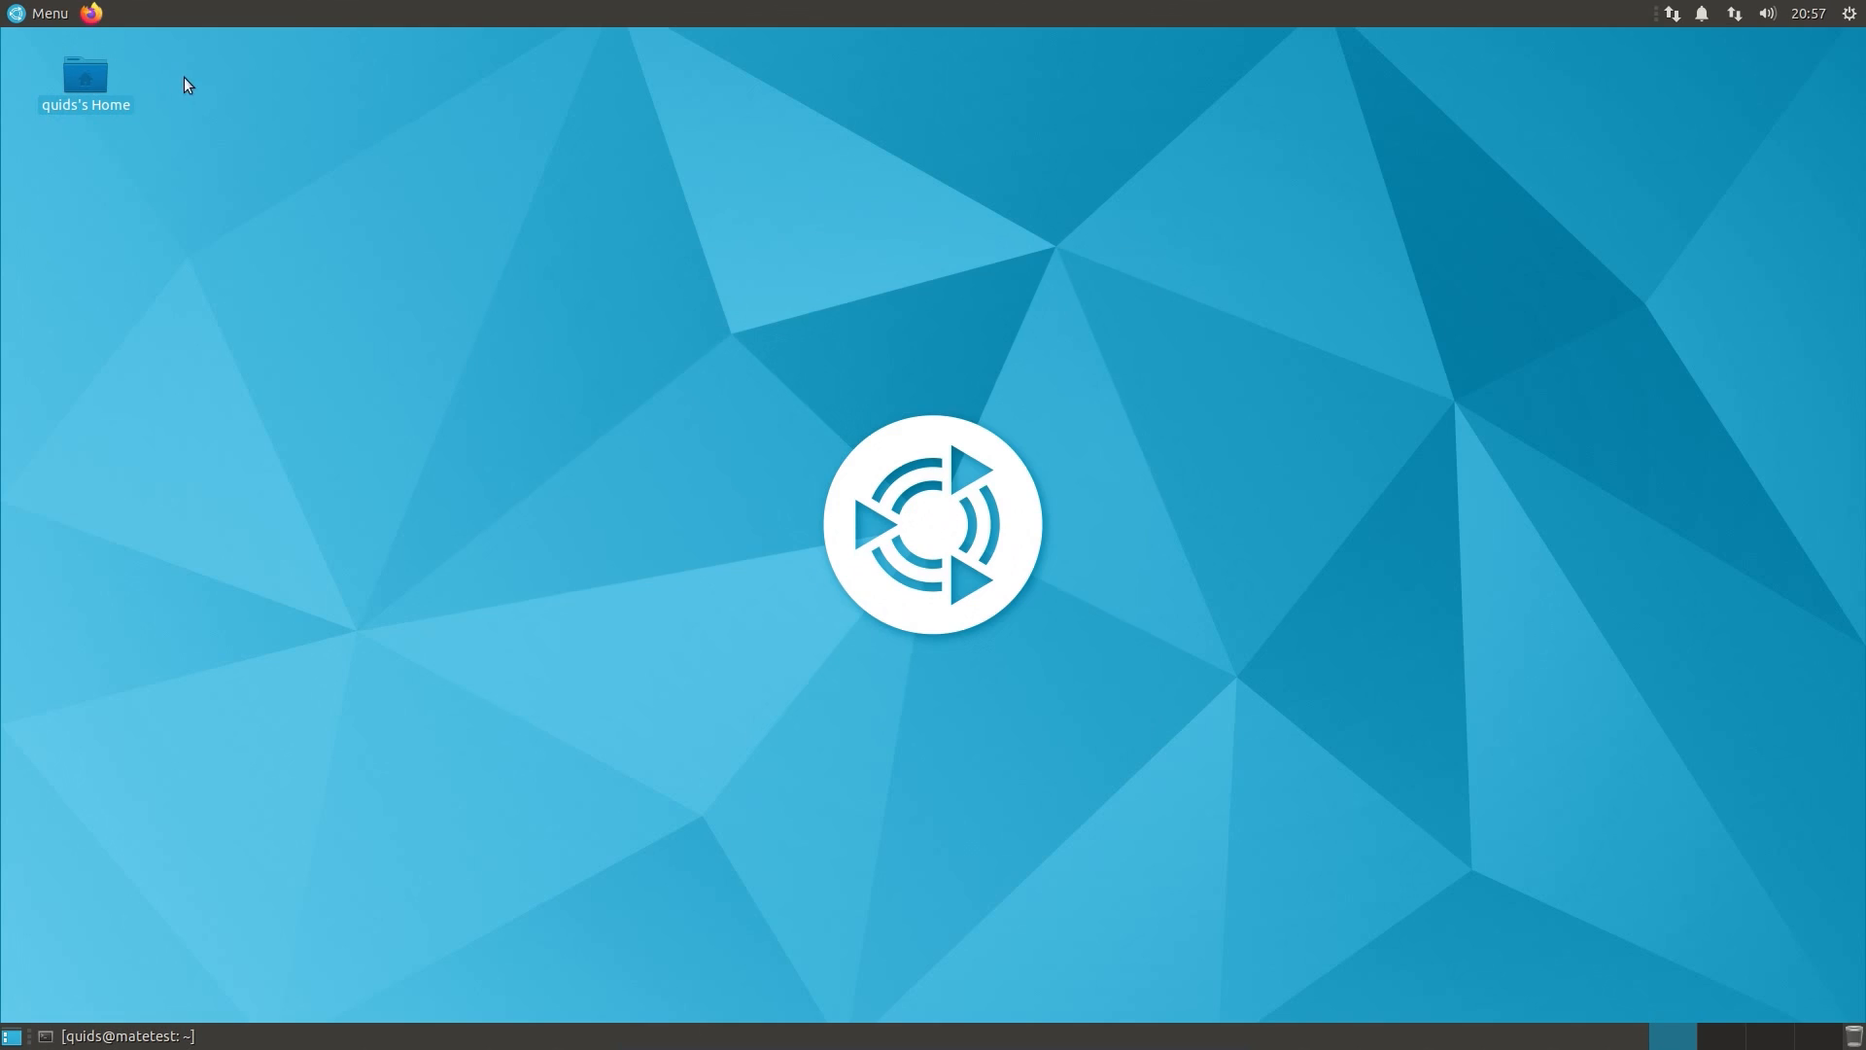
pyautogui.click(45, 13)
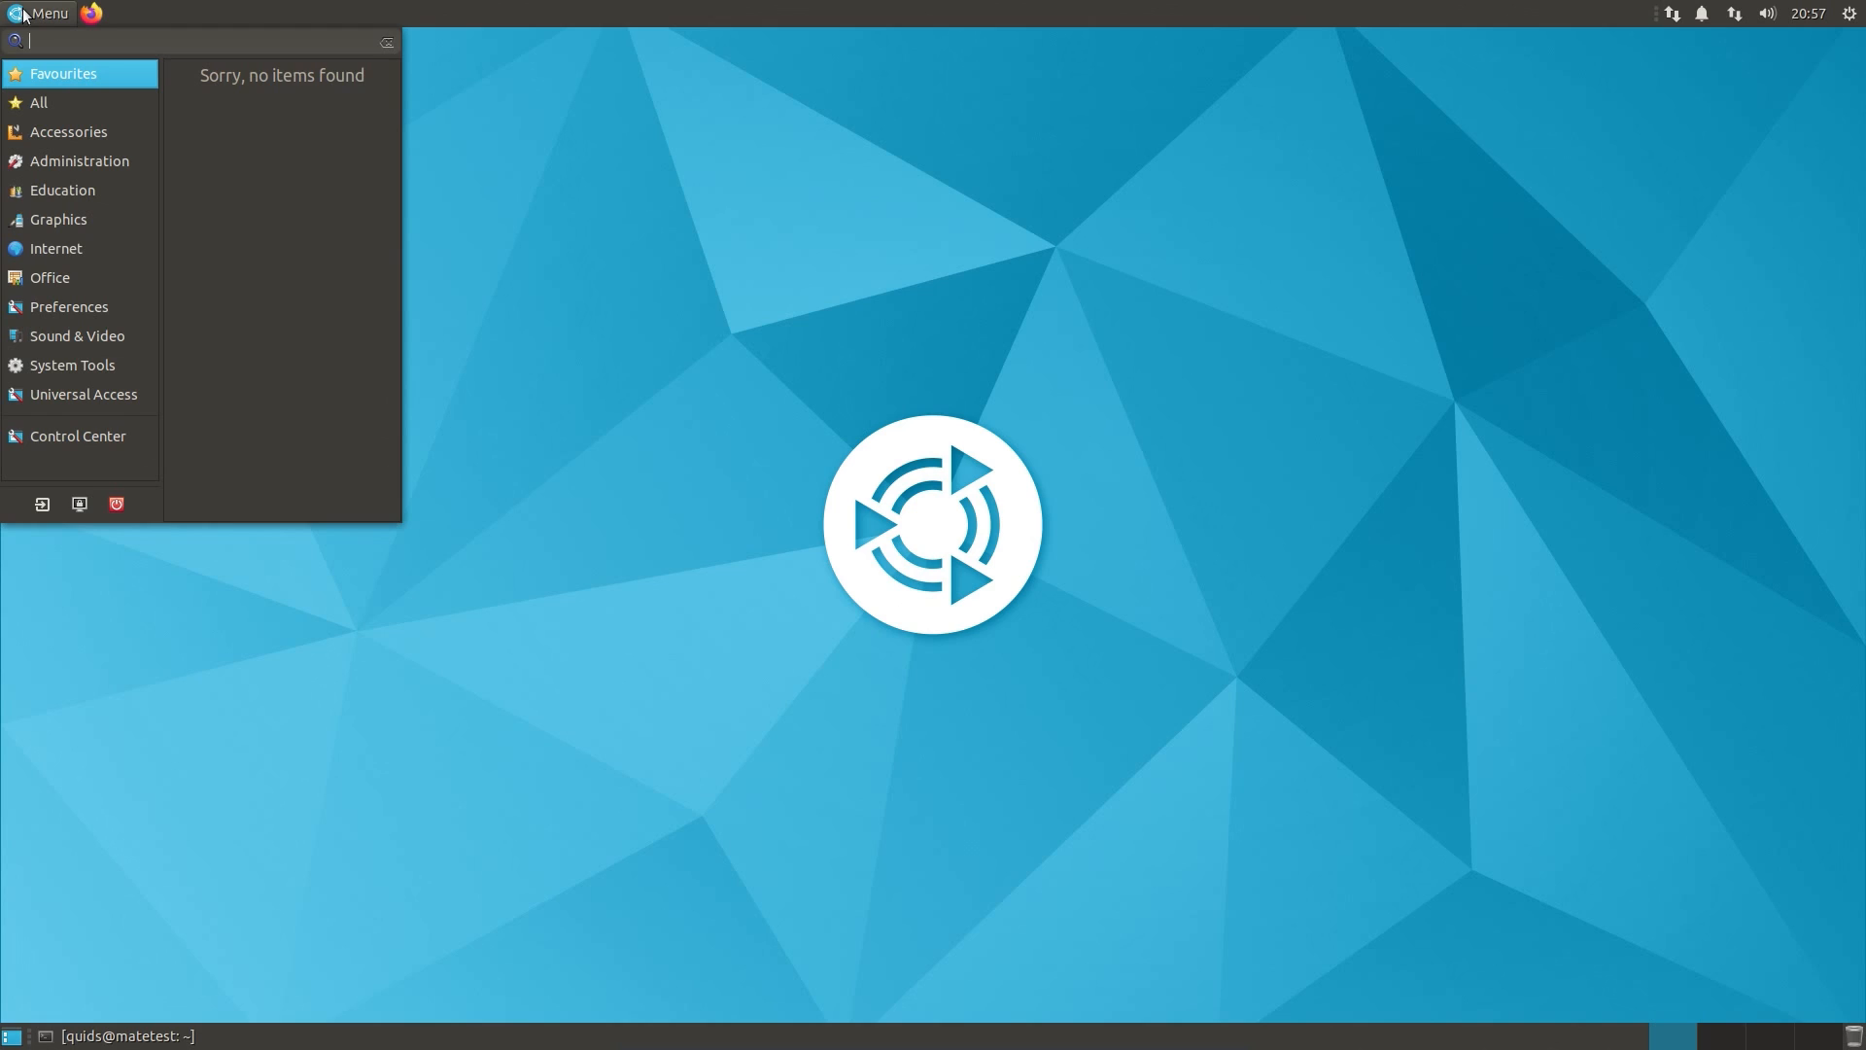
pyautogui.rightClick(48, 12)
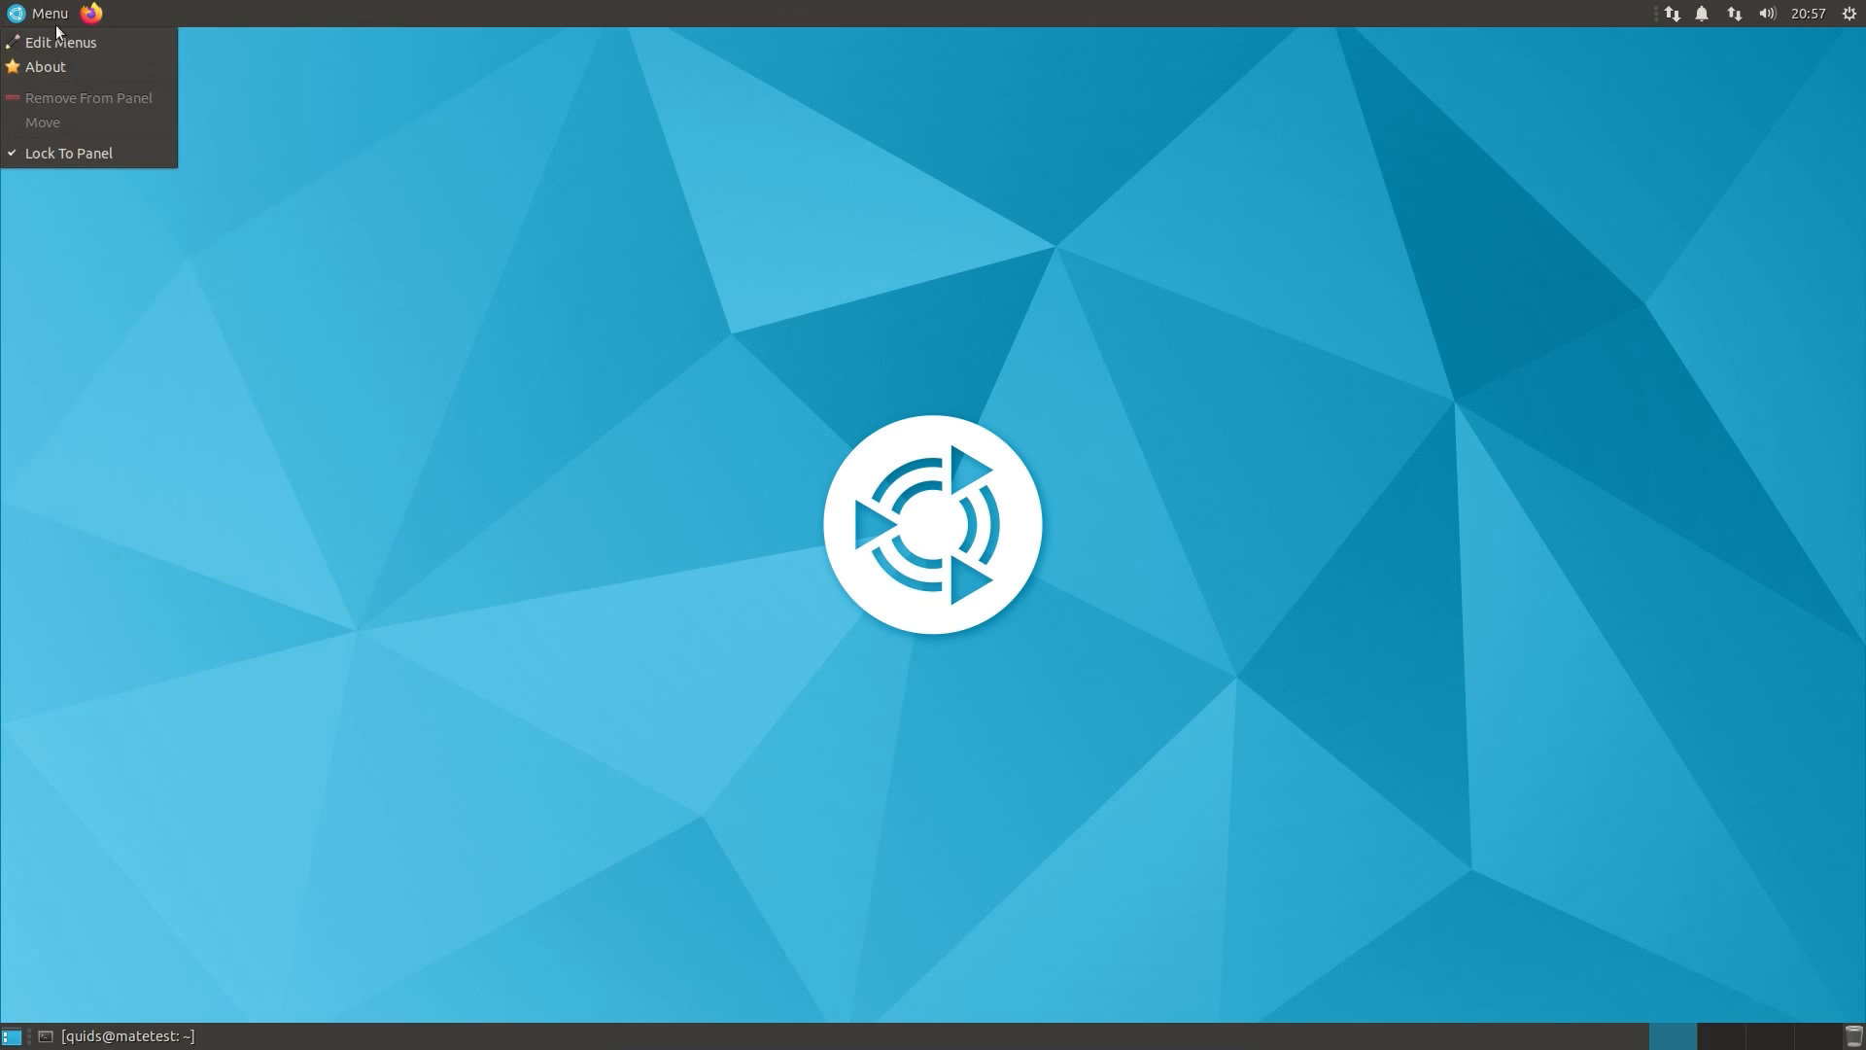
pyautogui.click(46, 67)
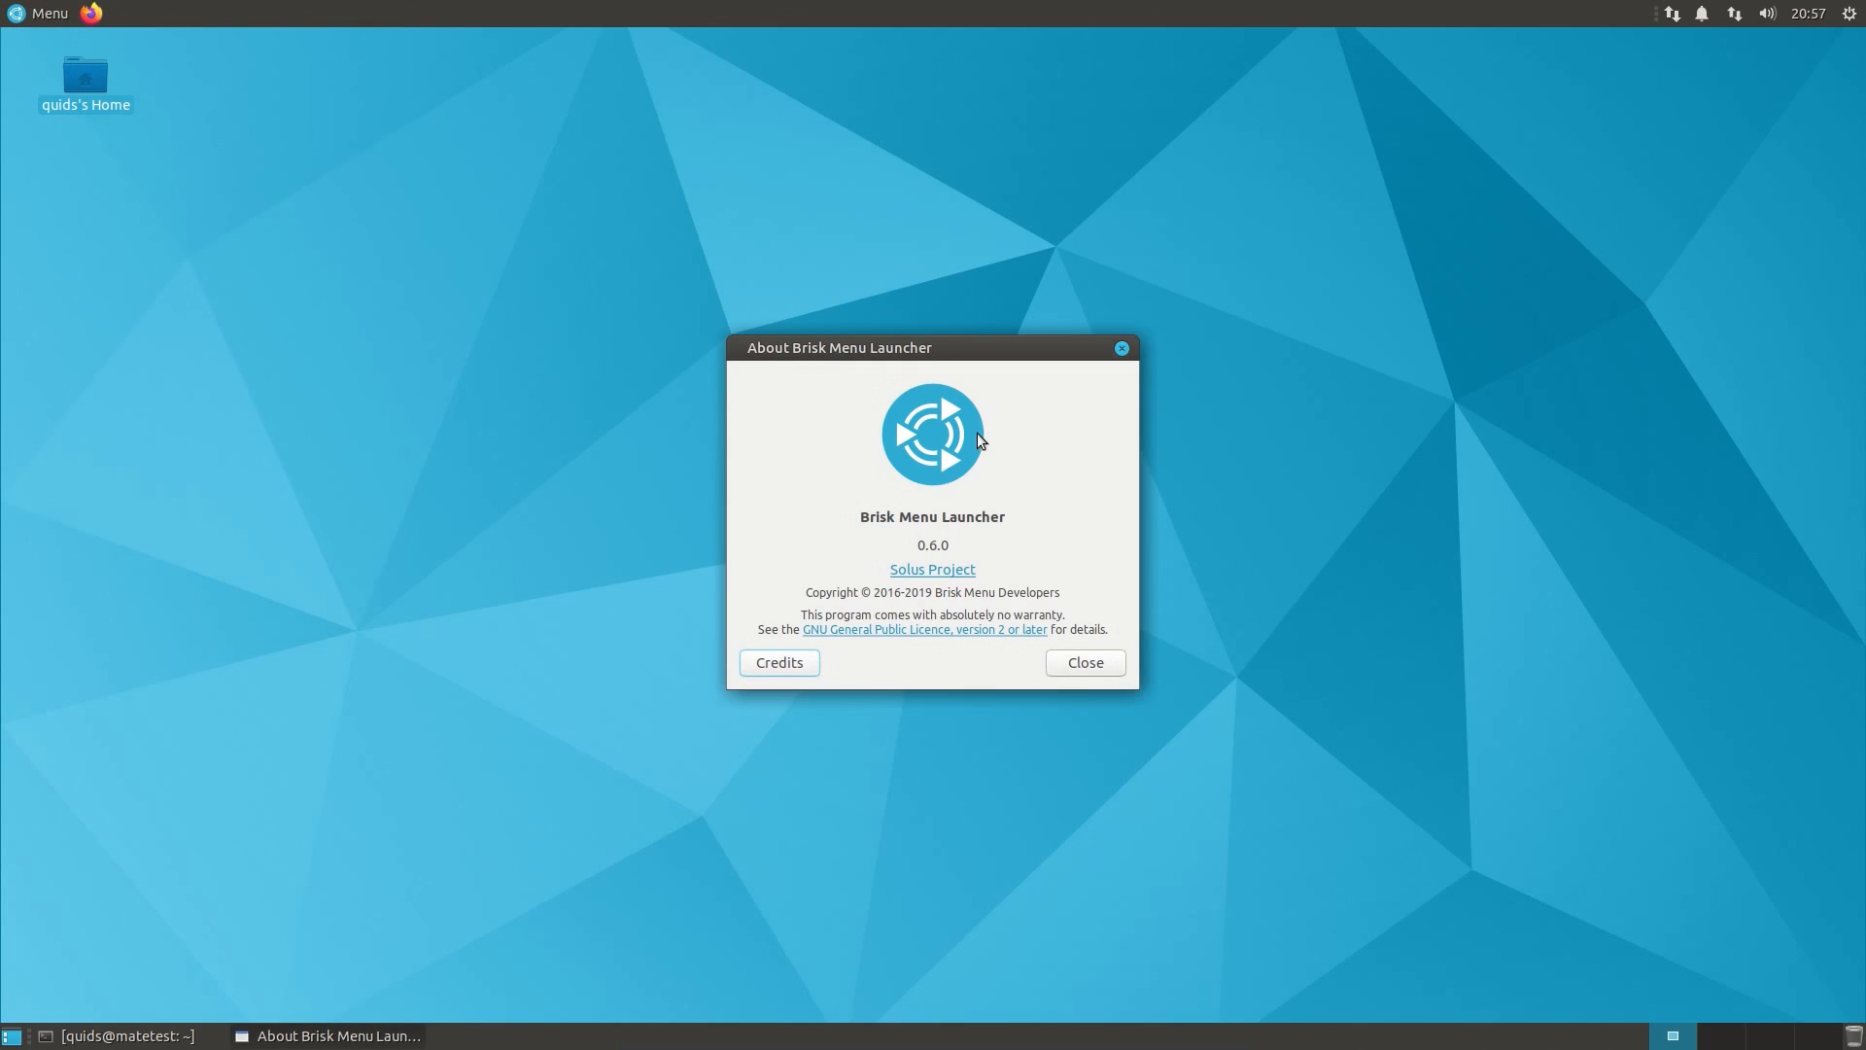
pyautogui.moveTo(995, 497)
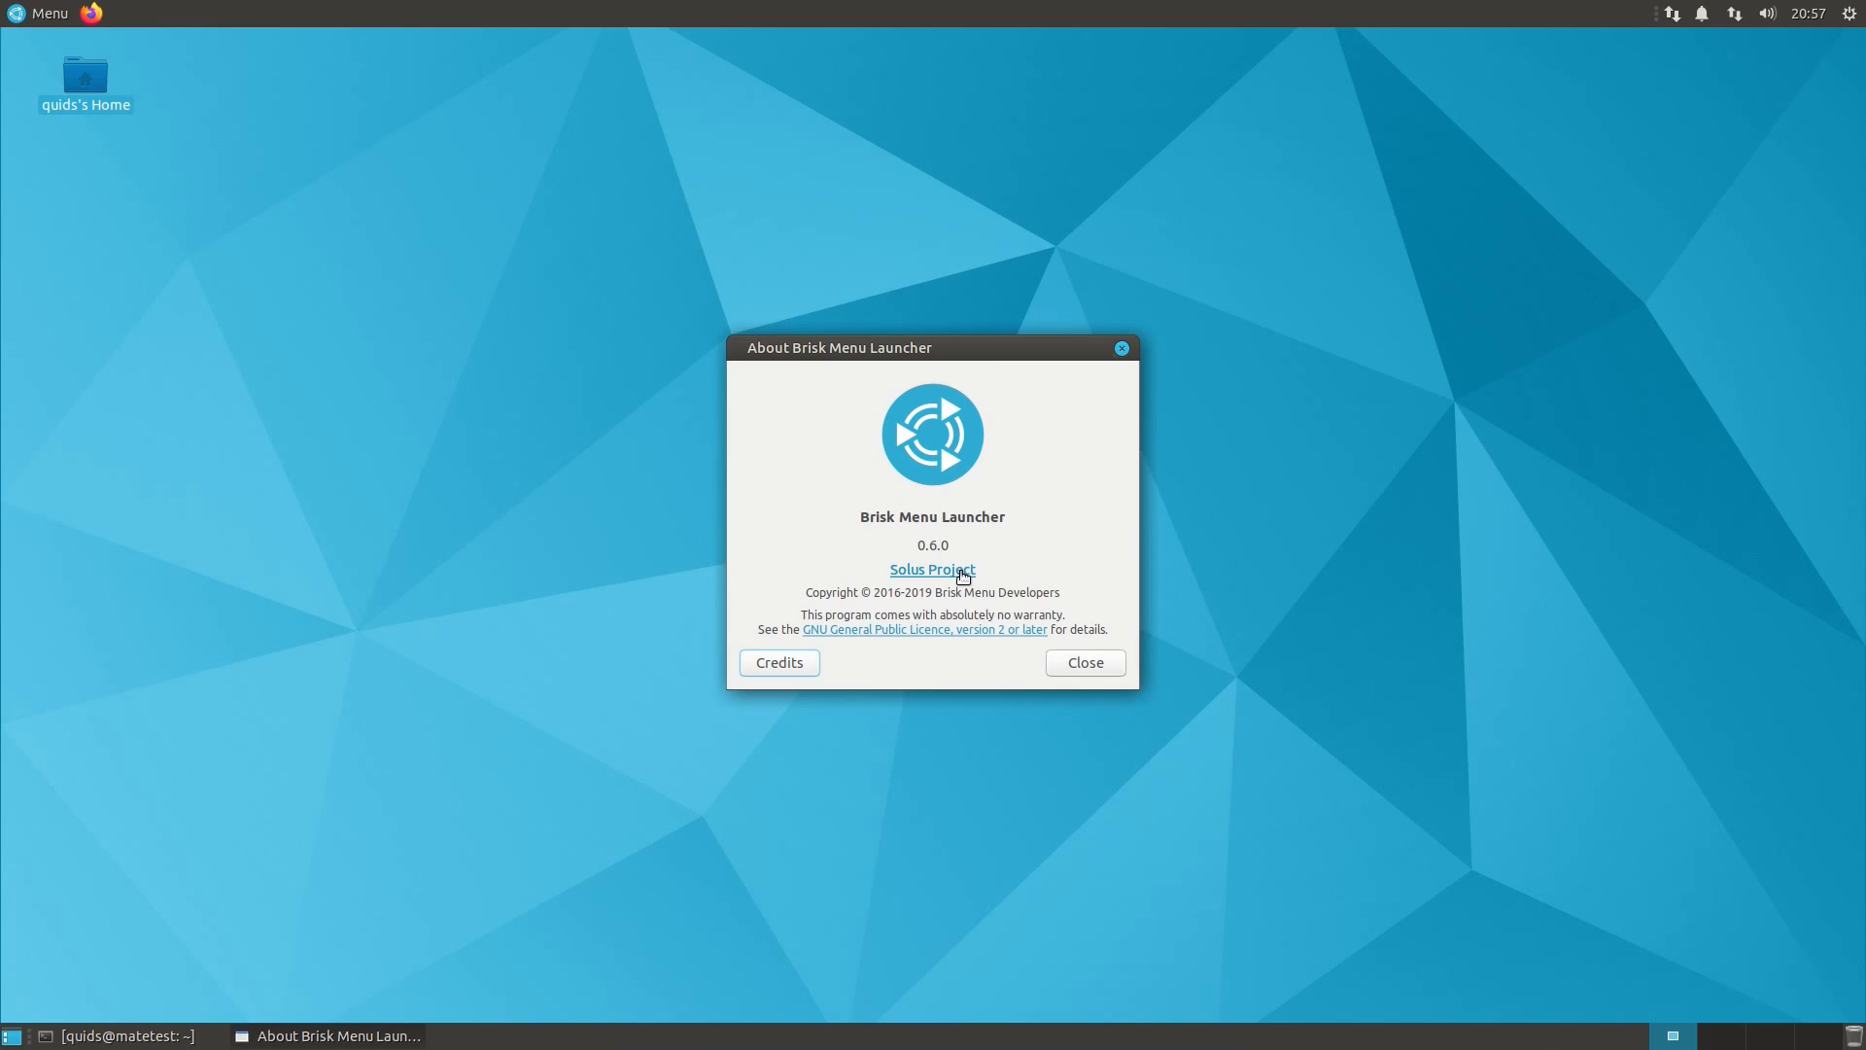
pyautogui.moveTo(961, 573)
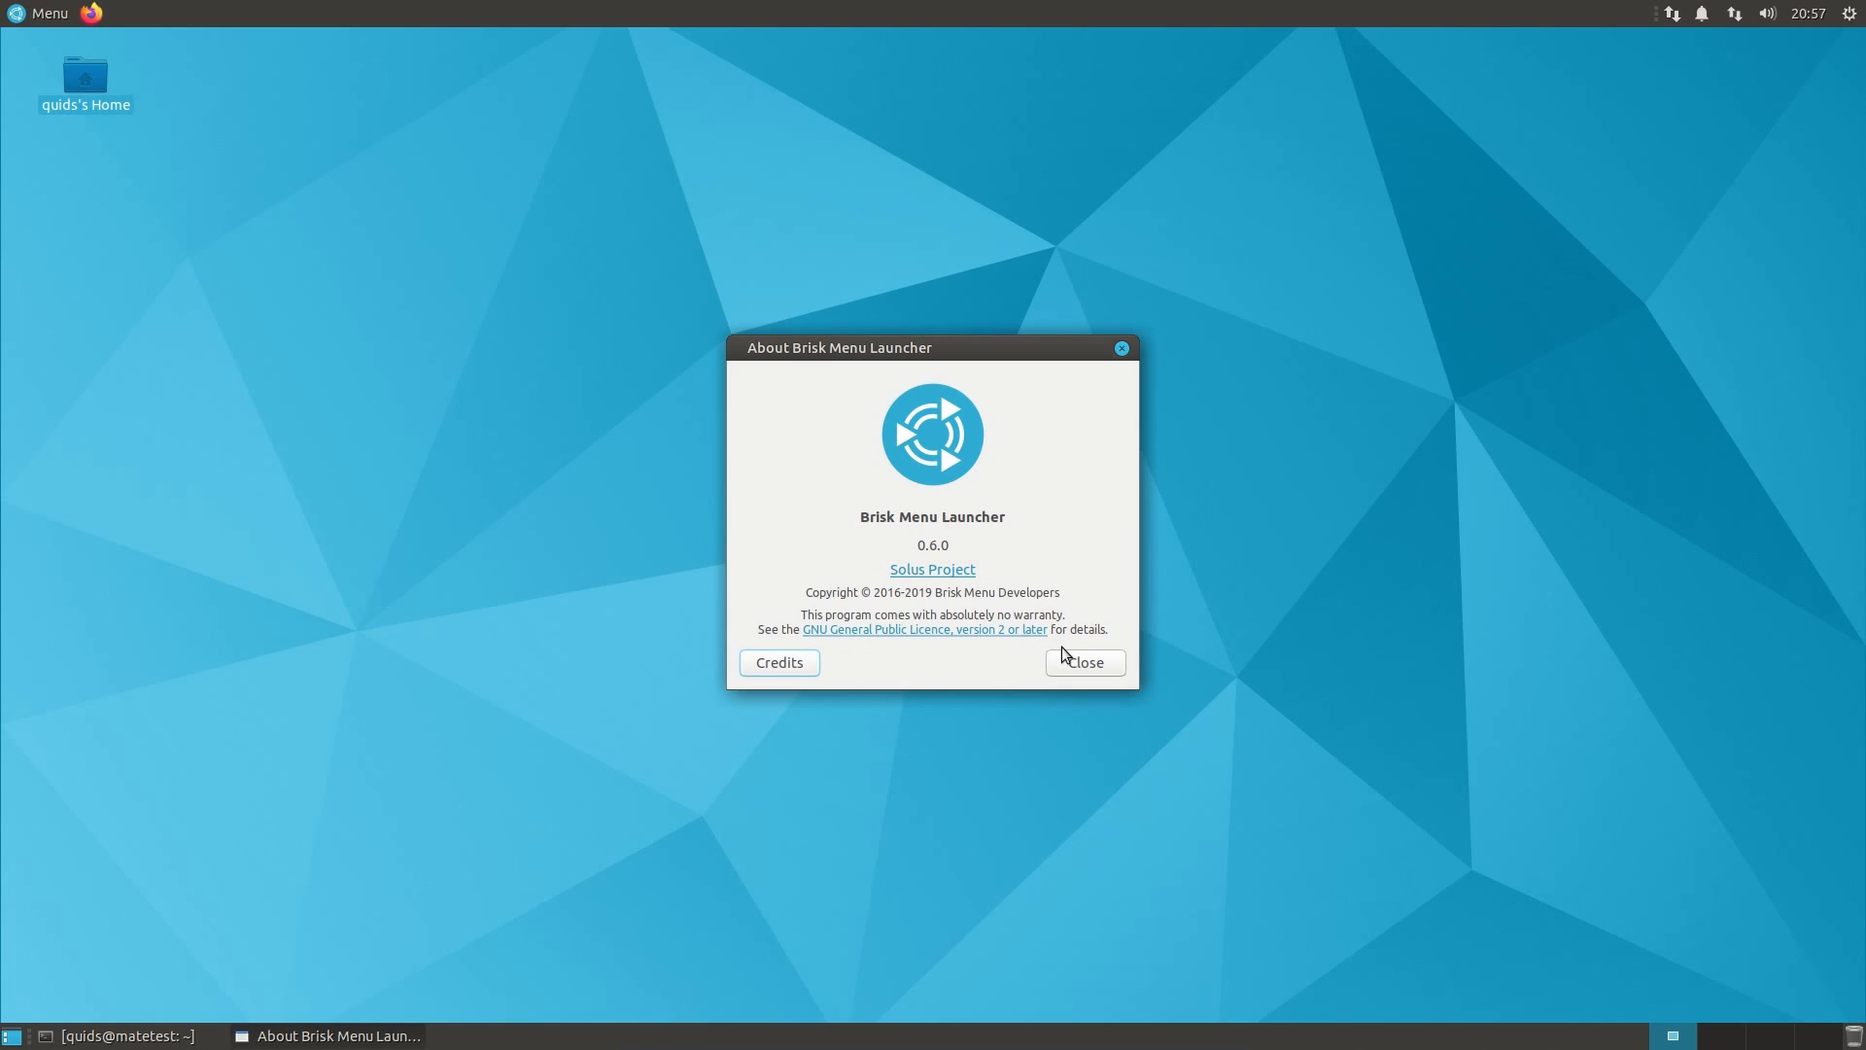
pyautogui.click(1081, 662)
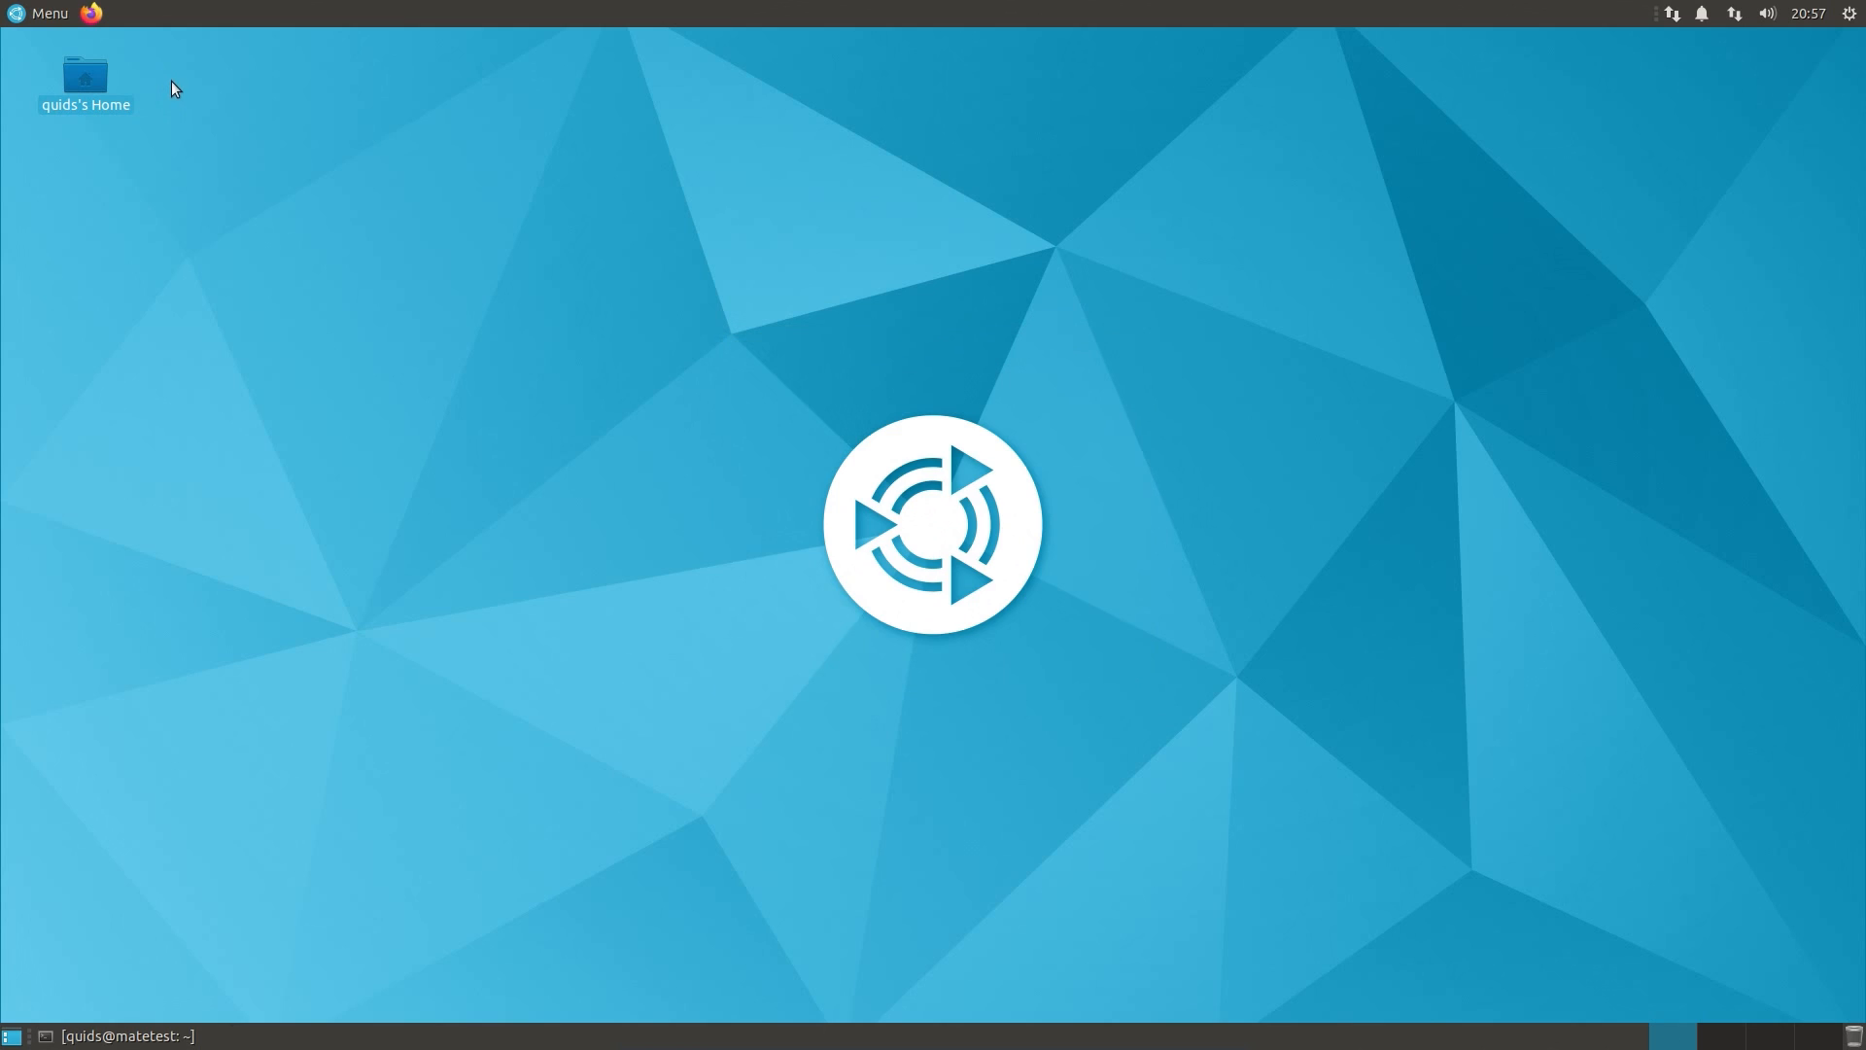
pyautogui.moveTo(21, 15)
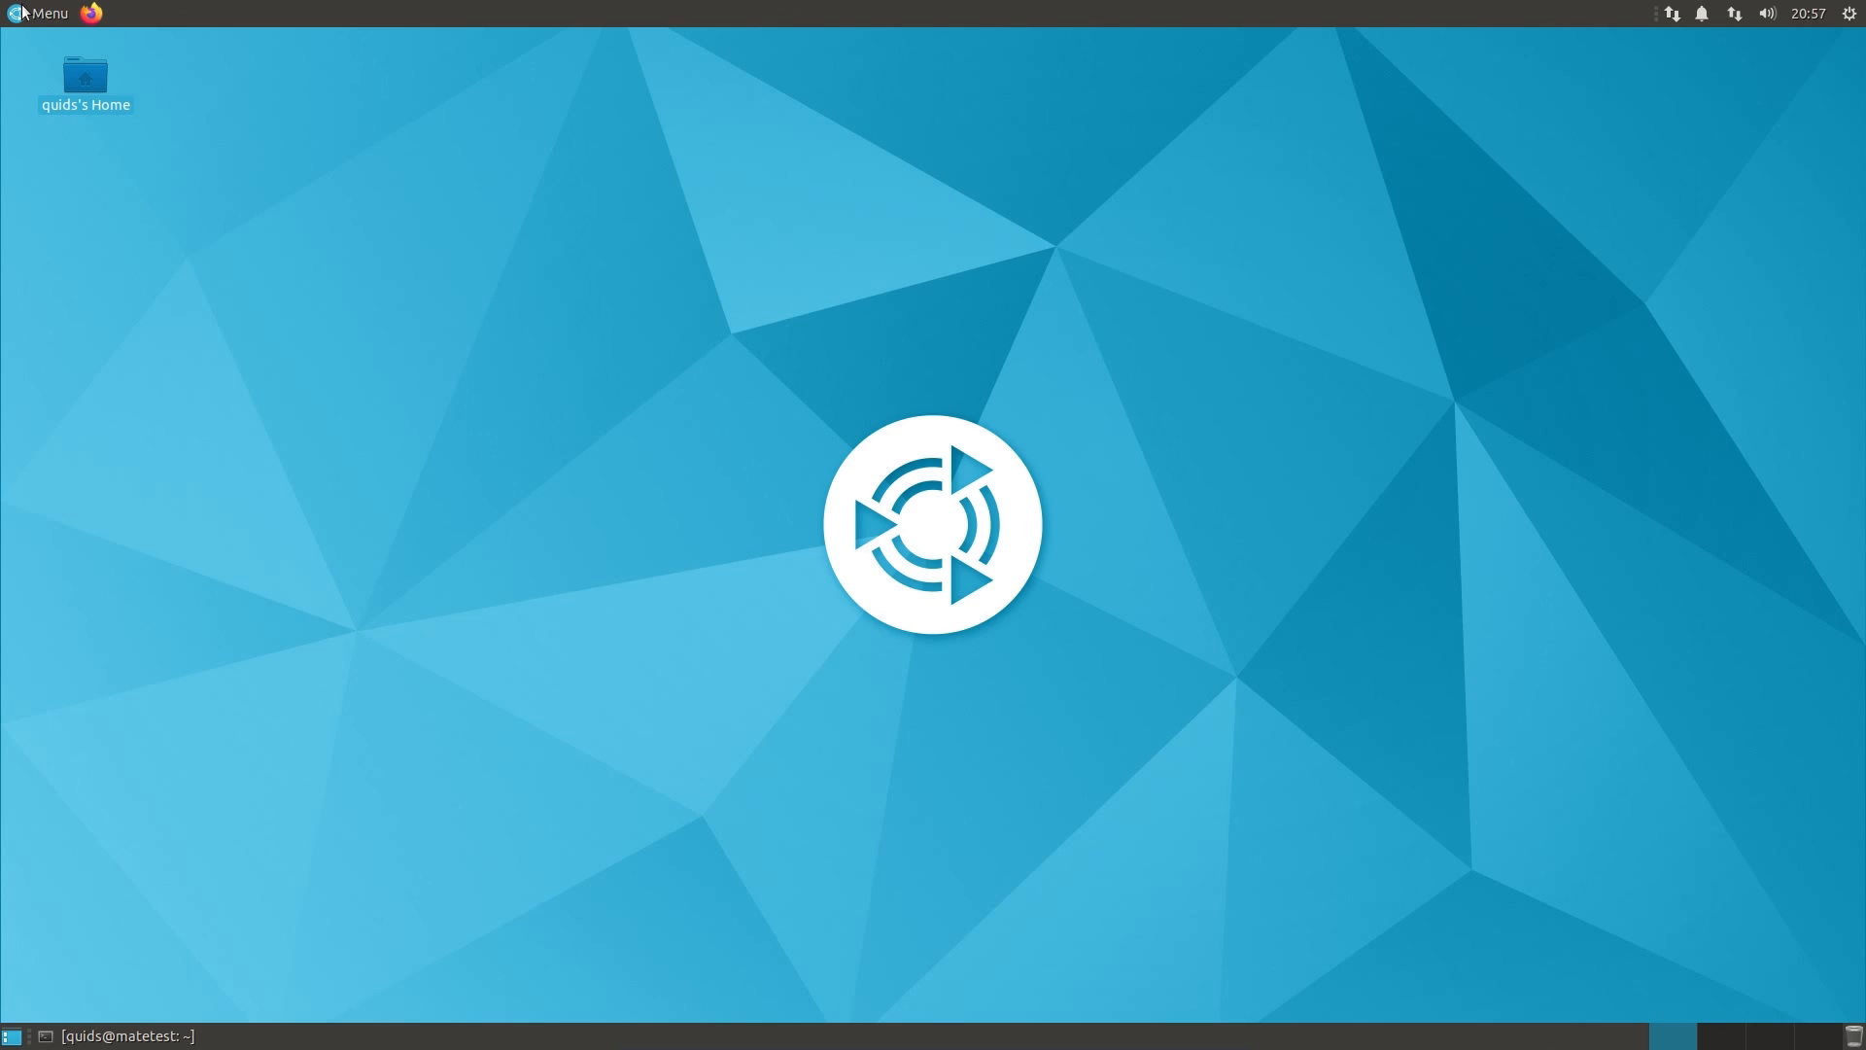
# Step: Browse the application categories in Brisk Menu
pyautogui.click(41, 12)
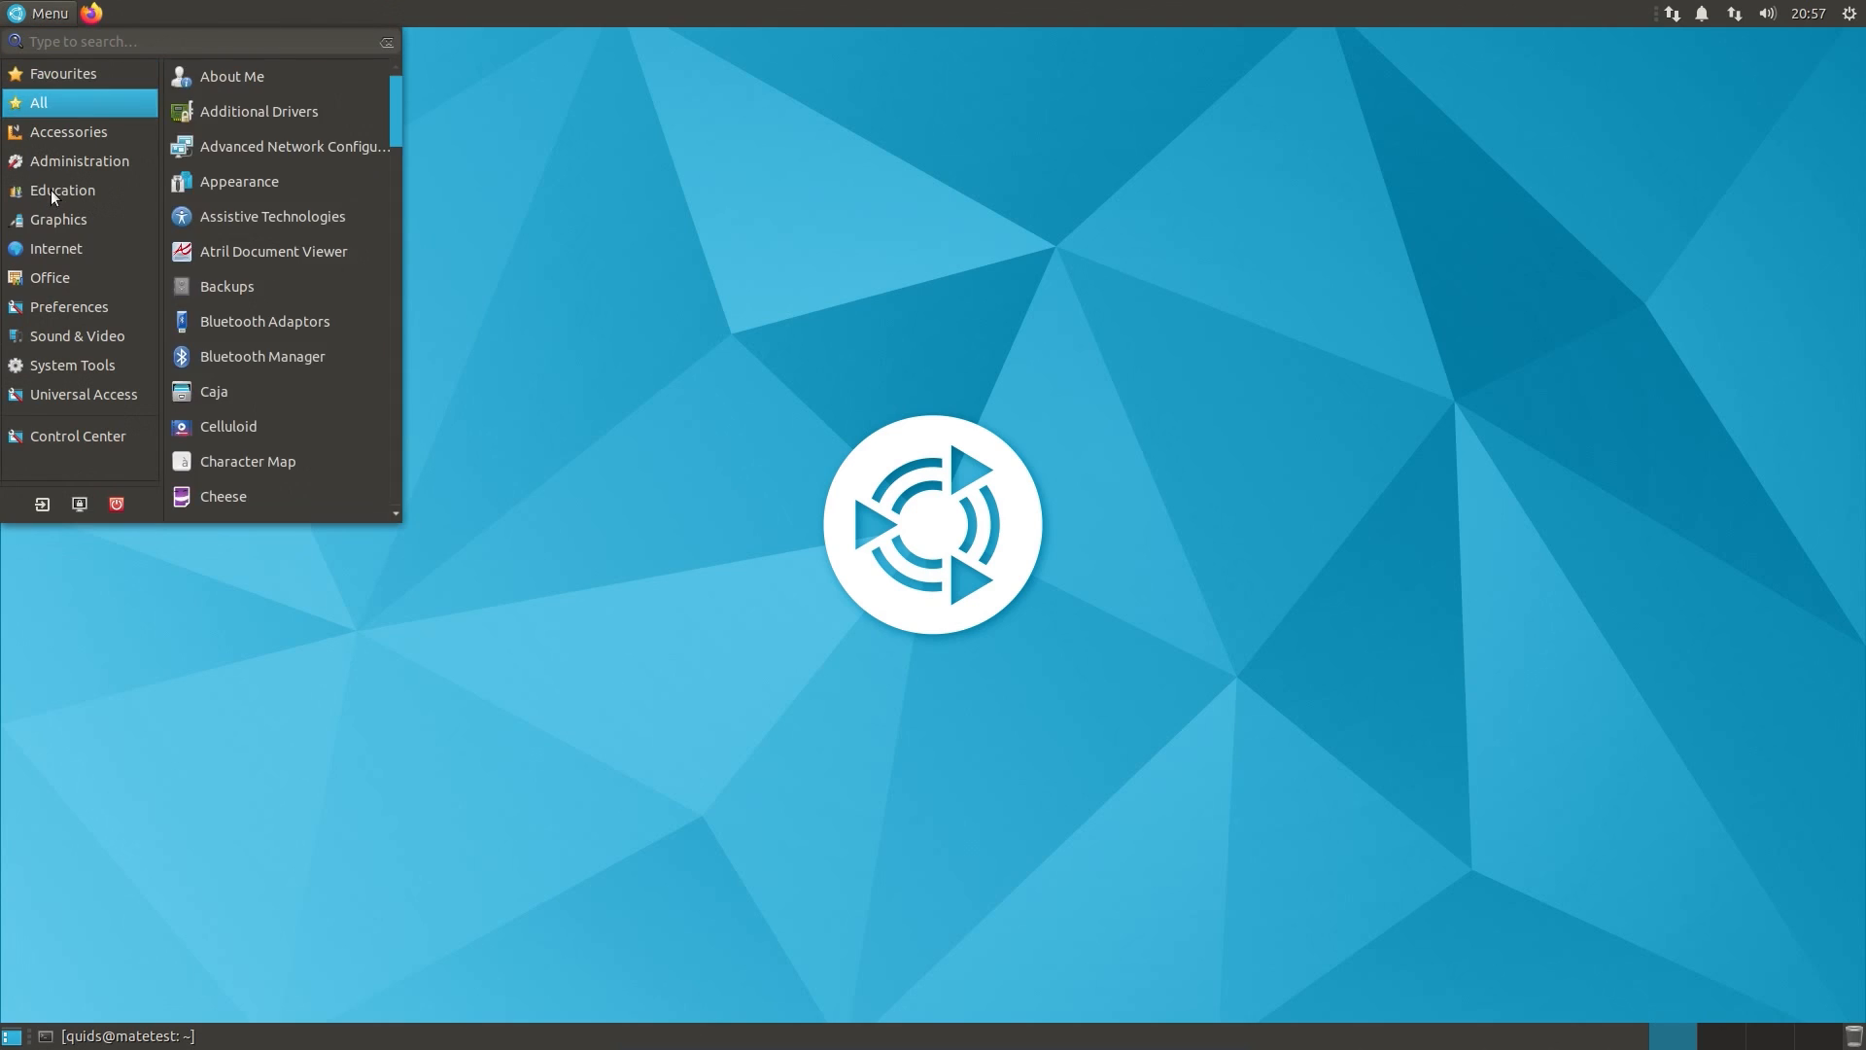
pyautogui.click(63, 191)
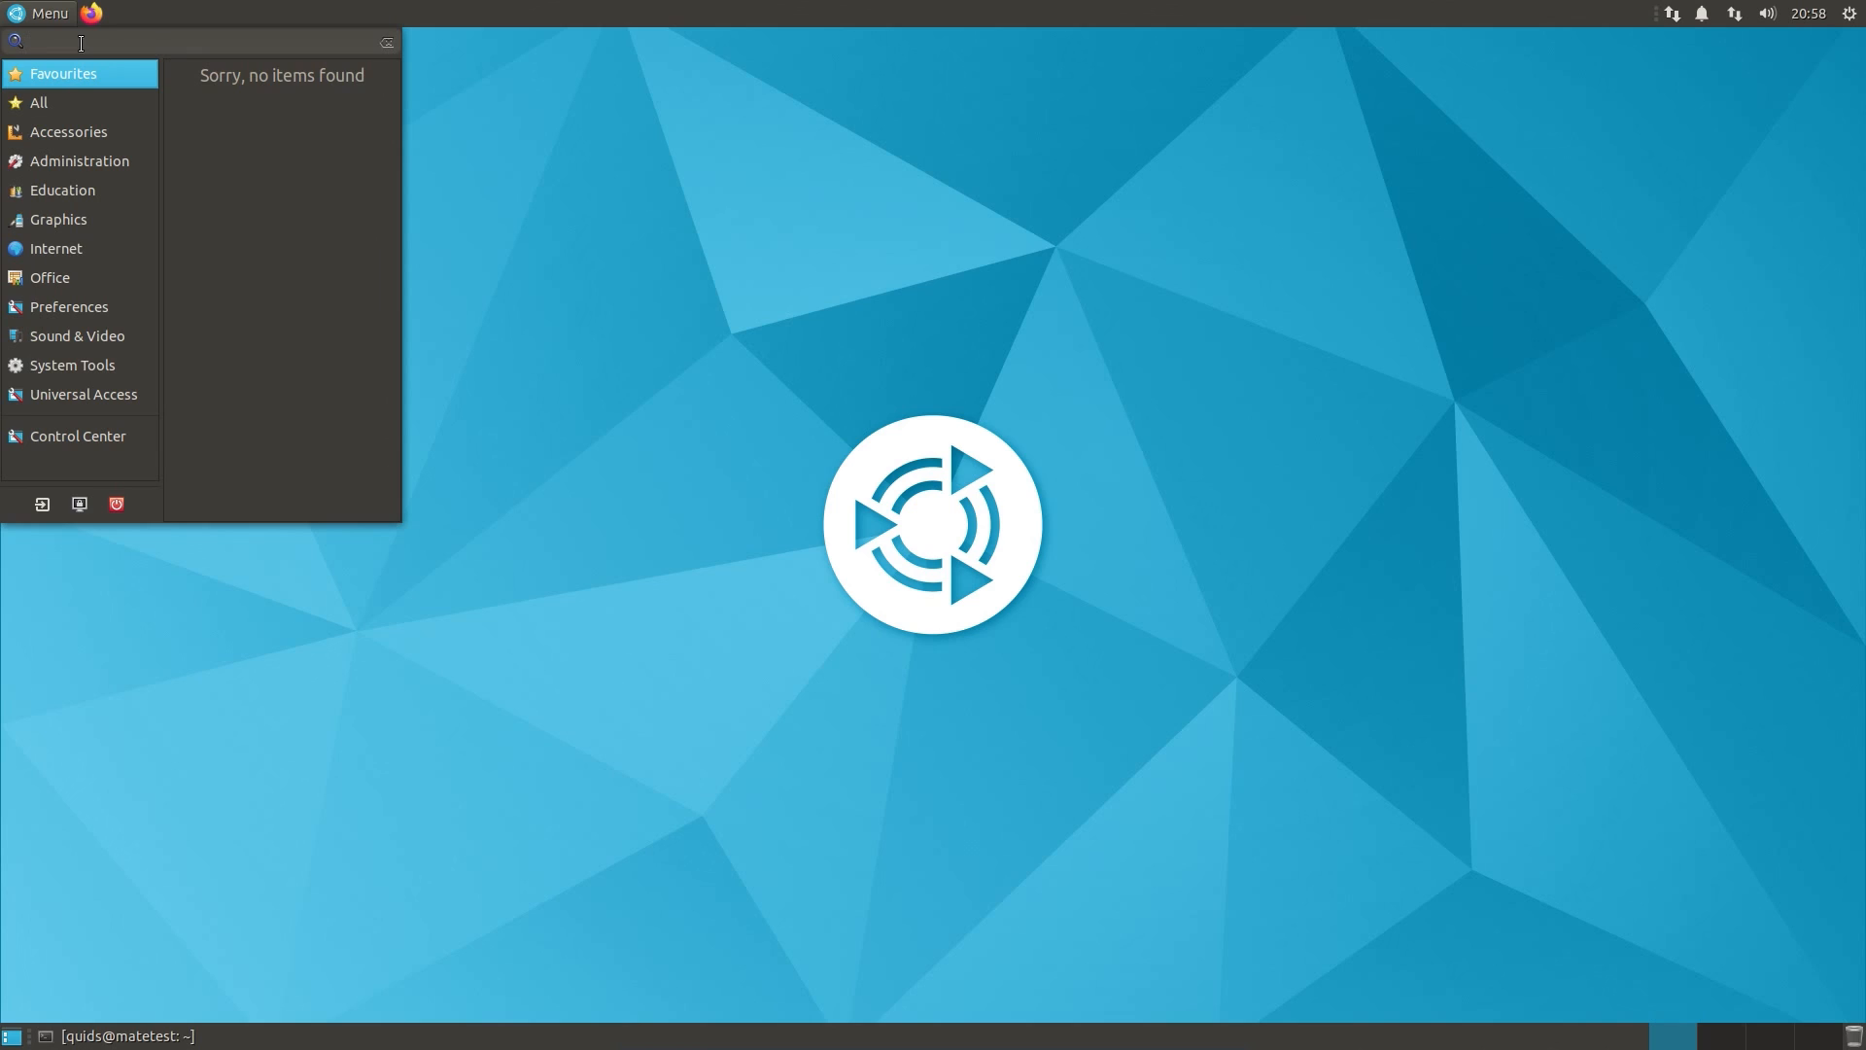
pyautogui.write('li')
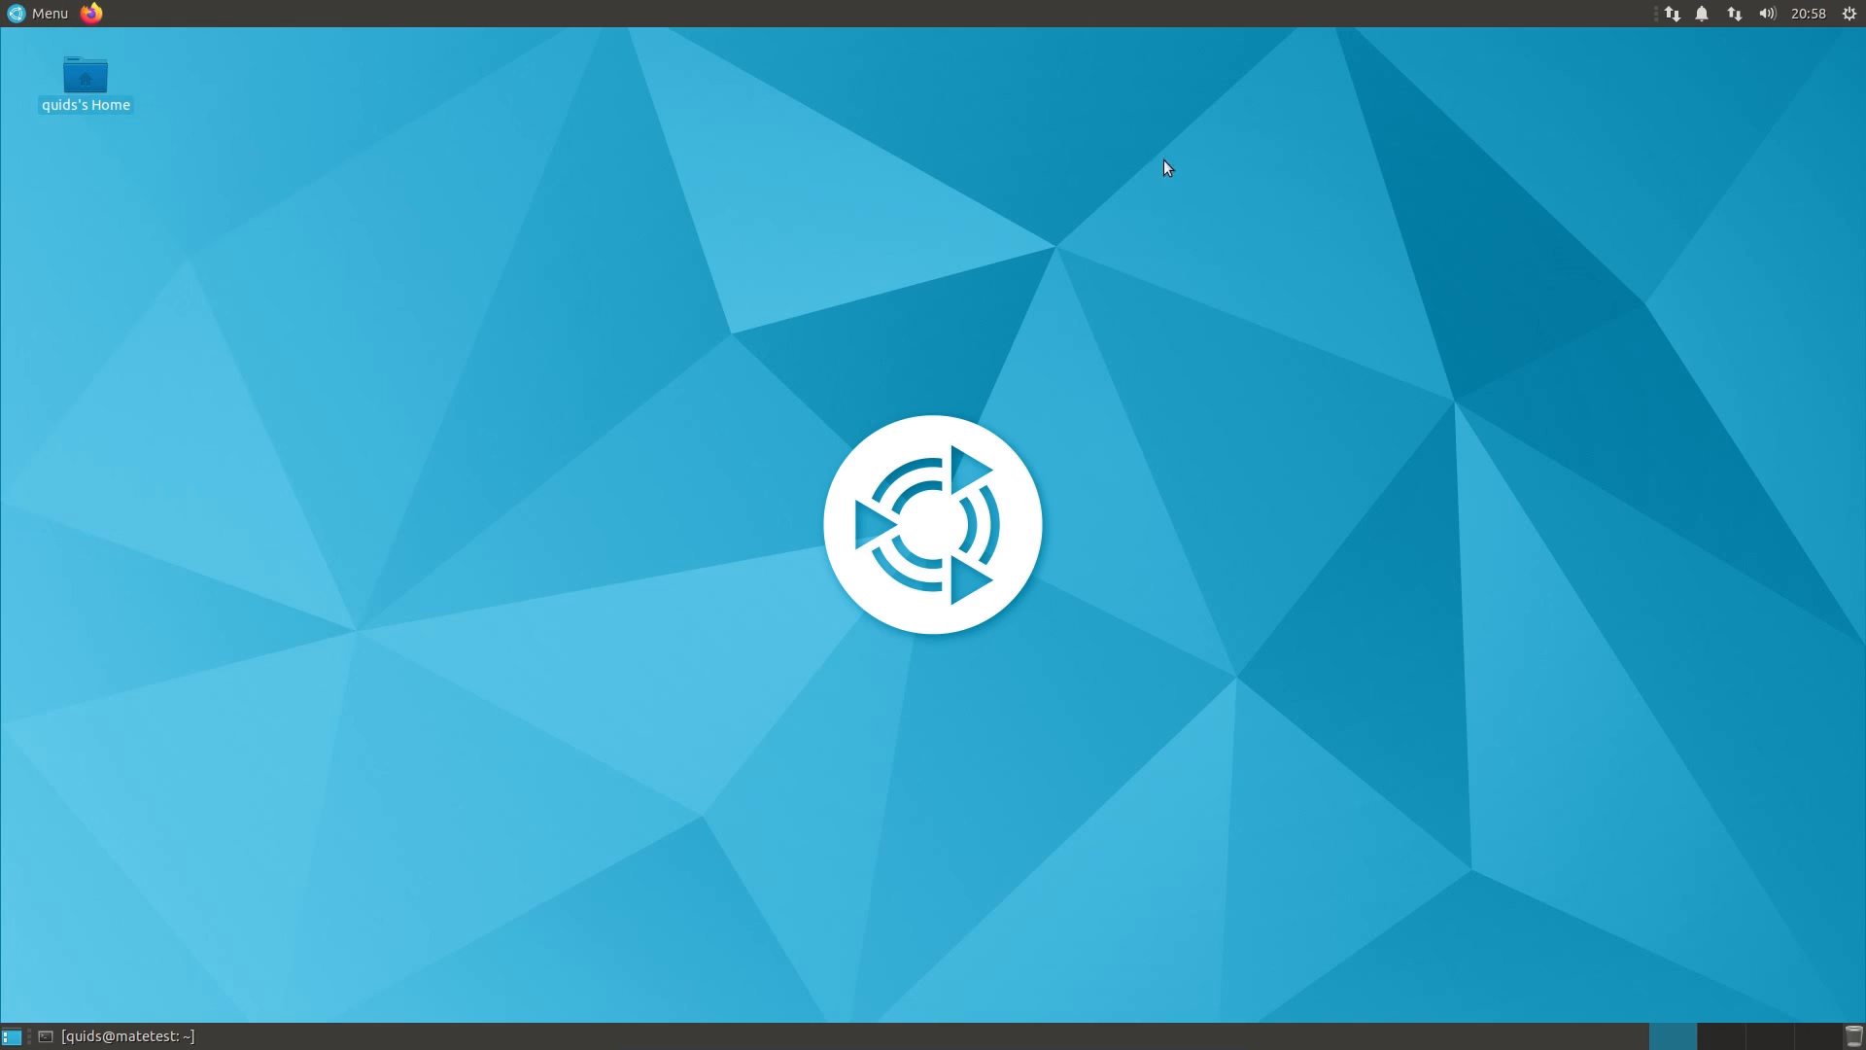
# Step: View the network and notification indicators and open notification Settings
pyautogui.click(1733, 13)
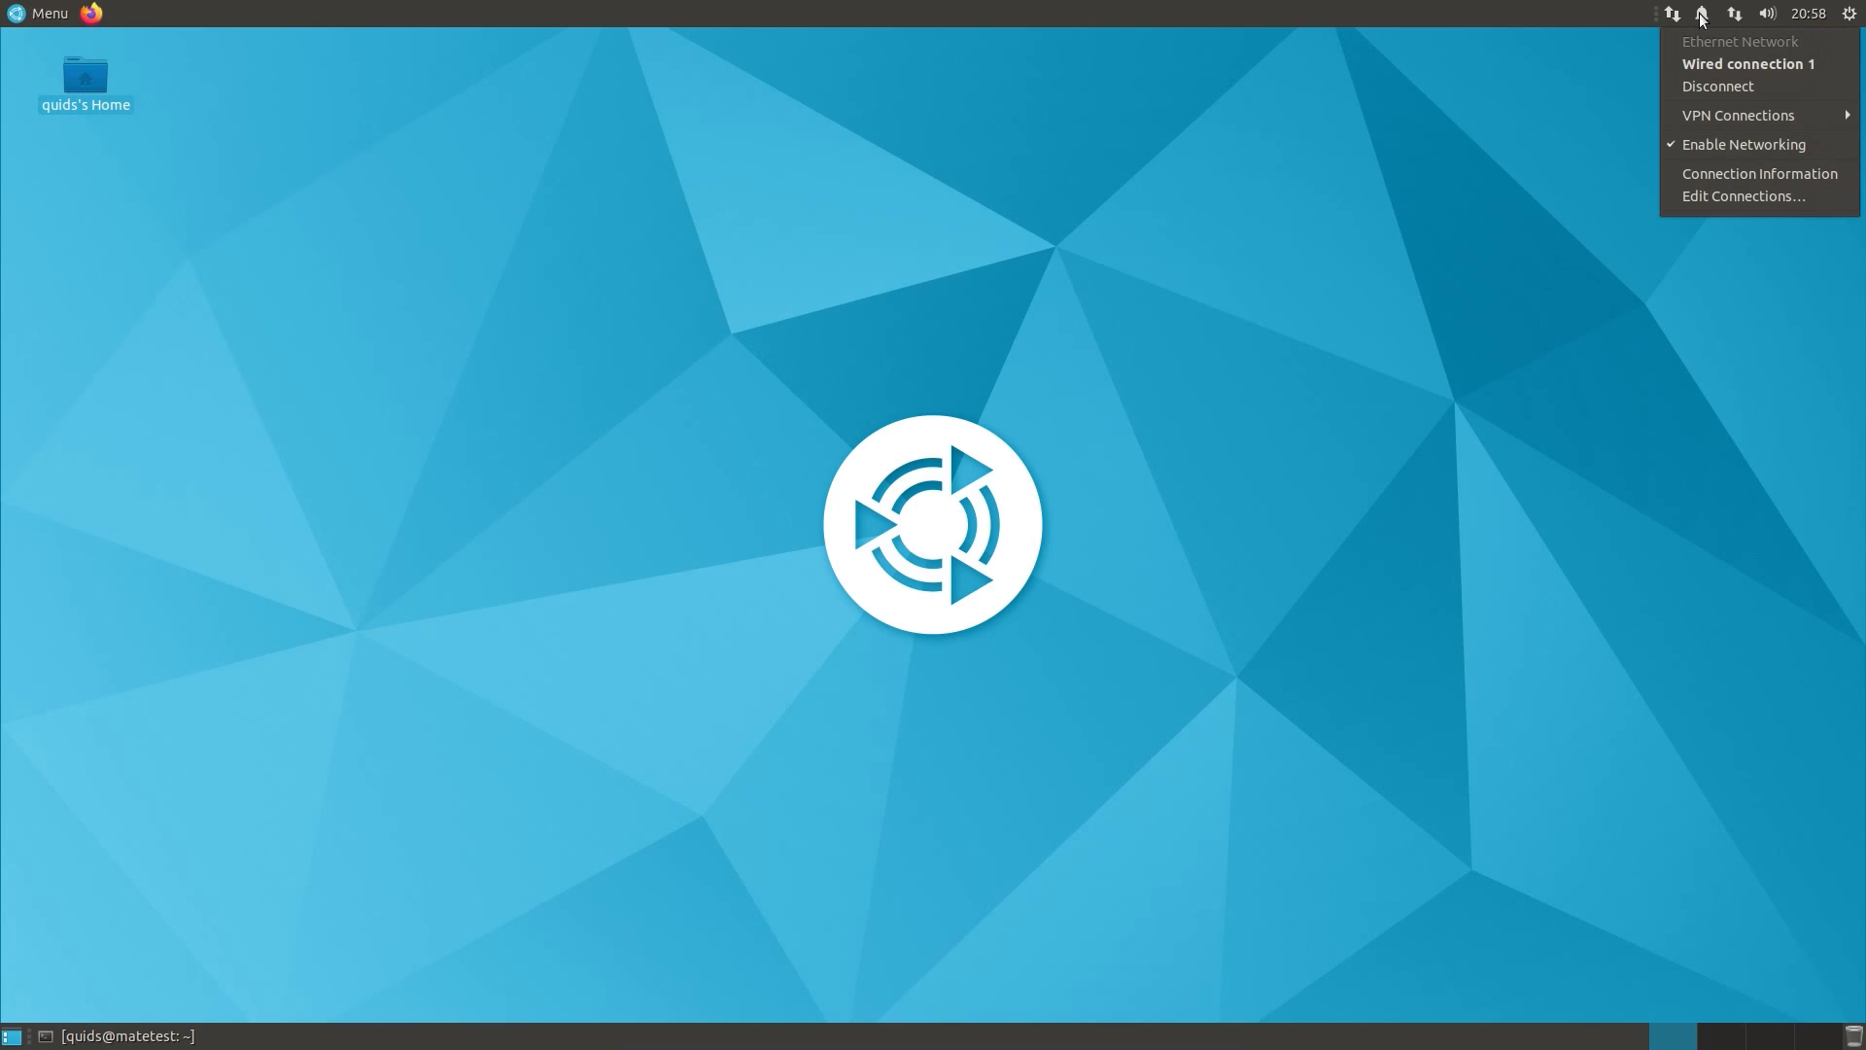
pyautogui.click(1701, 12)
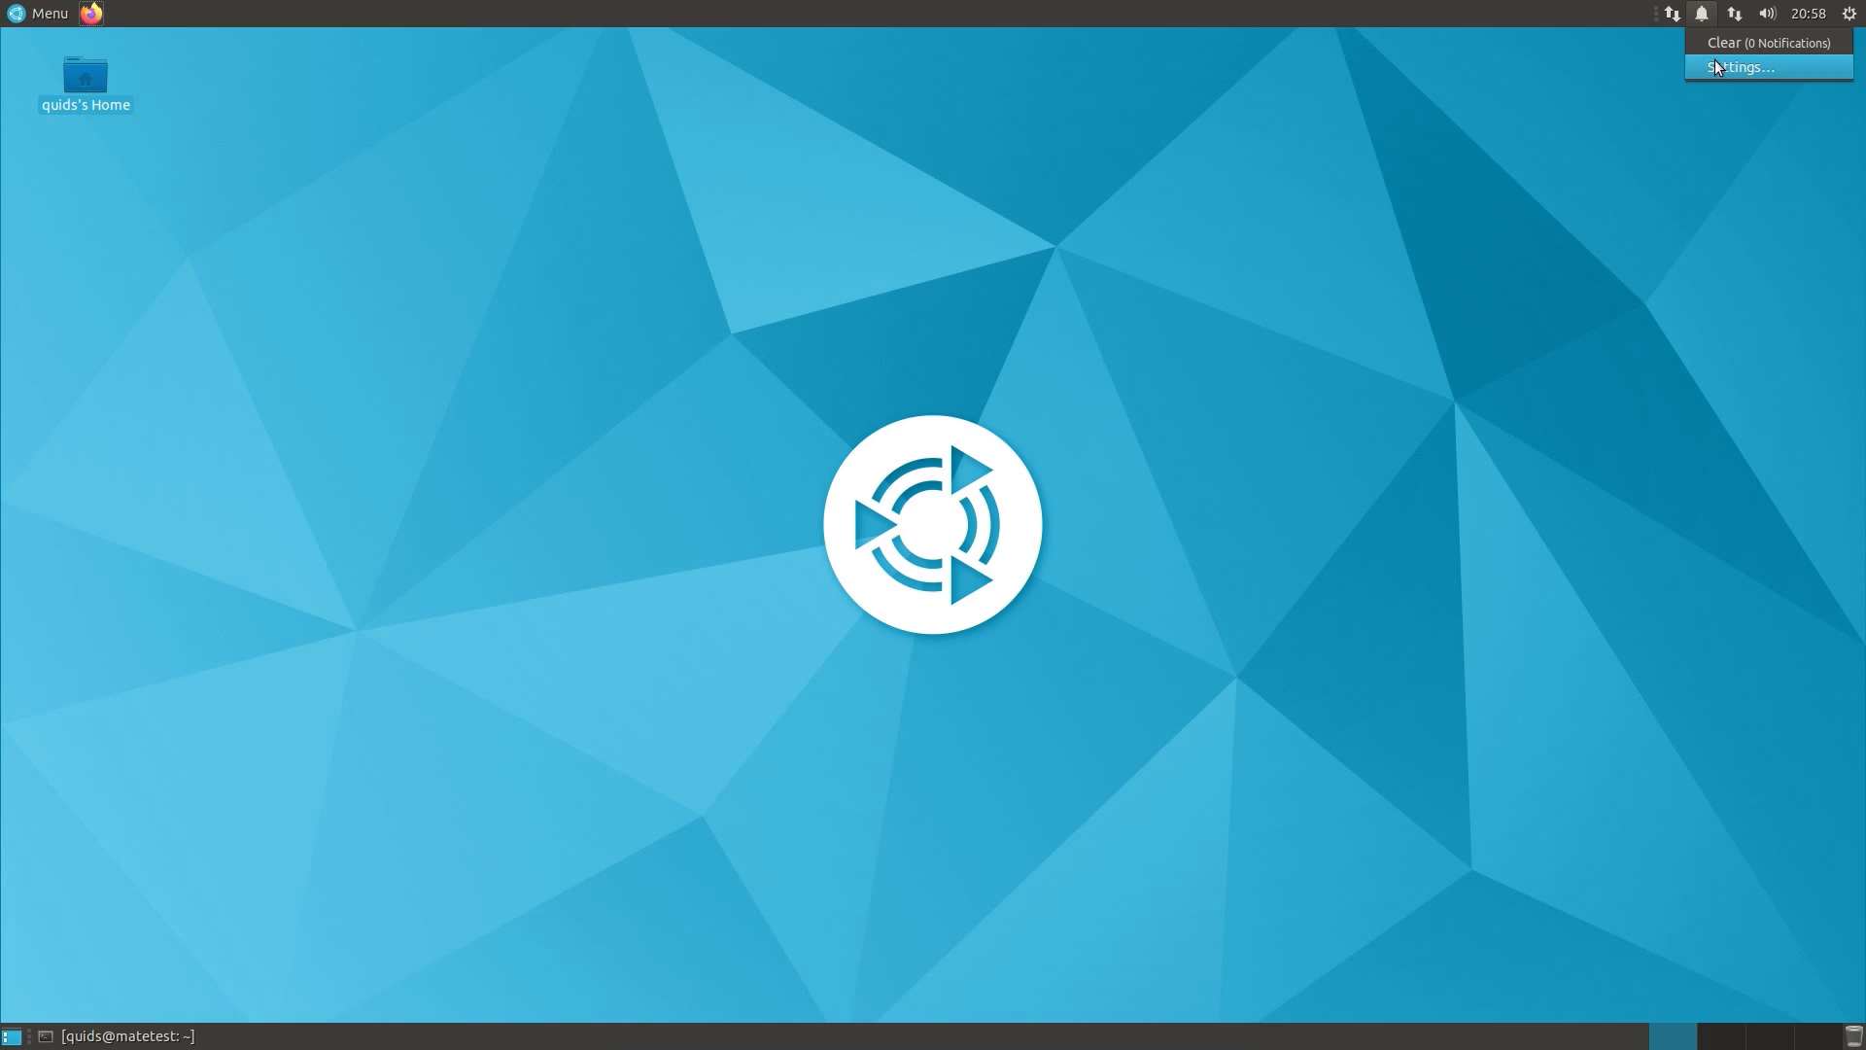
pyautogui.click(1739, 67)
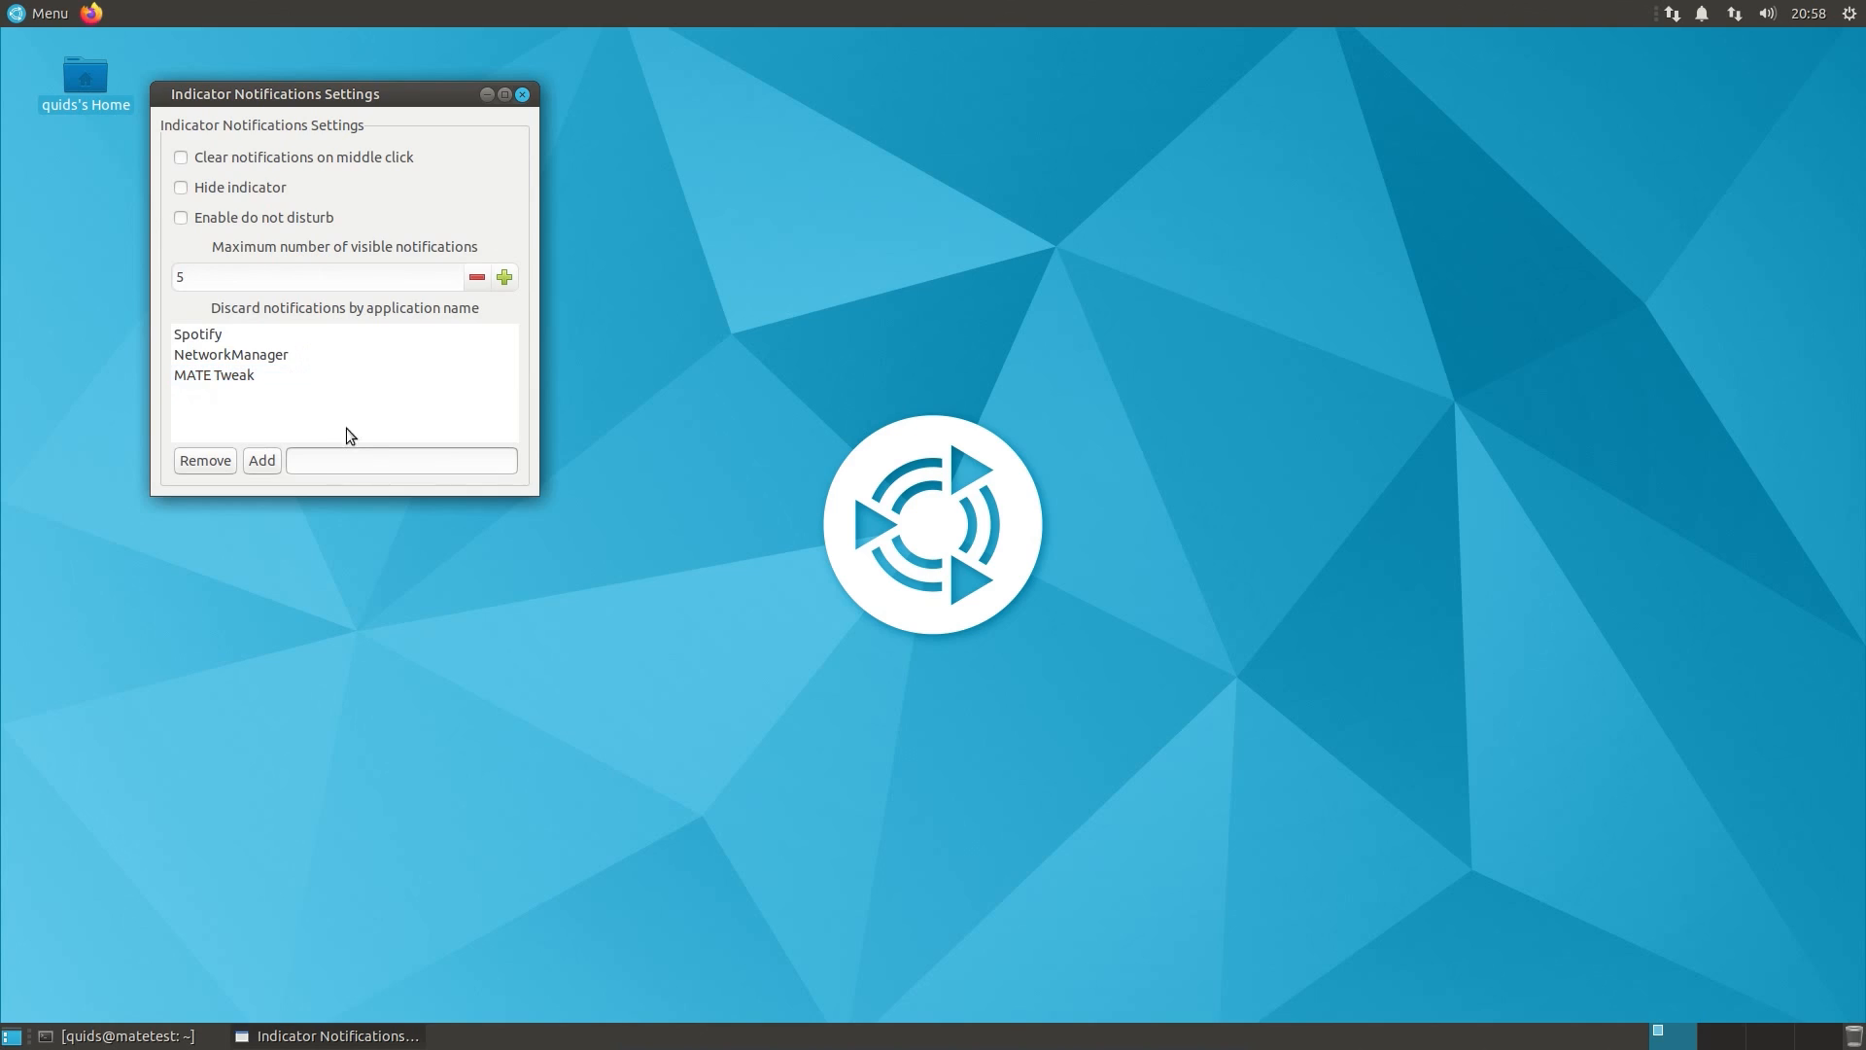
pyautogui.click(399, 461)
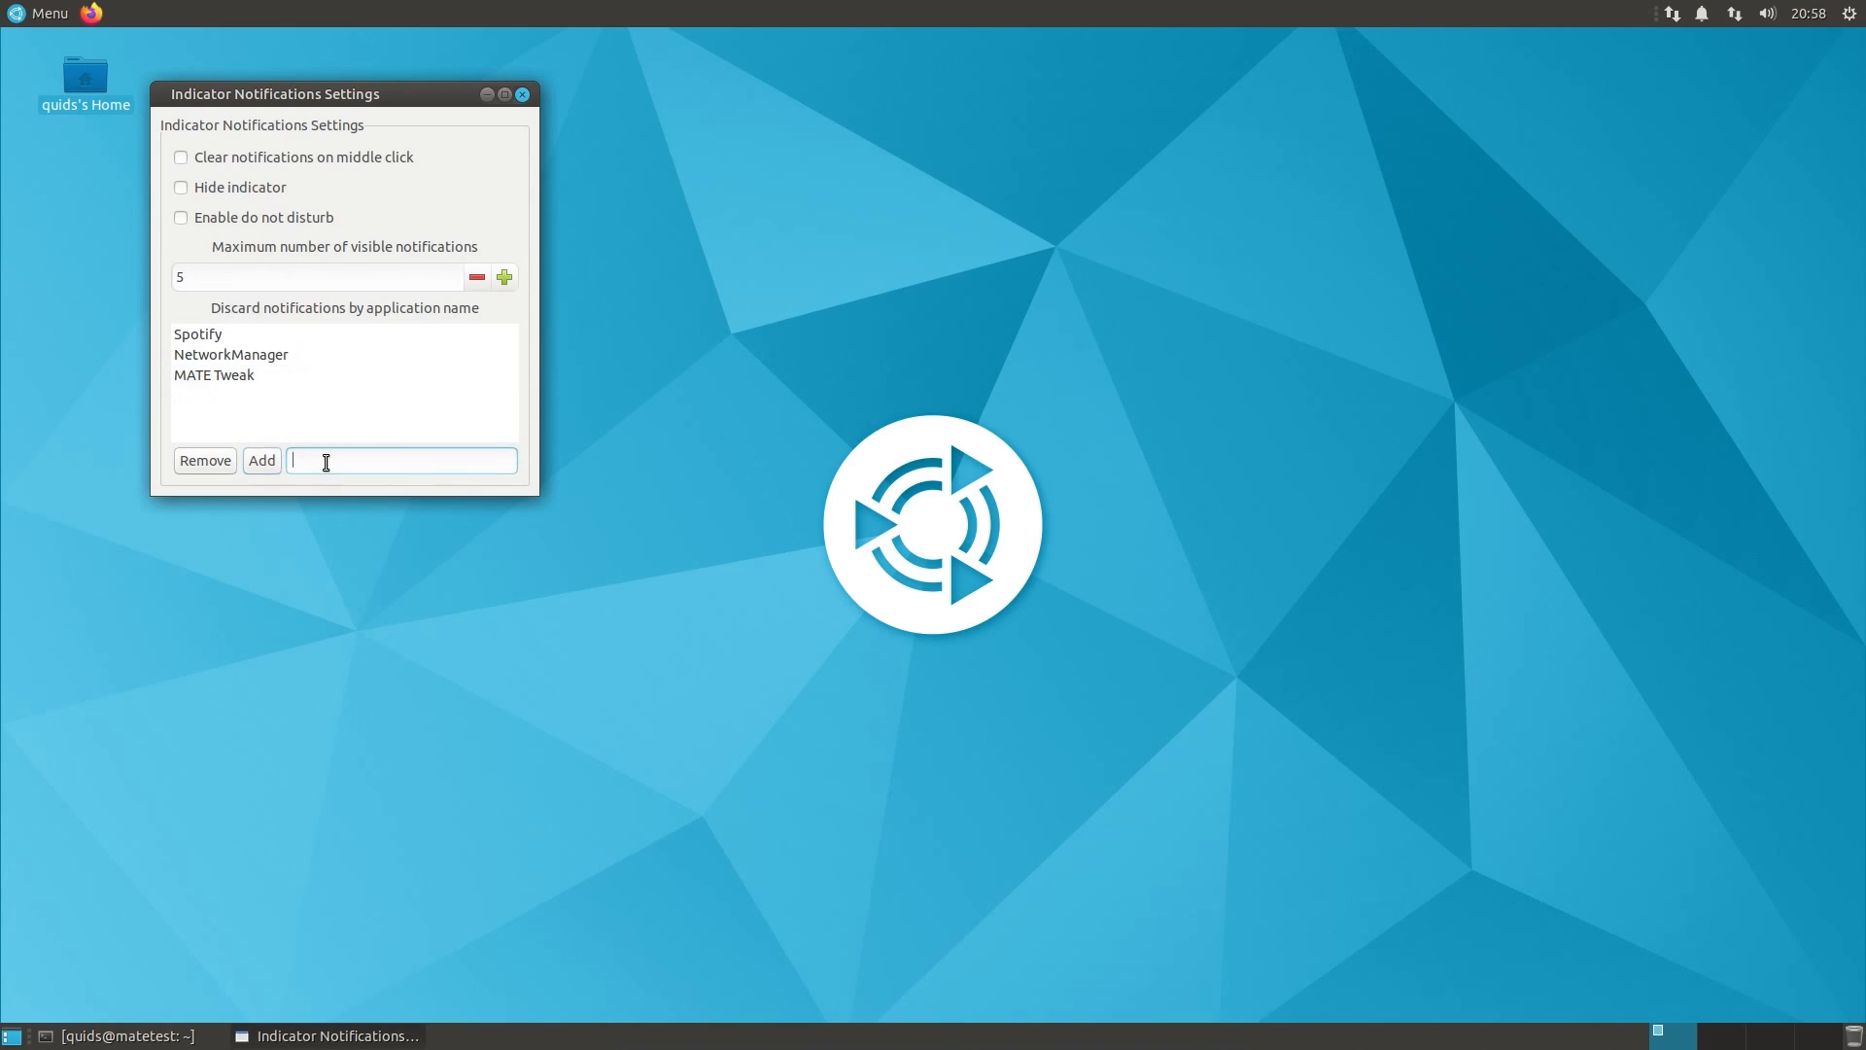
pyautogui.click(401, 461)
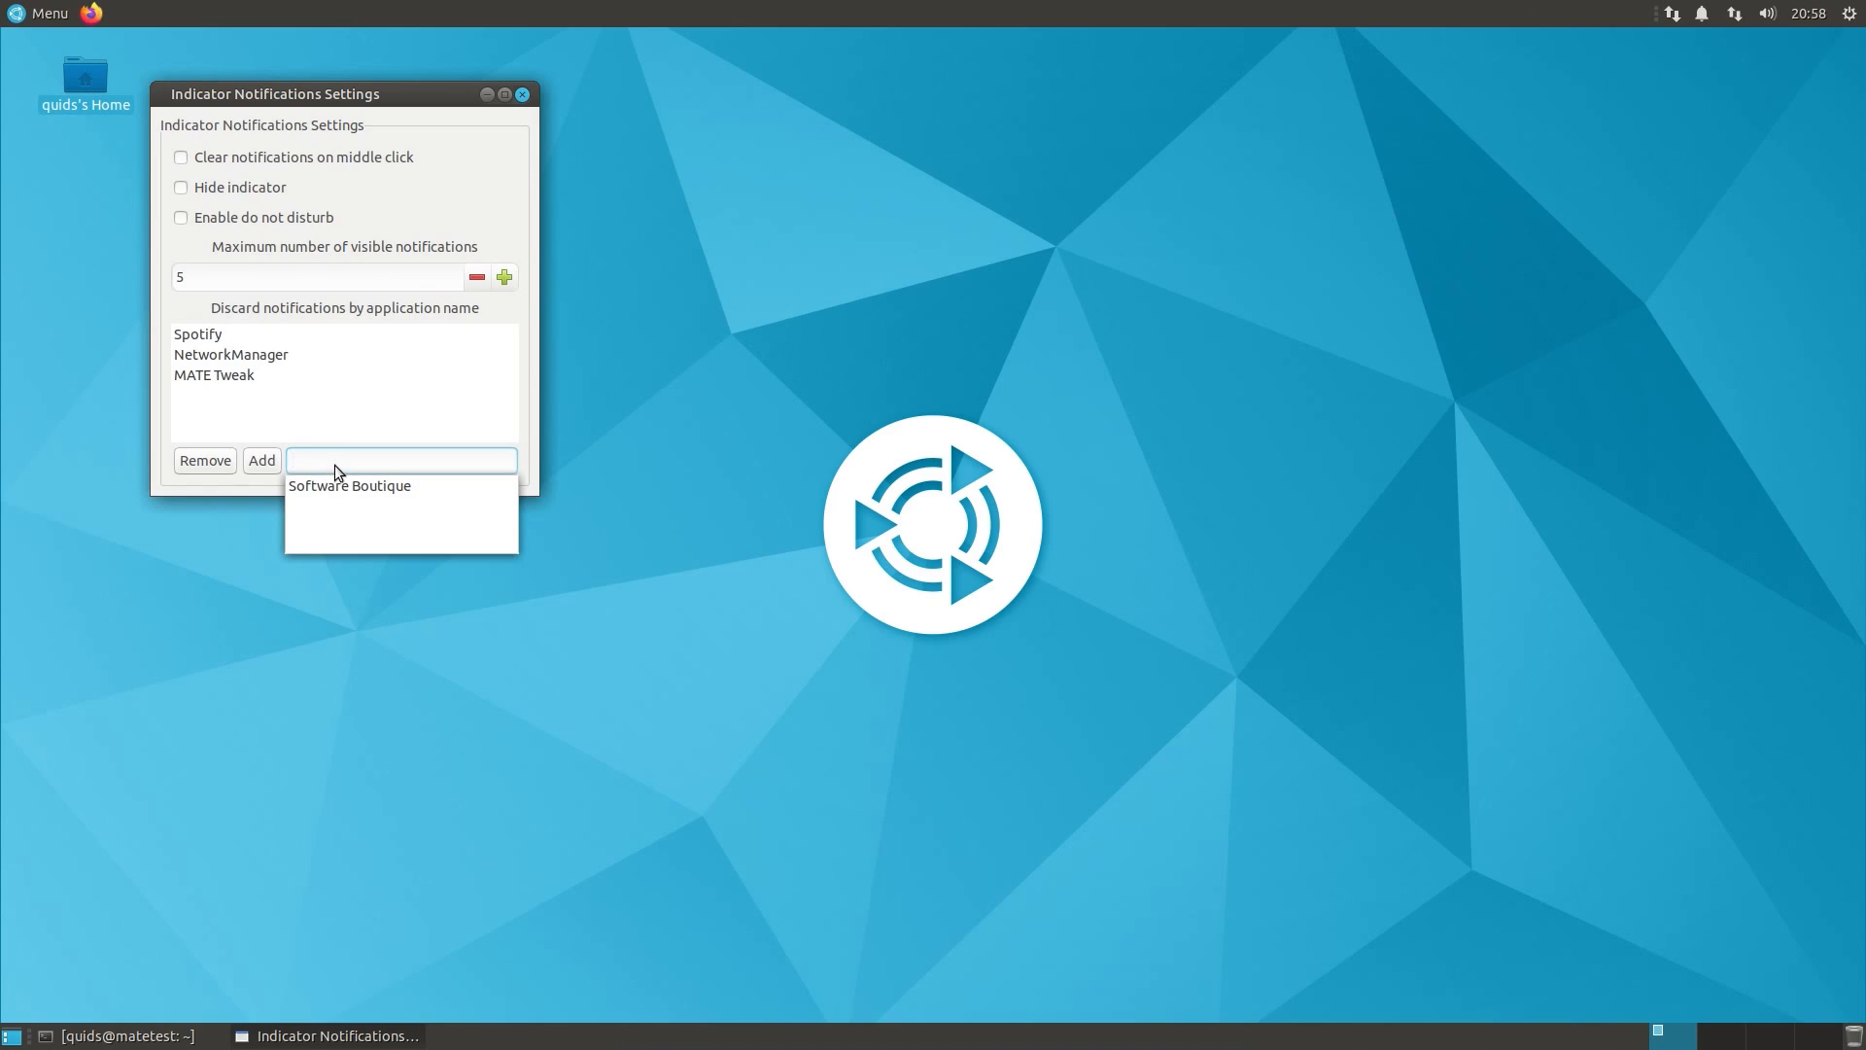
pyautogui.click(402, 461)
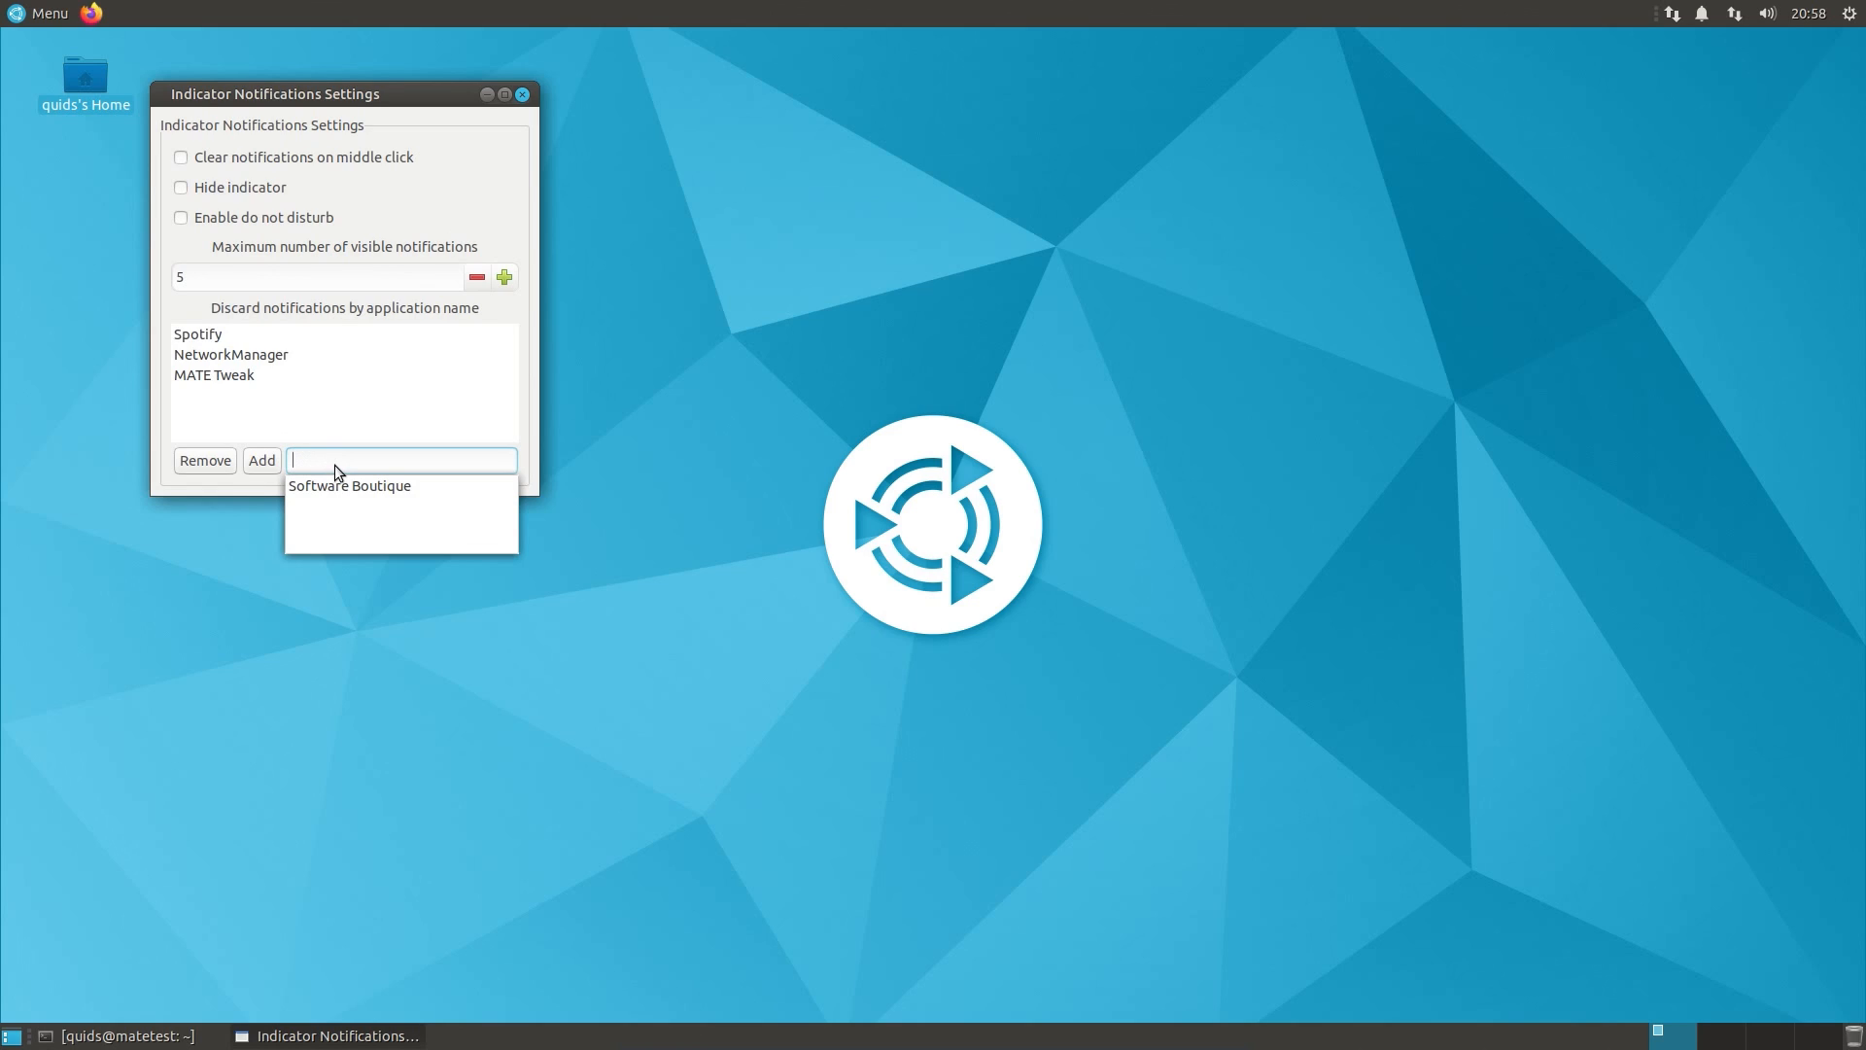
pyautogui.write('caja')
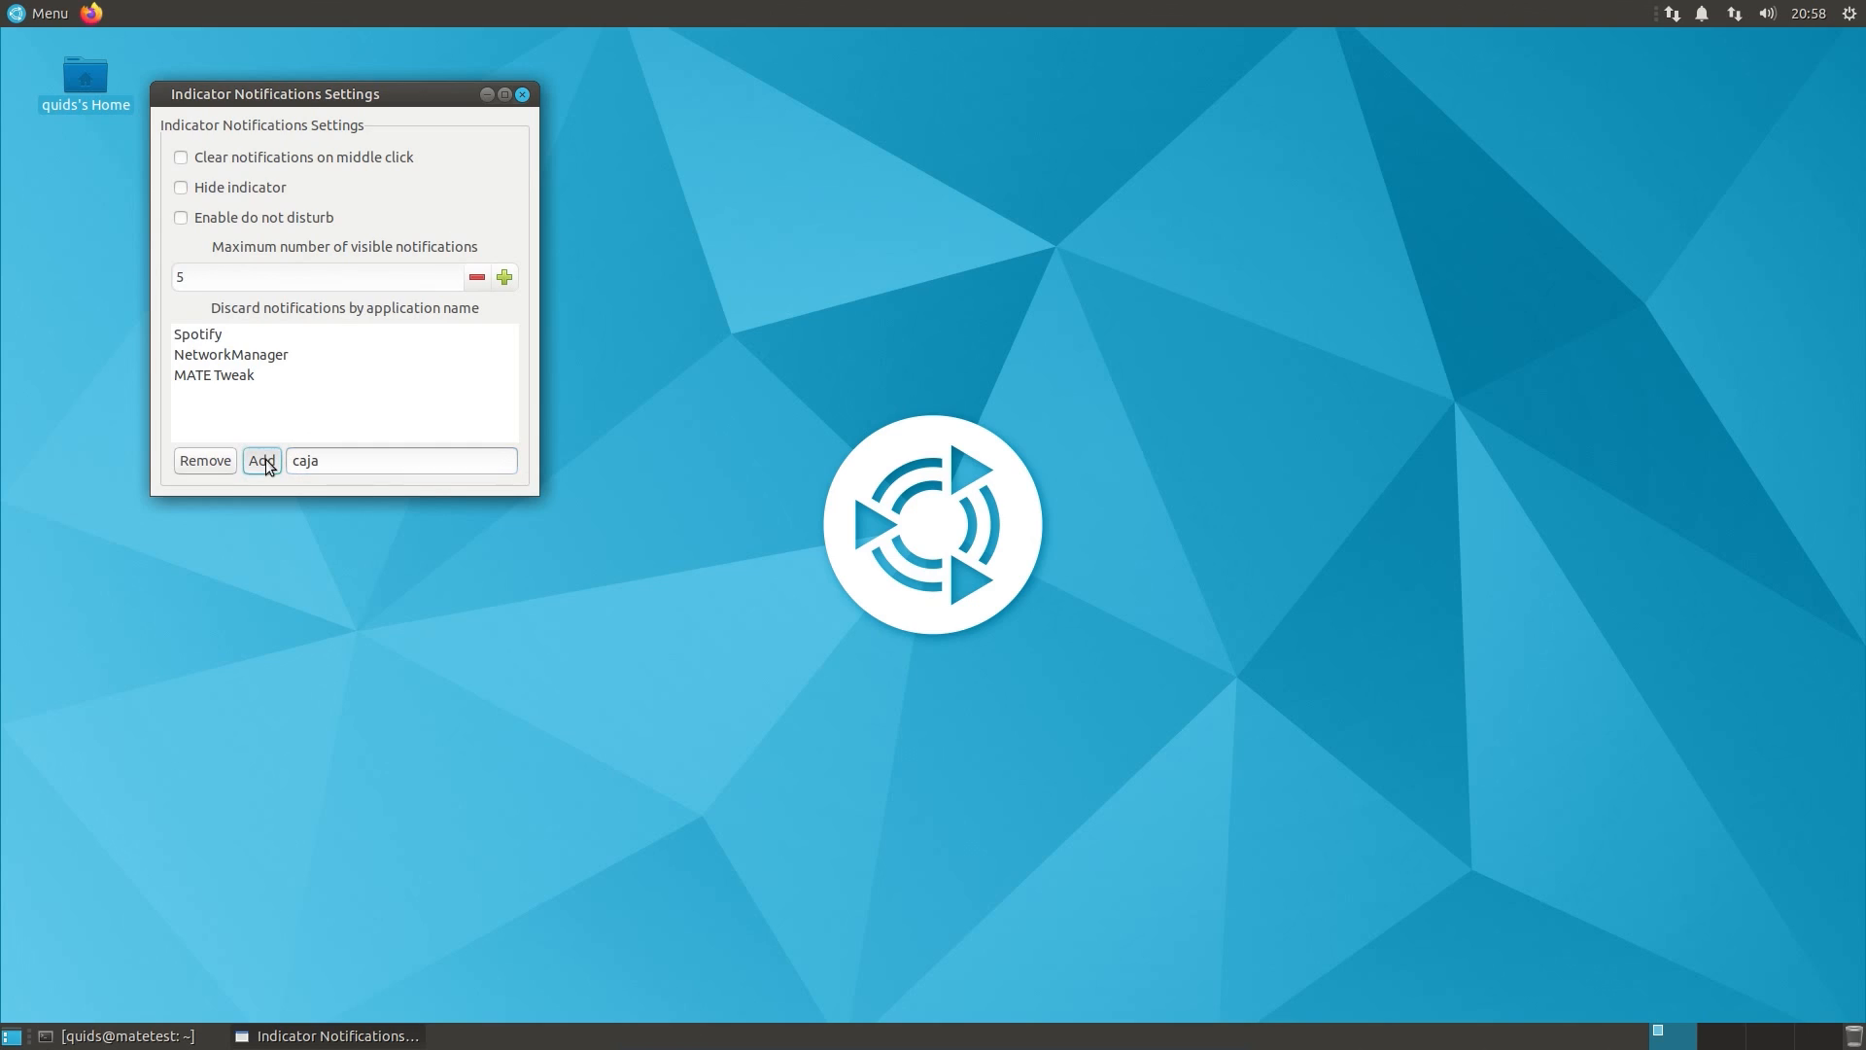
pyautogui.click(261, 461)
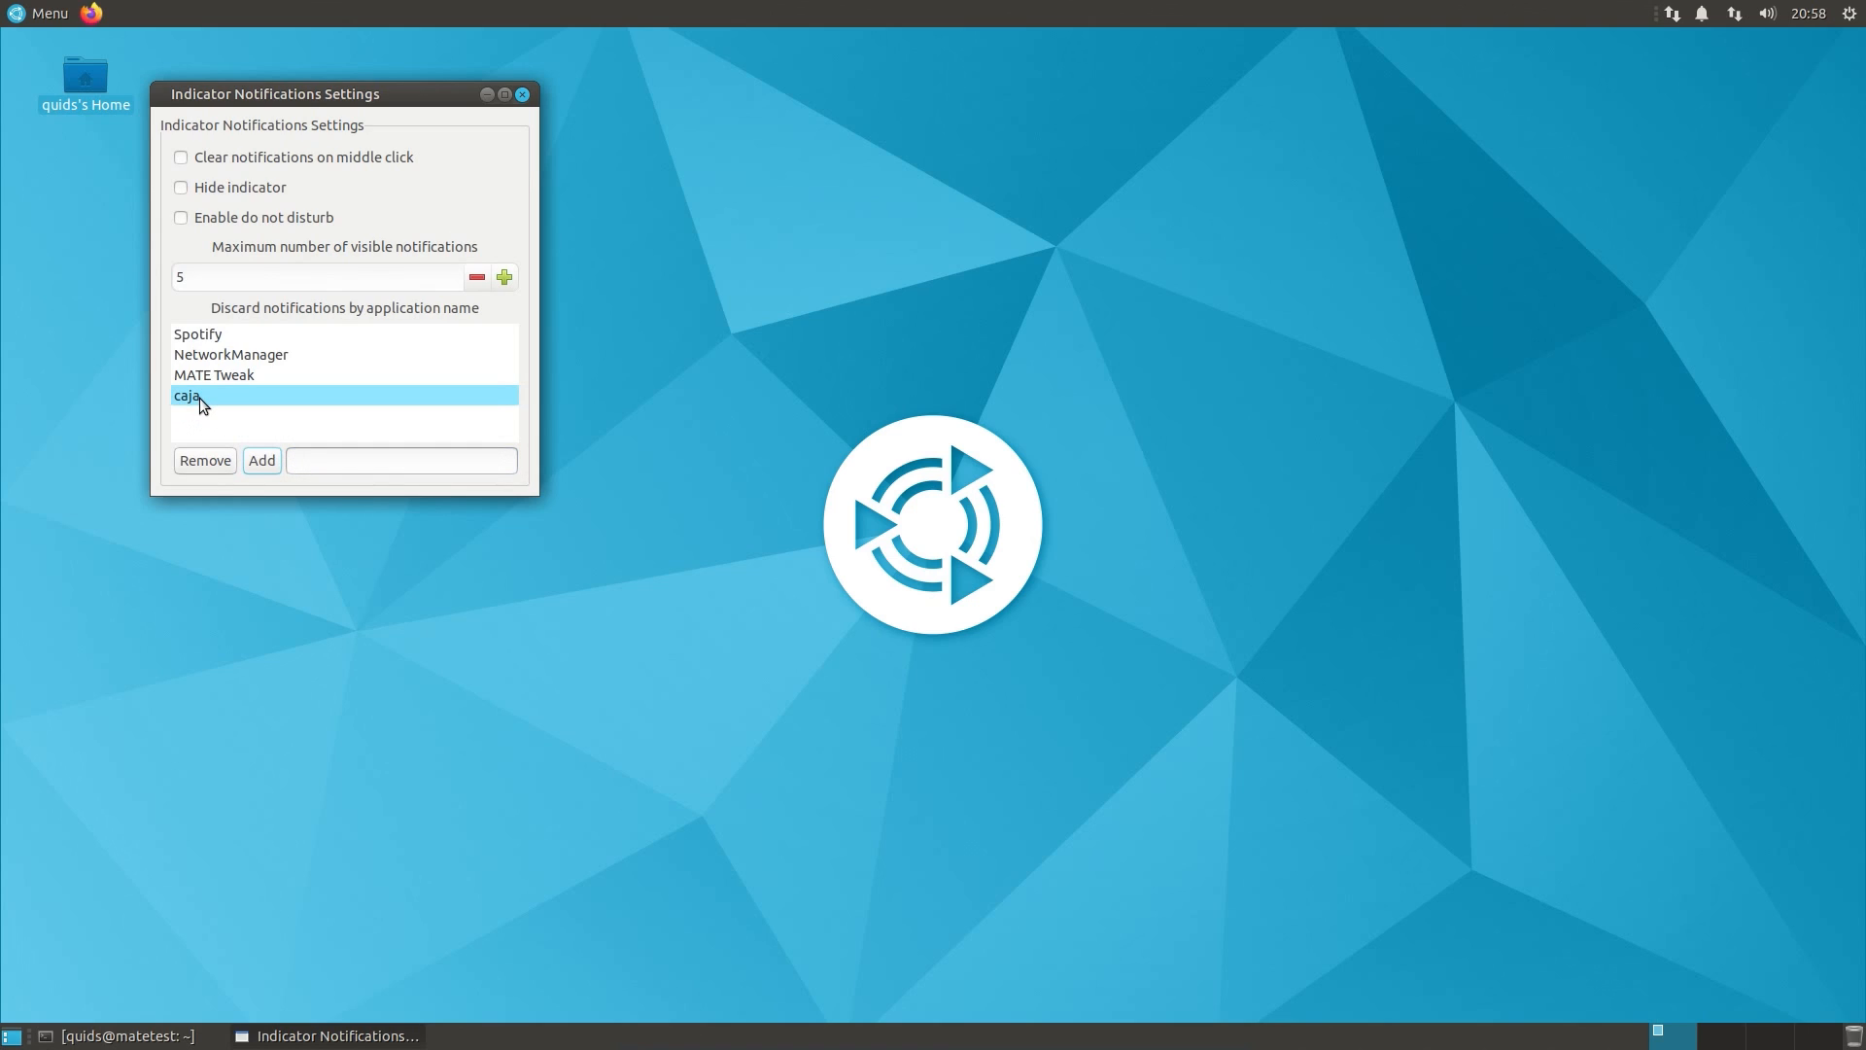
pyautogui.click(204, 461)
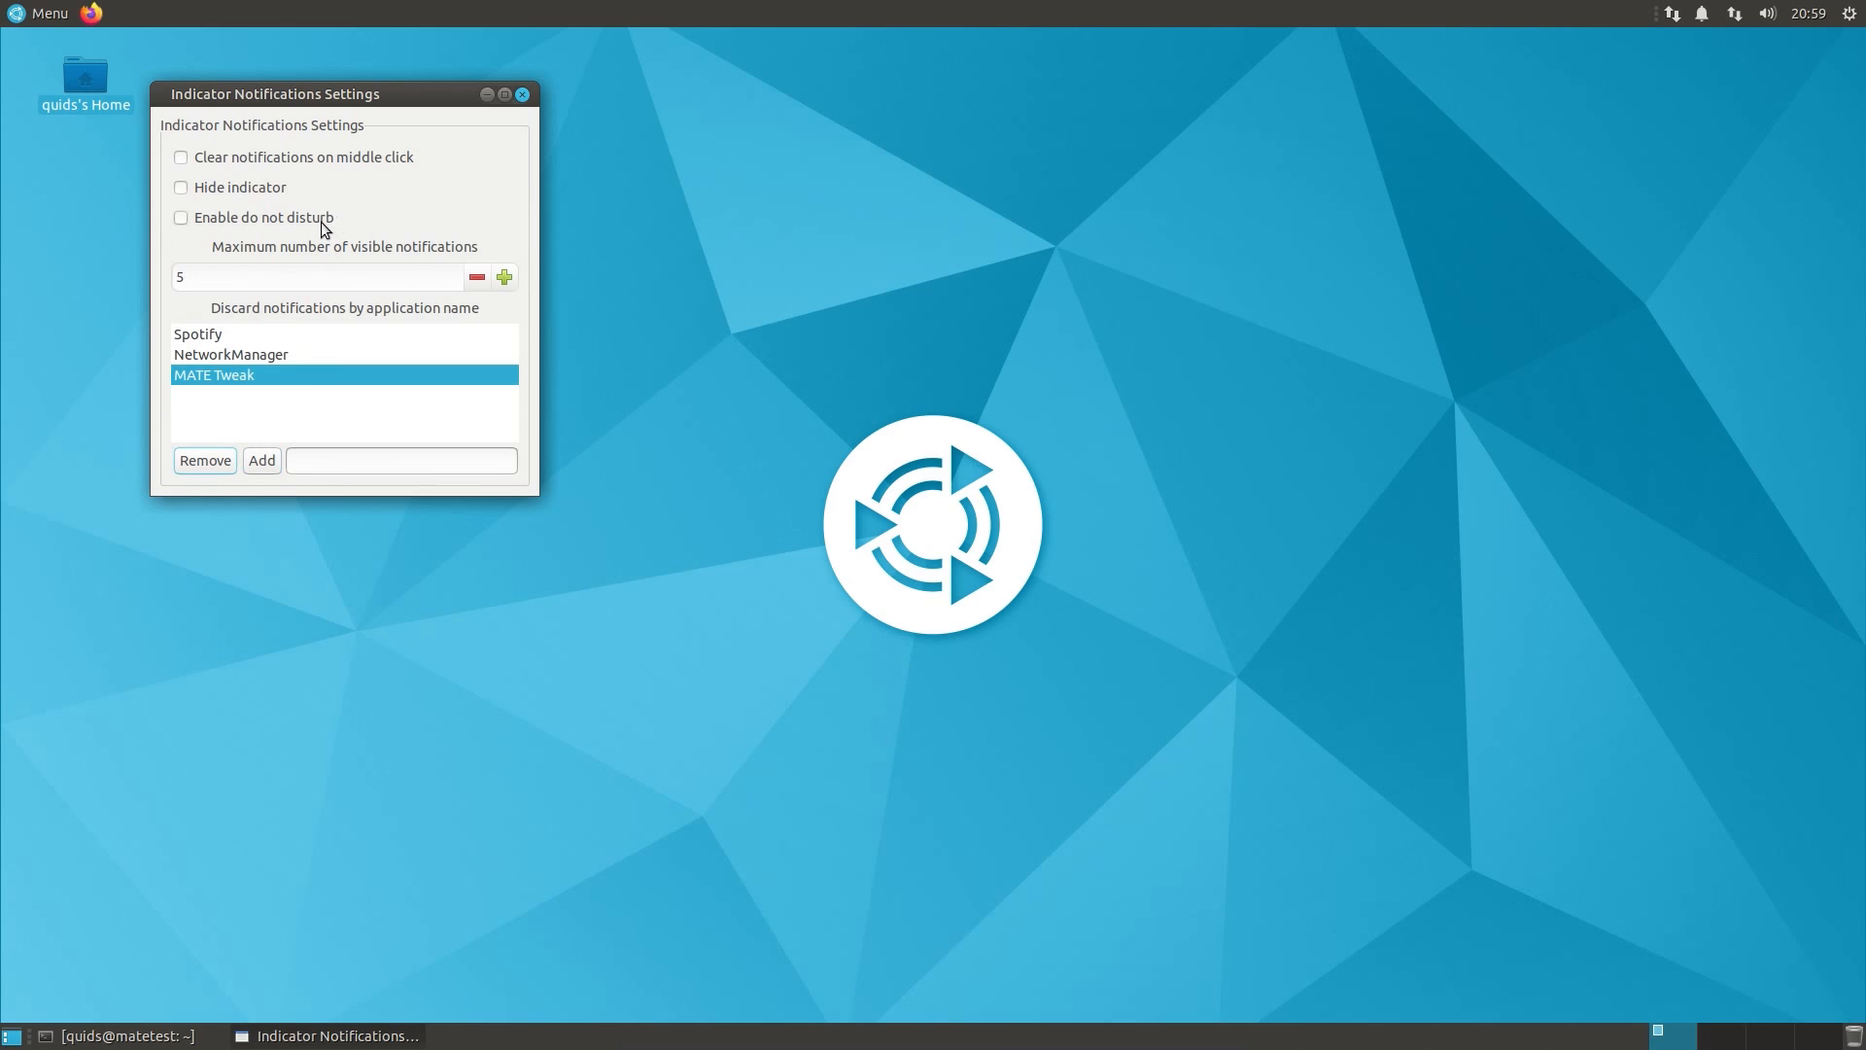
# Step: Choose Shut Down… from the top-right system indicator menu
pyautogui.click(1851, 13)
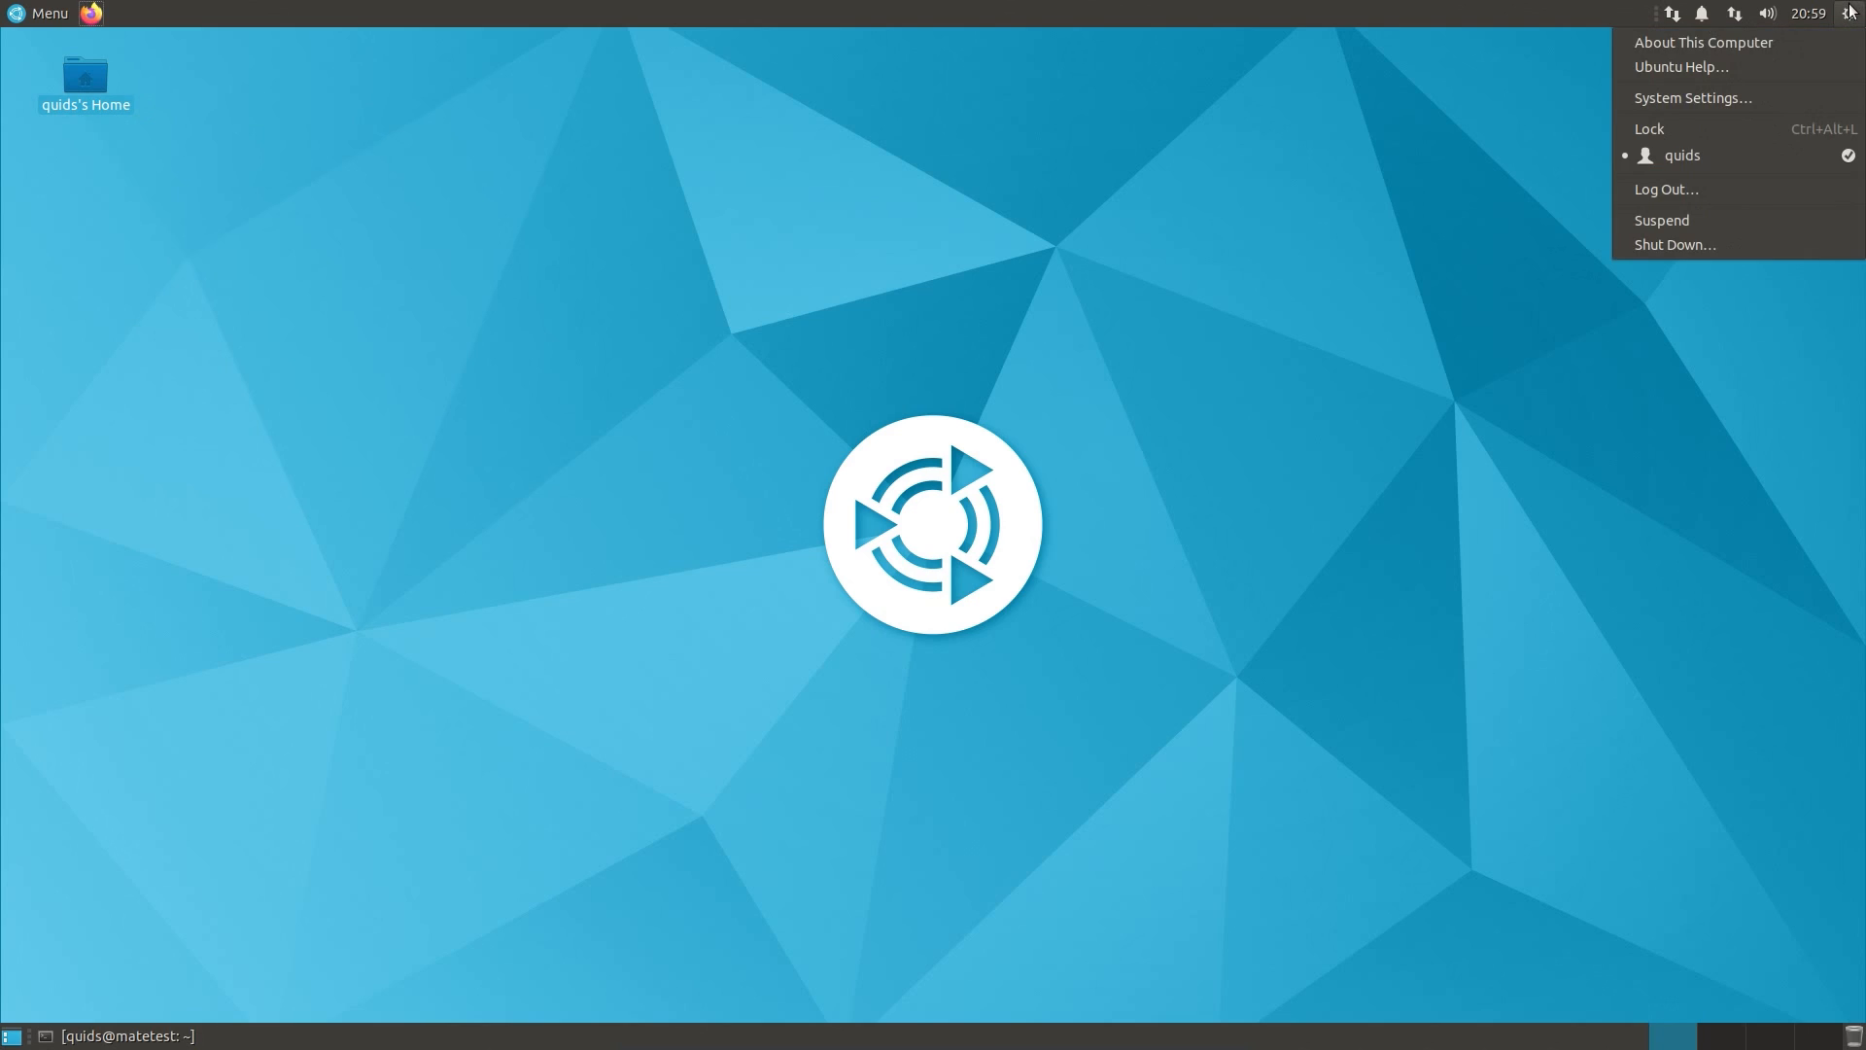
pyautogui.click(1448, 324)
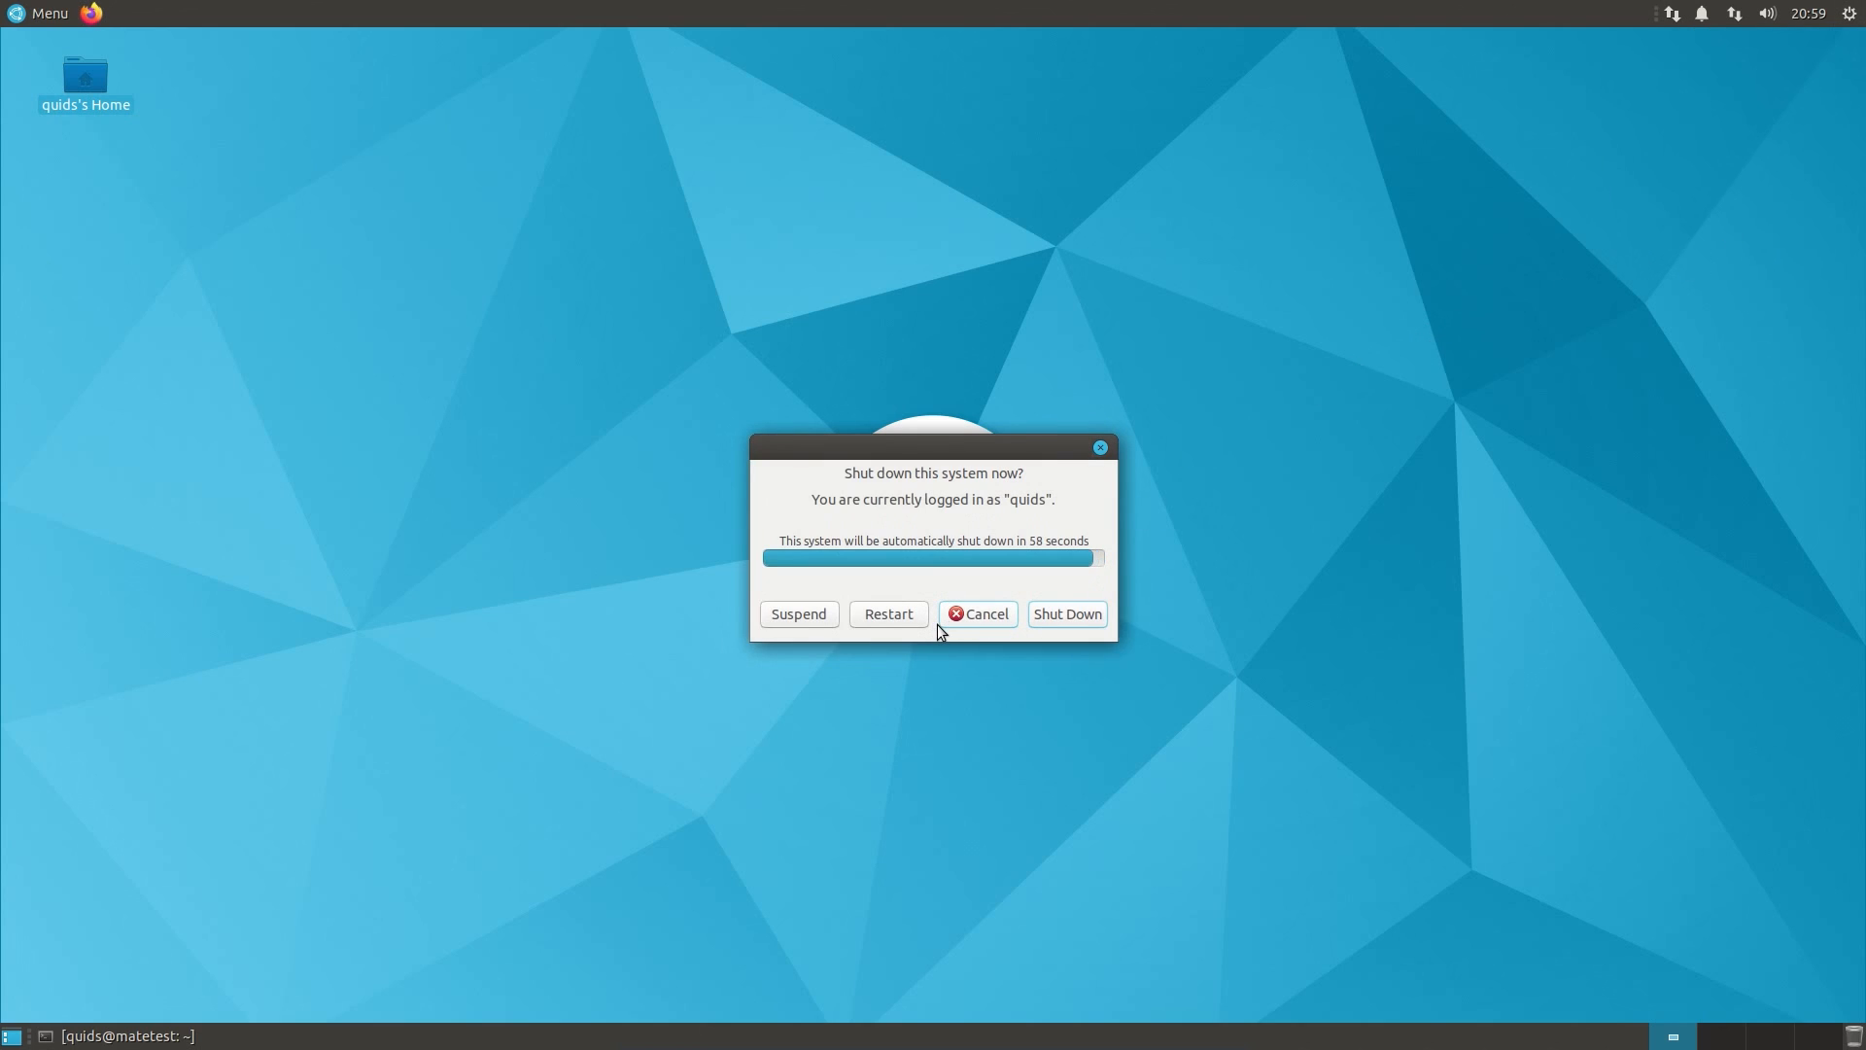
pyautogui.moveTo(991, 629)
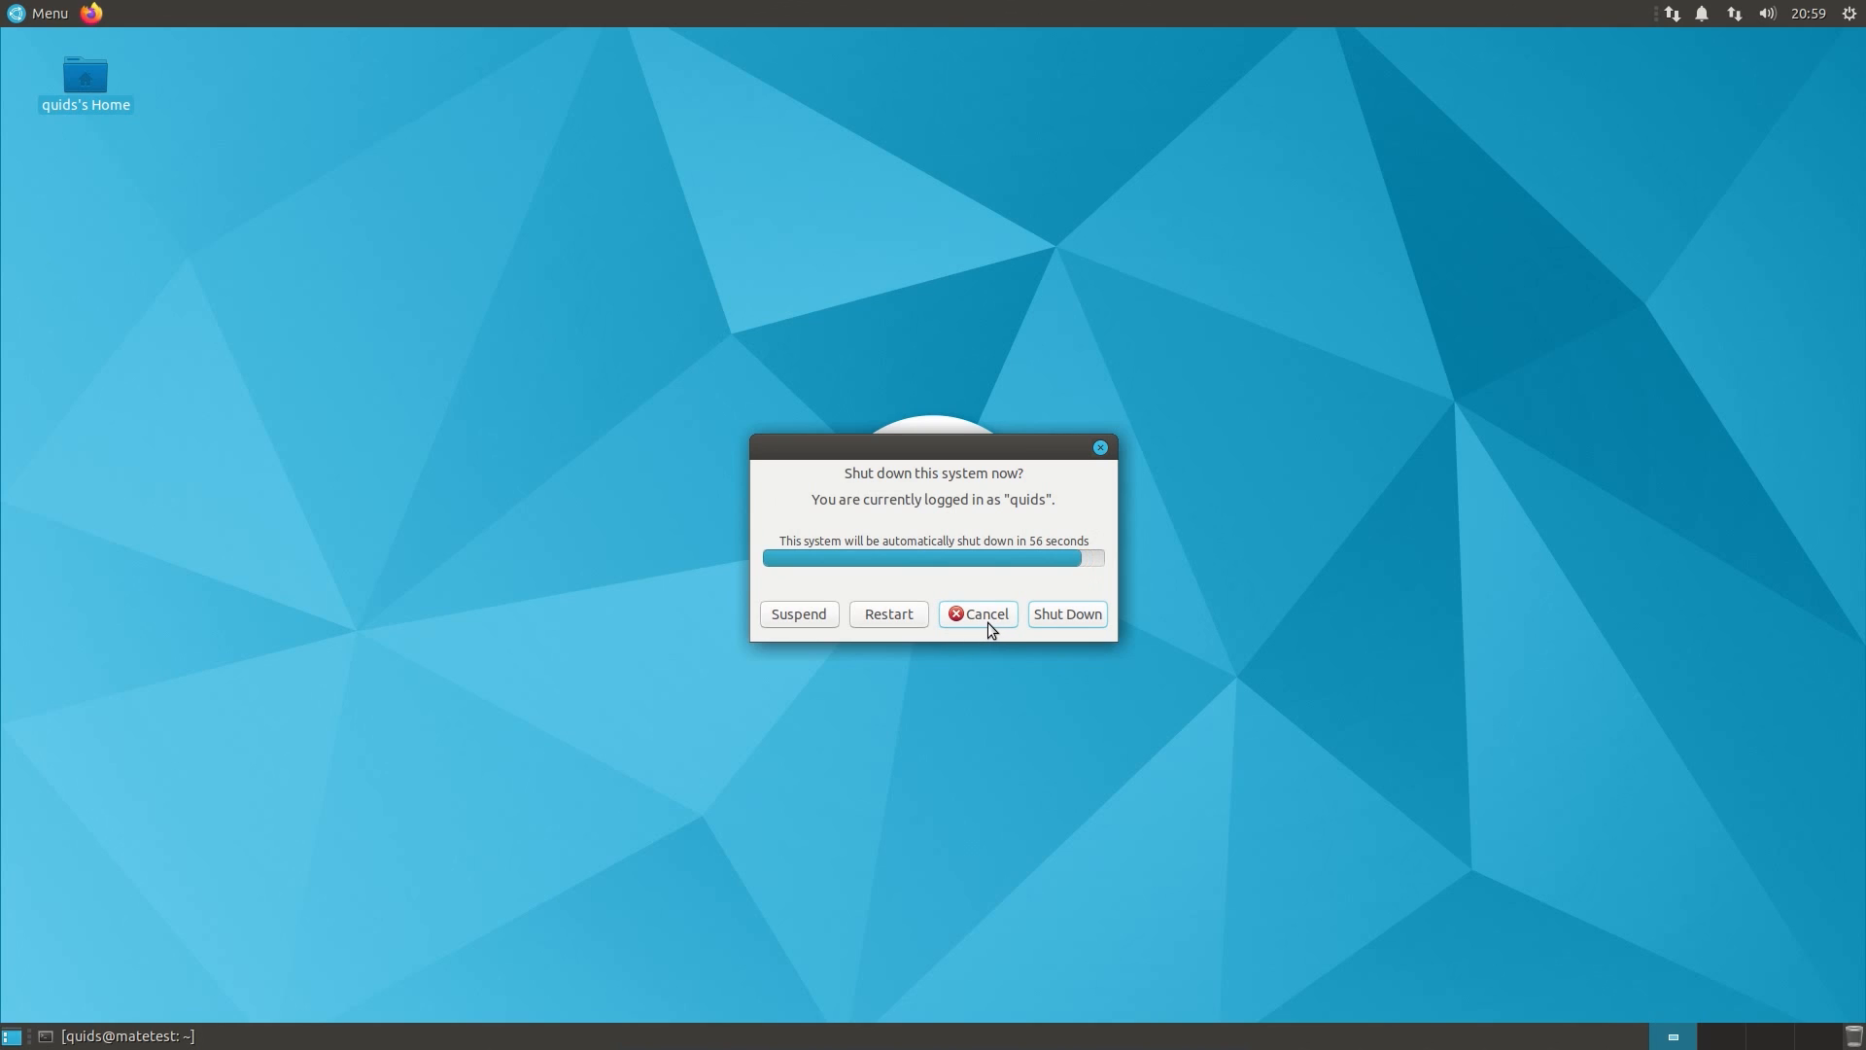
# Step: Cancel the shutdown dialog and reopen the Menu showing Accessories apps
pyautogui.click(976, 613)
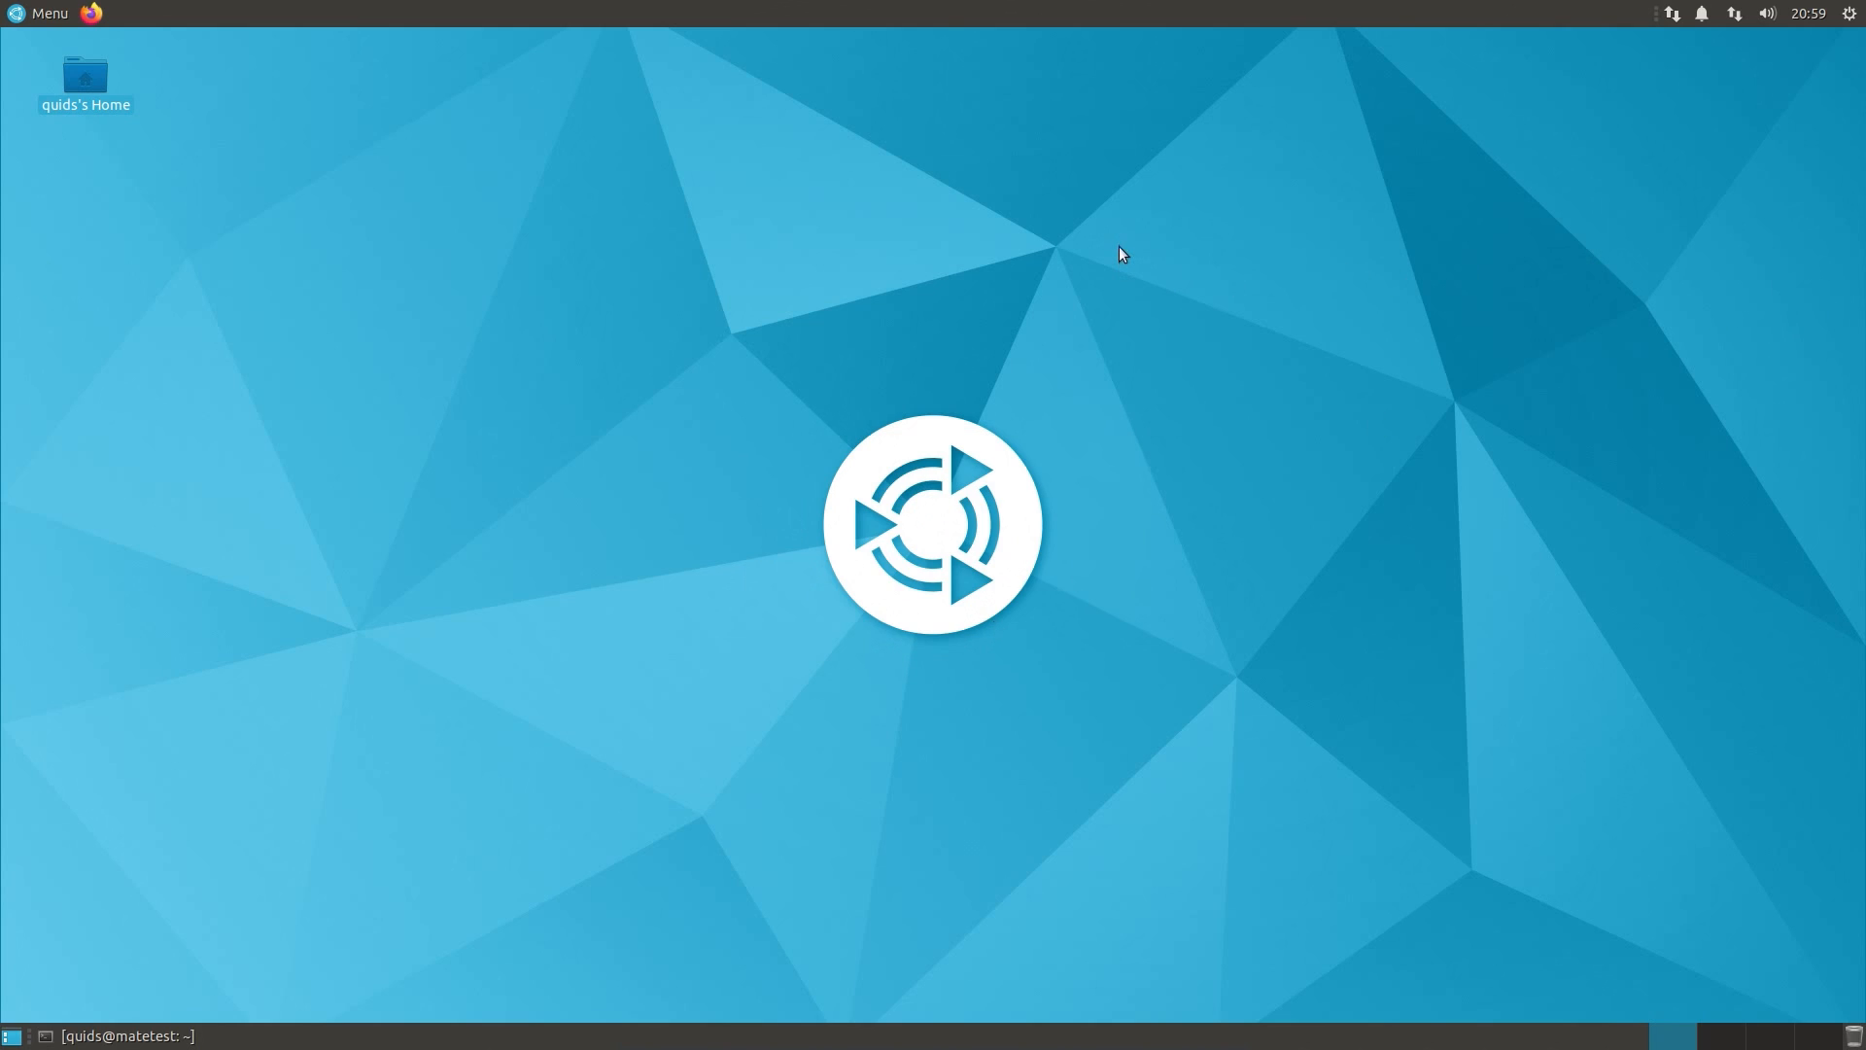
pyautogui.moveTo(15, 13)
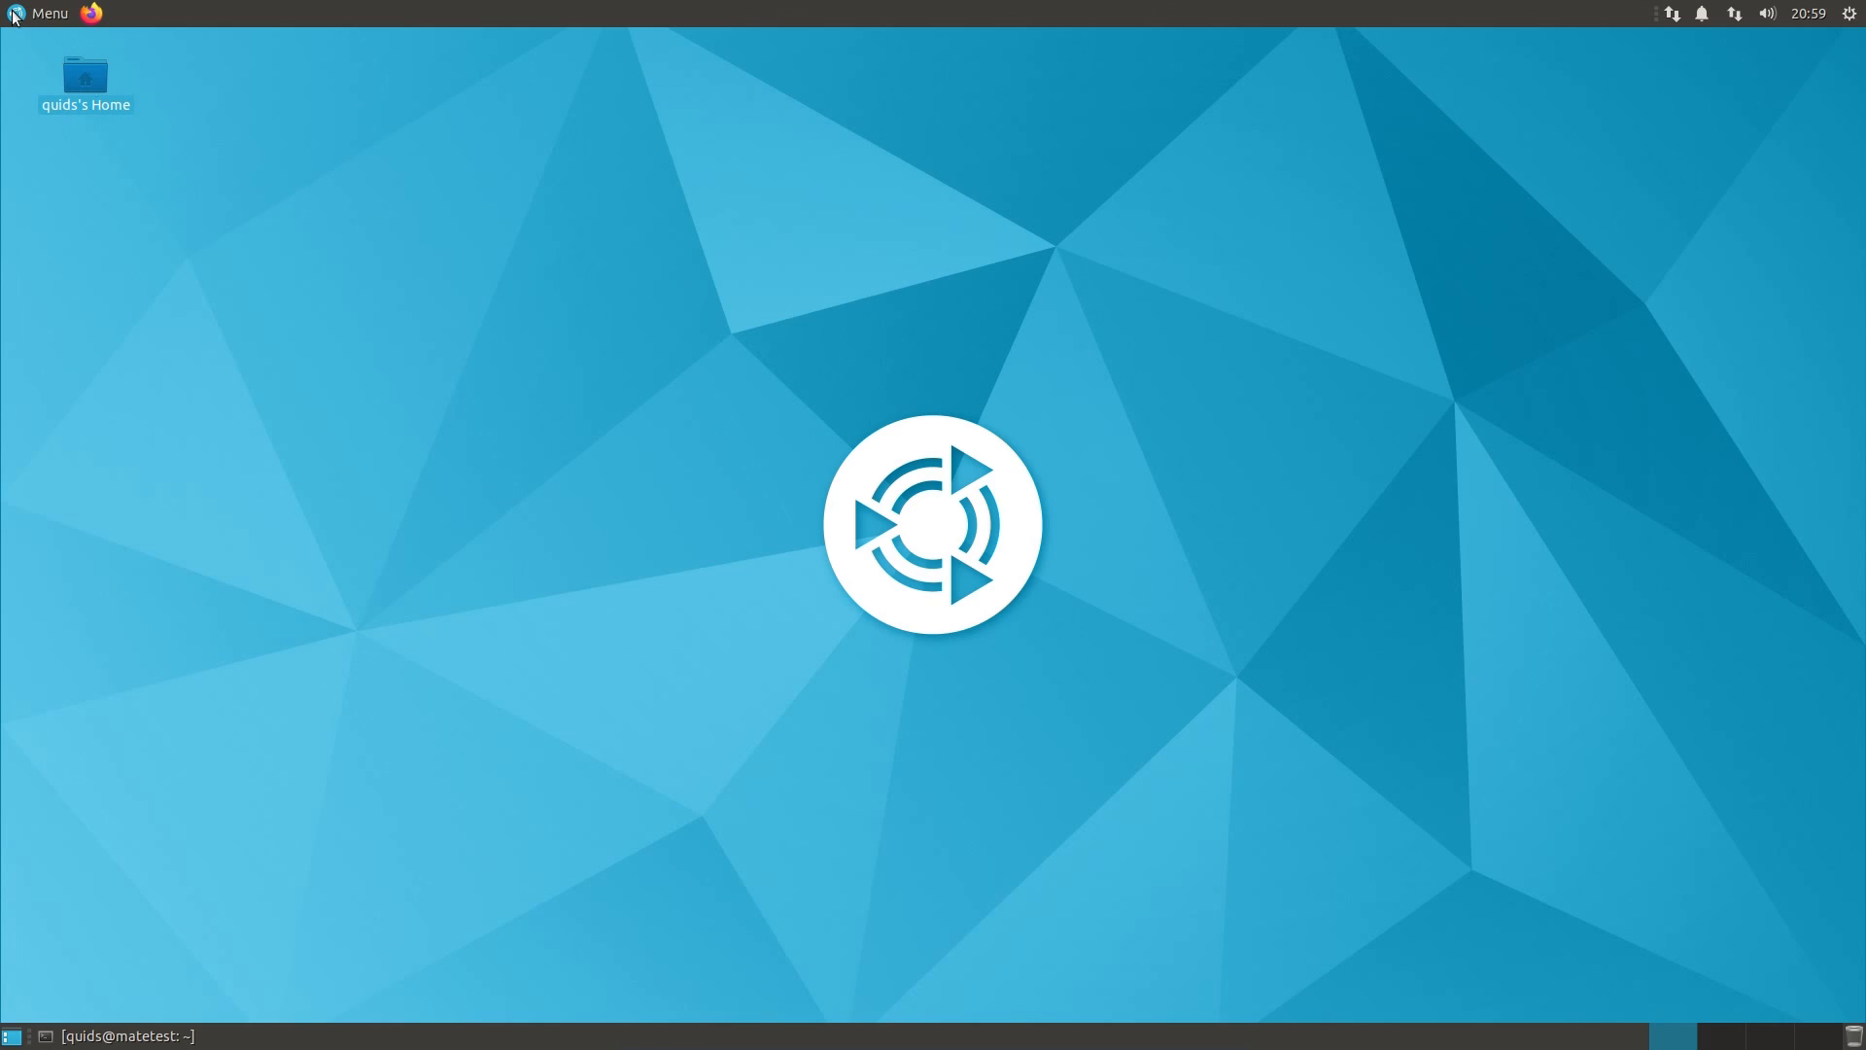
pyautogui.click(41, 13)
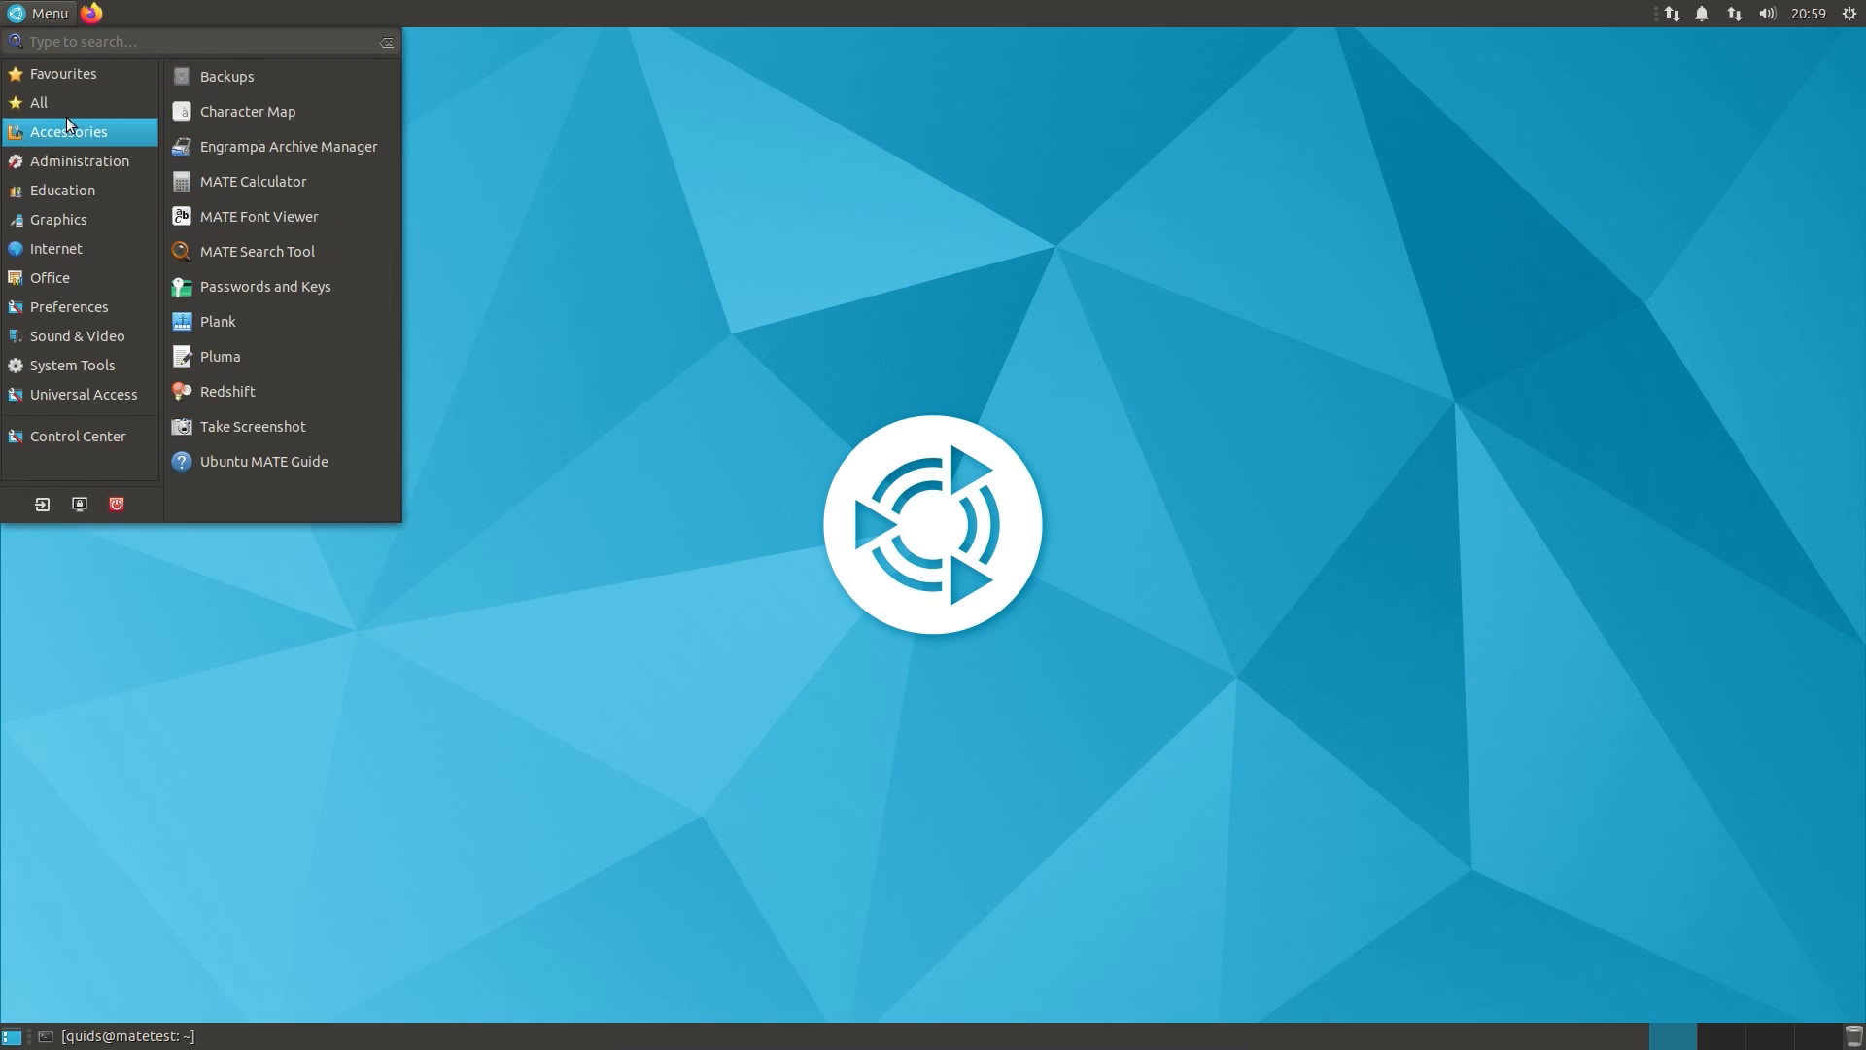
pyautogui.moveTo(286, 145)
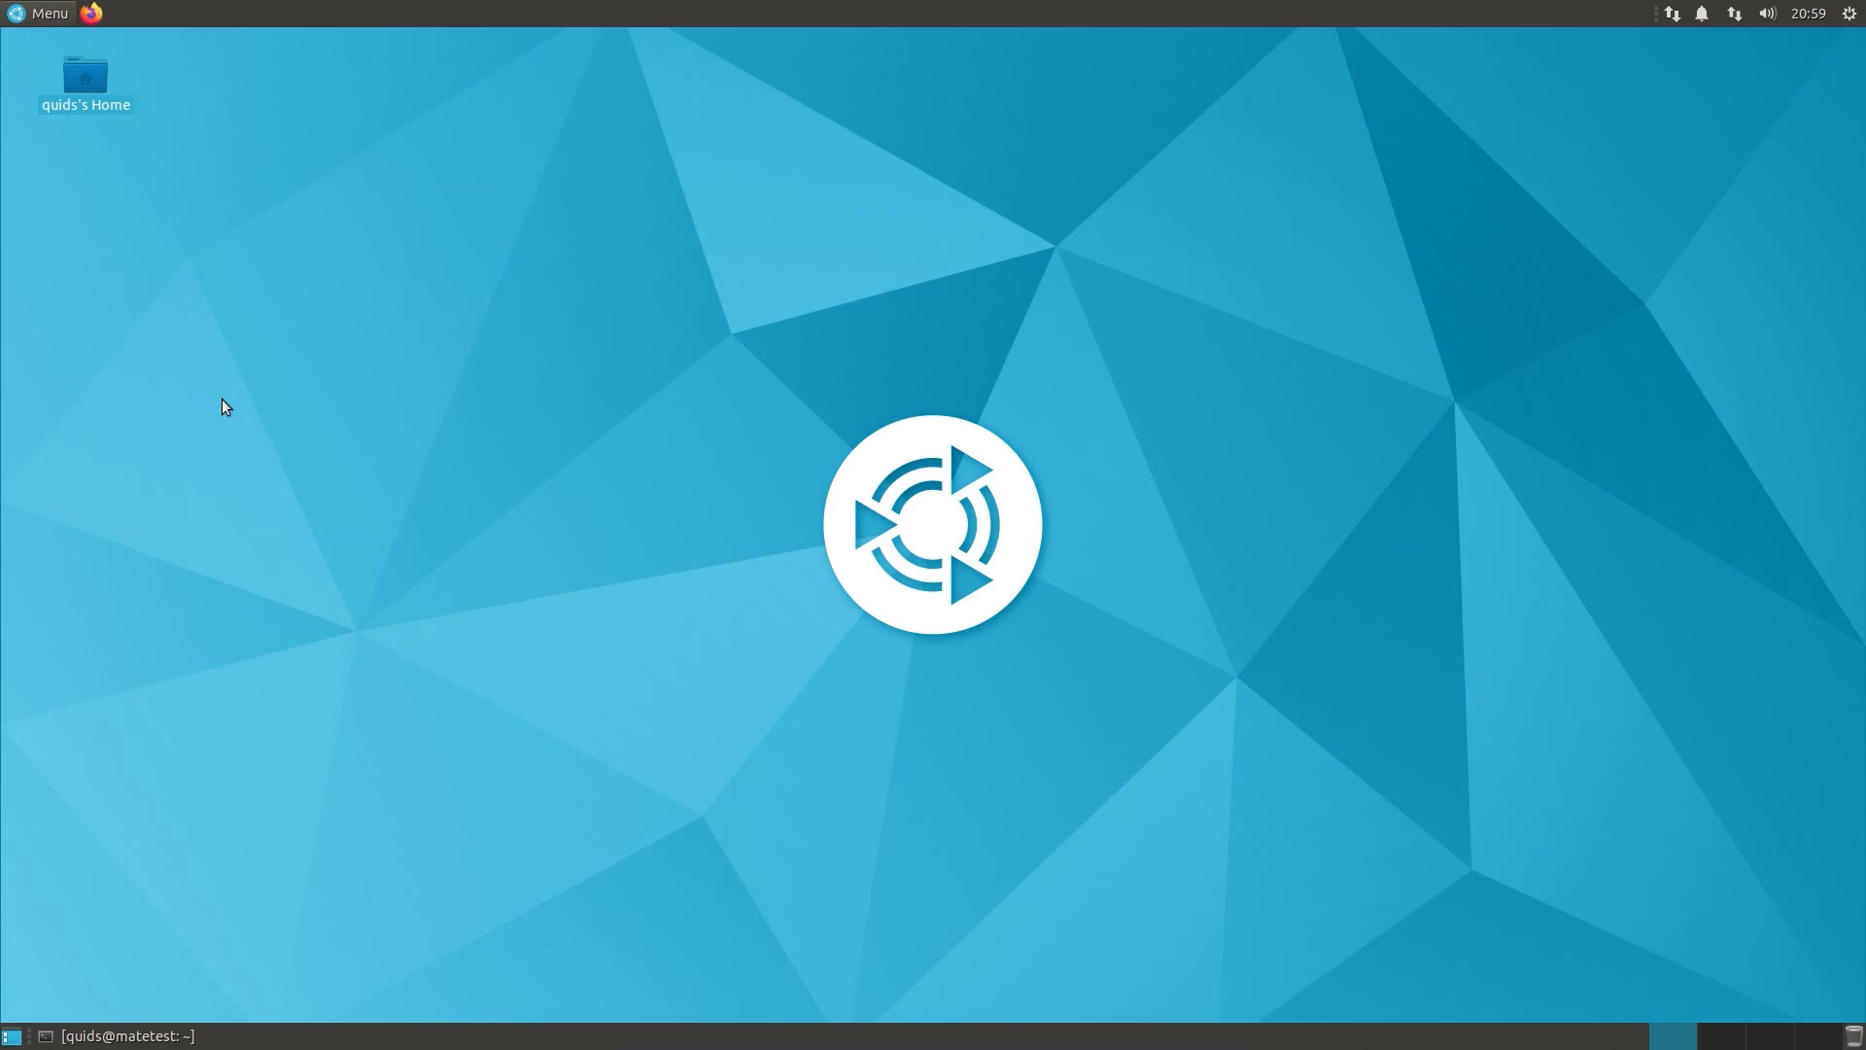
pyautogui.moveTo(1251, 264)
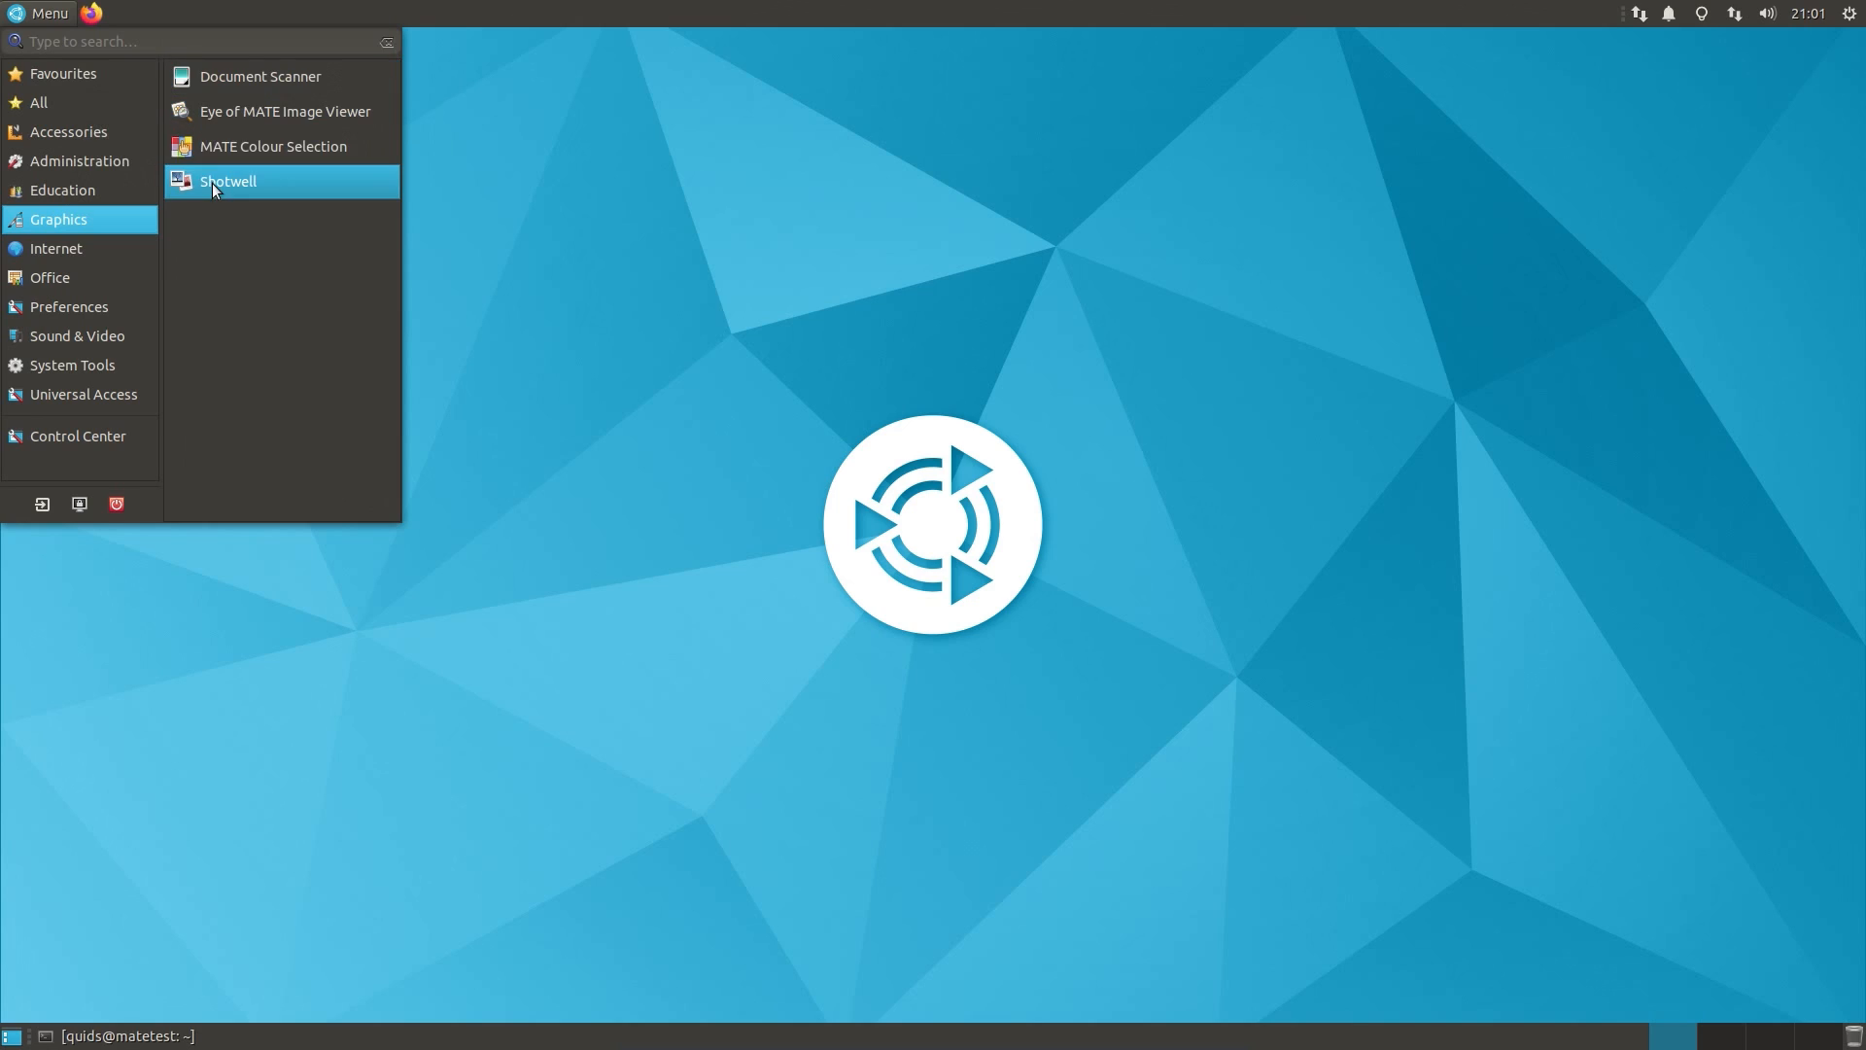
pyautogui.moveTo(283, 111)
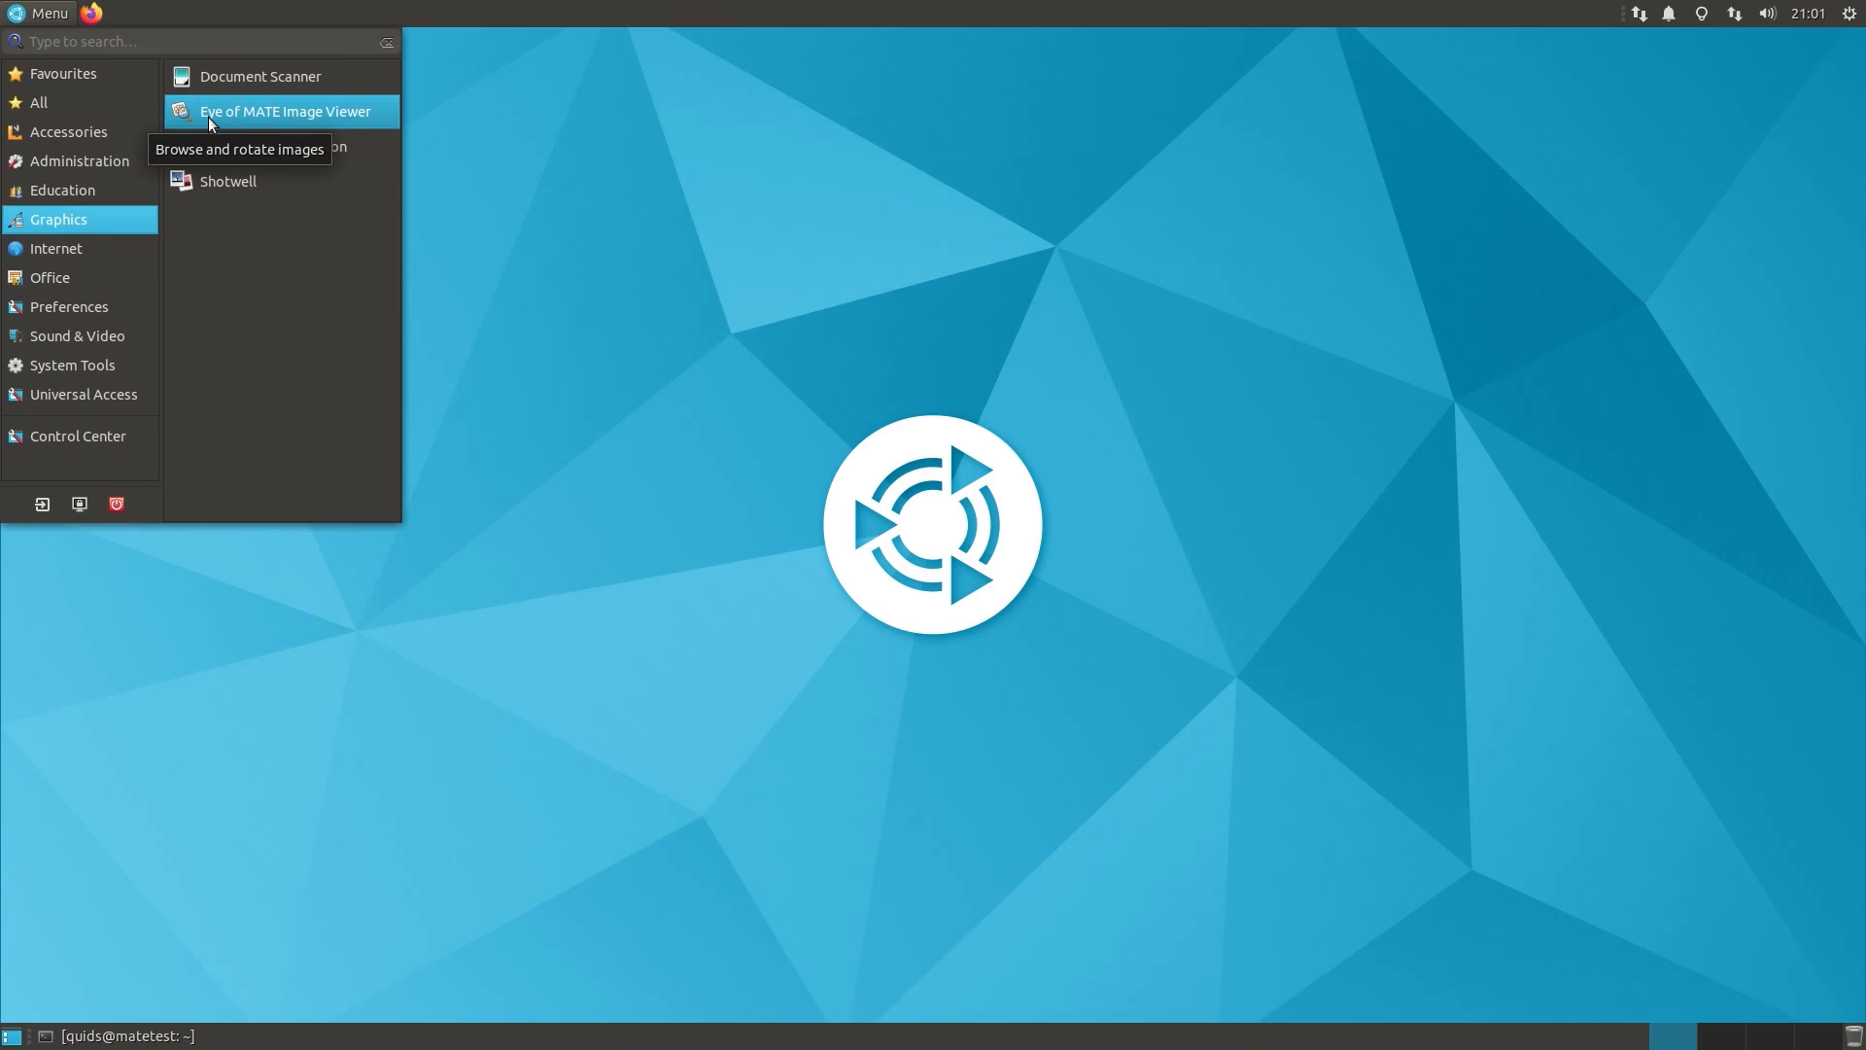
pyautogui.moveTo(250, 127)
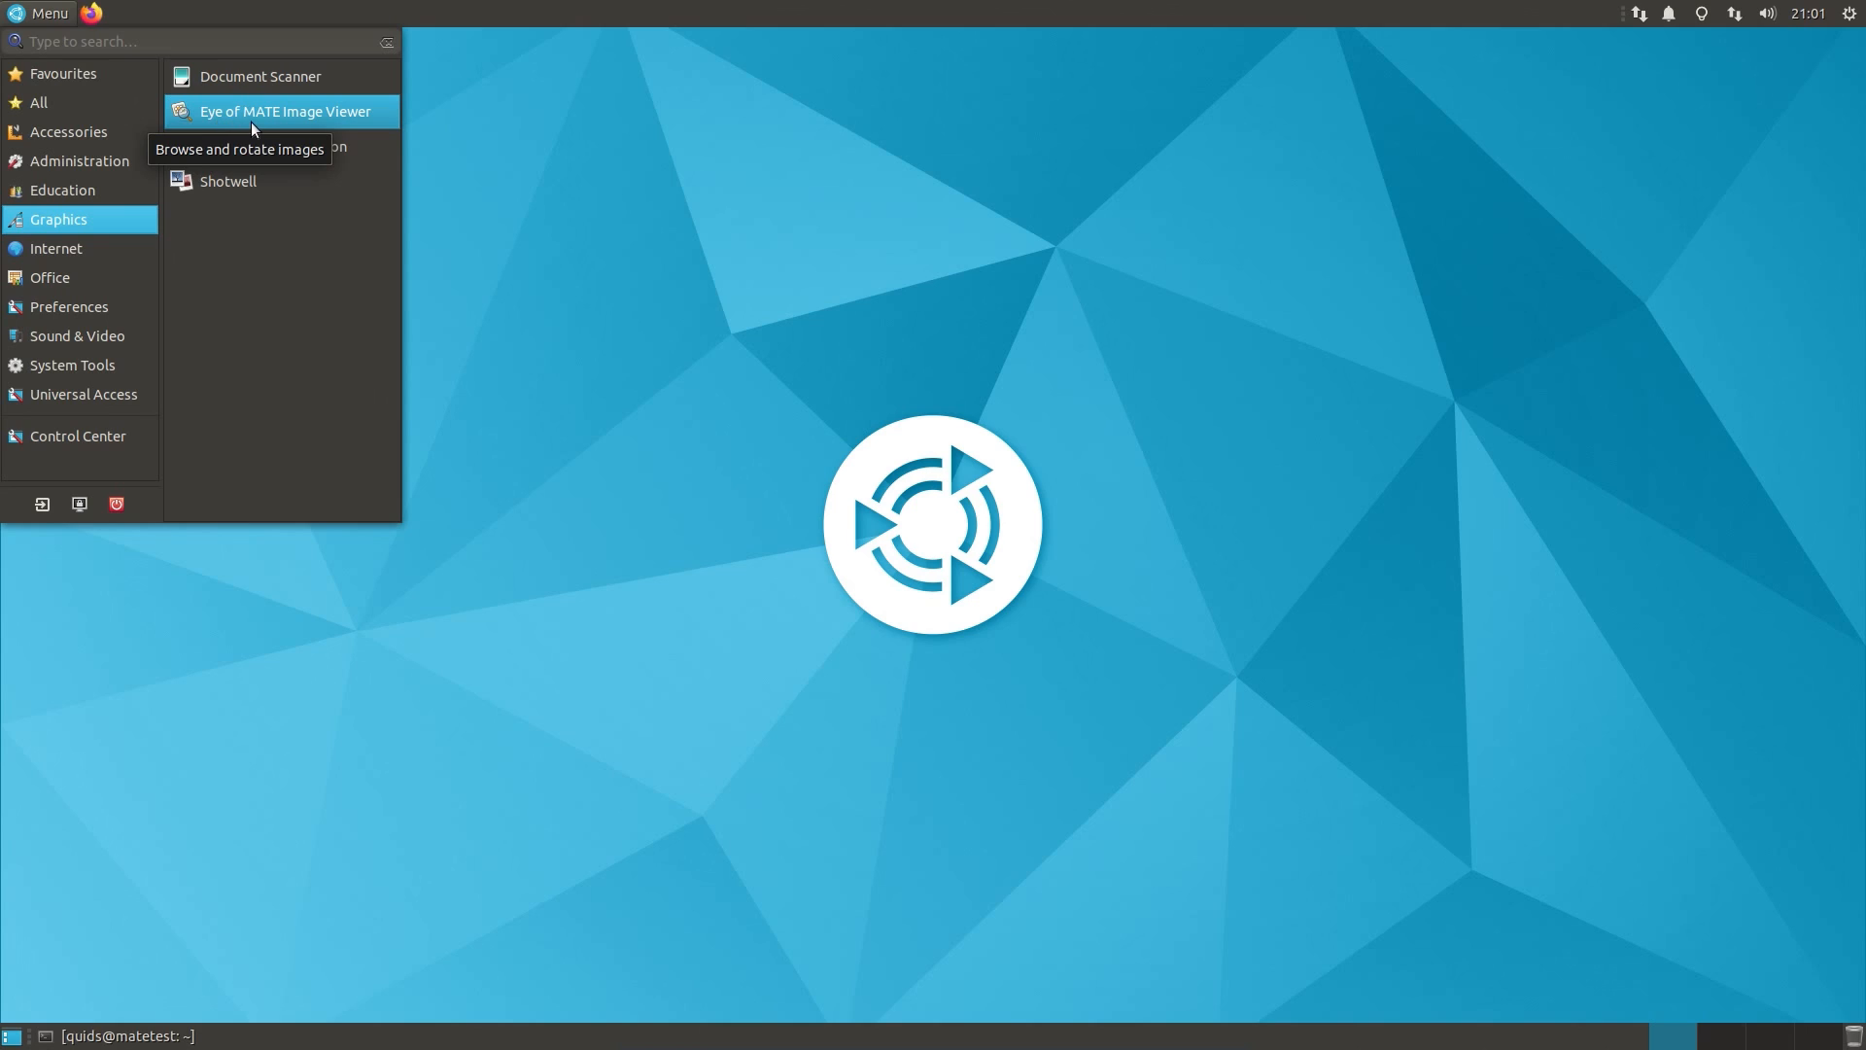
pyautogui.moveTo(292, 125)
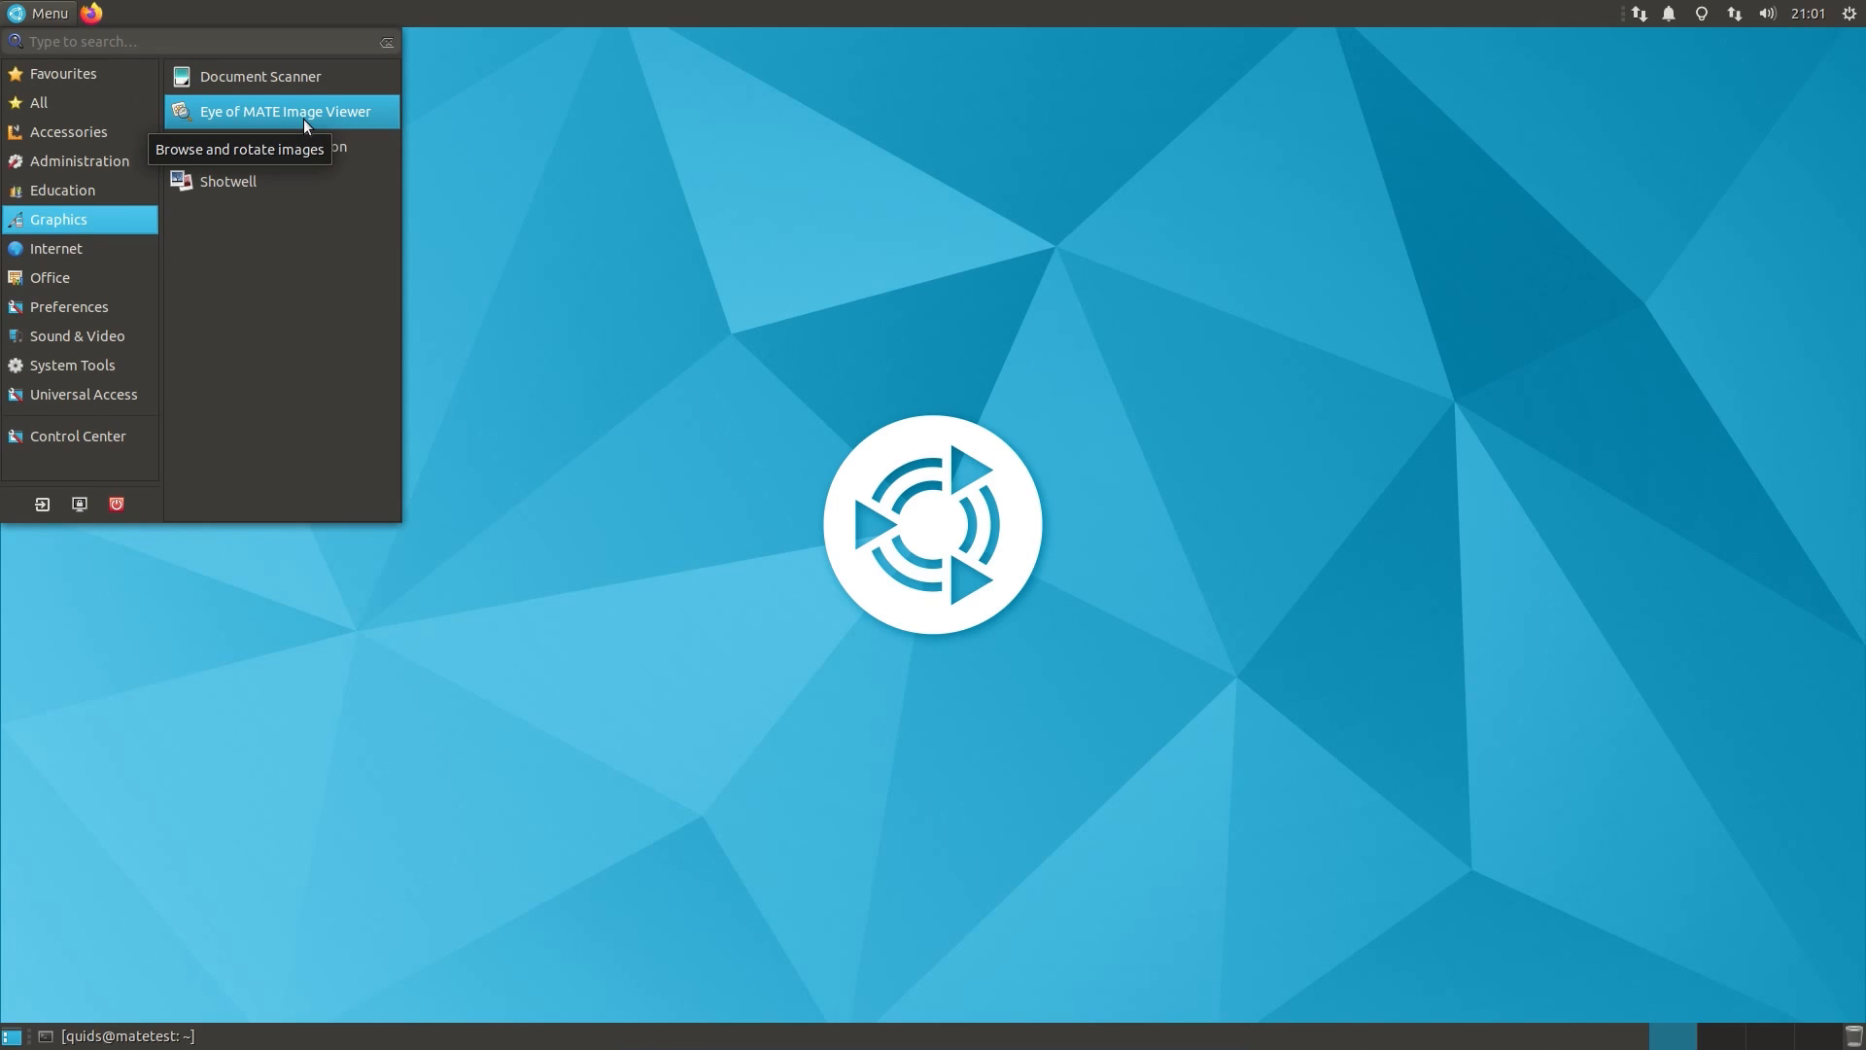
pyautogui.moveTo(280, 155)
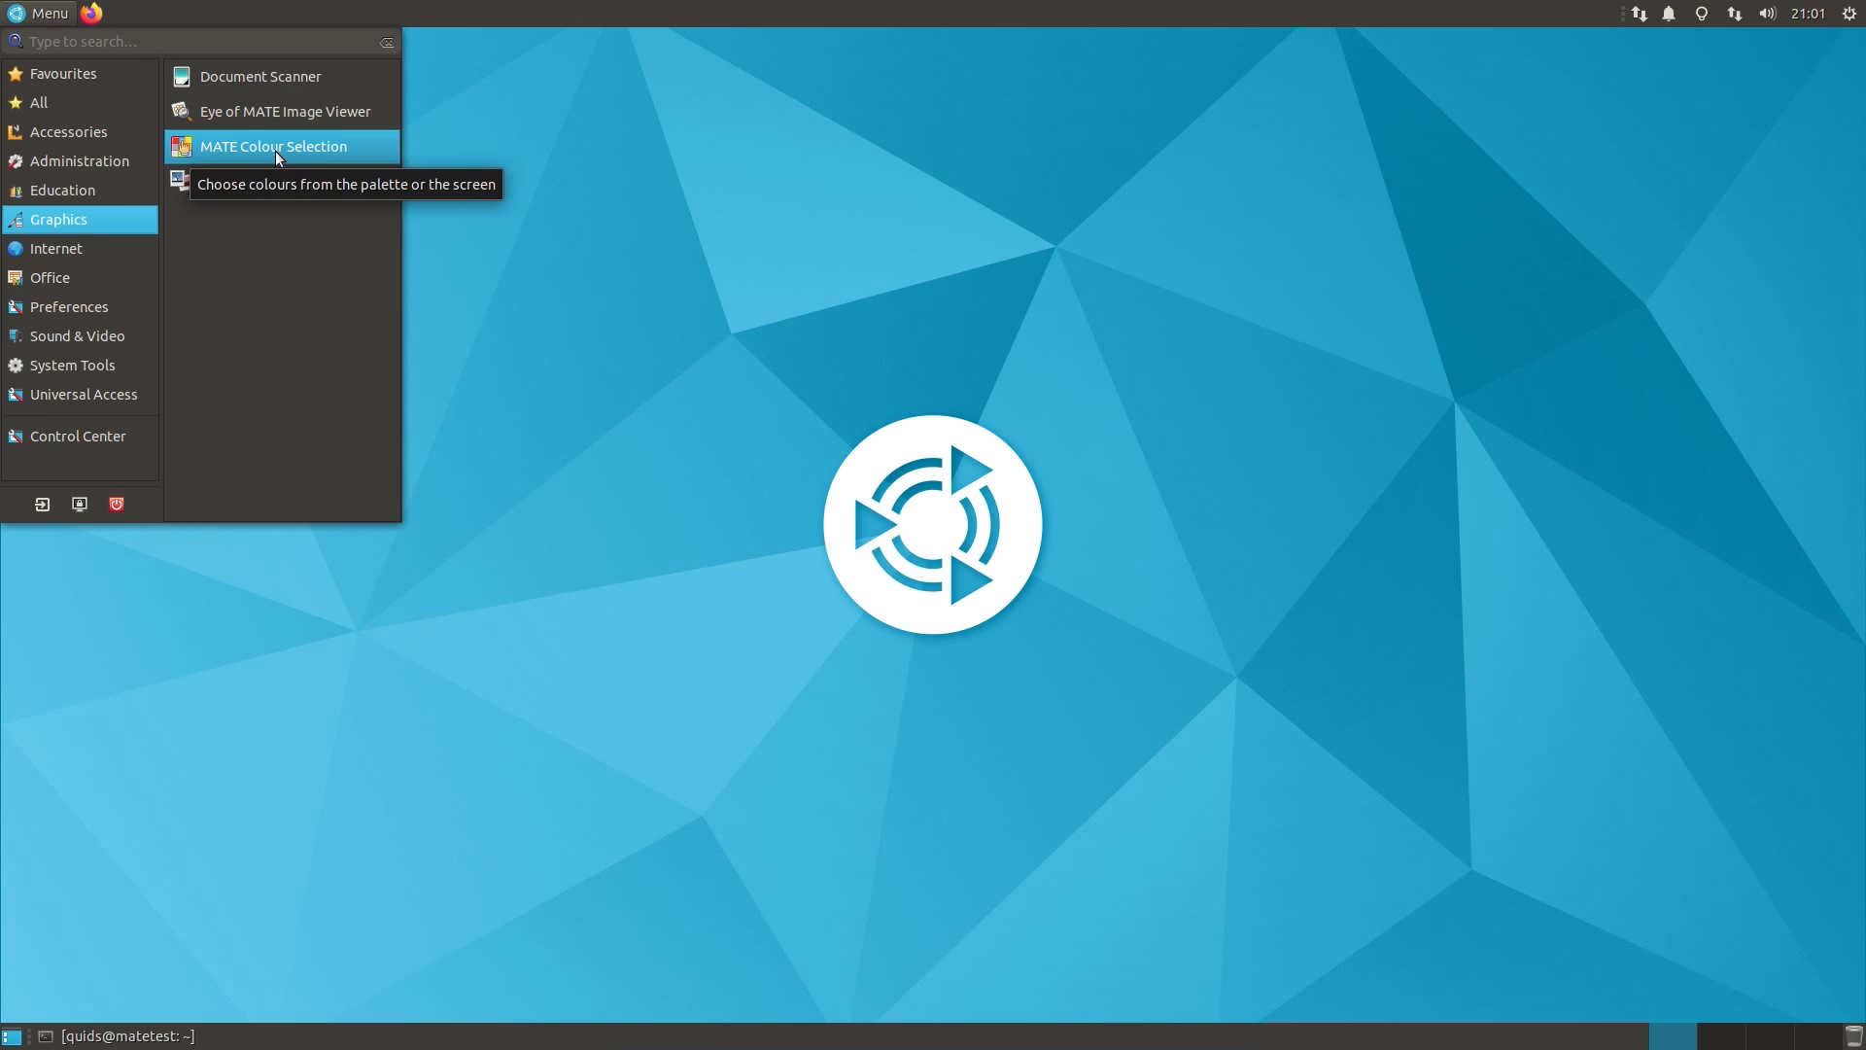
pyautogui.moveTo(94, 231)
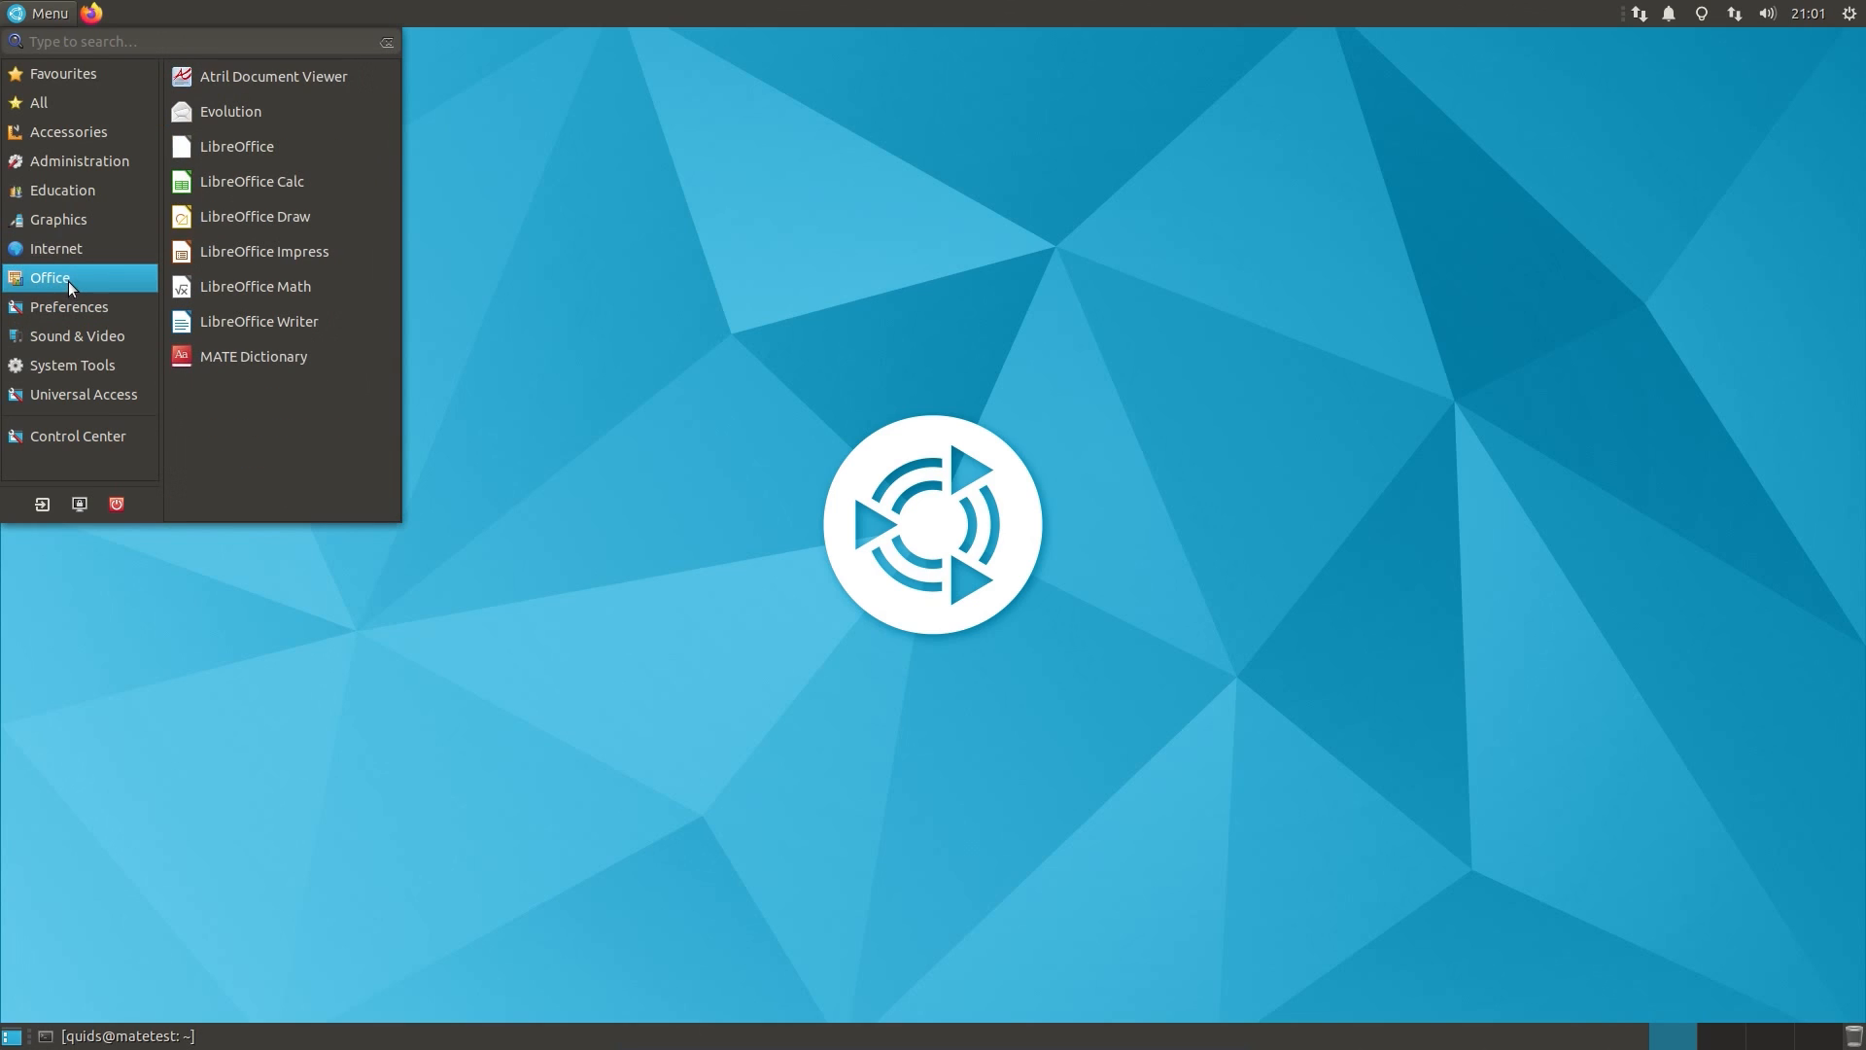
pyautogui.moveTo(282, 110)
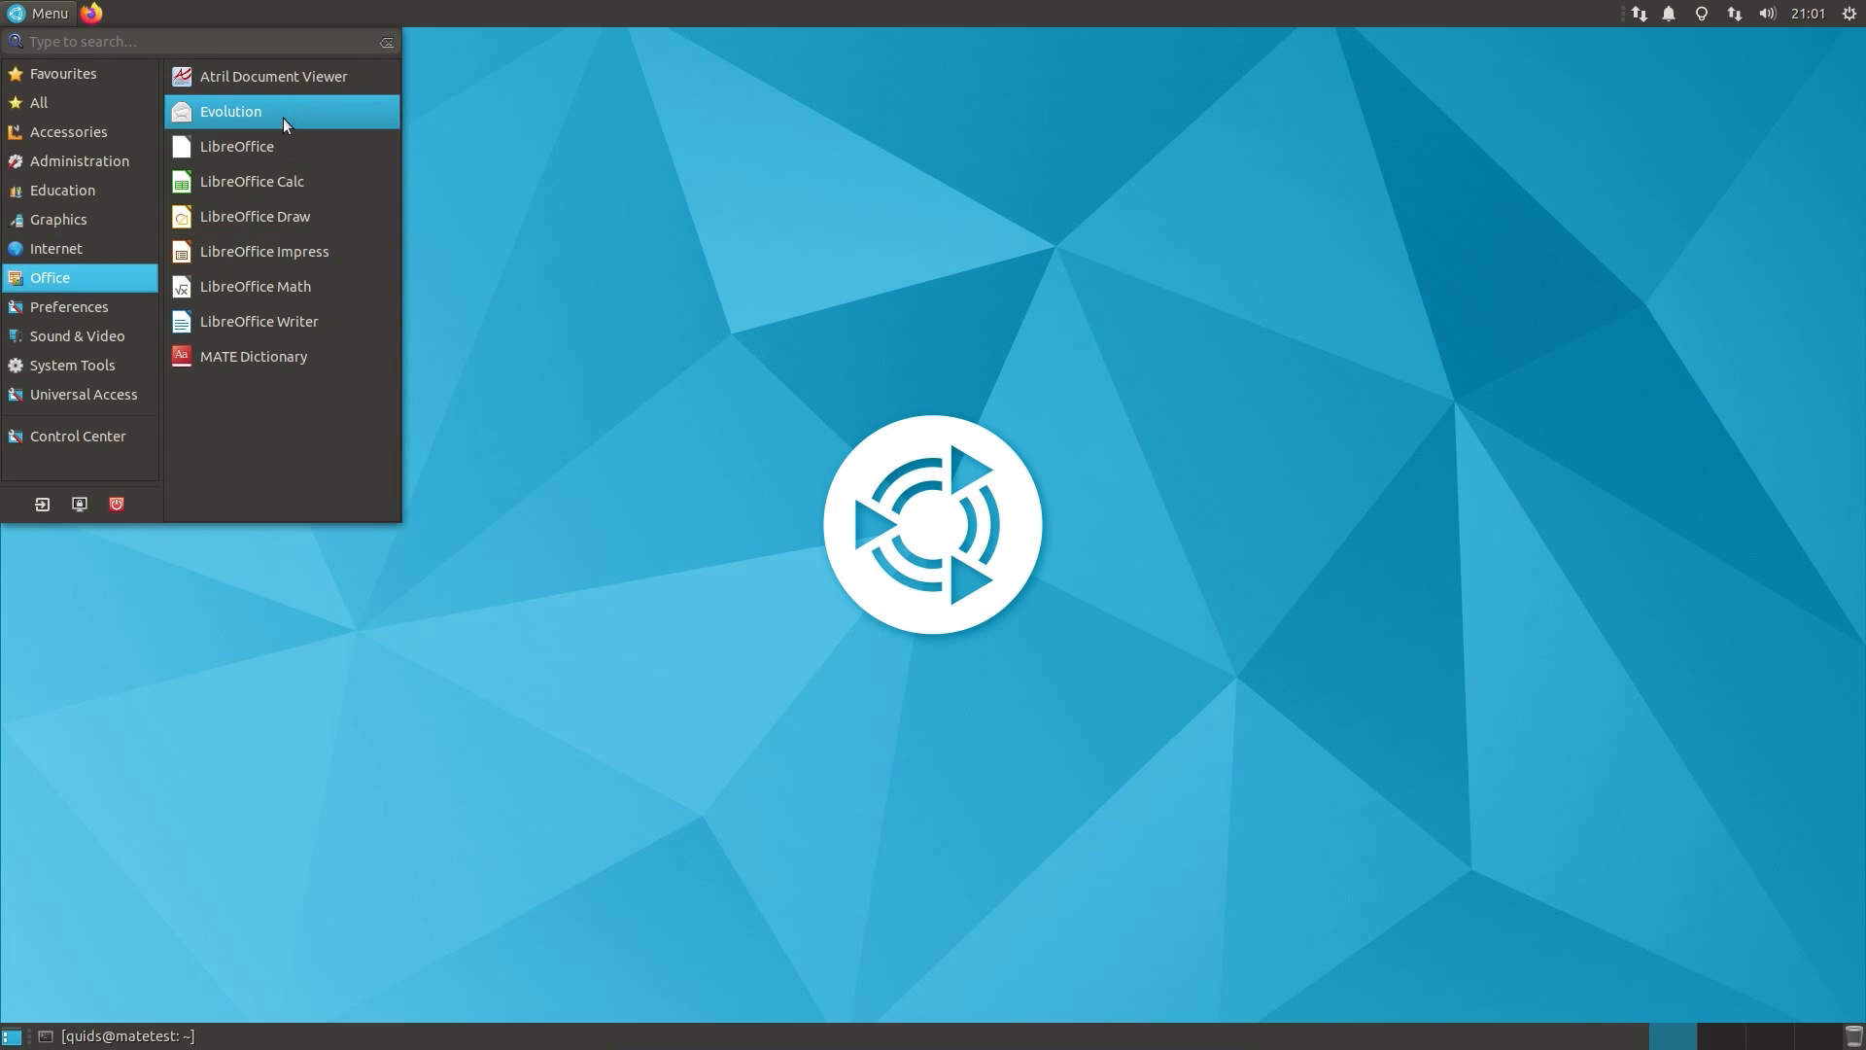
pyautogui.moveTo(283, 123)
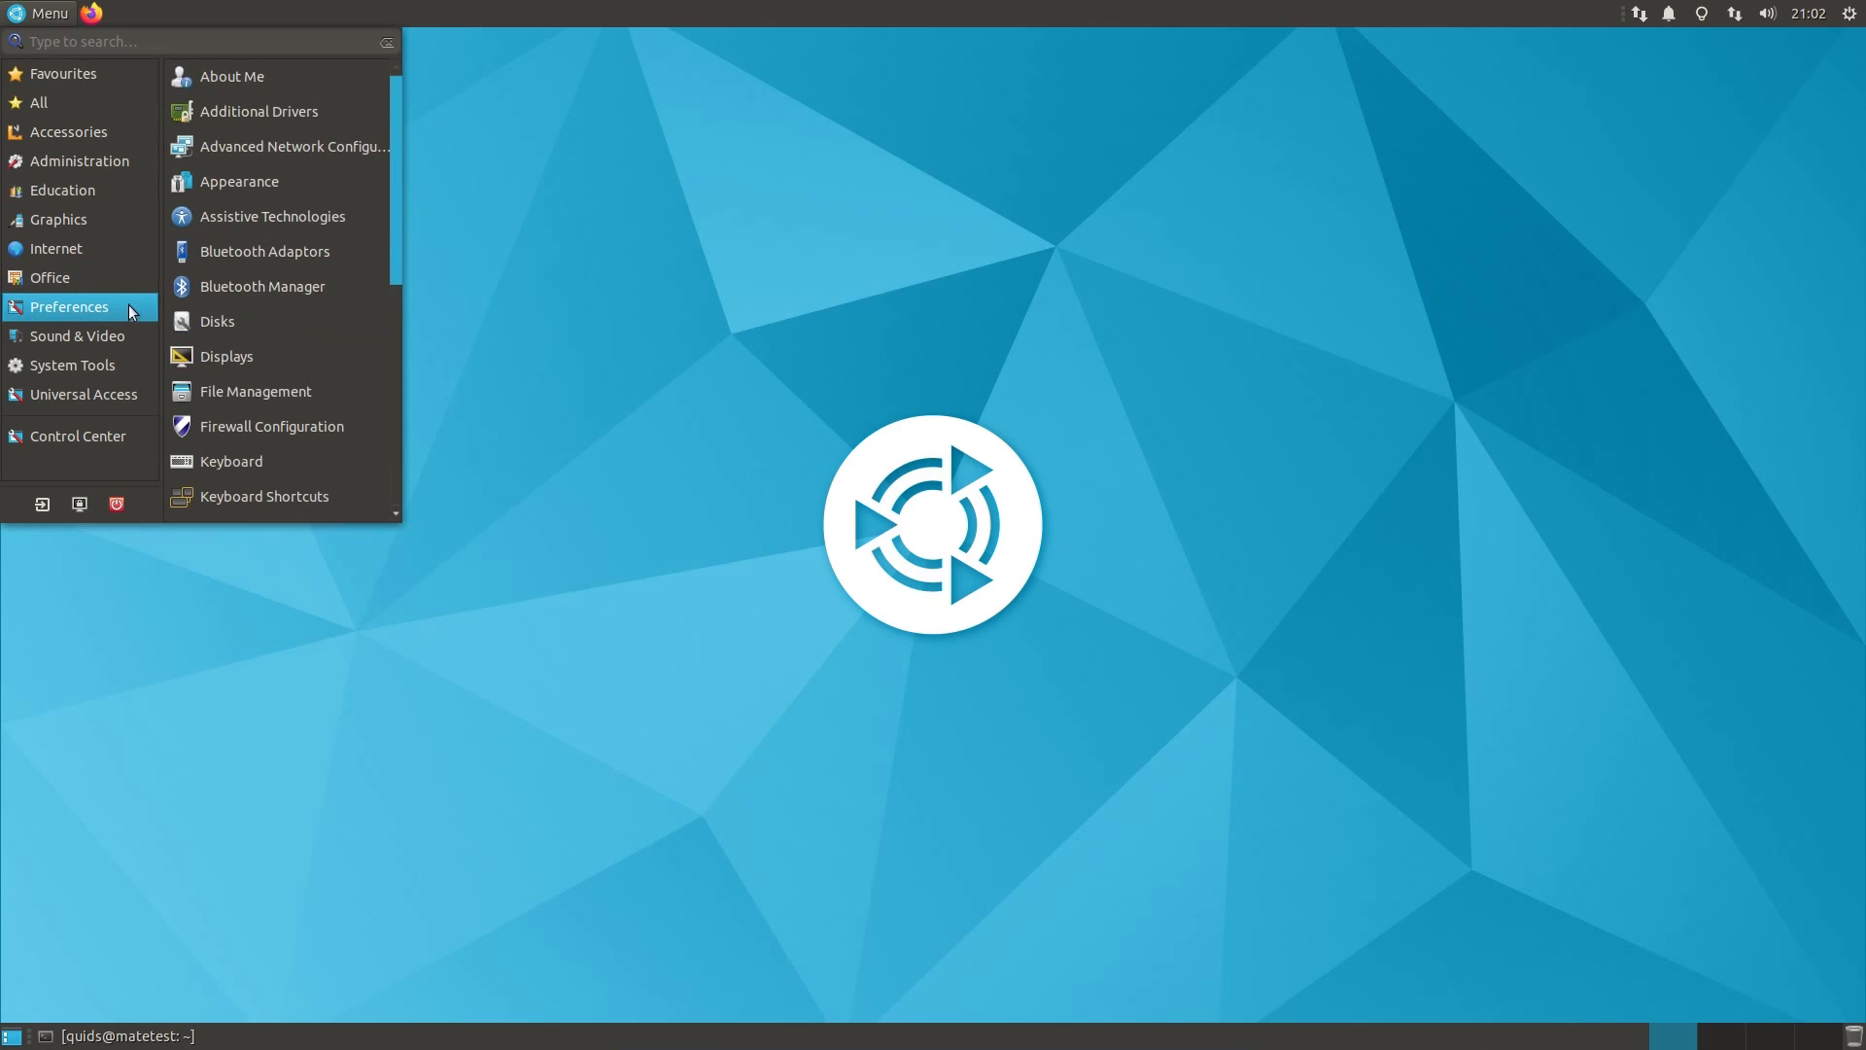
pyautogui.moveTo(271, 221)
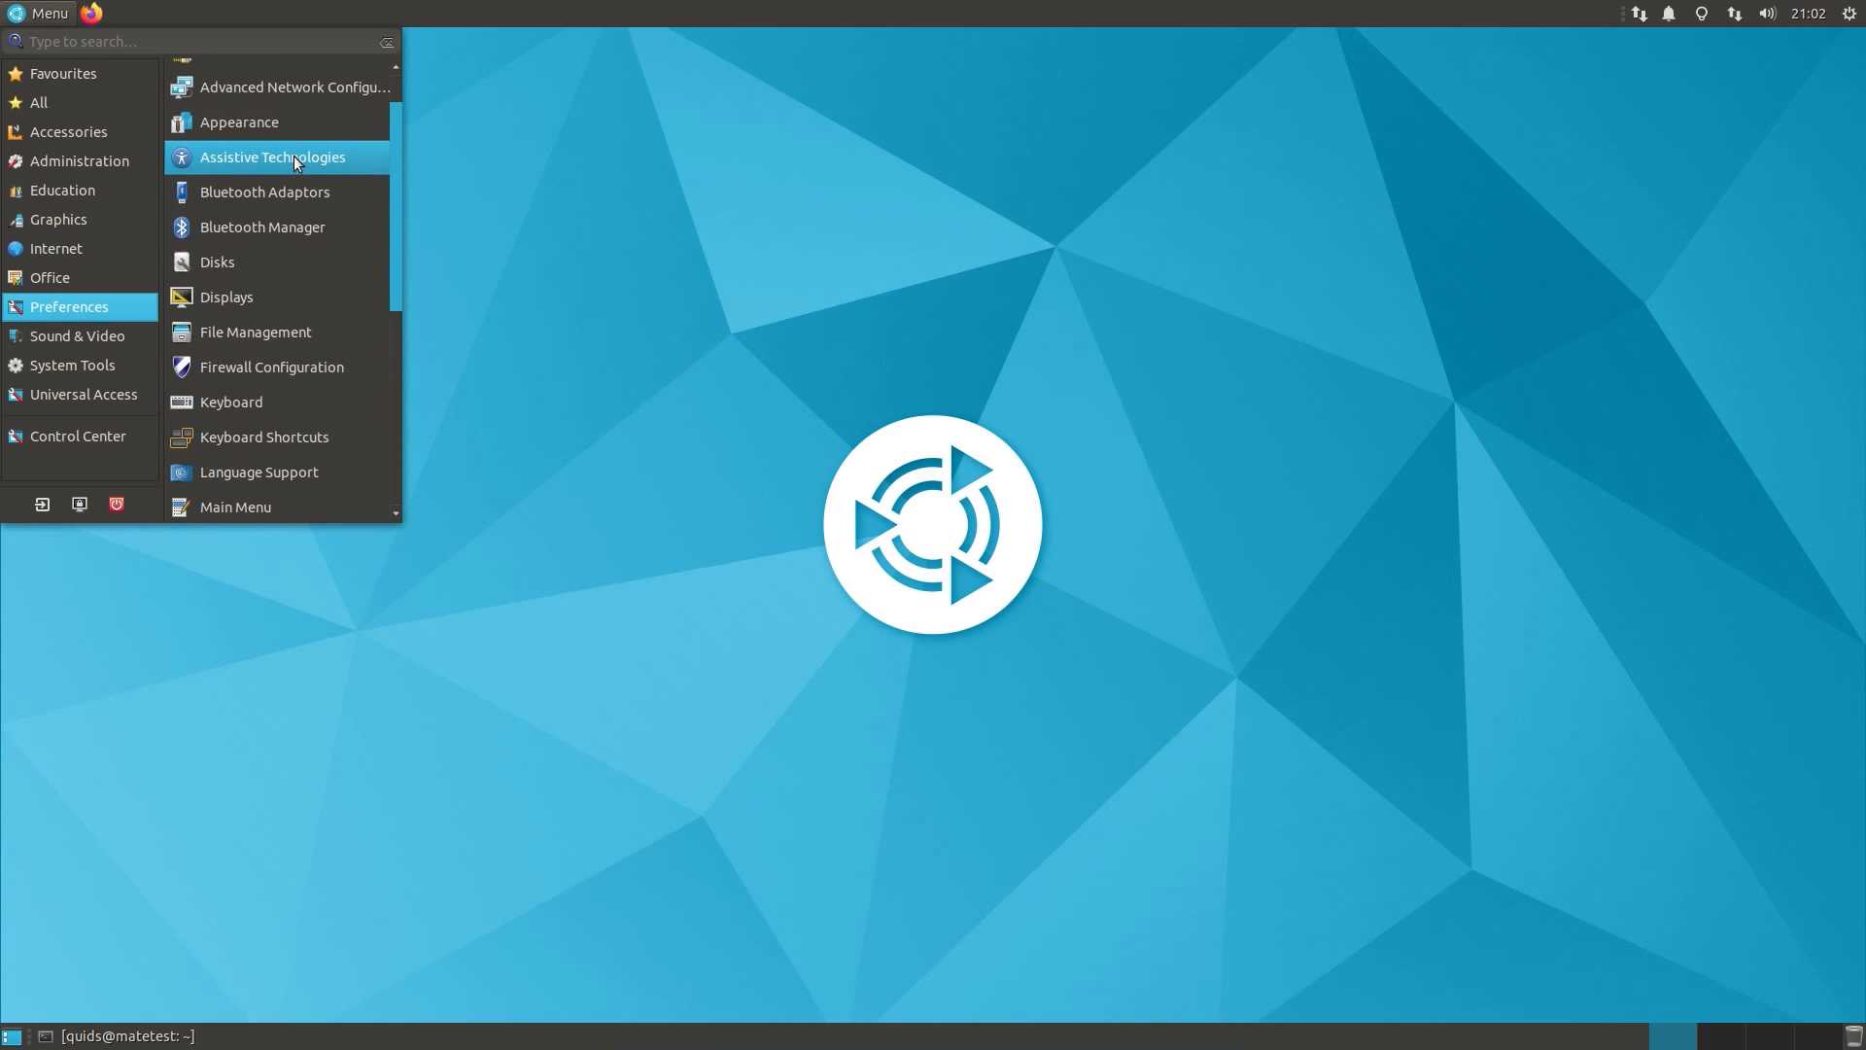
# Step: Open Appearance Preferences and follow its link to the mate-desktop.org Themes page
pyautogui.click(237, 121)
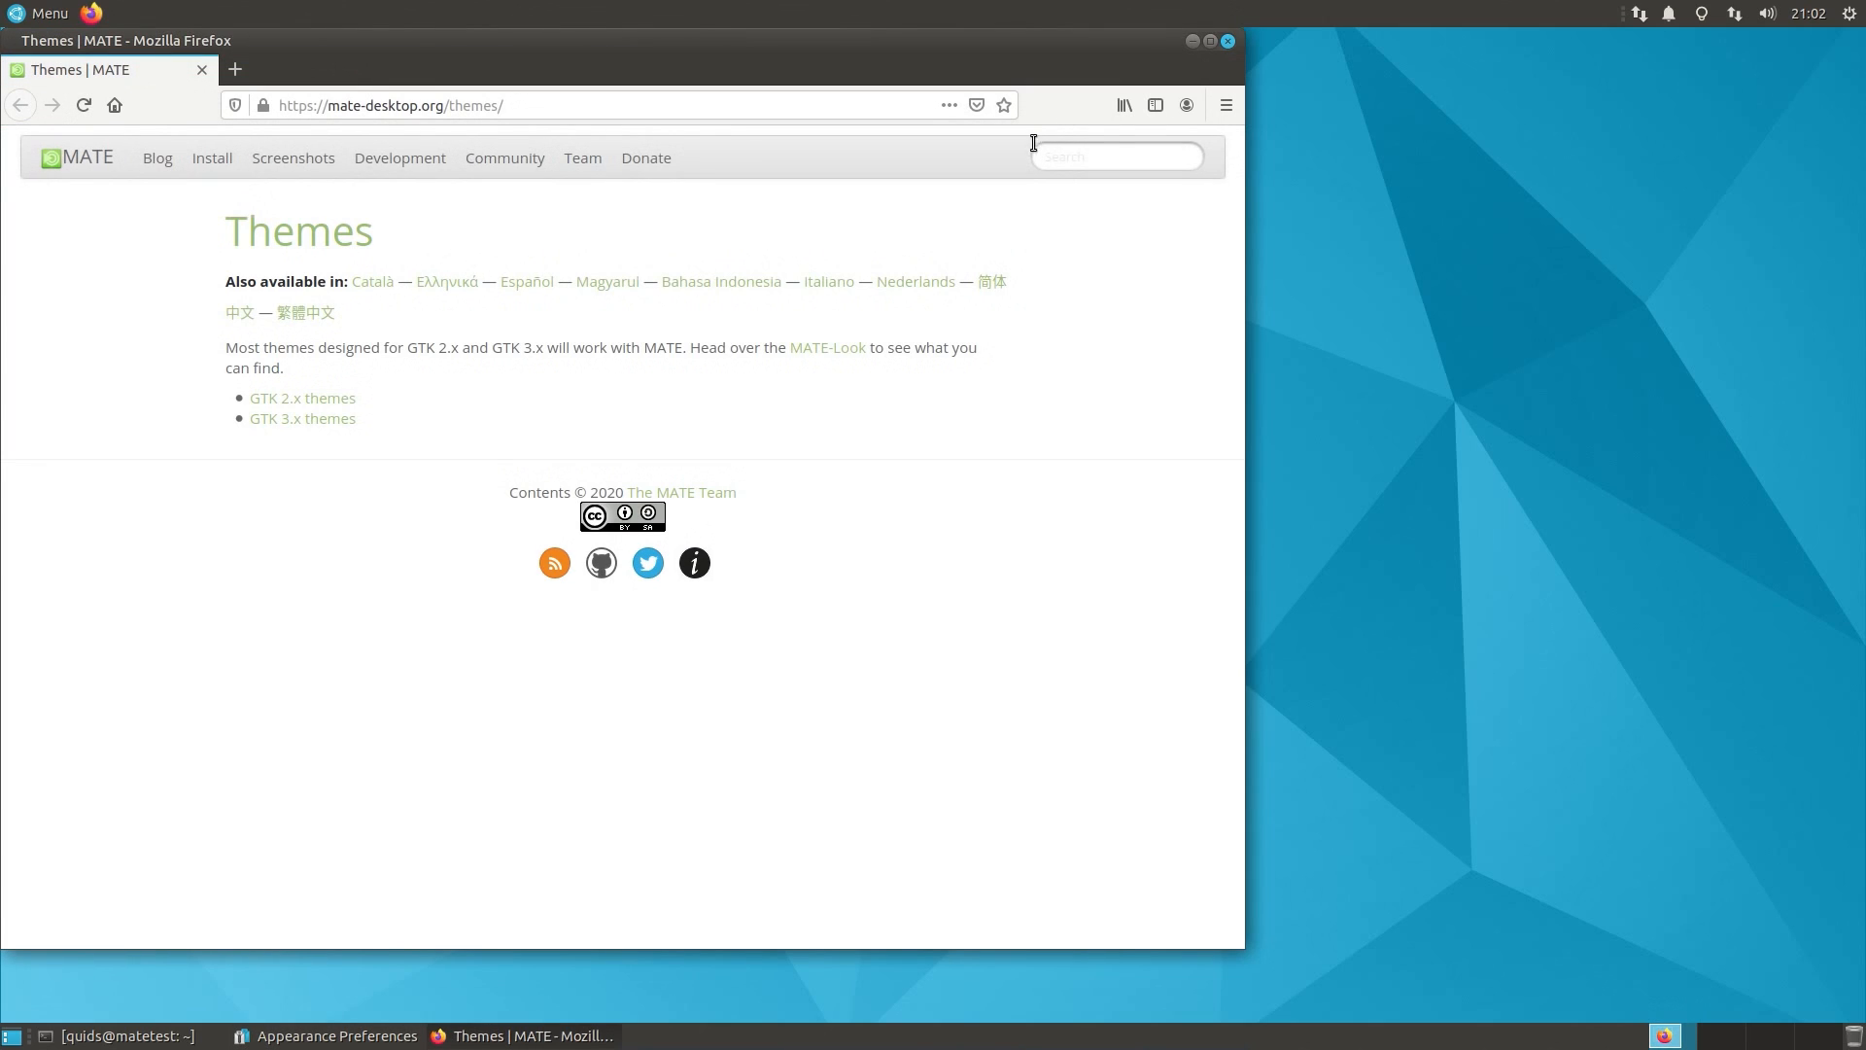
pyautogui.click(302, 418)
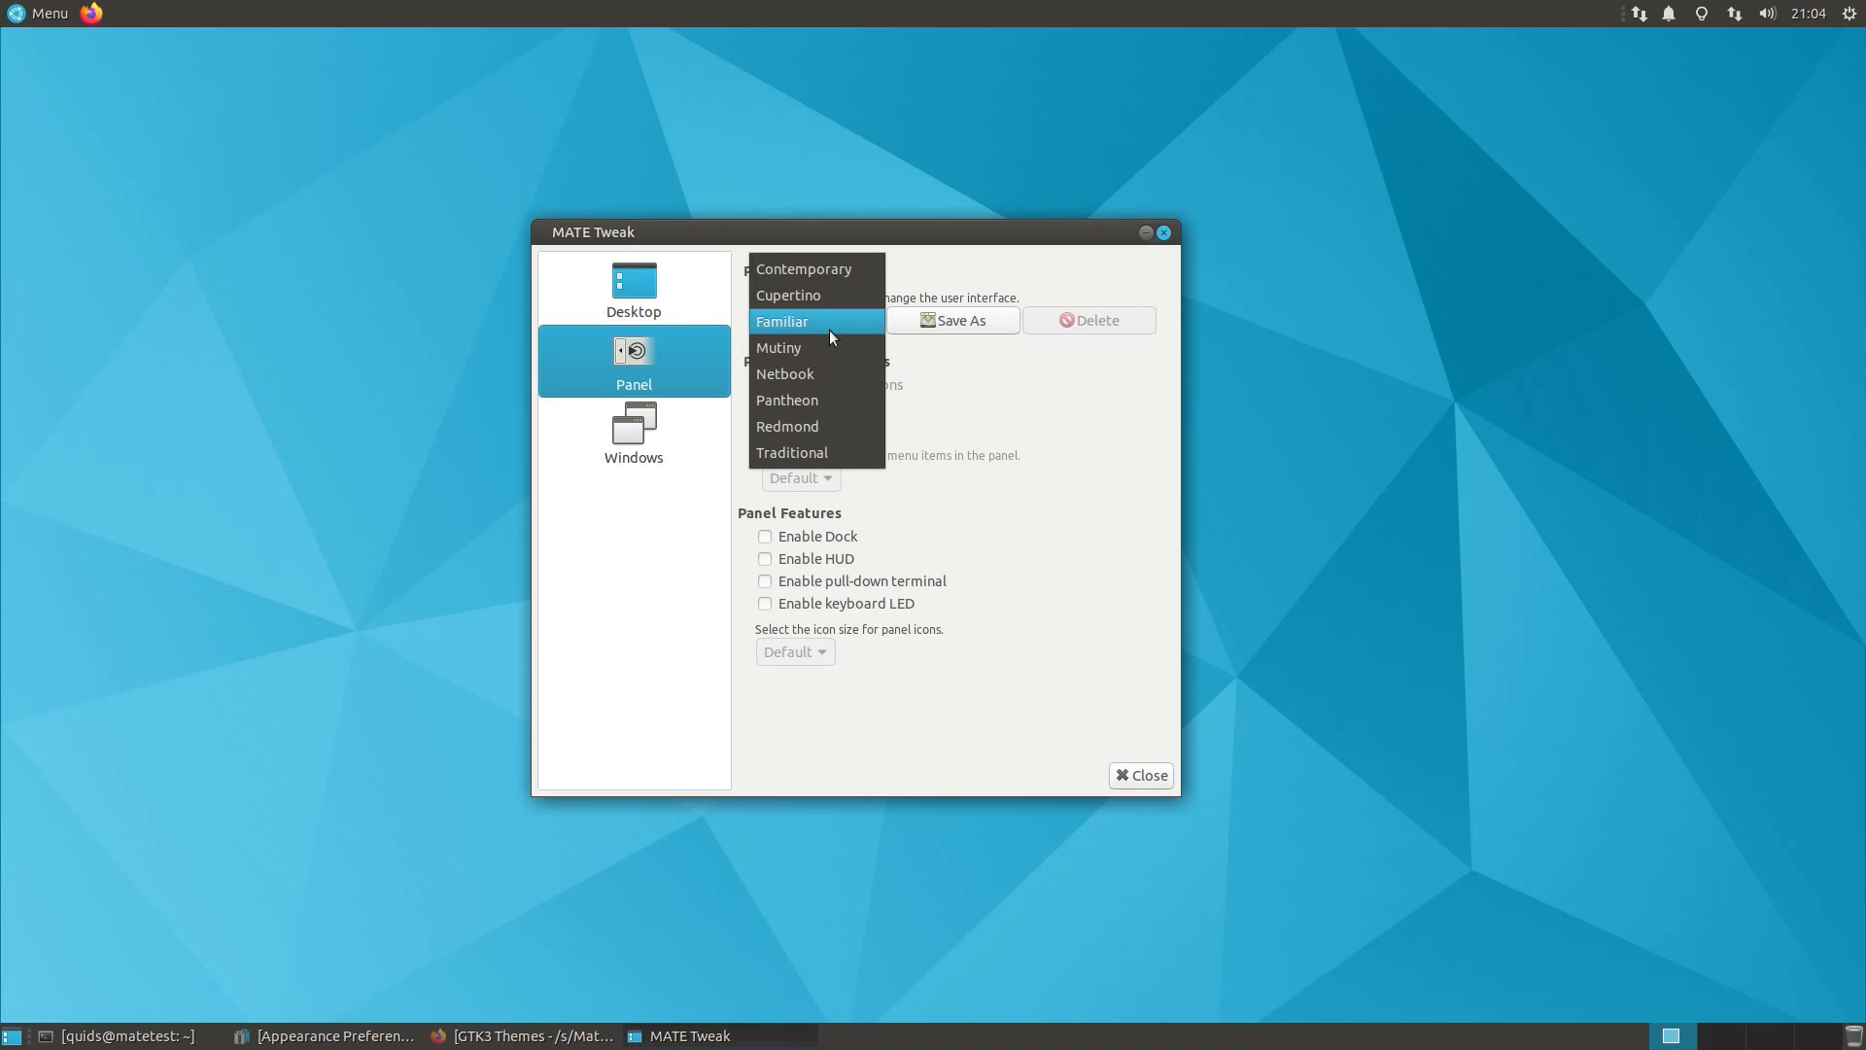
pyautogui.moveTo(833, 346)
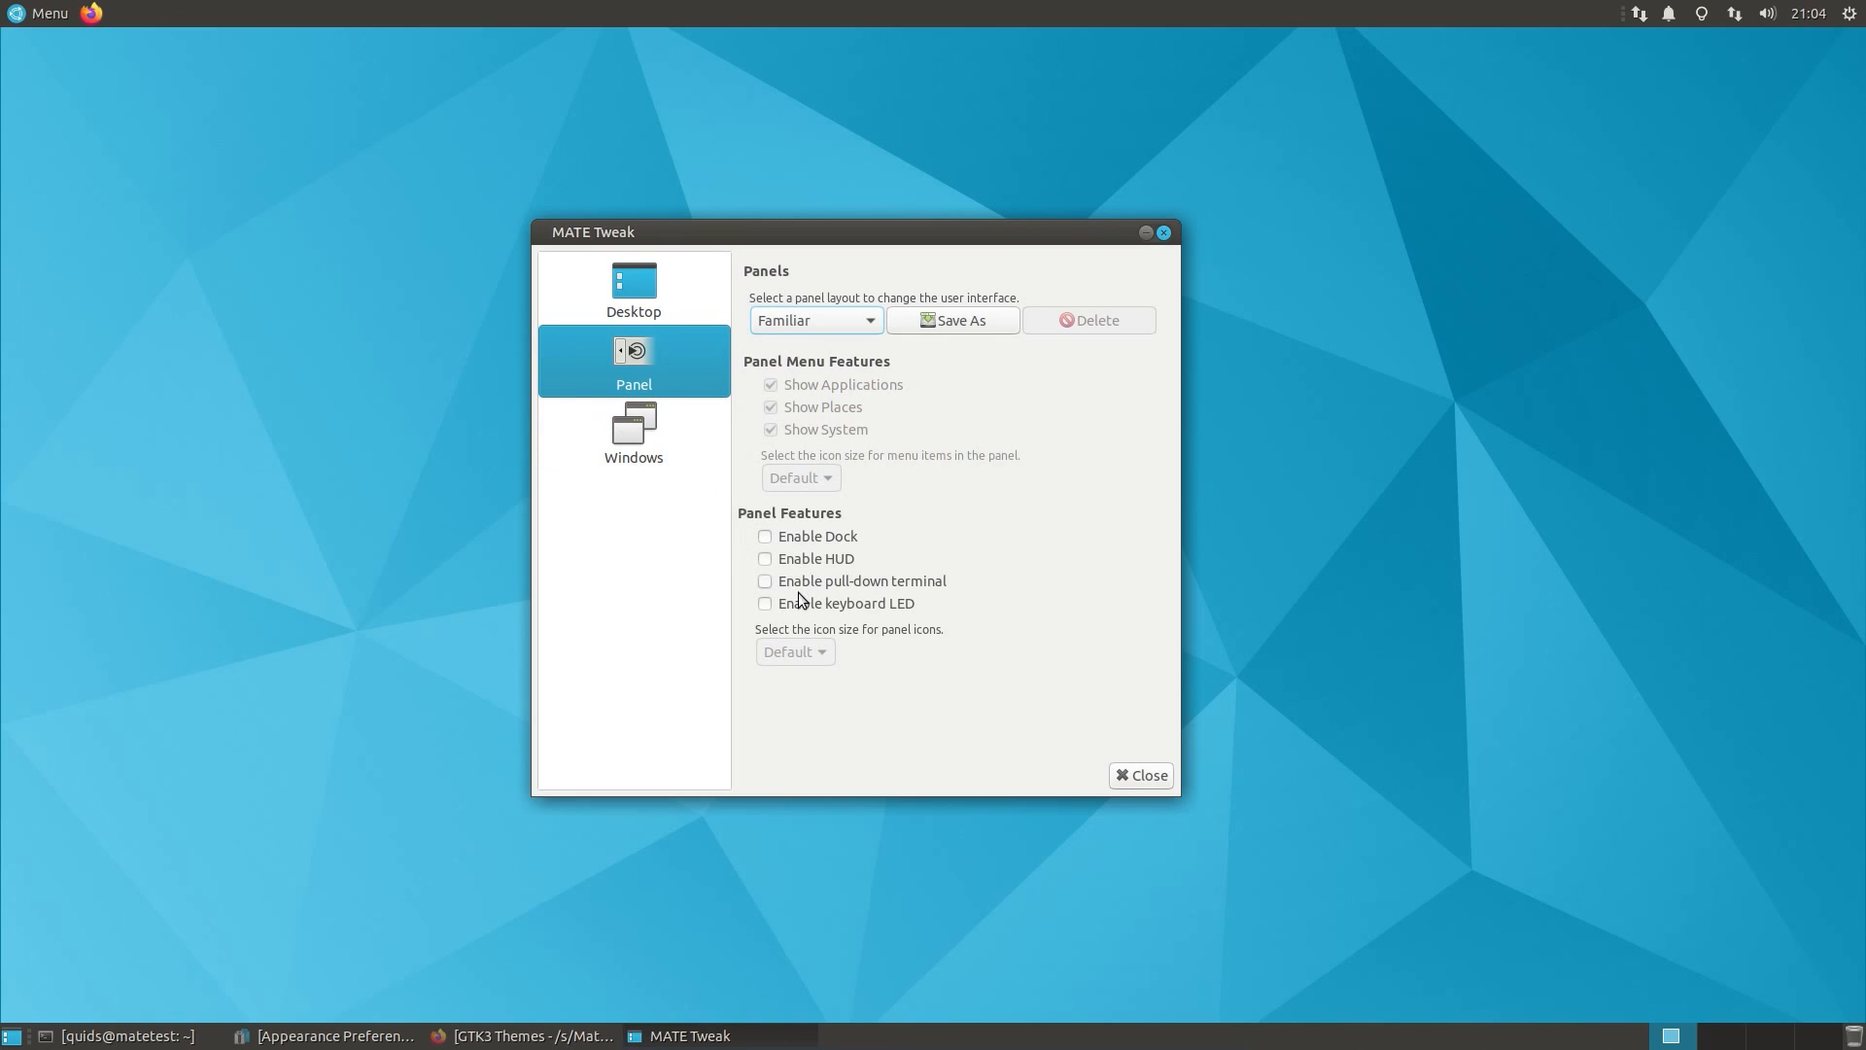
# Step: Show MATE Tweak's Windows page and reselect Marco (Adaptive compositor) as window manager
pyautogui.click(632, 432)
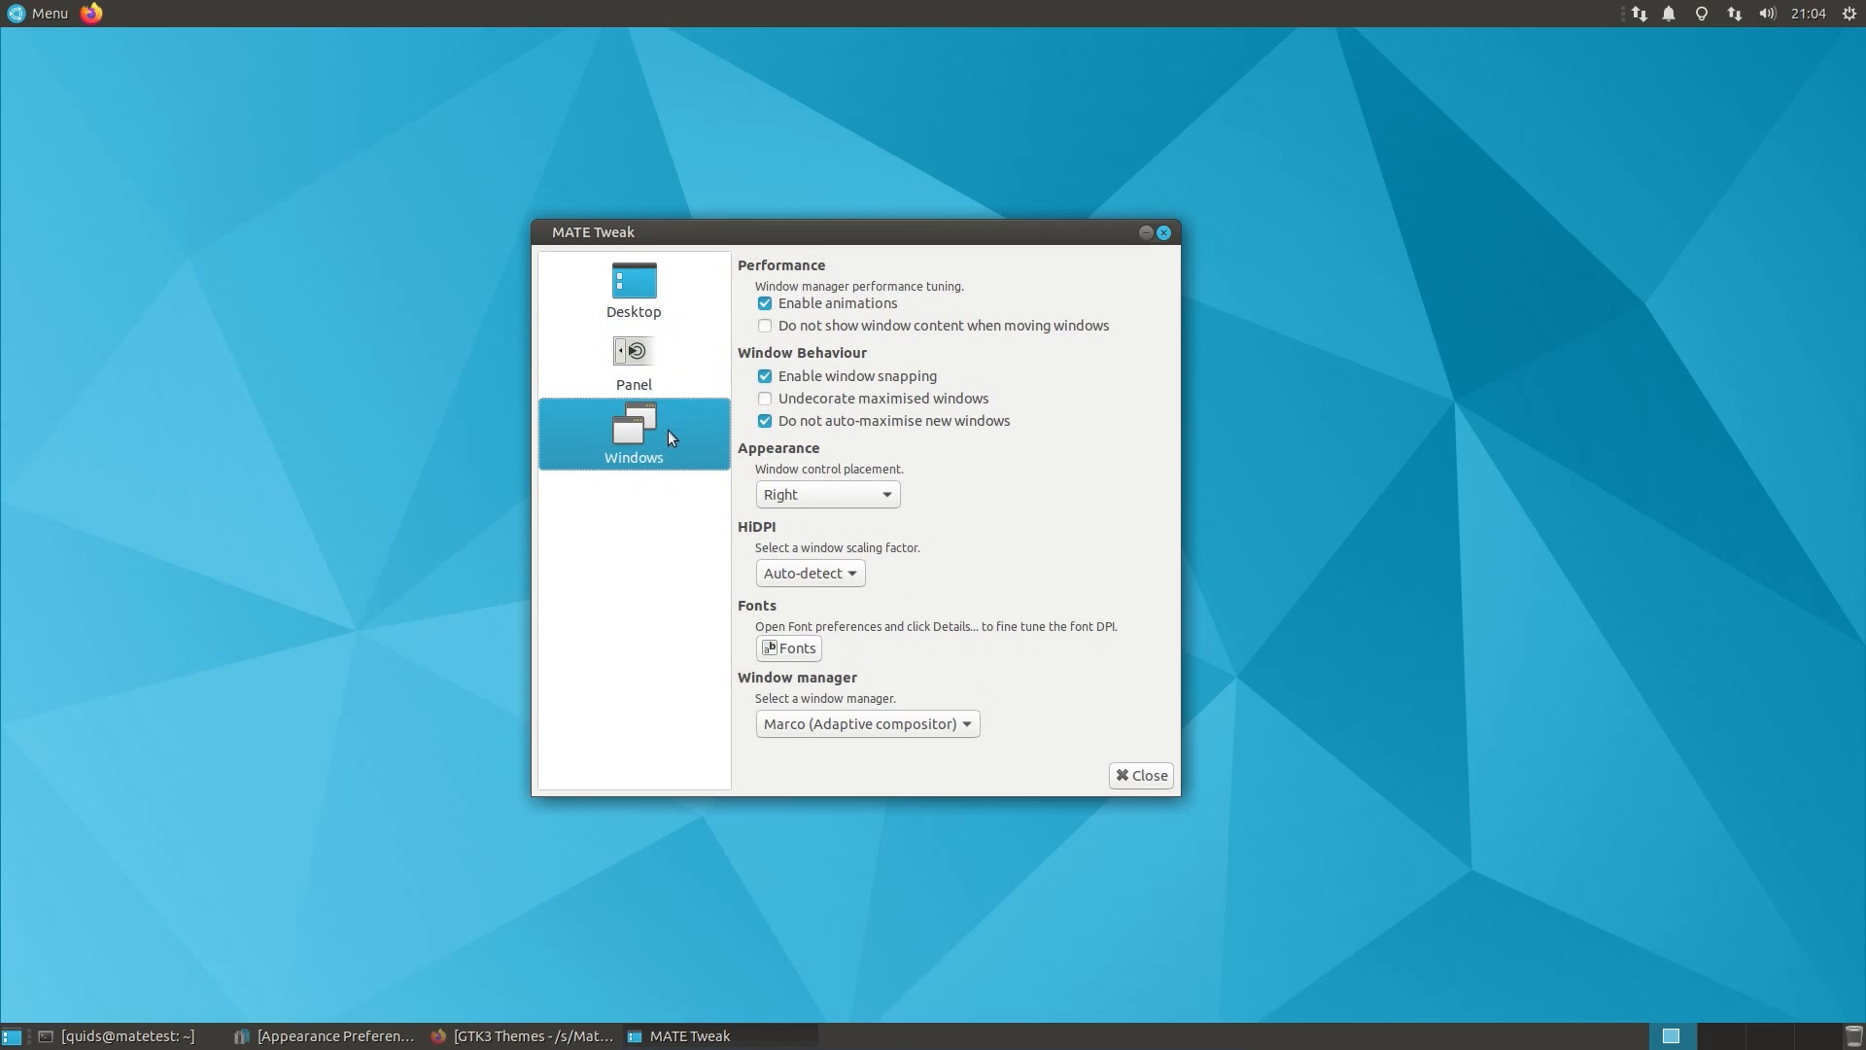
pyautogui.click(865, 722)
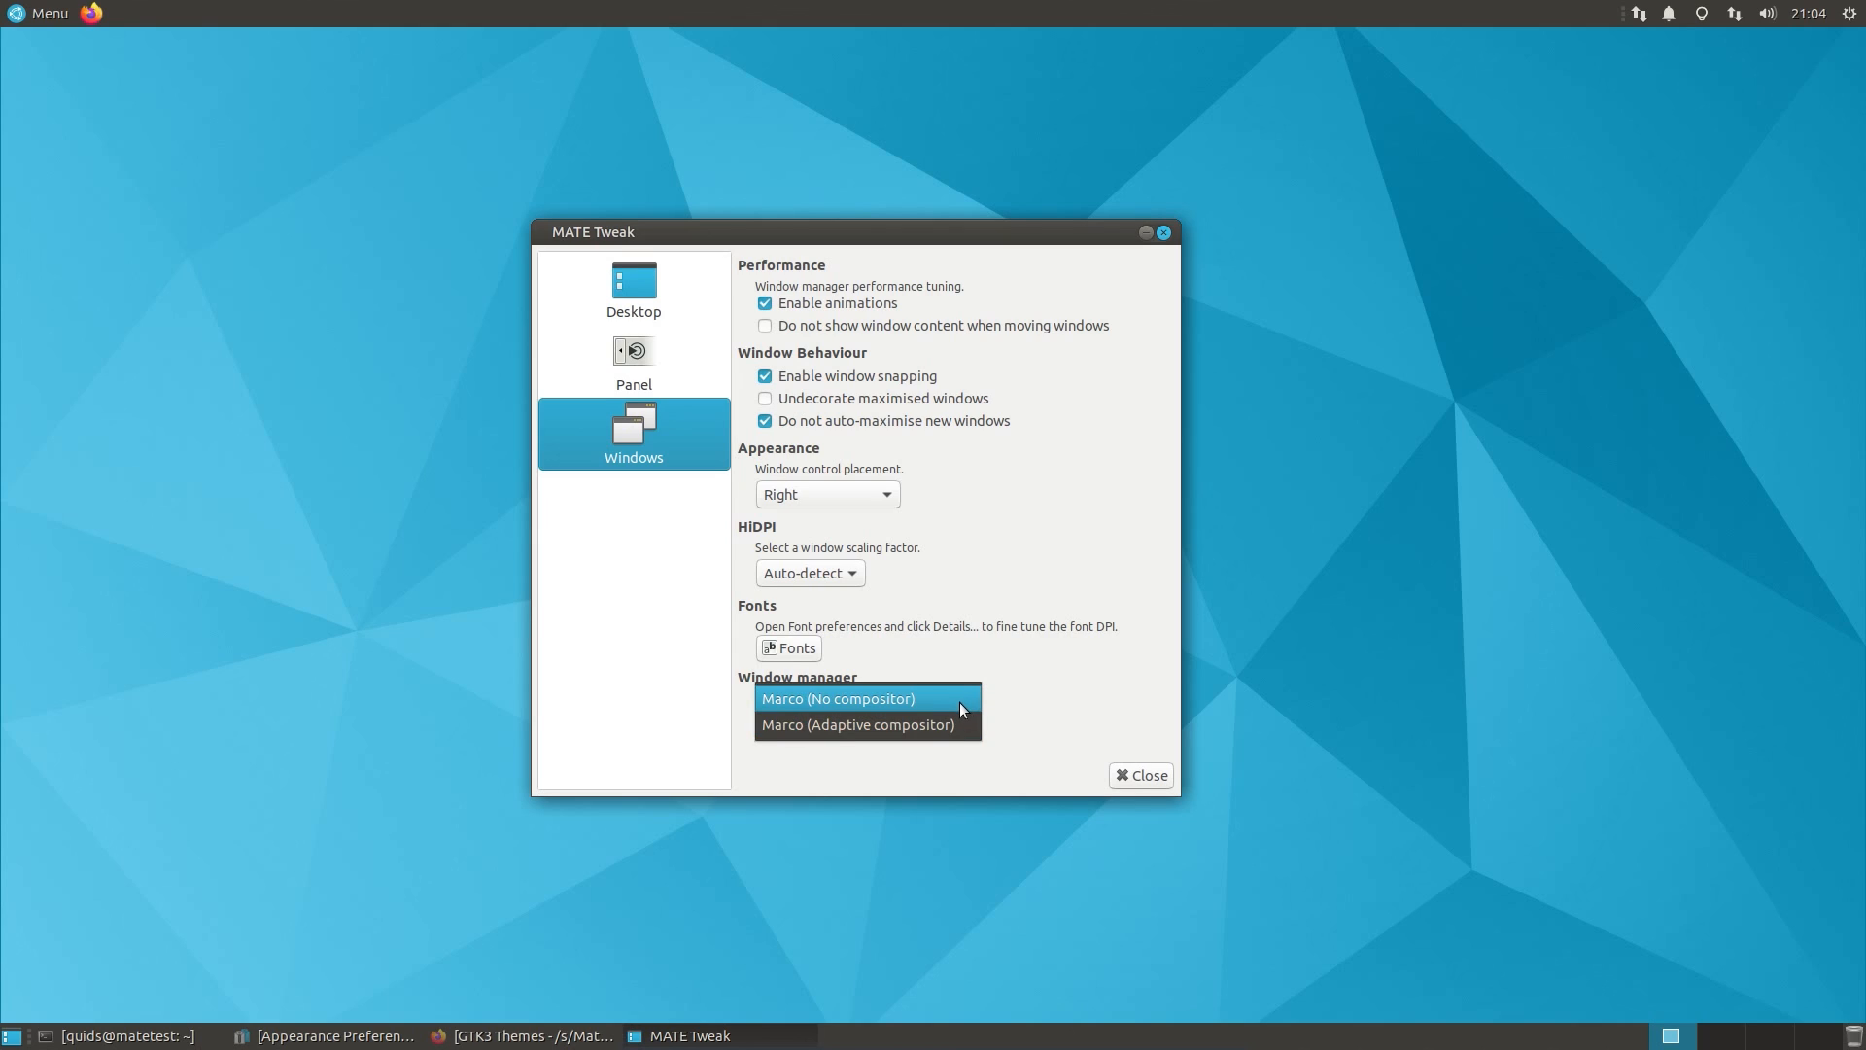
pyautogui.click(857, 725)
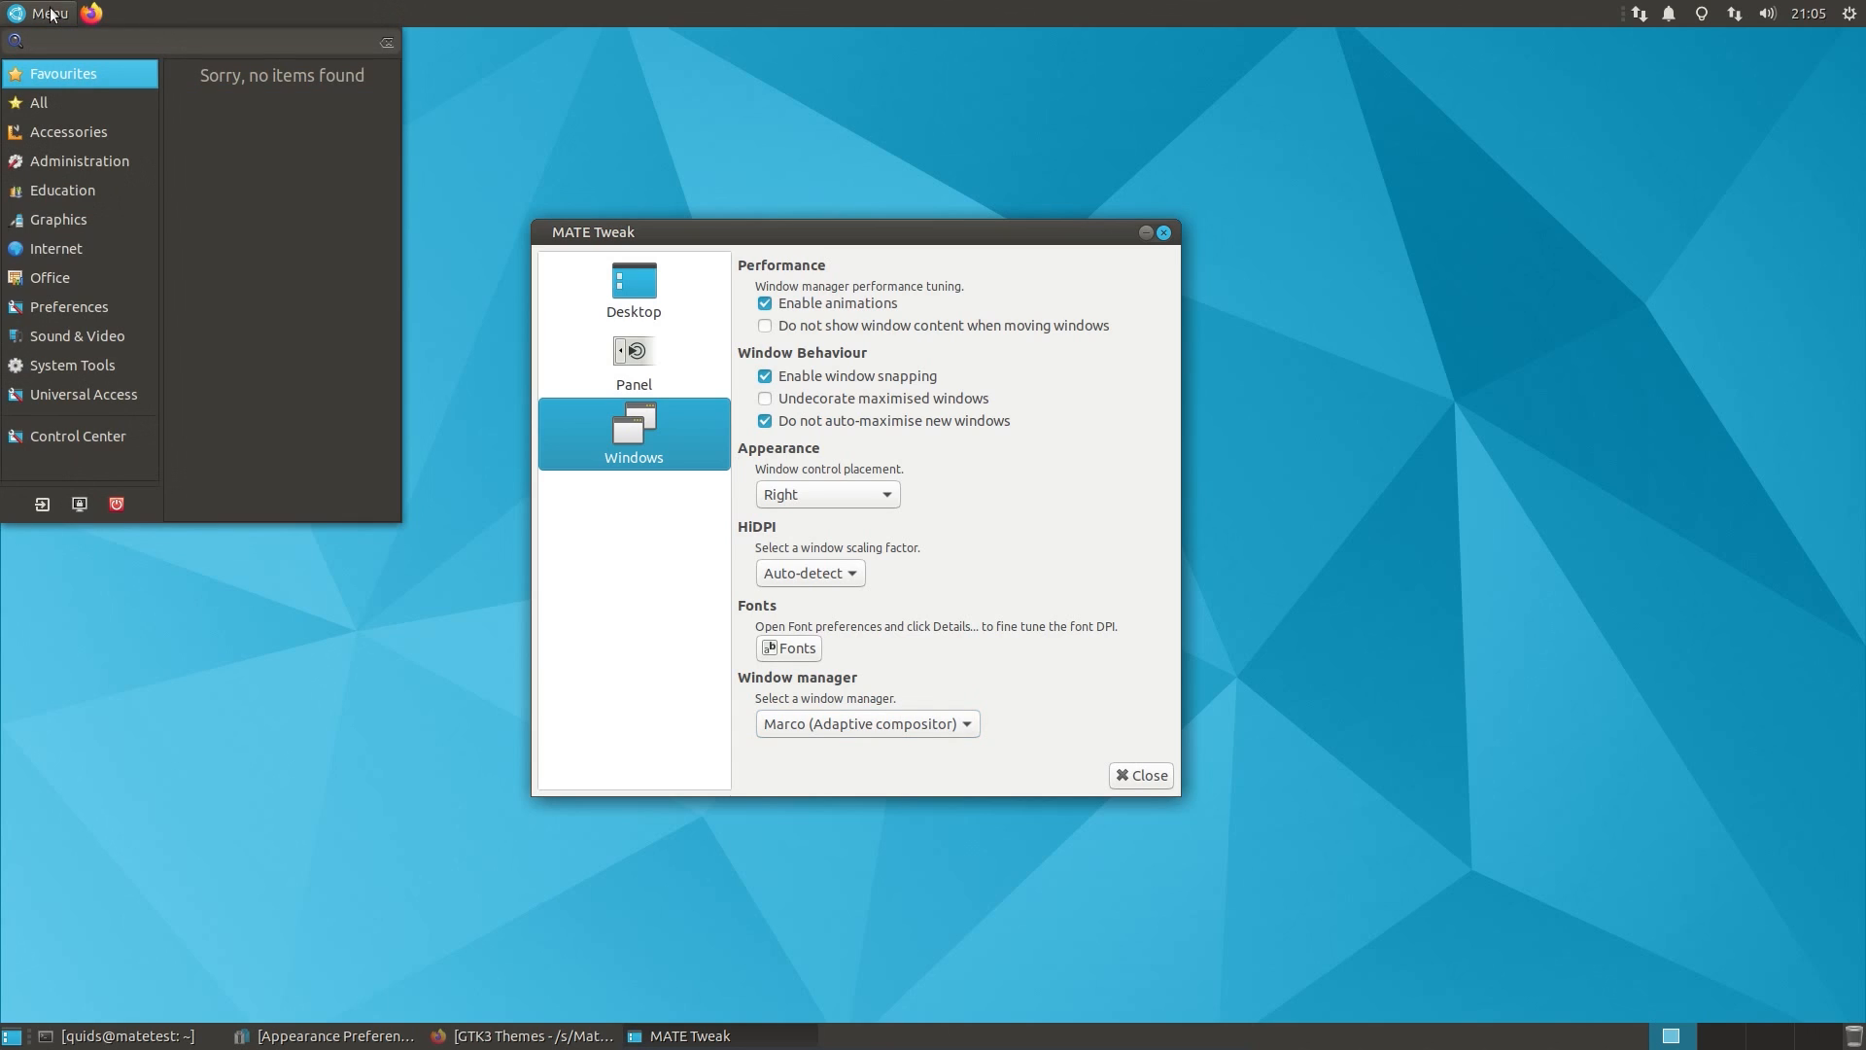
# Step: Search the applications menu for 'mag' and open a matching entry
pyautogui.write('mag')
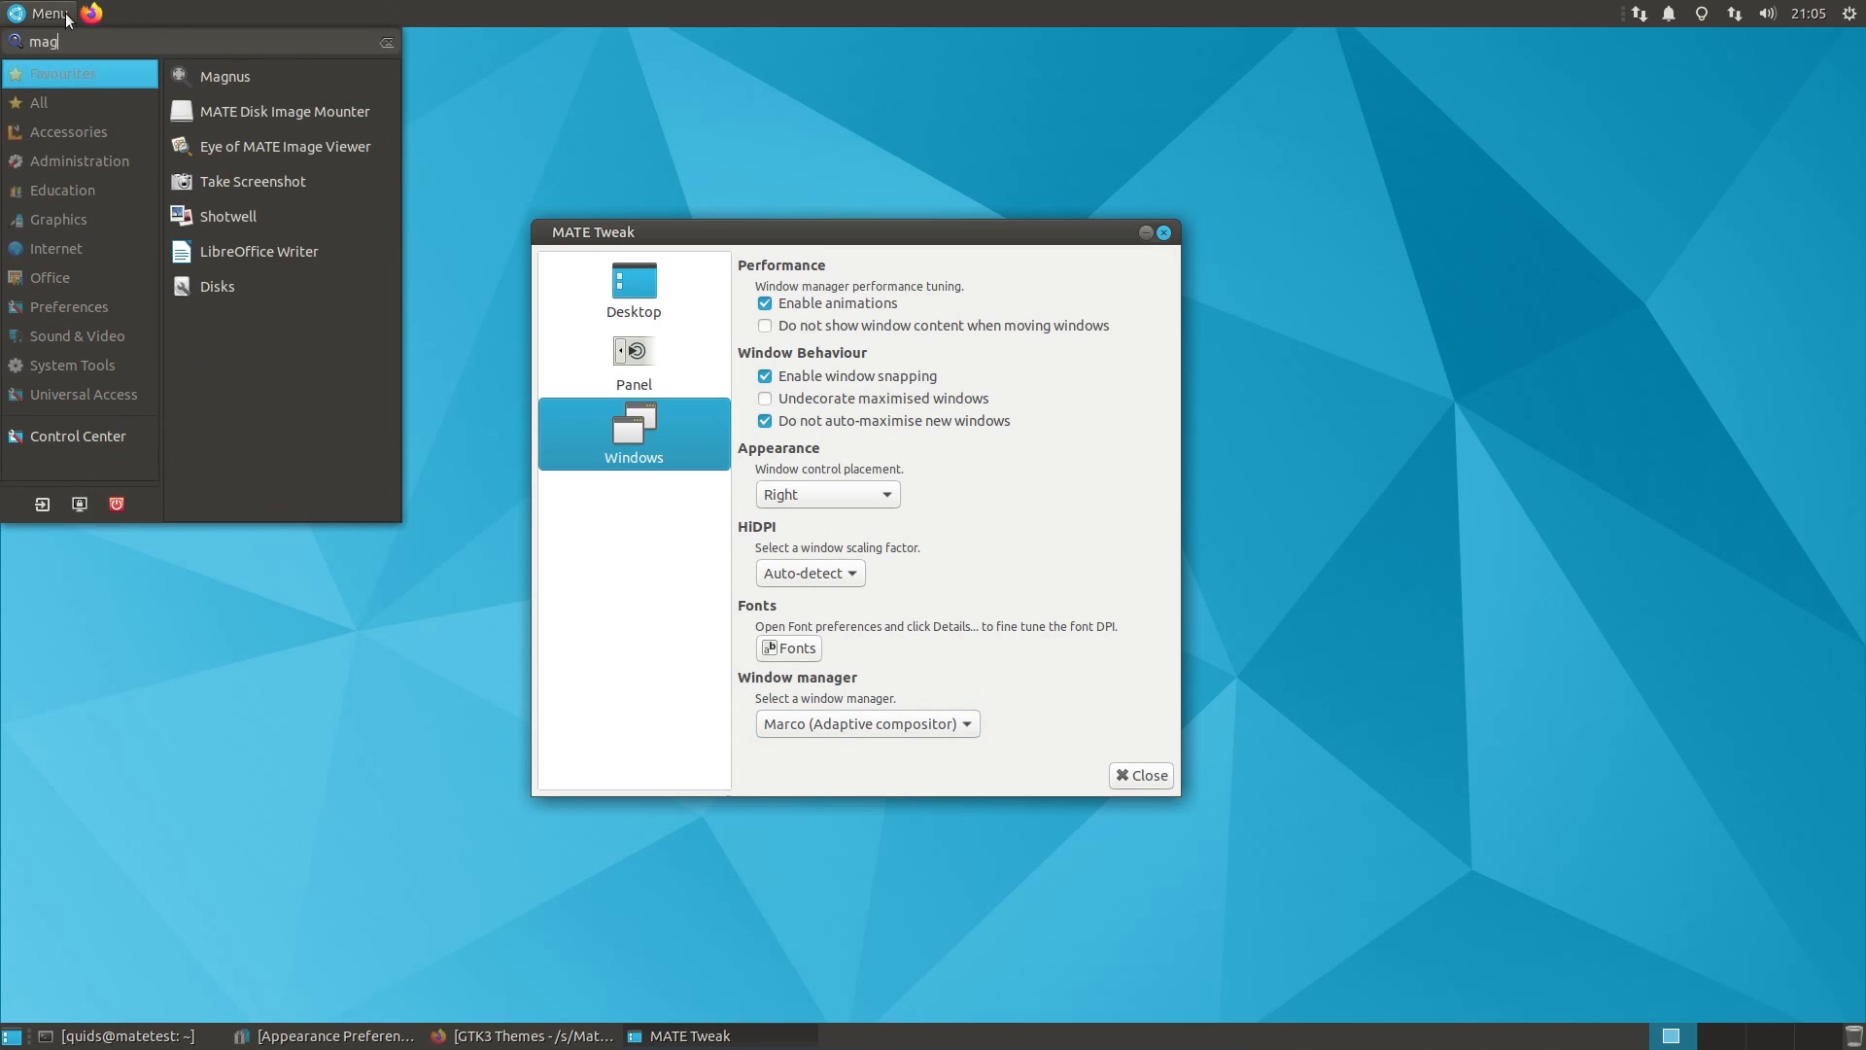
pyautogui.click(224, 76)
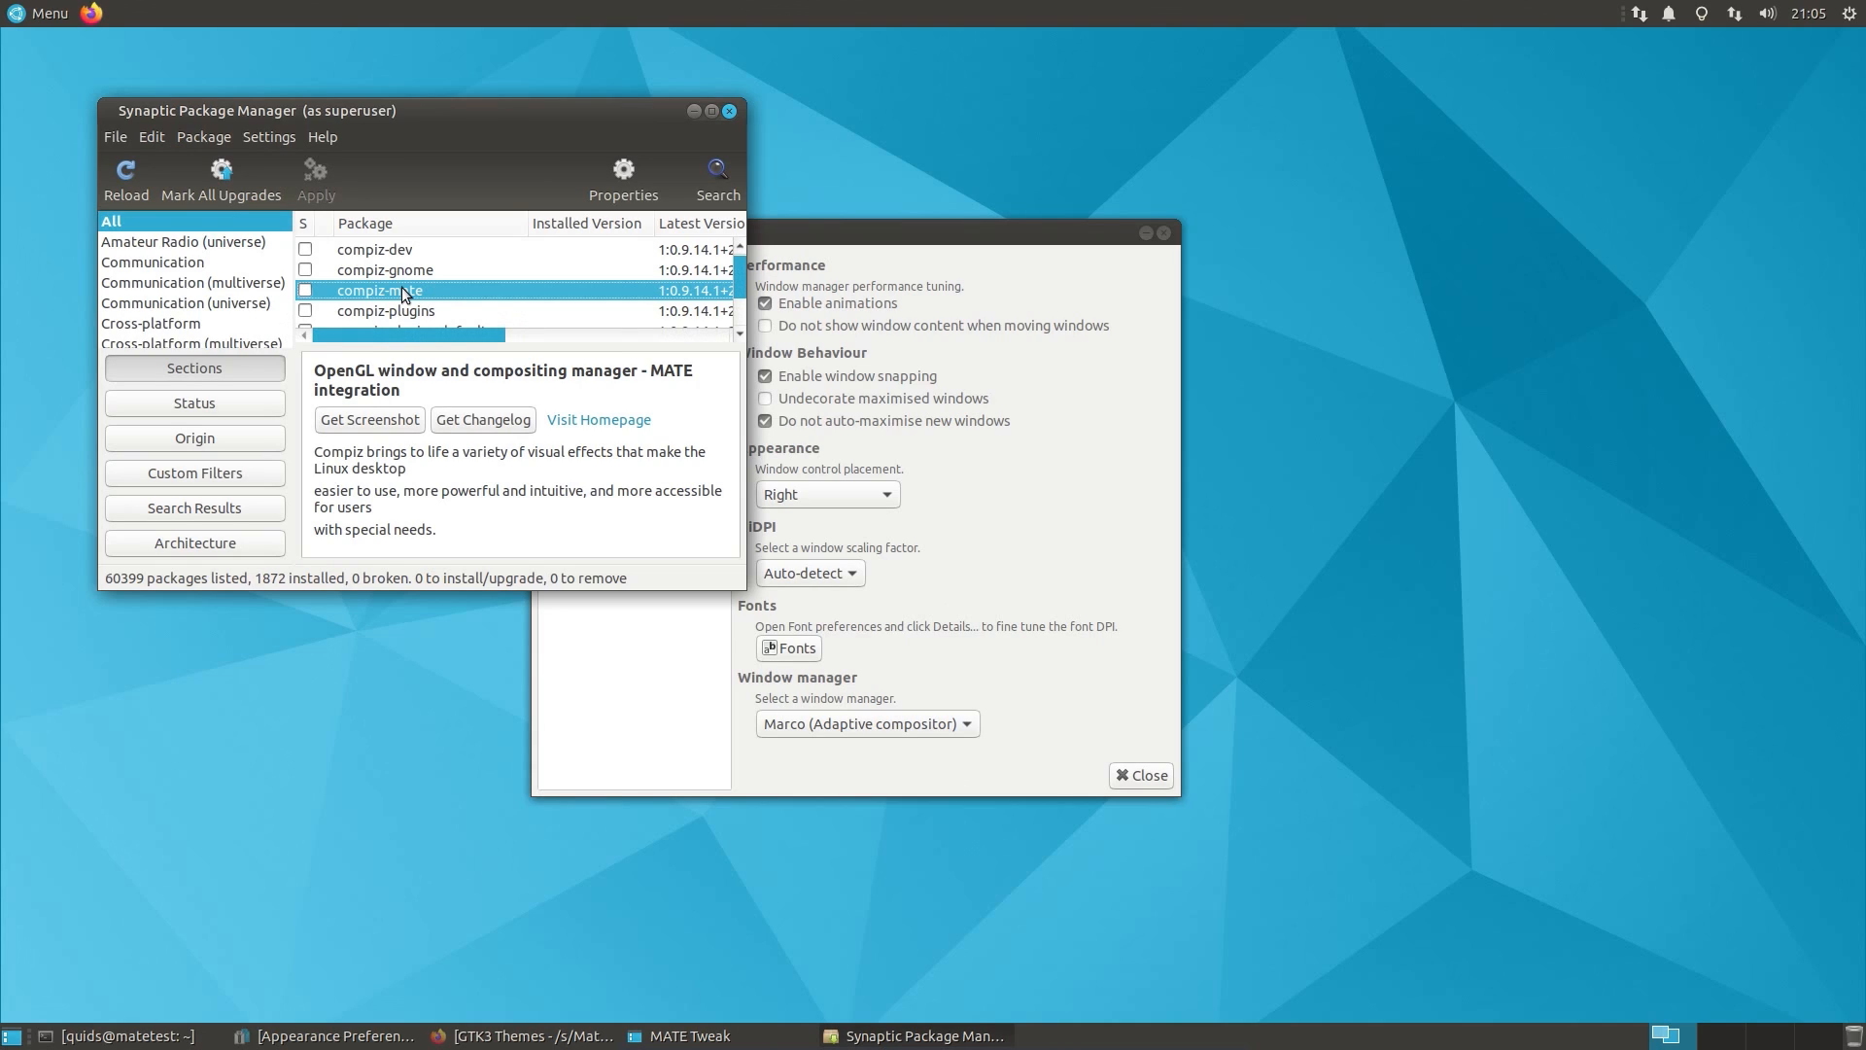
pyautogui.moveTo(730, 109)
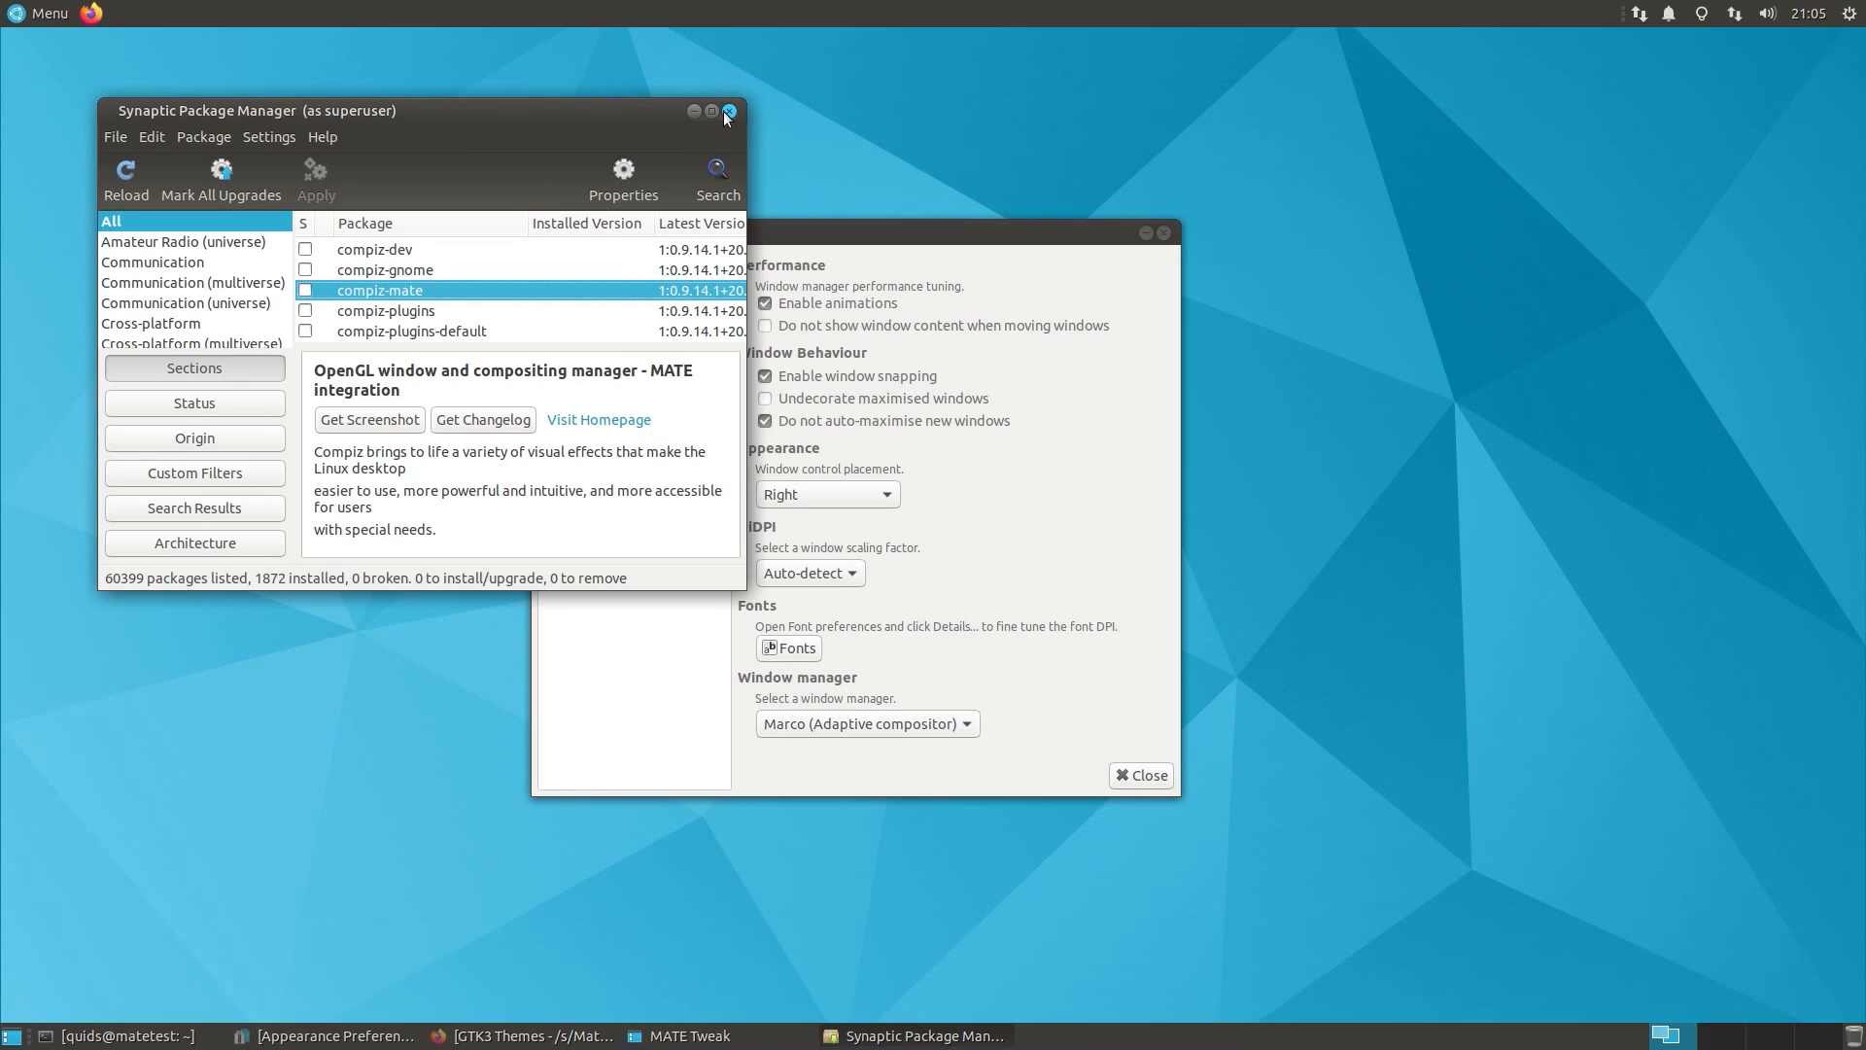
# Step: Close Synaptic, switch window scaling to HiDPI, then revert it to Auto-detect
pyautogui.click(723, 111)
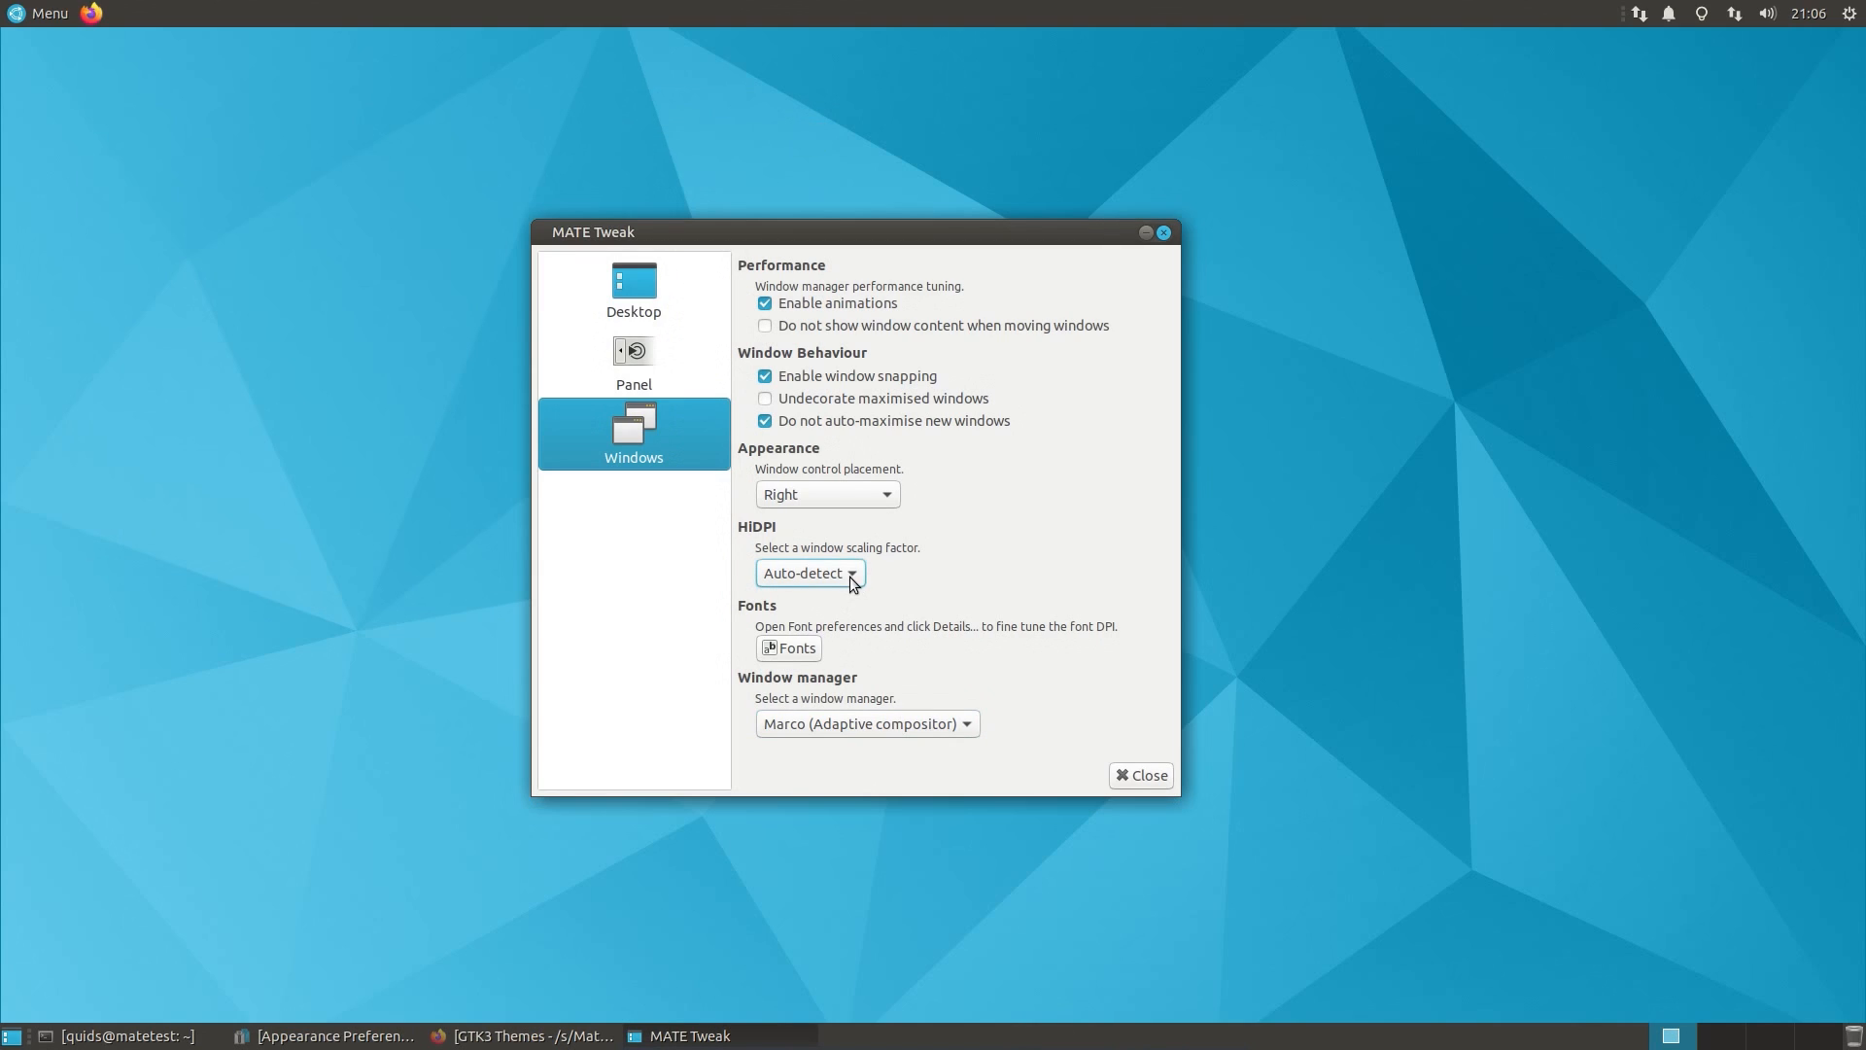
pyautogui.moveTo(809, 572)
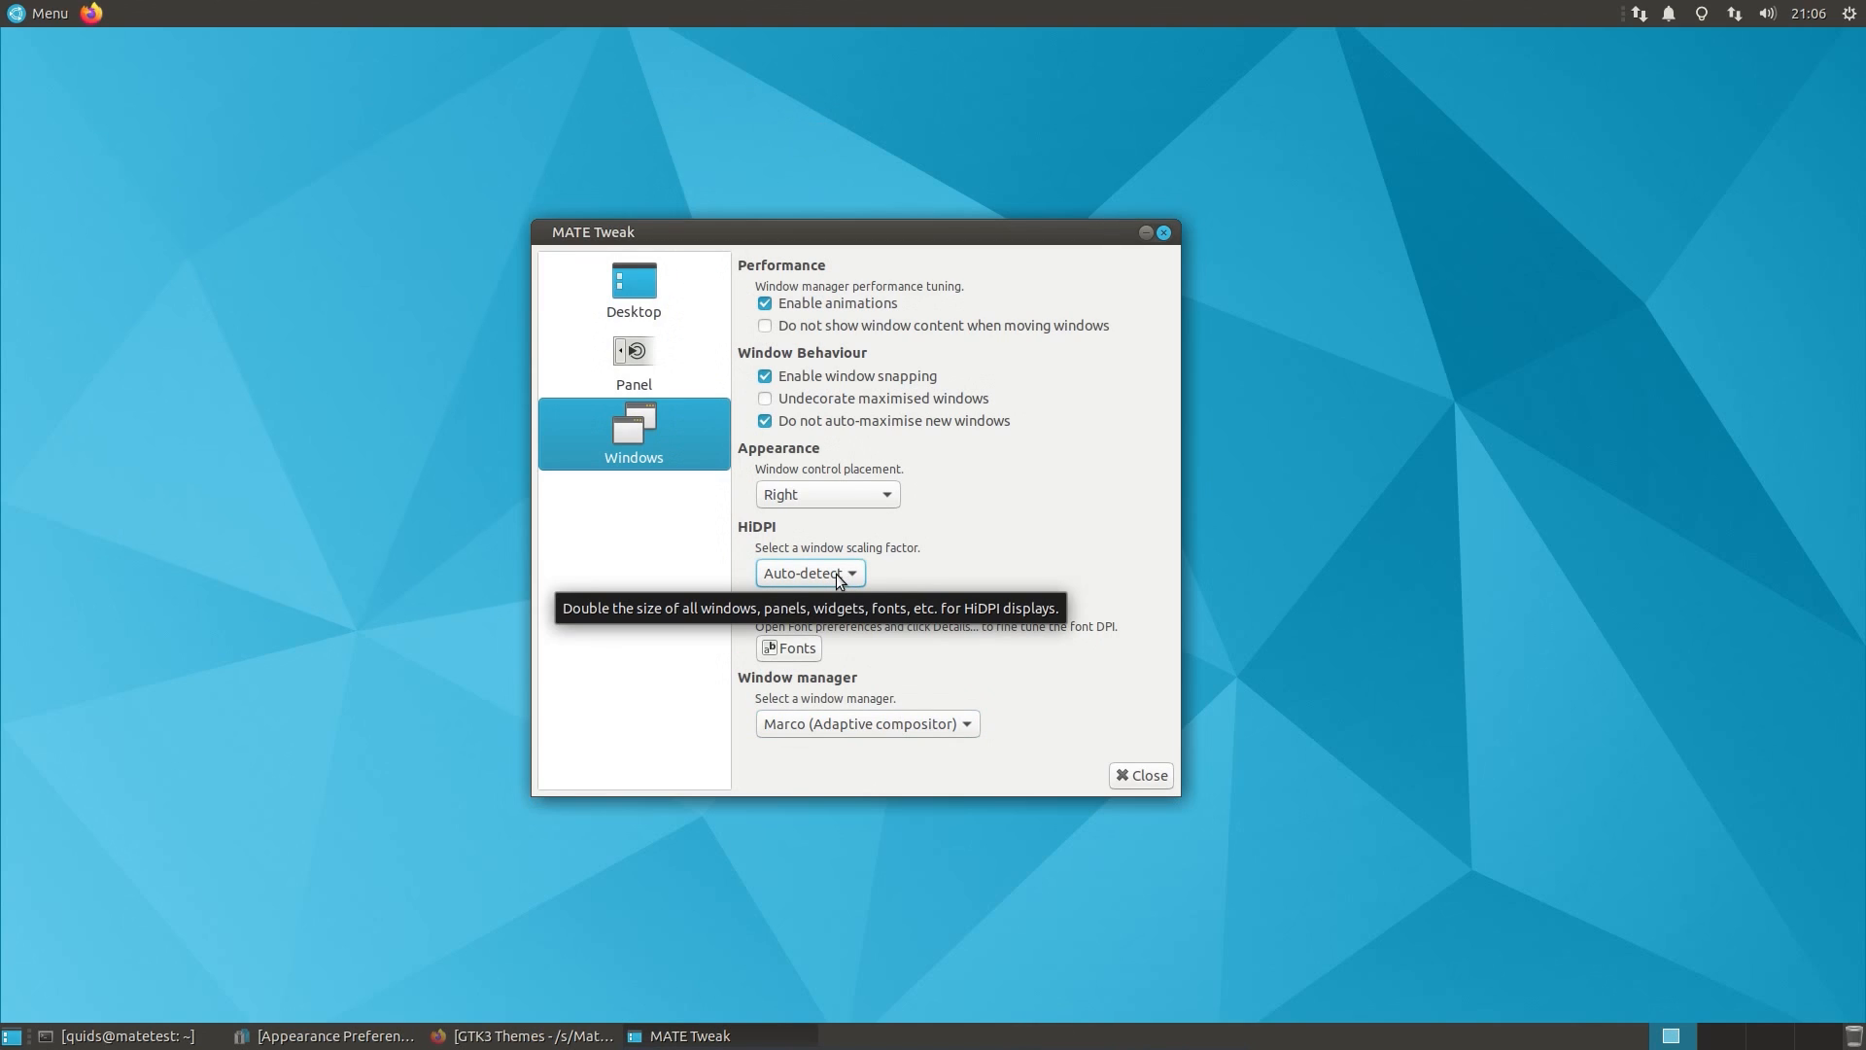
pyautogui.click(809, 573)
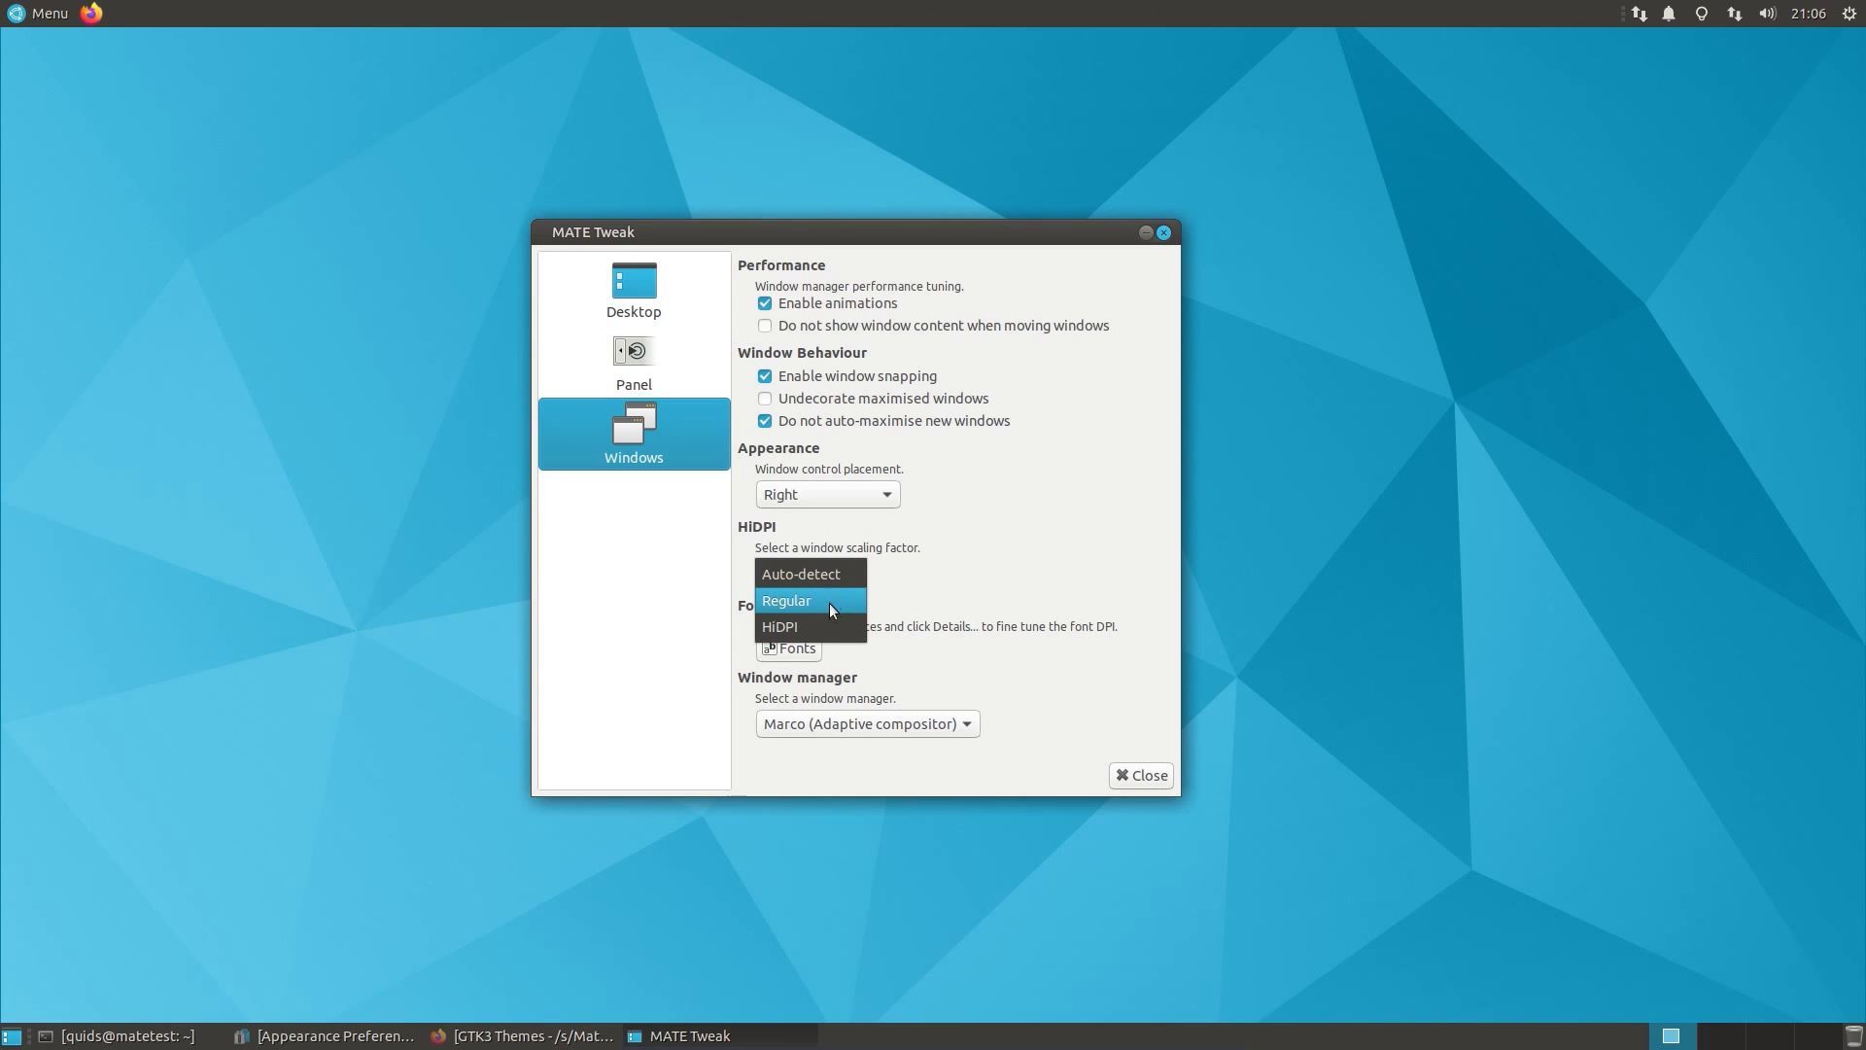
pyautogui.click(779, 626)
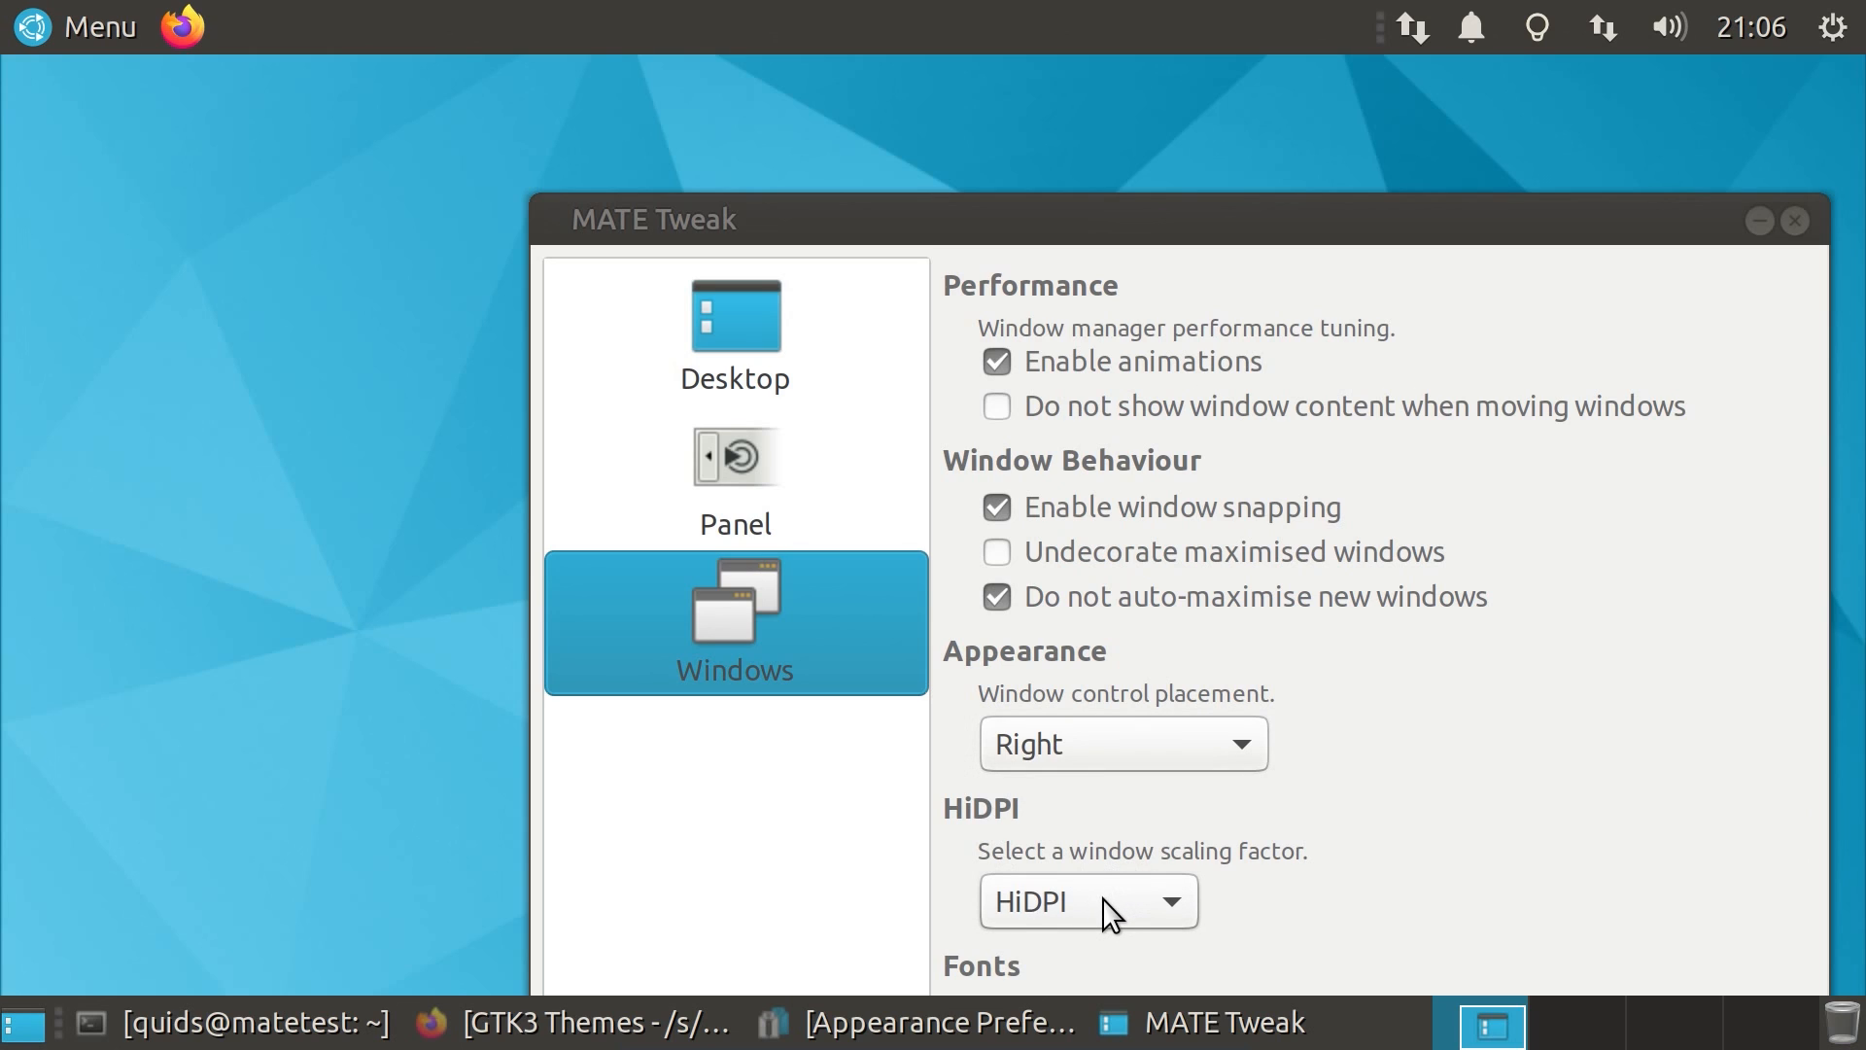
pyautogui.click(1085, 901)
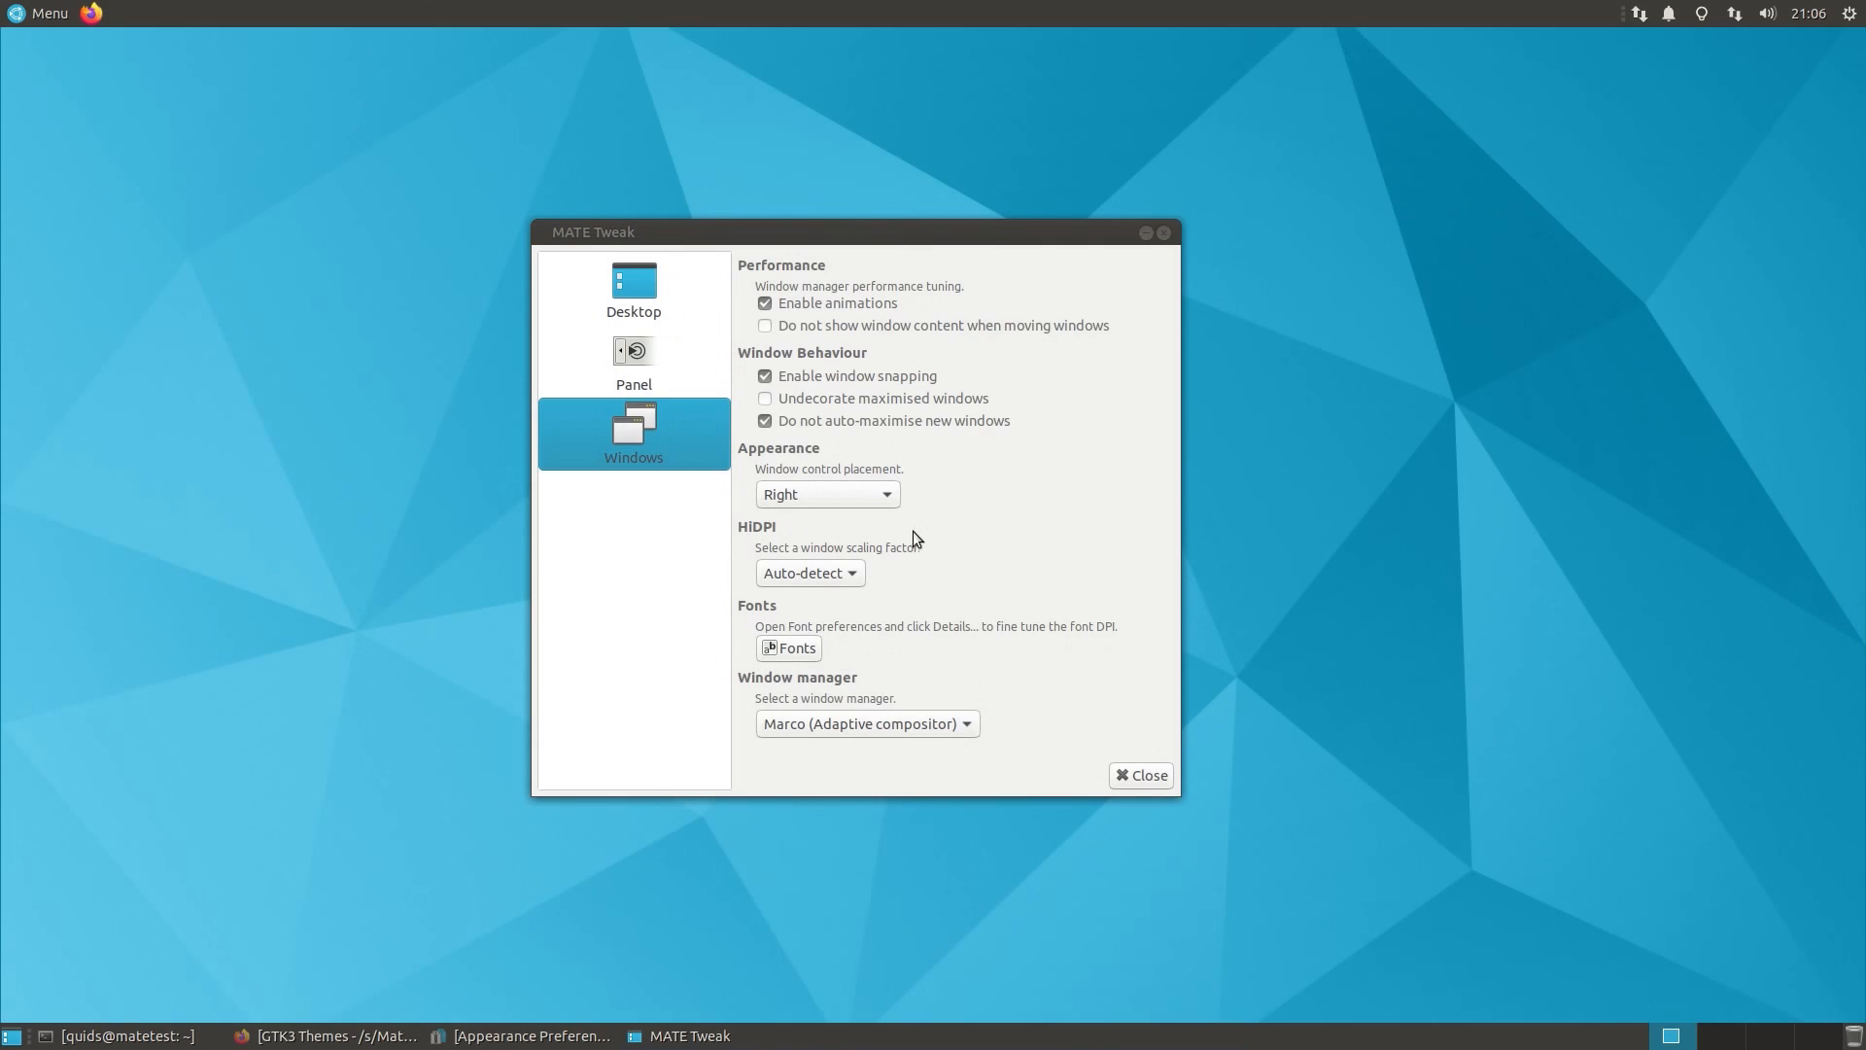
pyautogui.moveTo(868, 571)
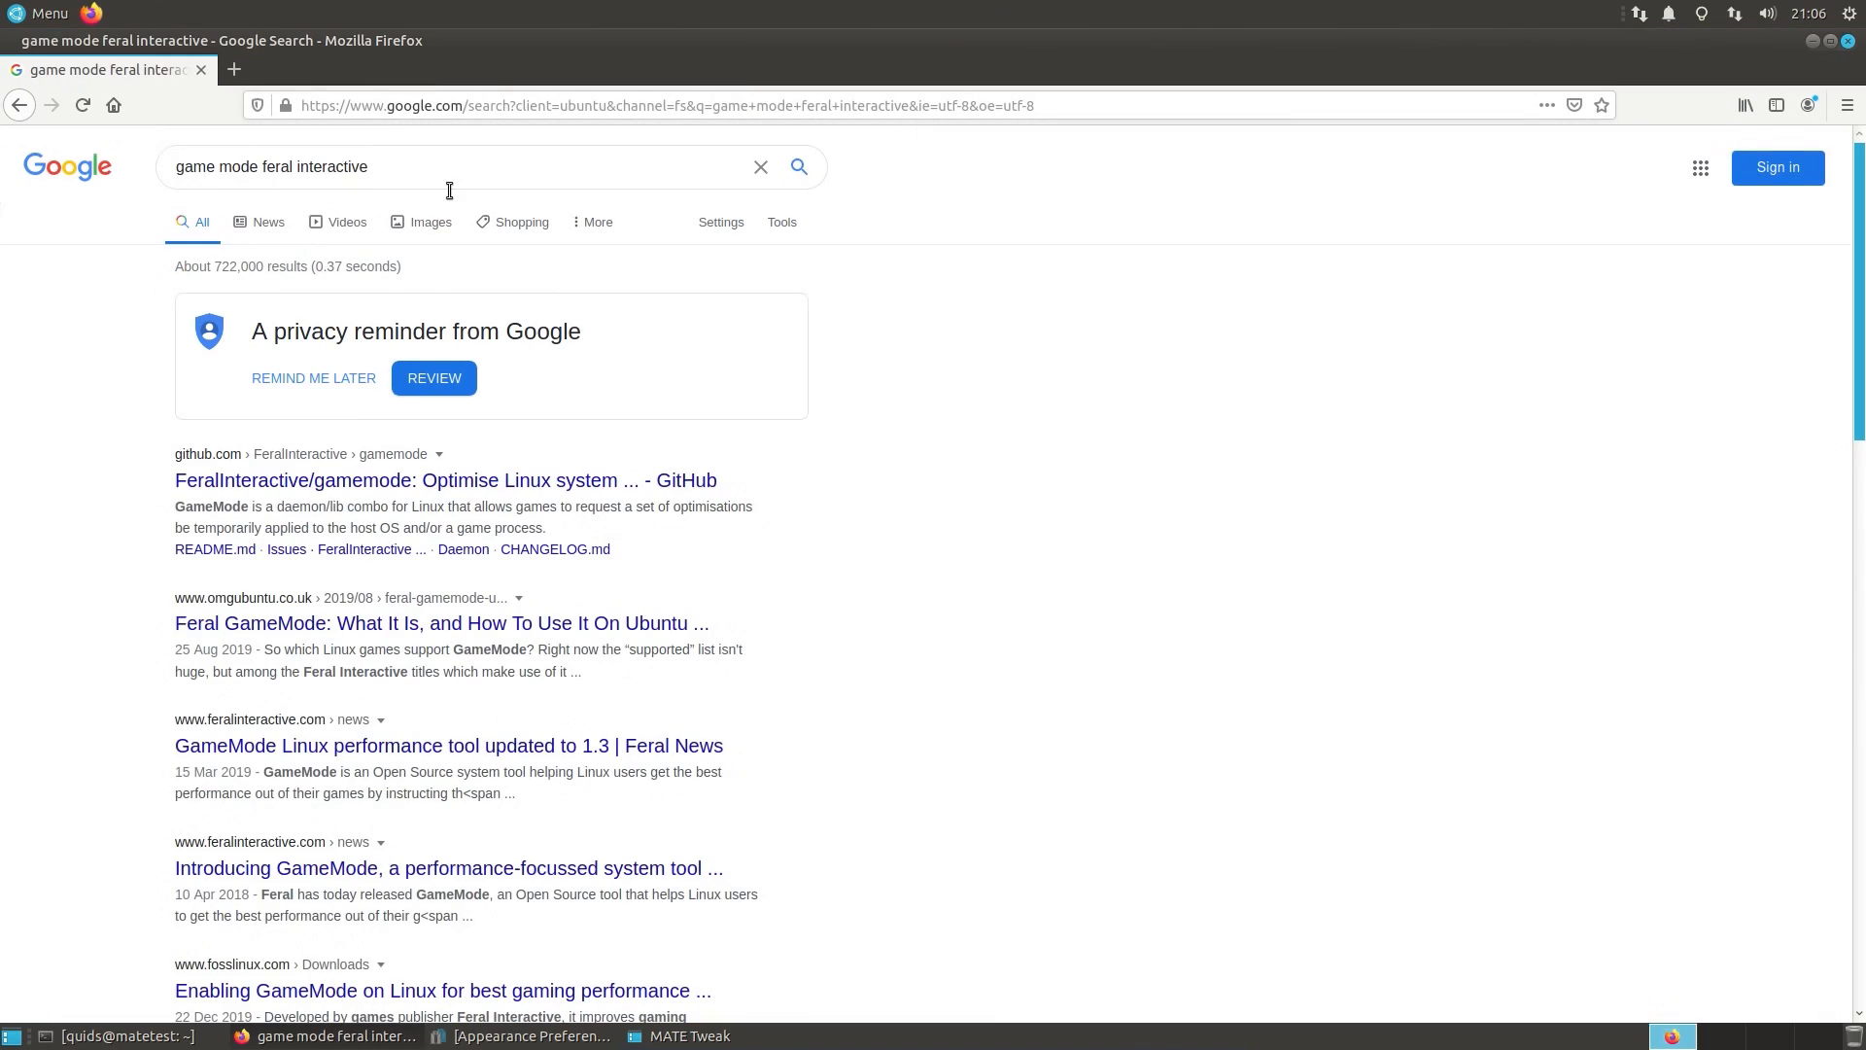
pyautogui.moveTo(339, 488)
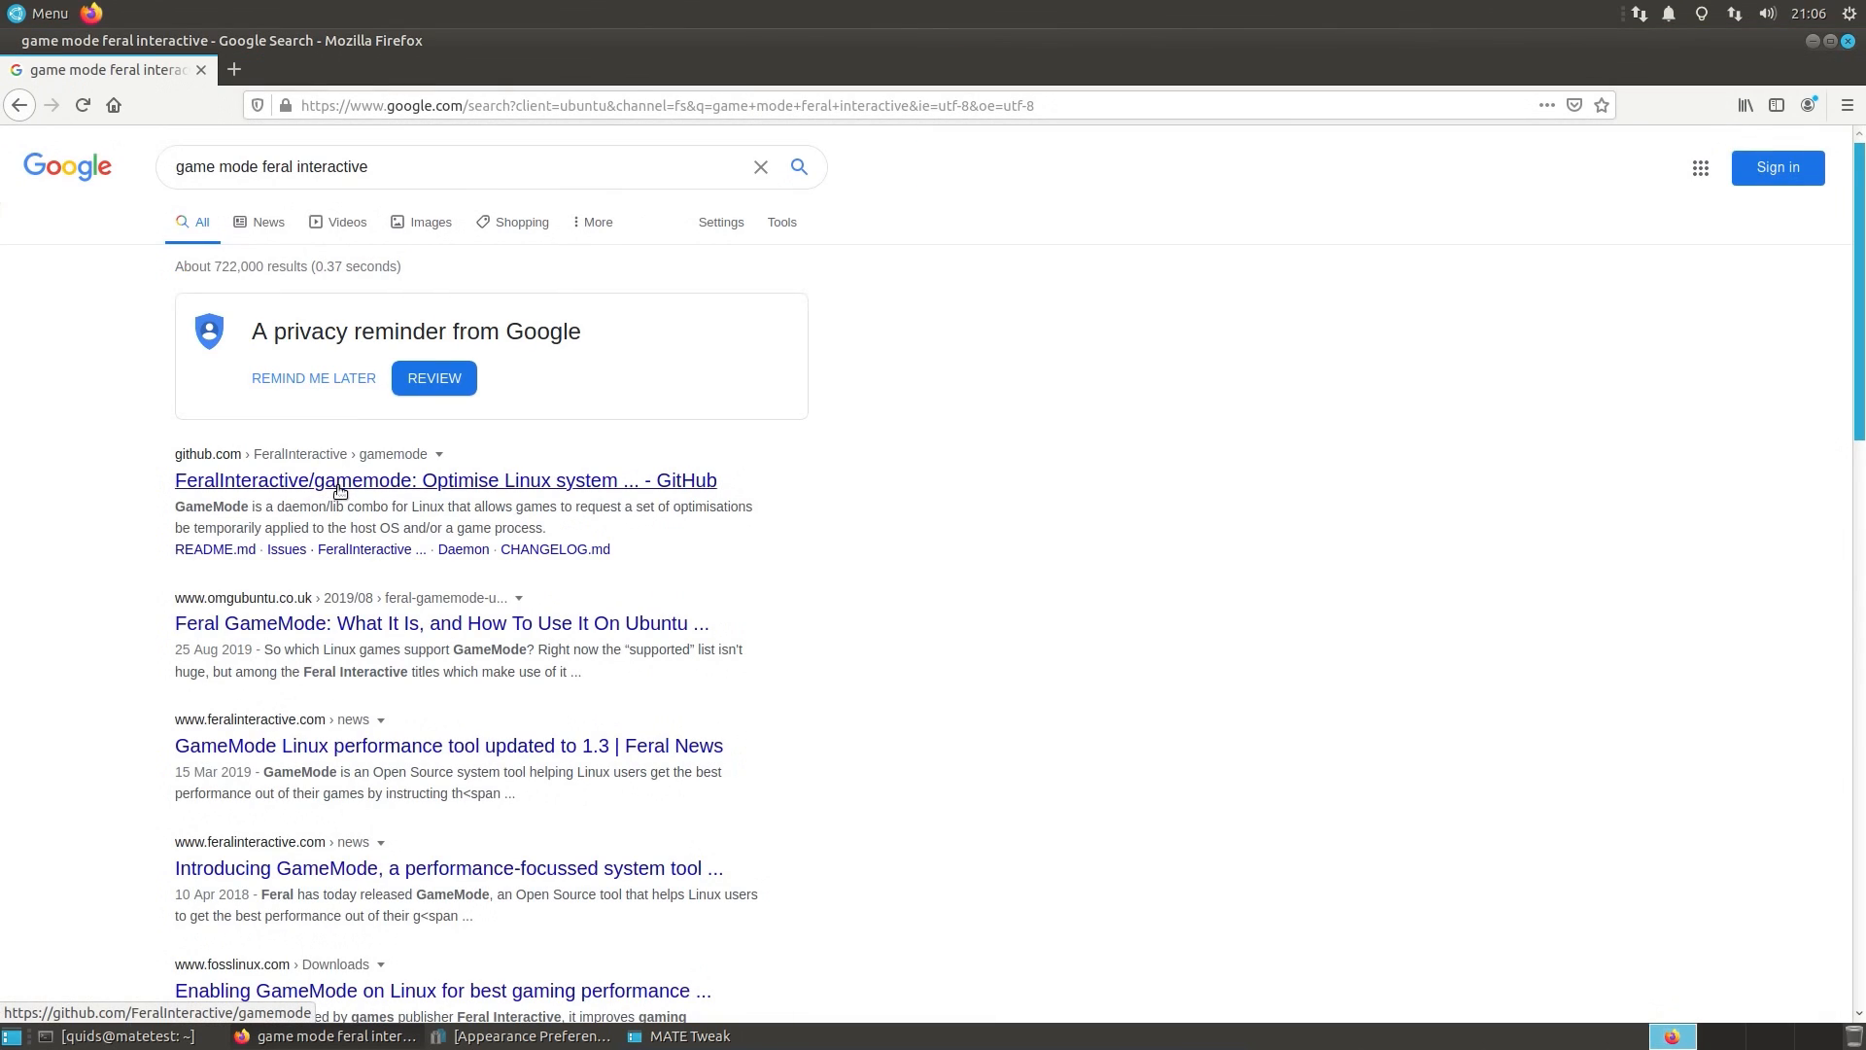
# Step: Open the FeralInteractive/gamemode GitHub result and scroll through its README
pyautogui.click(445, 479)
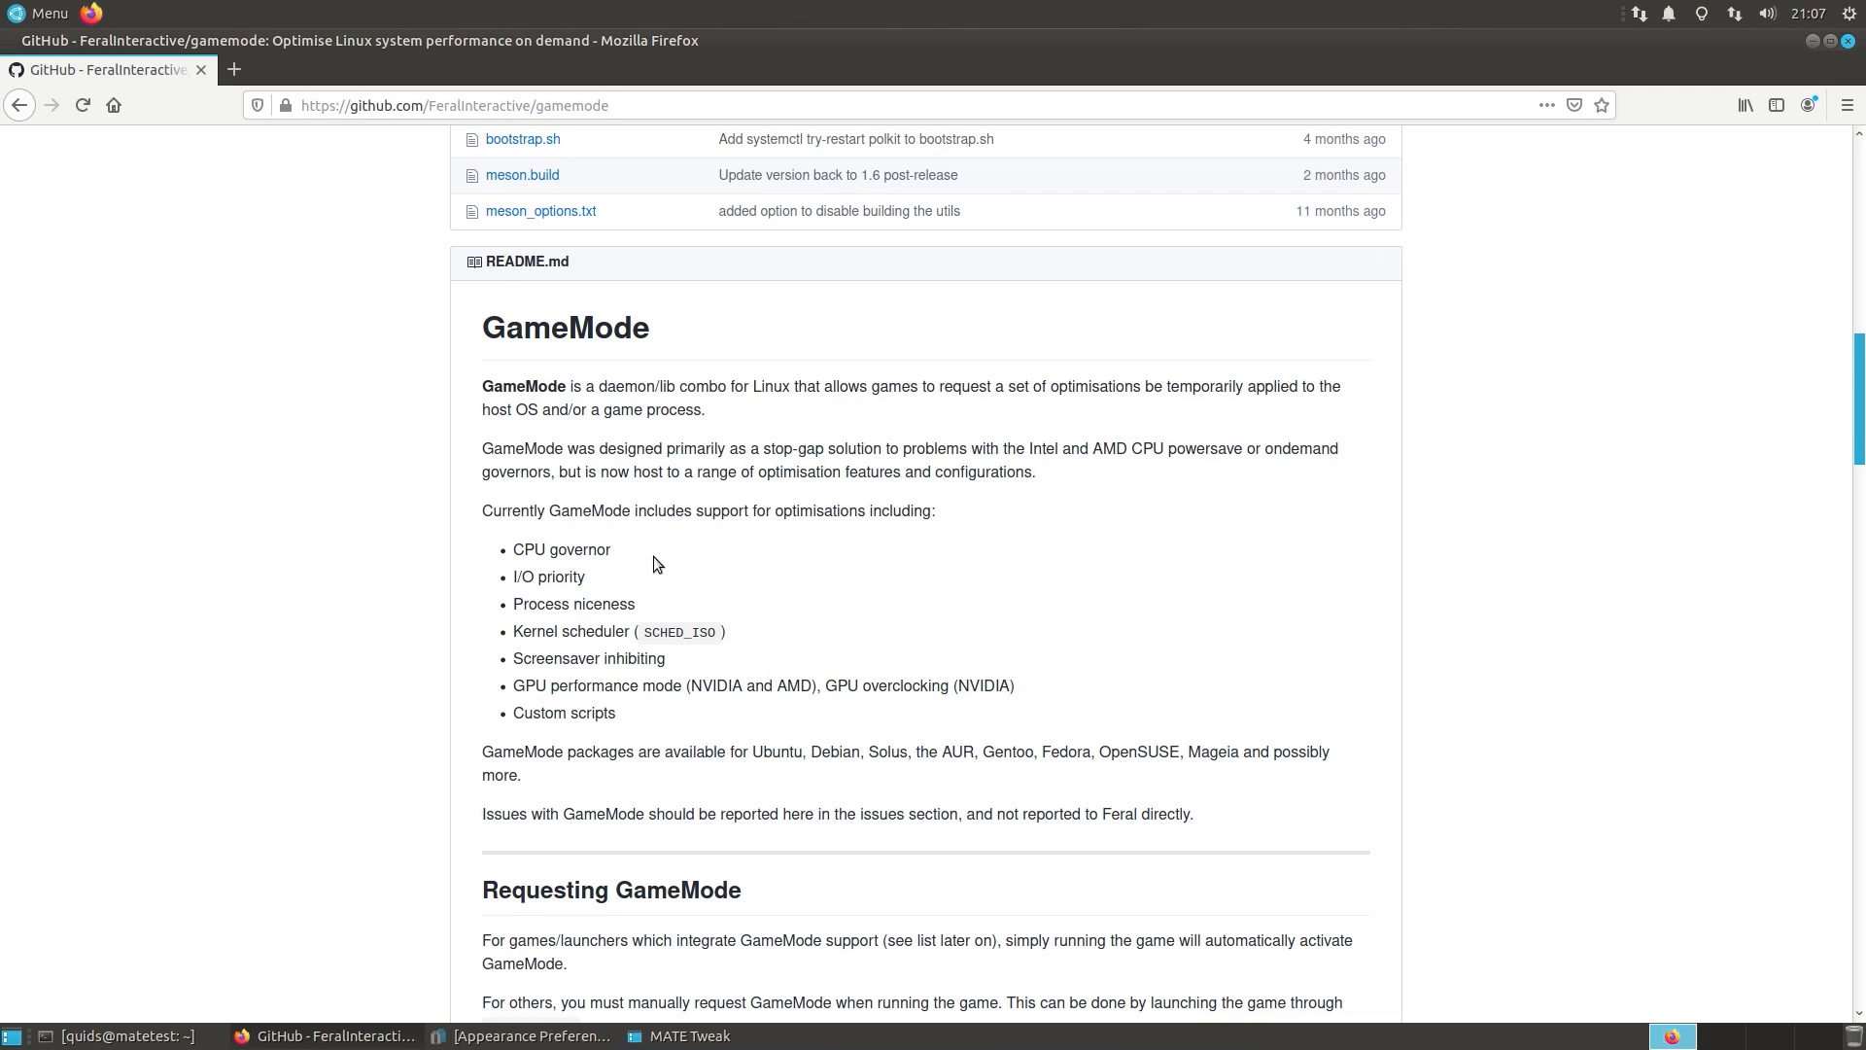
pyautogui.scroll(-3)
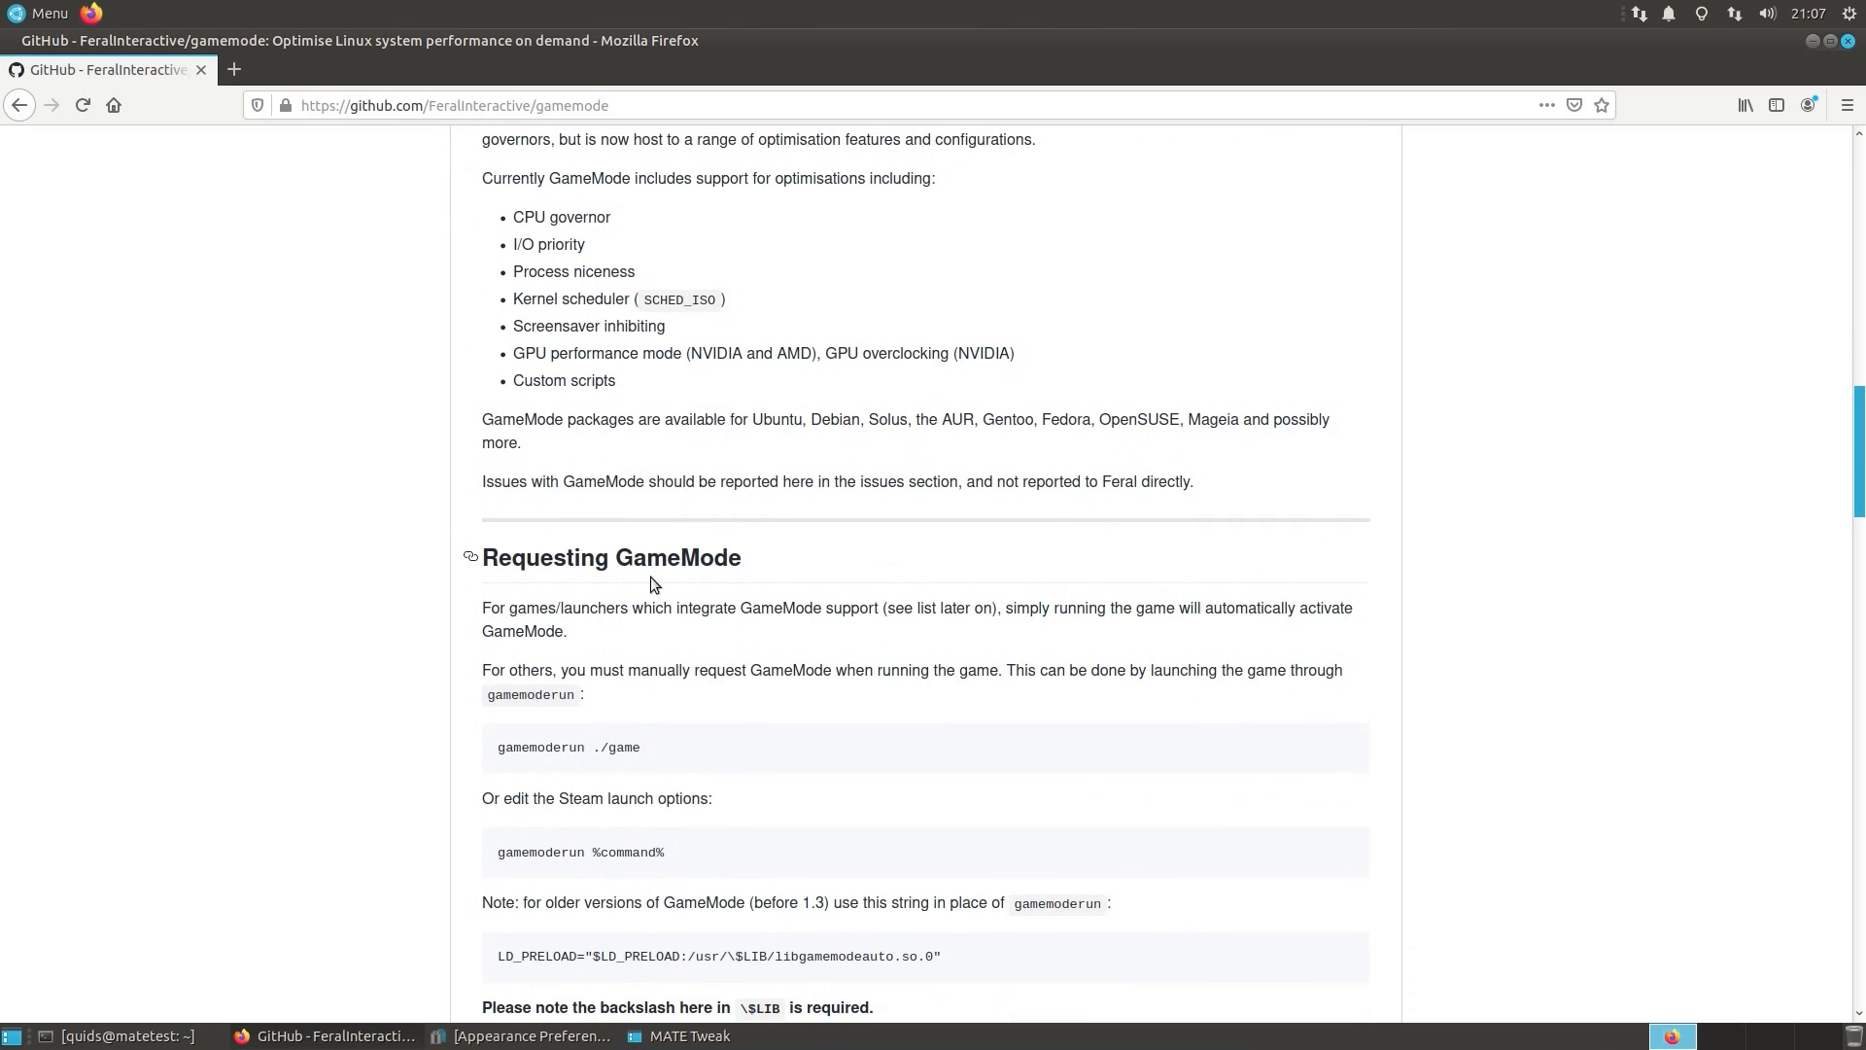
pyautogui.scroll(-3)
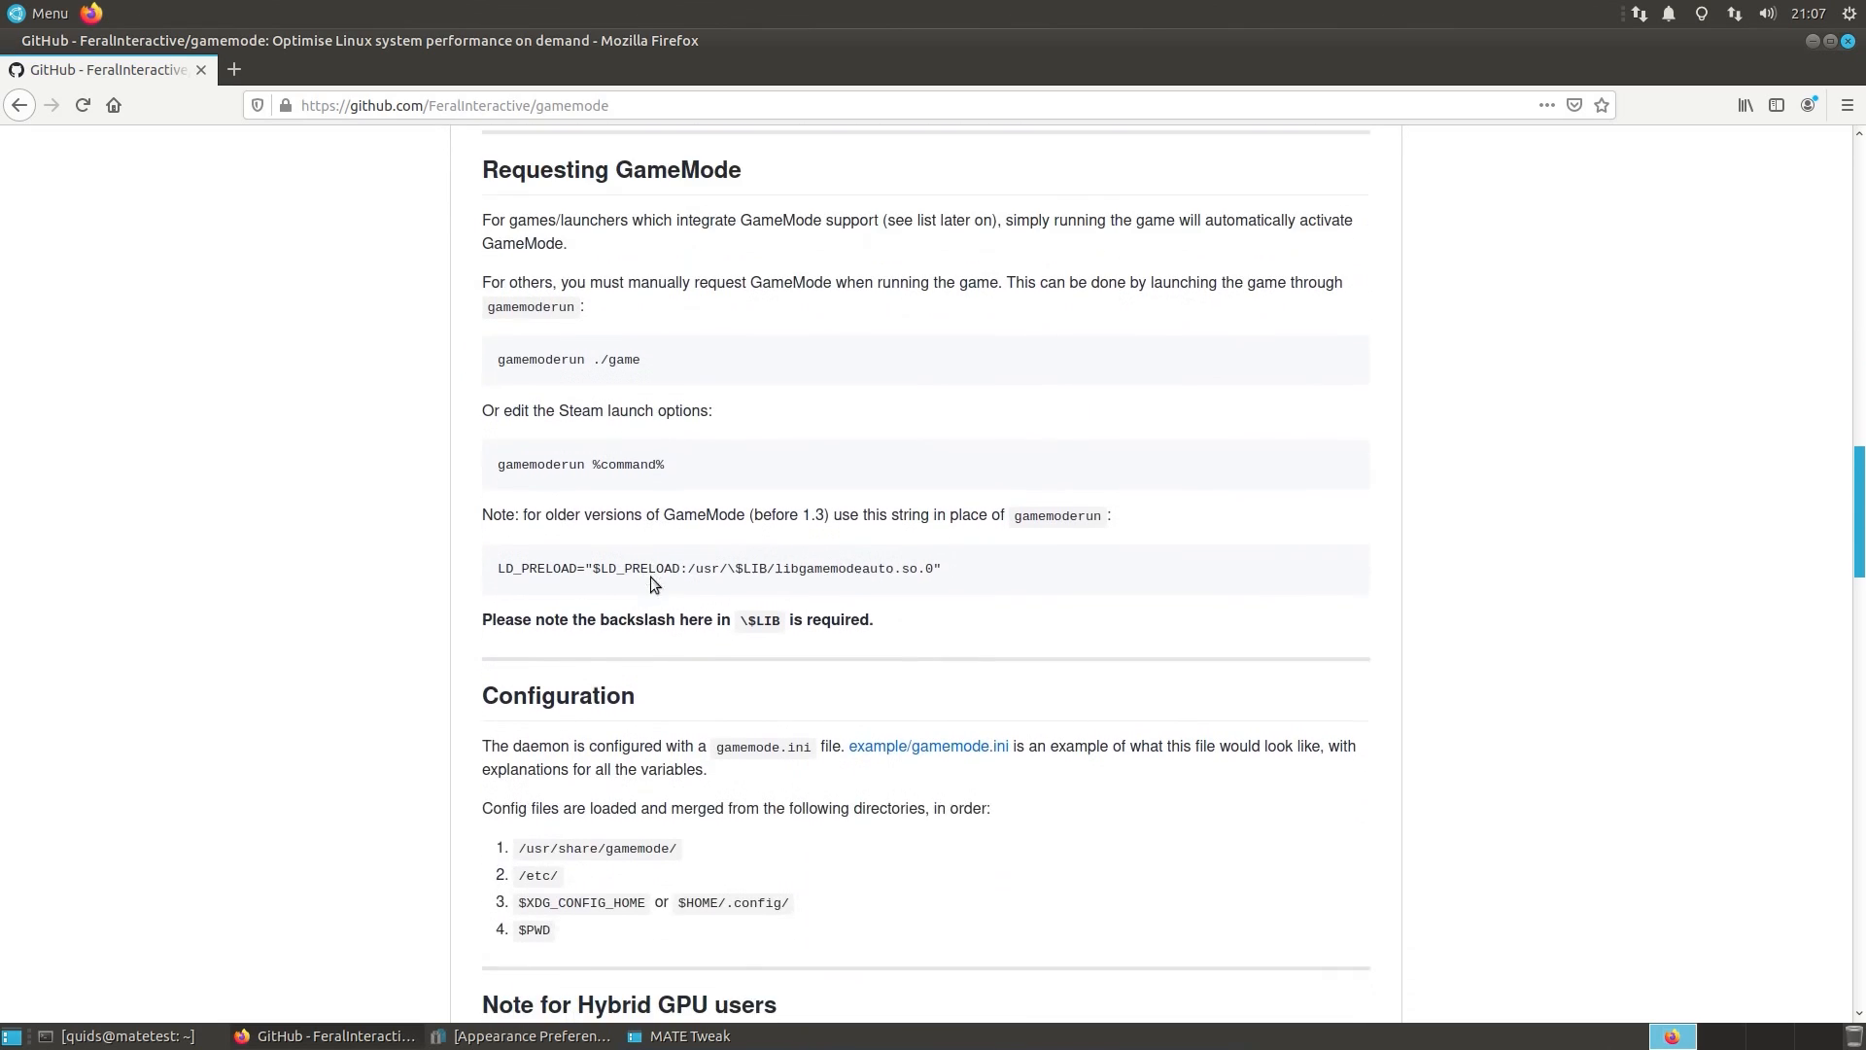
pyautogui.scroll(-3)
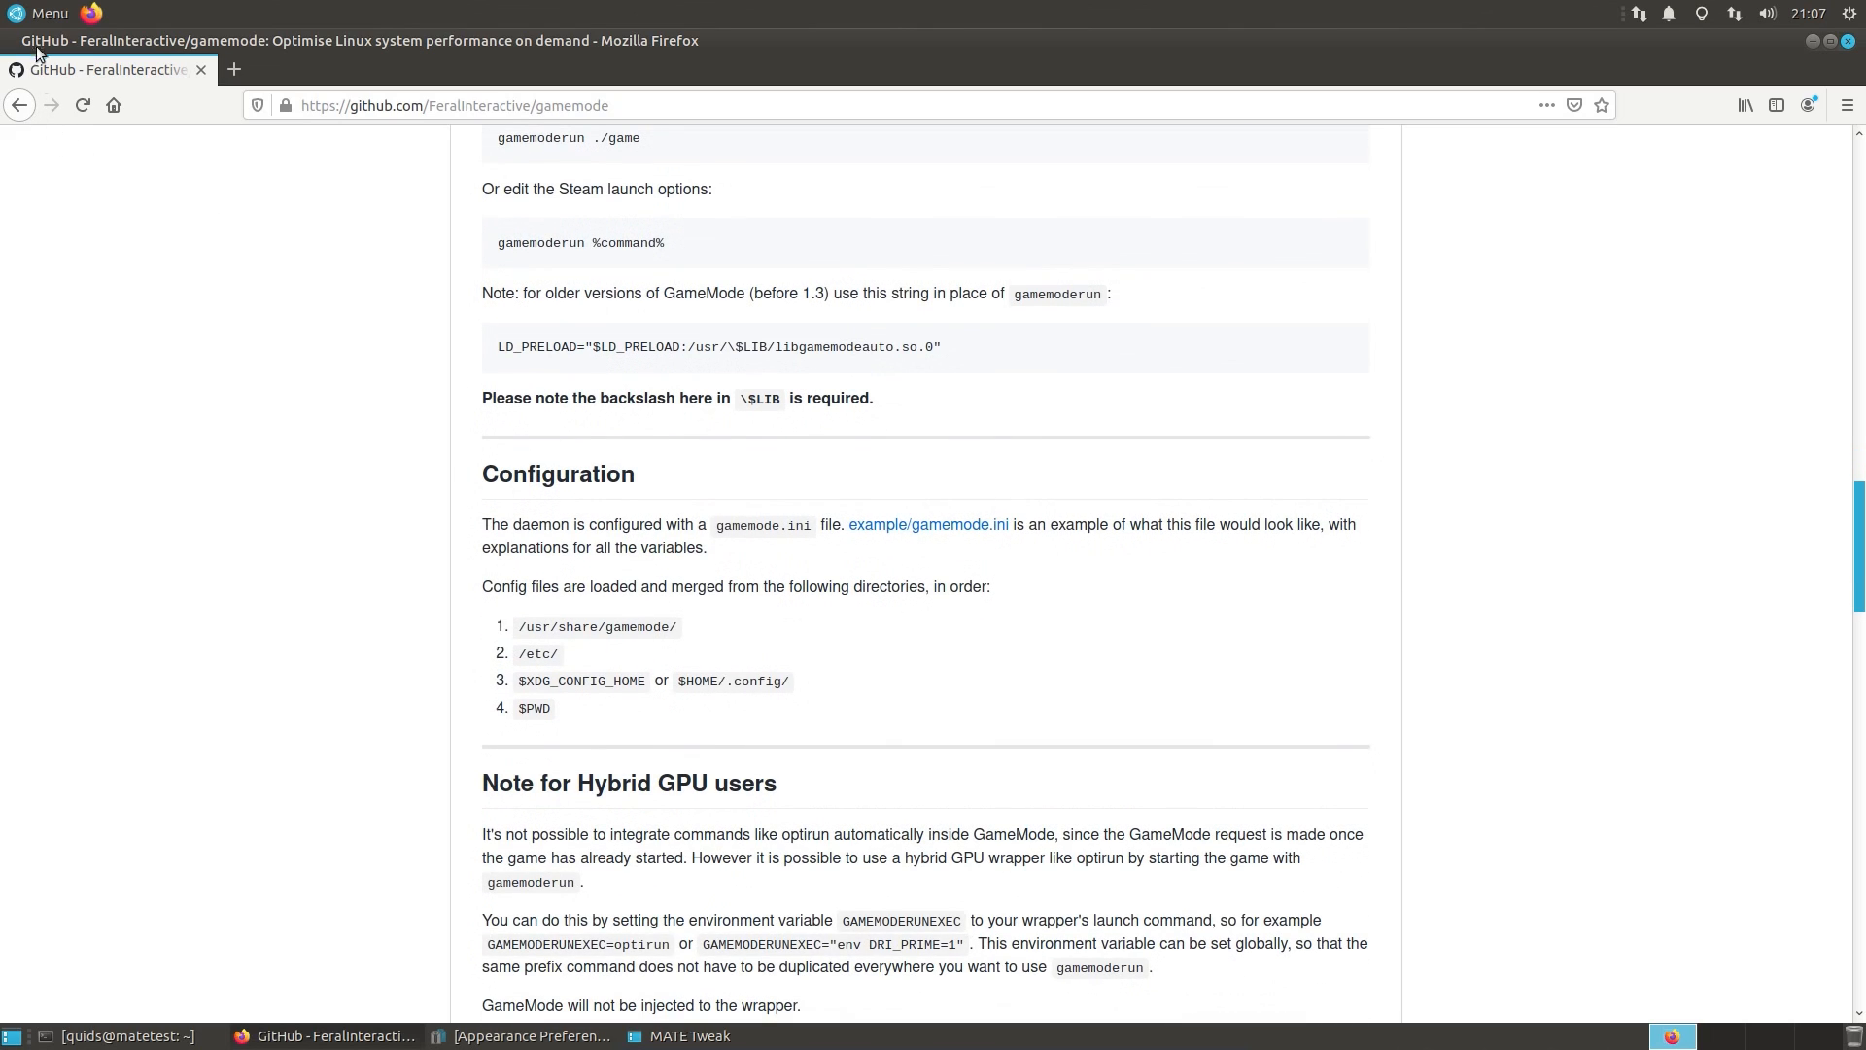
pyautogui.moveTo(1848, 41)
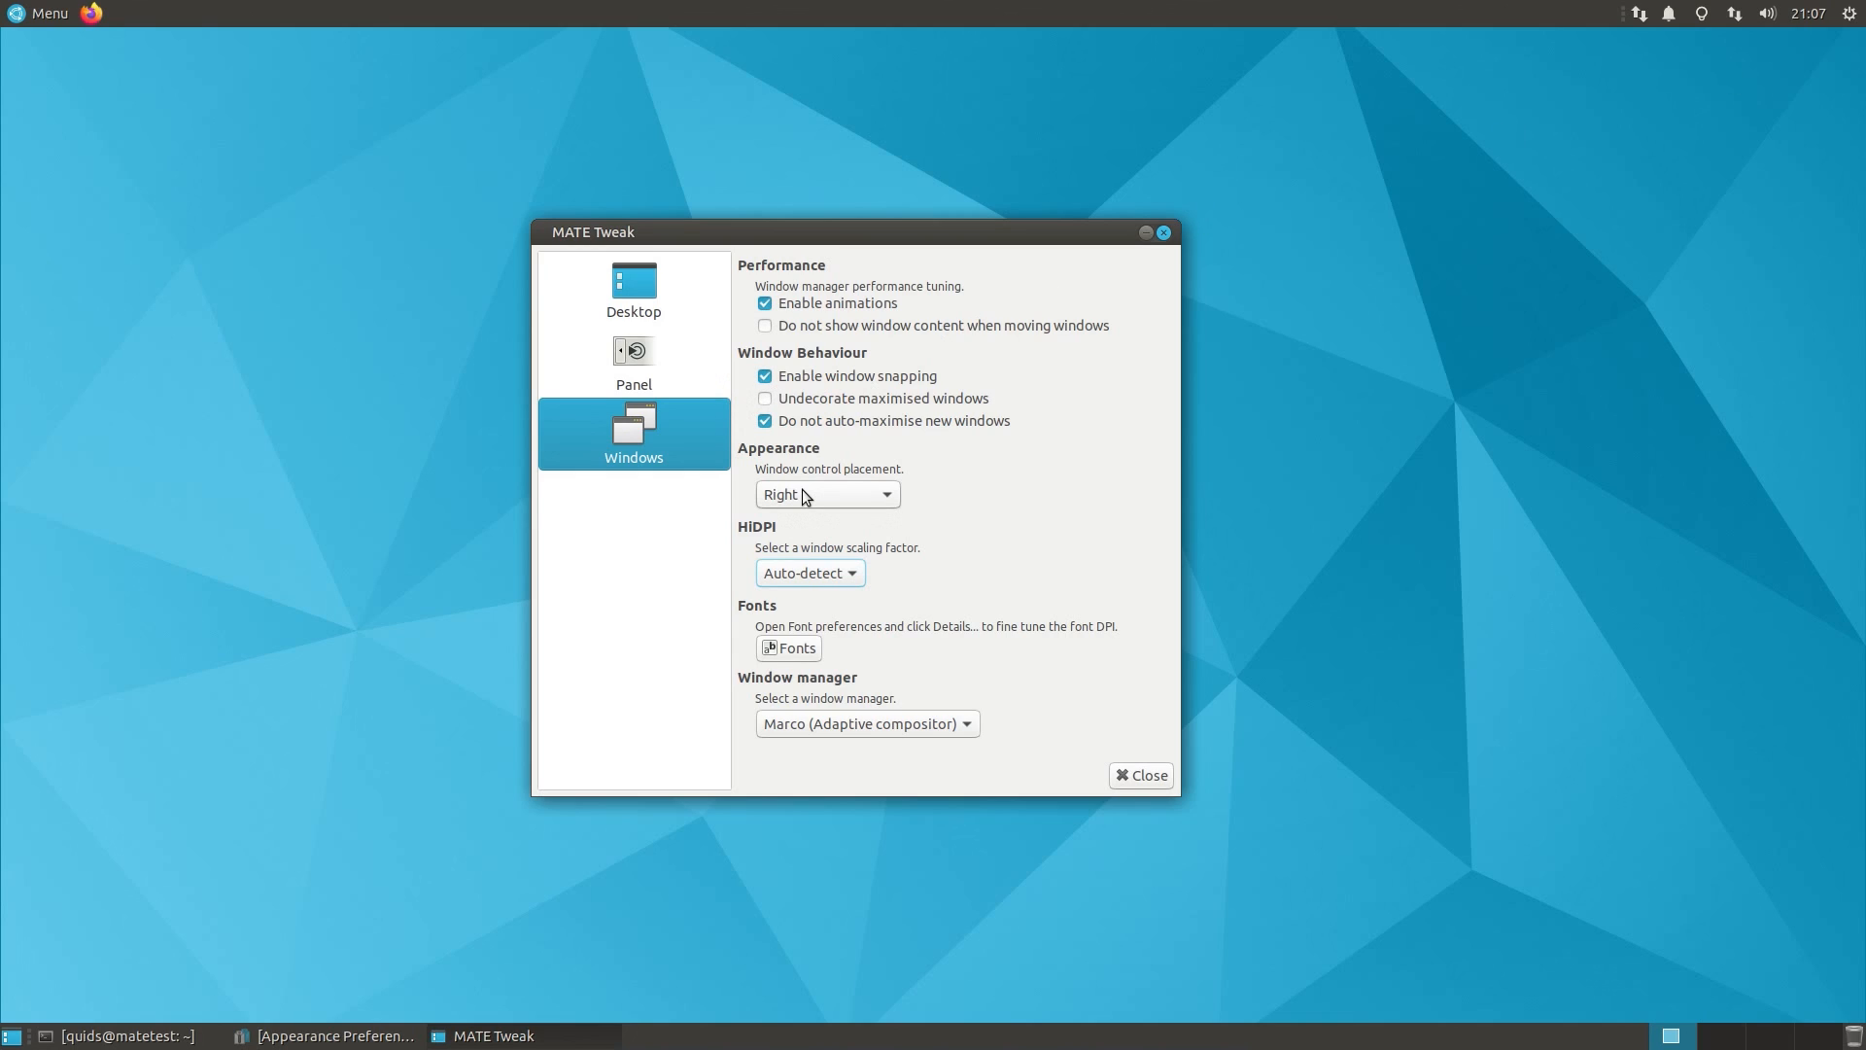
# Step: Change the window control placement from Right to Left
pyautogui.click(826, 494)
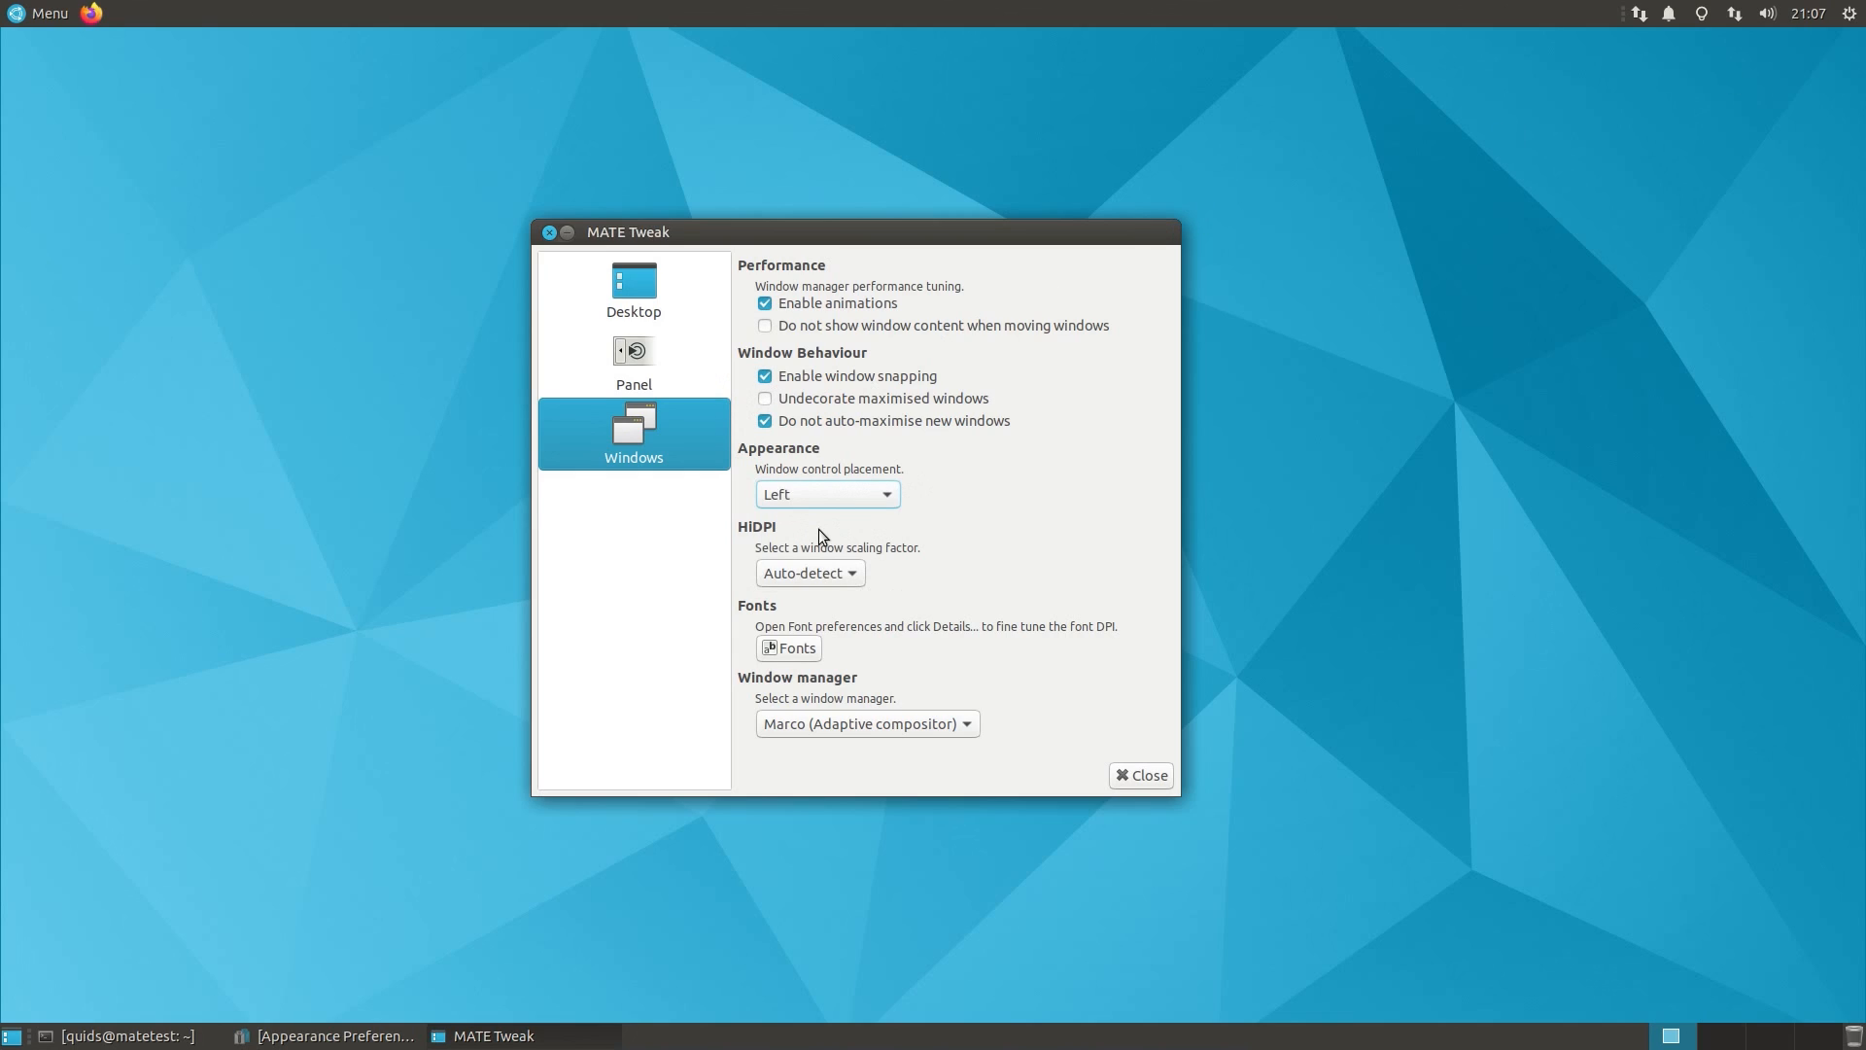
pyautogui.moveTo(948, 550)
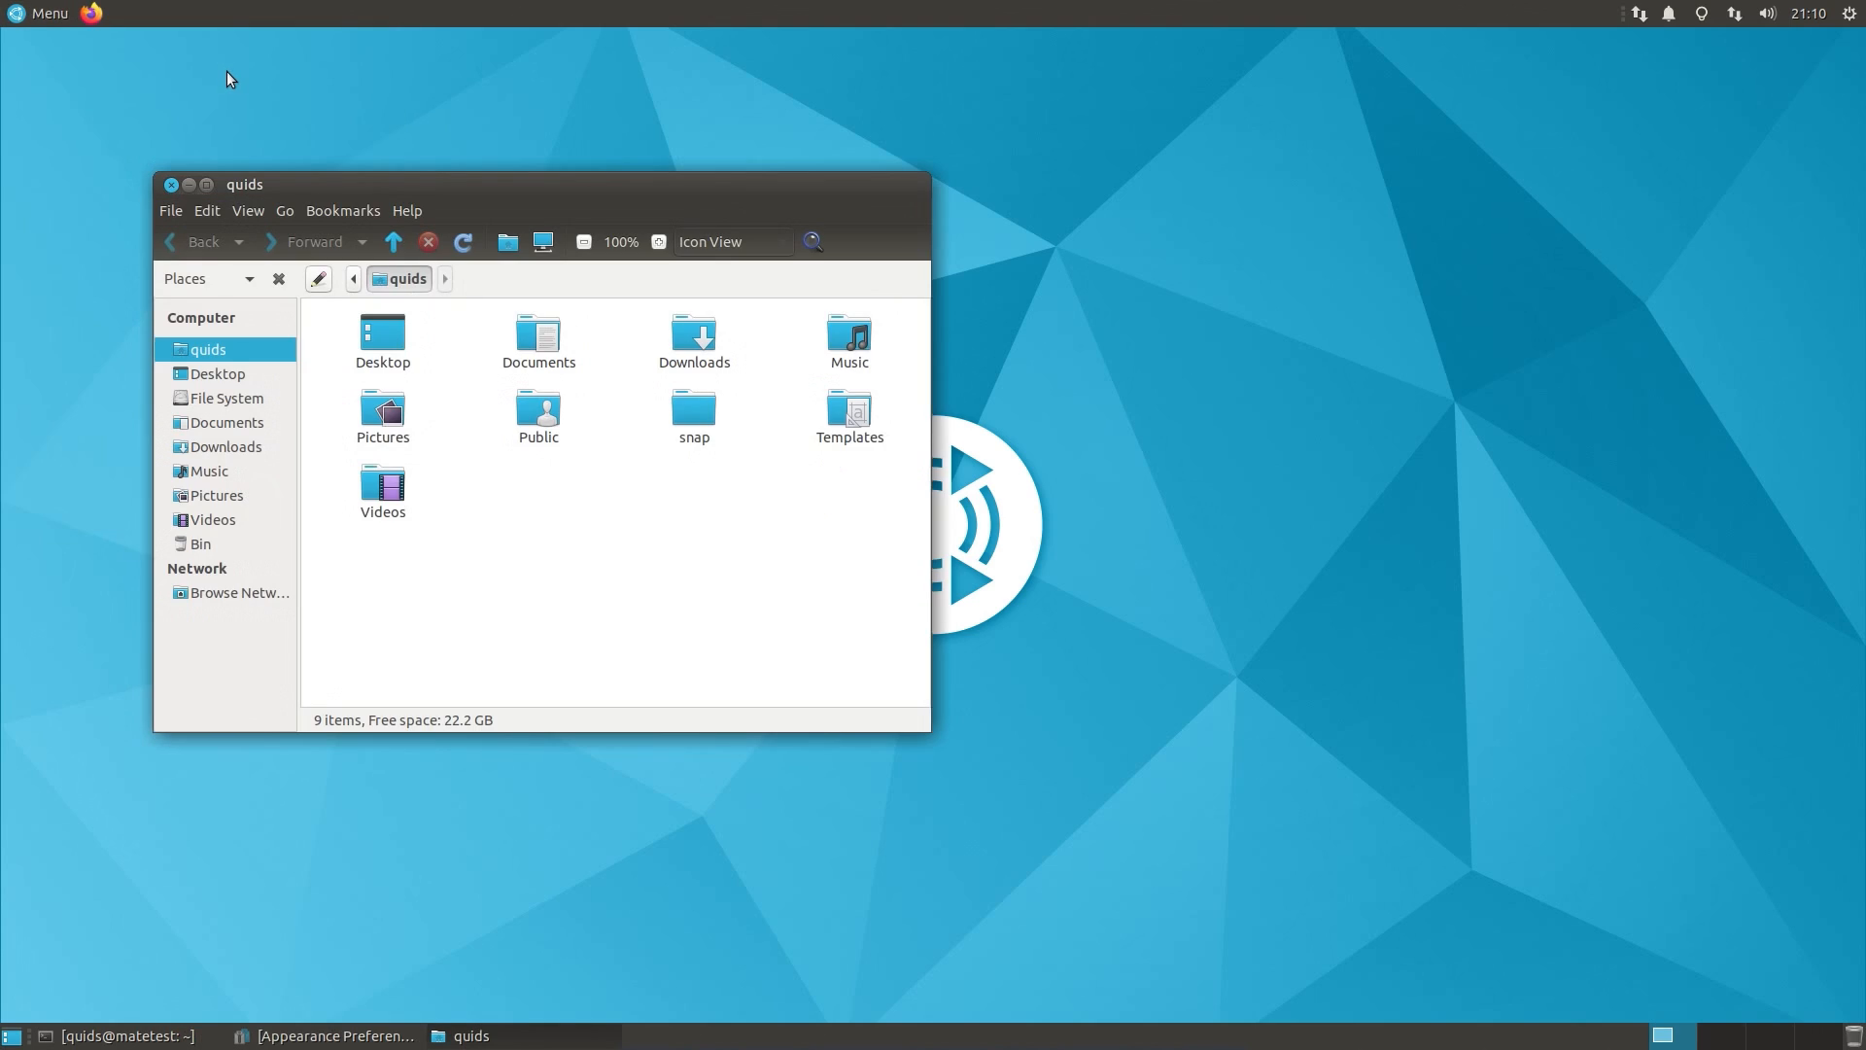
pyautogui.moveTo(397, 352)
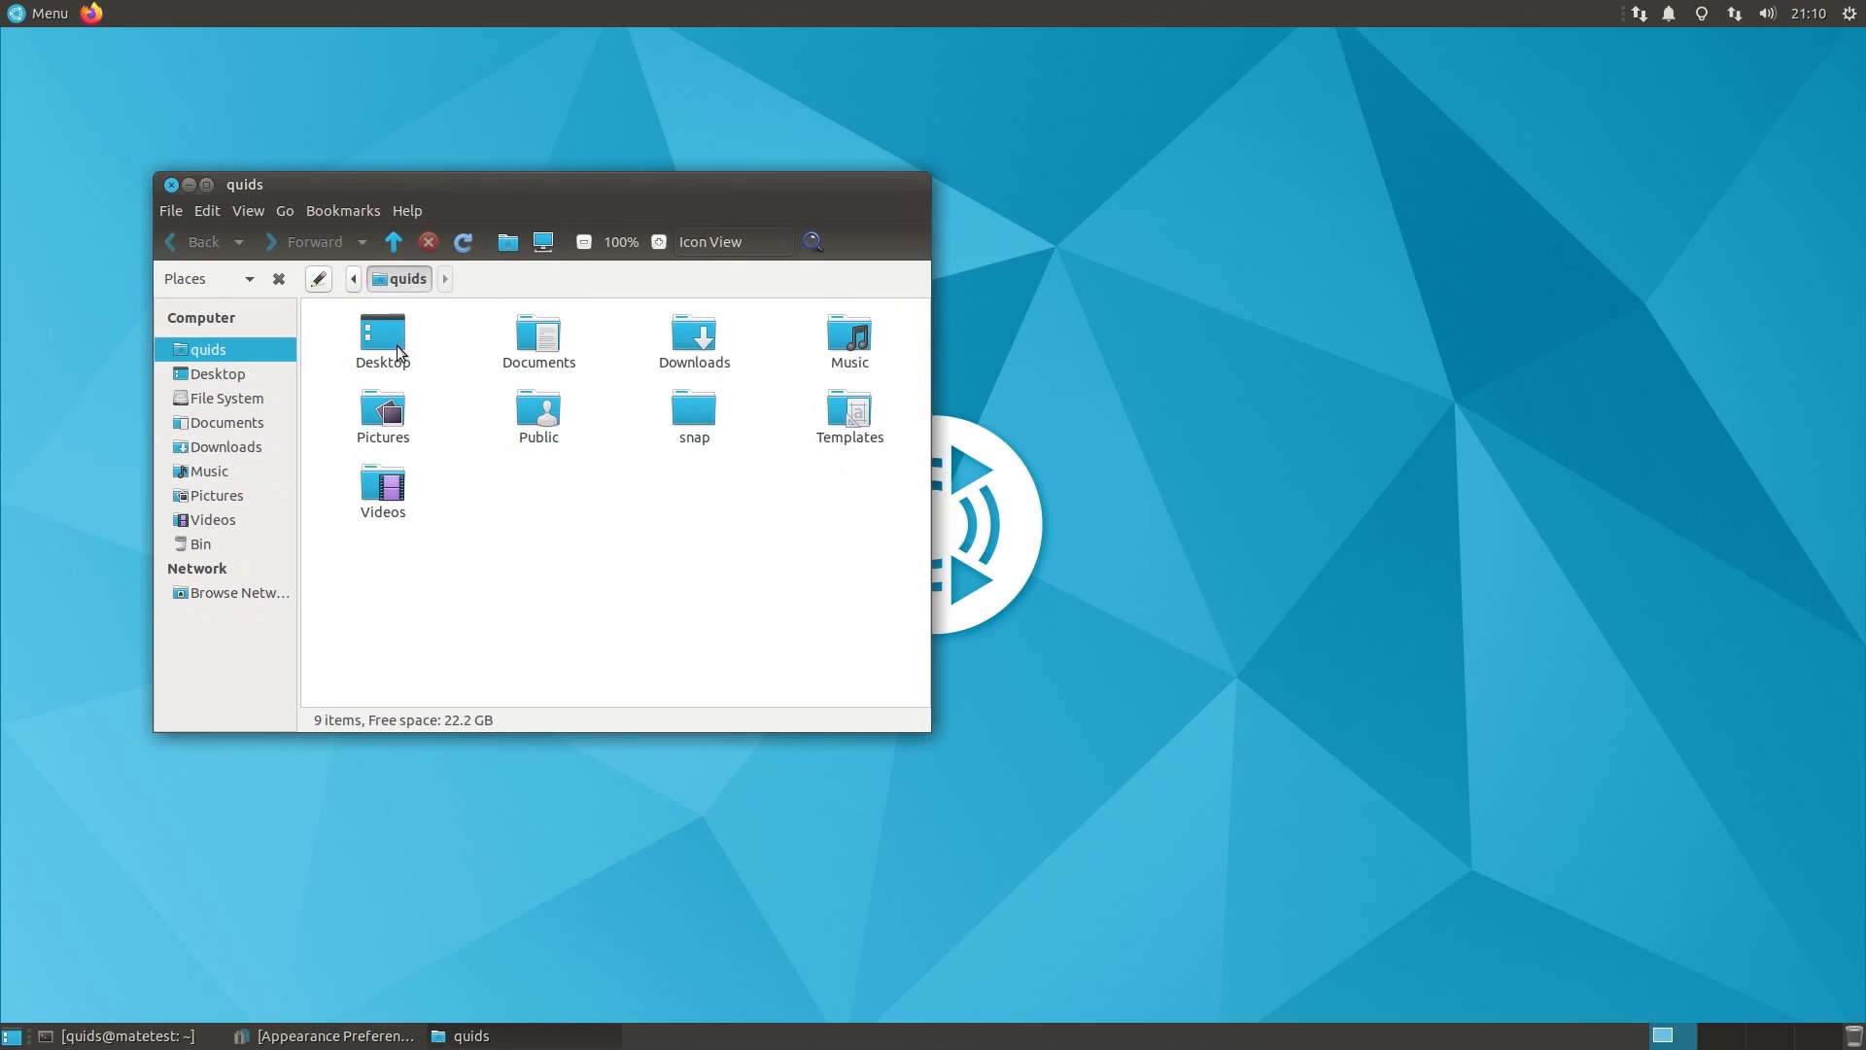
pyautogui.moveTo(620, 440)
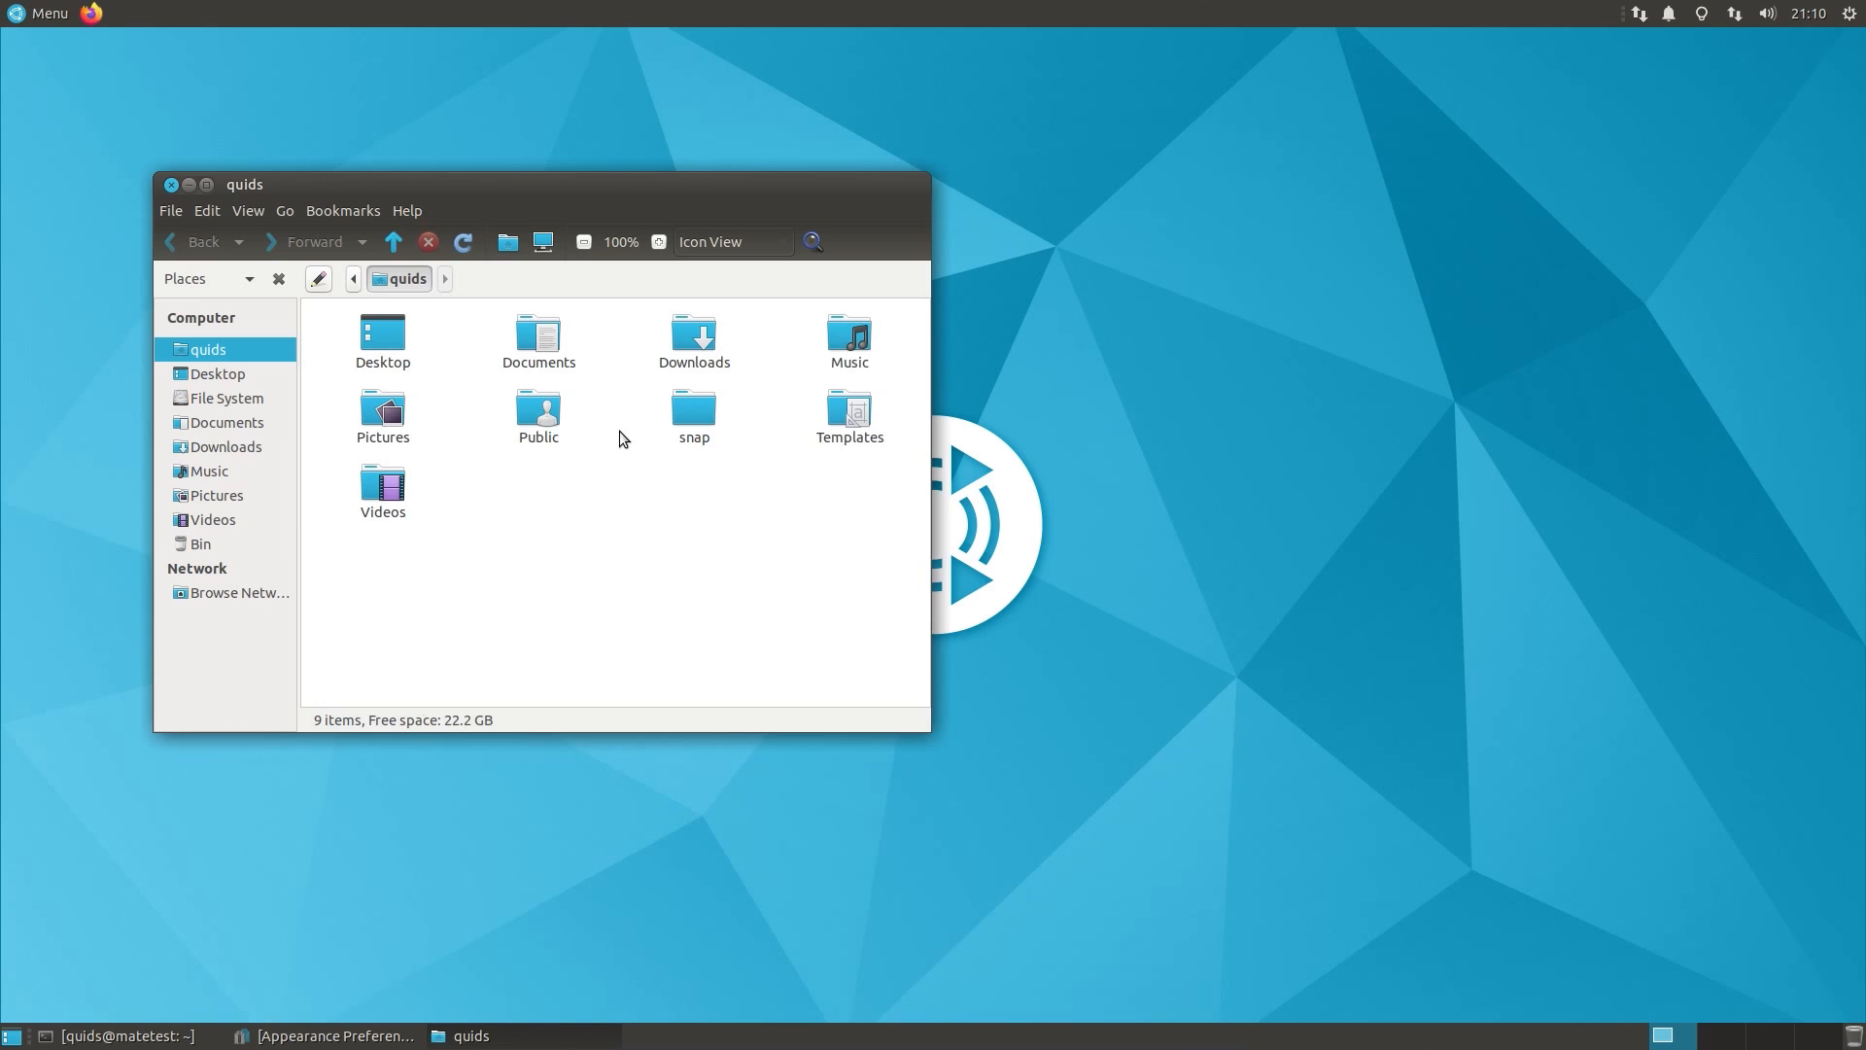
# Step: Give the Downloads folder an orange colour through Folder's Color
pyautogui.rightClick(693, 339)
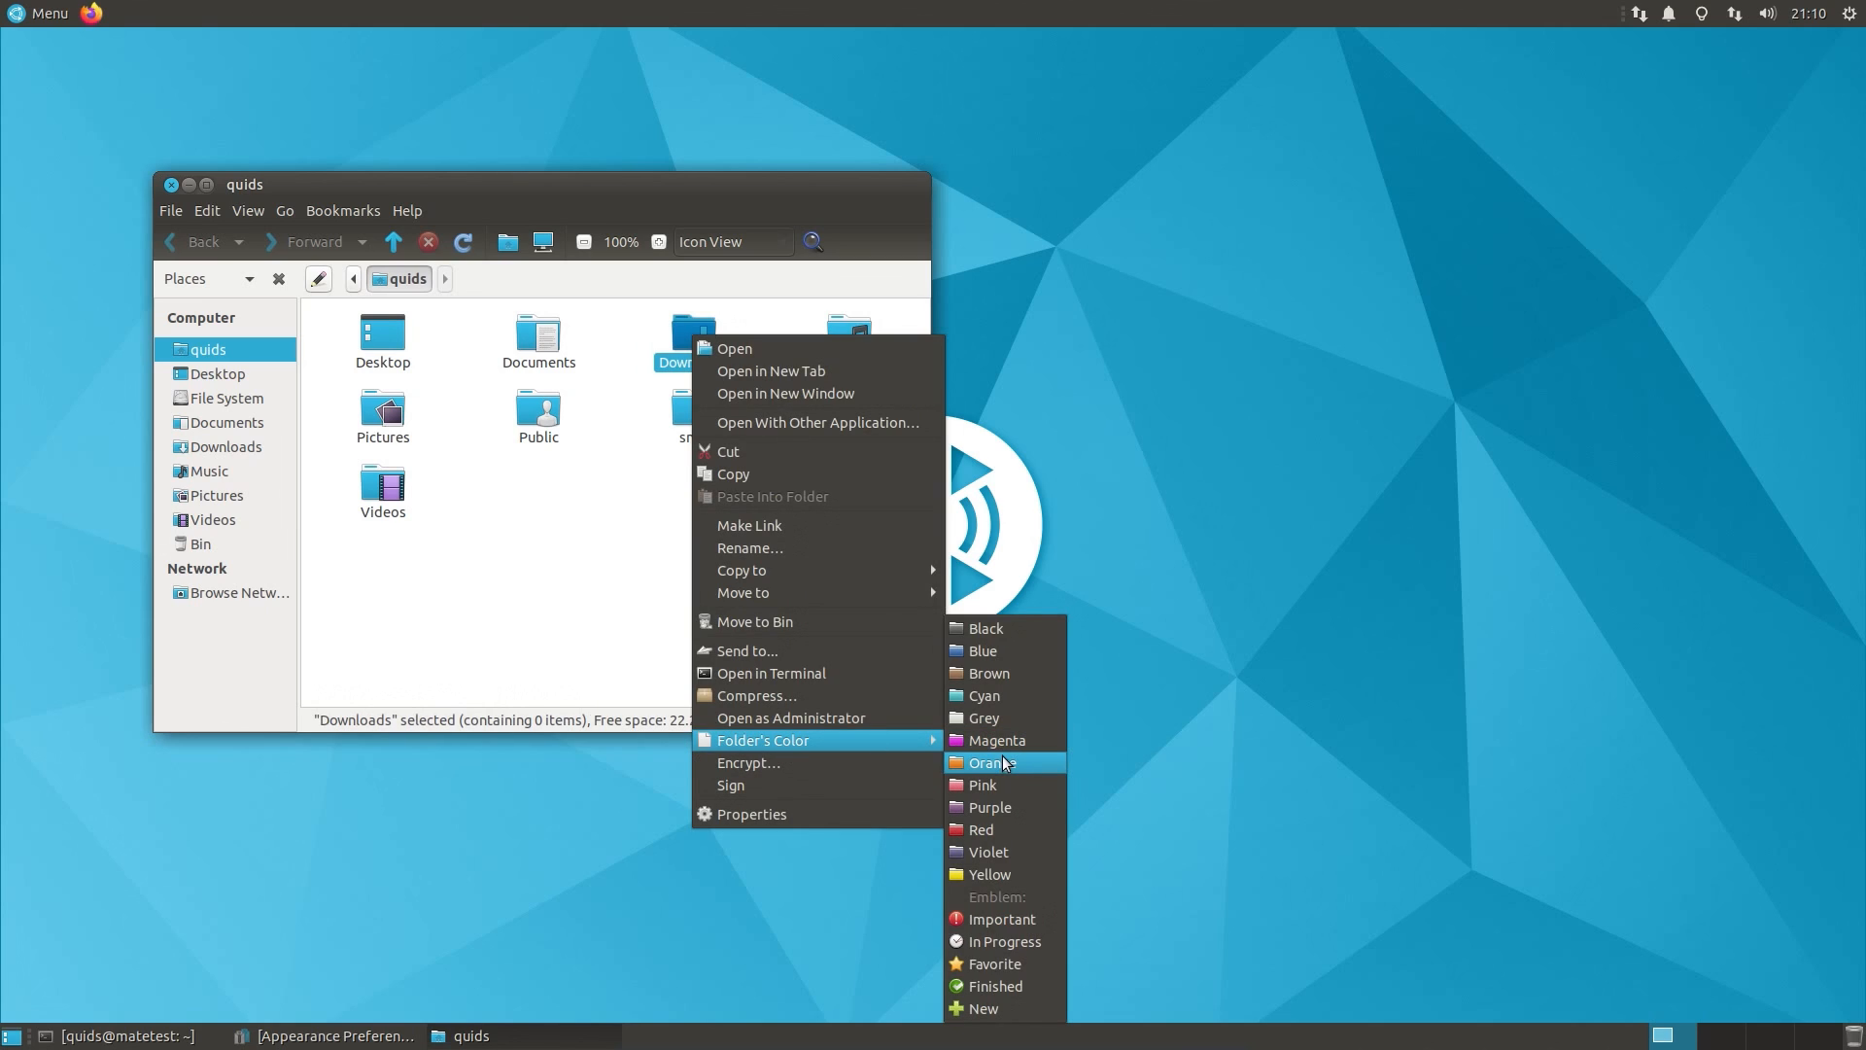
pyautogui.click(991, 762)
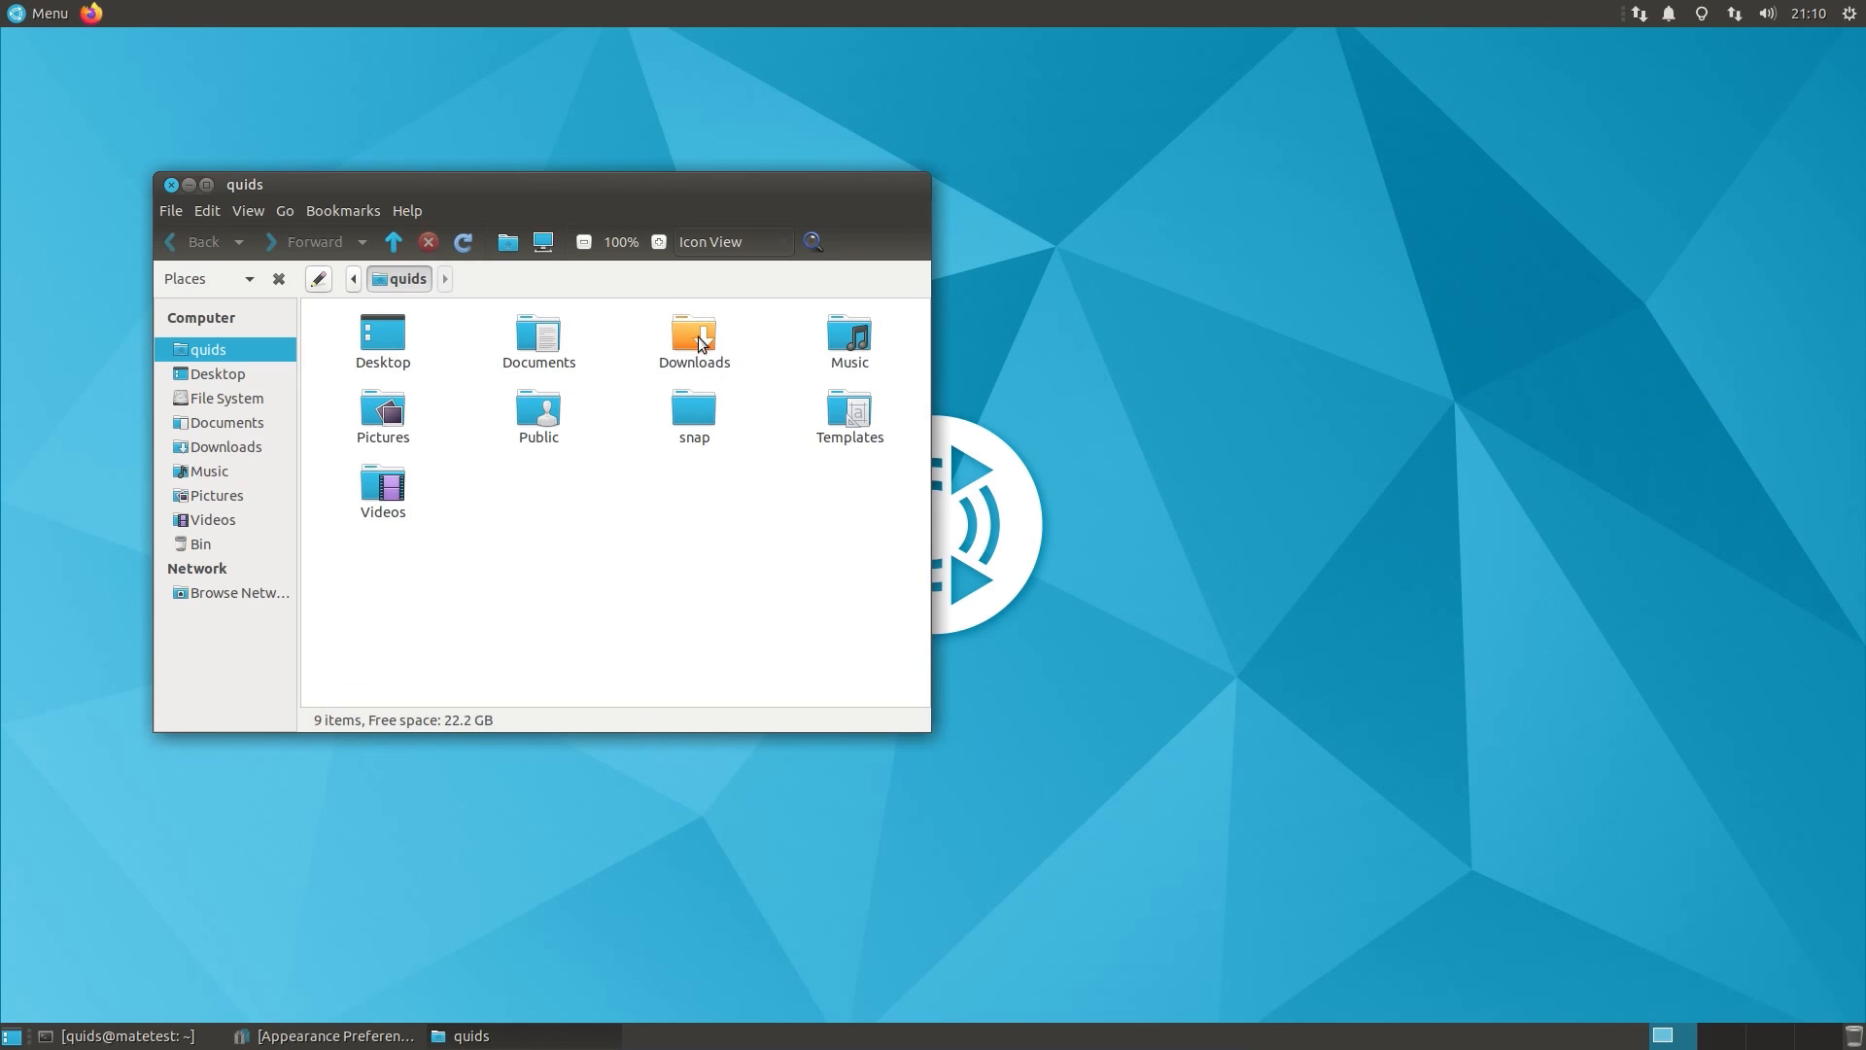
pyautogui.moveTo(540, 337)
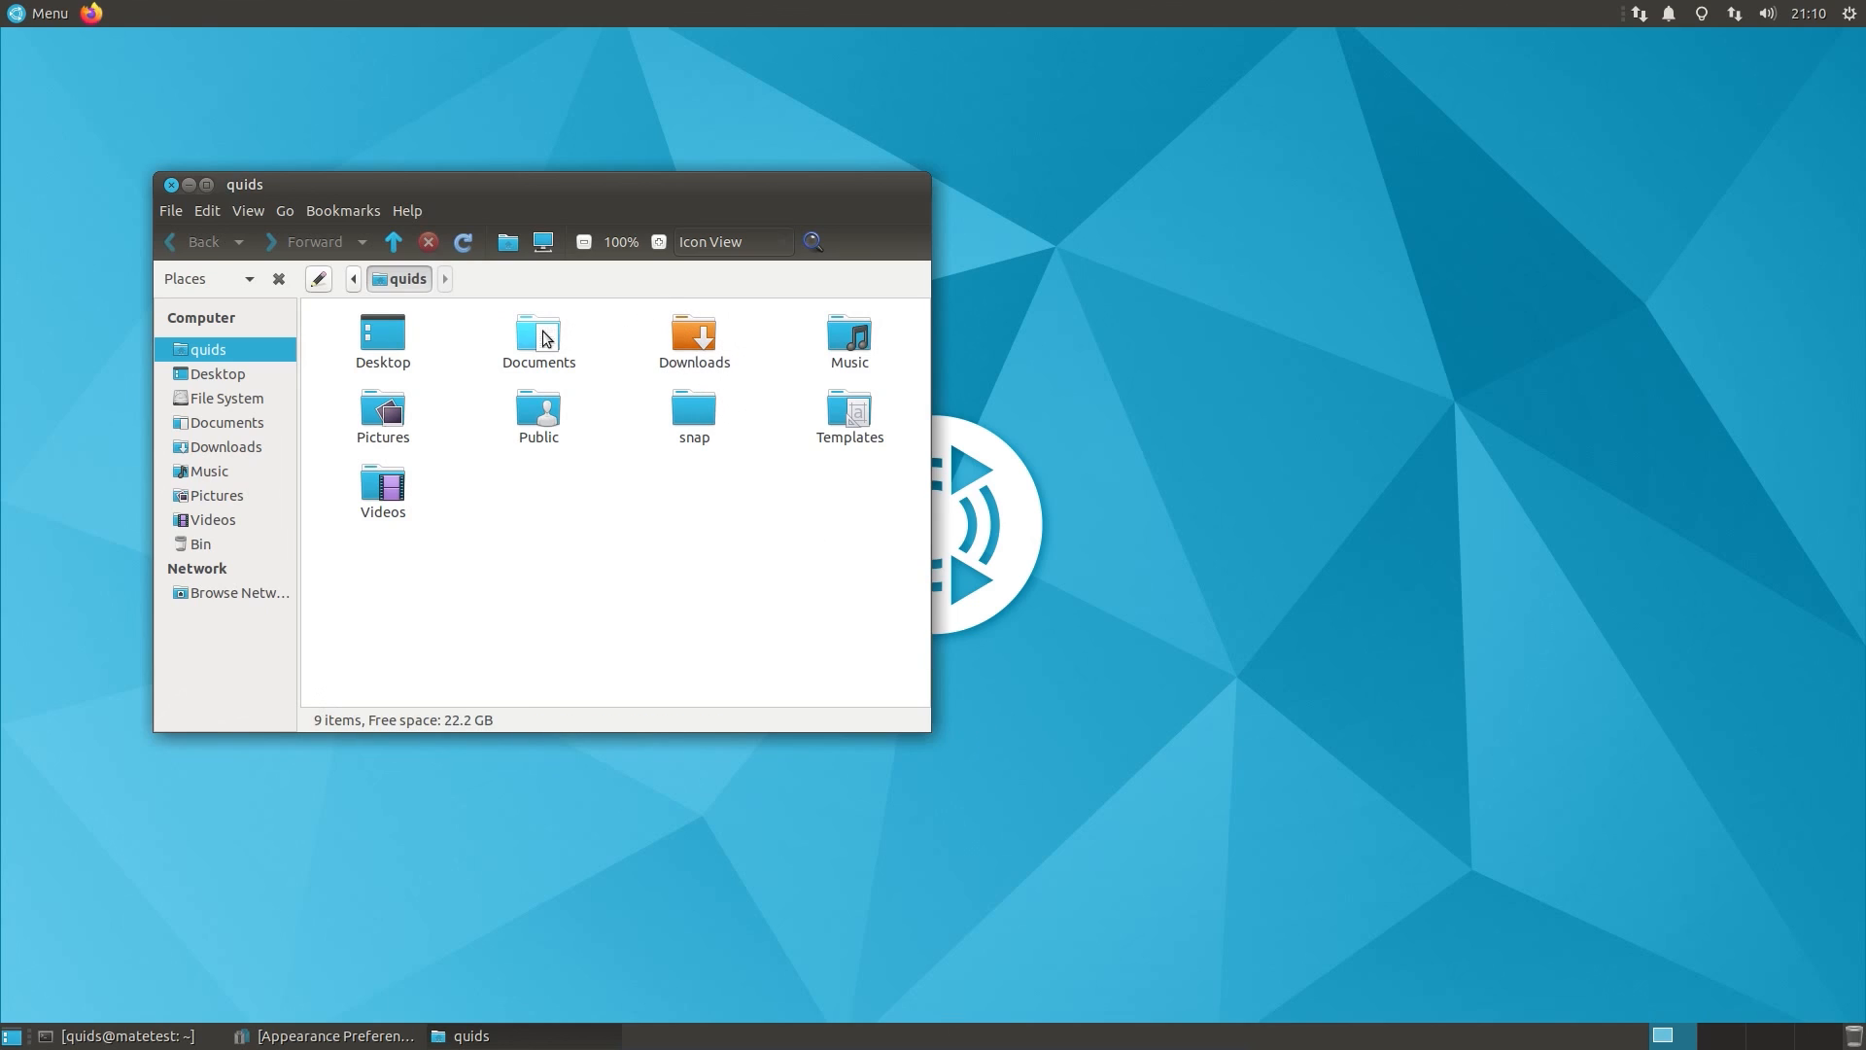
# Step: Colour Documents magenta and start entering the ssh: NAS address in the location bar
pyautogui.rightClick(538, 335)
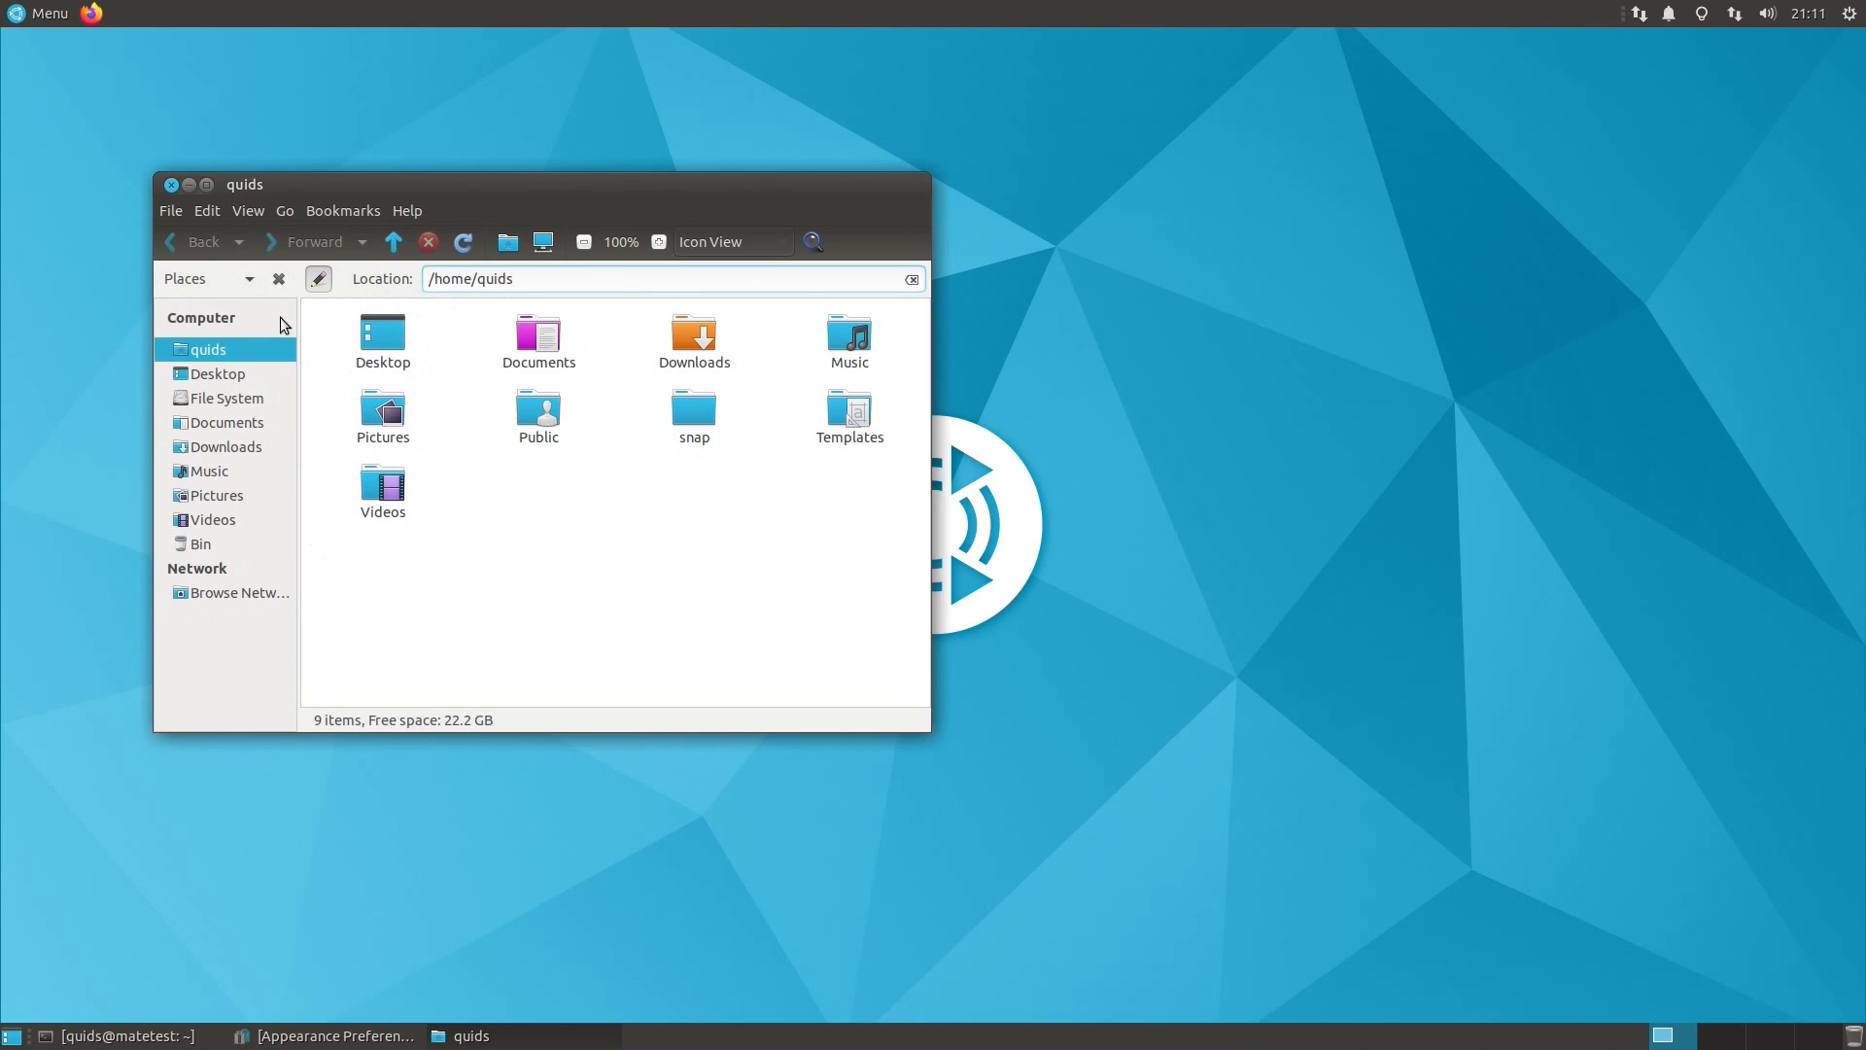
pyautogui.click(666, 279)
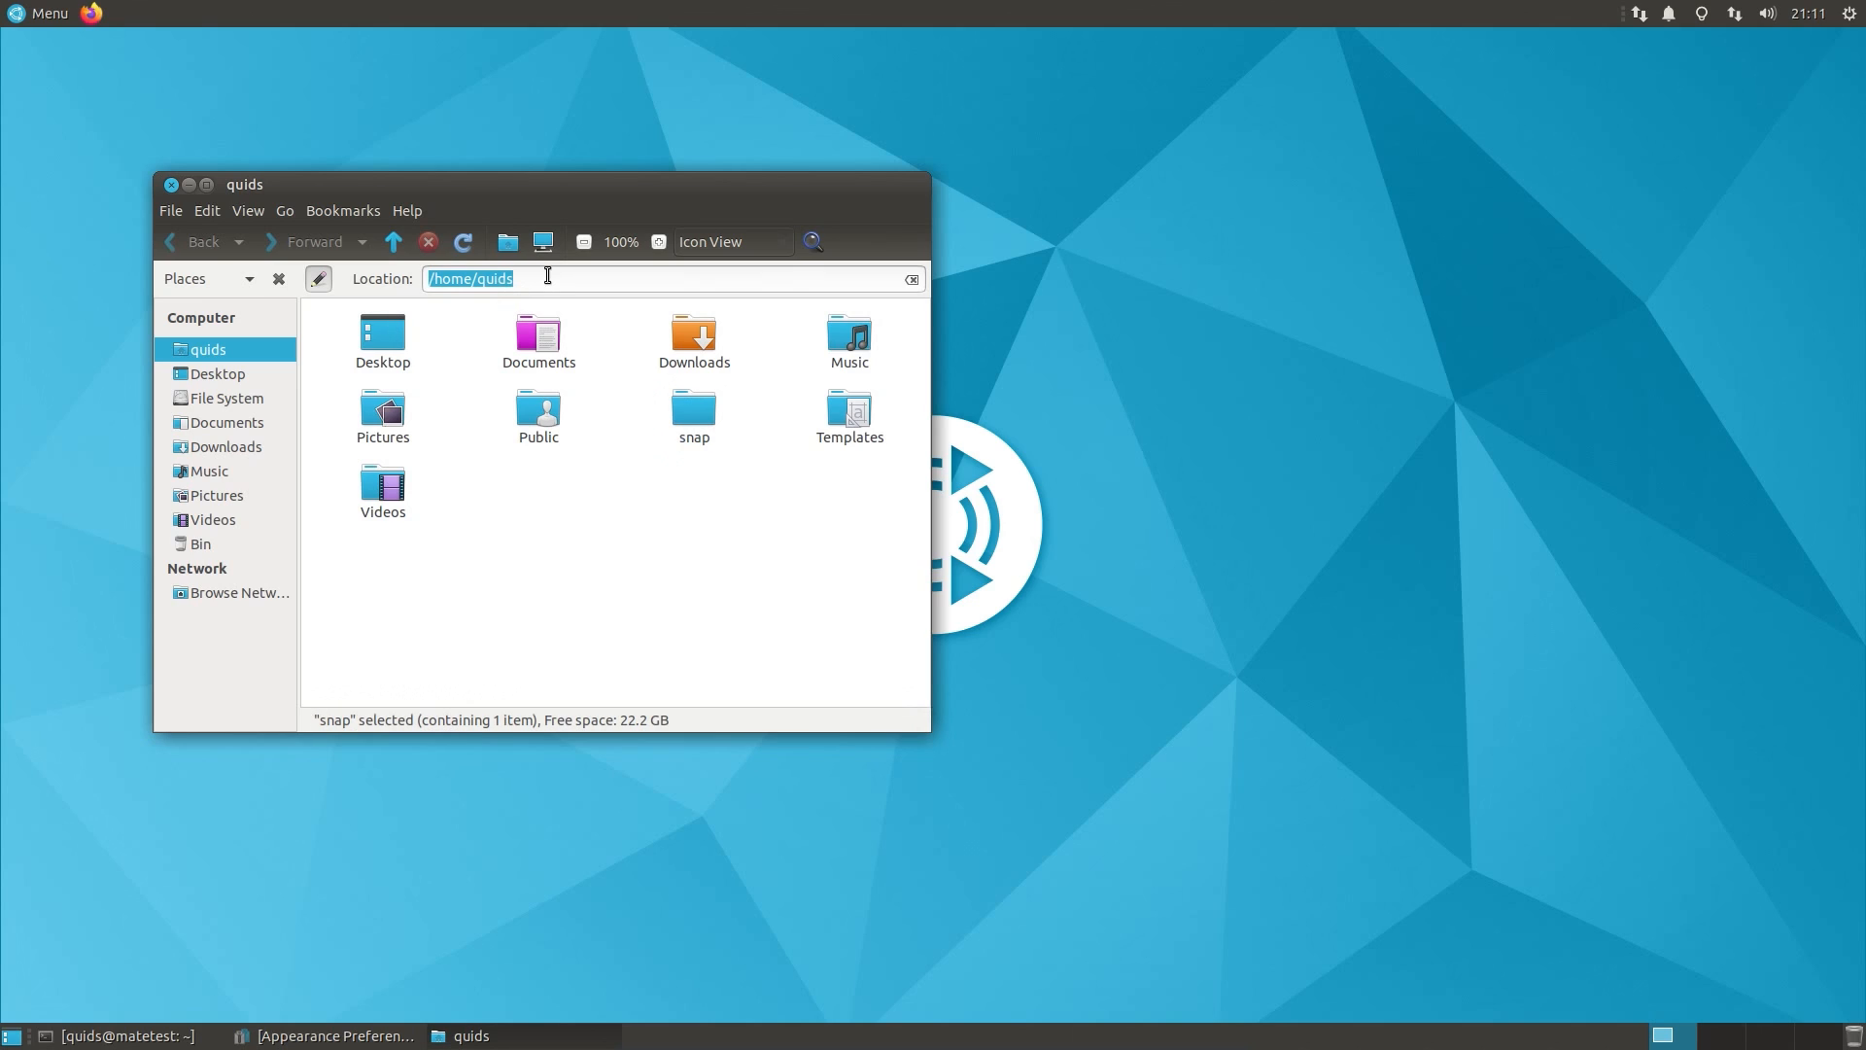
pyautogui.write('ssh:')
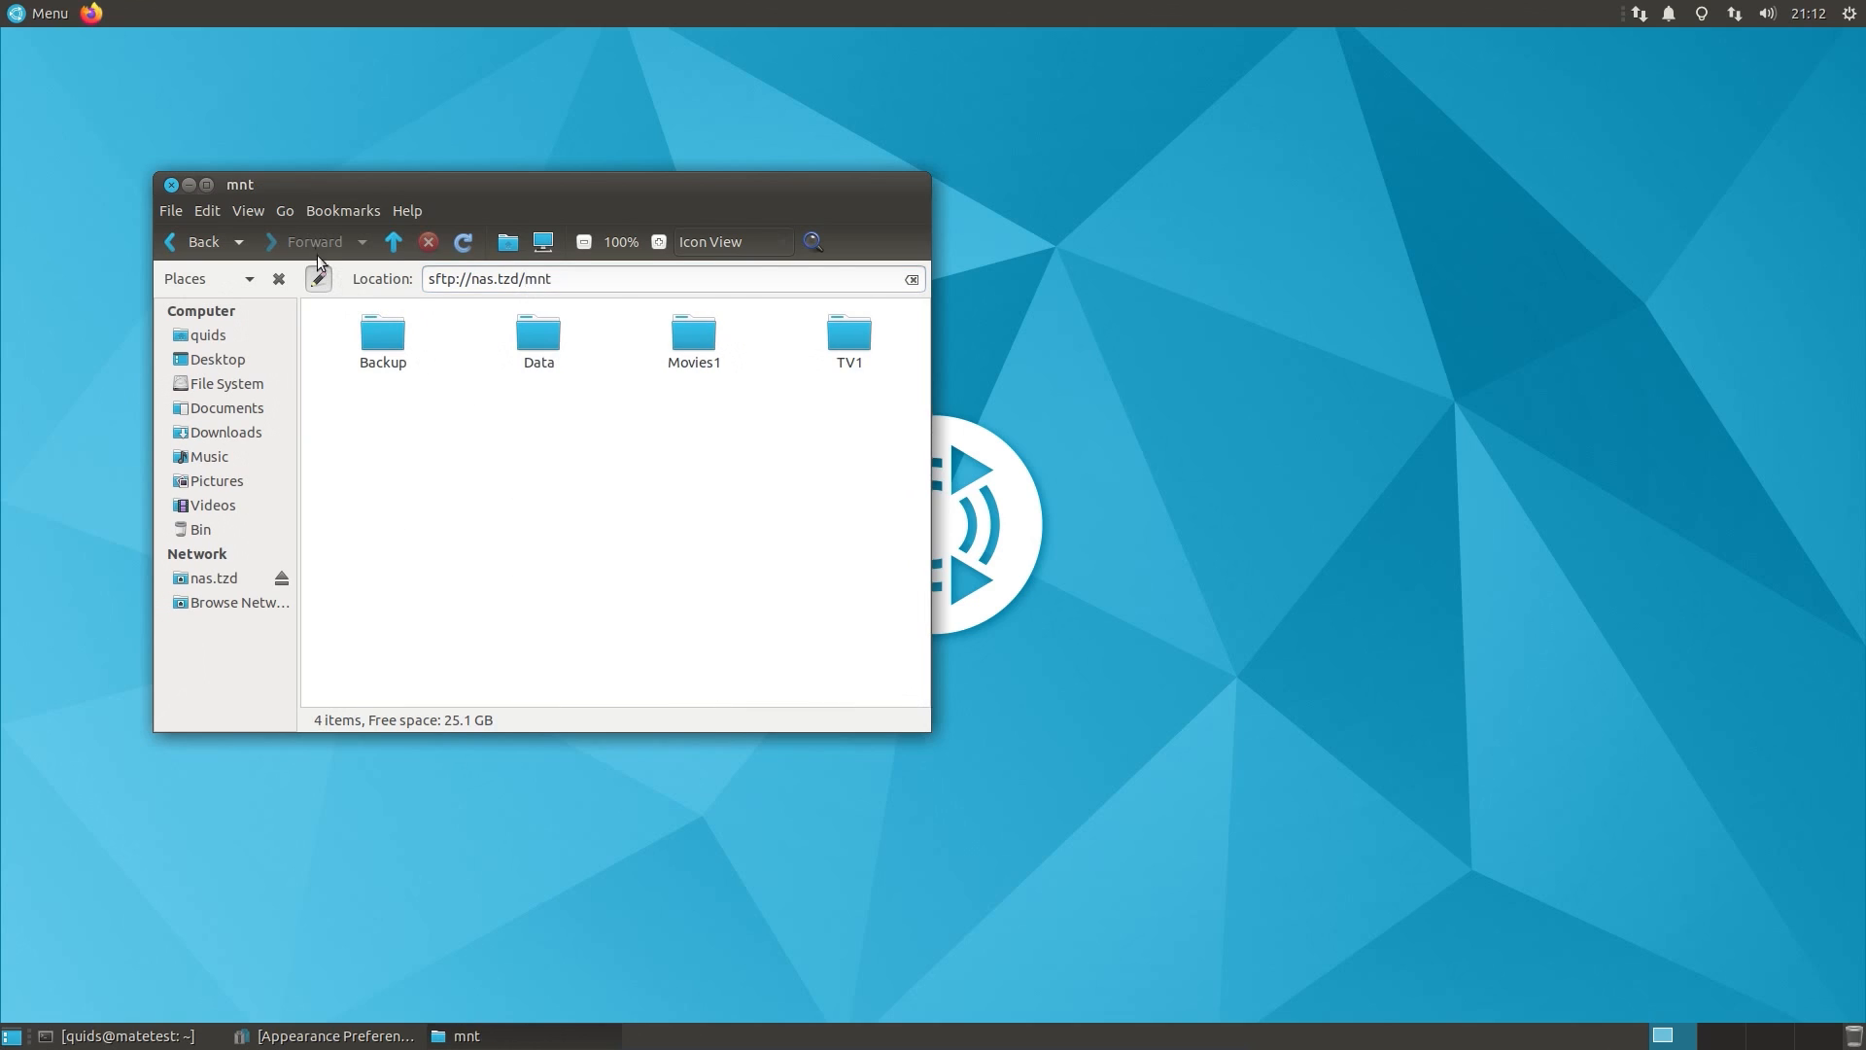
# Step: Bookmark the remote mnt folder and rename the bookmark to 'NAS'
pyautogui.click(343, 211)
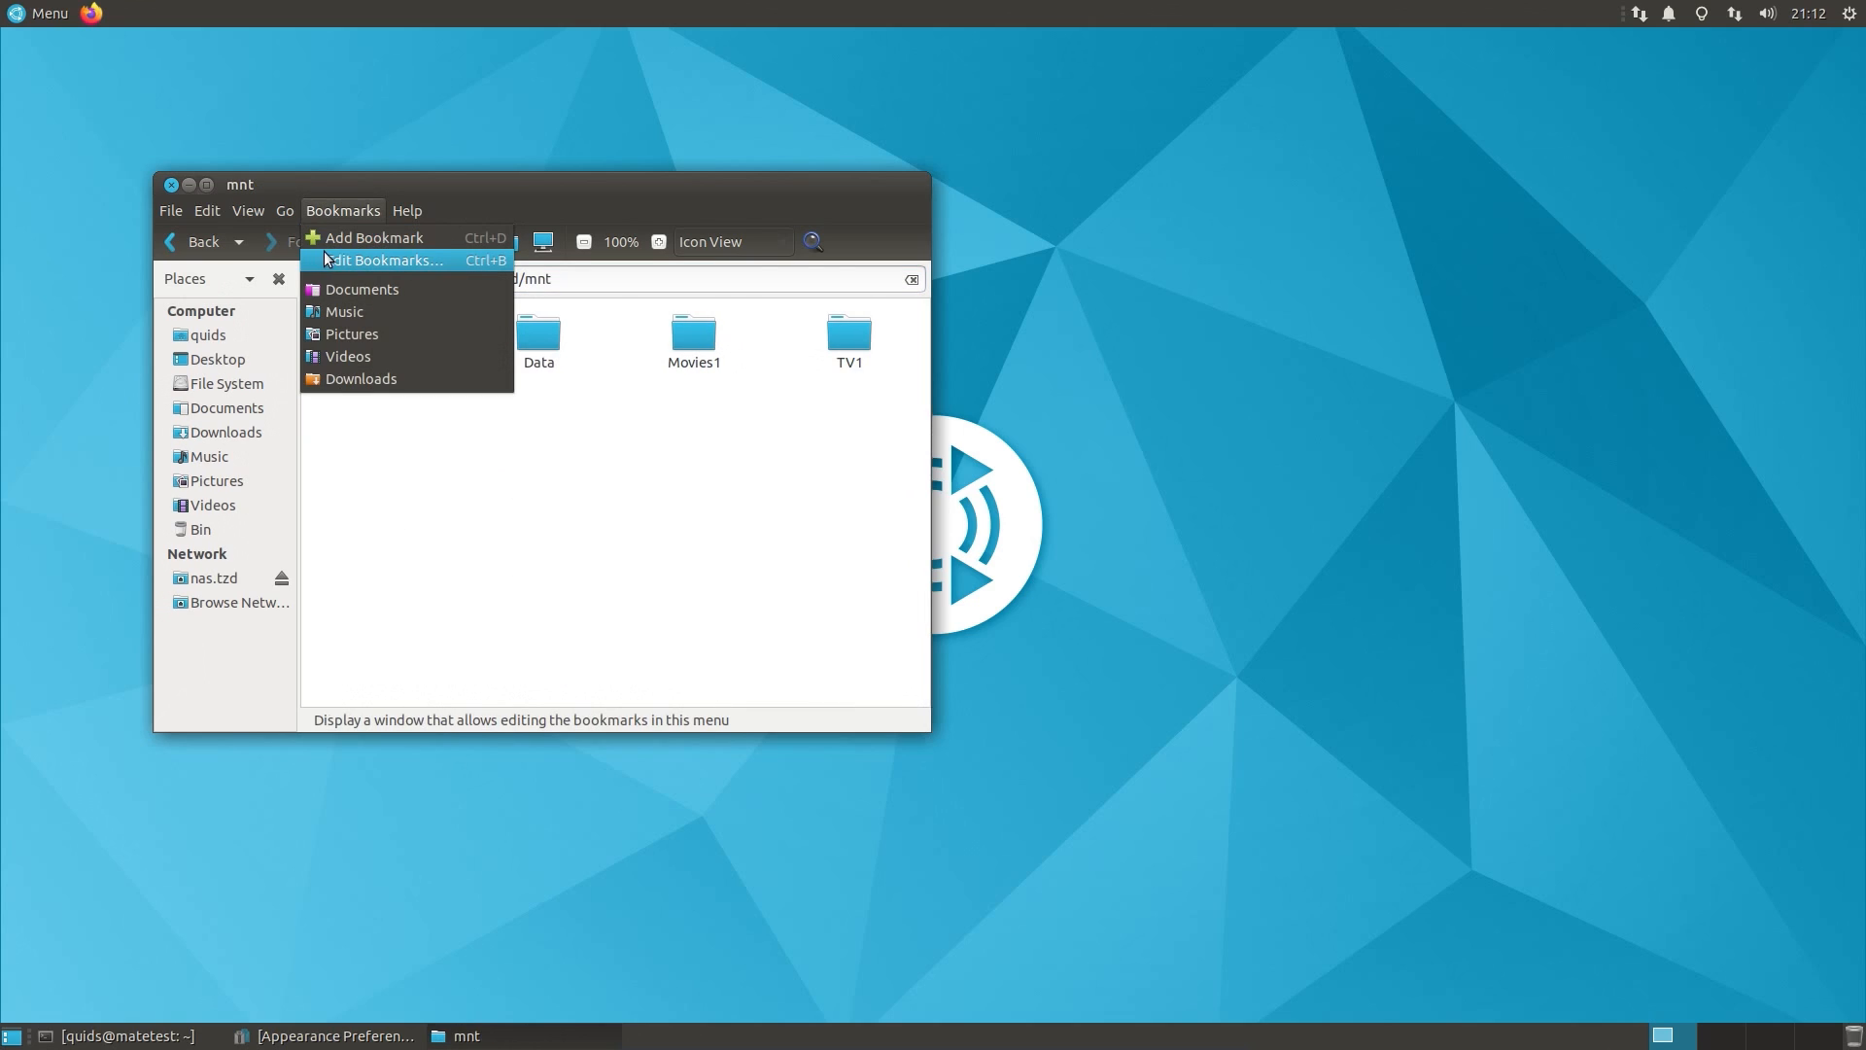
pyautogui.click(372, 237)
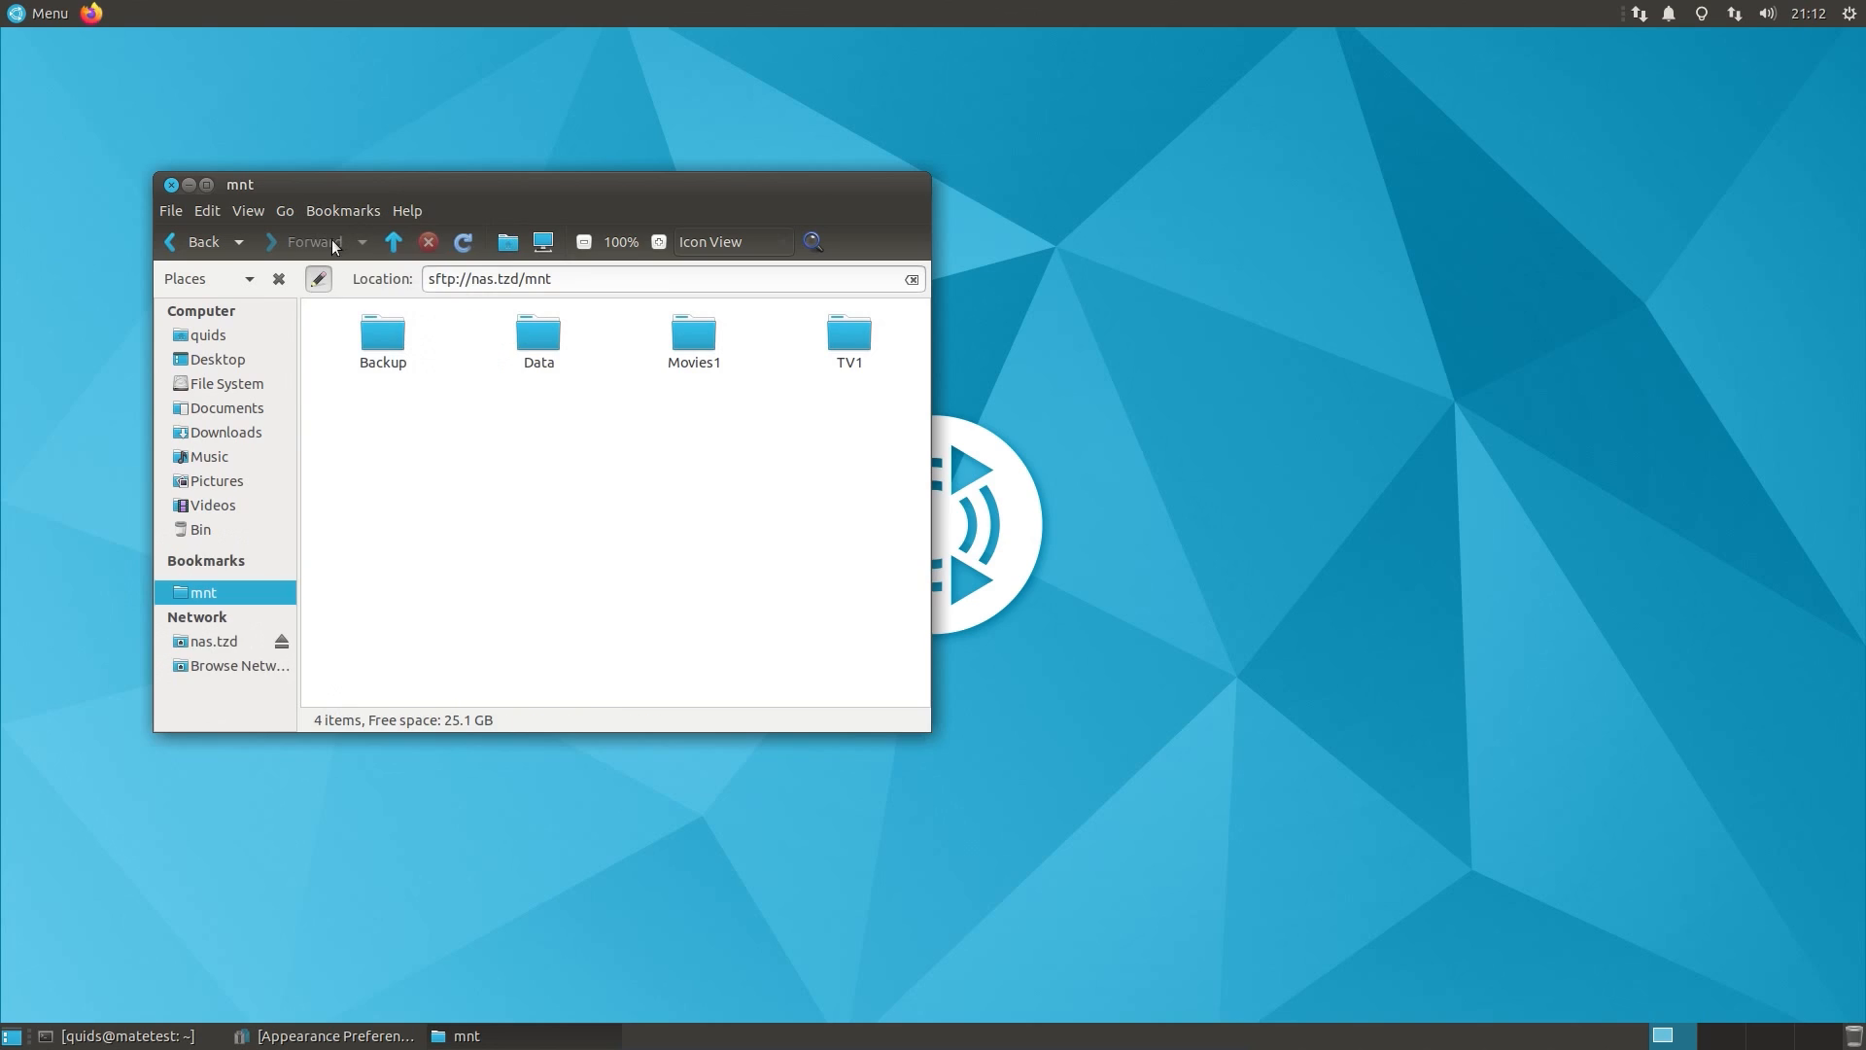
pyautogui.rightClick(203, 593)
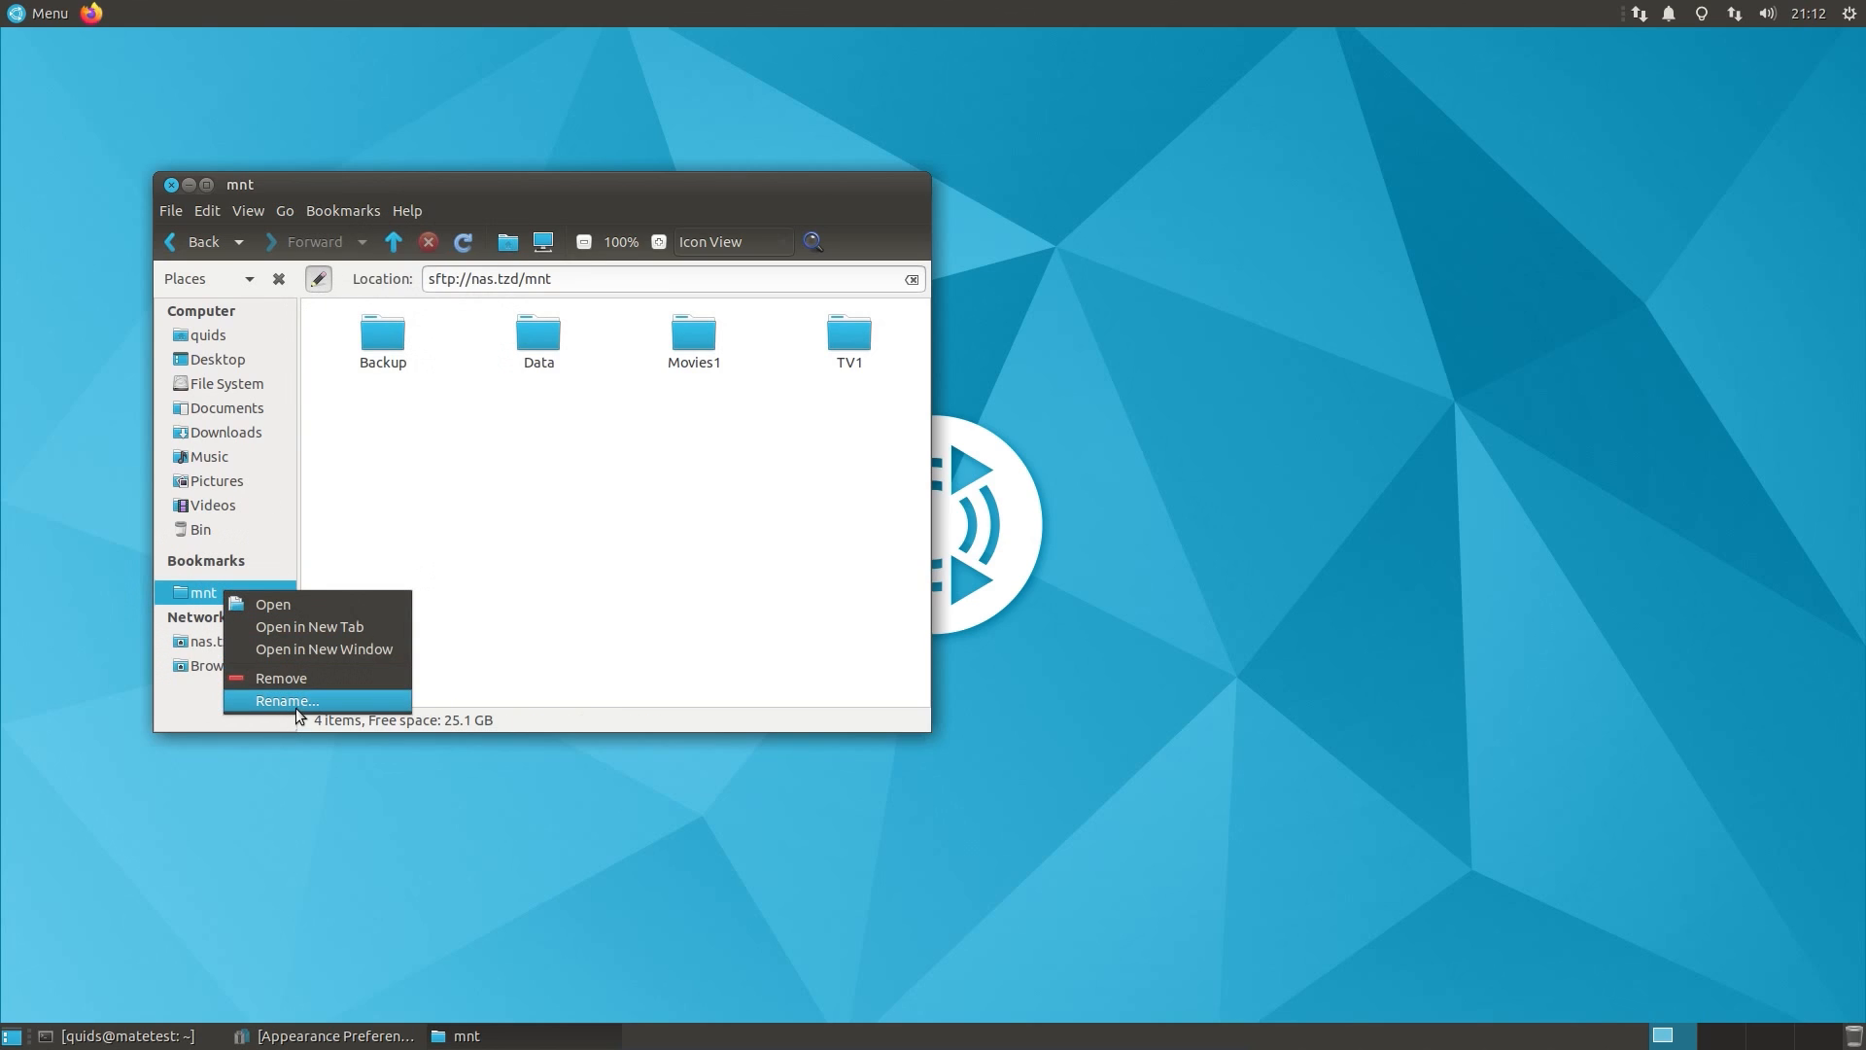
pyautogui.click(286, 700)
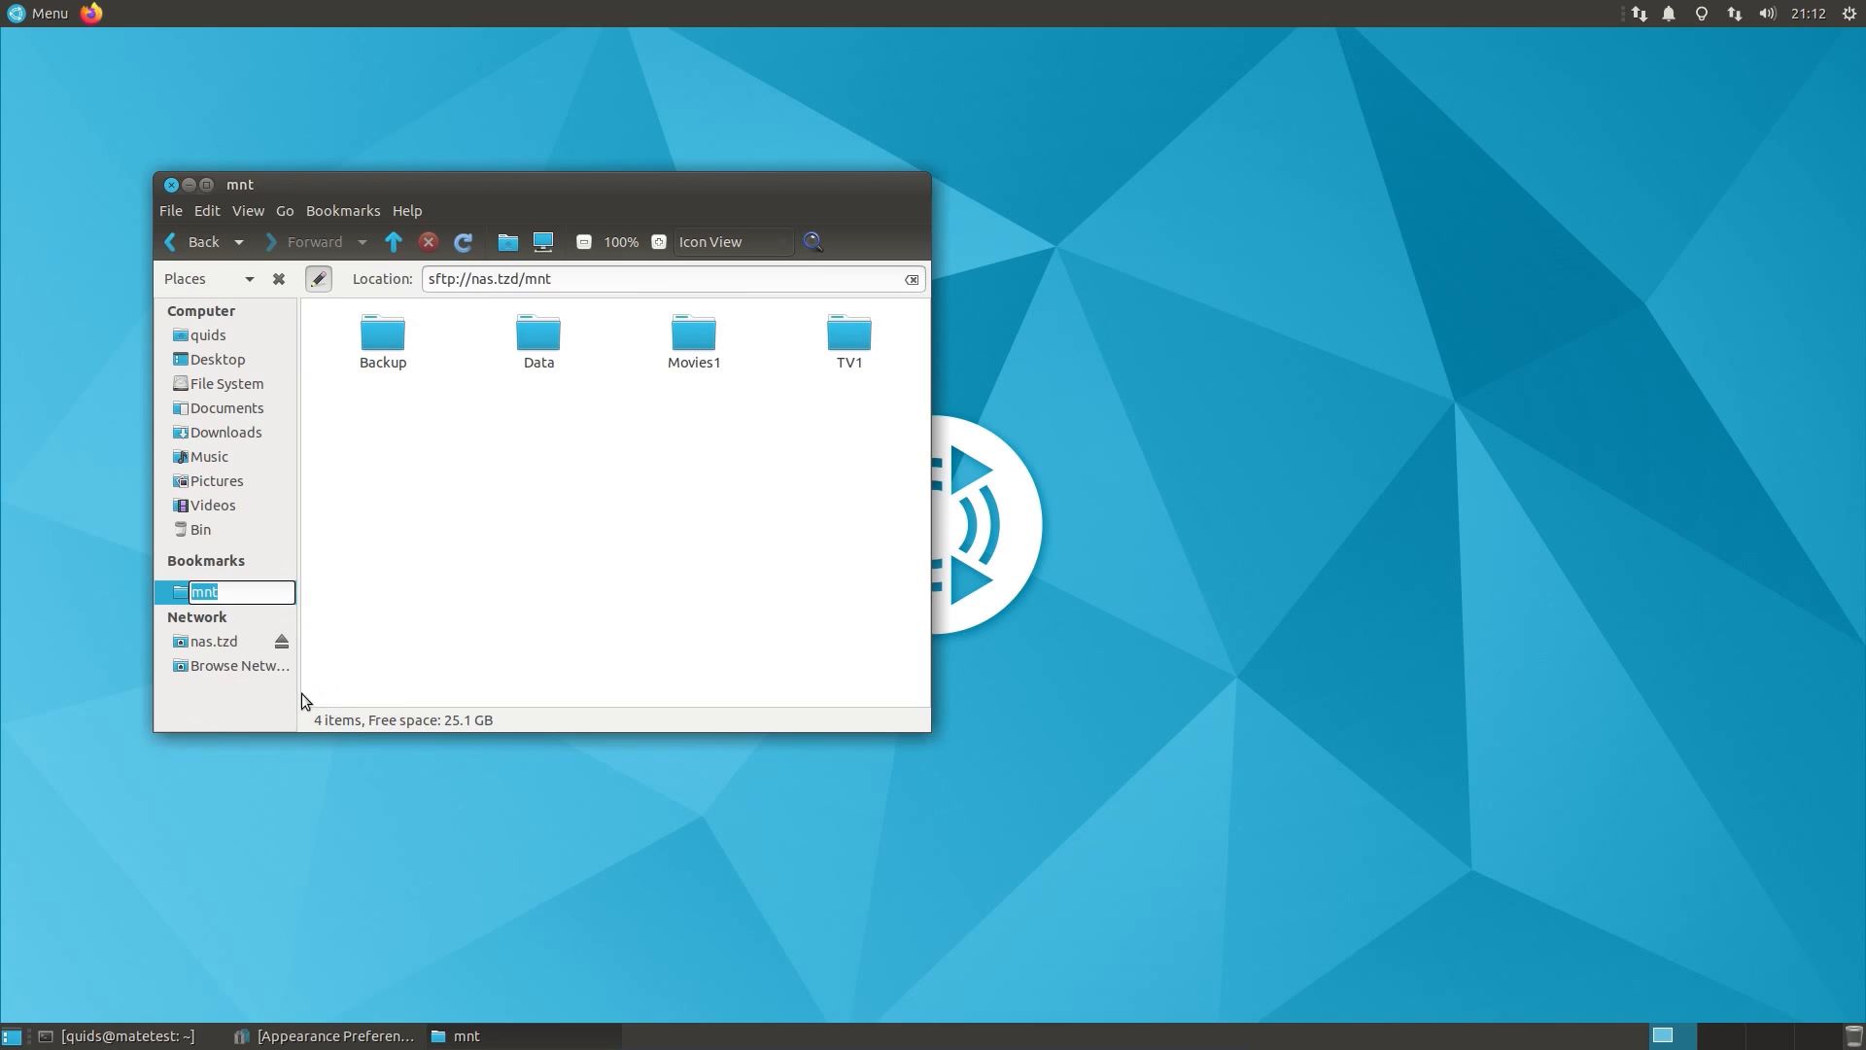
pyautogui.write('NAS')
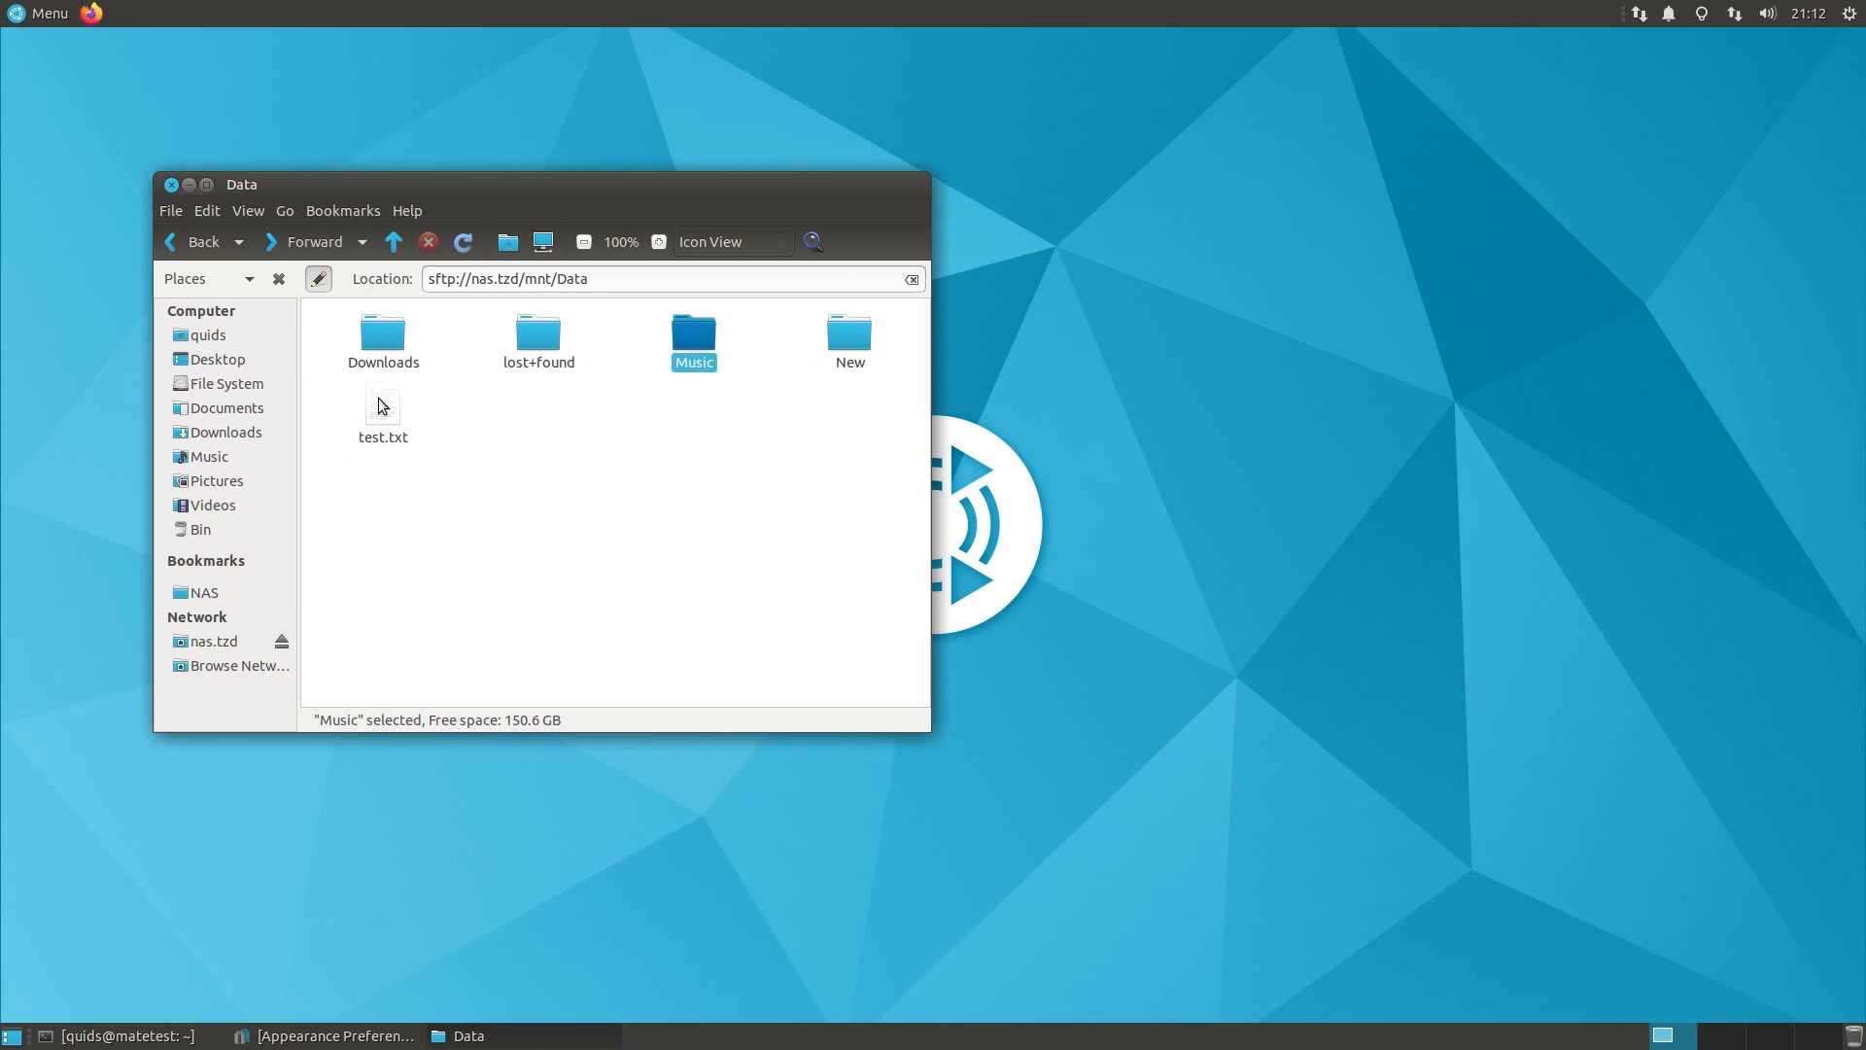
# Step: Open Documents in a new tab and add a second side-by-side pane
pyautogui.click(381, 411)
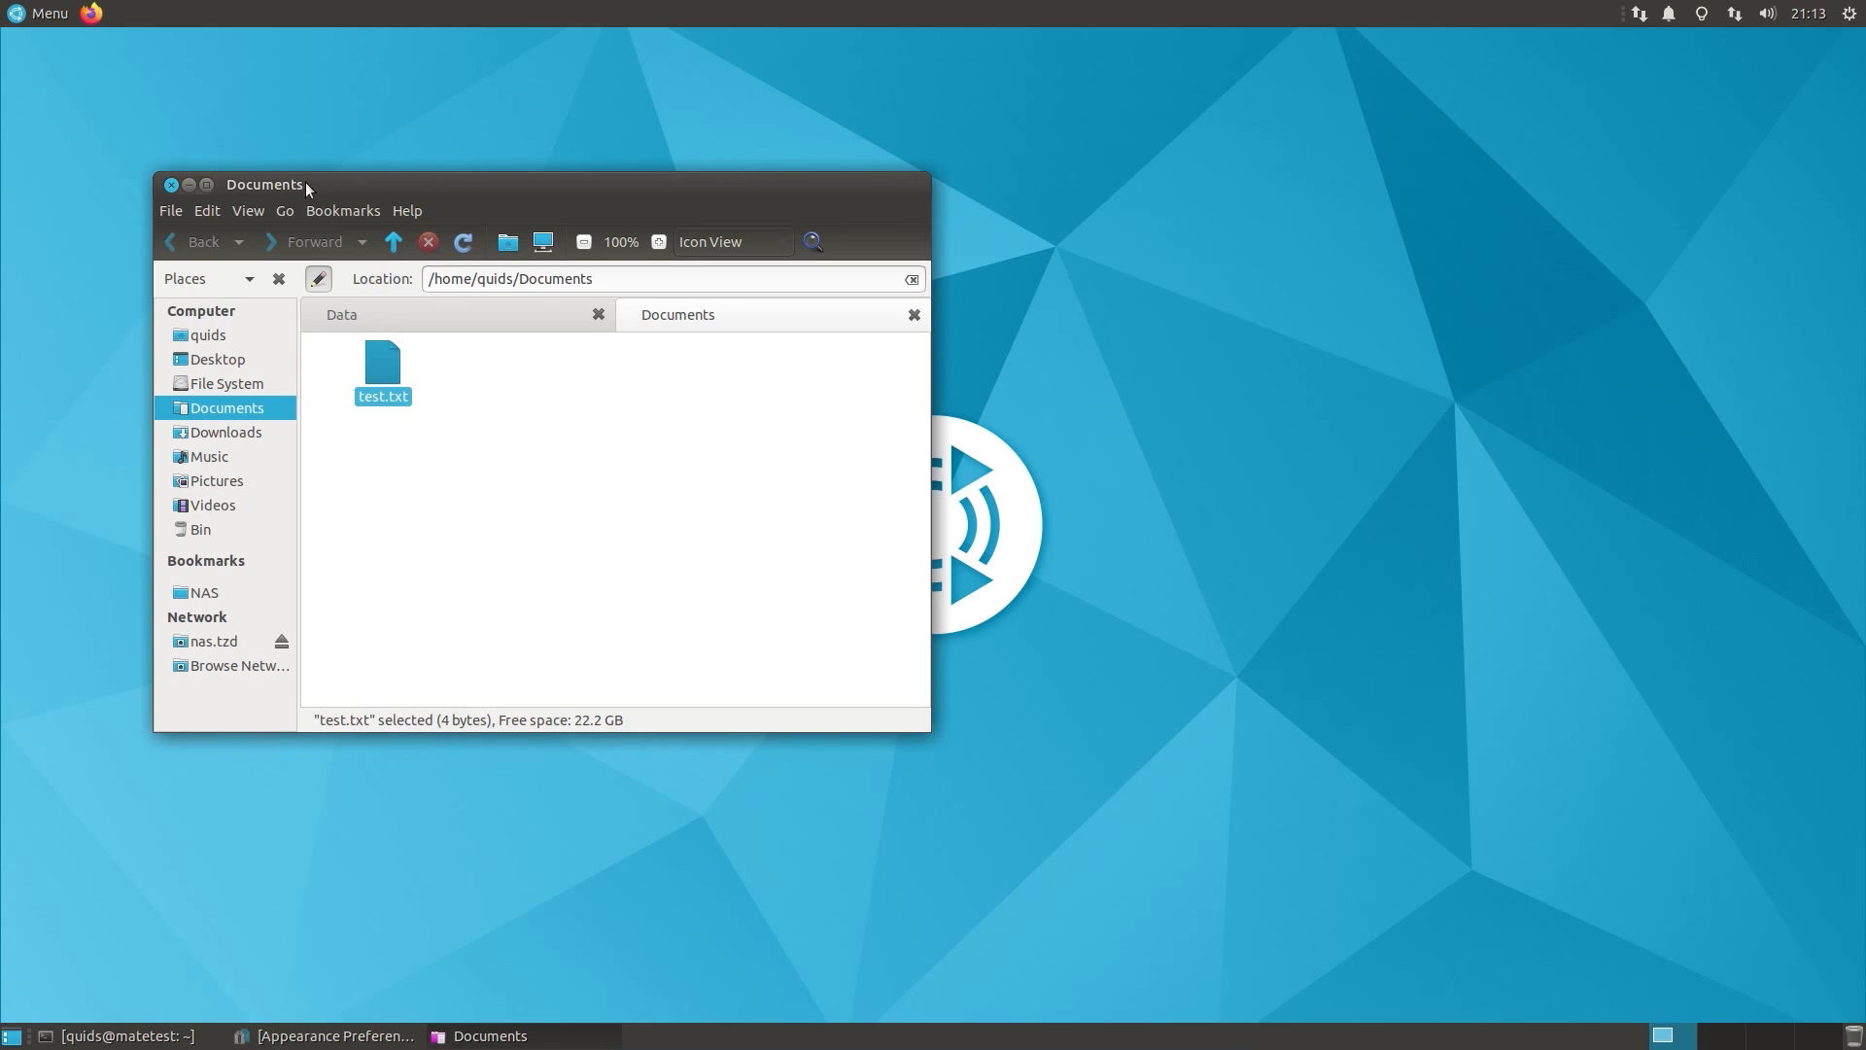
pyautogui.moveTo(618, 412)
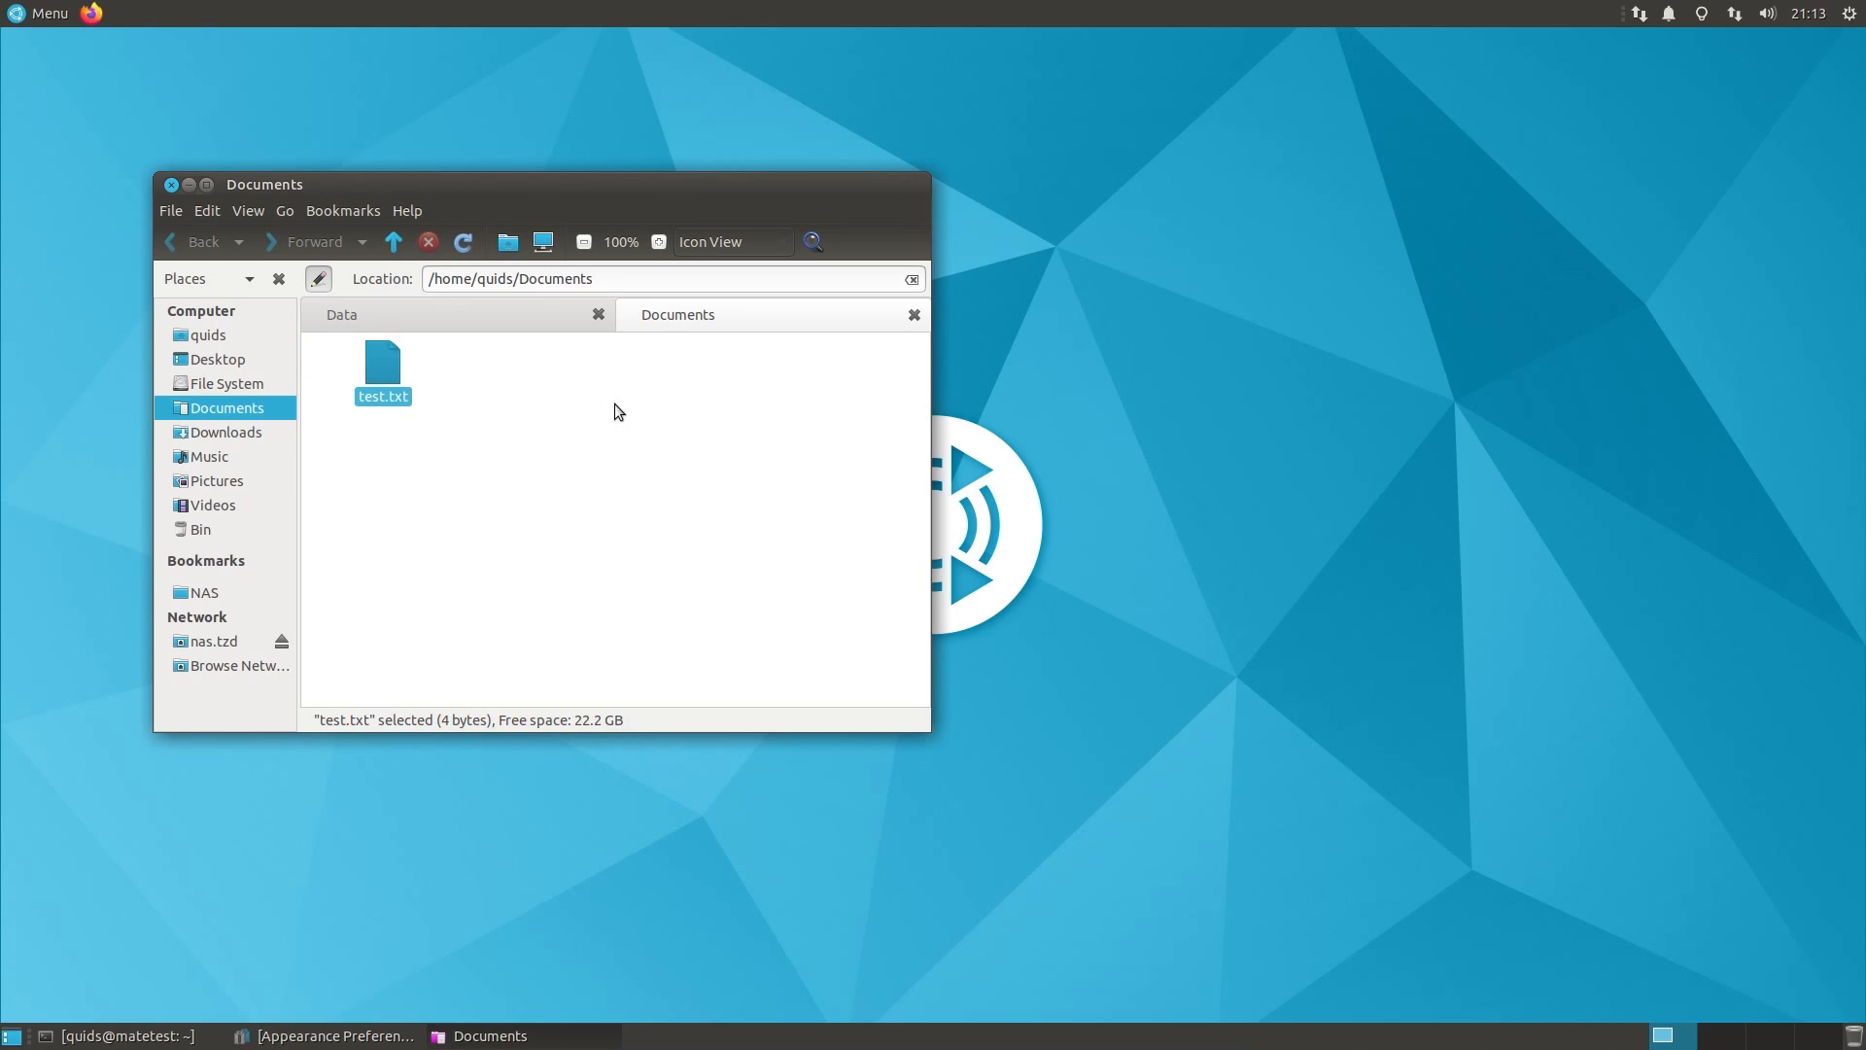
pyautogui.click(598, 410)
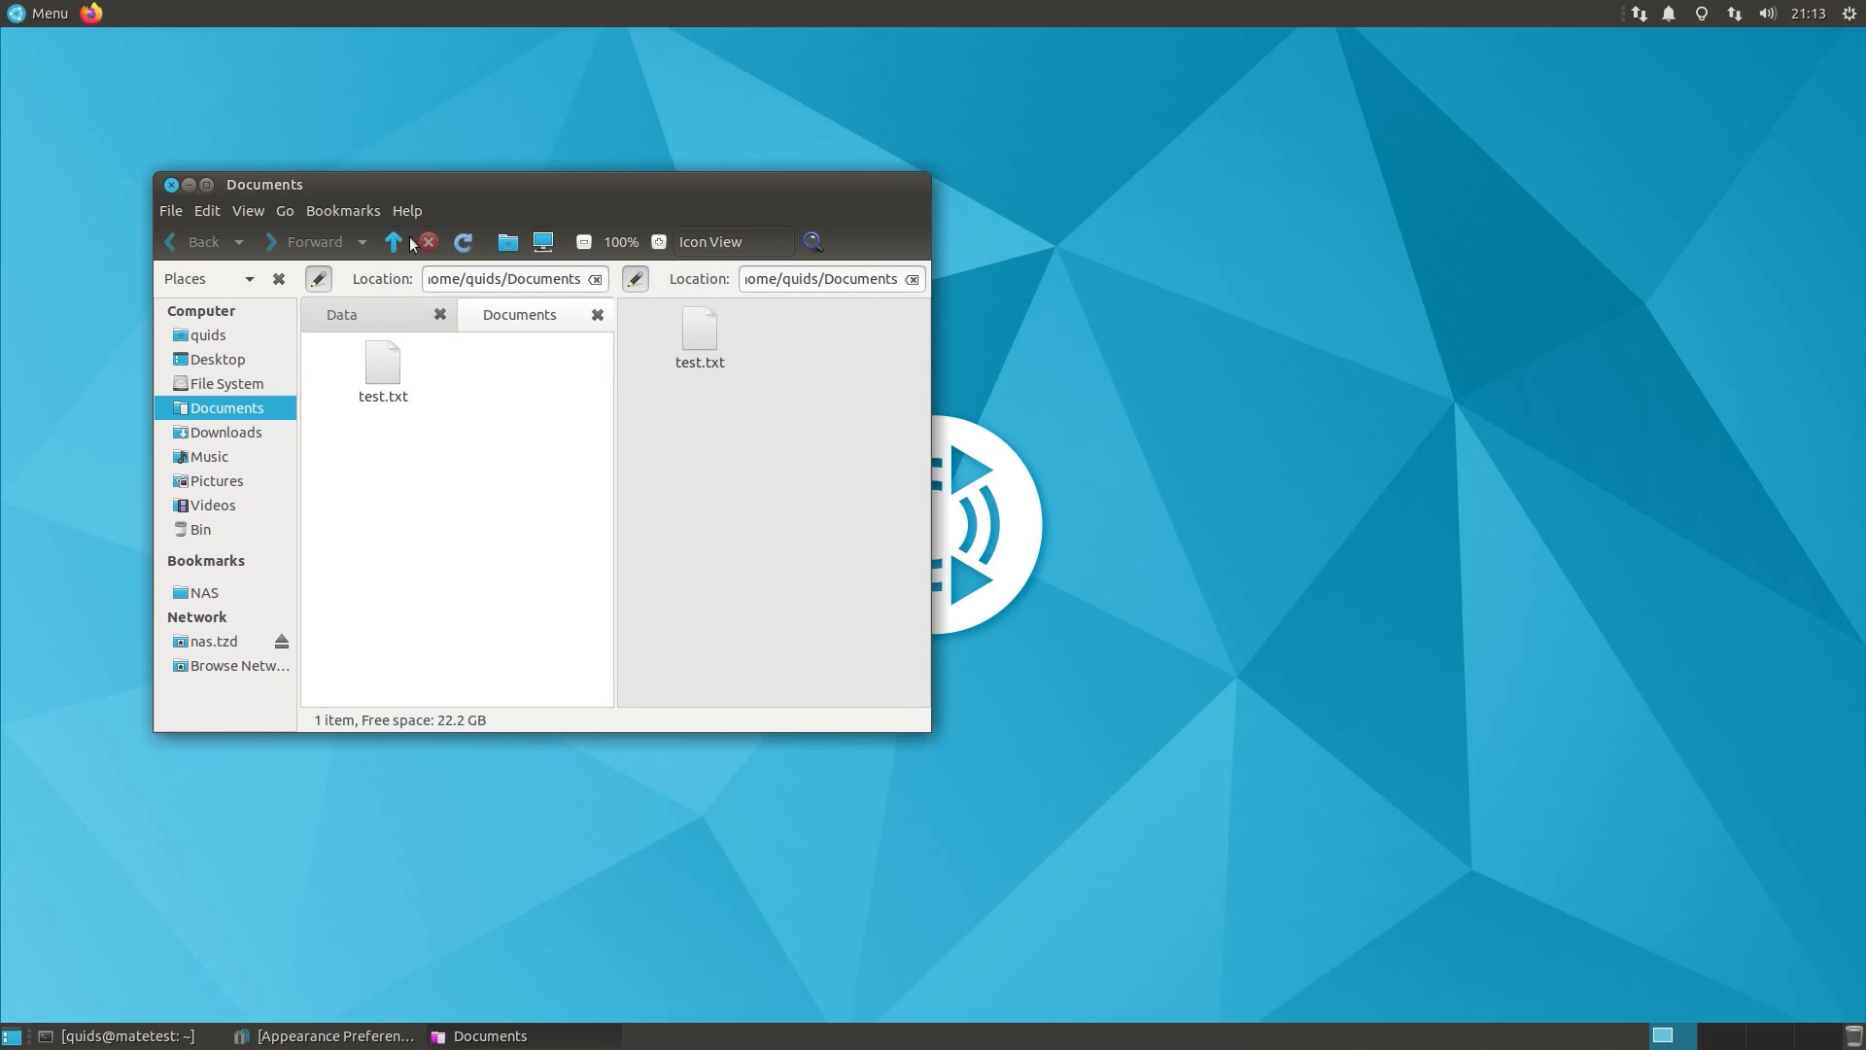
# Step: Open and close local test.txt in Pluma, then view the NAS test.txt properties
pyautogui.doubleClick(382, 365)
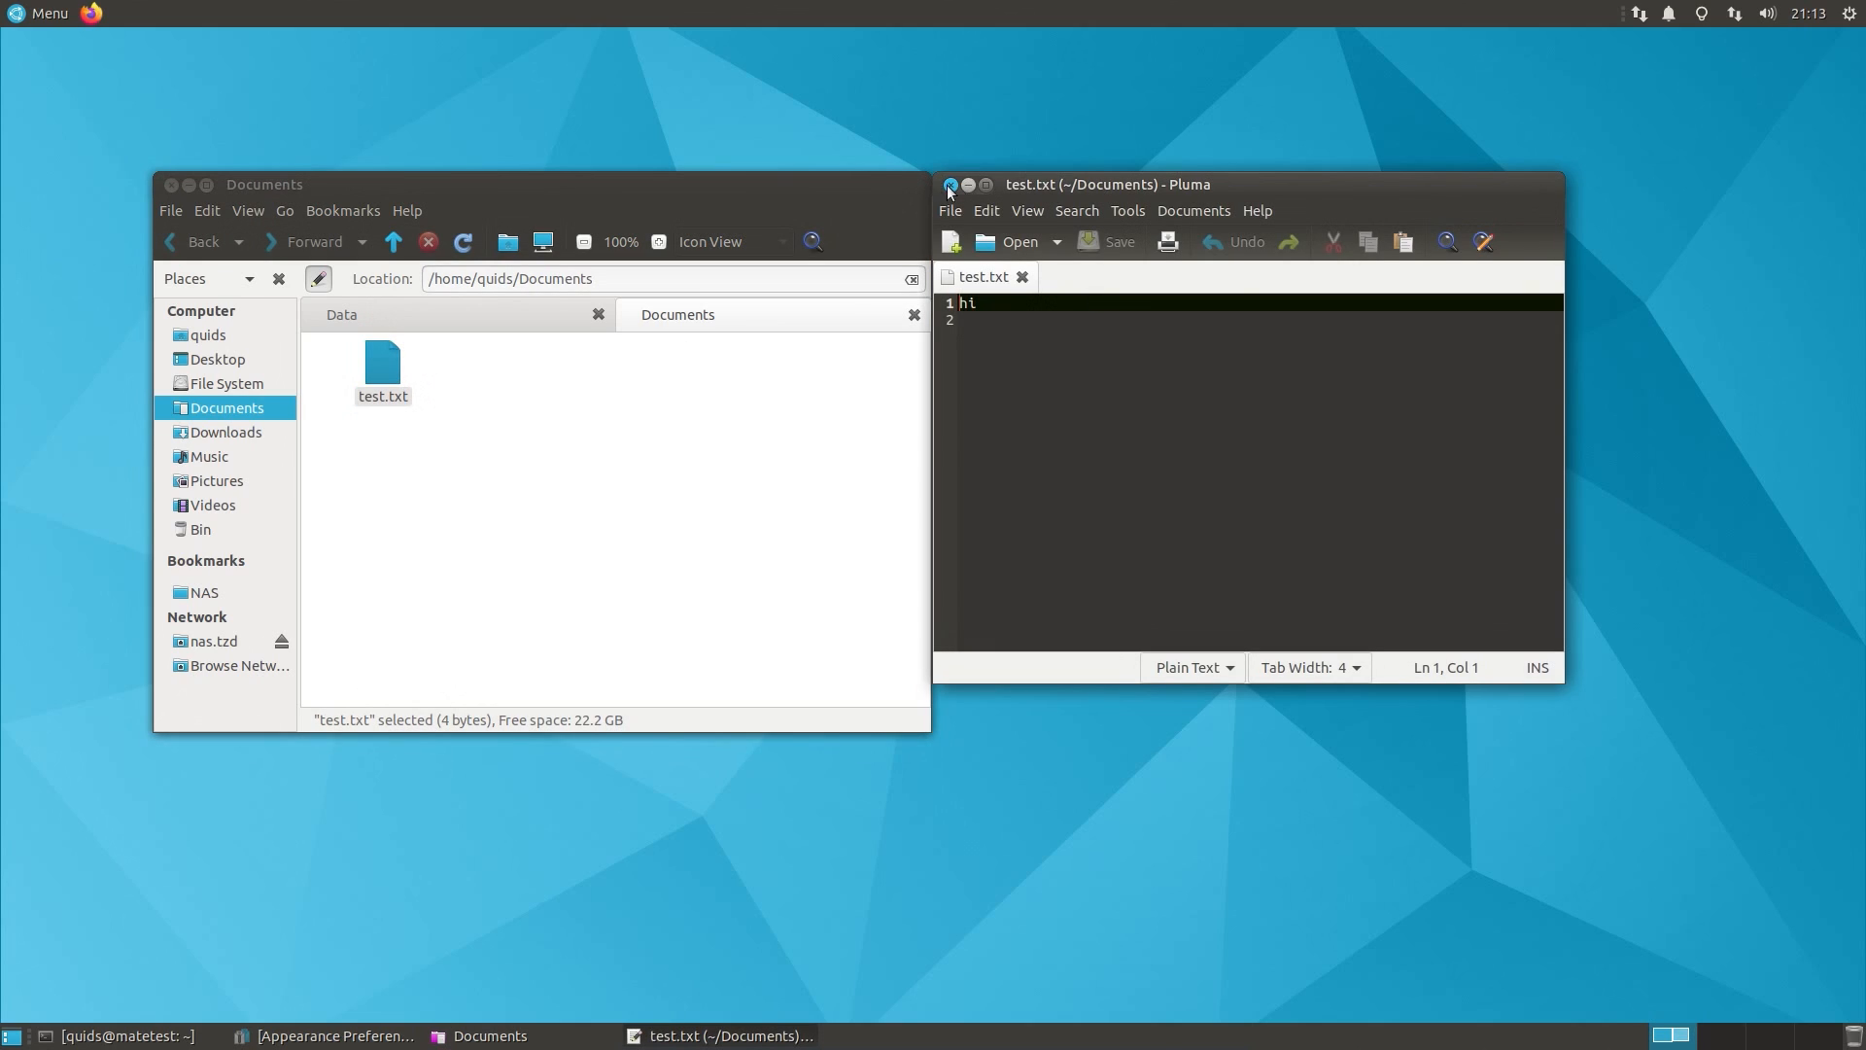
pyautogui.click(949, 185)
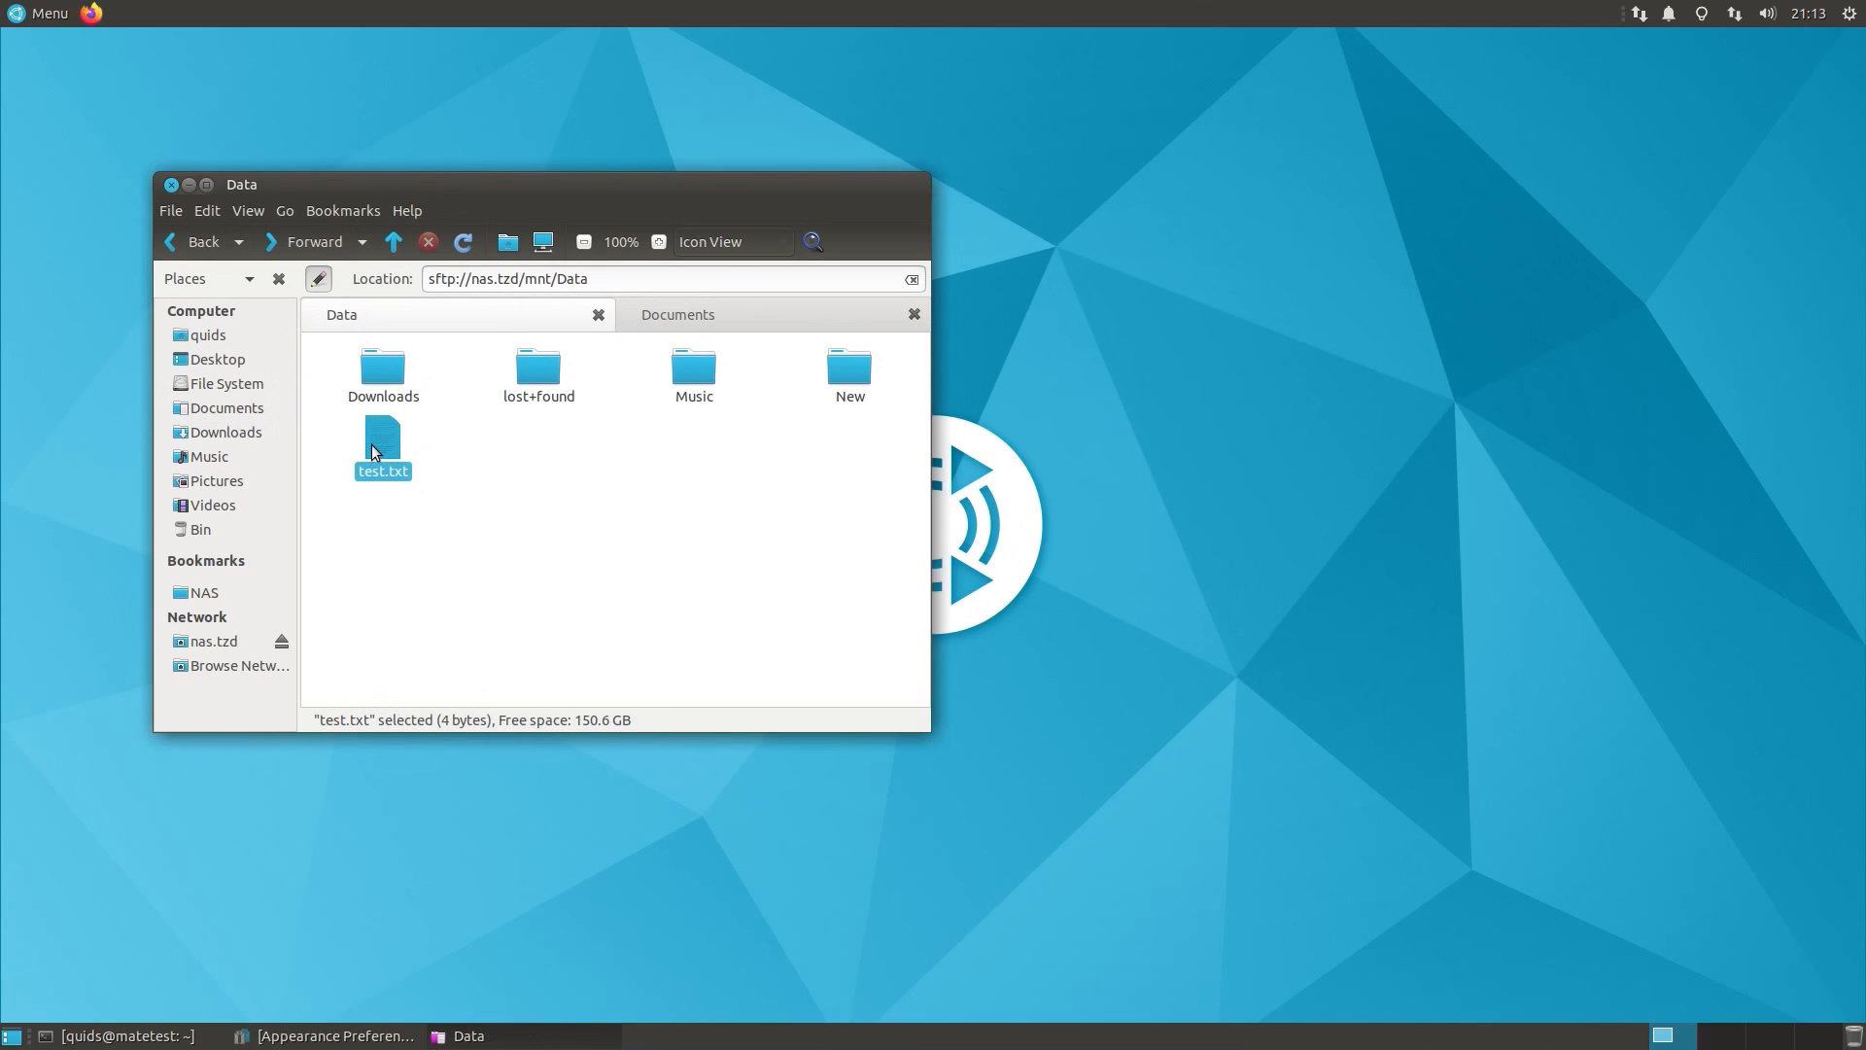
pyautogui.click(382, 441)
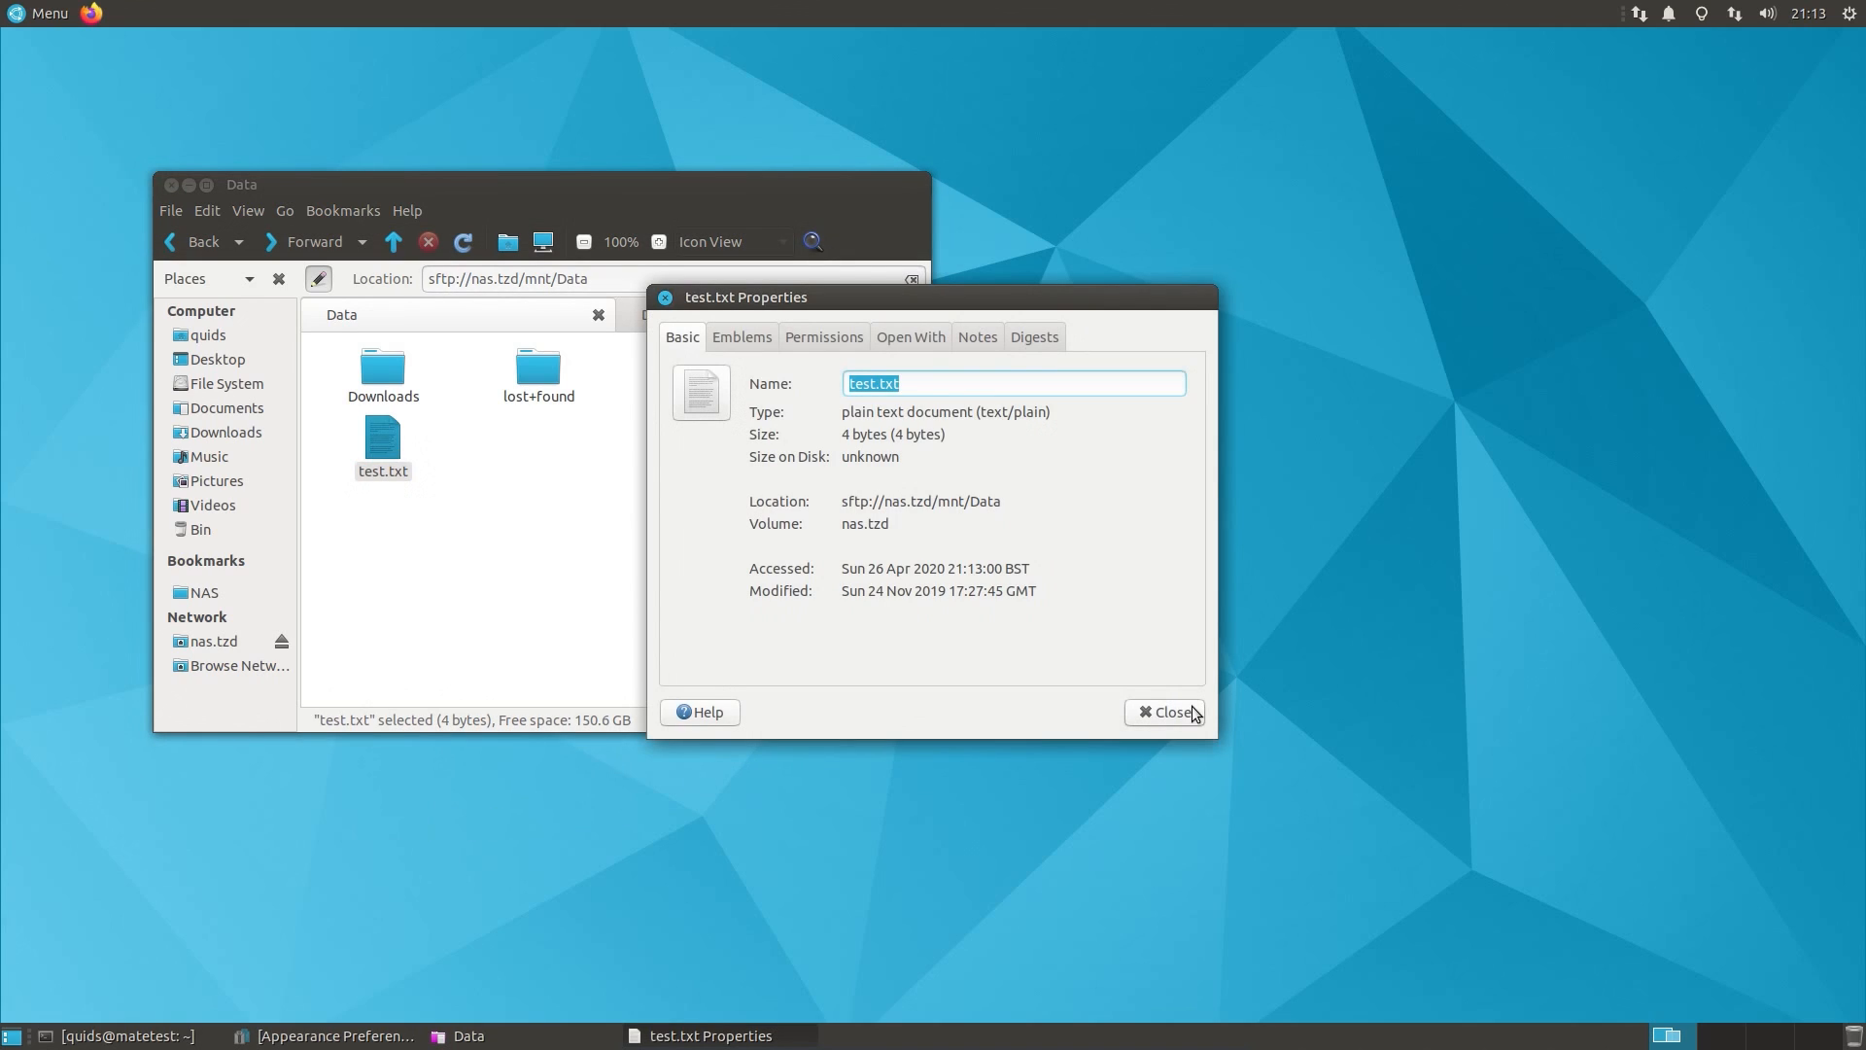
pyautogui.moveTo(1160, 722)
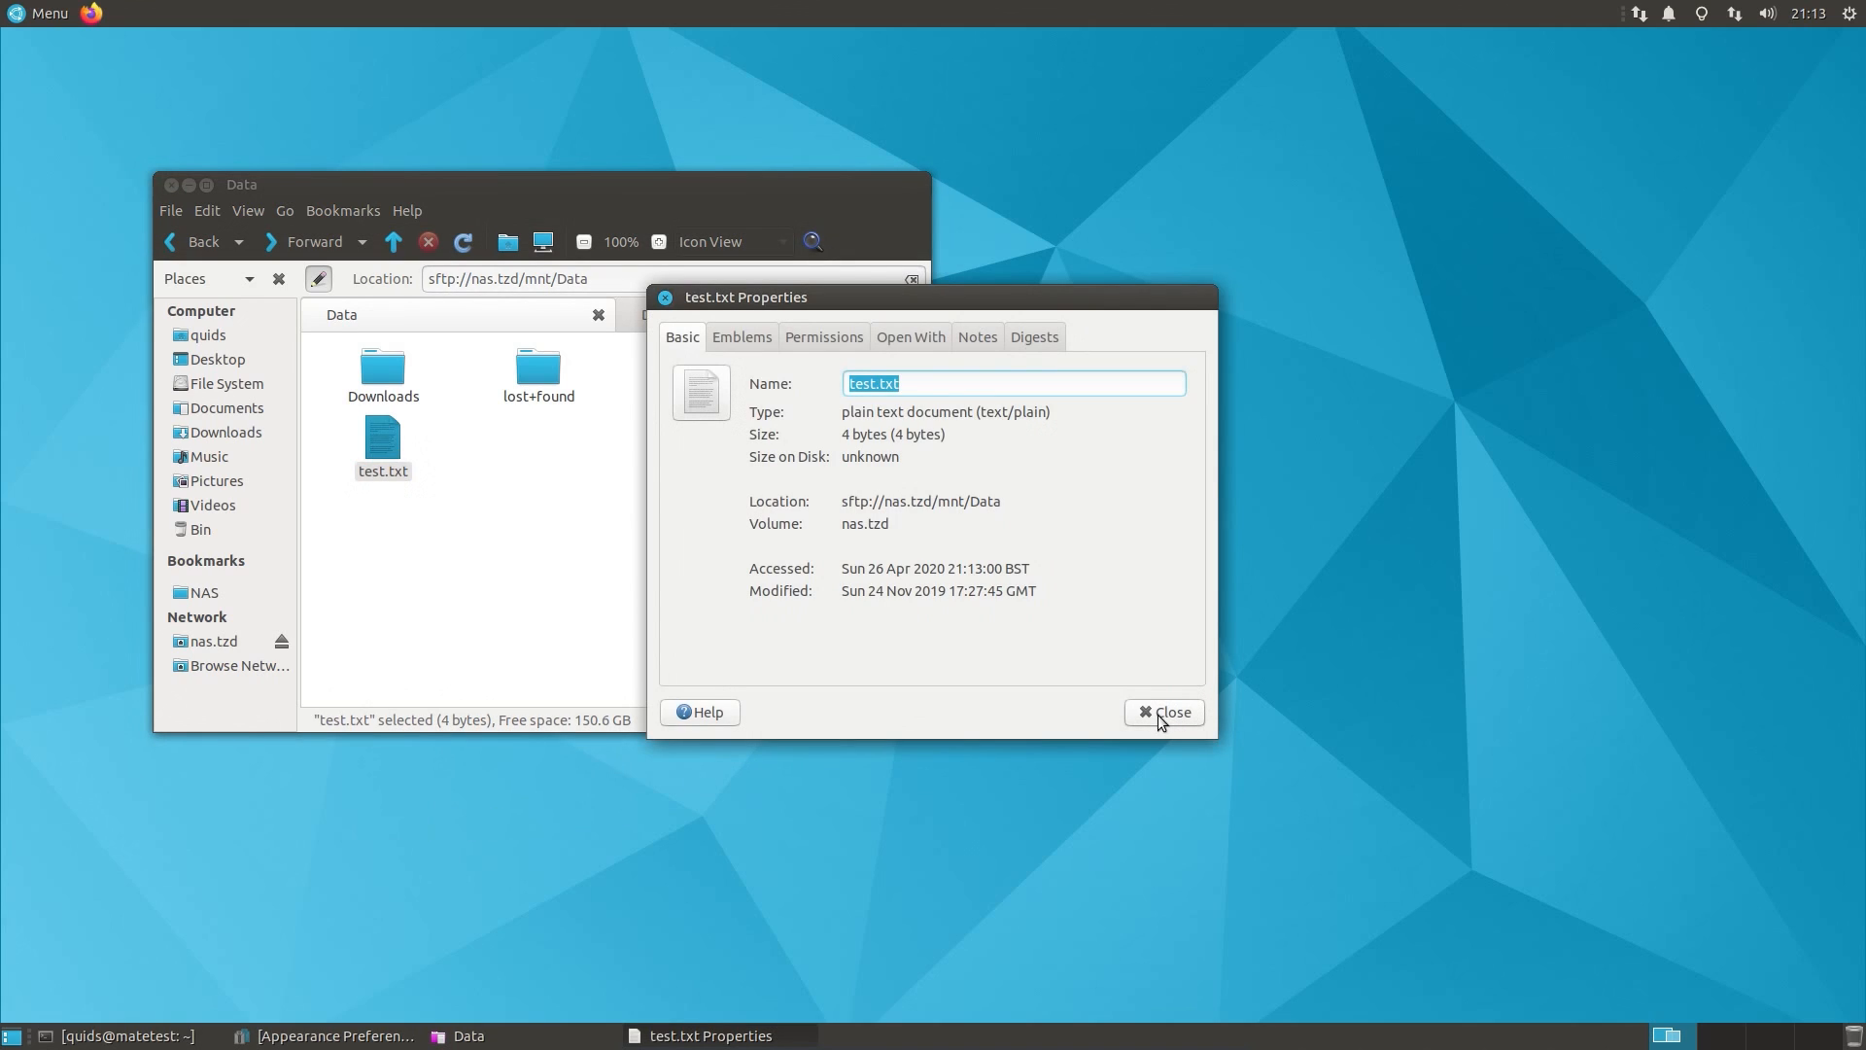
pyautogui.click(1162, 711)
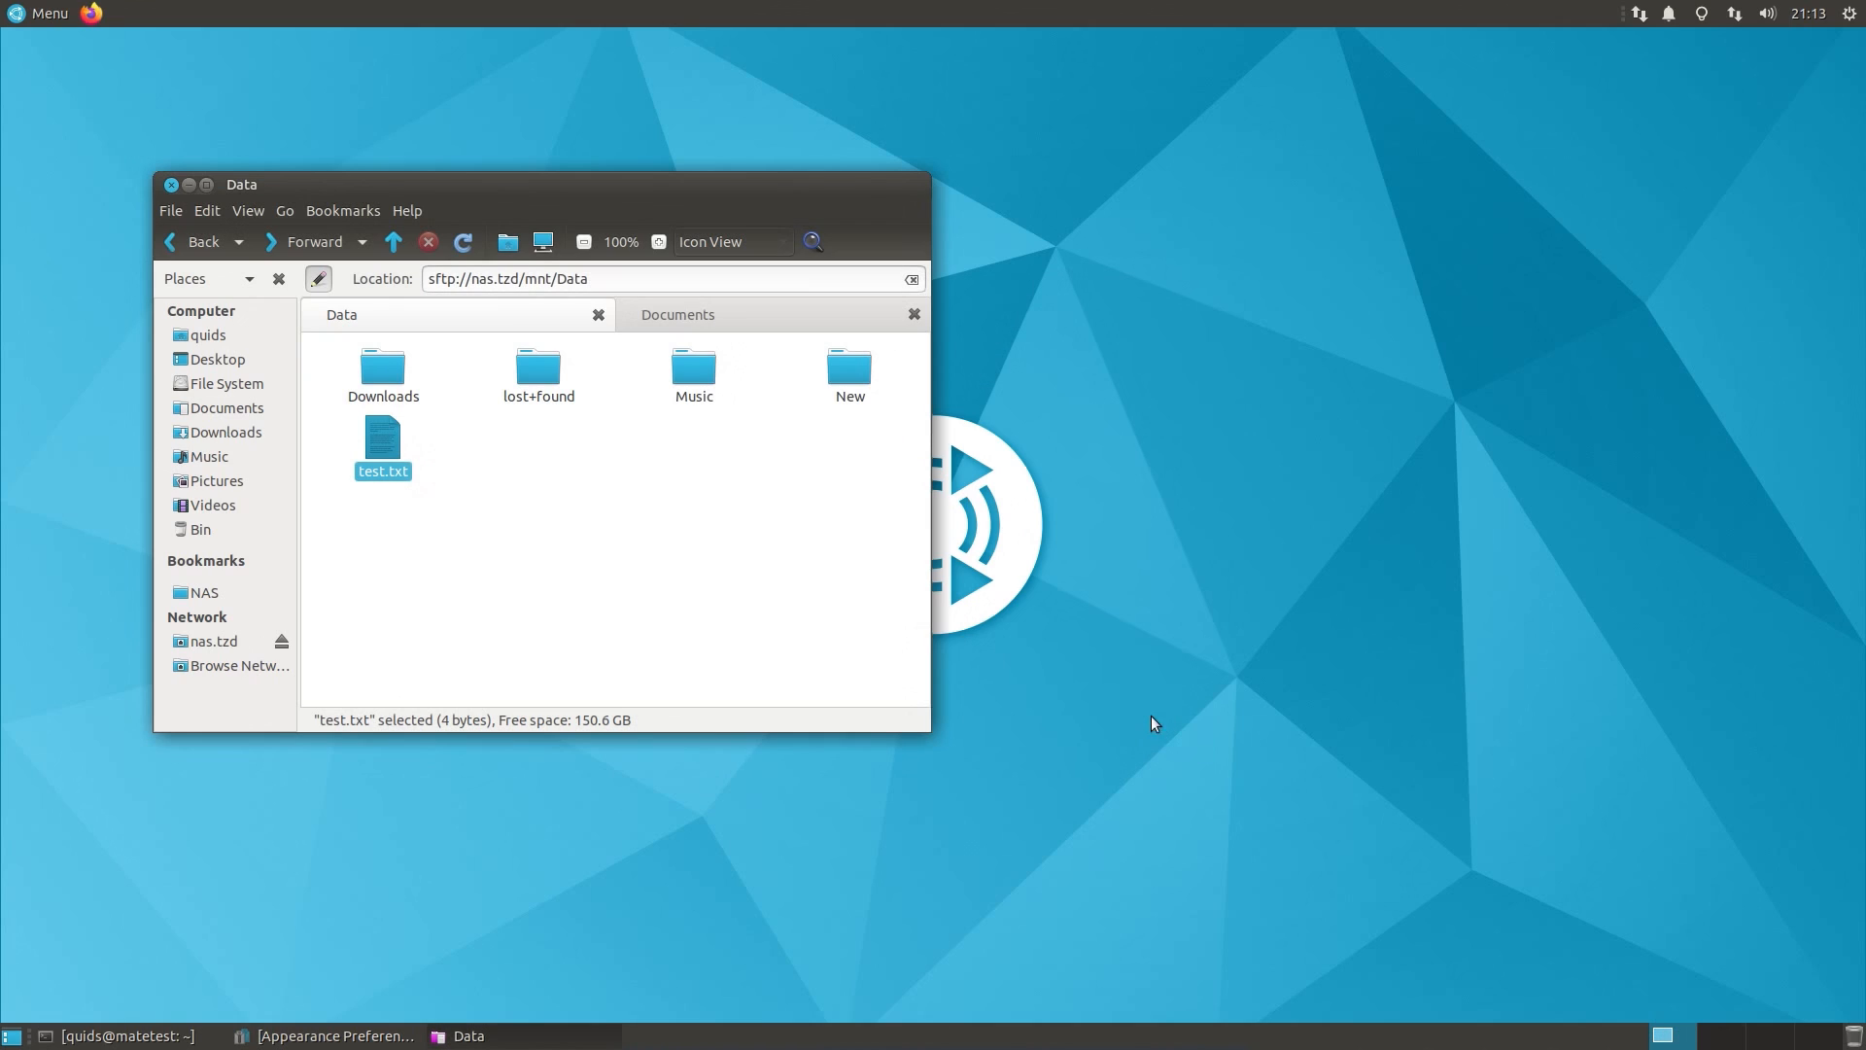
pyautogui.moveTo(343, 229)
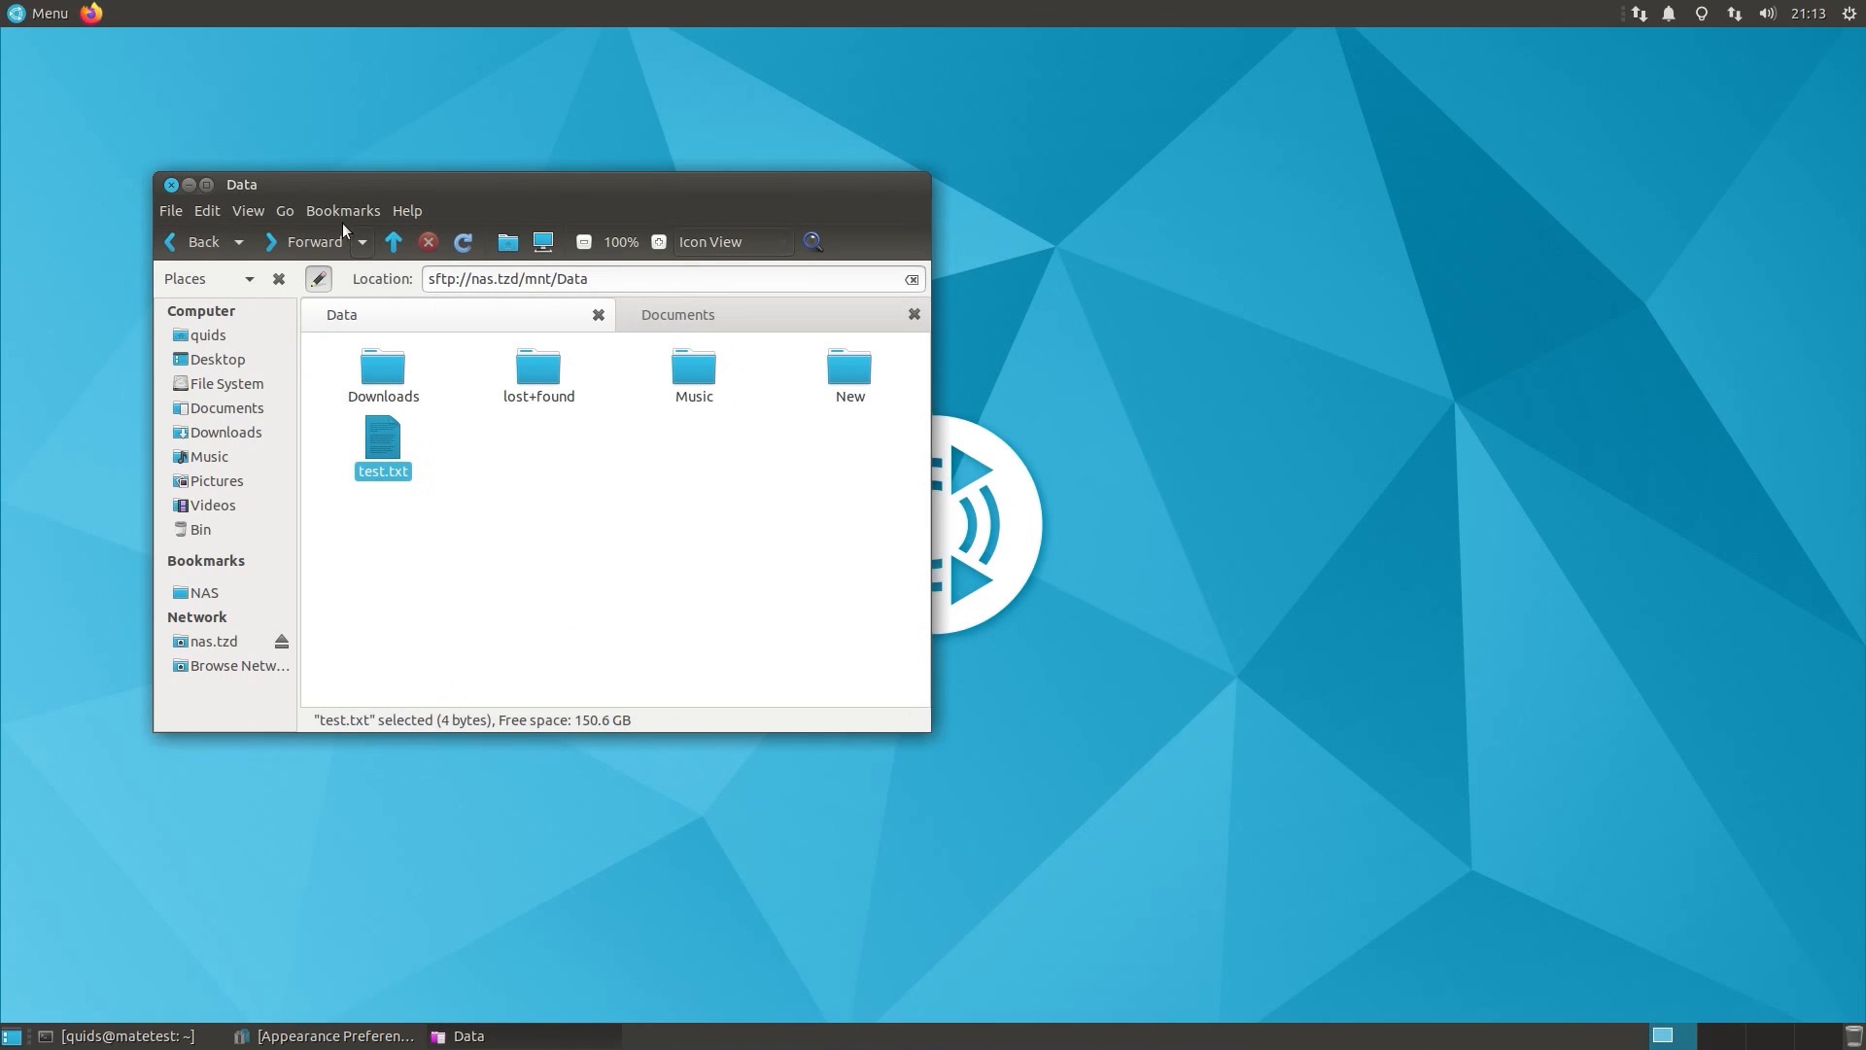
pyautogui.click(677, 314)
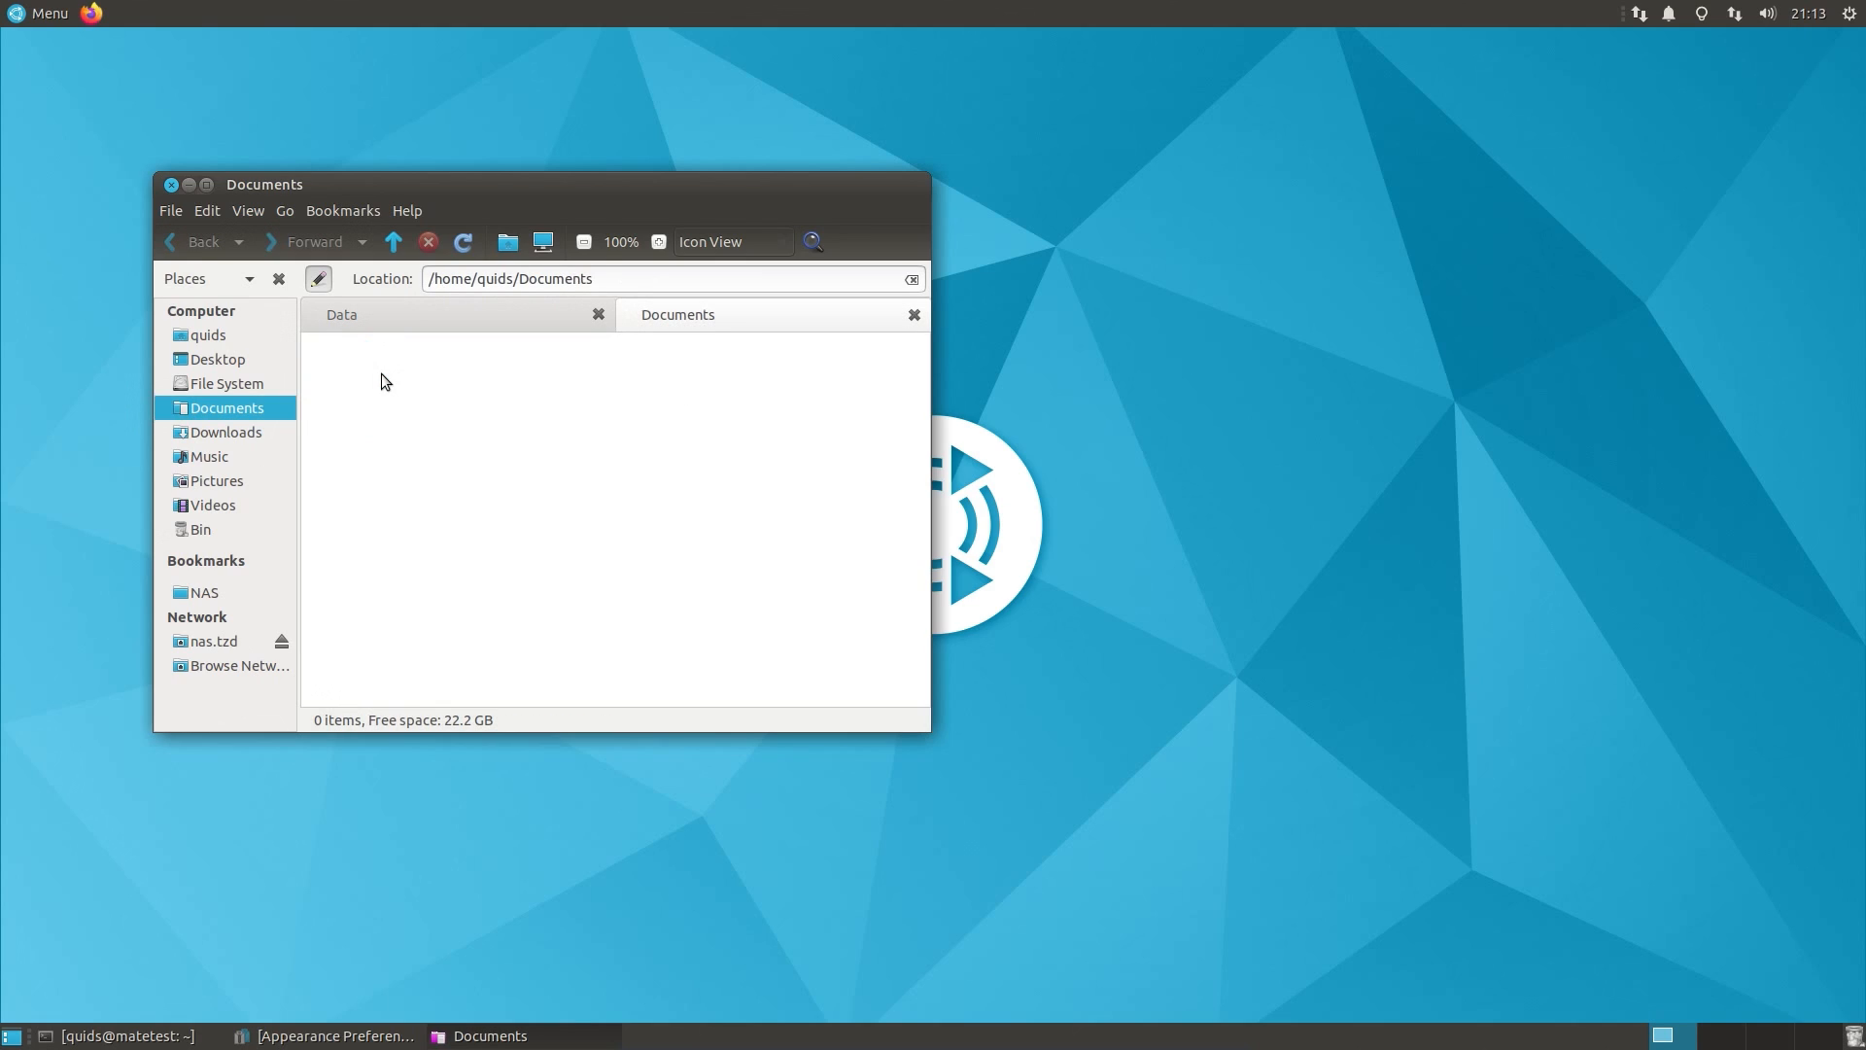
pyautogui.moveTo(203, 538)
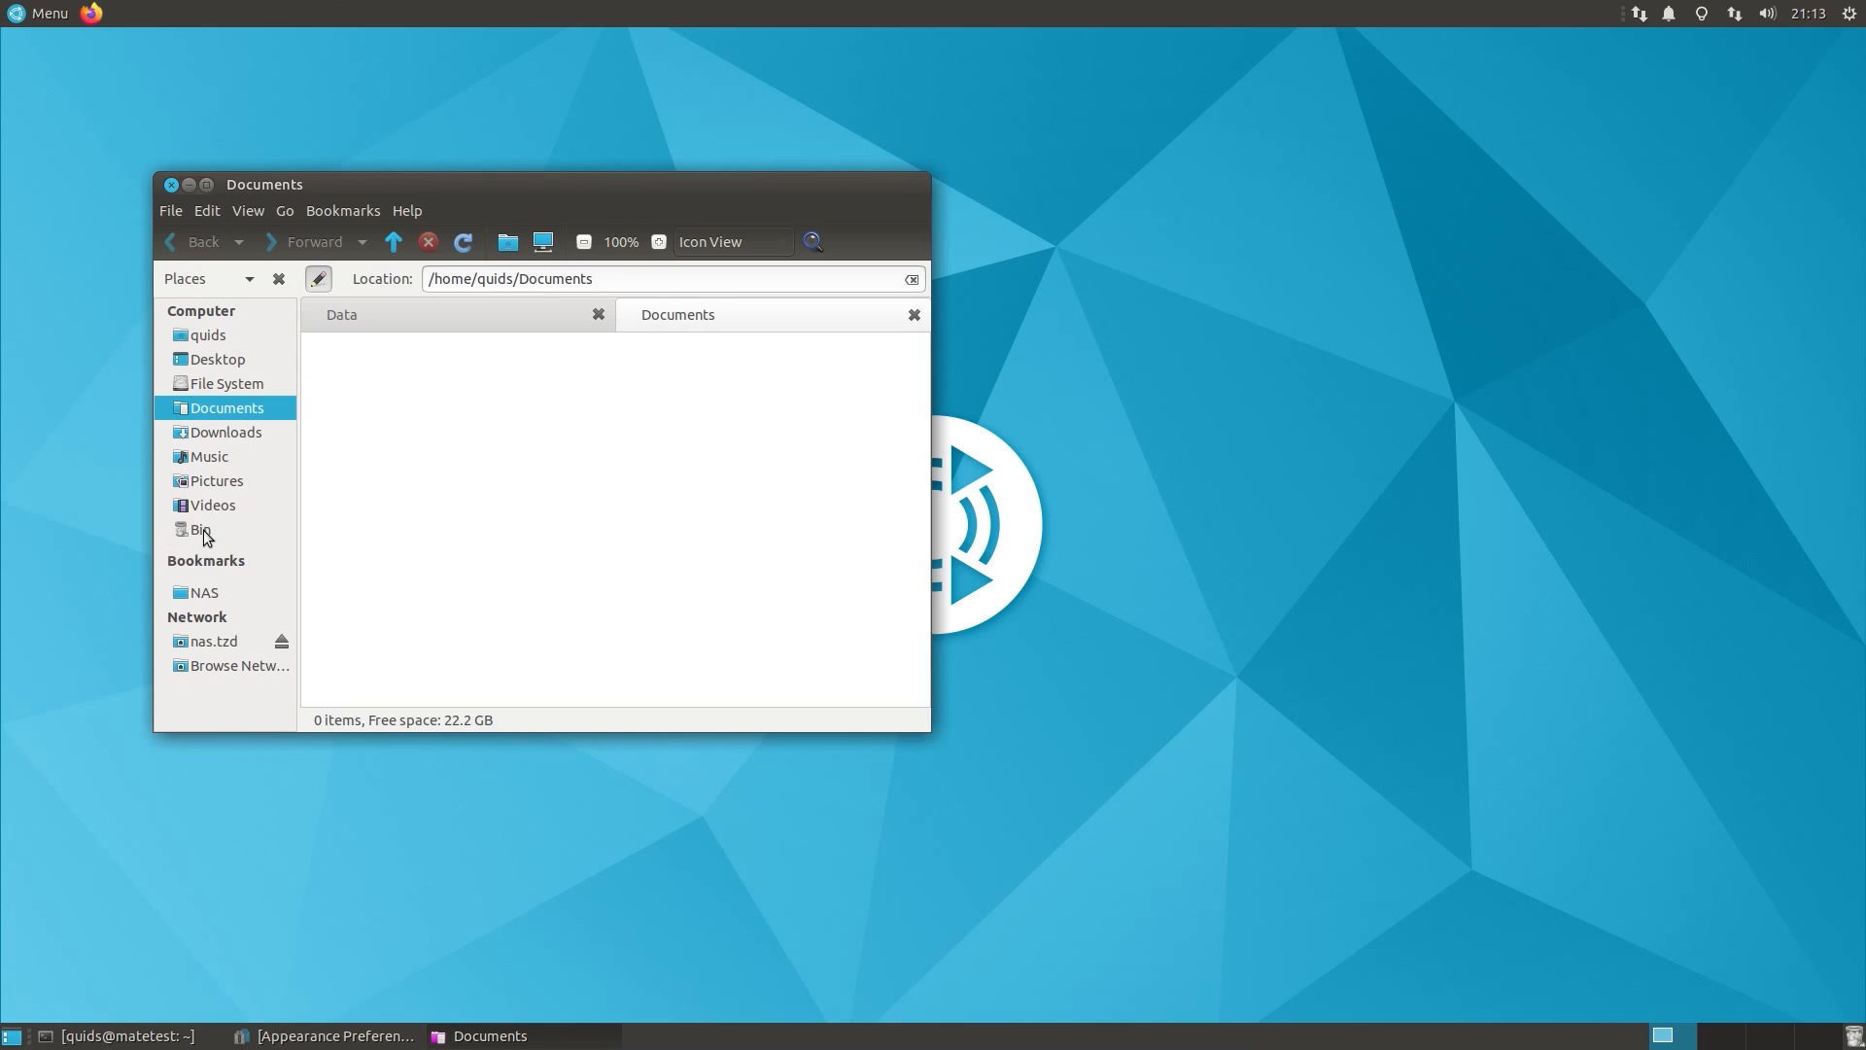
# Step: Select test.txt in the Bin and empty the Bin permanently
pyautogui.click(200, 528)
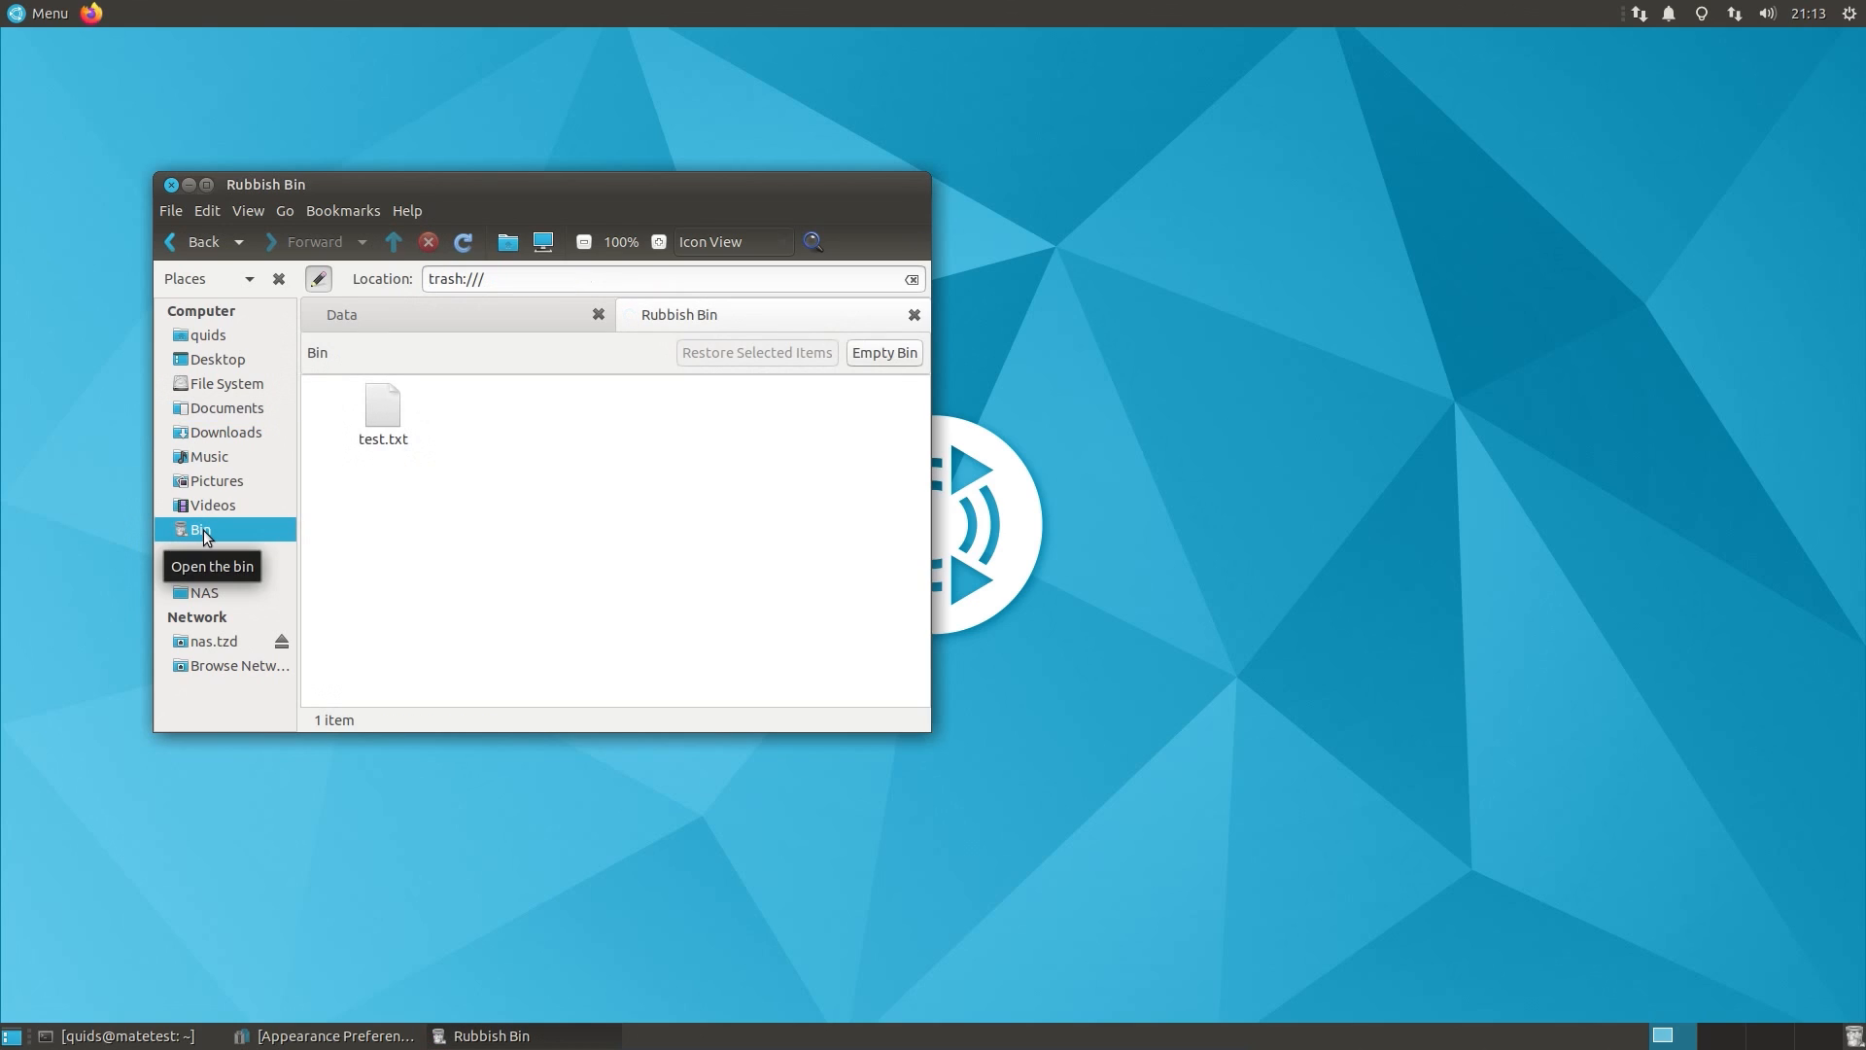
pyautogui.click(382, 408)
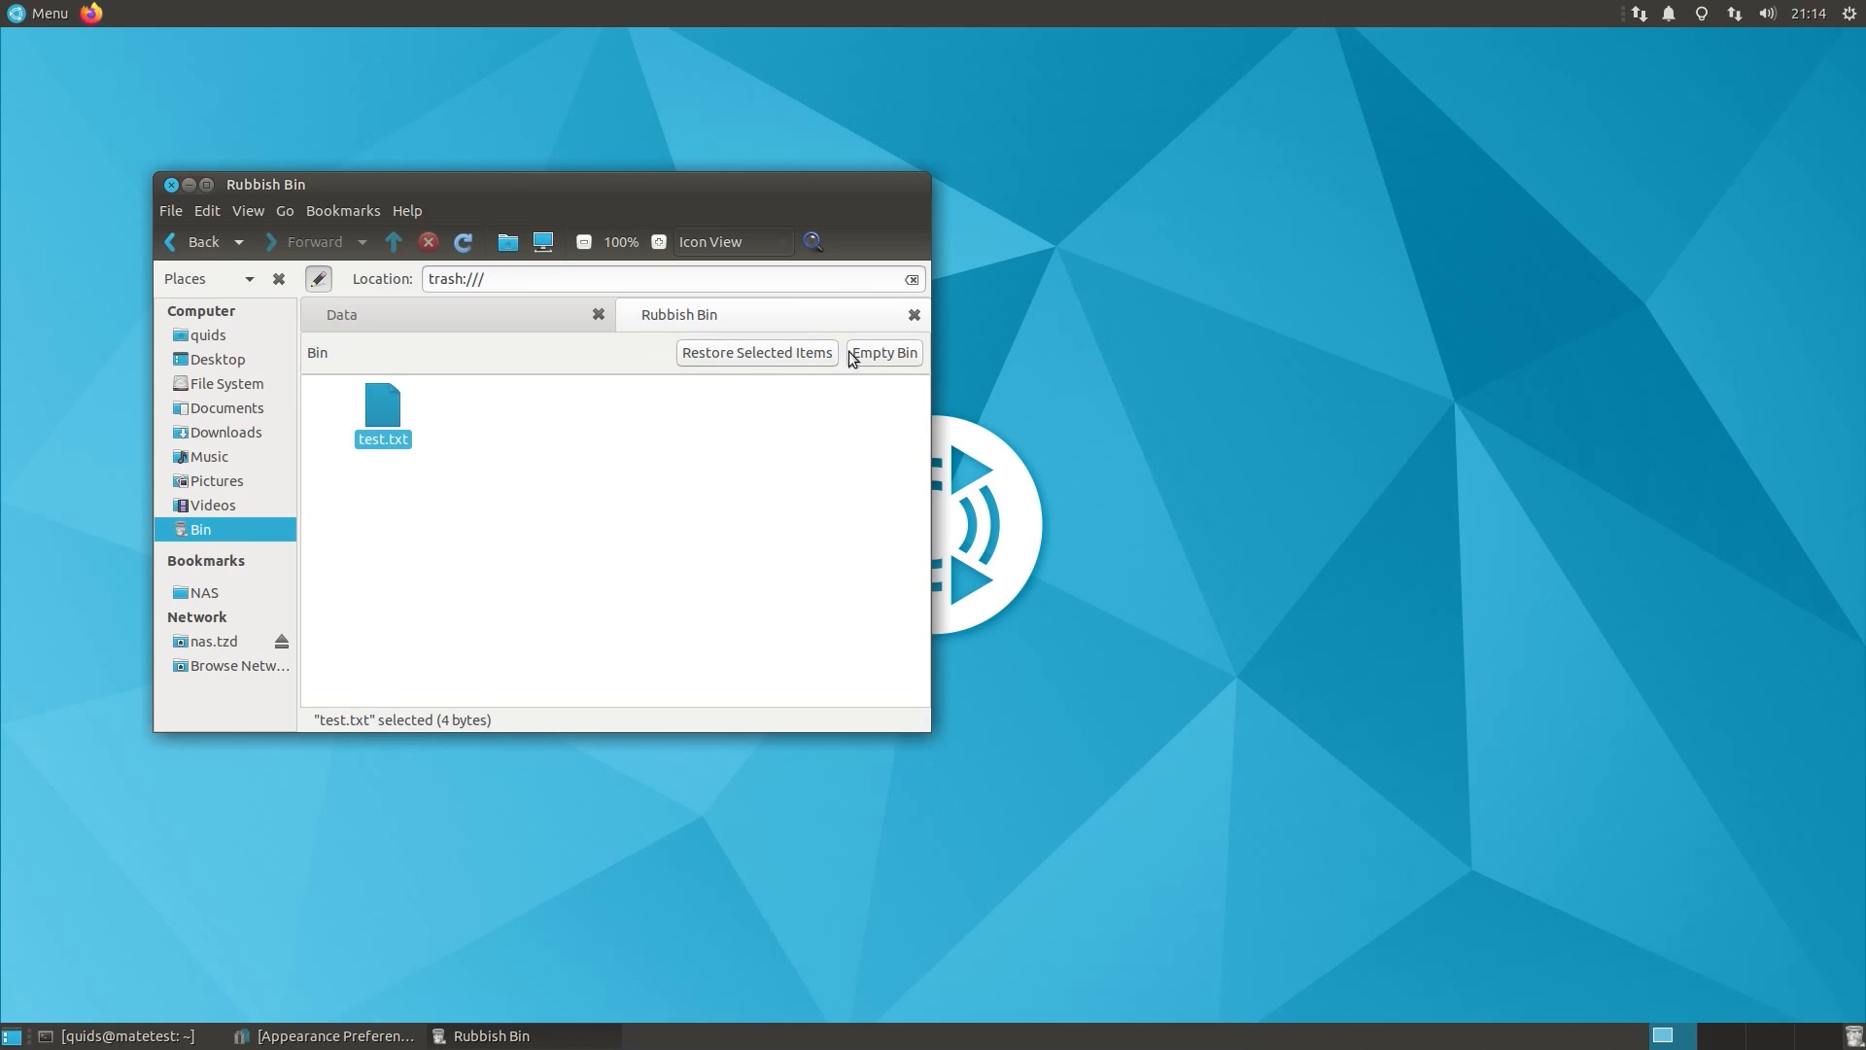
pyautogui.click(883, 352)
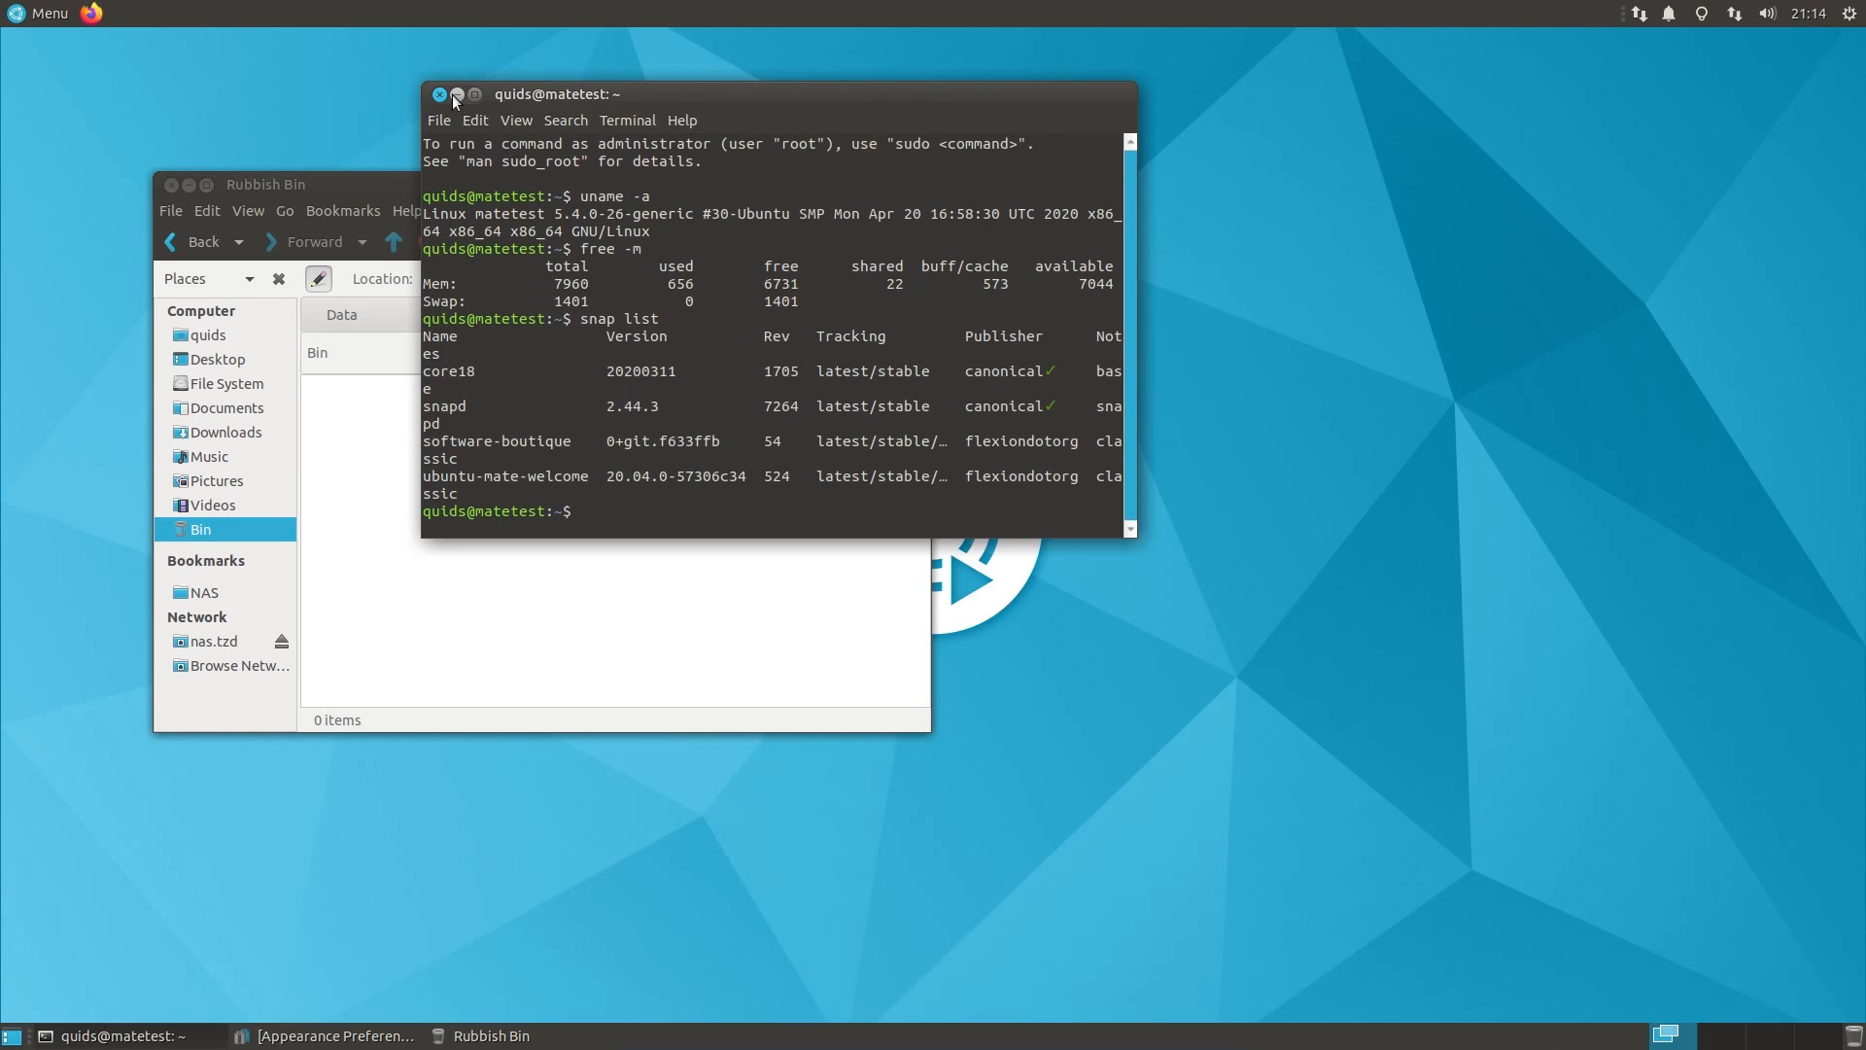
# Step: Hide the terminal, open the NAS test.txt (reading "hi") in Pluma, then close Pluma
pyautogui.click(456, 94)
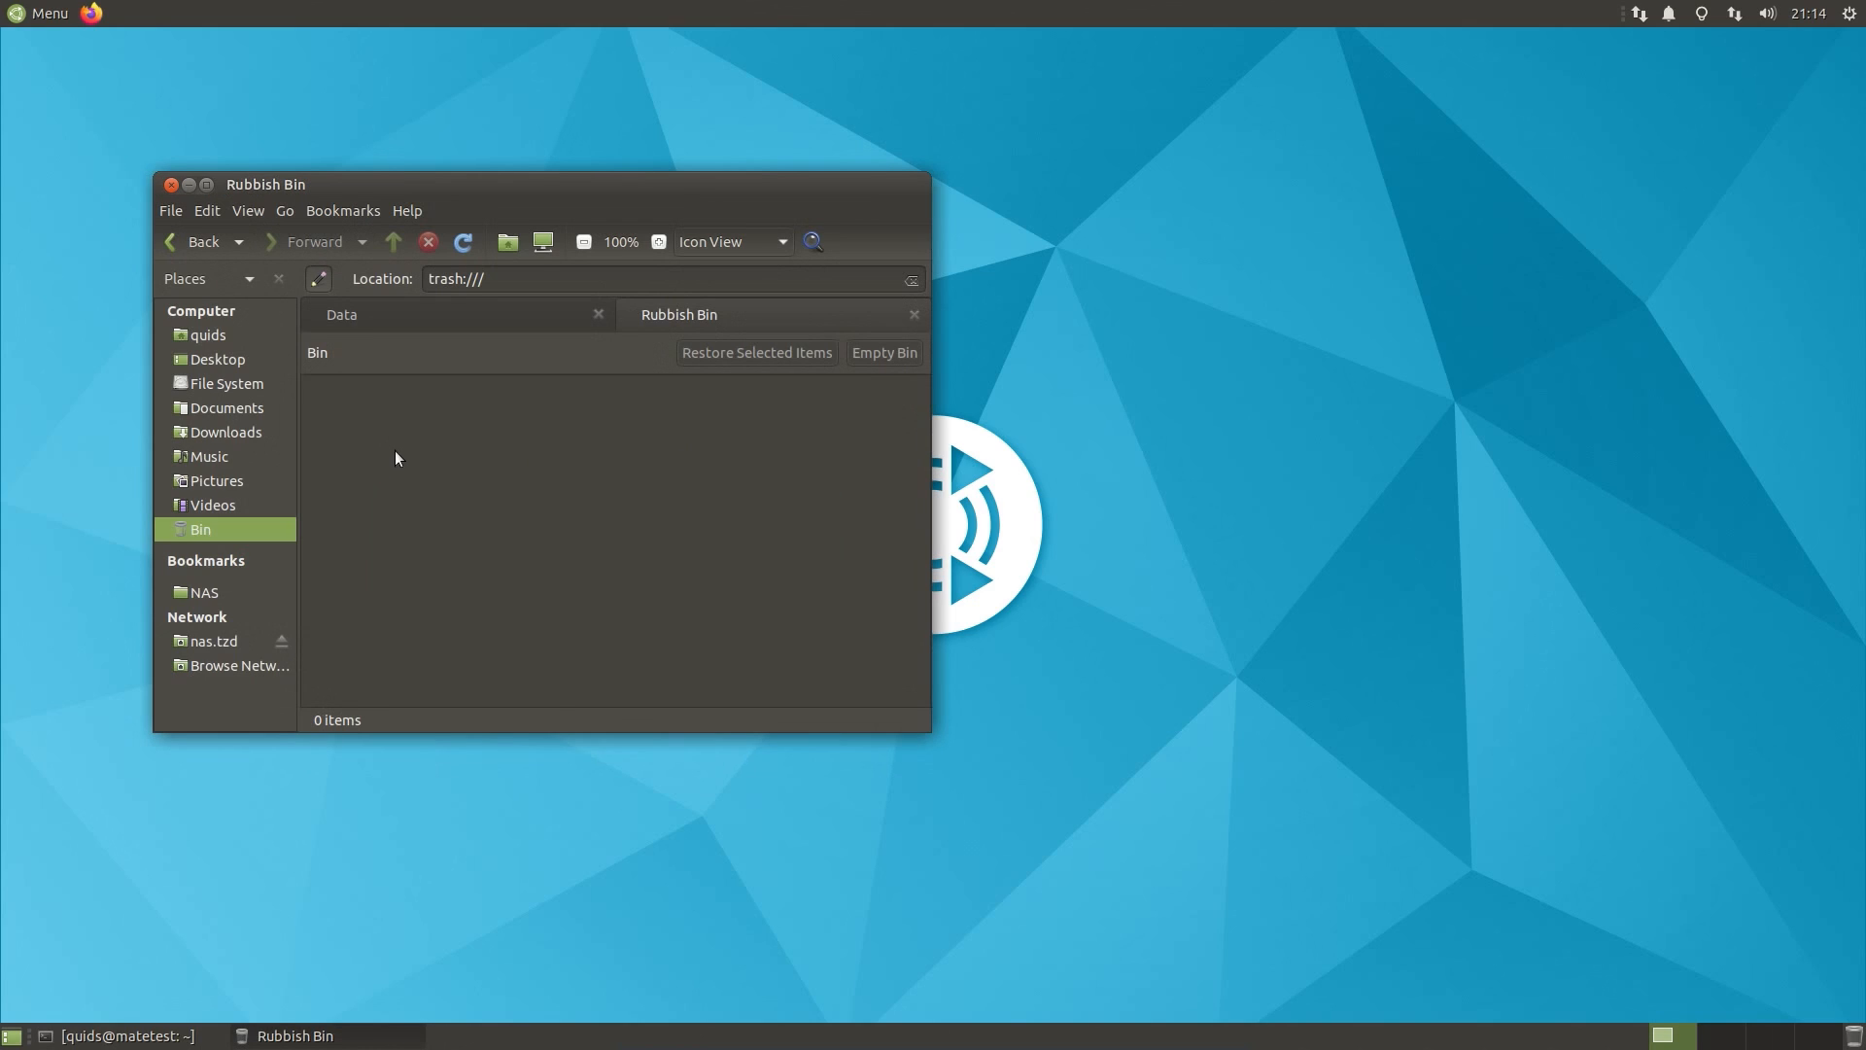
pyautogui.moveTo(386, 323)
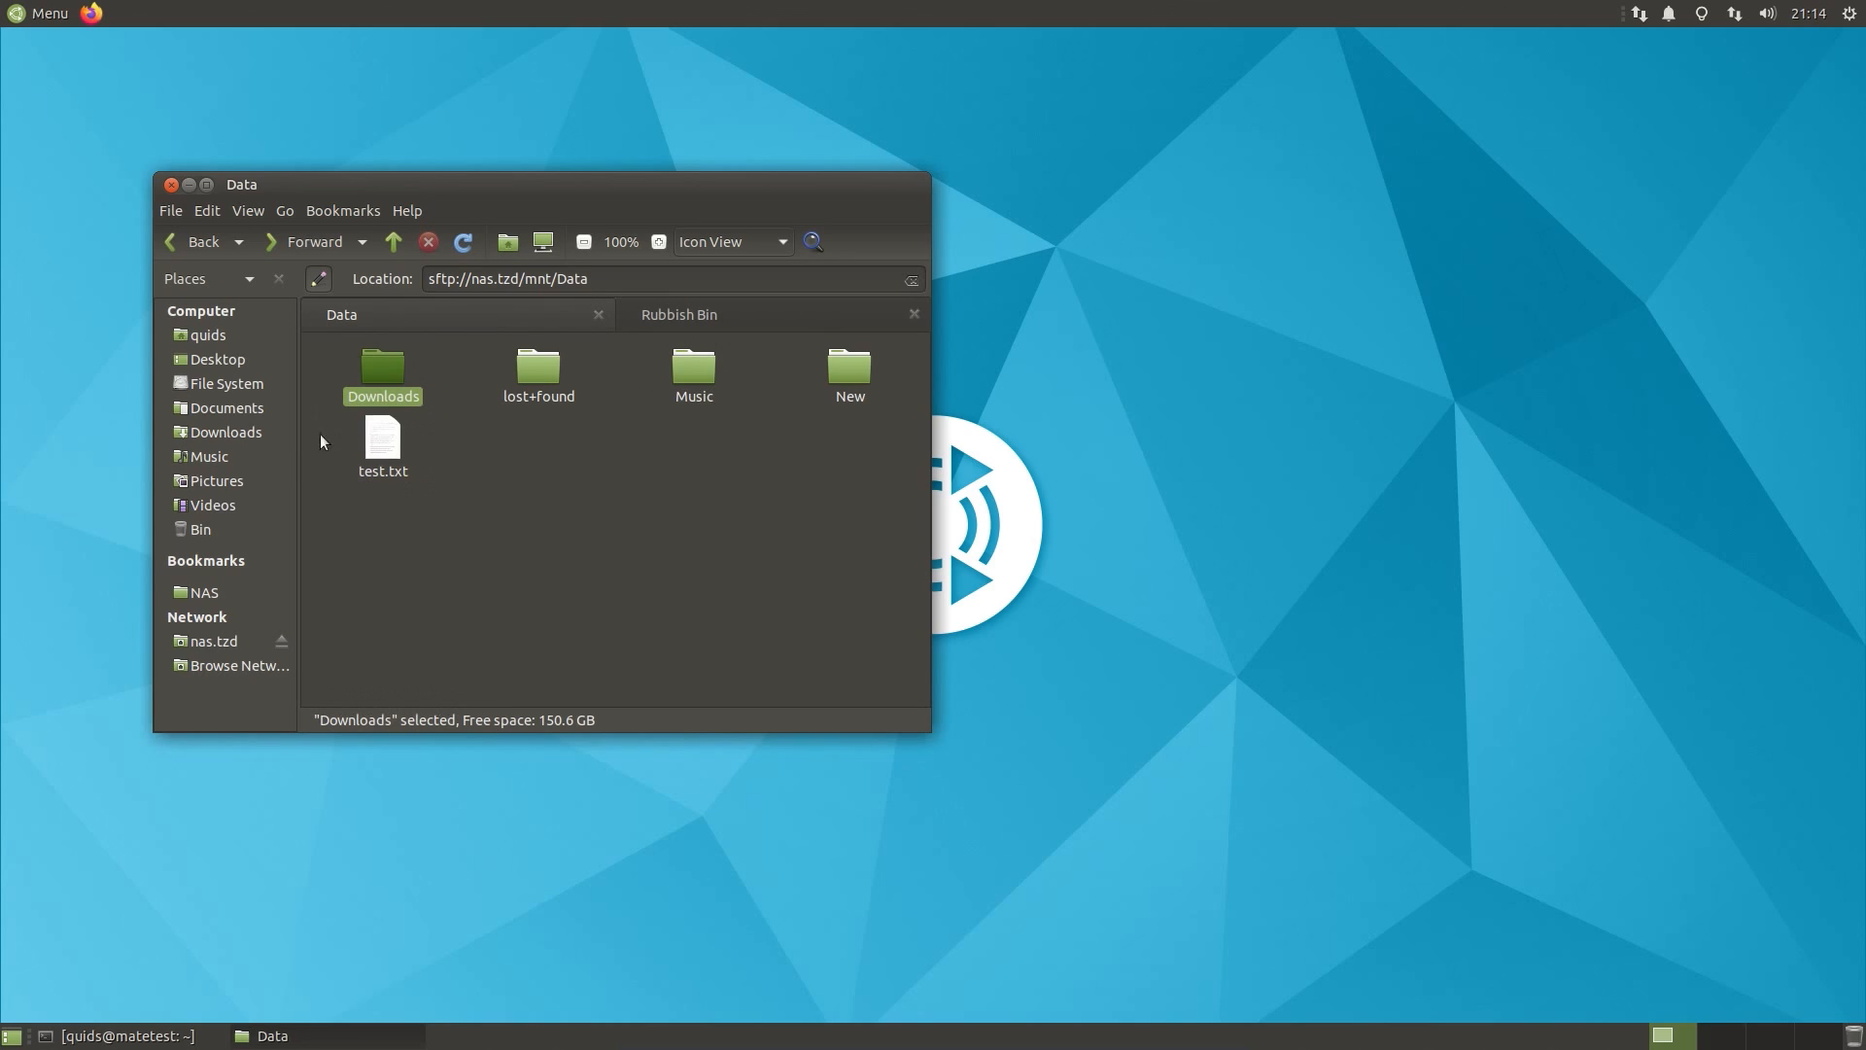
pyautogui.doubleClick(382, 439)
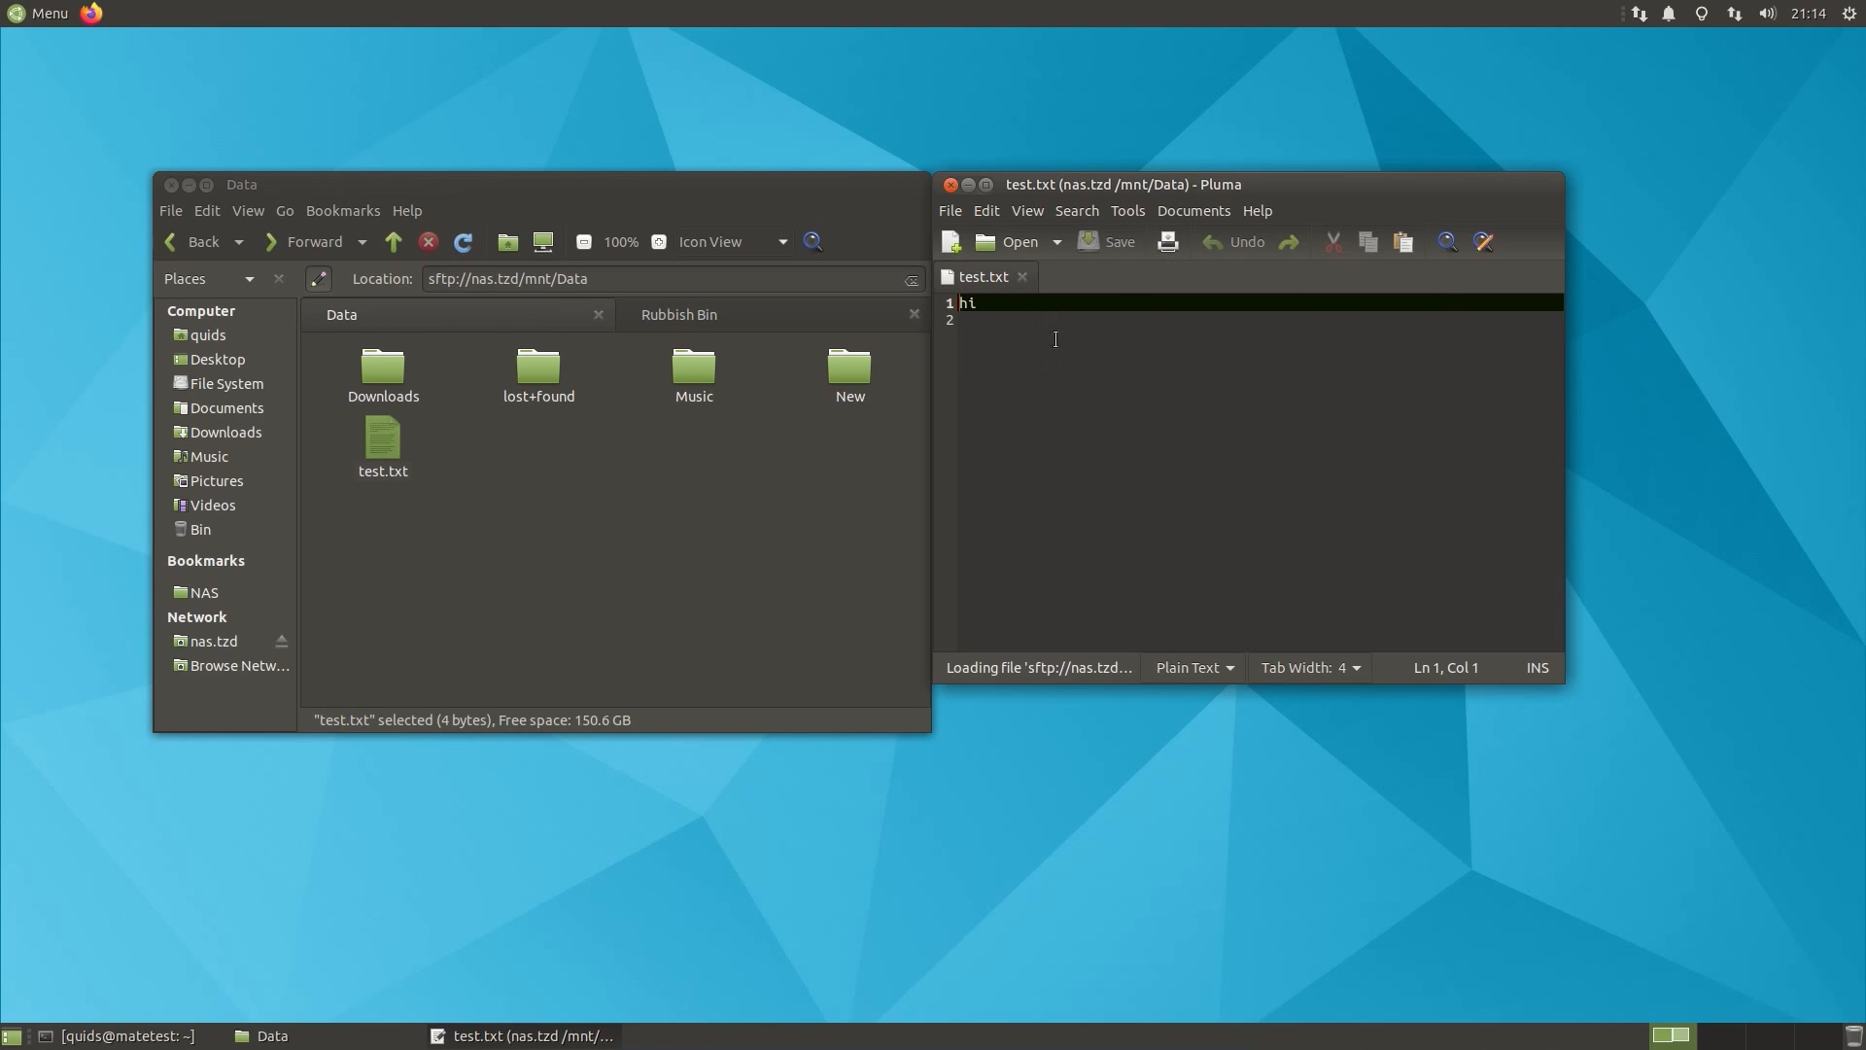
pyautogui.click(949, 184)
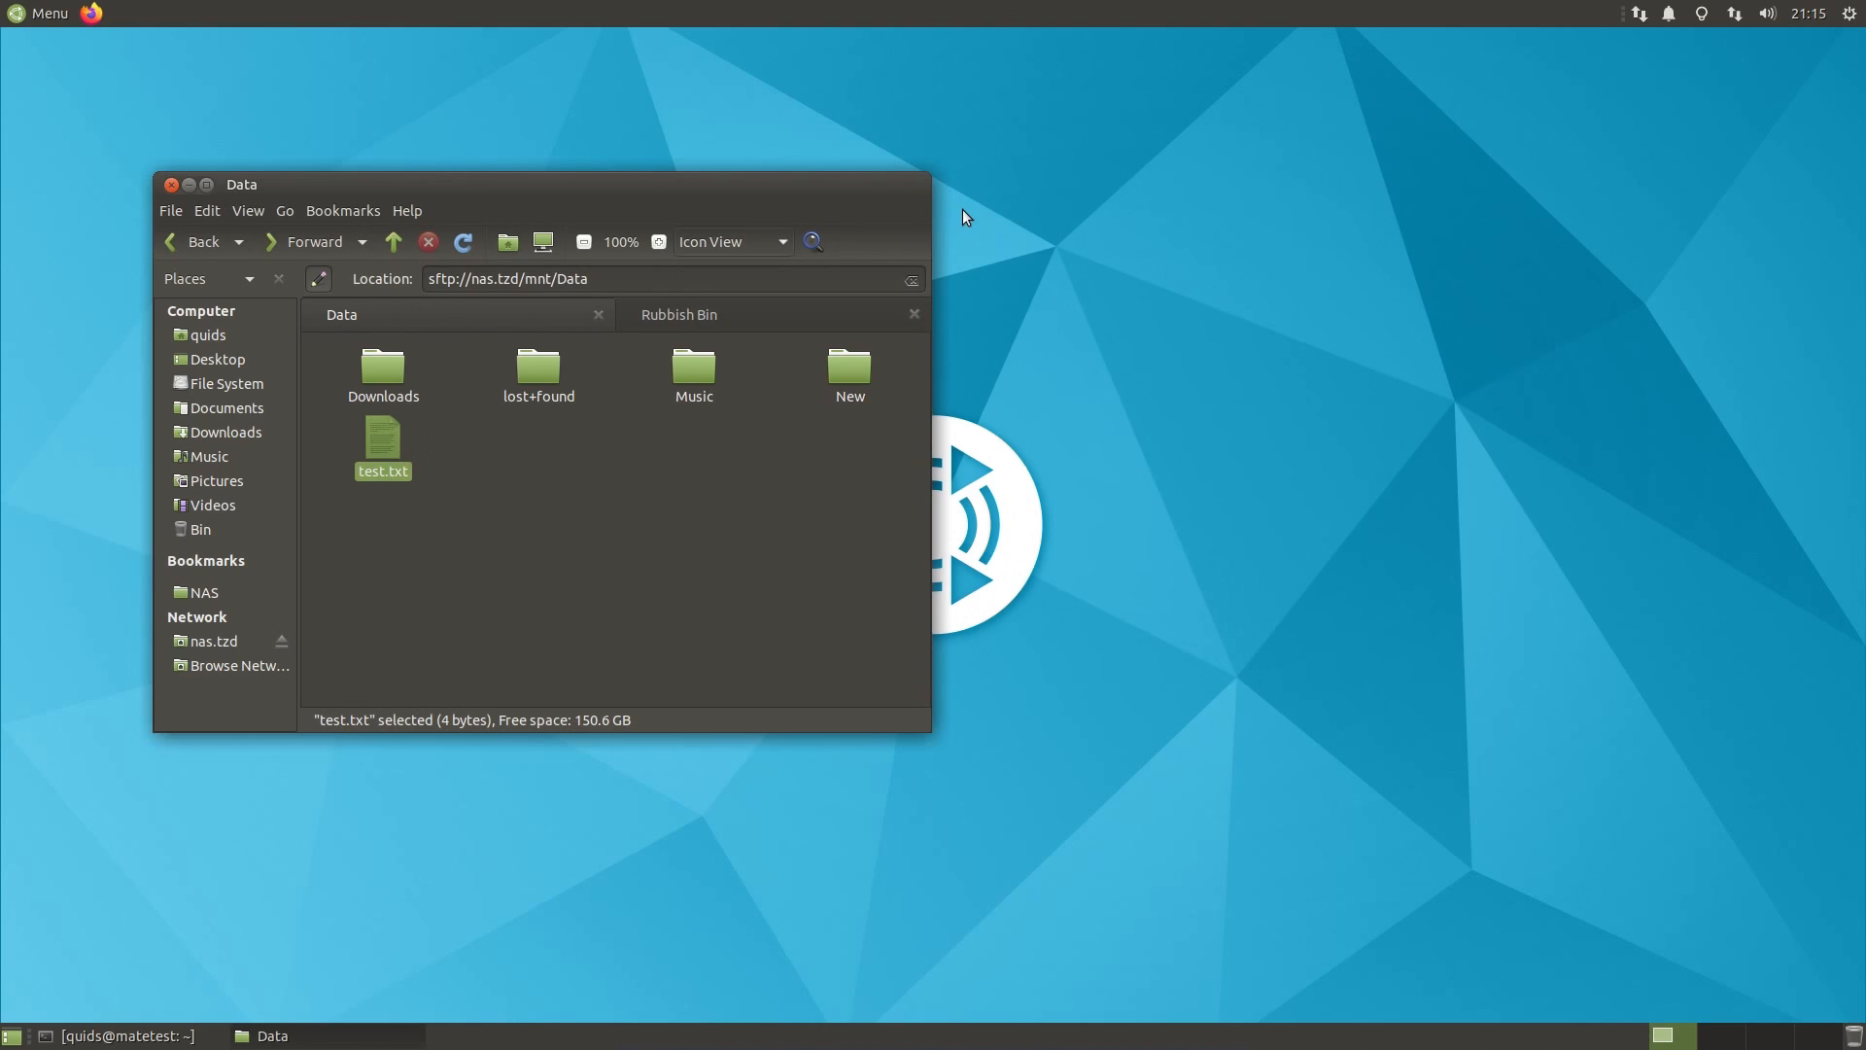
pyautogui.moveTo(1071, 328)
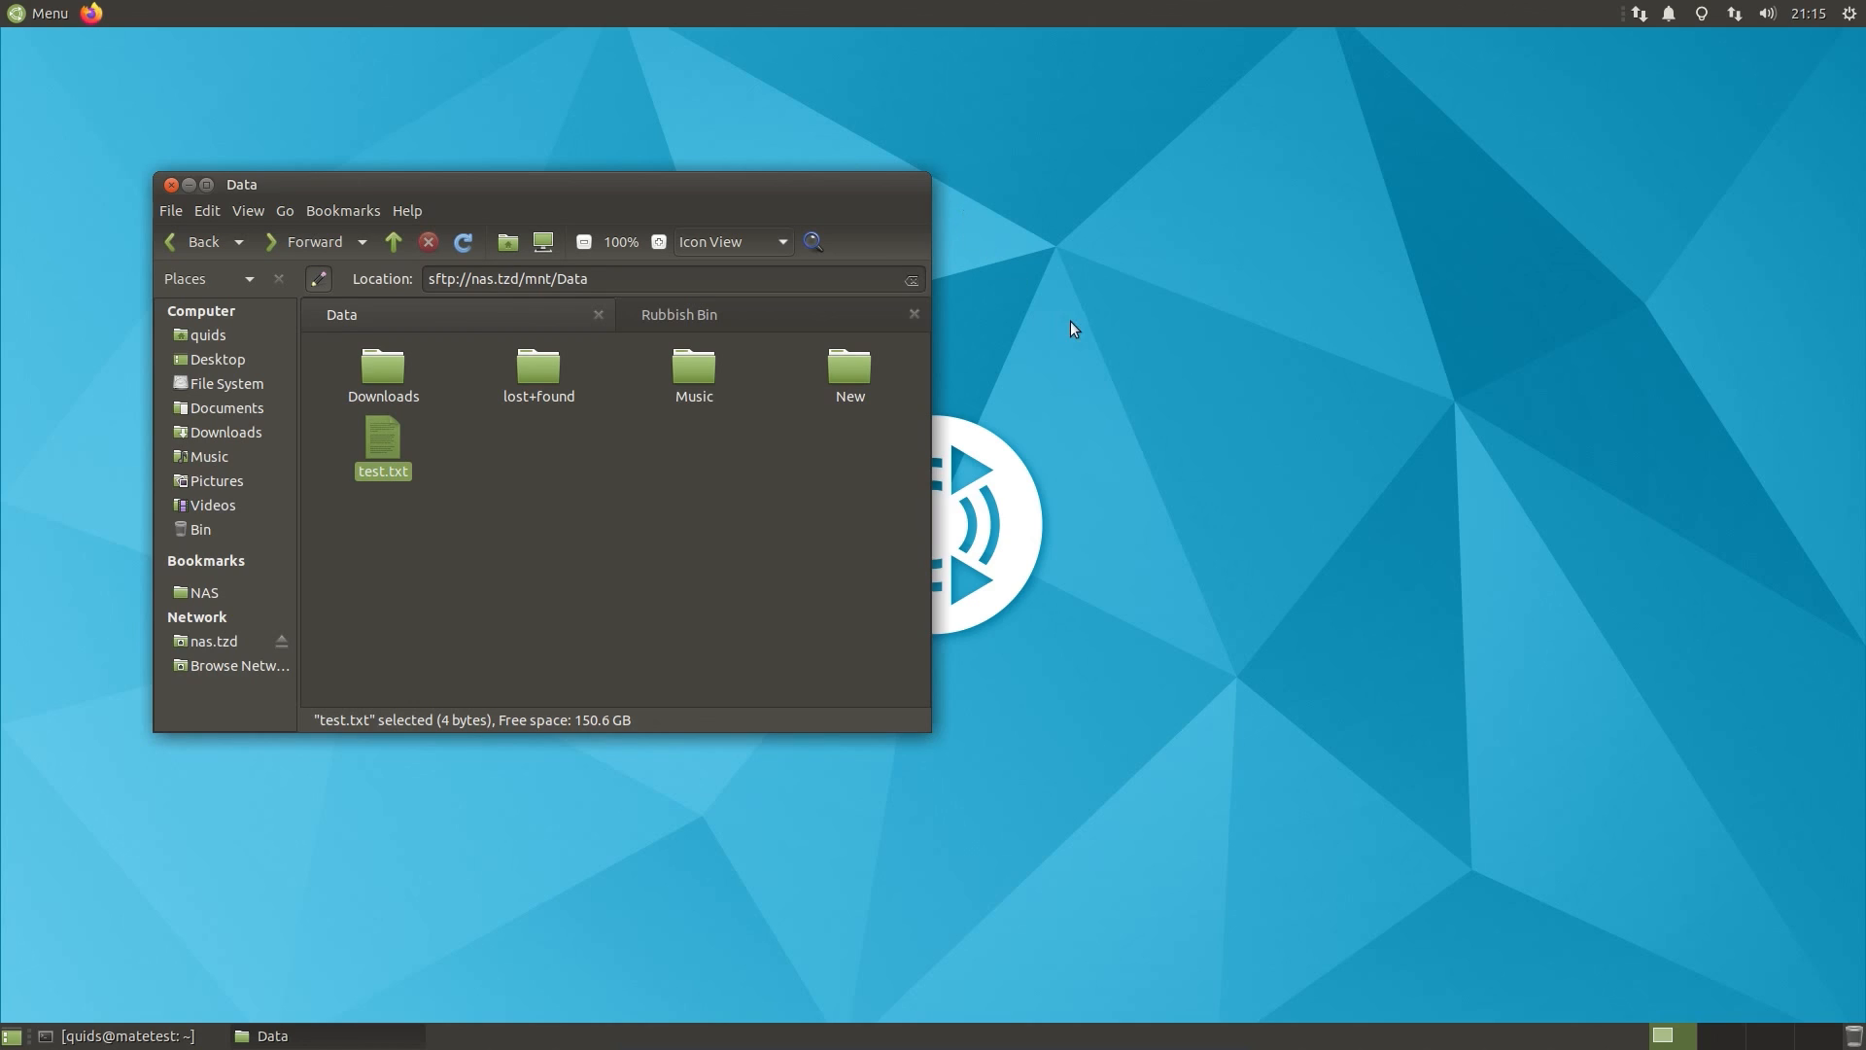
pyautogui.moveTo(1085, 292)
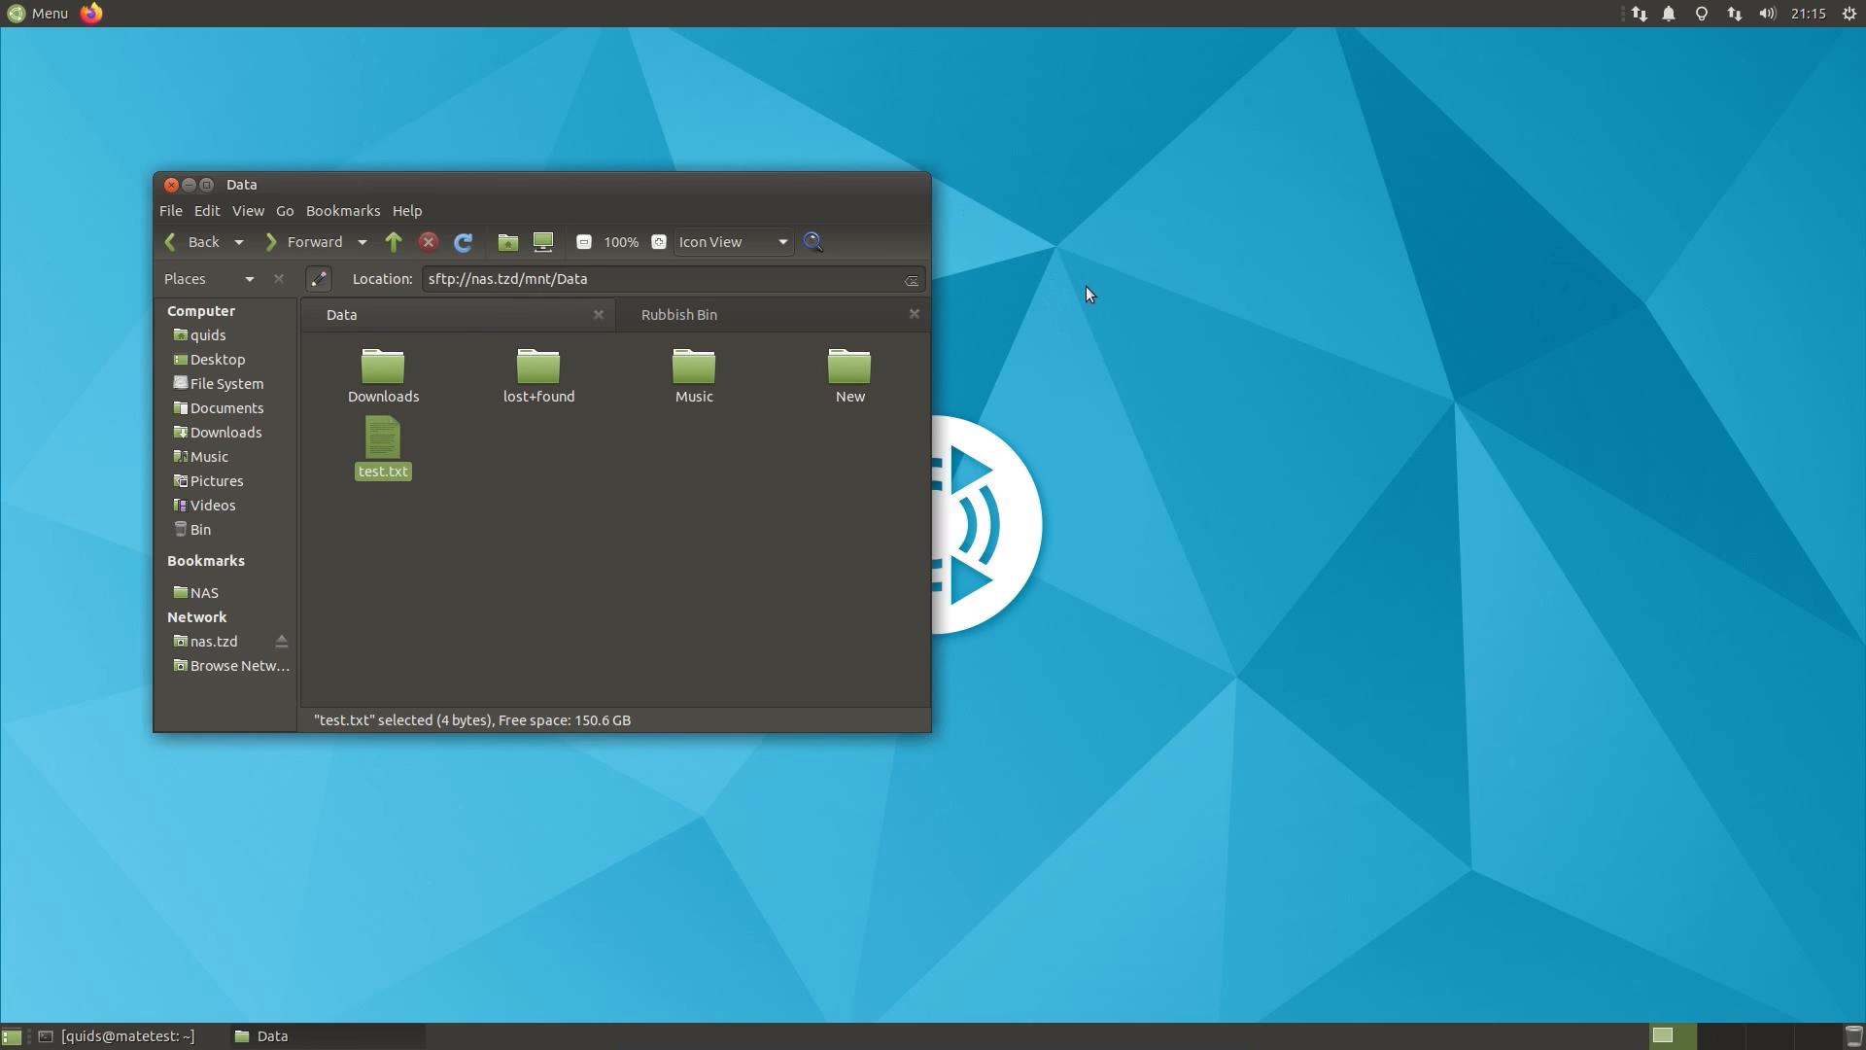
# Step: Search the Brisk Menu for Welcome and launch Ubuntu MATE Welcome
pyautogui.click(41, 12)
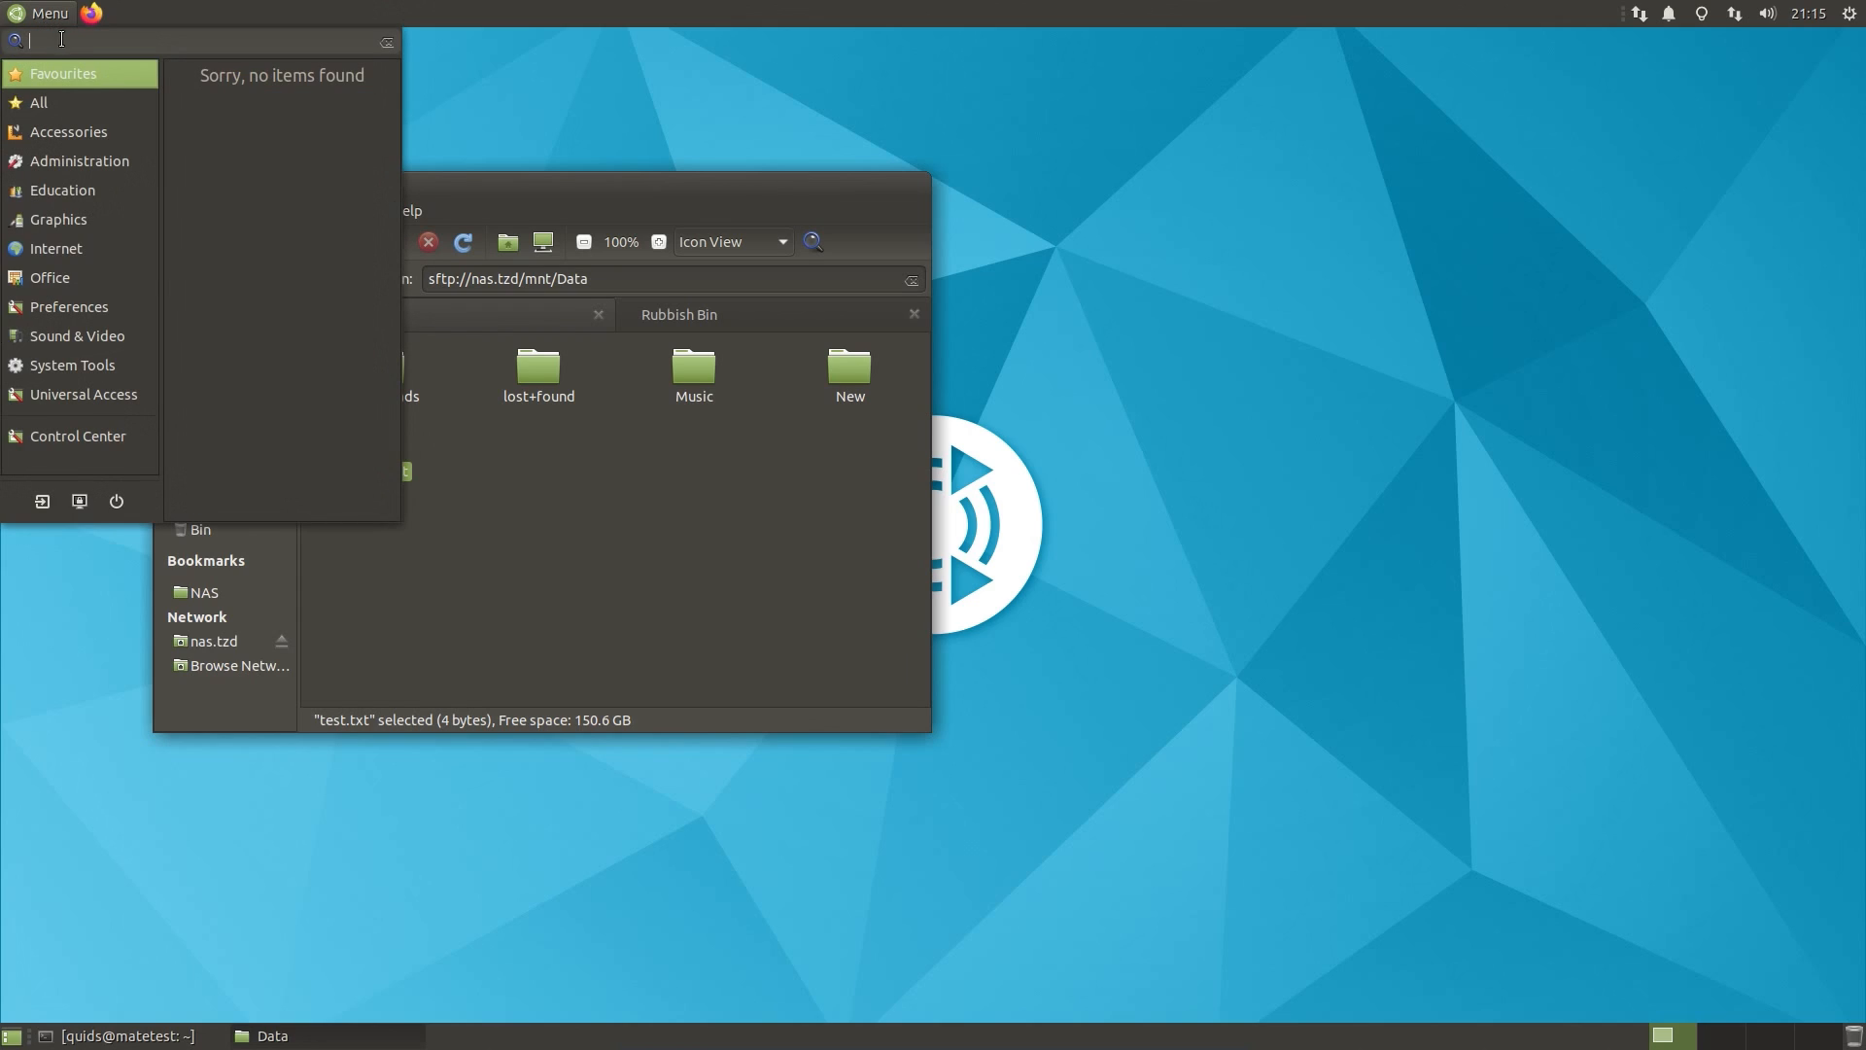
pyautogui.moveTo(76, 60)
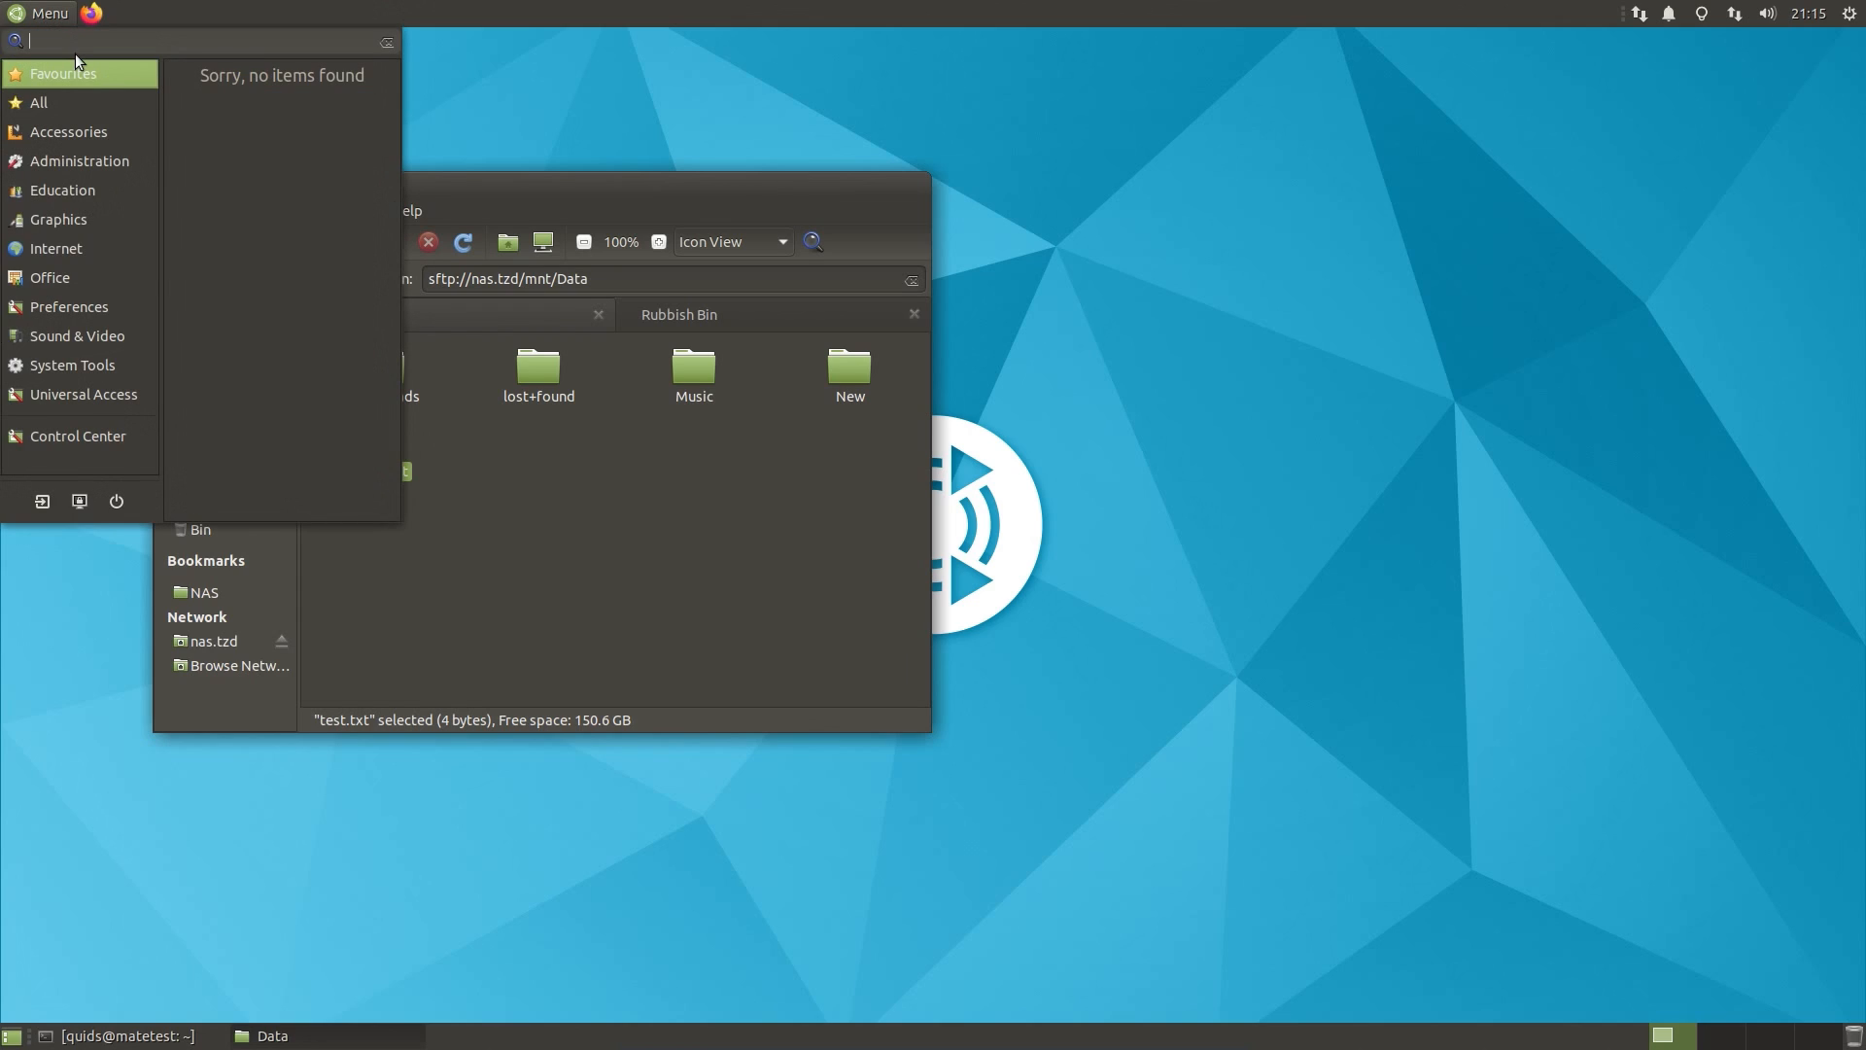
pyautogui.write('wa')
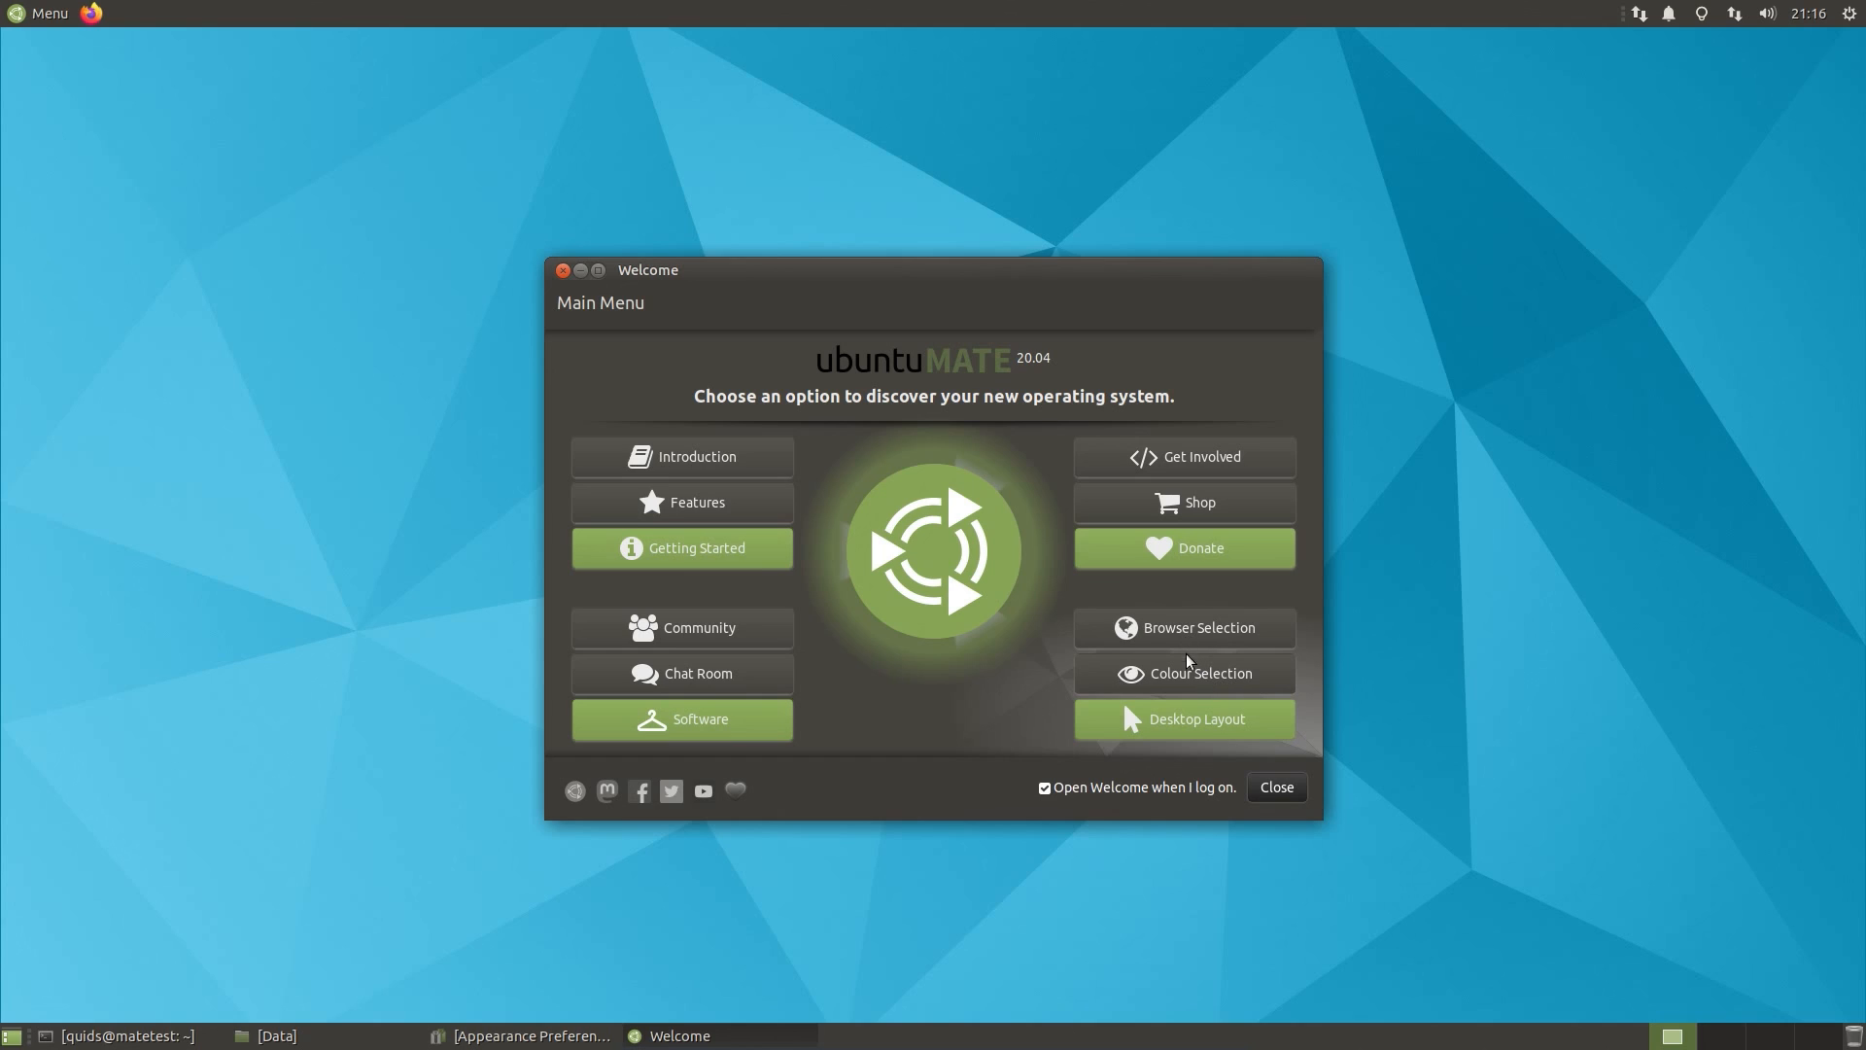
# Step: Choose the Pantheon desktop layout from Desktop Layout's expanded options
pyautogui.click(1182, 672)
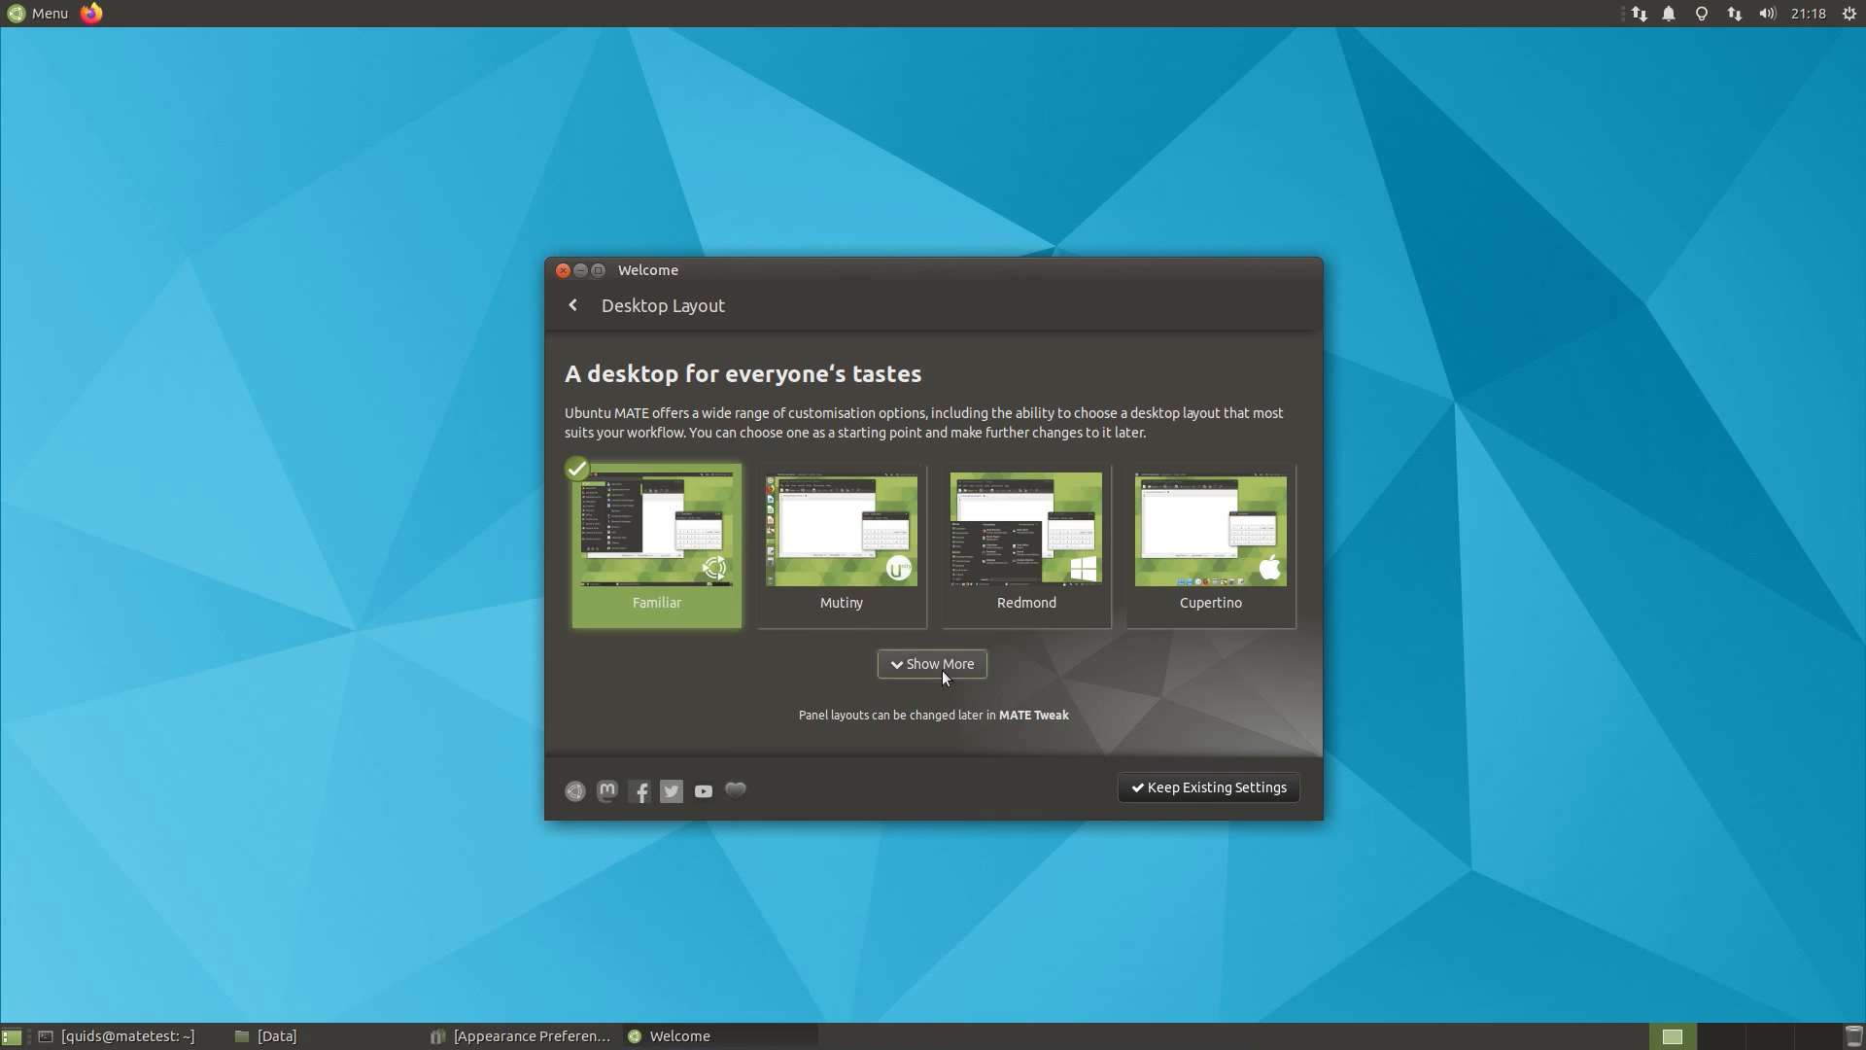
pyautogui.click(932, 663)
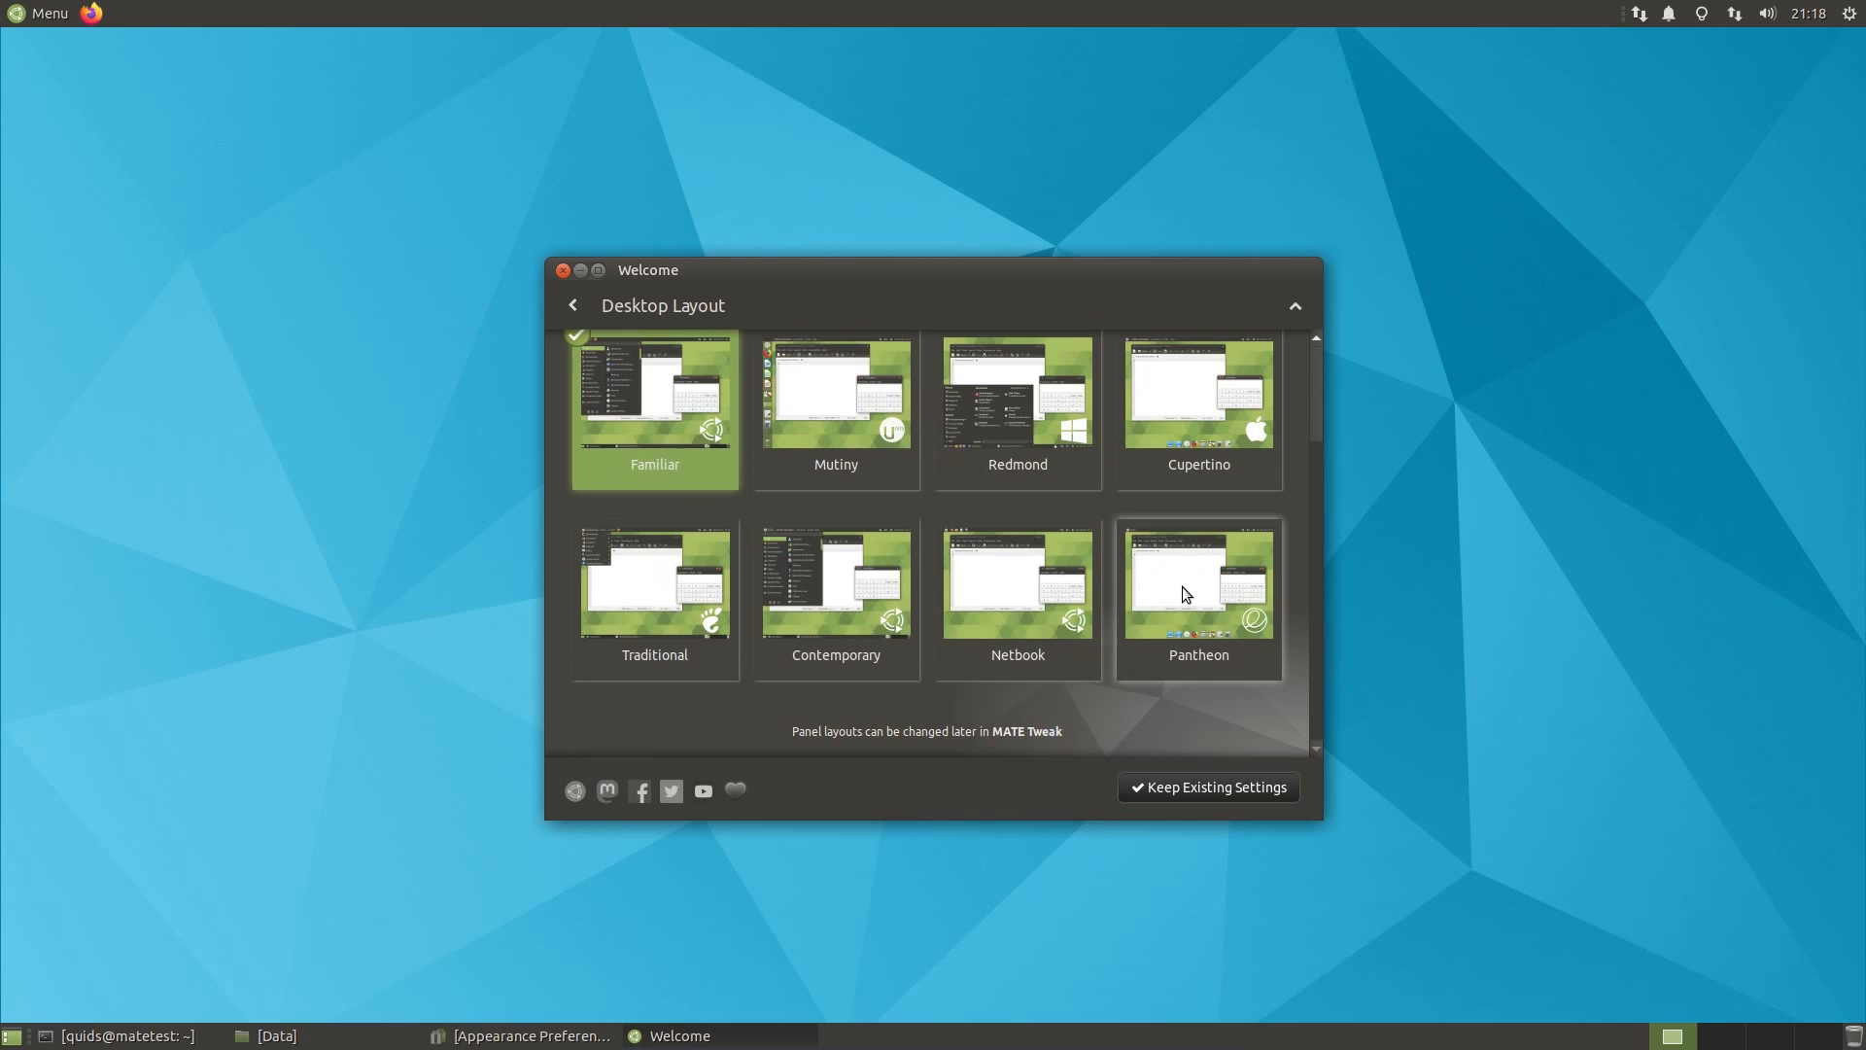
pyautogui.click(1198, 583)
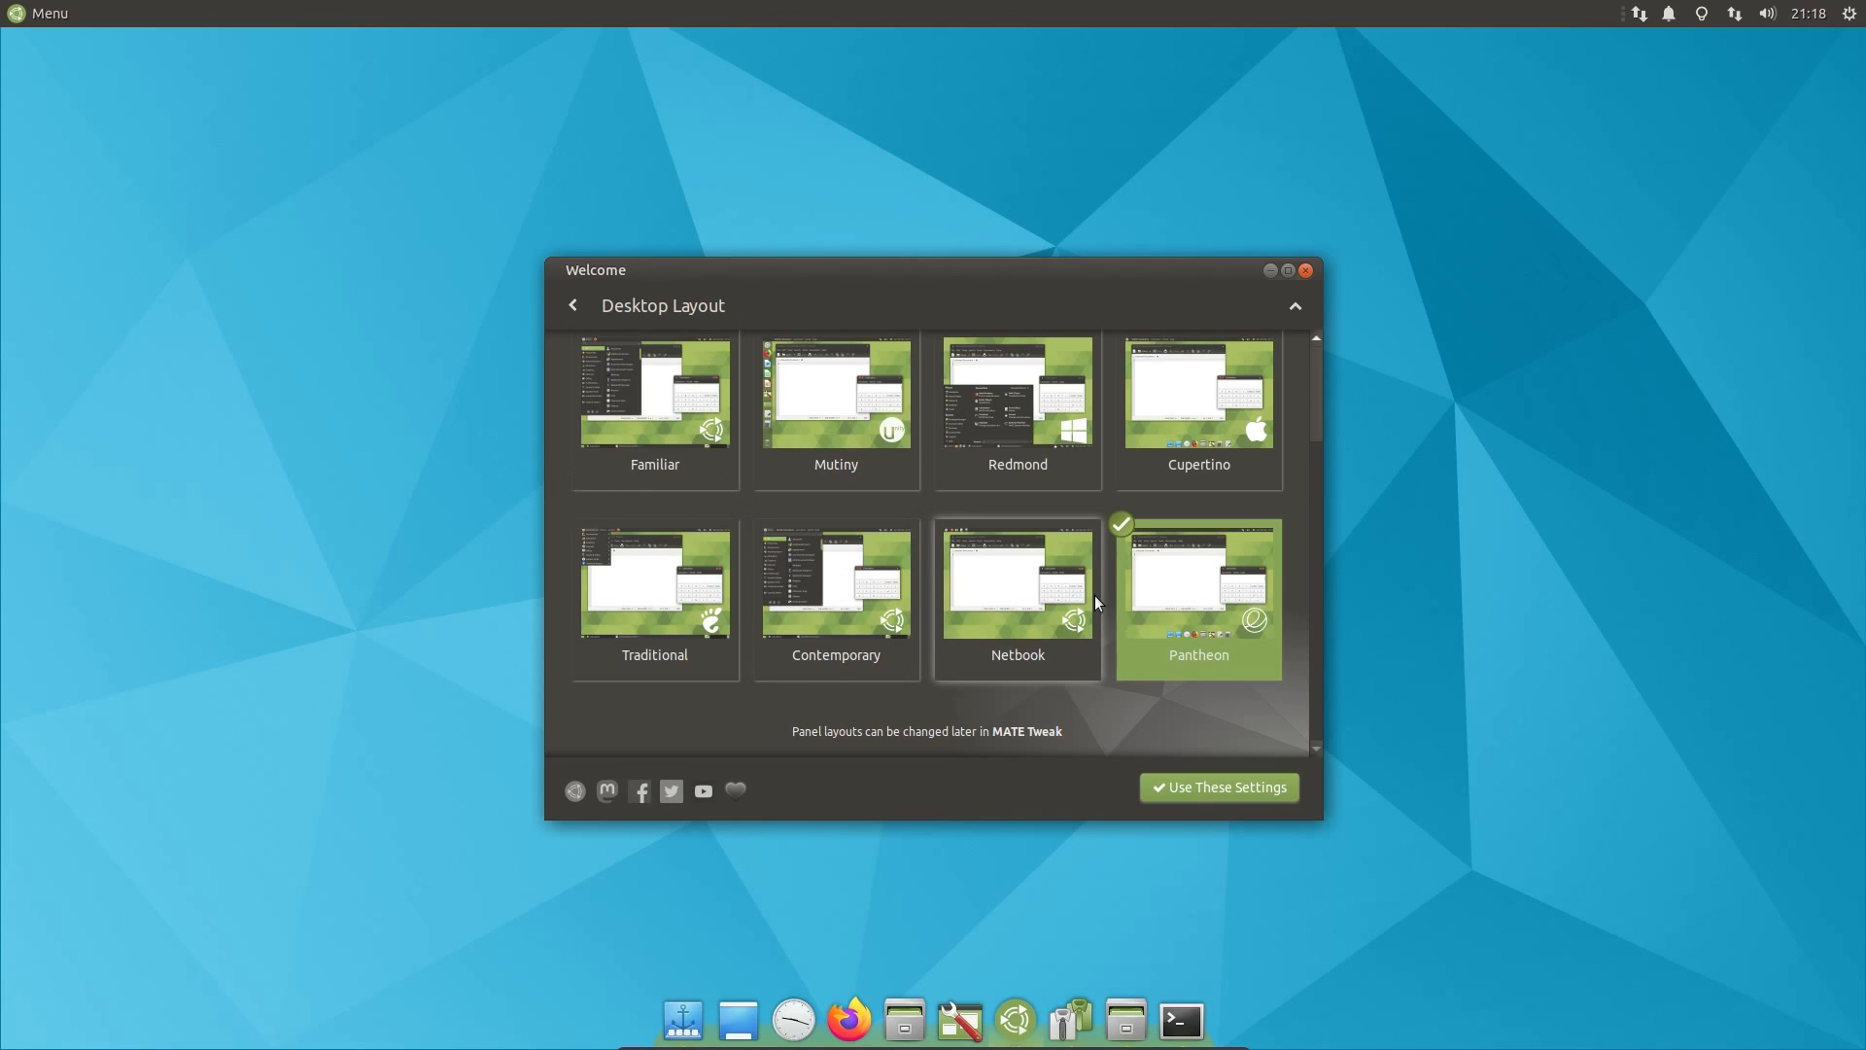
pyautogui.moveTo(939, 944)
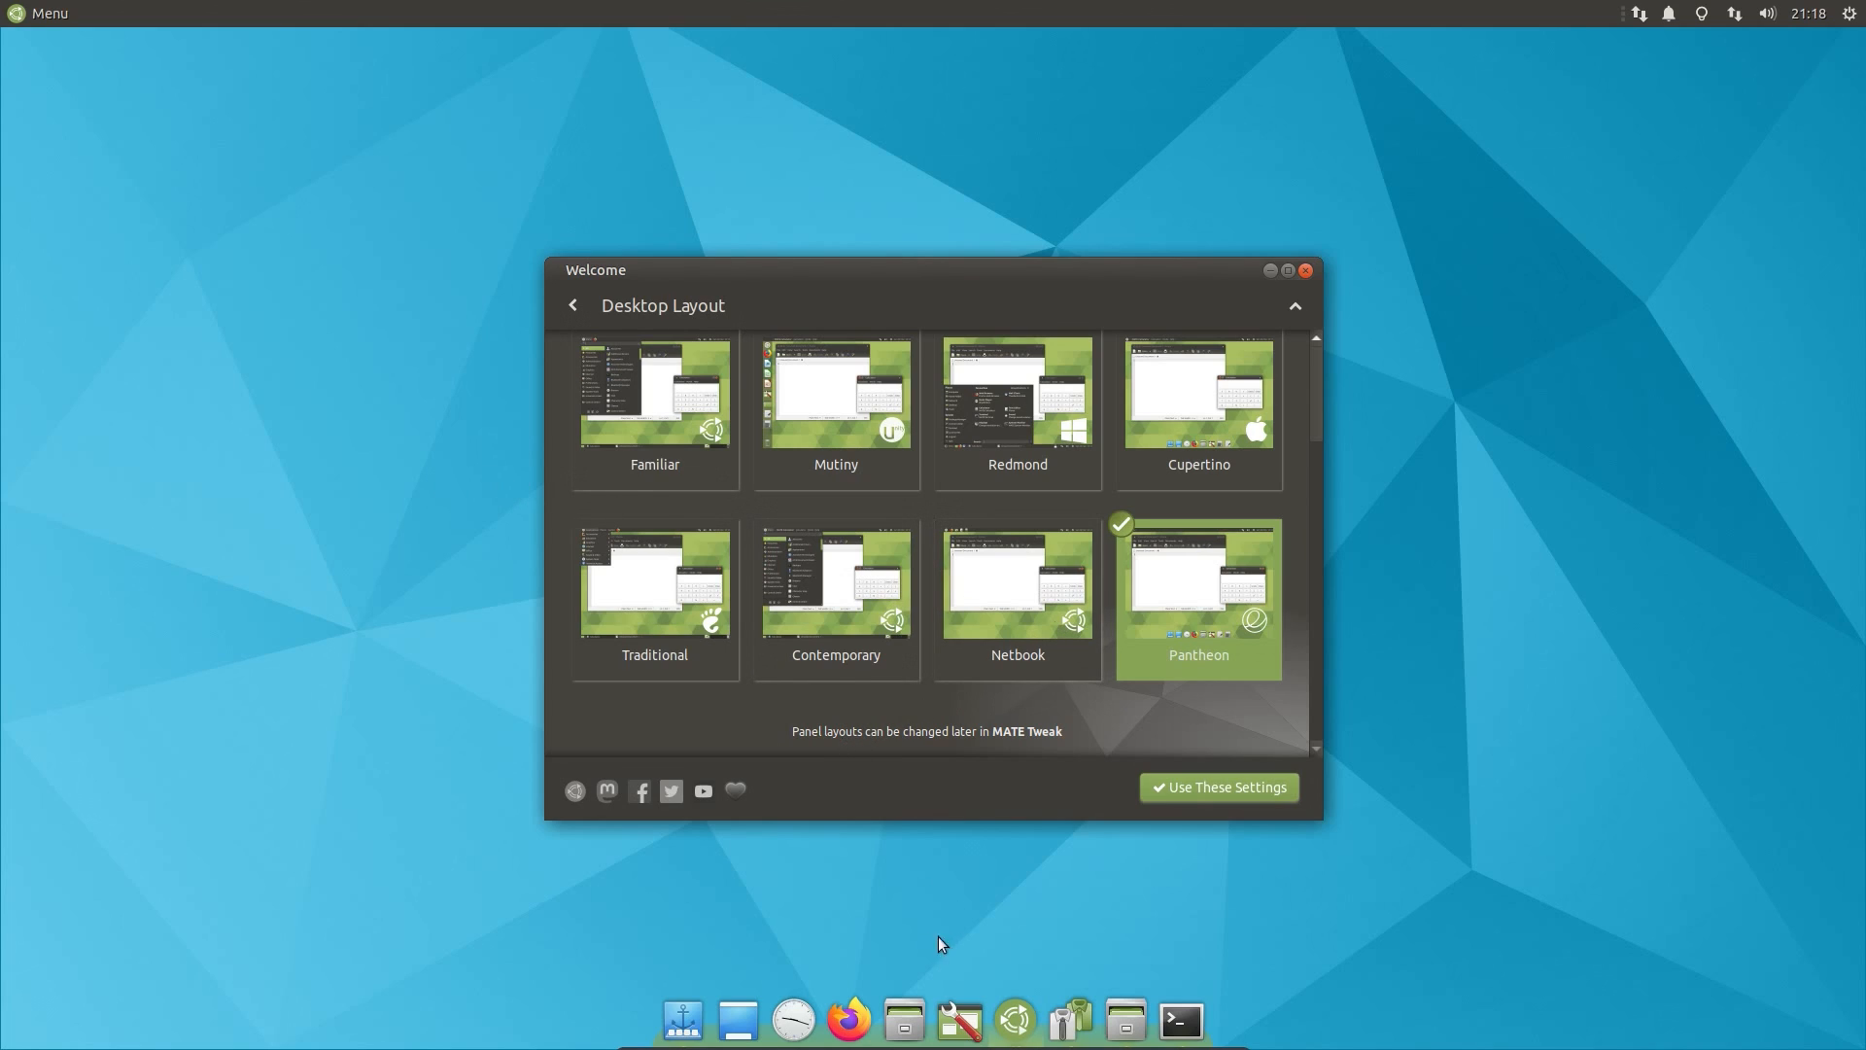